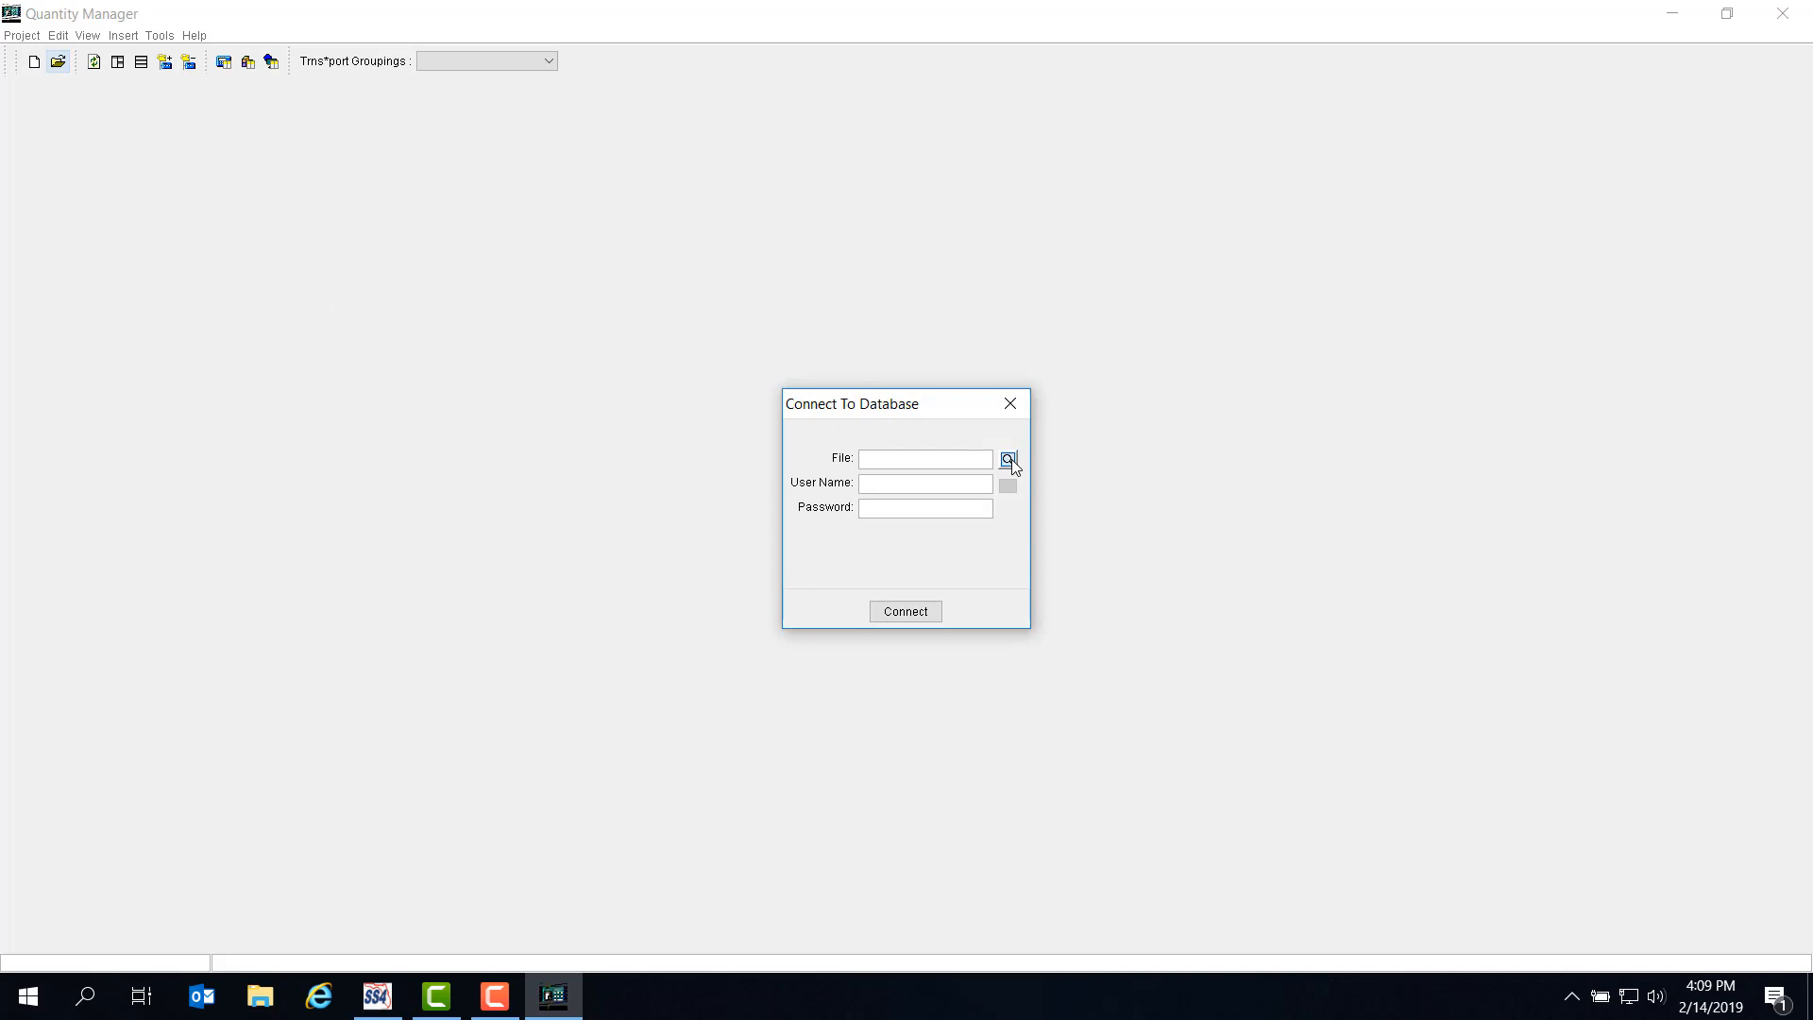
left_click(1011, 459)
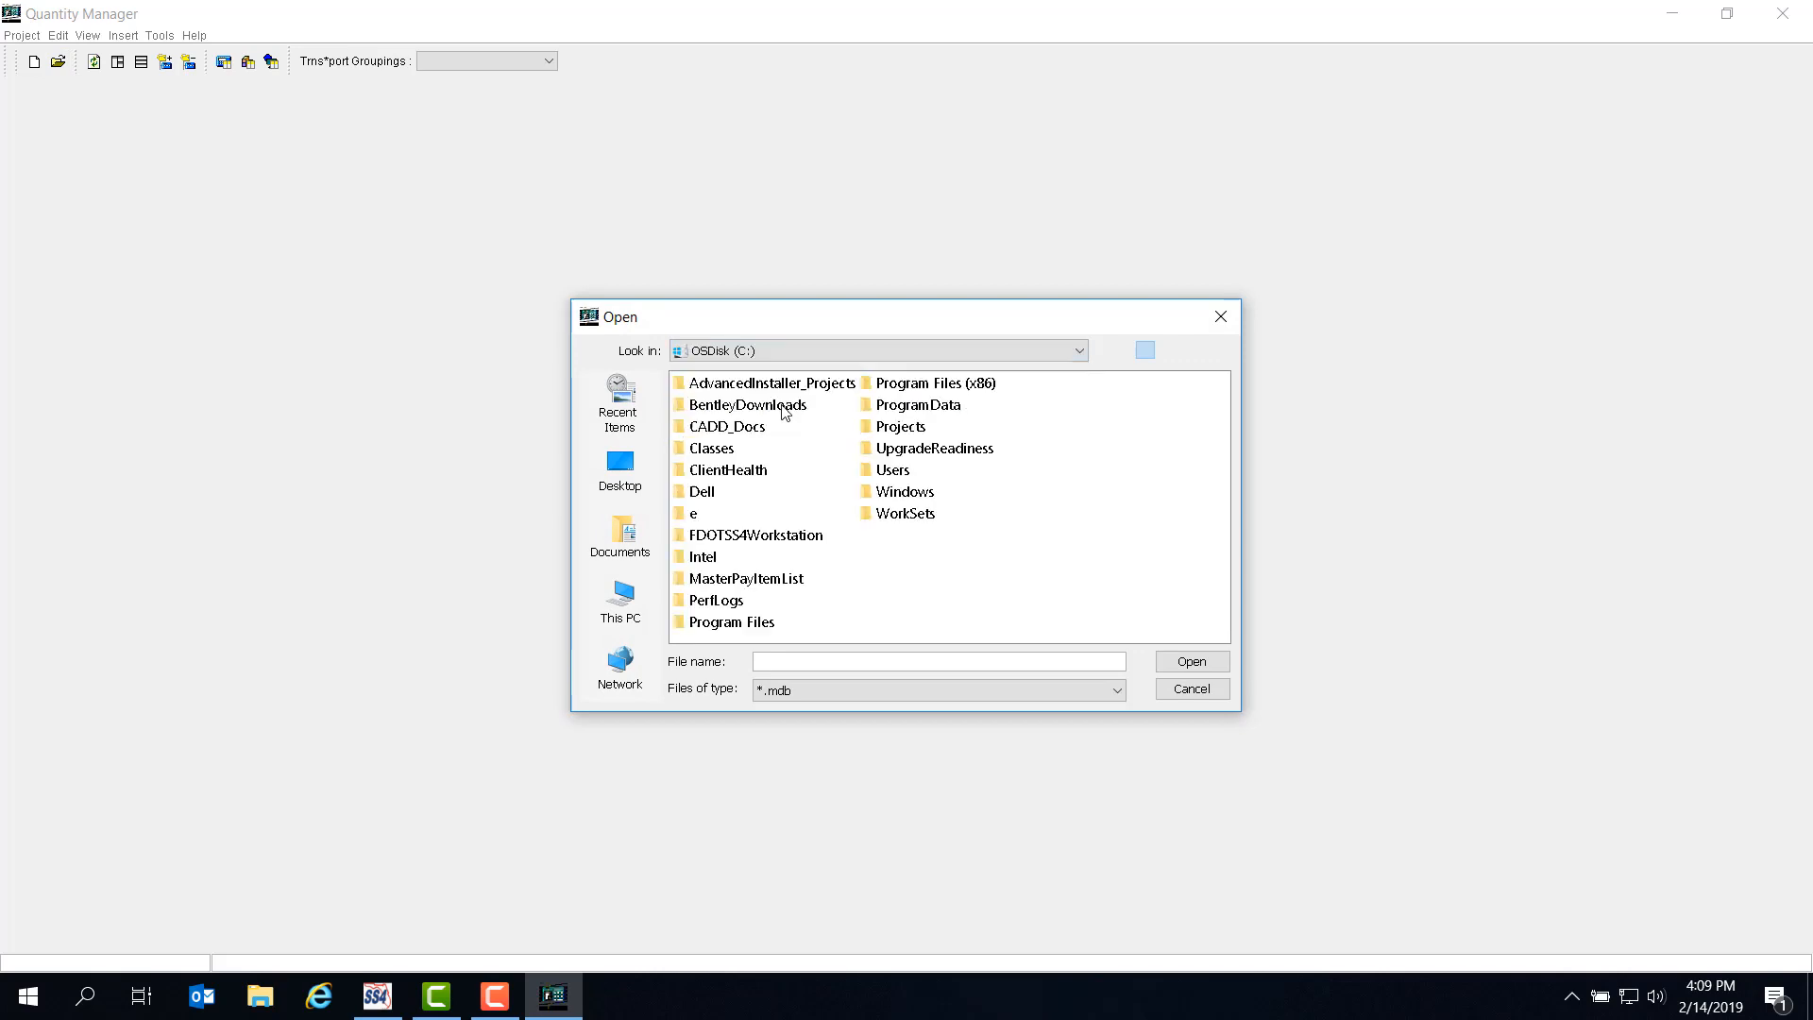
double_click(696, 514)
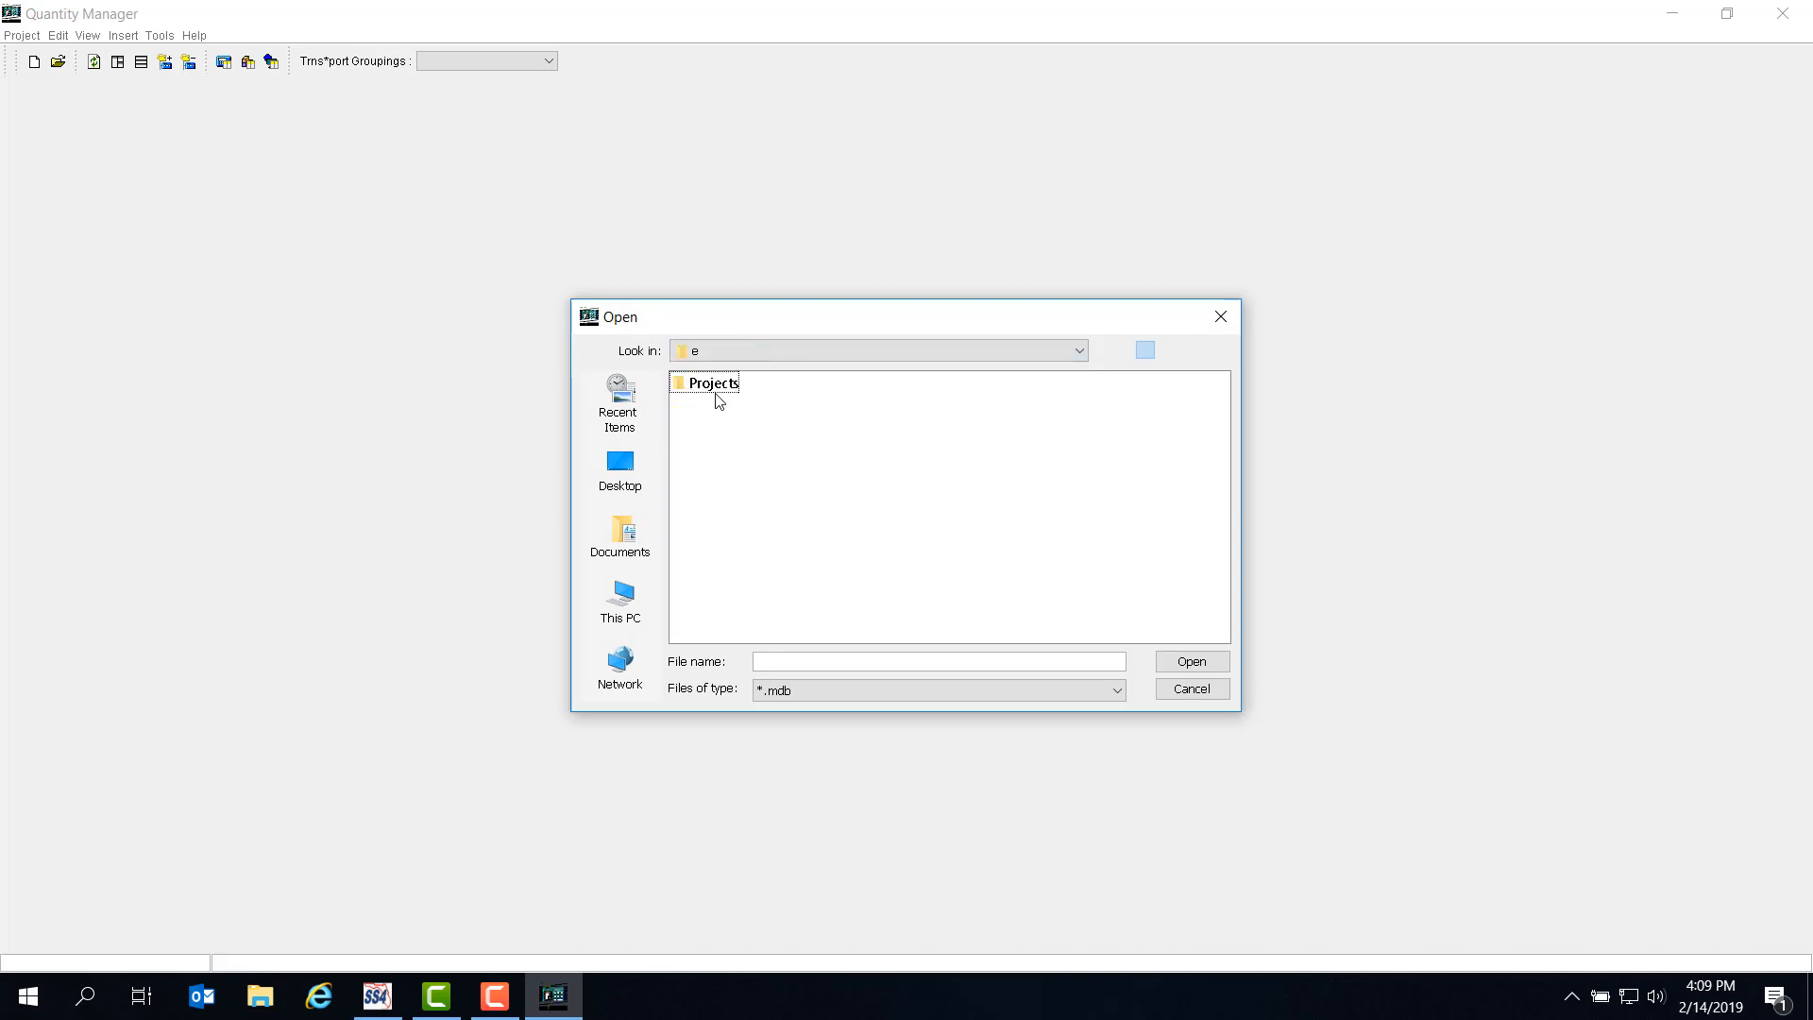
double_click(706, 384)
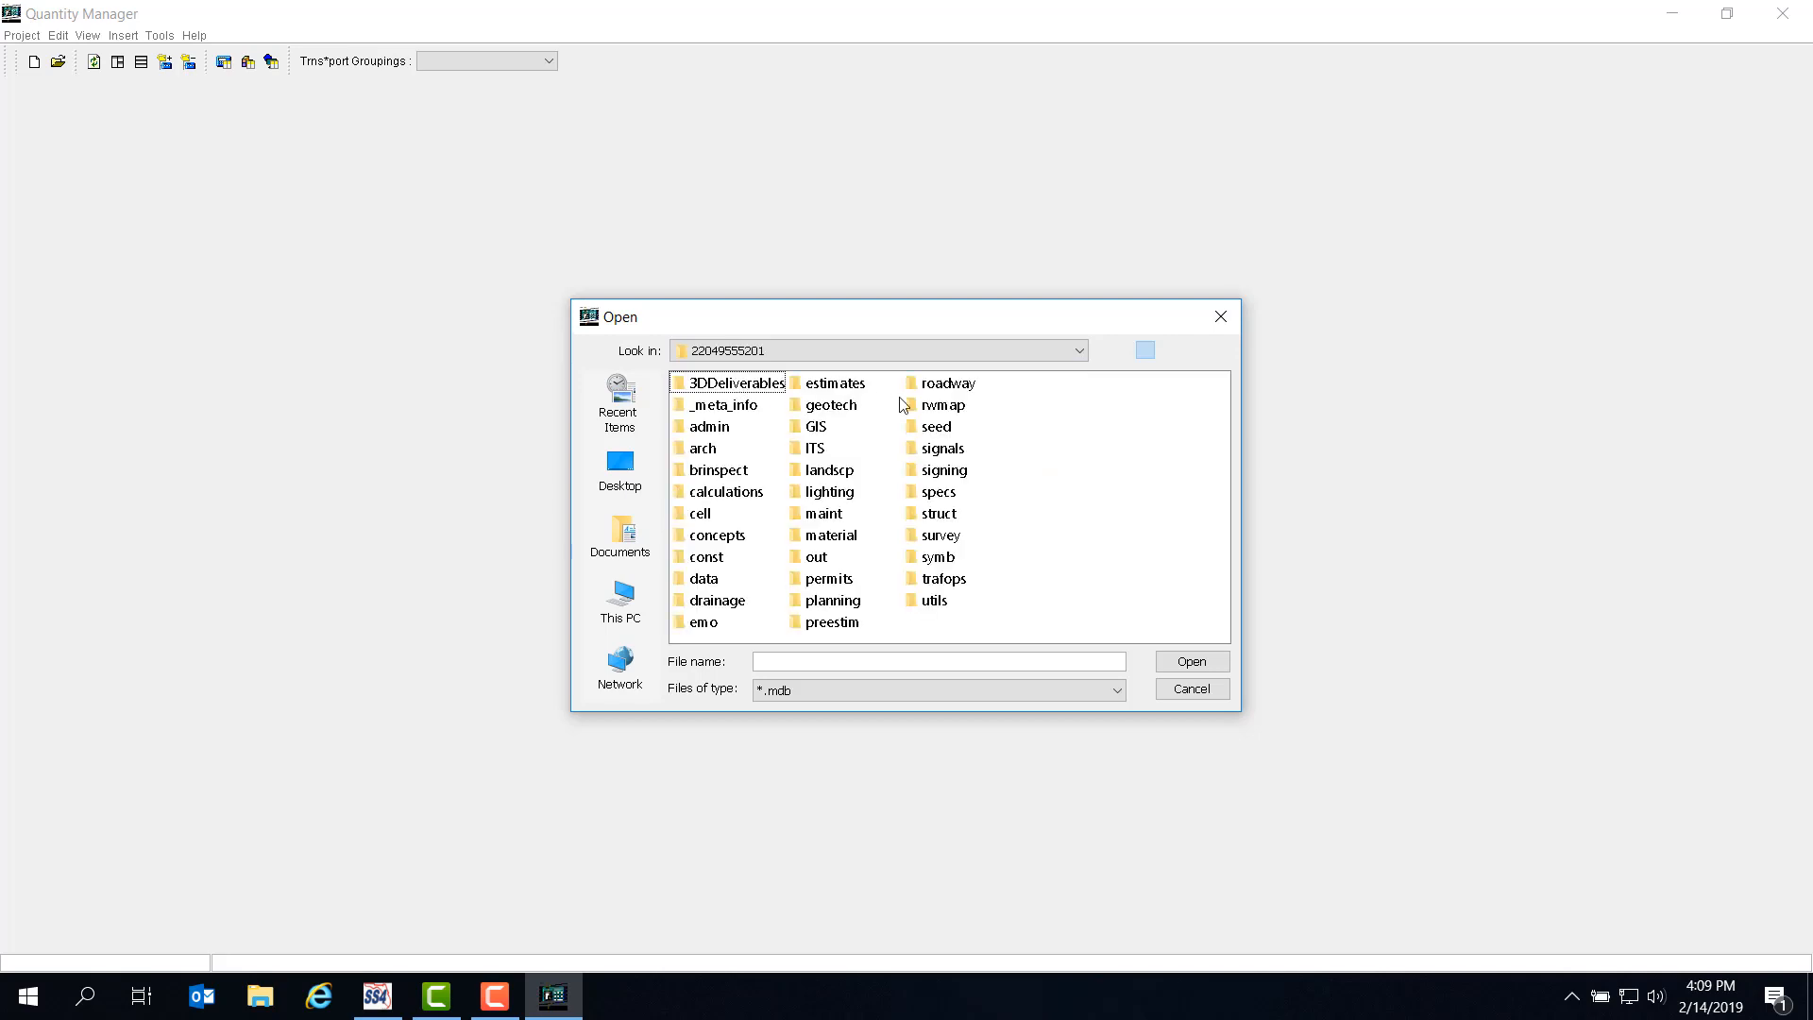
left_click(945, 381)
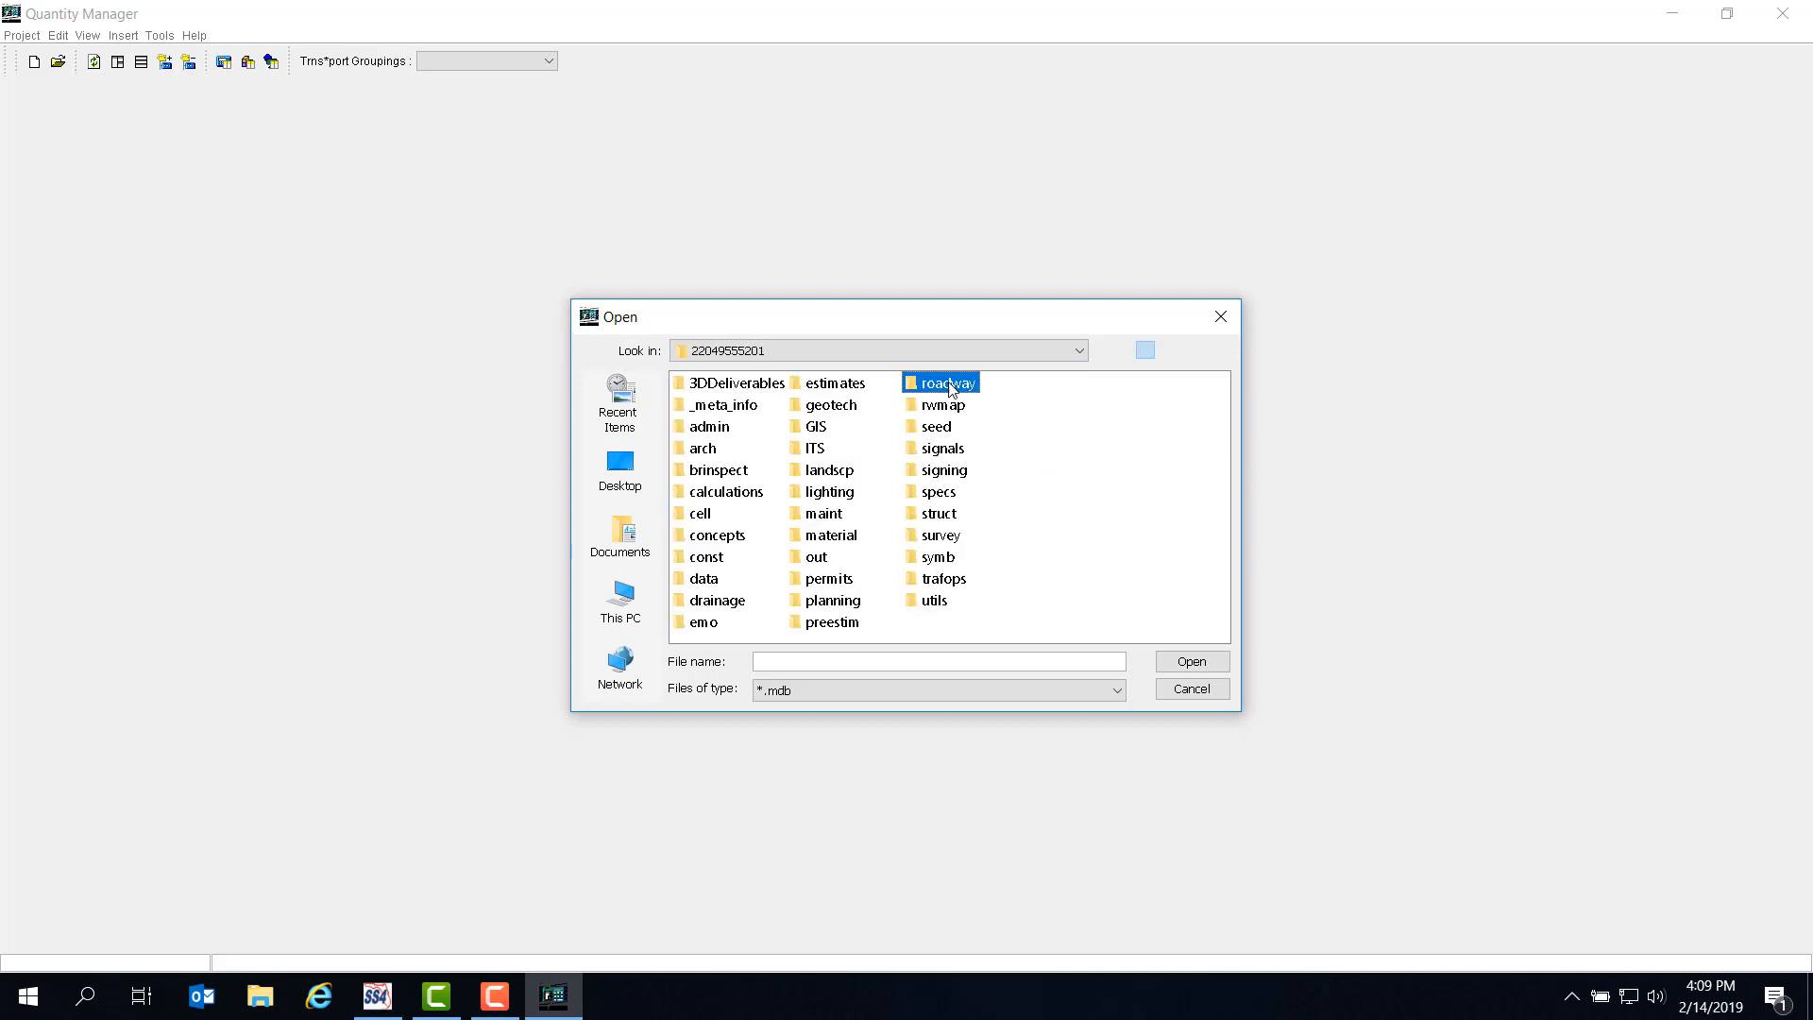
double_click(943, 382)
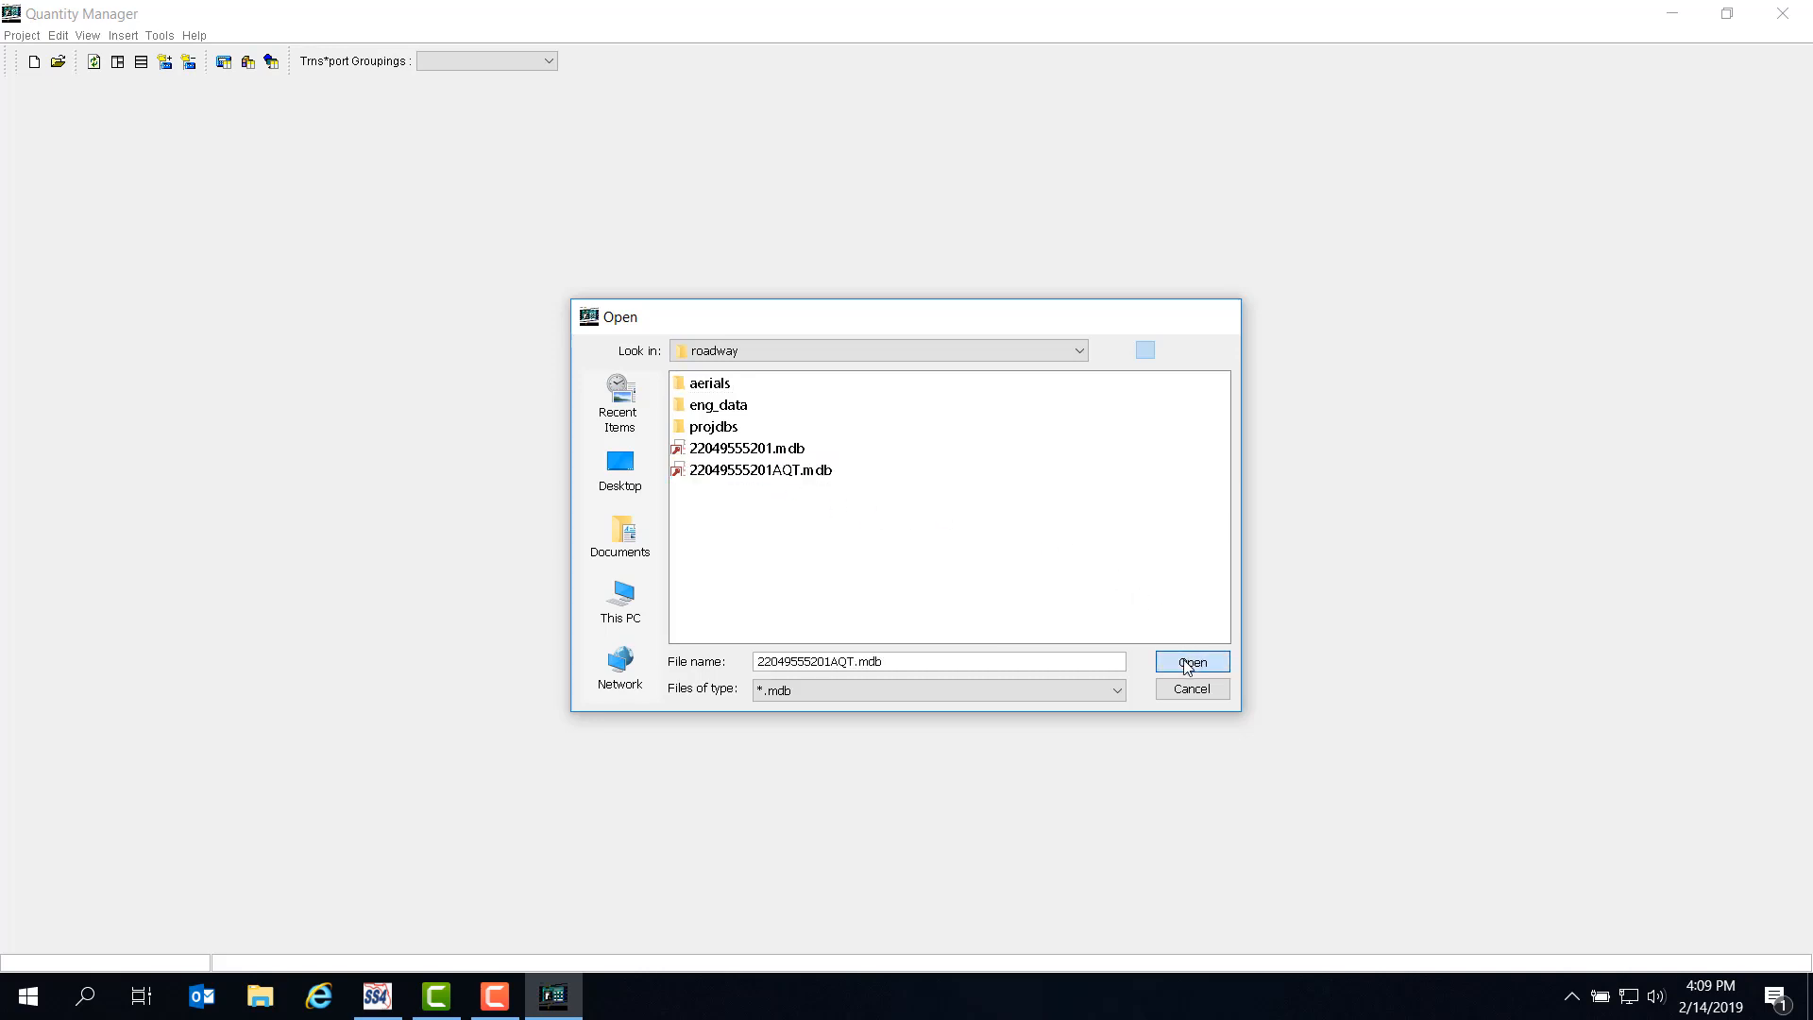
left_click(1192, 661)
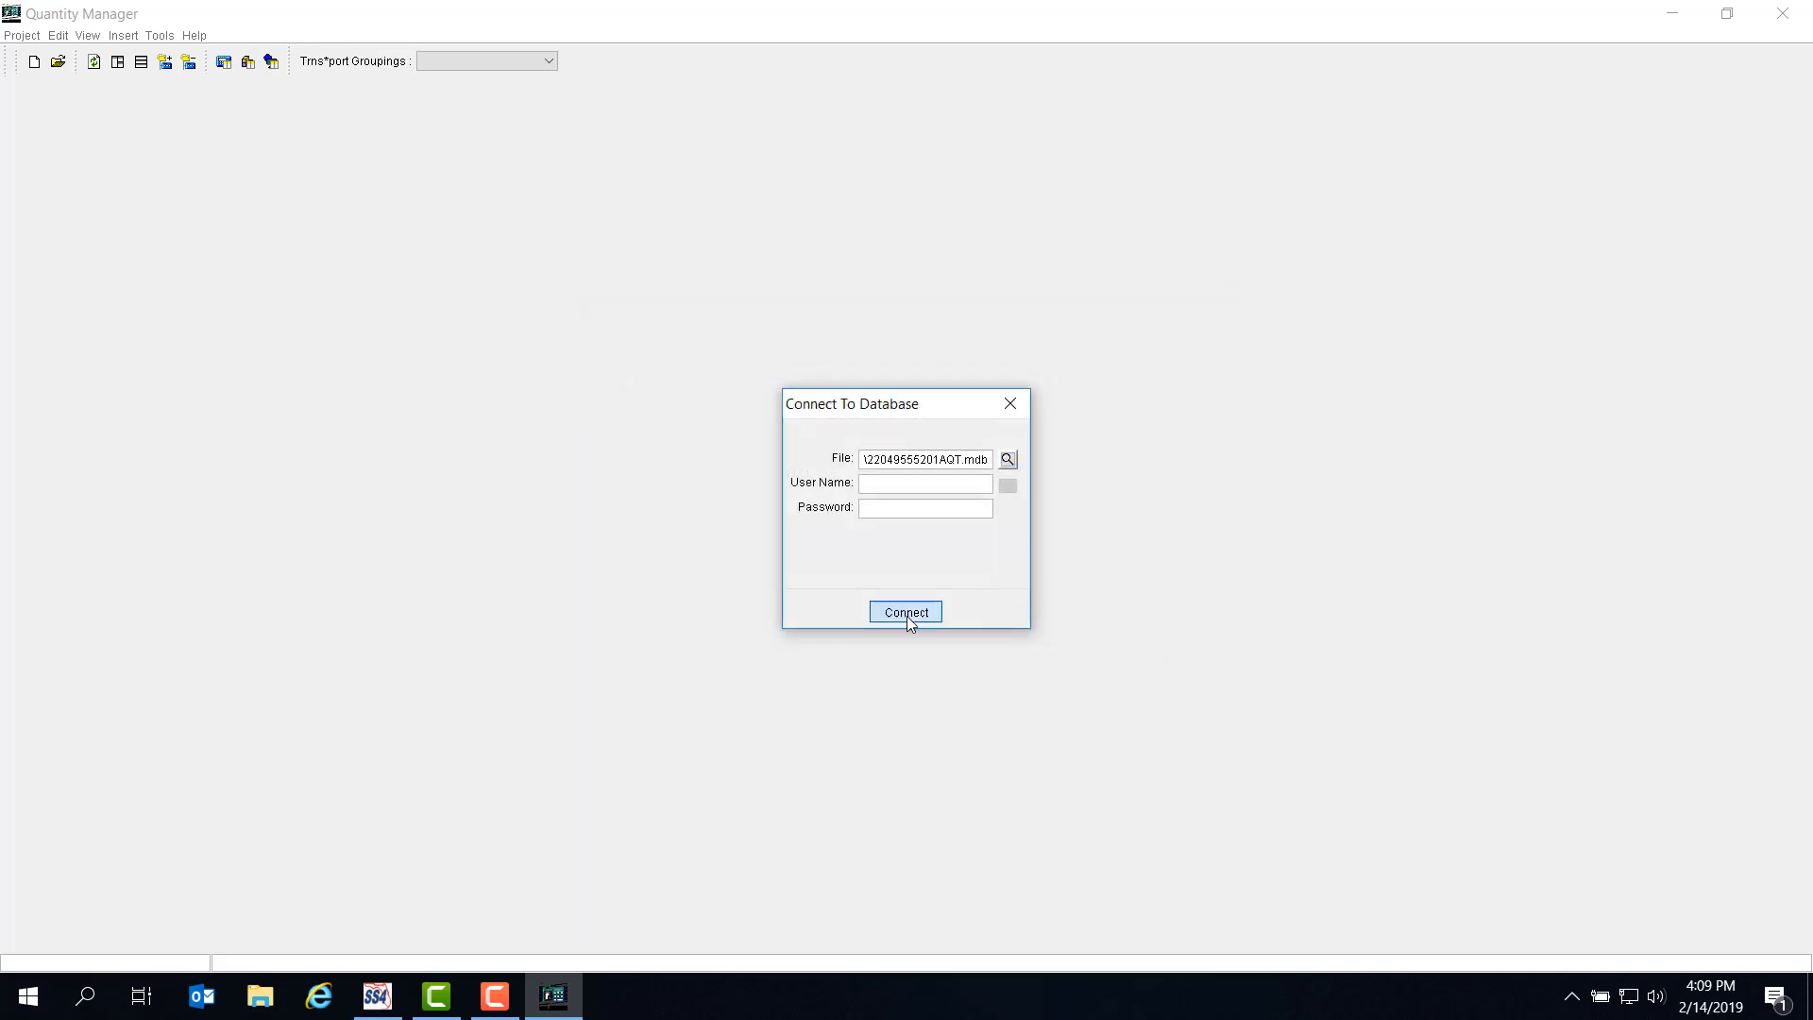
left_click(907, 612)
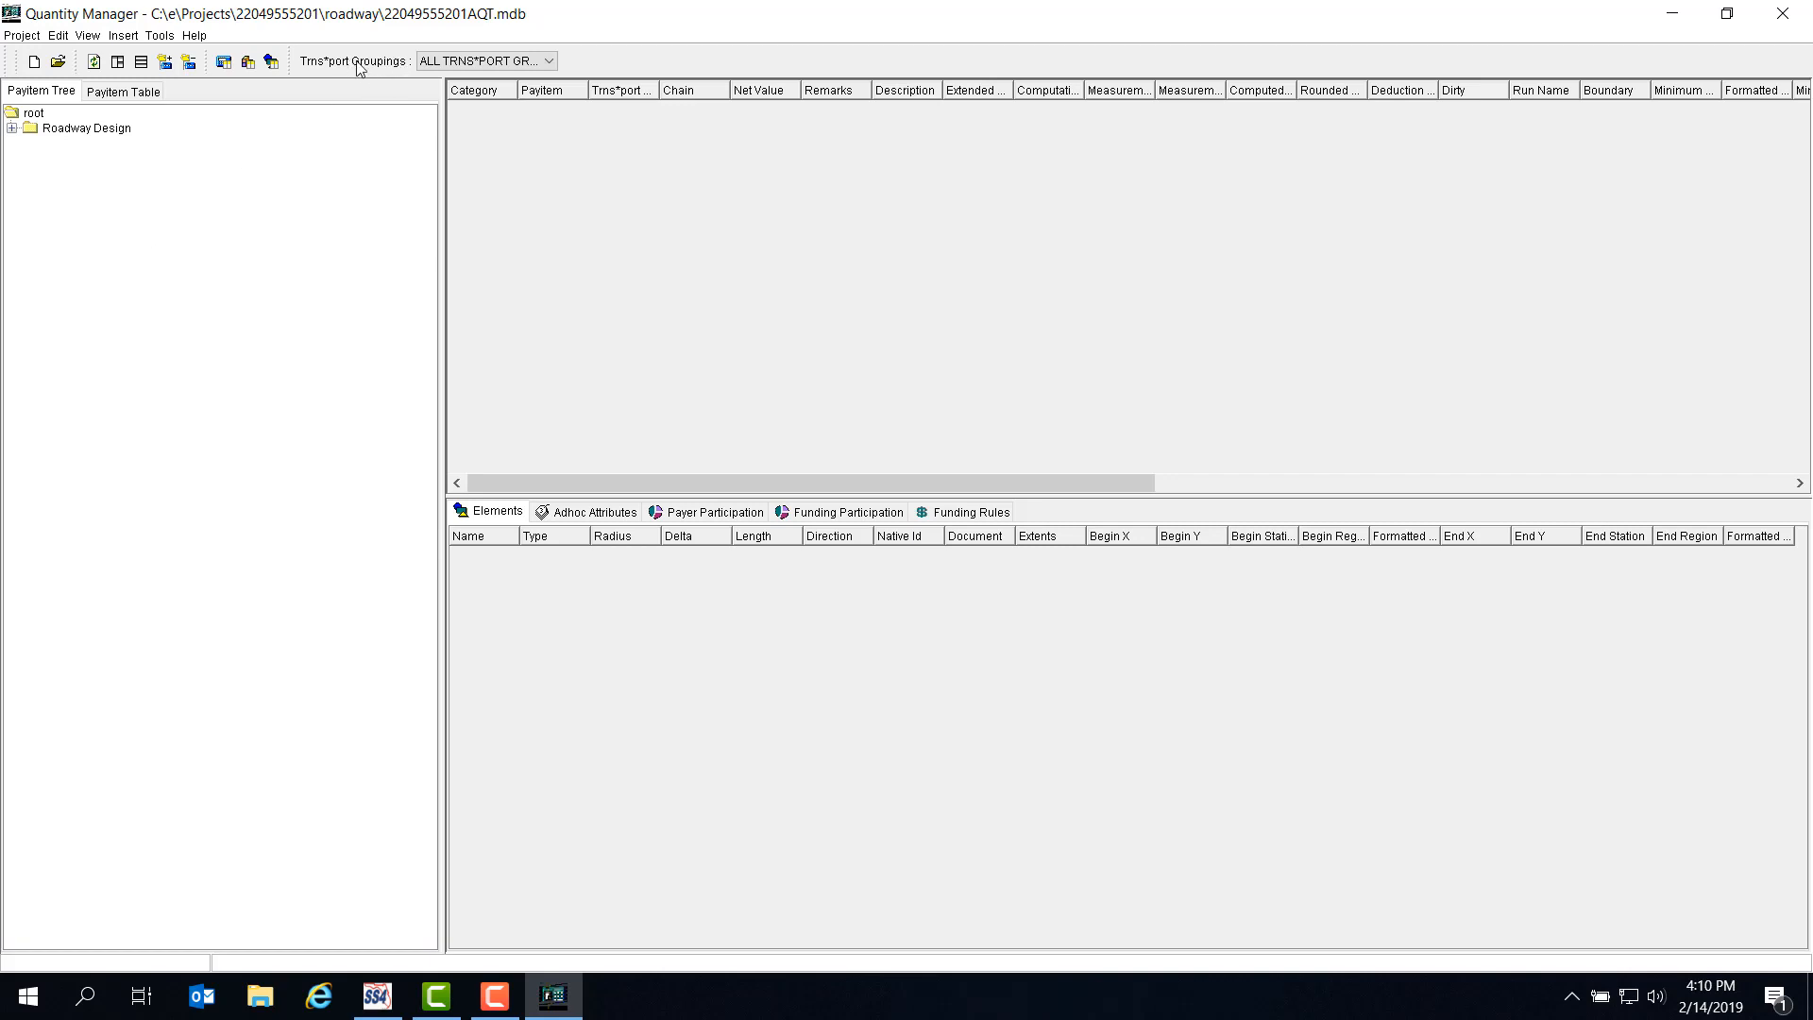
Step: Filter Trns*port Groupings to 0200 and select all pay items from the tree root
left_click(559, 61)
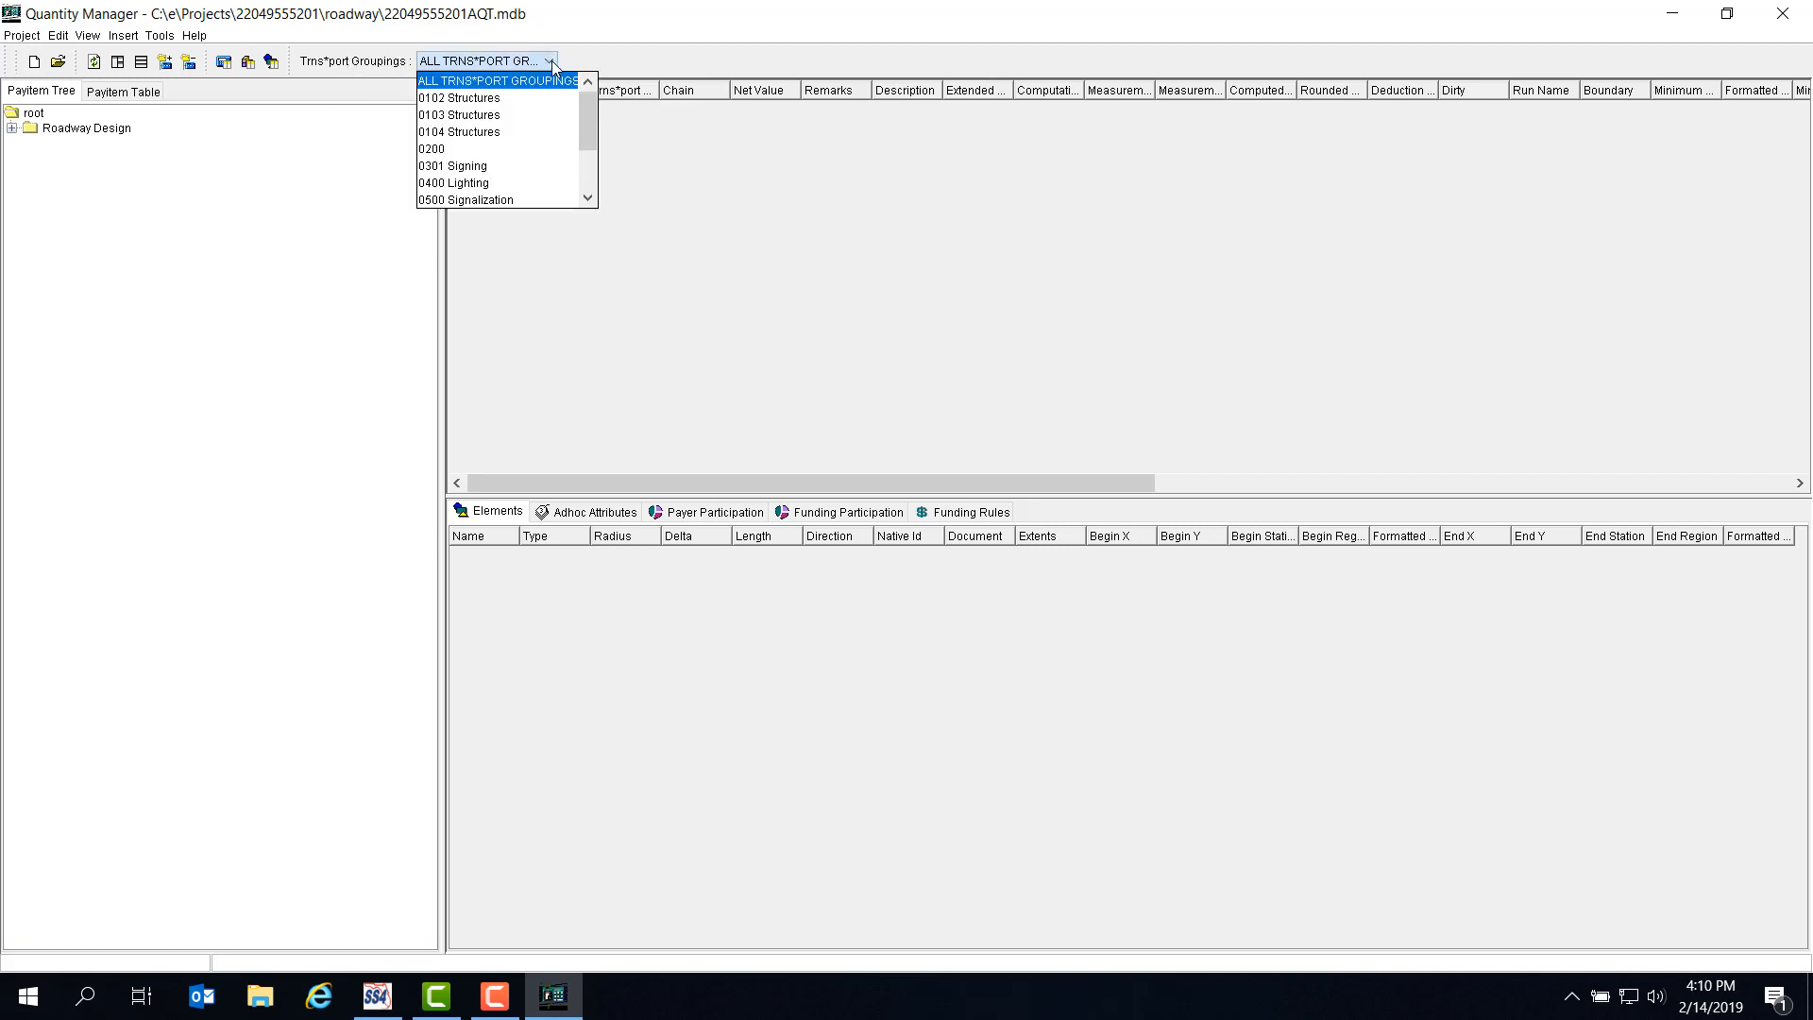
left_click(440, 147)
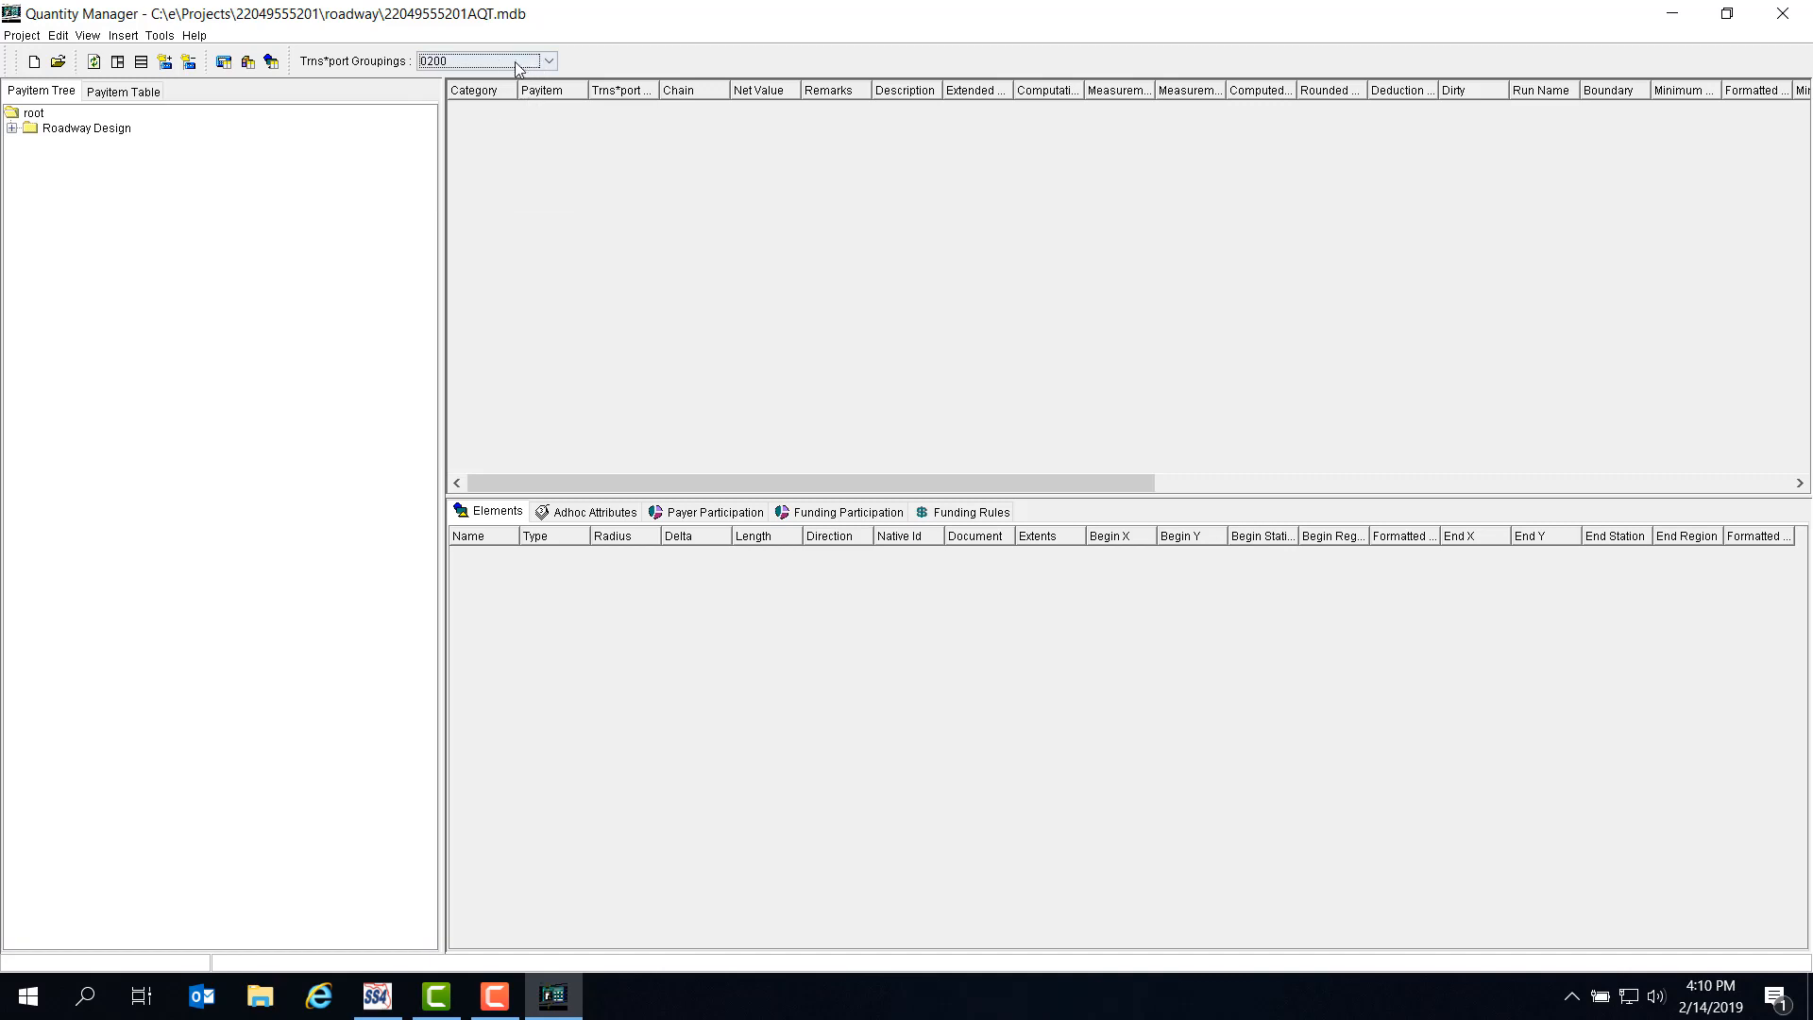
mouse_move(514, 64)
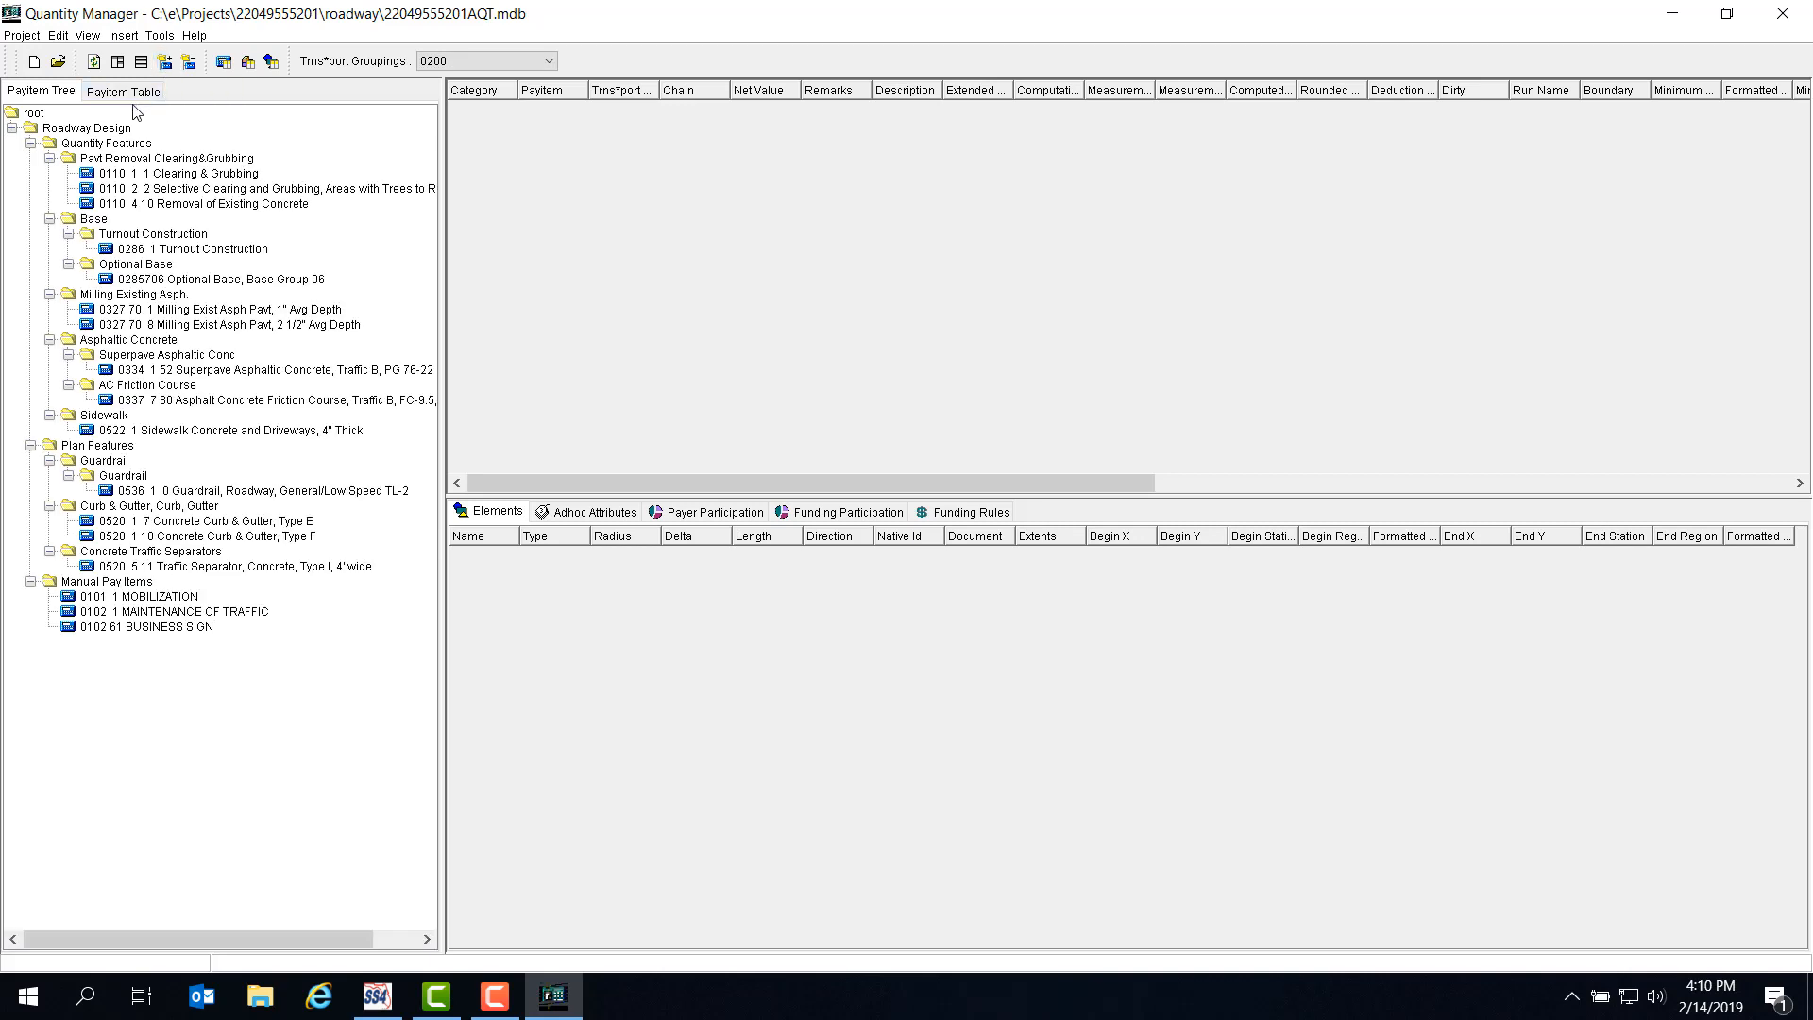
left_click(26, 119)
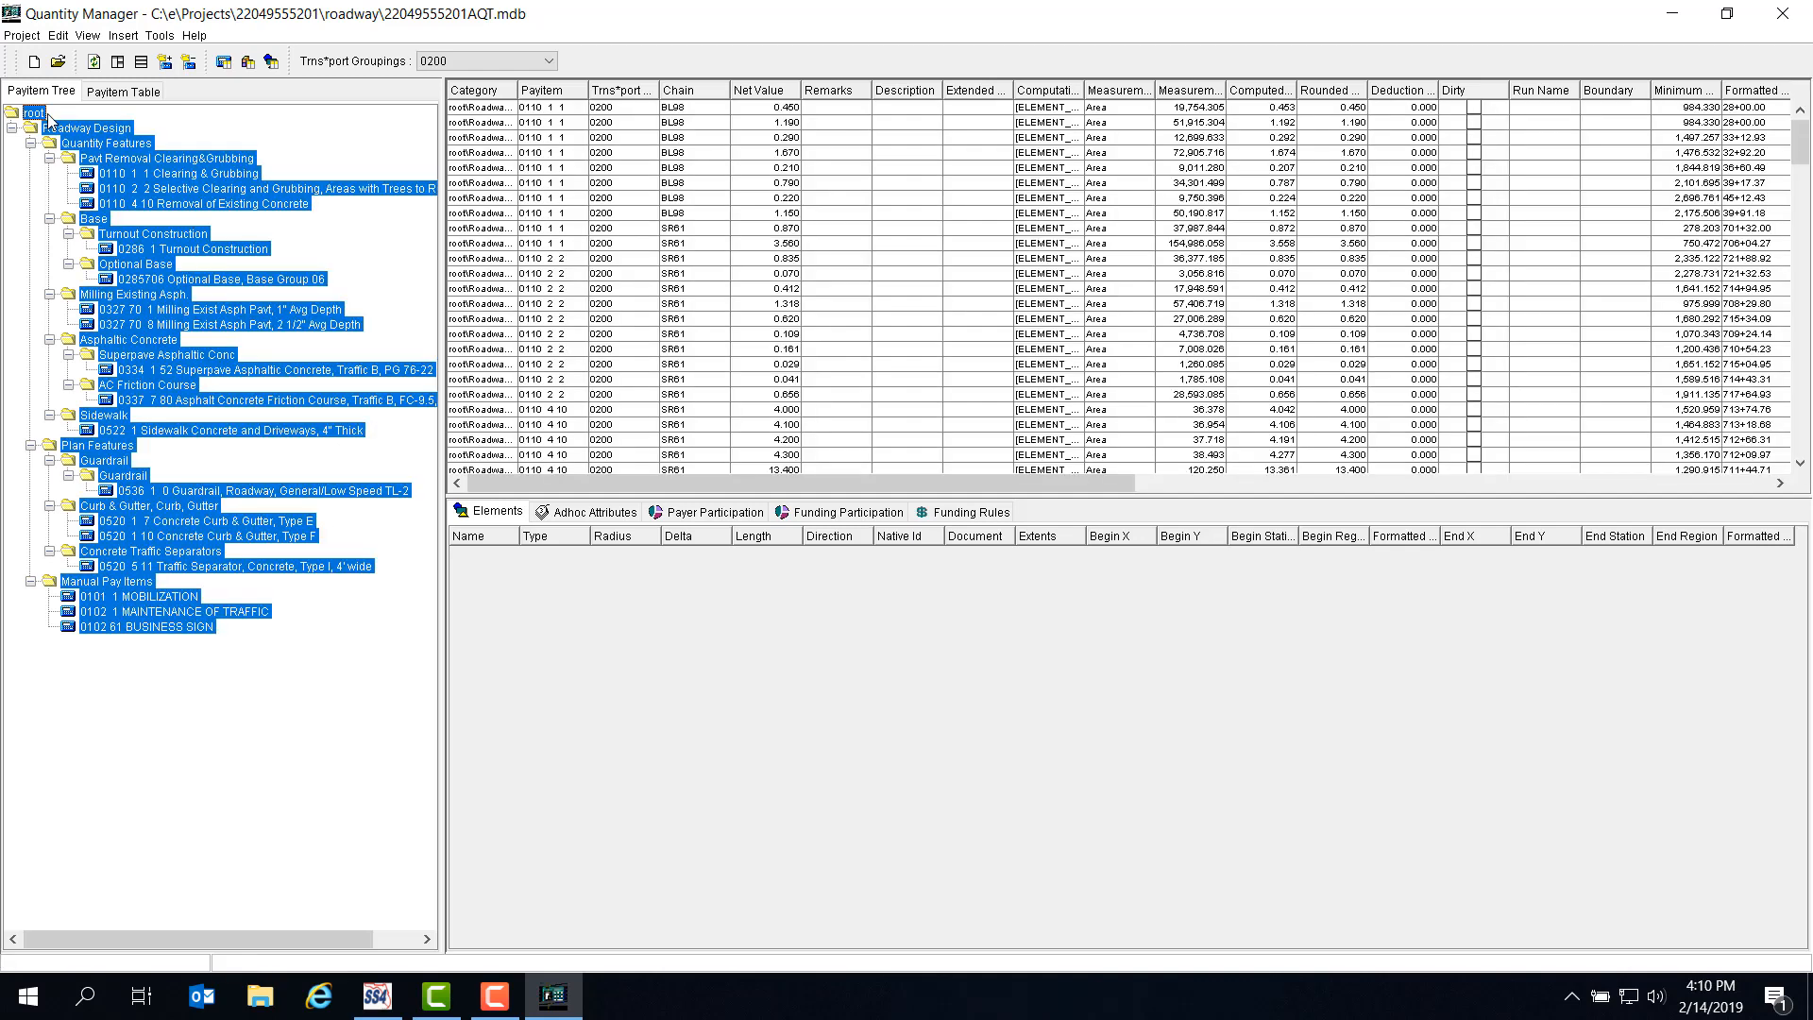
mouse_move(215, 325)
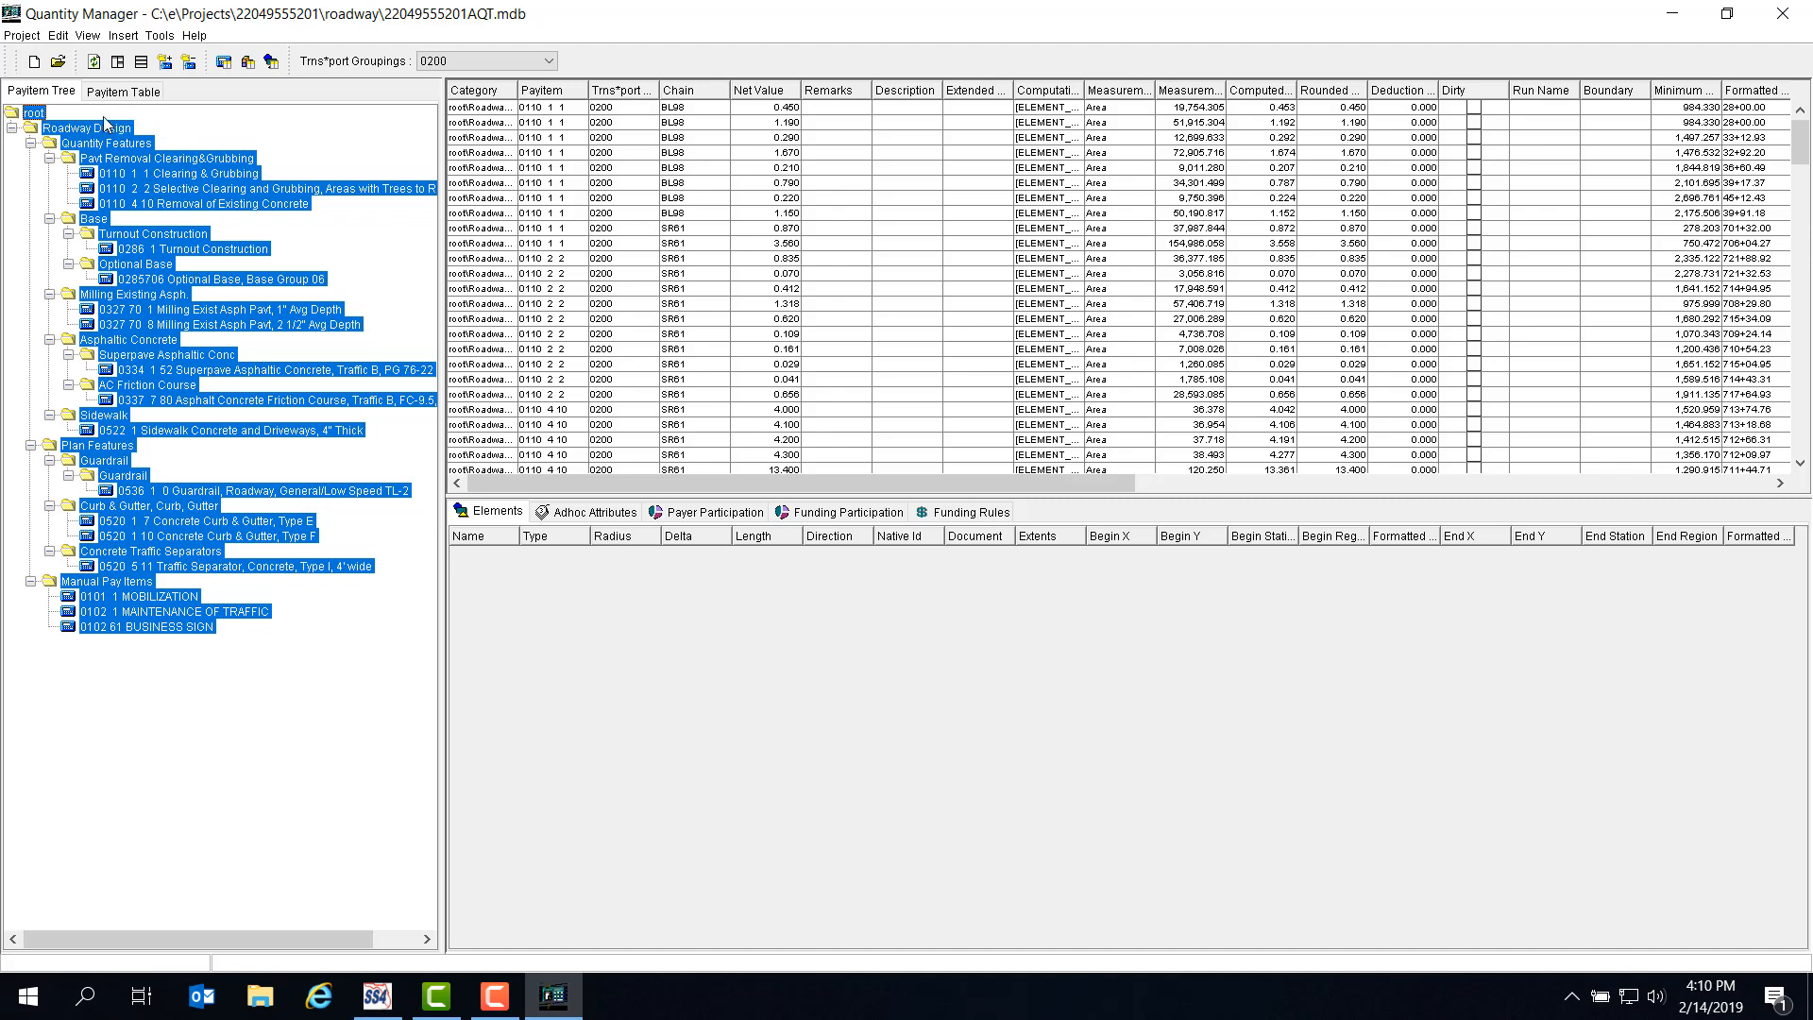
left_click(17, 36)
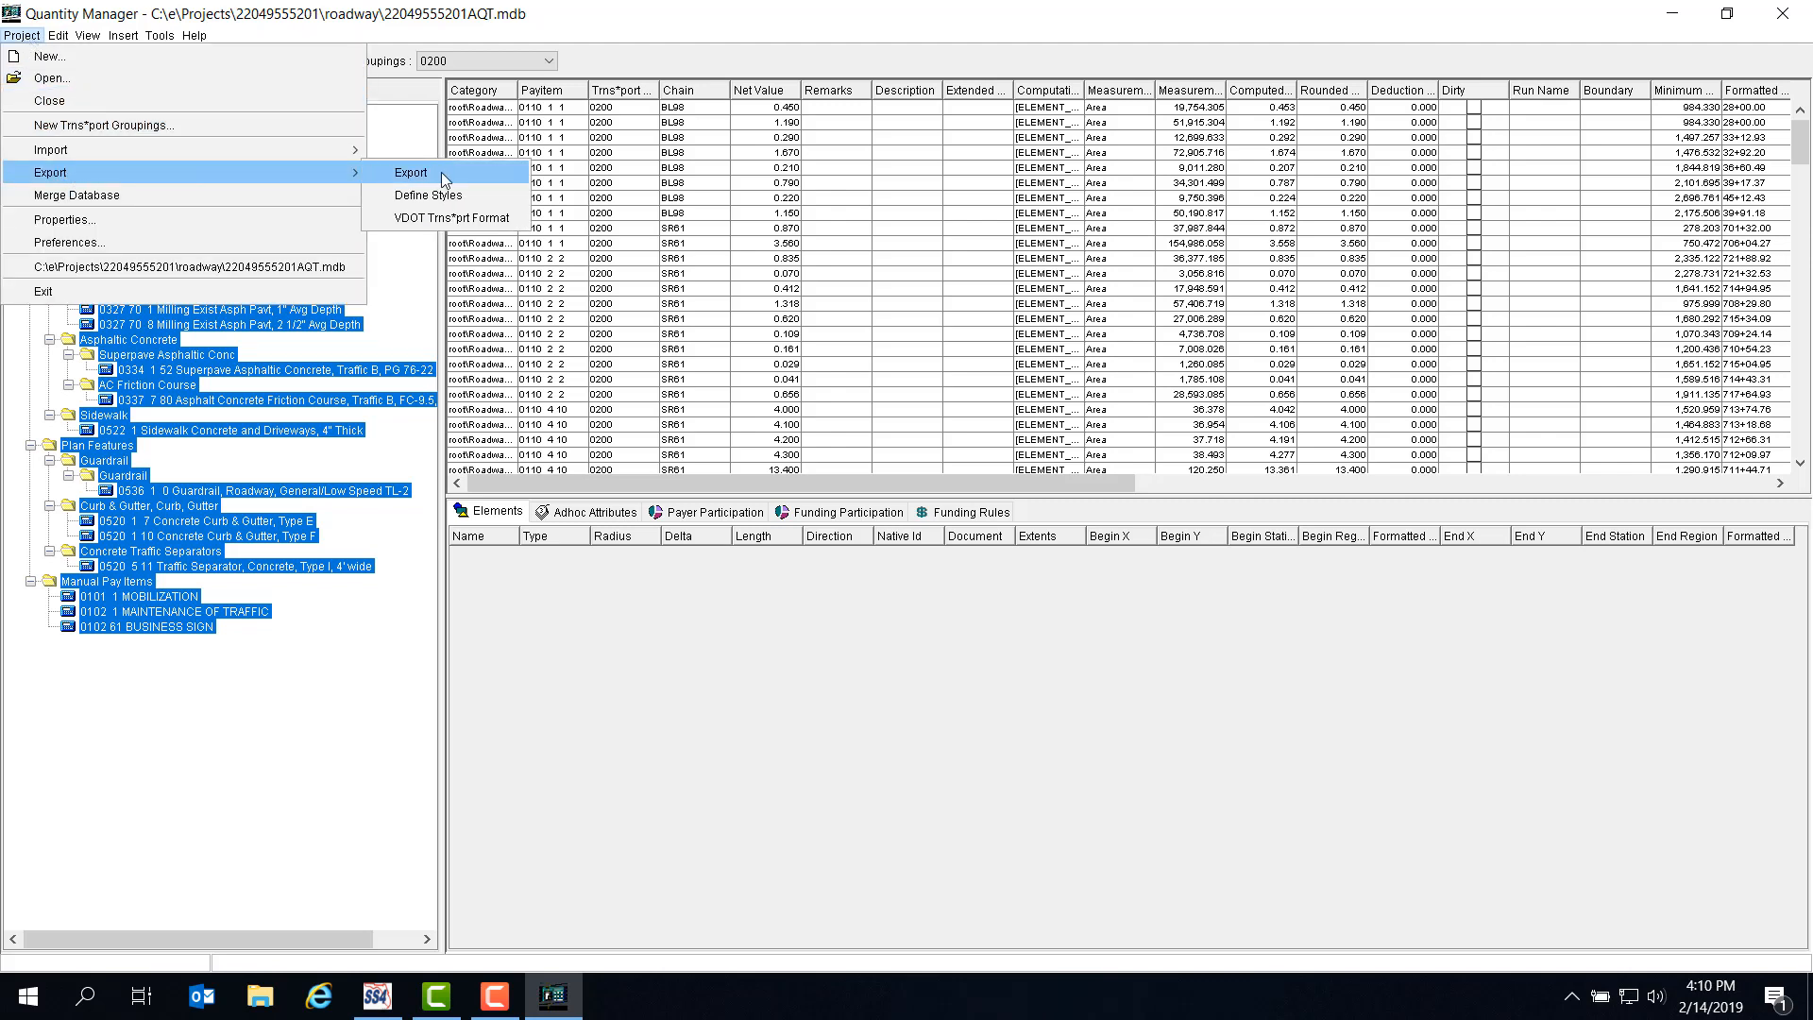
Step: In Export settings, choose the aecXML + Funding export style for the DesignEstimate groupings
left_click(411, 172)
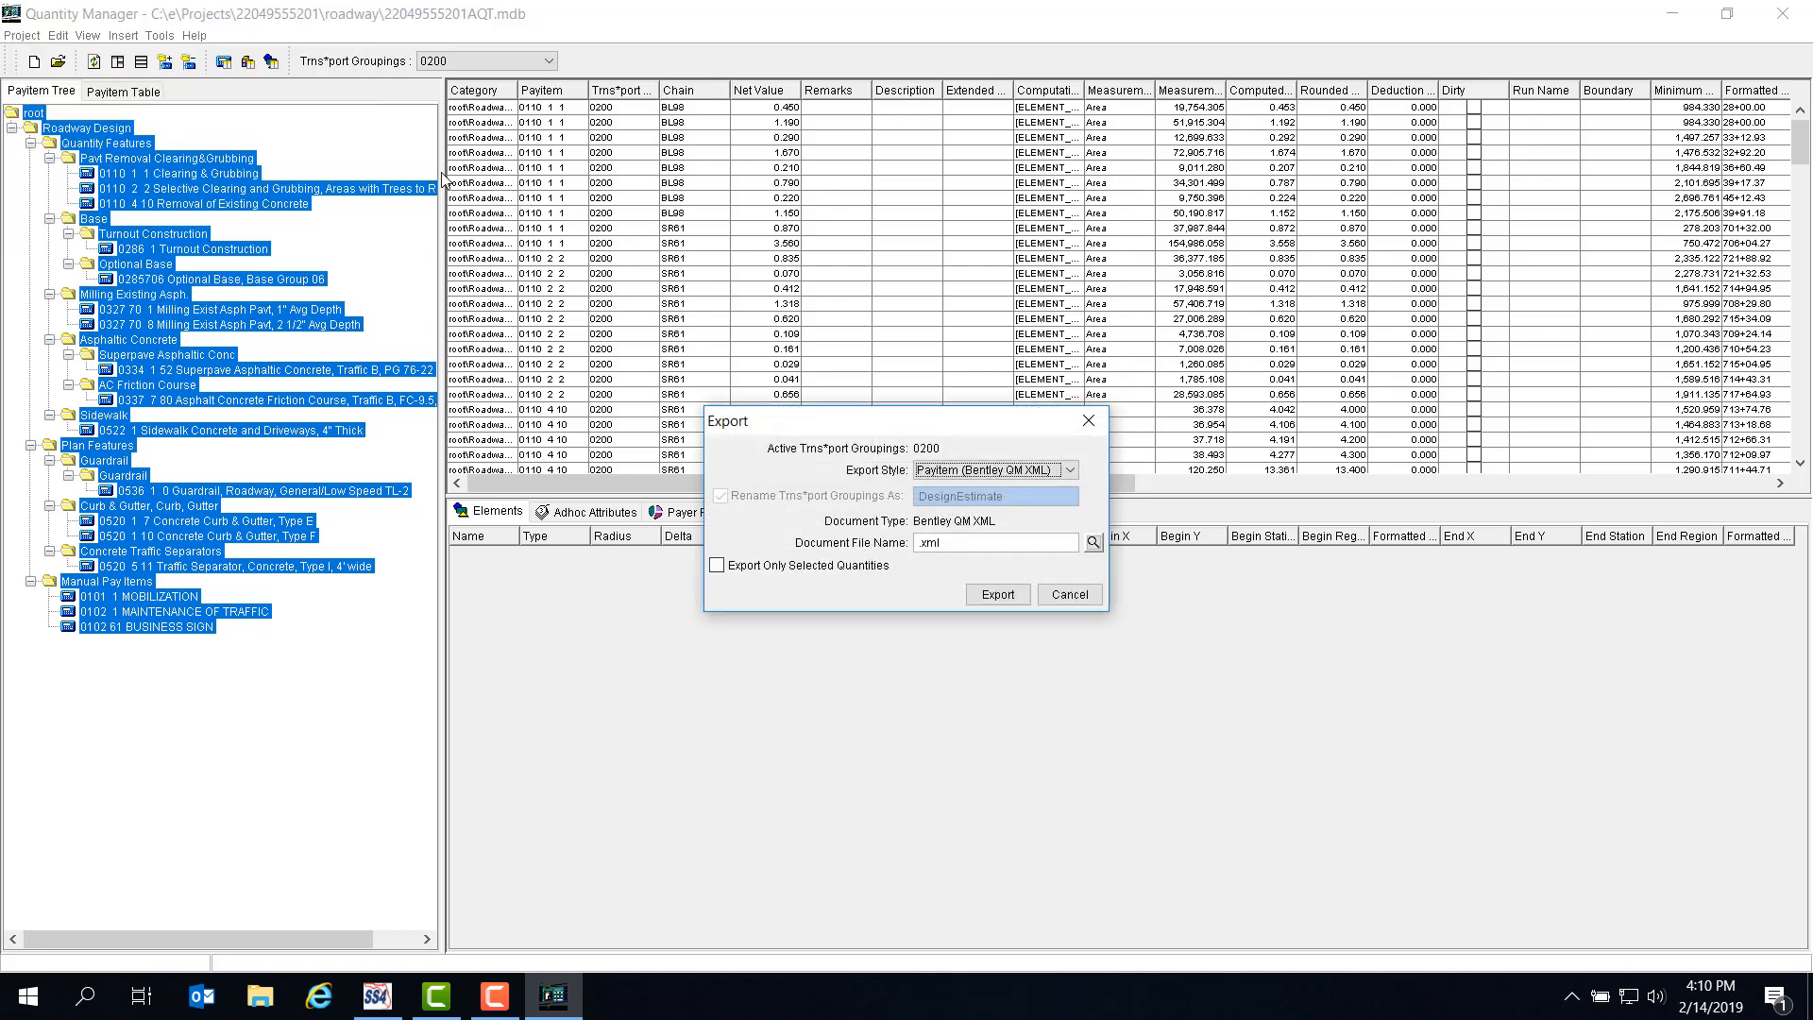
left_click_drag(903, 421, 818, 410)
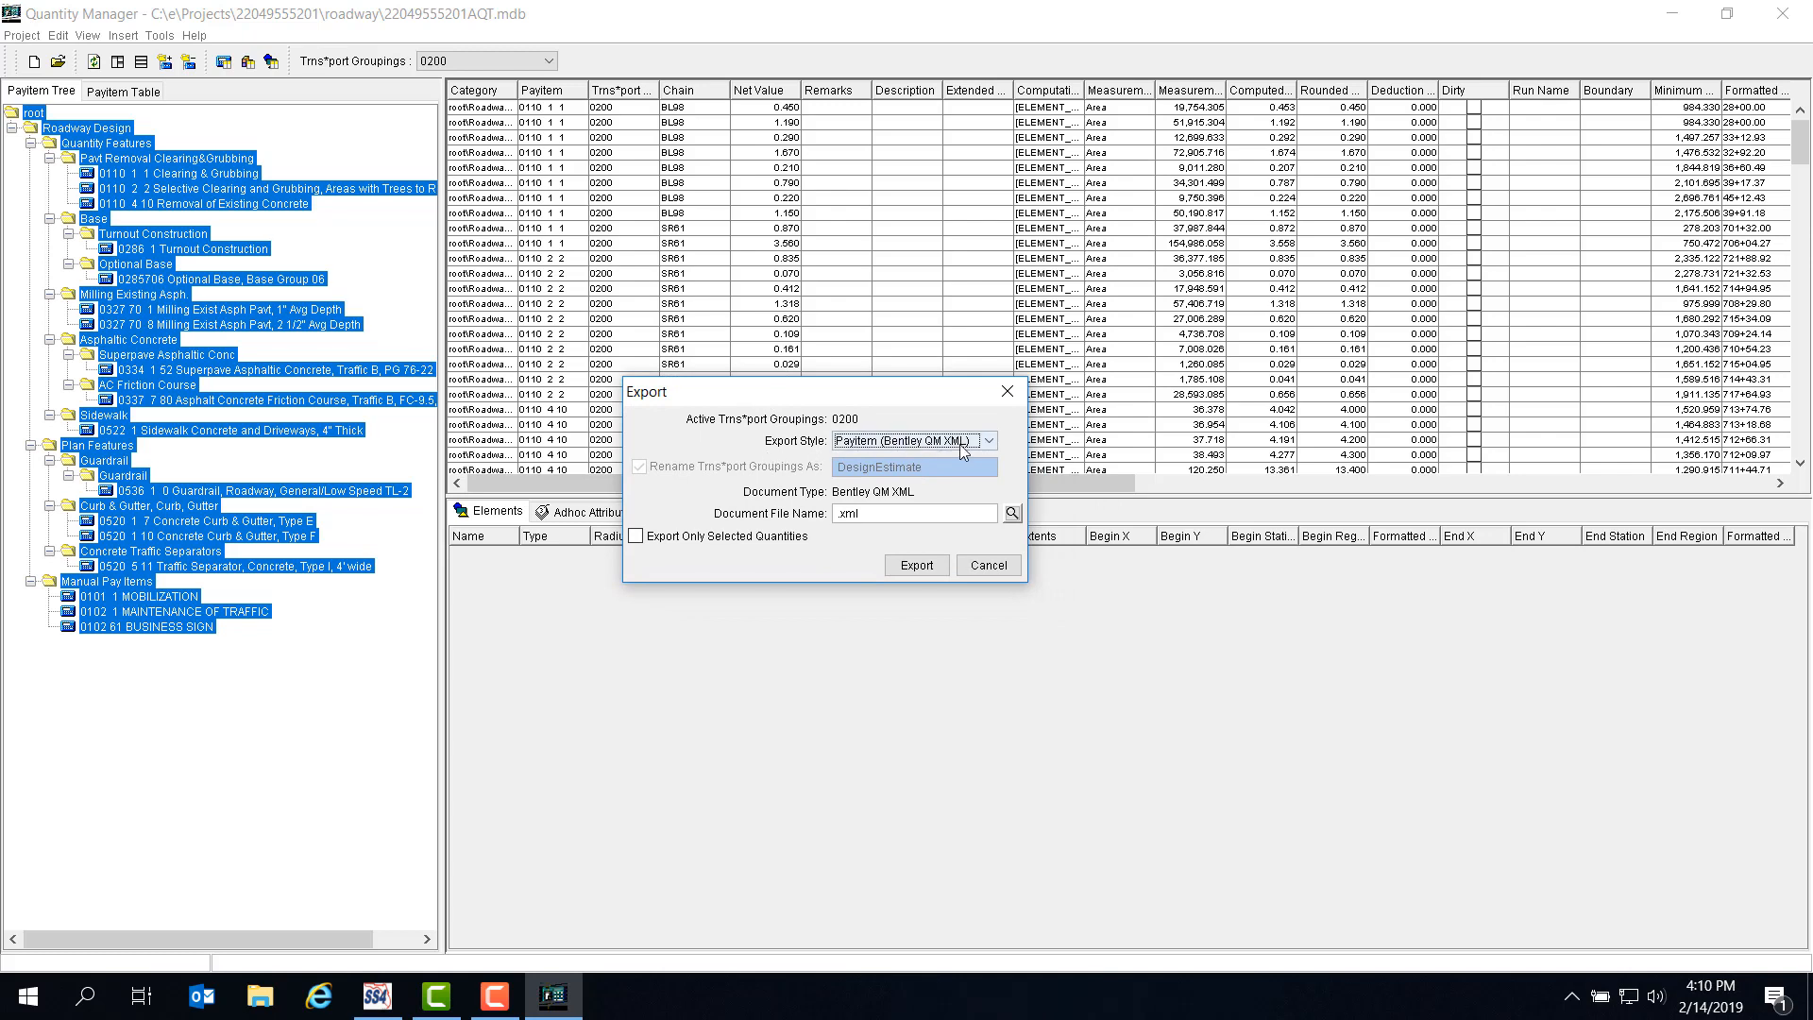
left_click(990, 440)
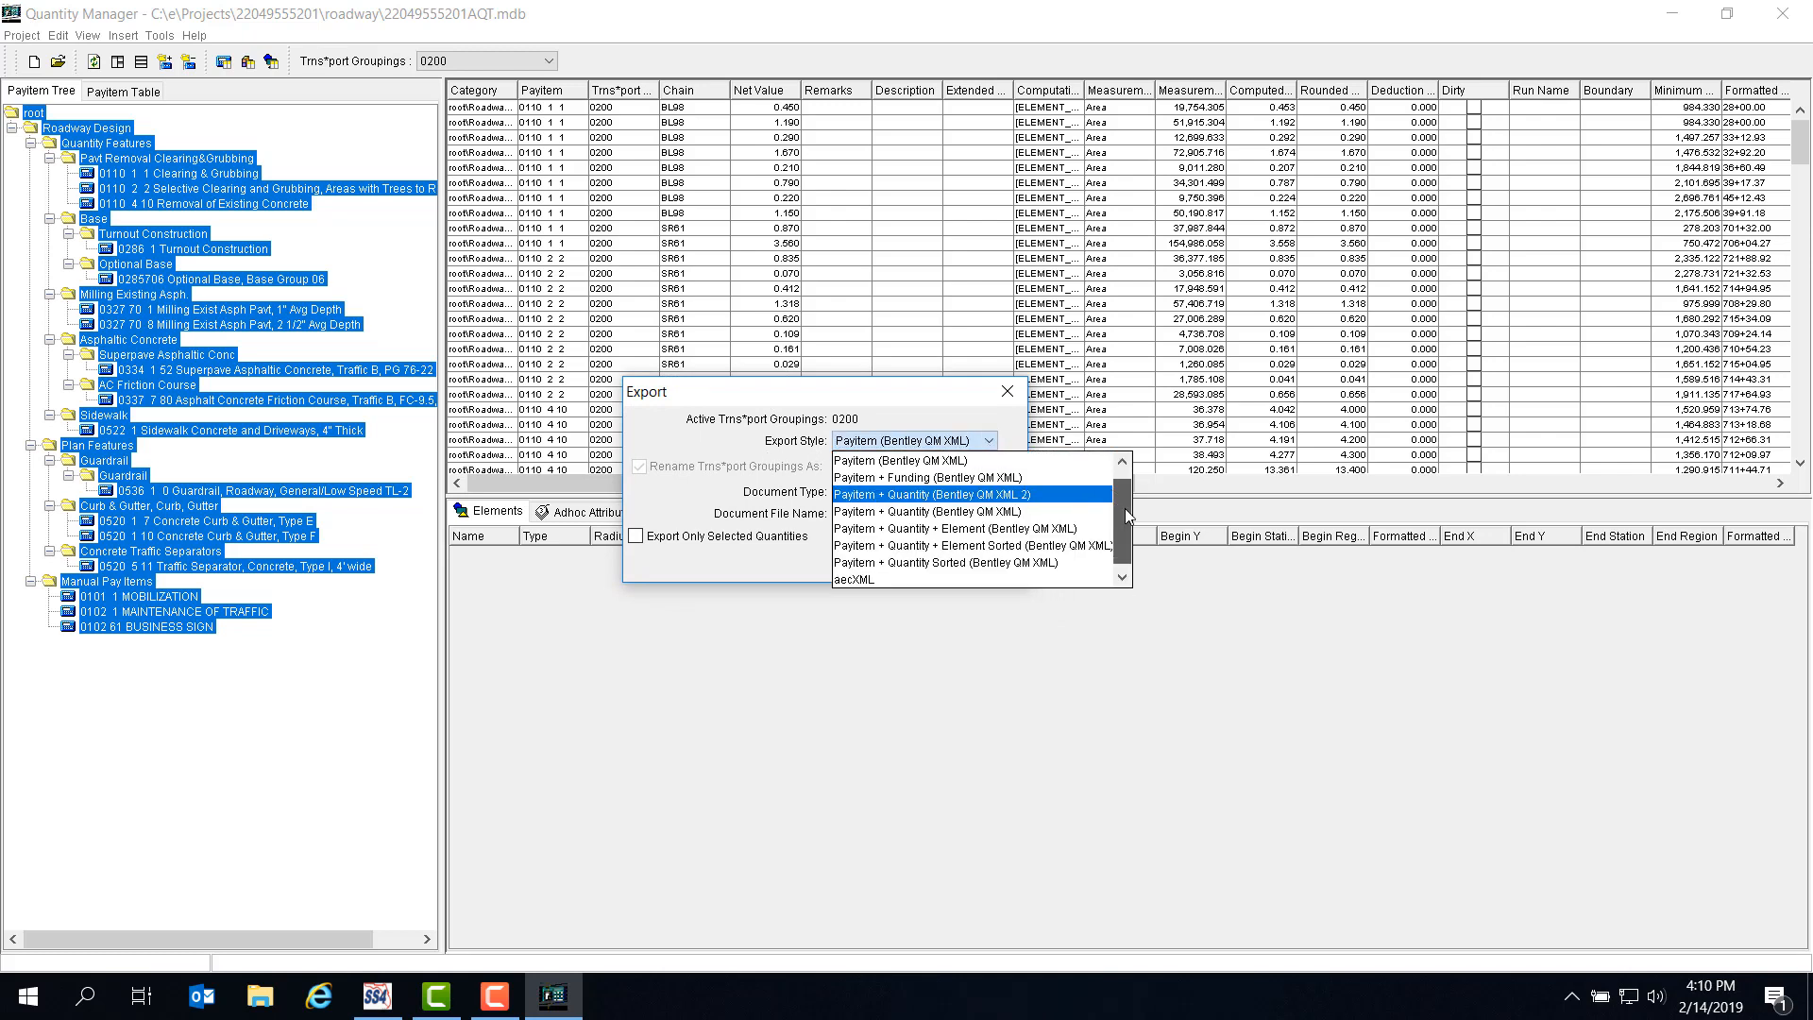
scroll("down", 3)
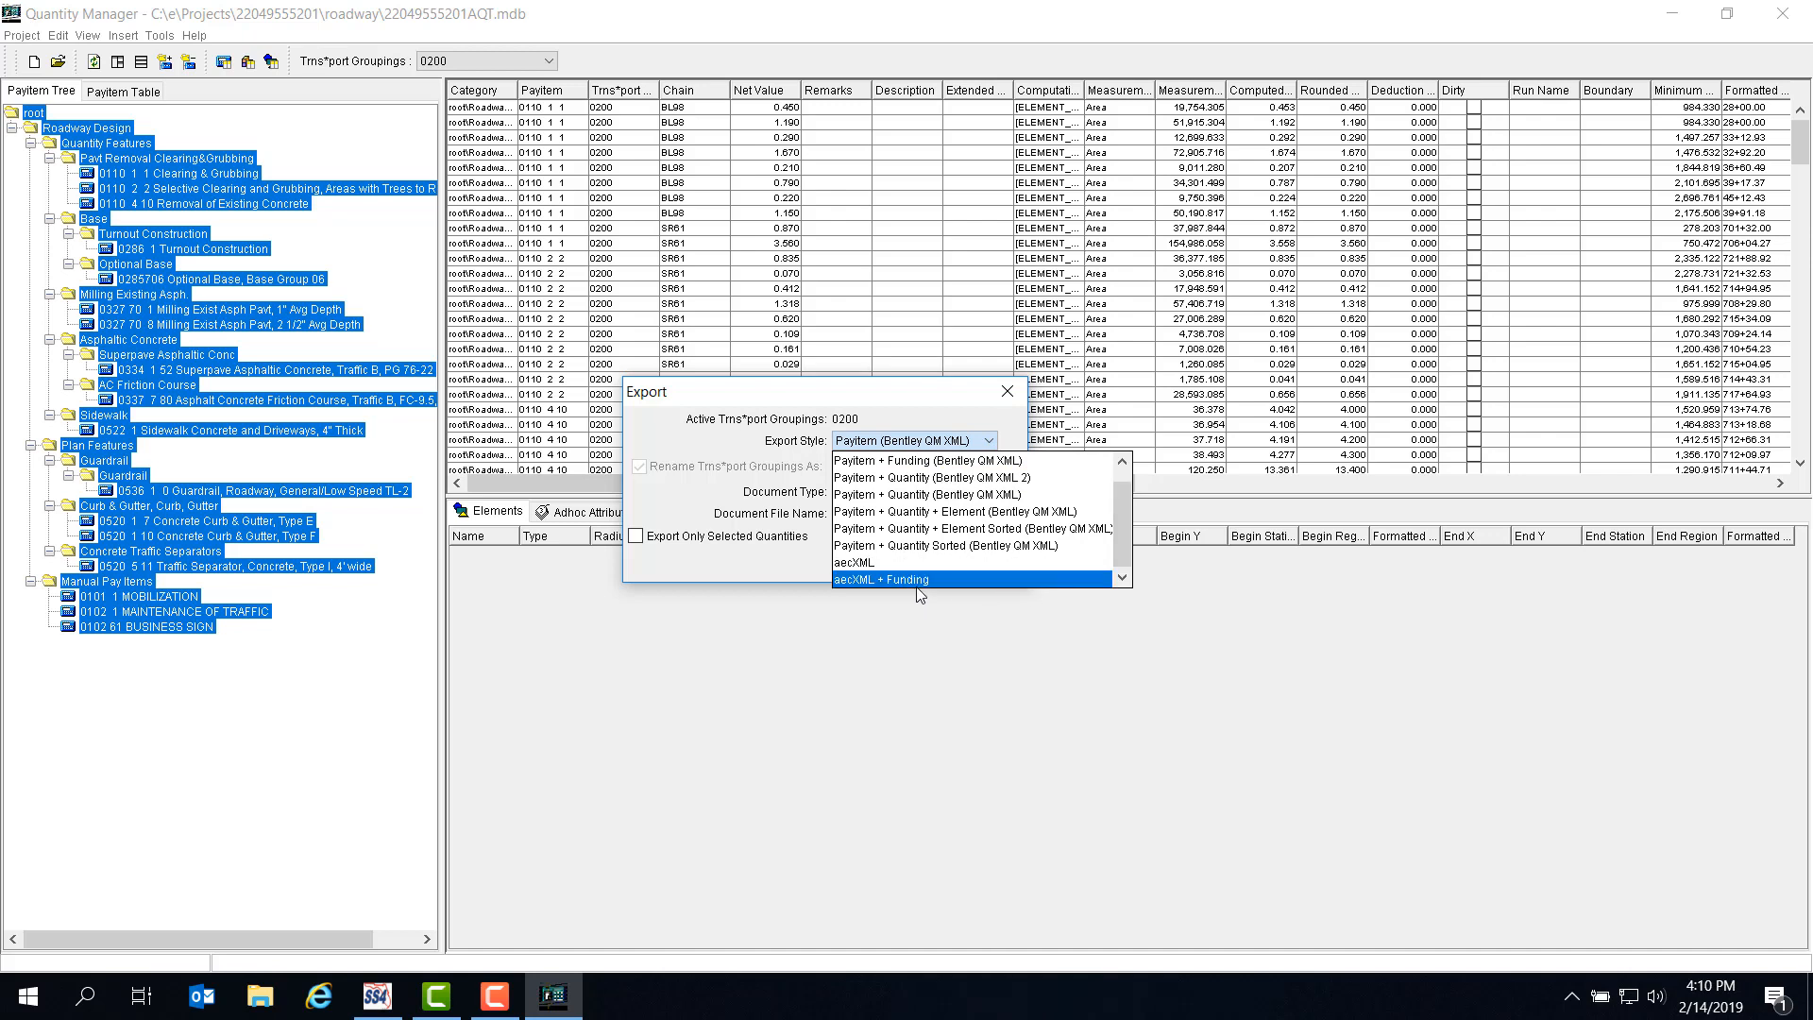
mouse_move(943, 586)
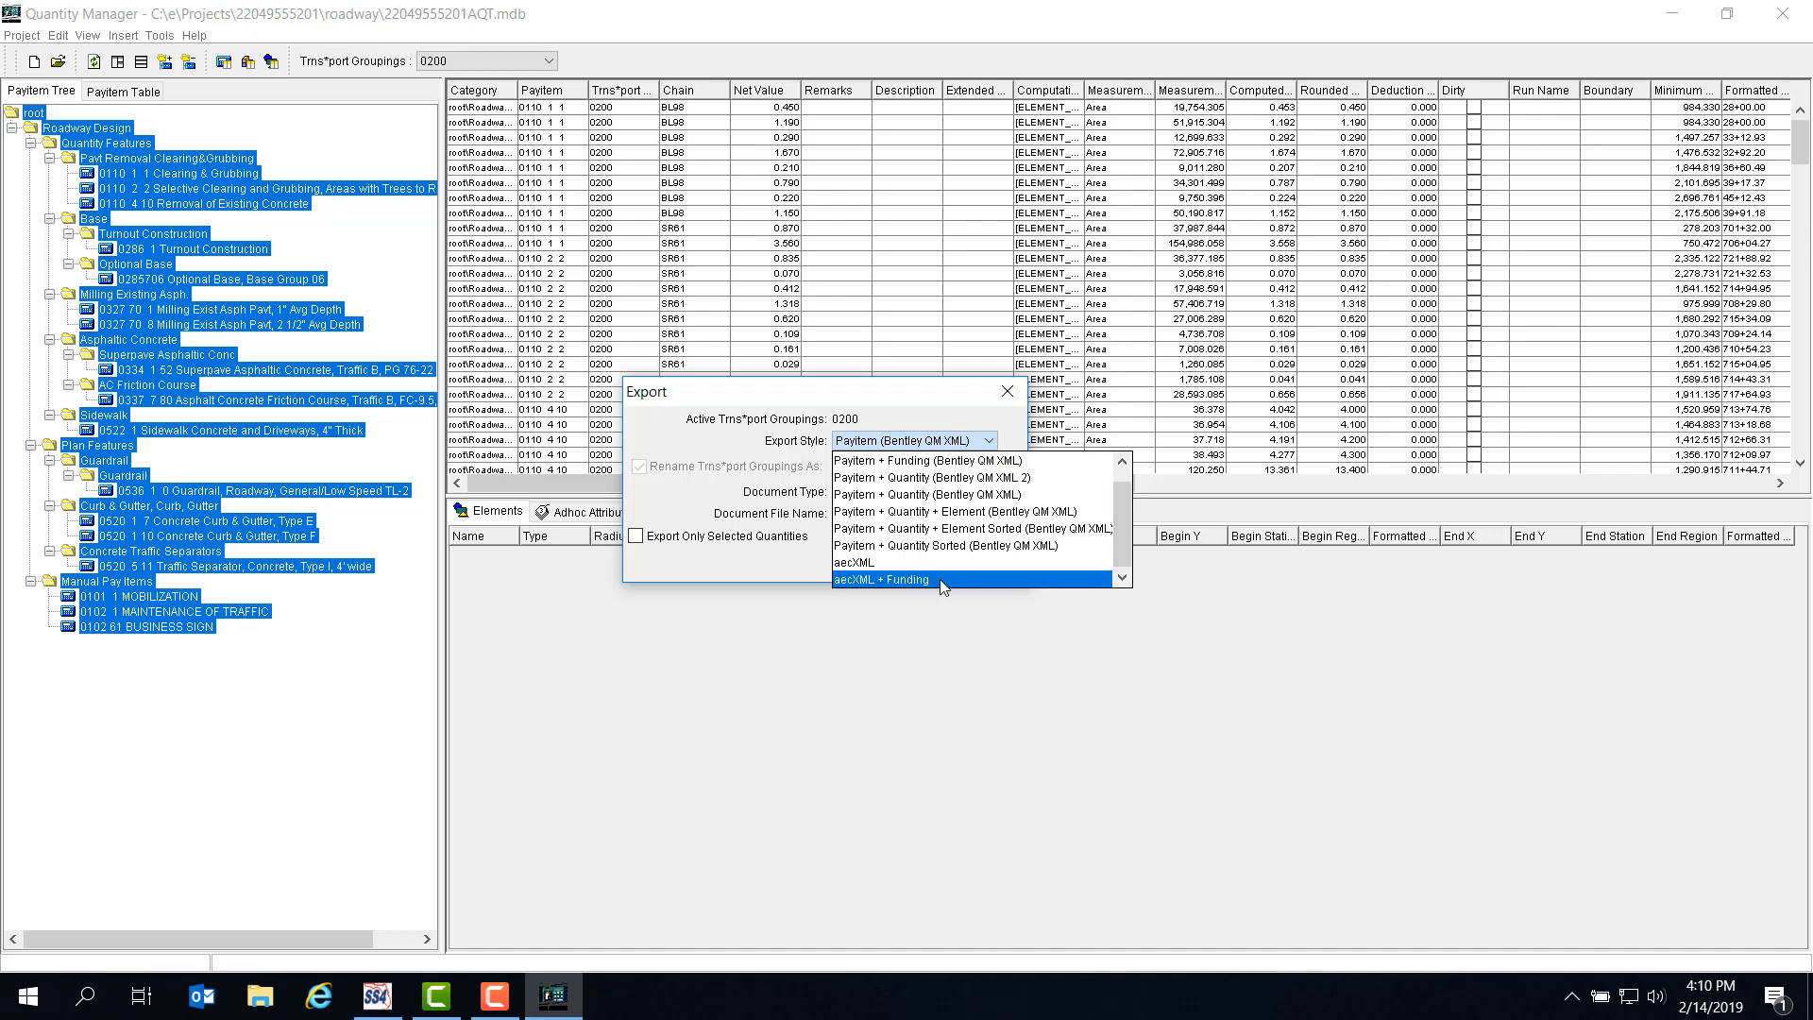
left_click(908, 580)
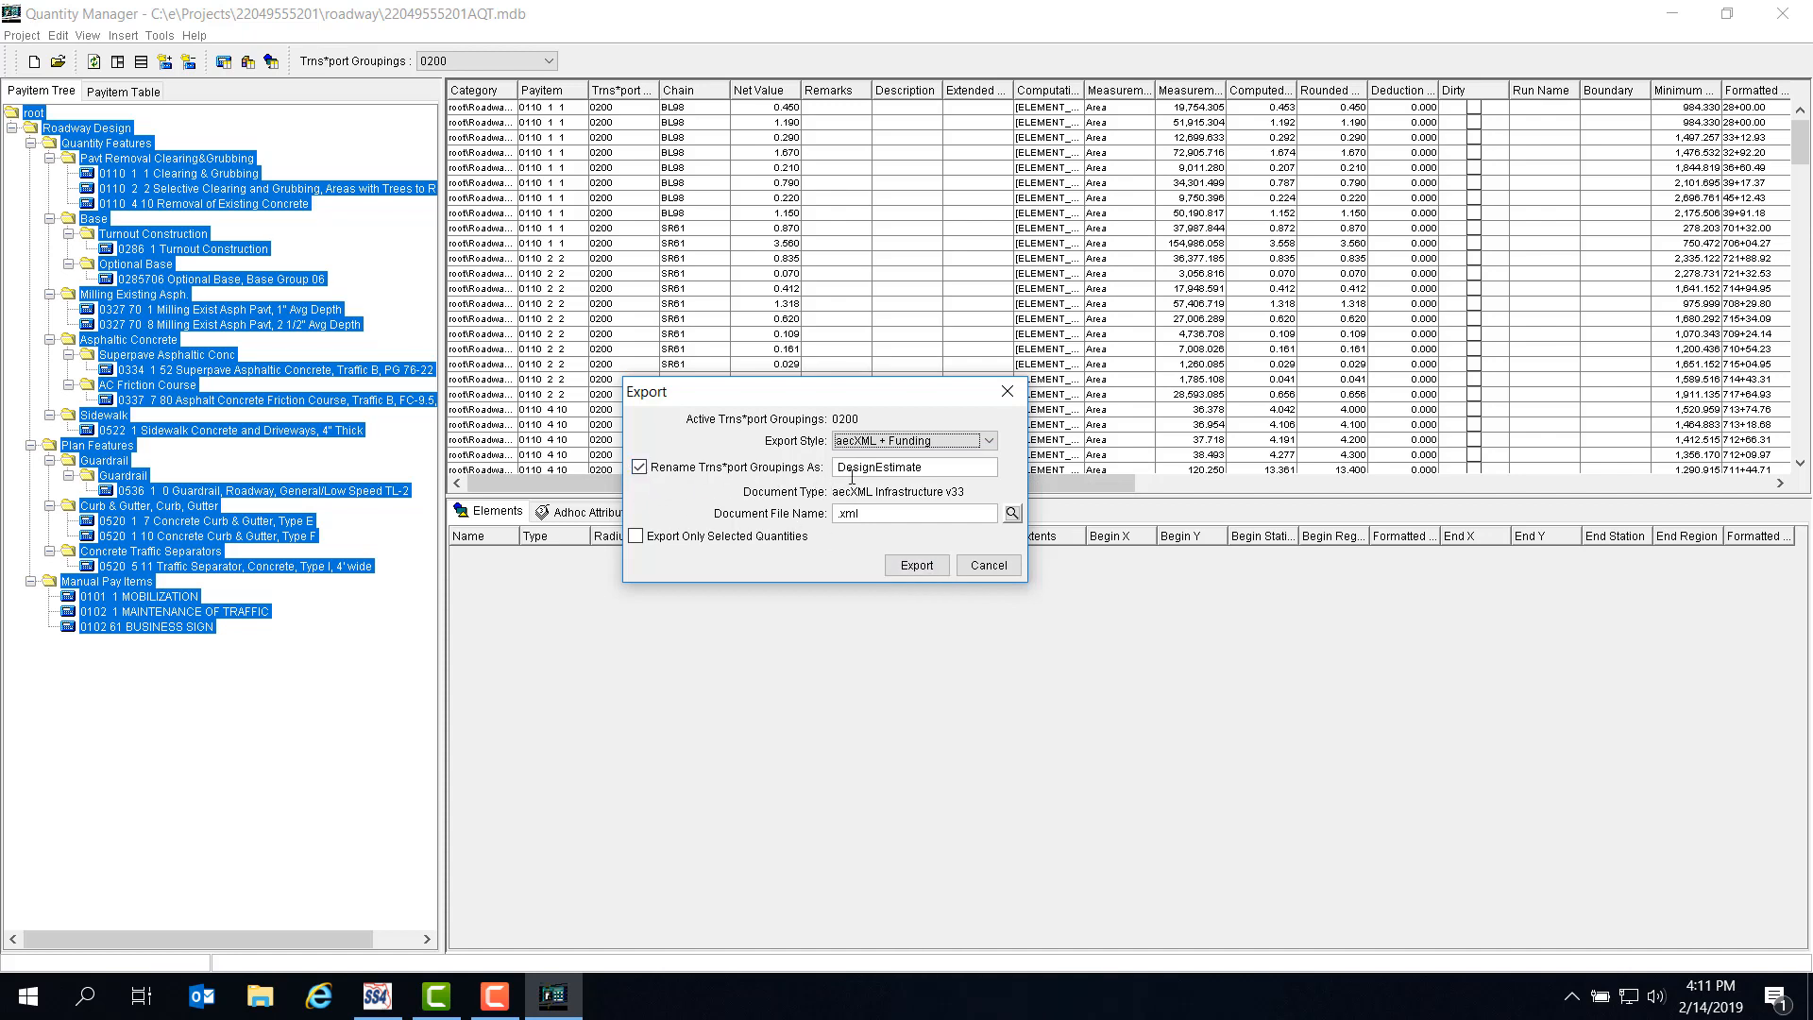
mouse_move(839, 483)
type("quantity")
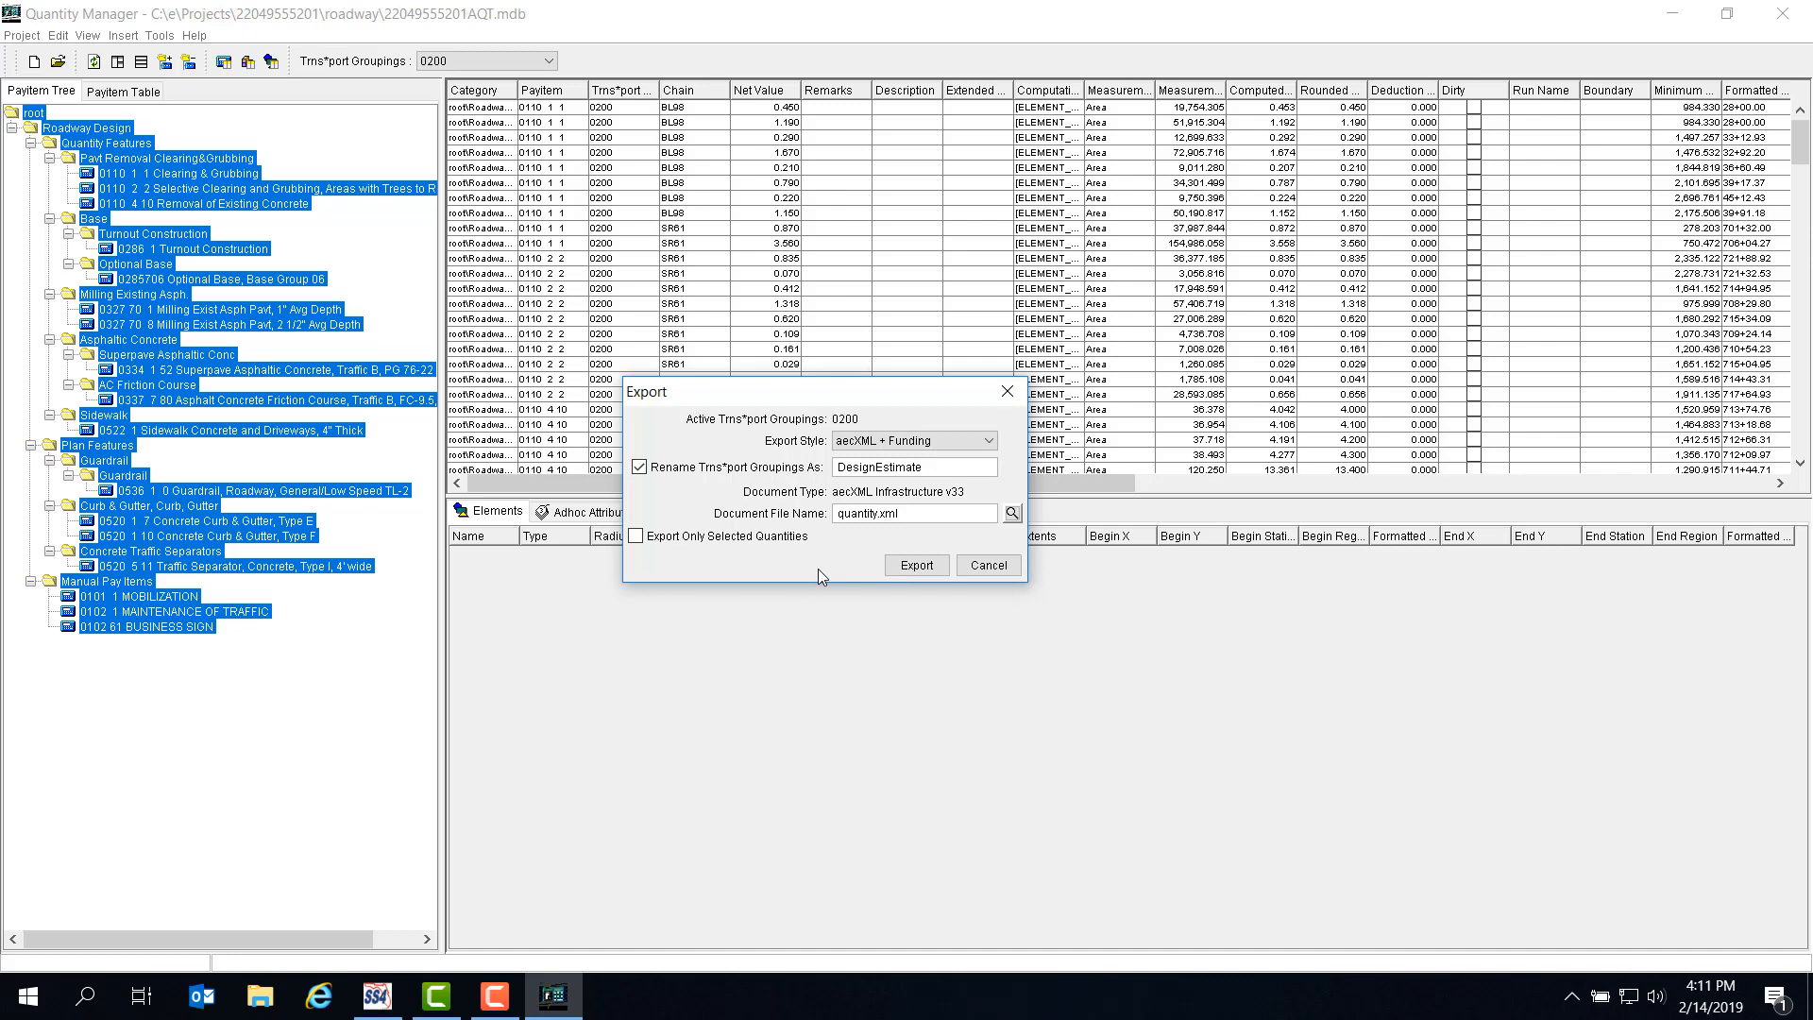
mouse_move(846, 574)
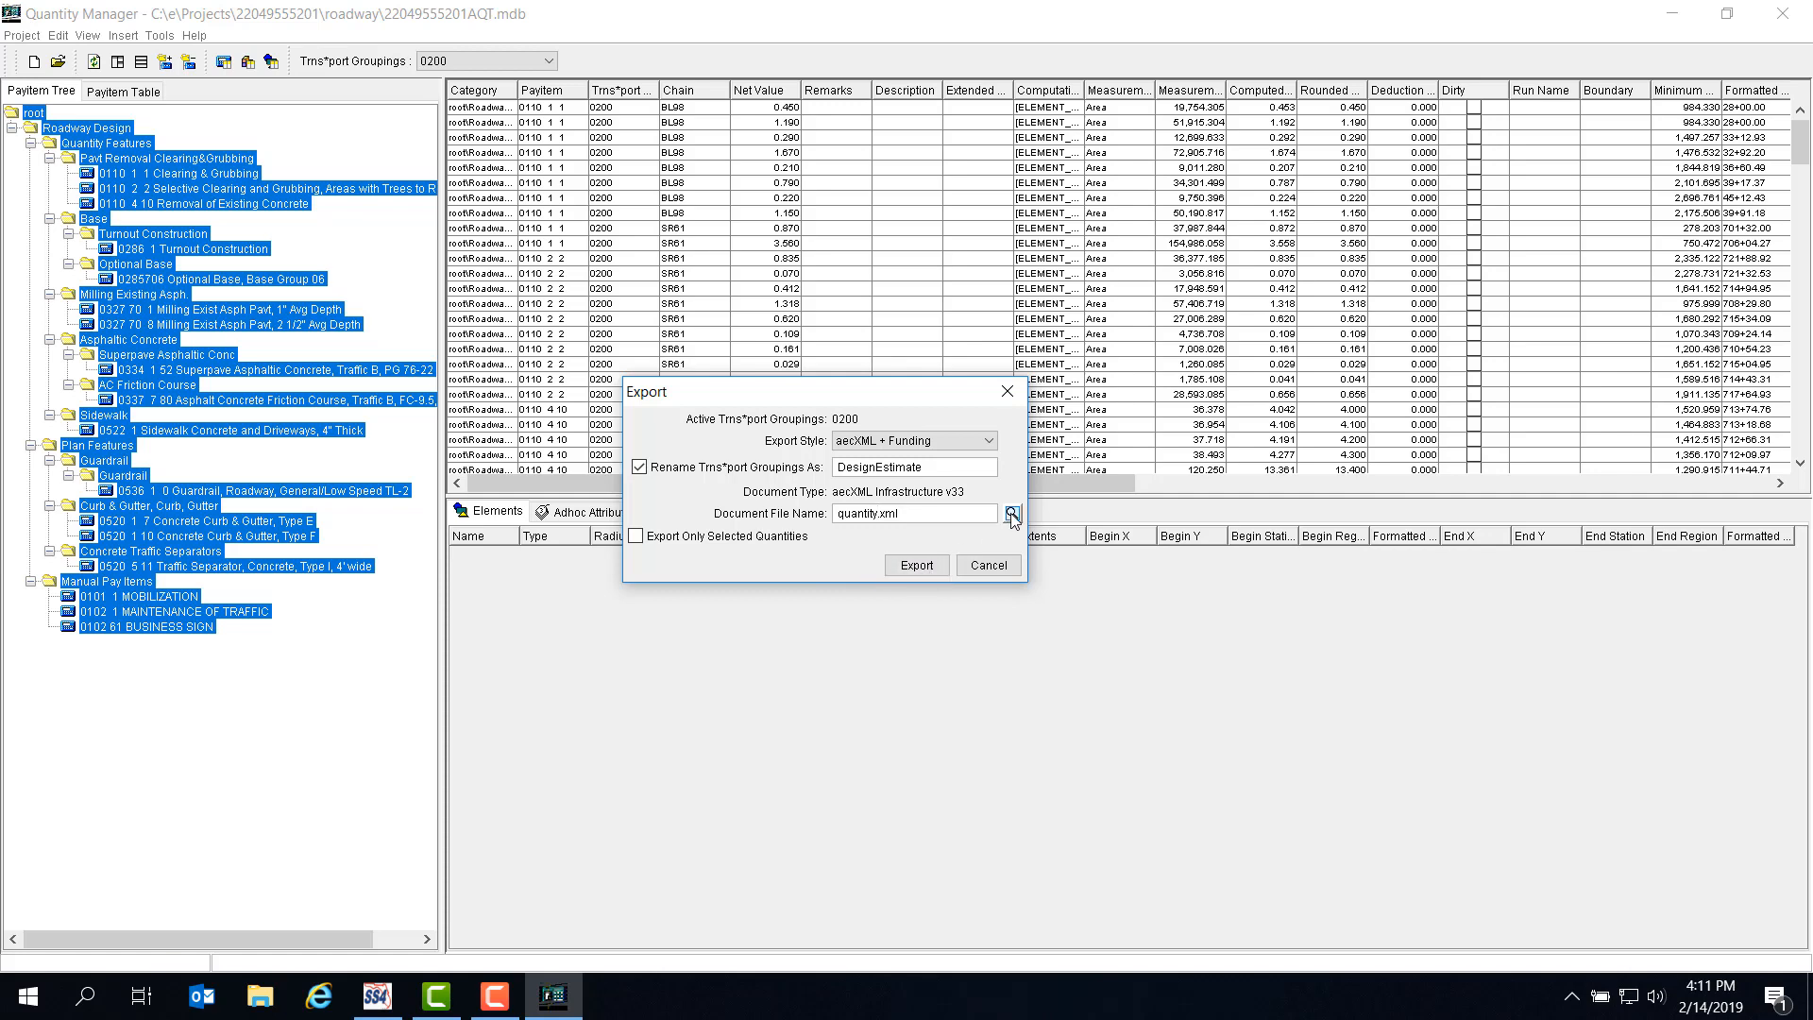
Step: Verify the save location, run the export to quantity.xml, and acknowledge its successful completion
left_click(1010, 514)
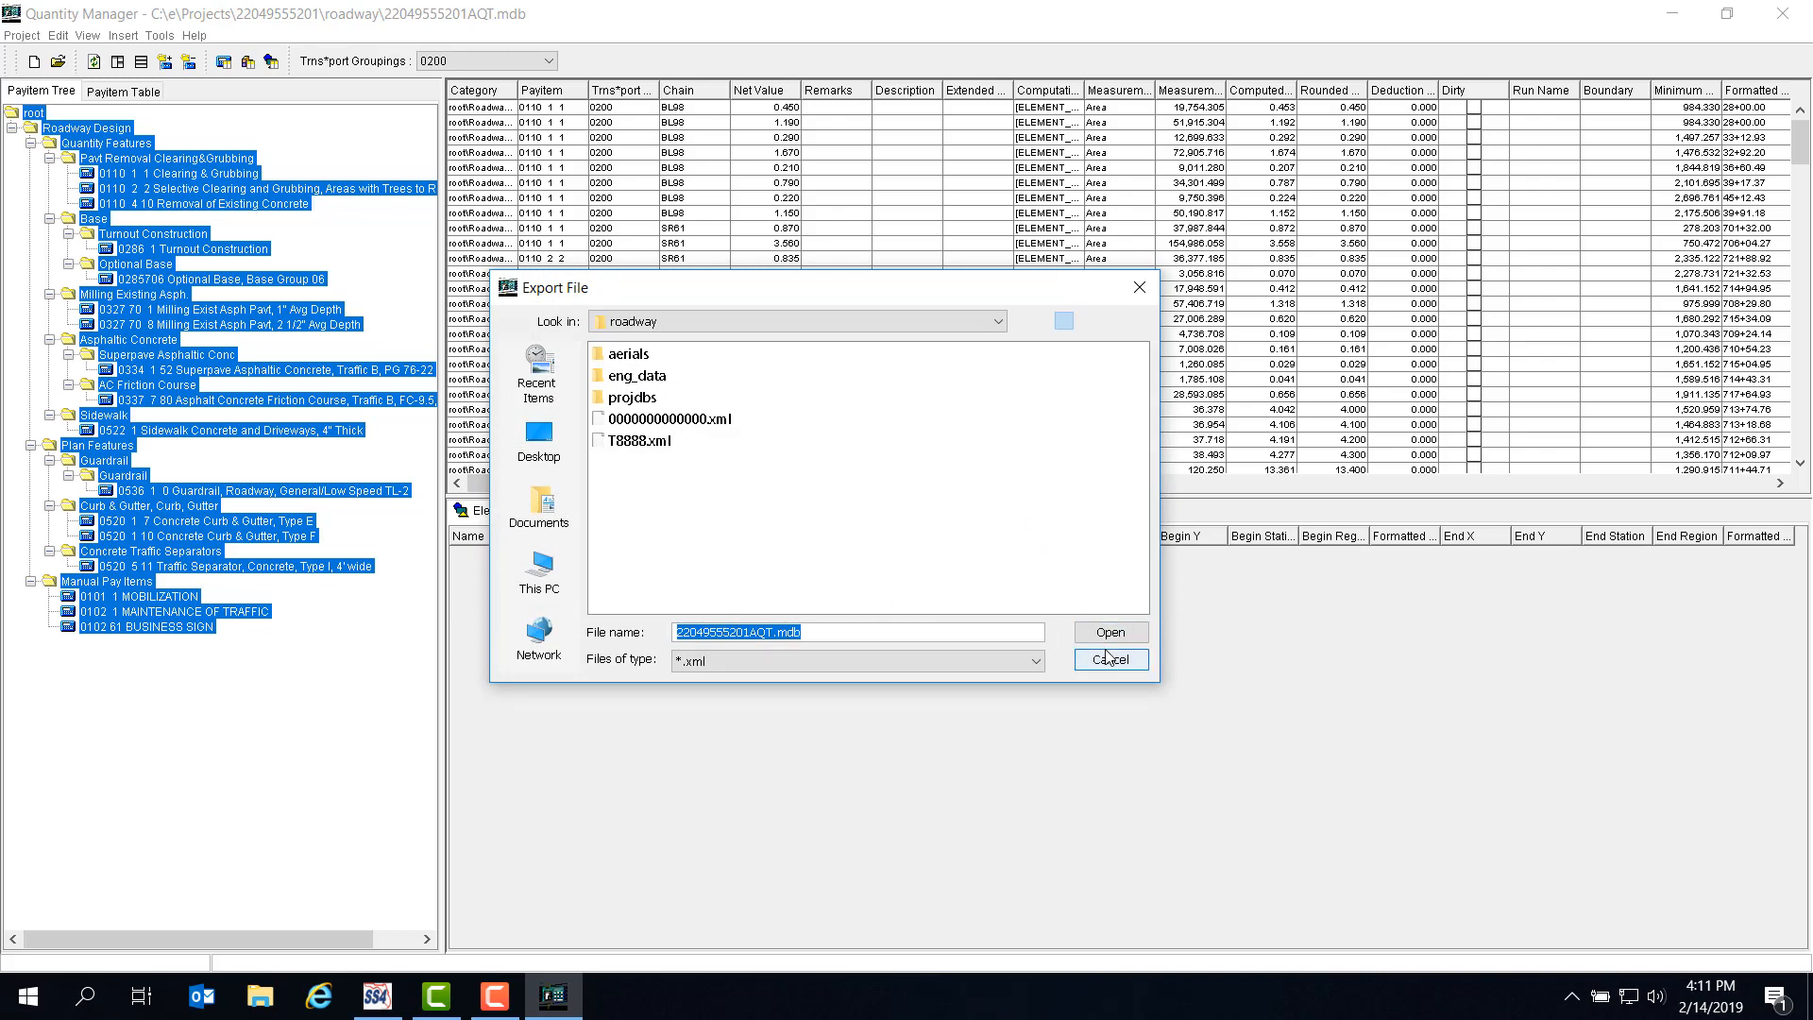
mouse_move(1122, 657)
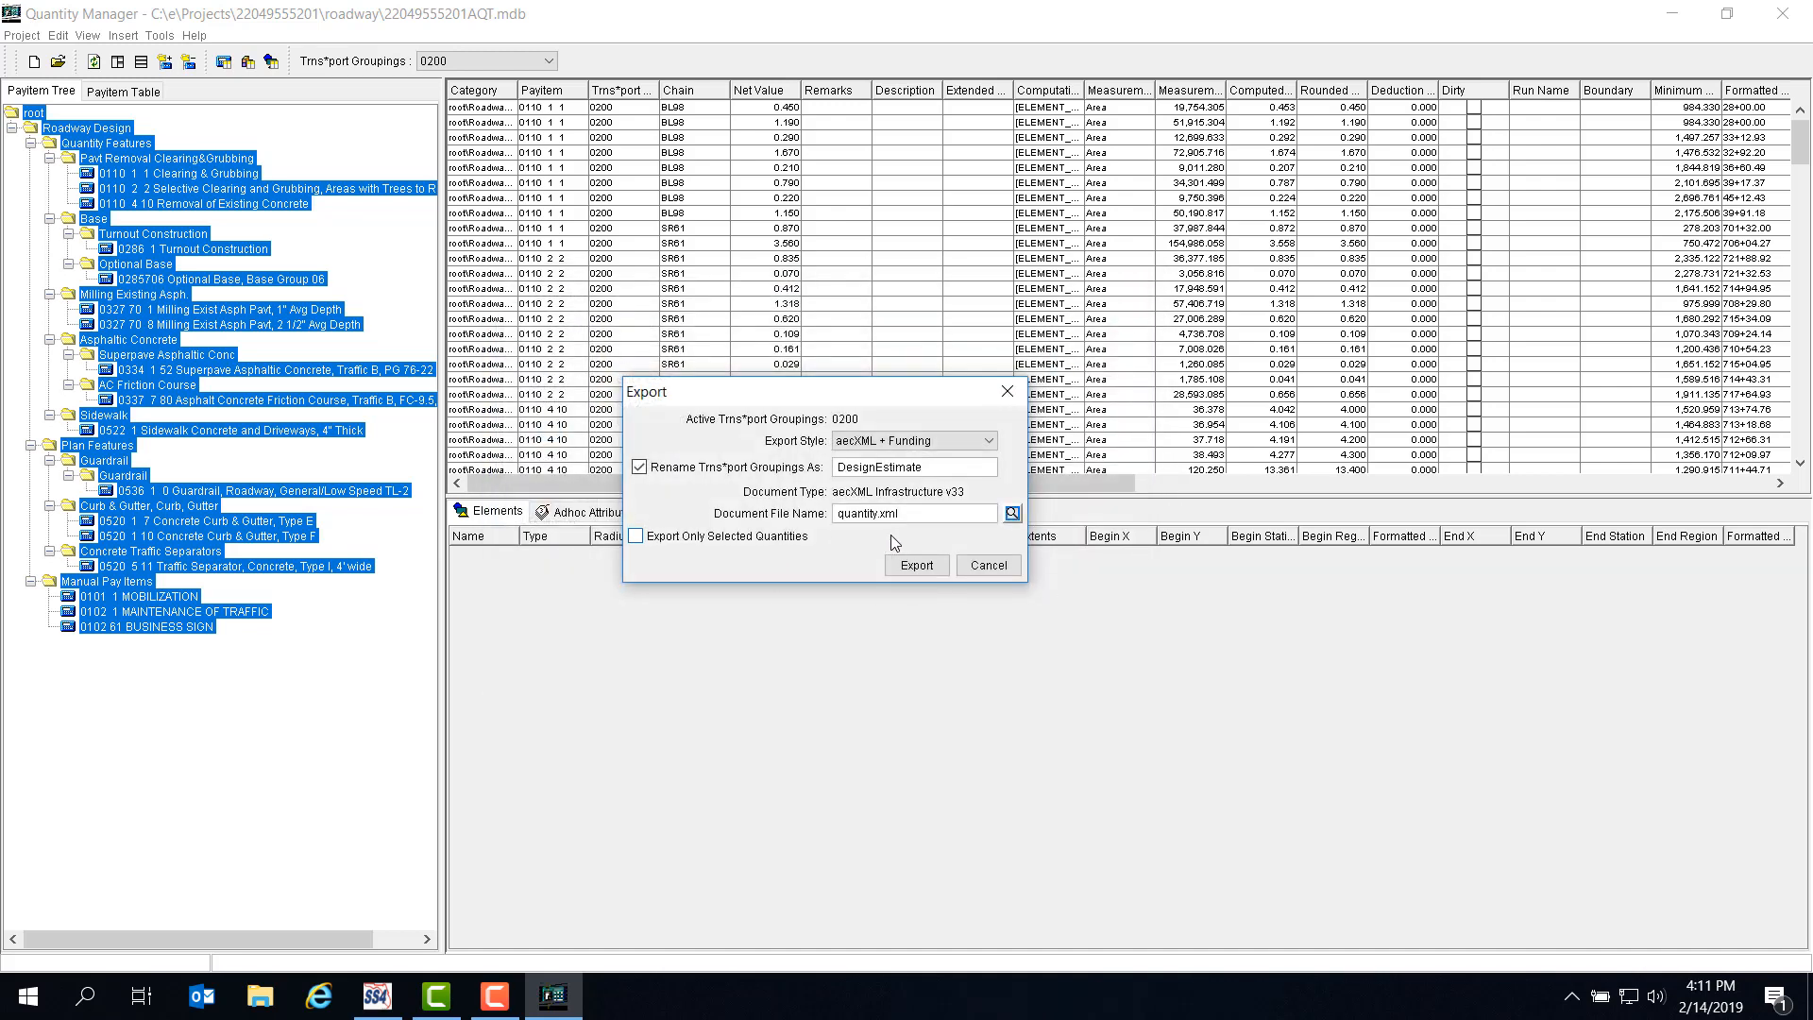
left_click(918, 565)
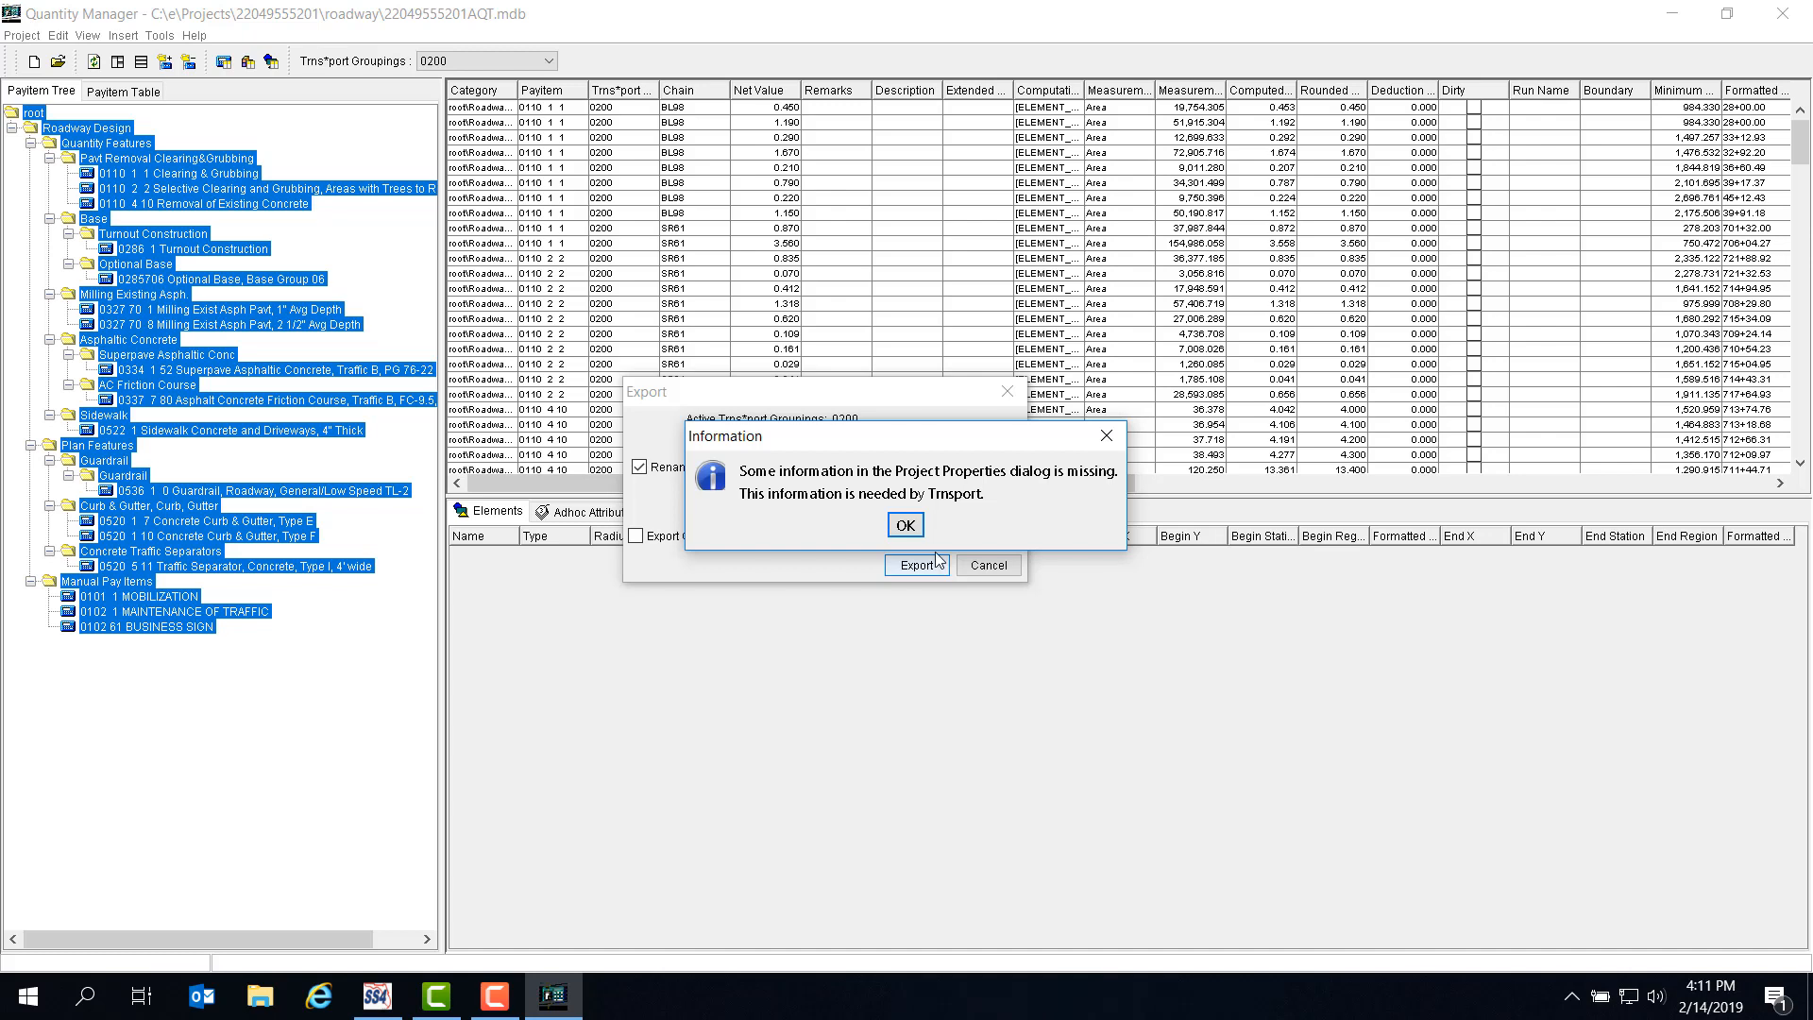
mouse_move(939, 534)
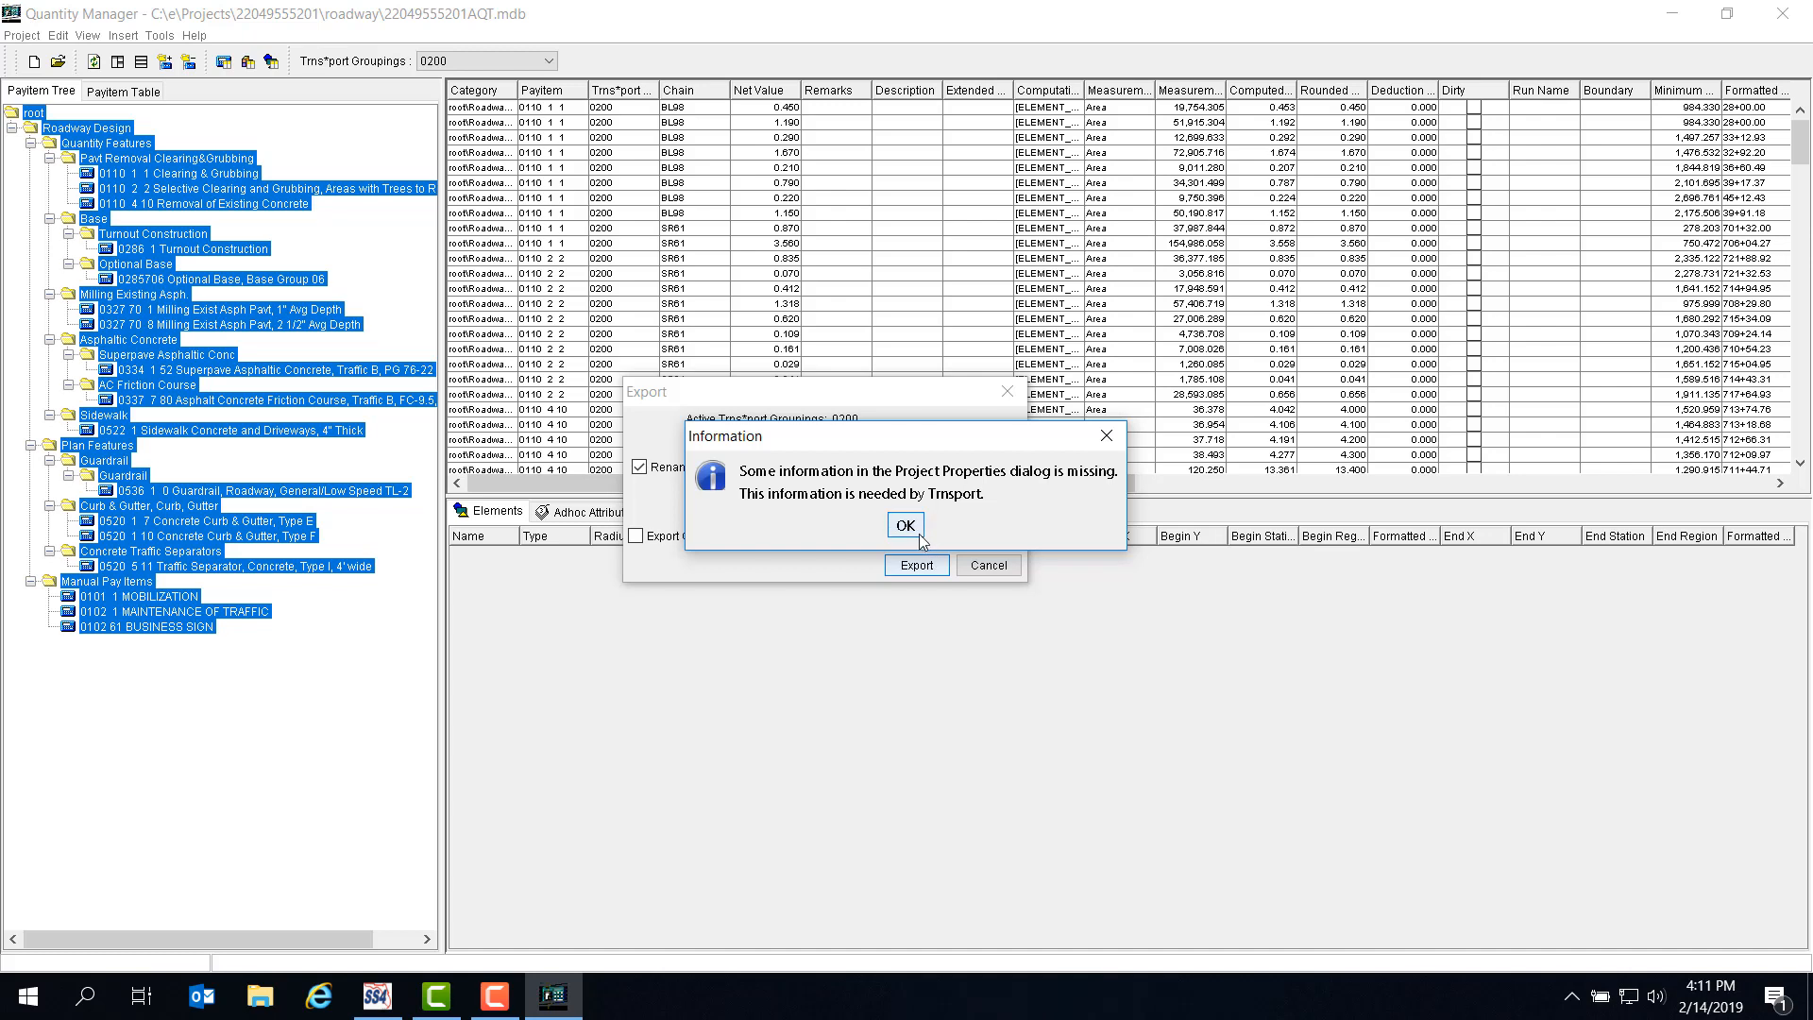
left_click(906, 525)
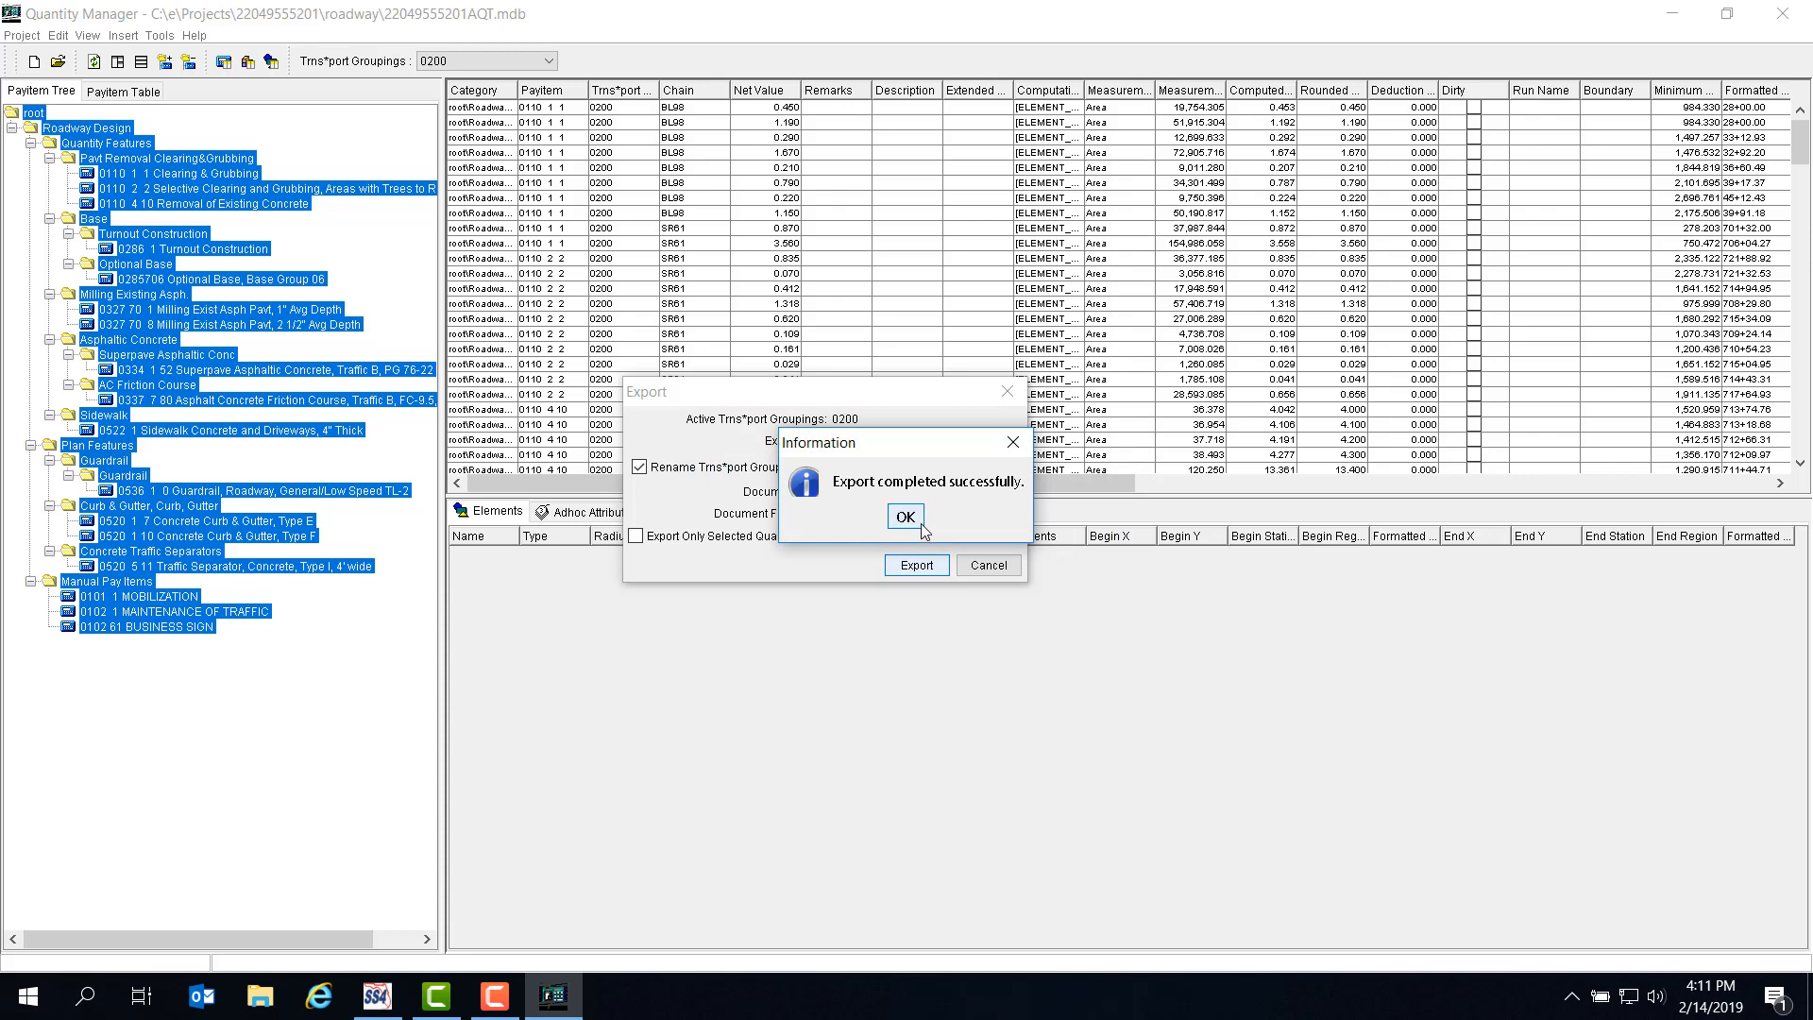
left_click(907, 516)
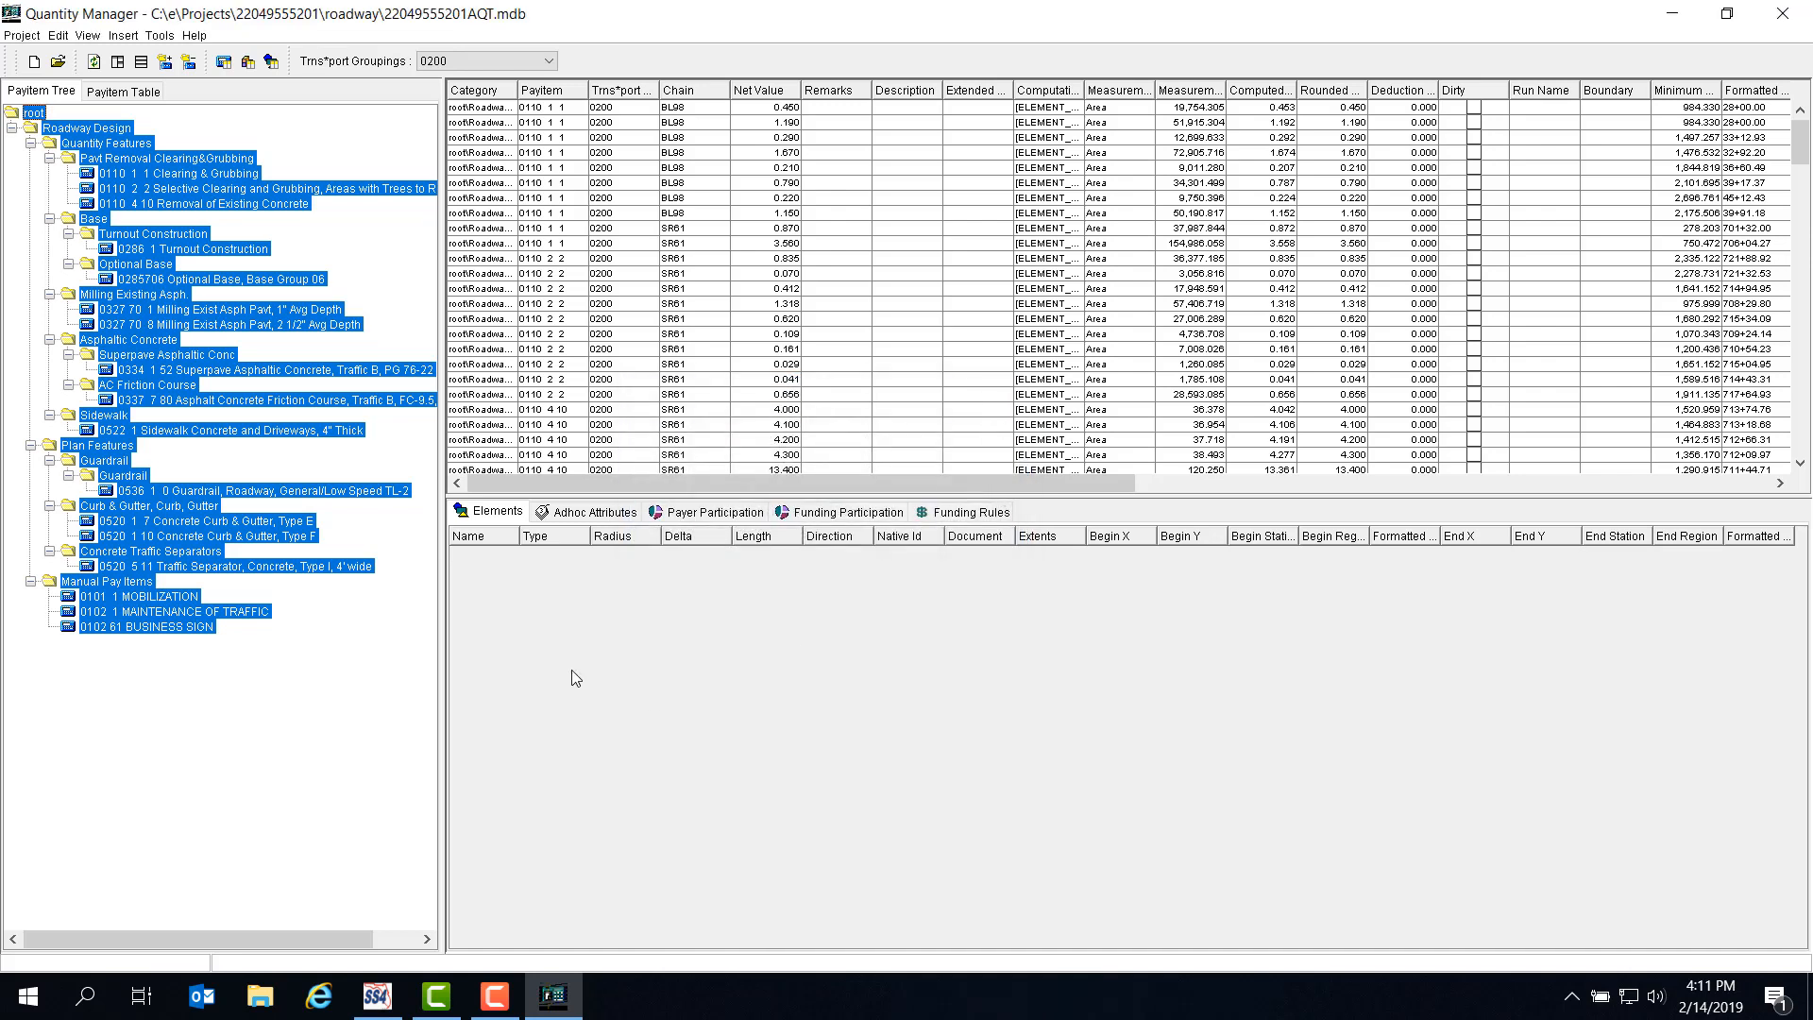
Step: Switch to SUMQRD01.dgn and select the small yellow table on the top-left sheet
left_click(376, 996)
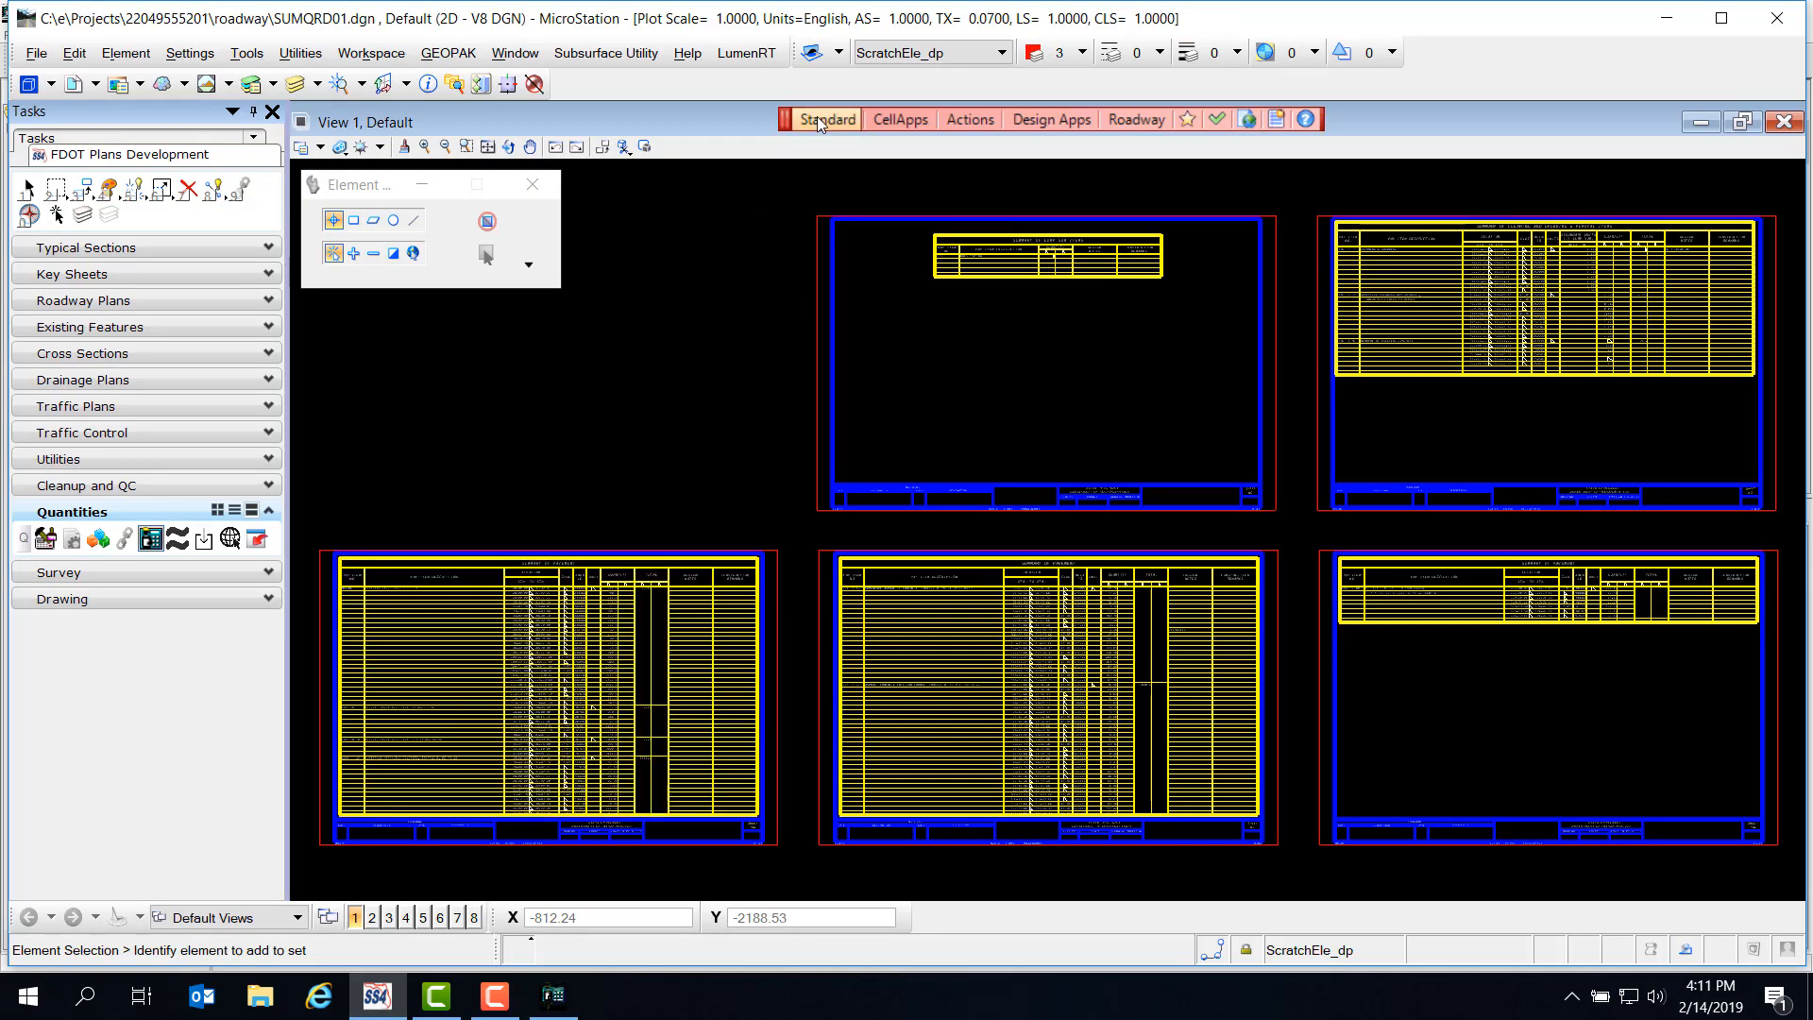
left_click(826, 119)
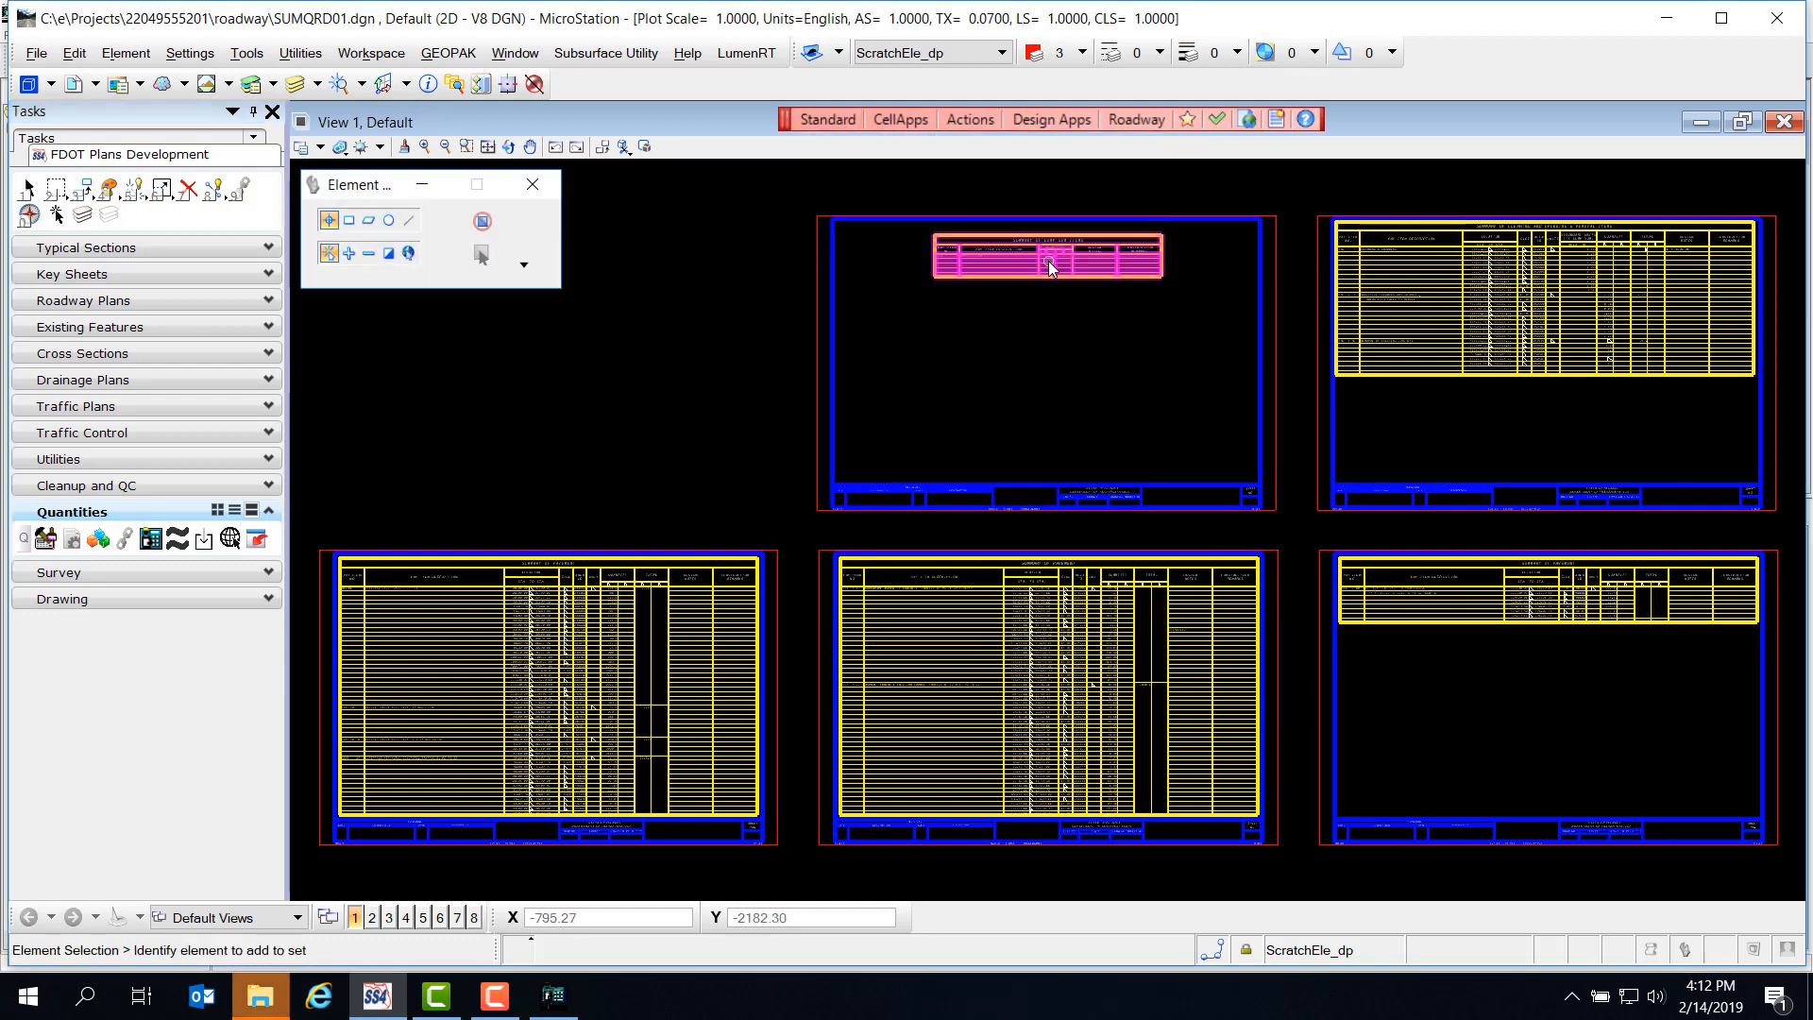
left_click(251, 997)
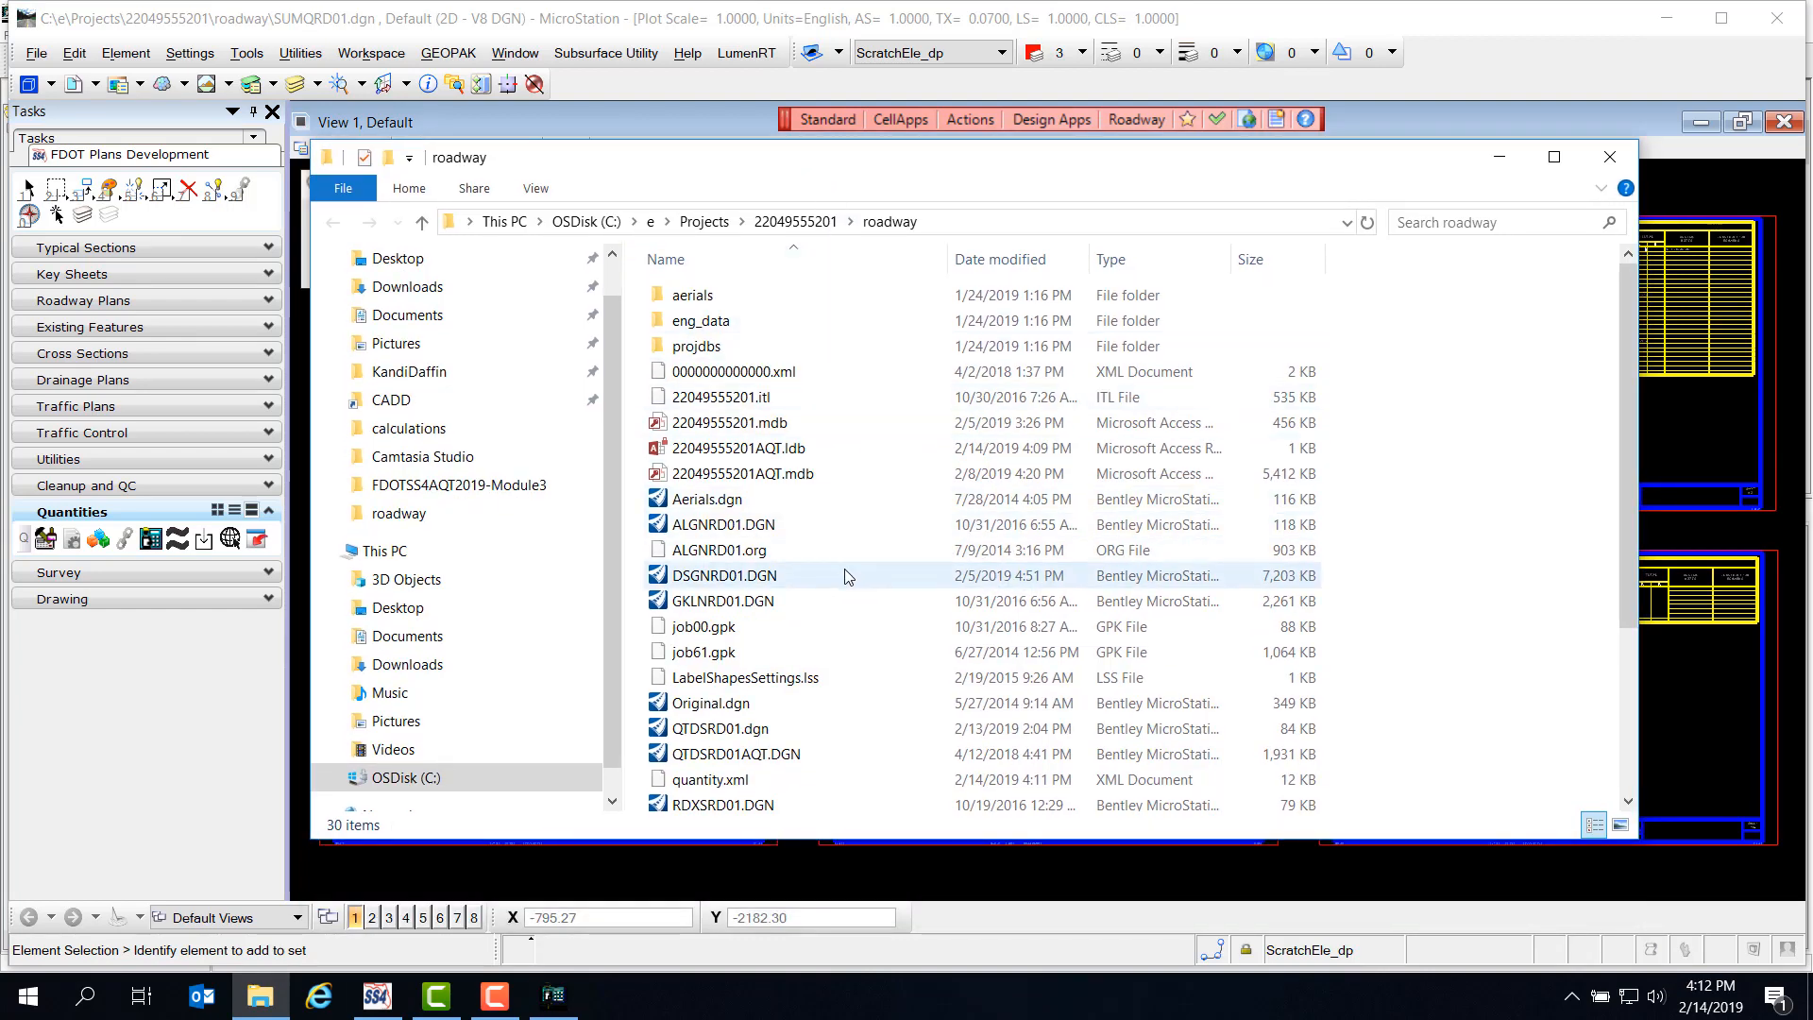
Step: Open quantity.xml from the roadway folder with Notepad
scroll("down", 3)
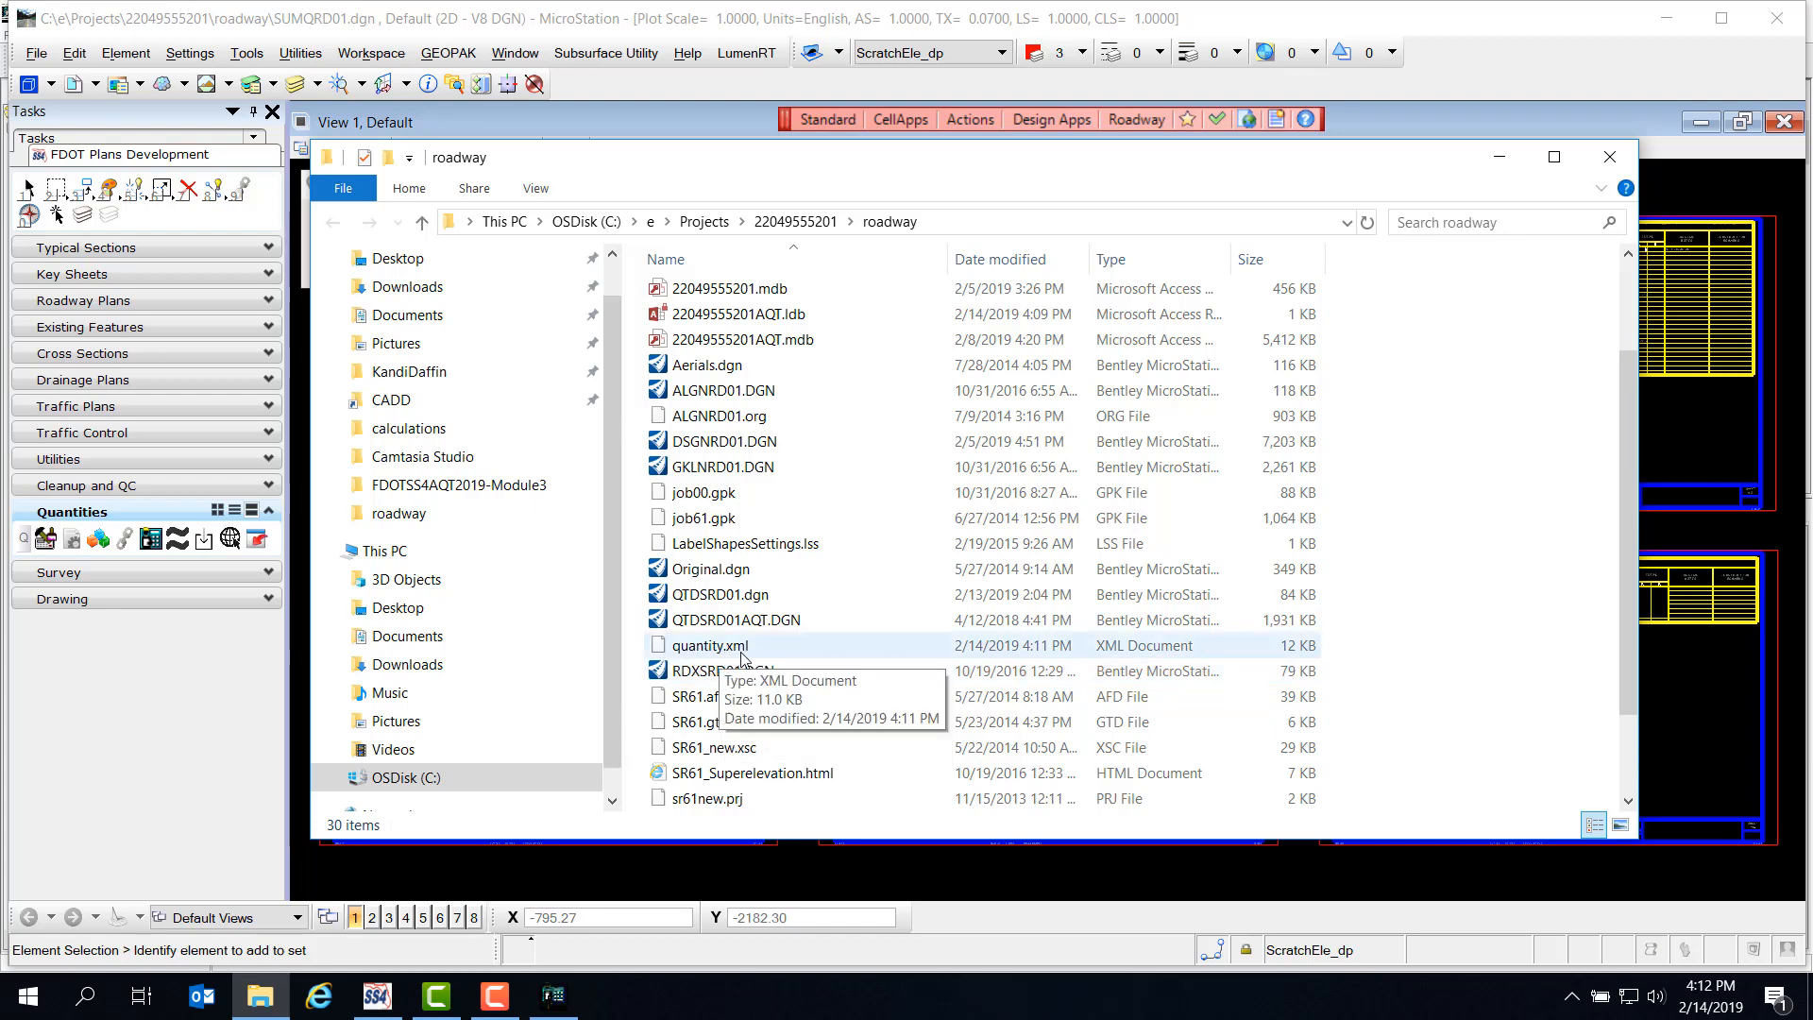
left_click(710, 646)
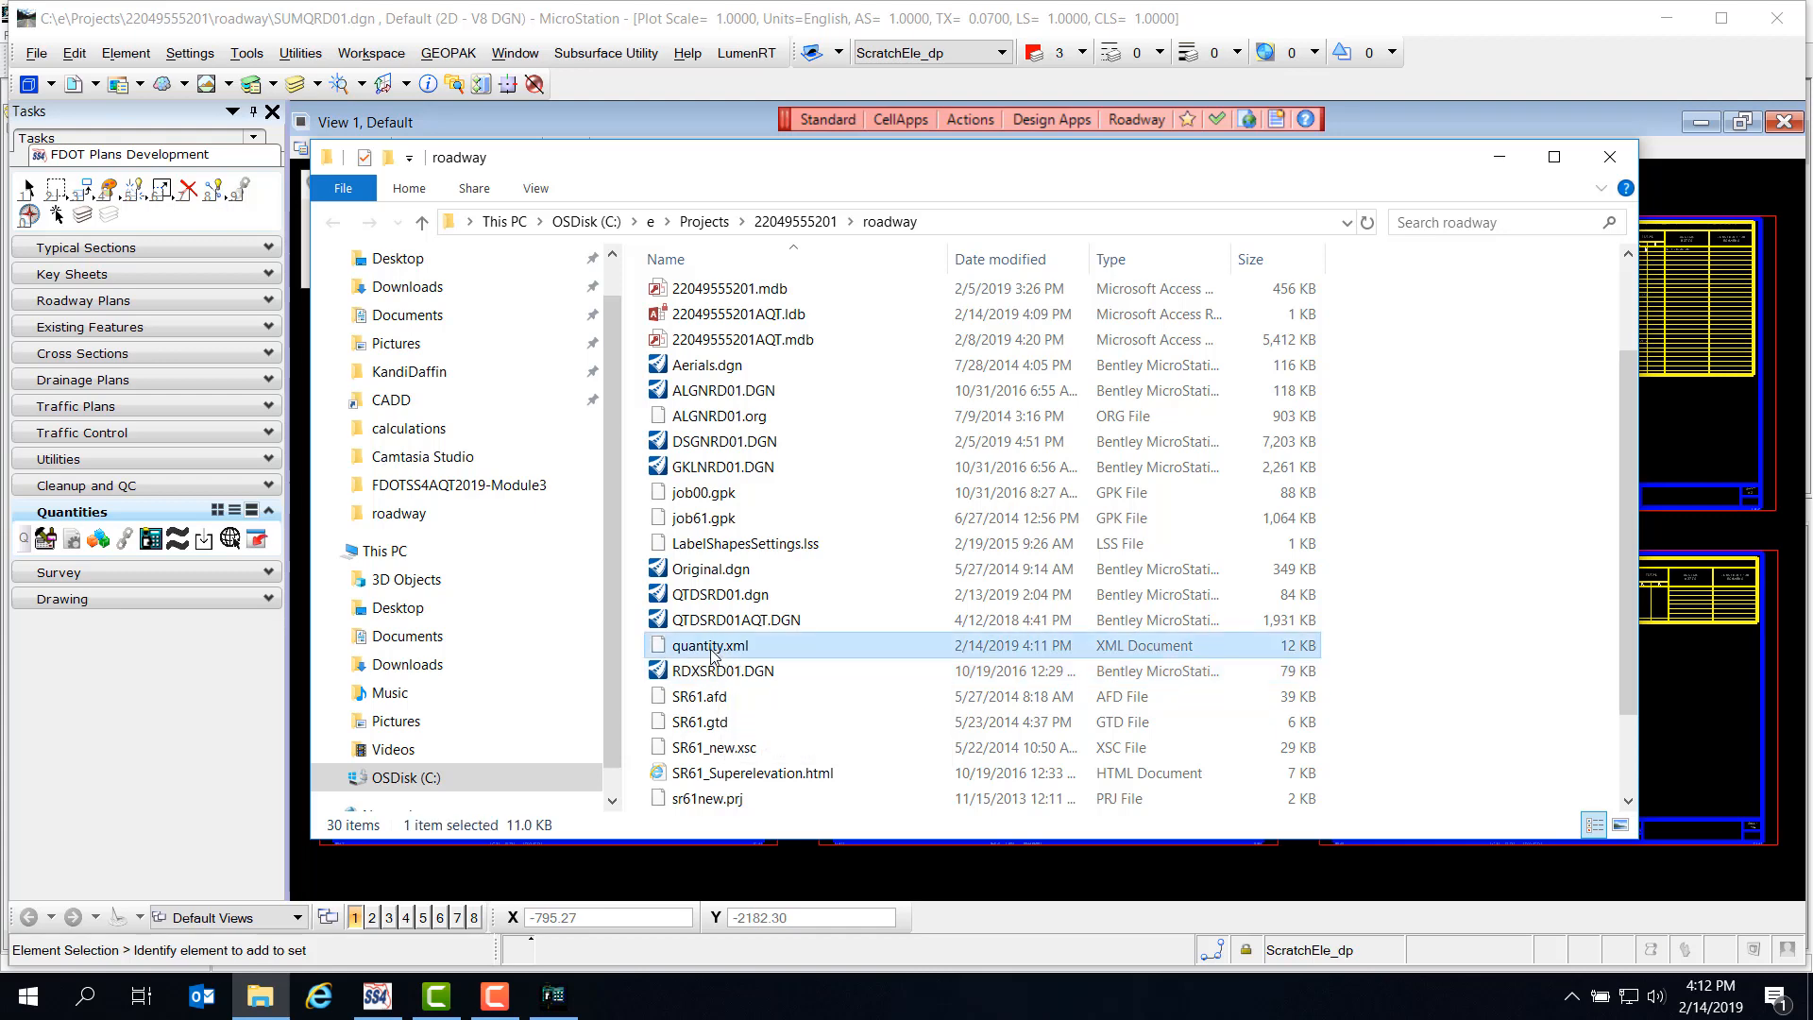
right_click(710, 646)
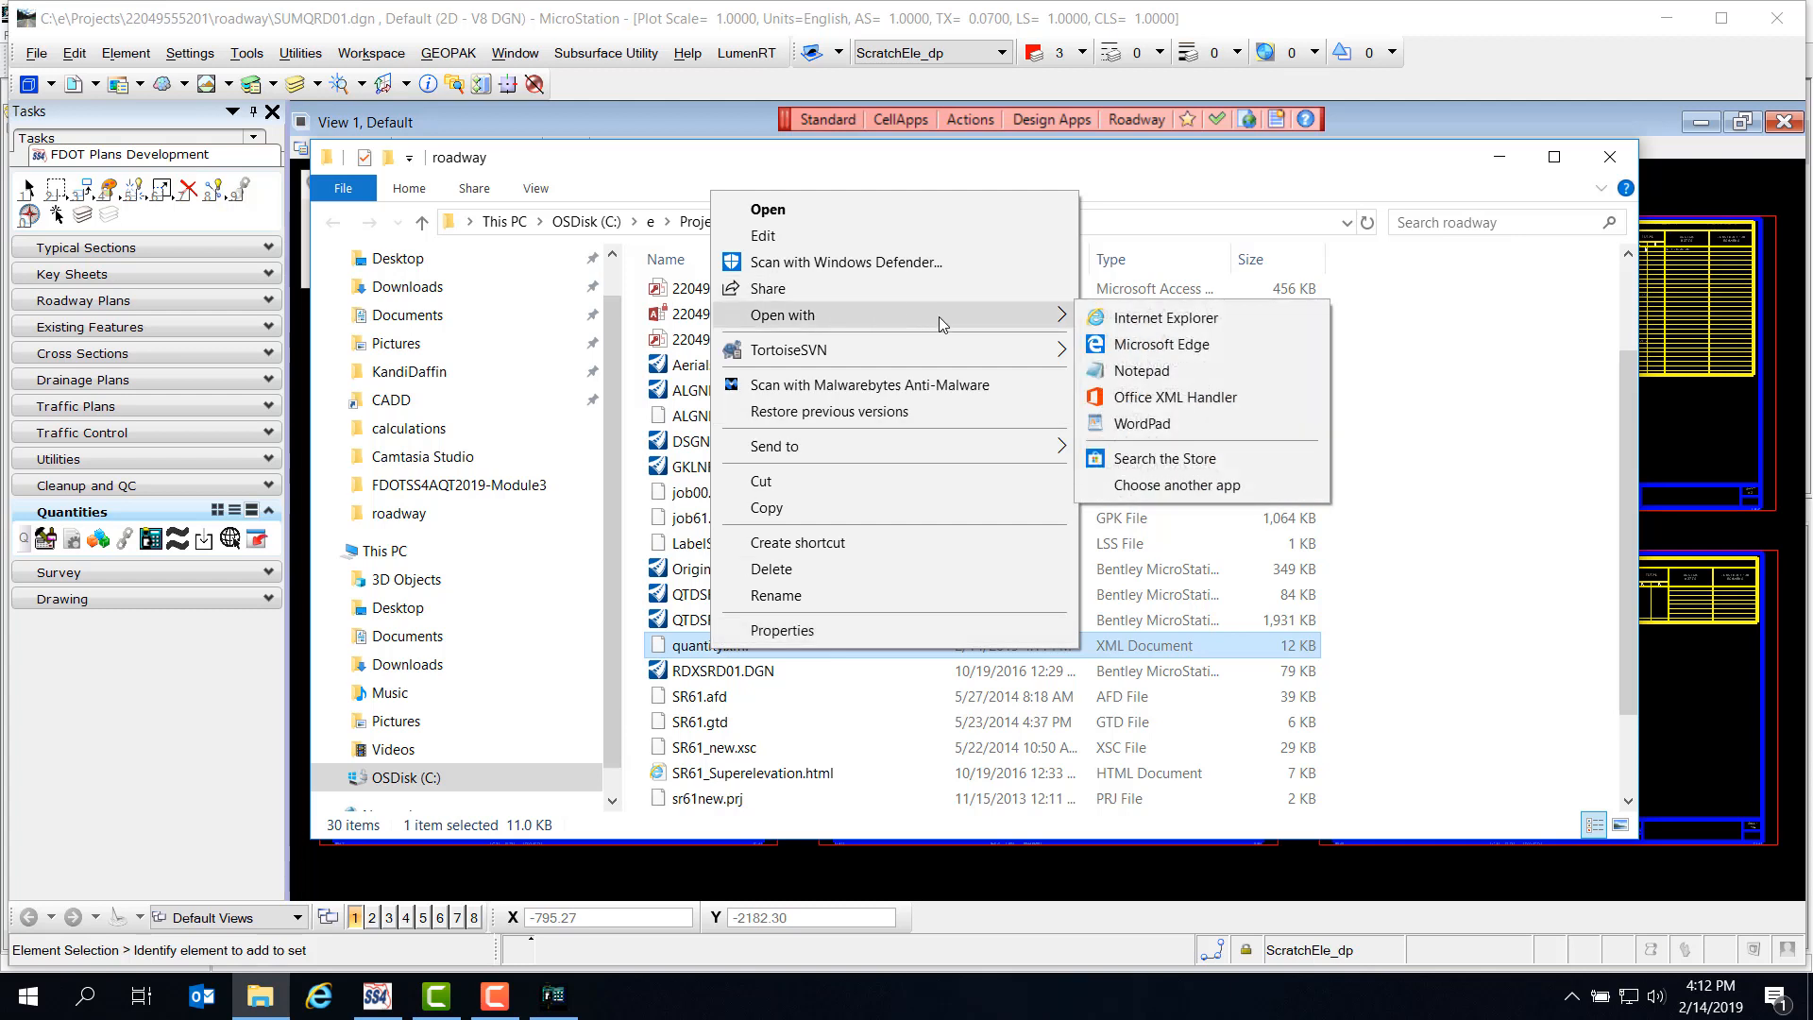
mouse_move(1175, 376)
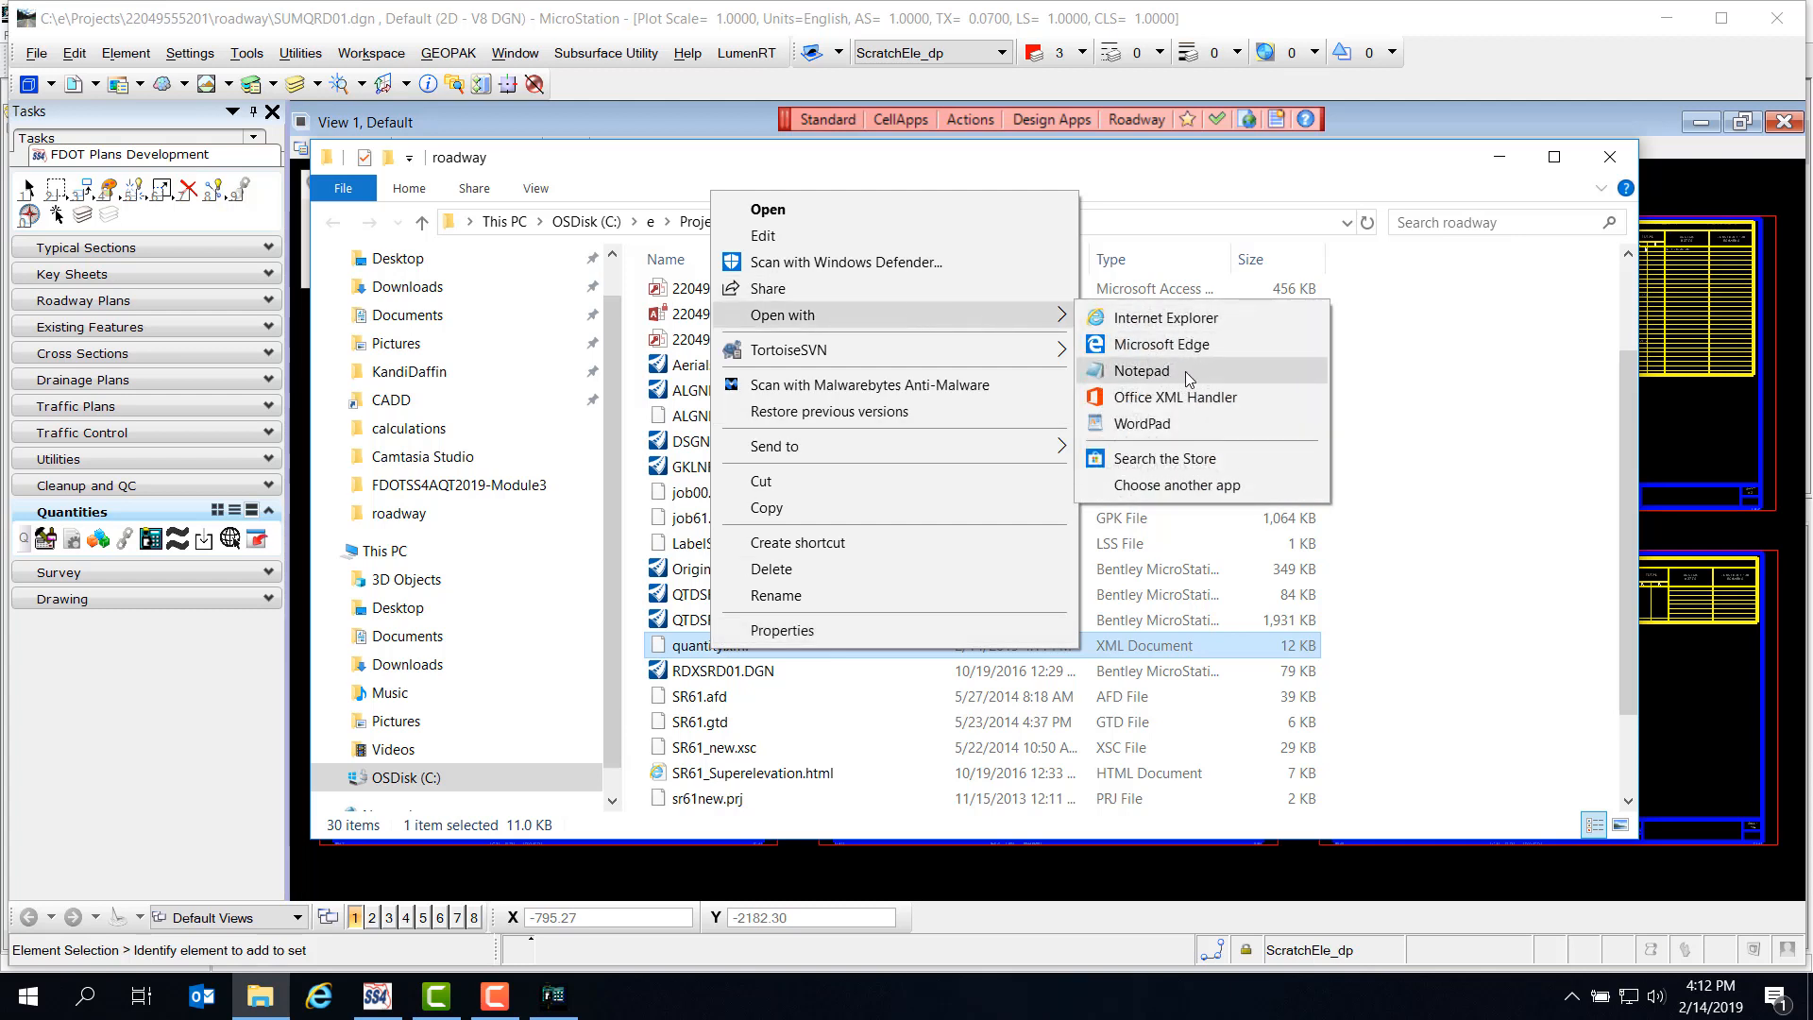
left_click(1141, 370)
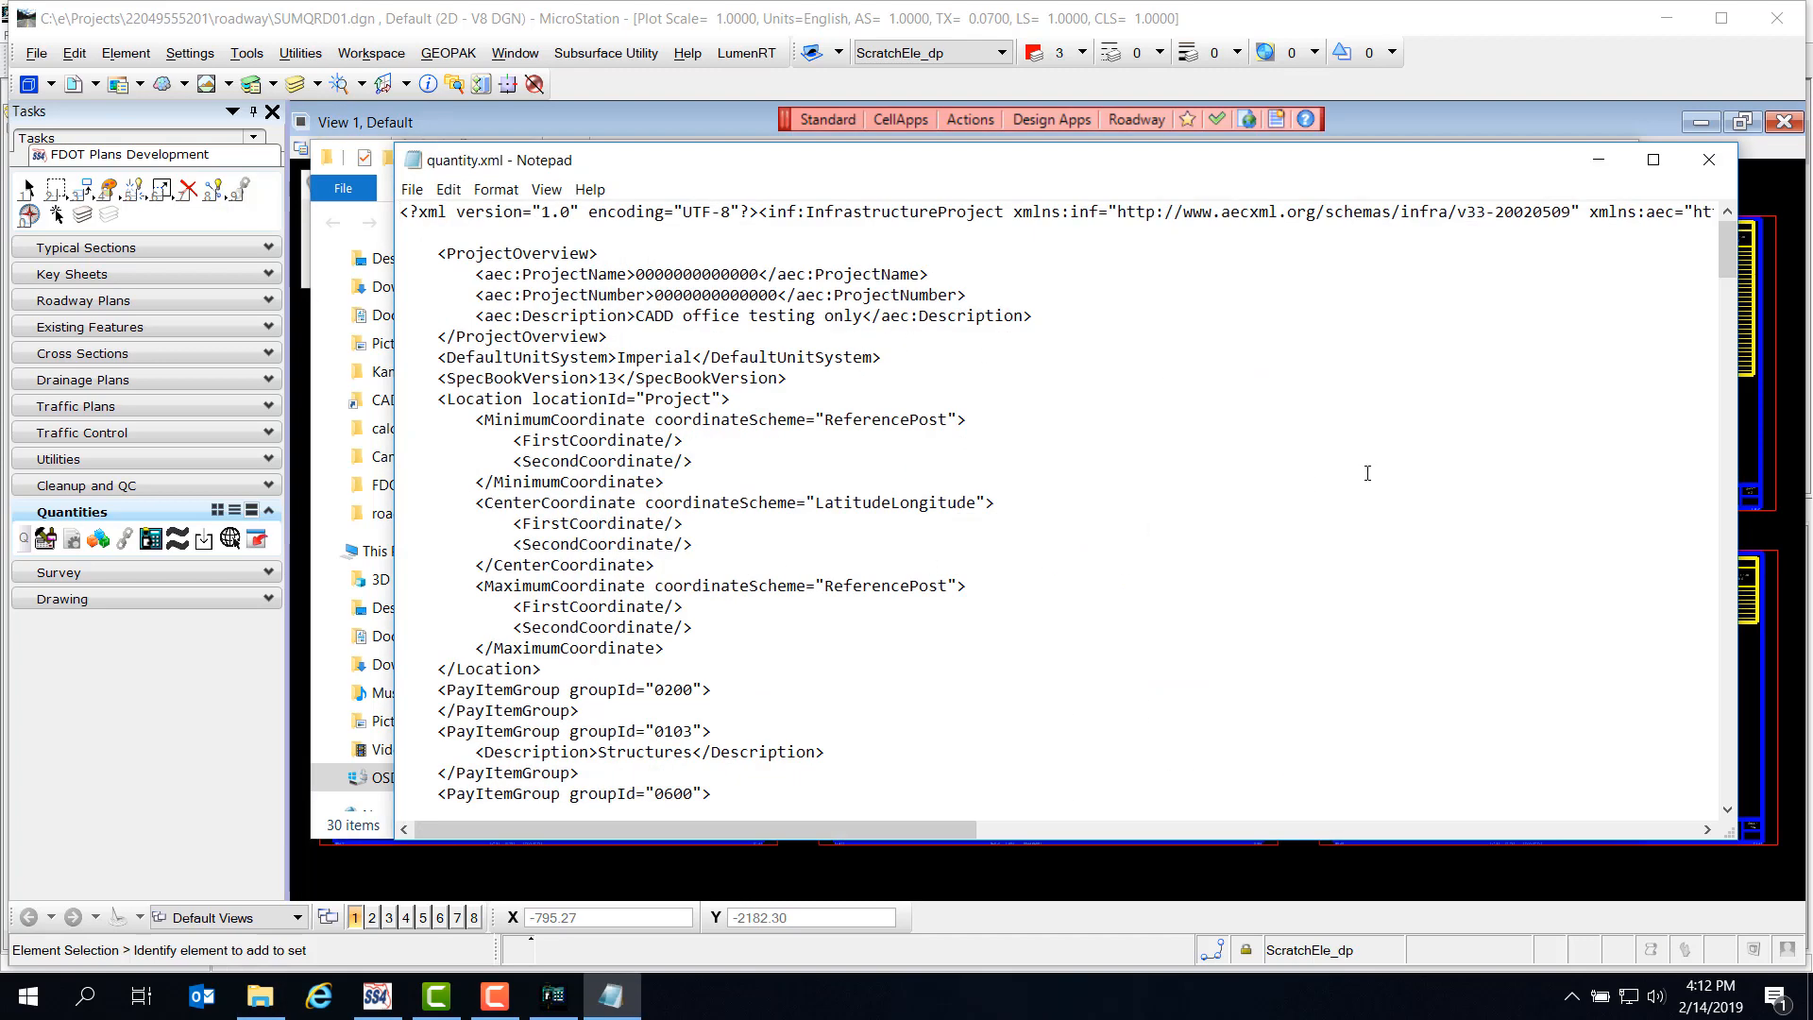
Step: Scroll to the PayItem Quantity entries, highlight the unrounded 4.251 value, then close Notepad
scroll("down", 3)
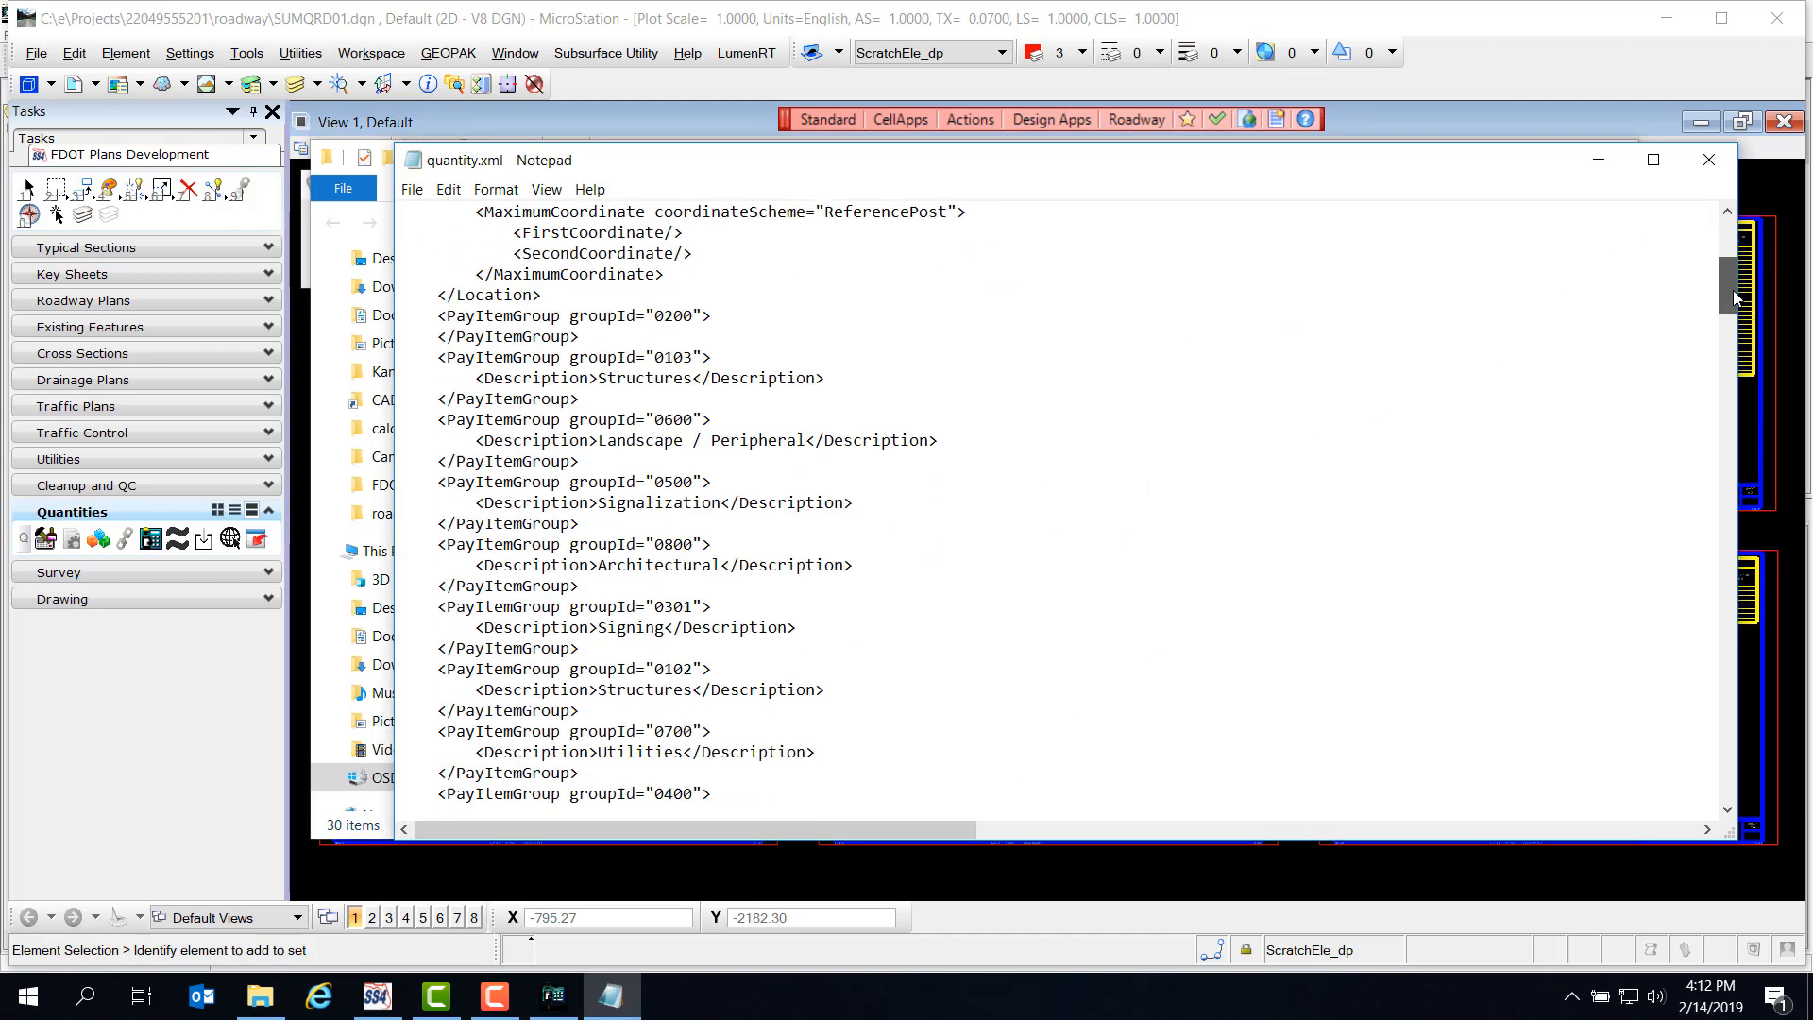
scroll("down", 3)
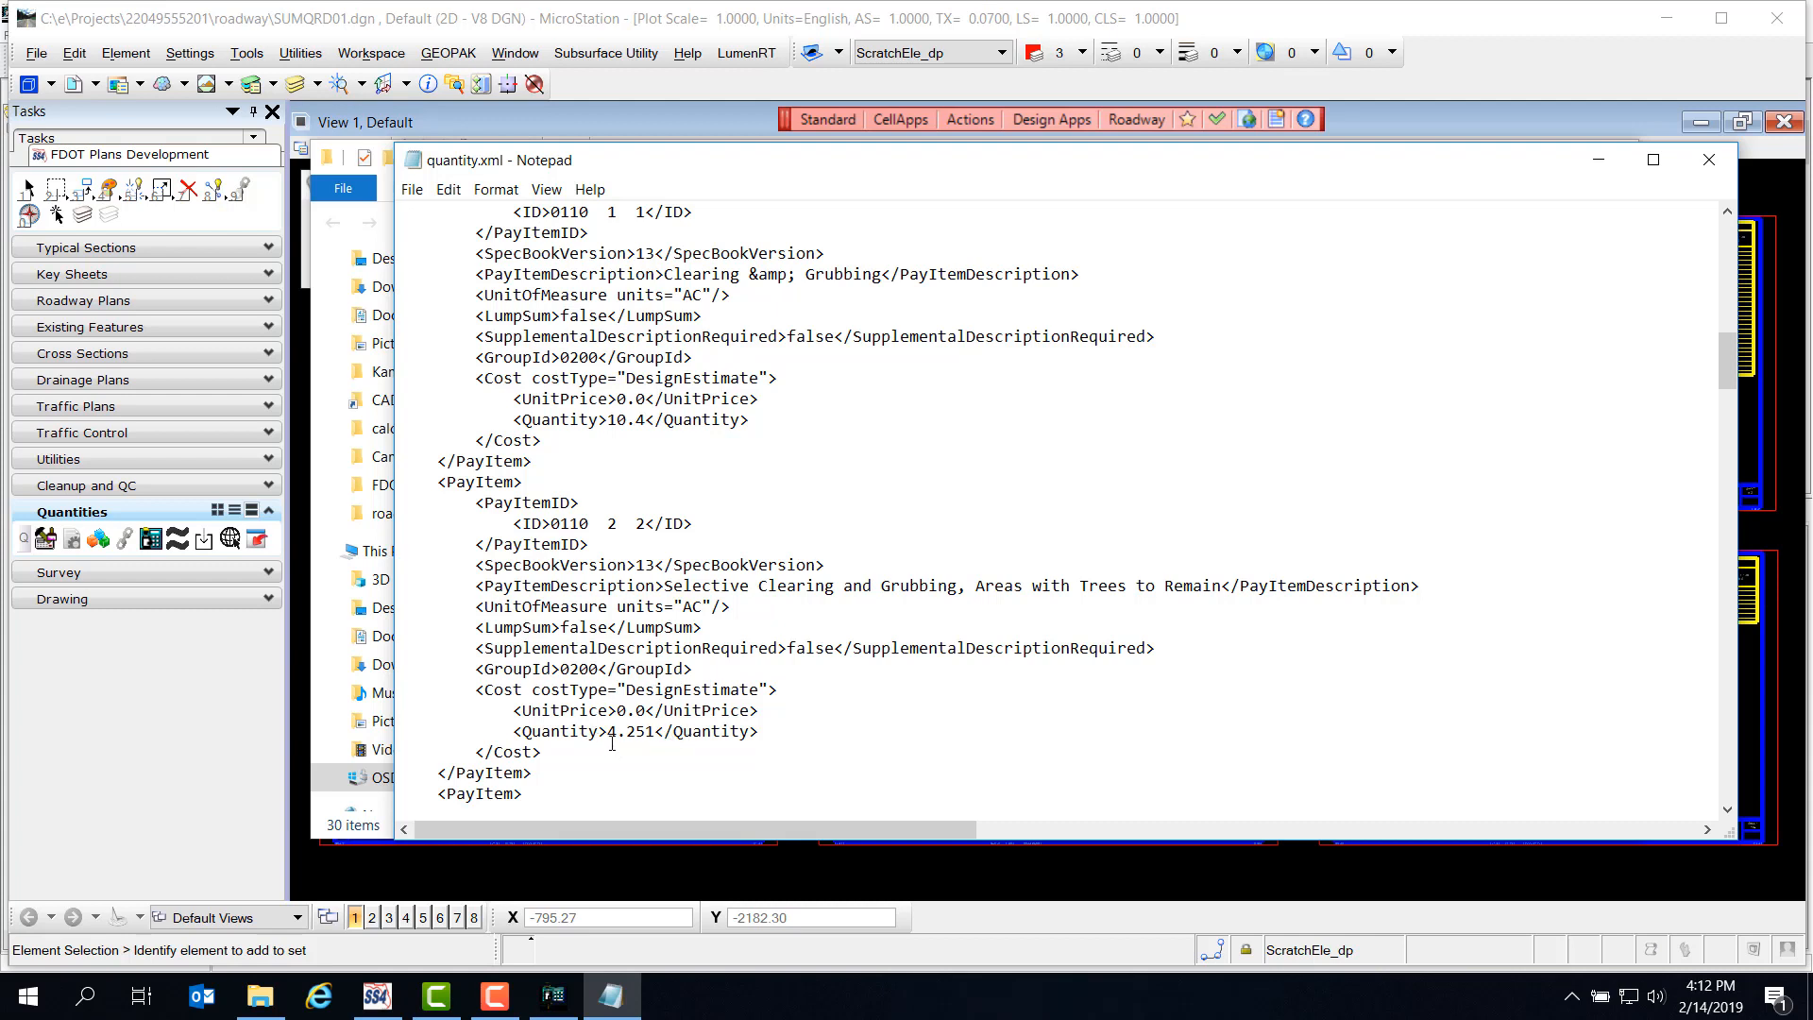
double_click(631, 731)
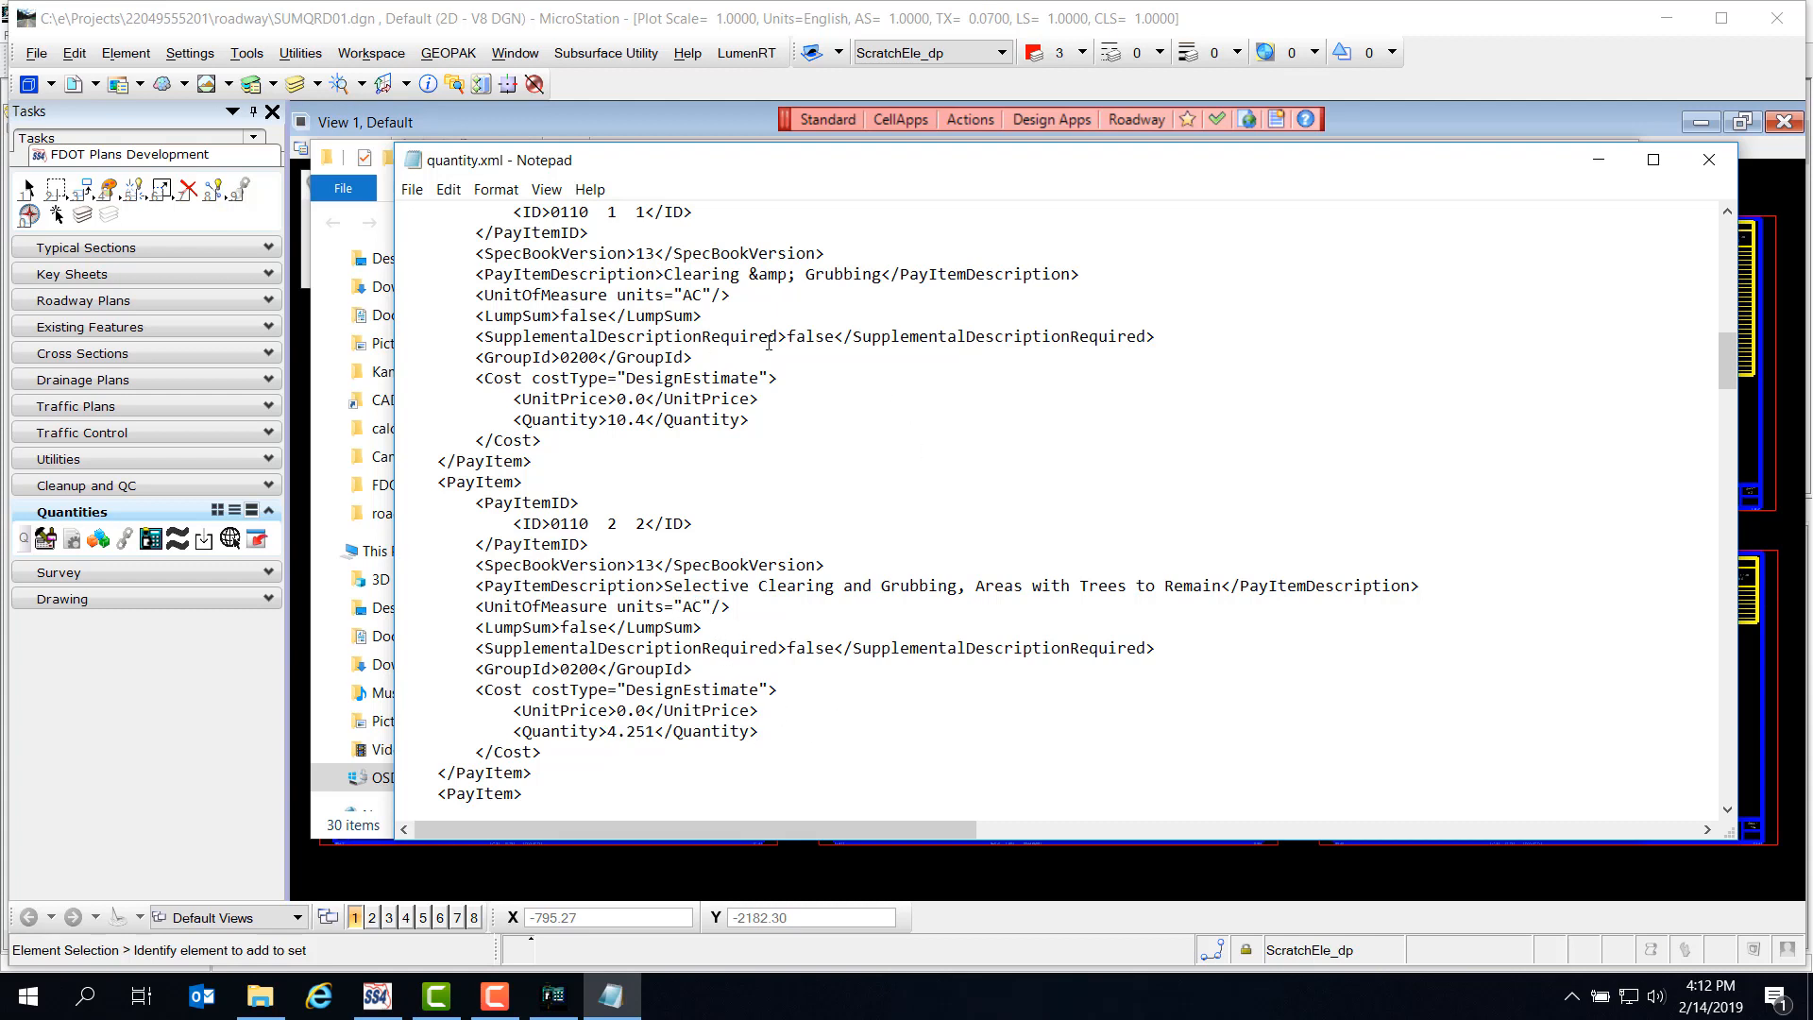
mouse_move(1708, 158)
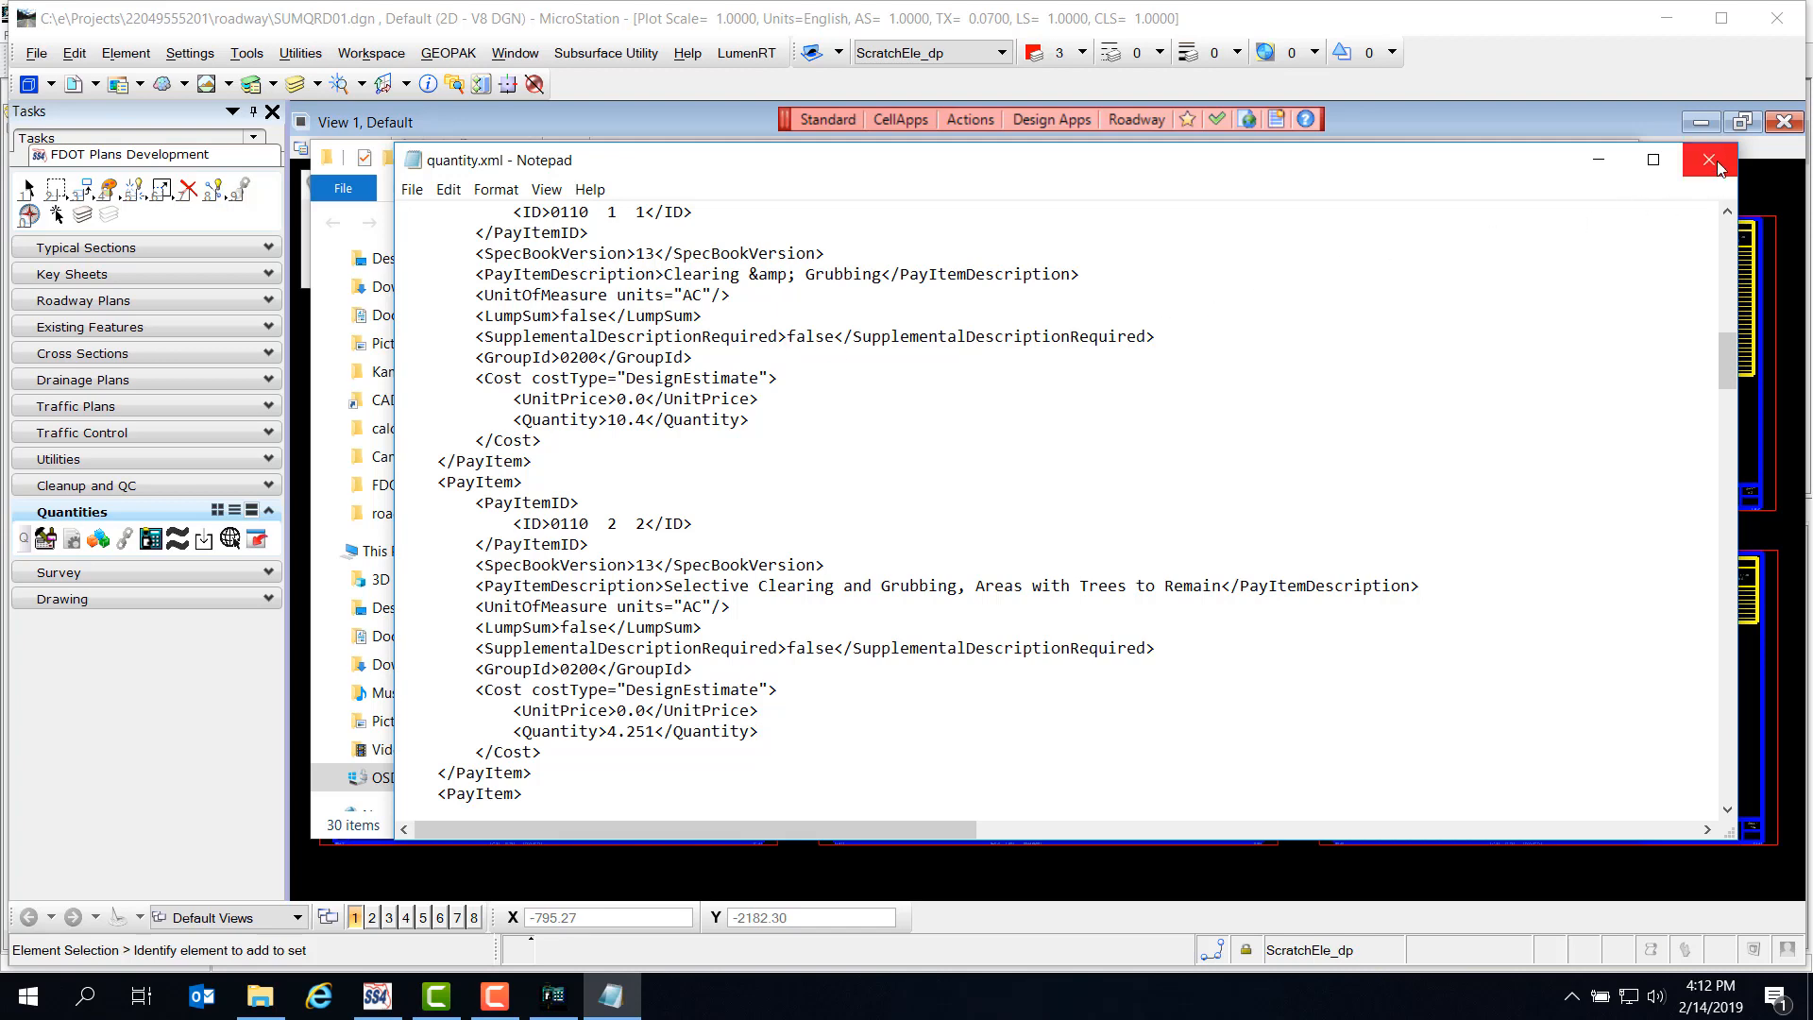
left_click(1707, 159)
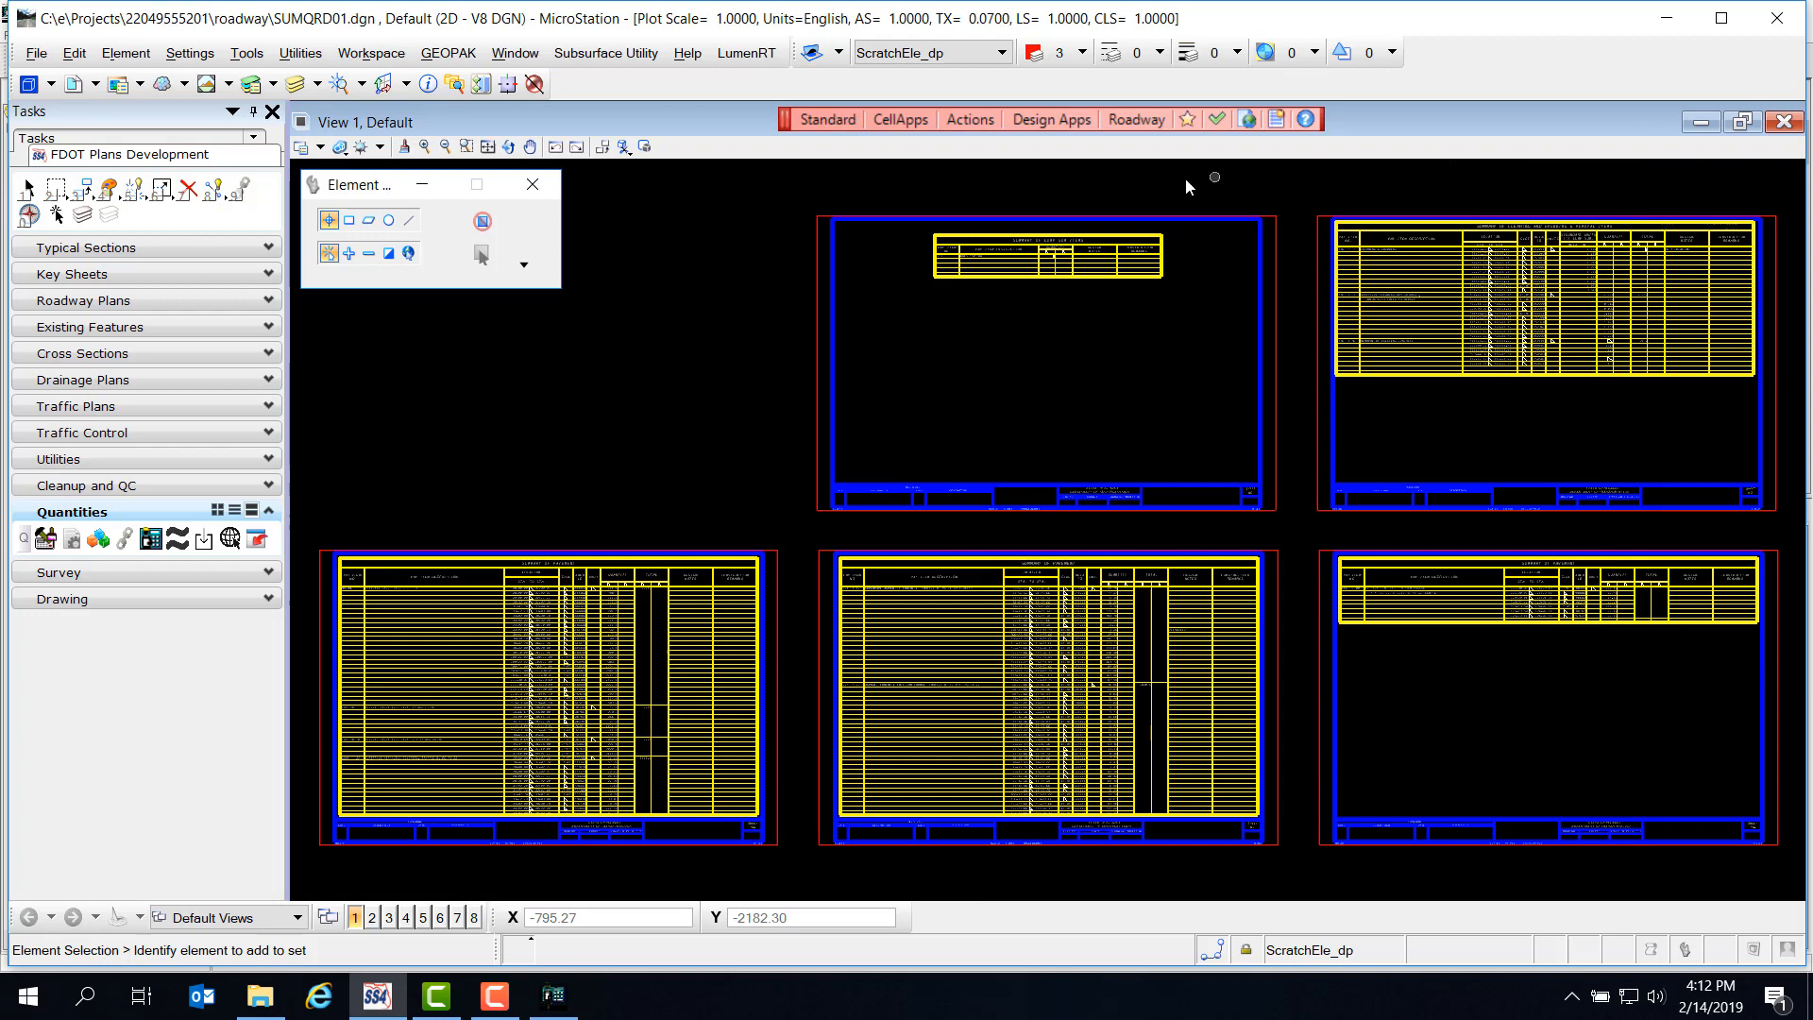
Step: Open the FDOT Actions menu to reach the AASHTOWare Project Preconstruction tools
left_click(971, 119)
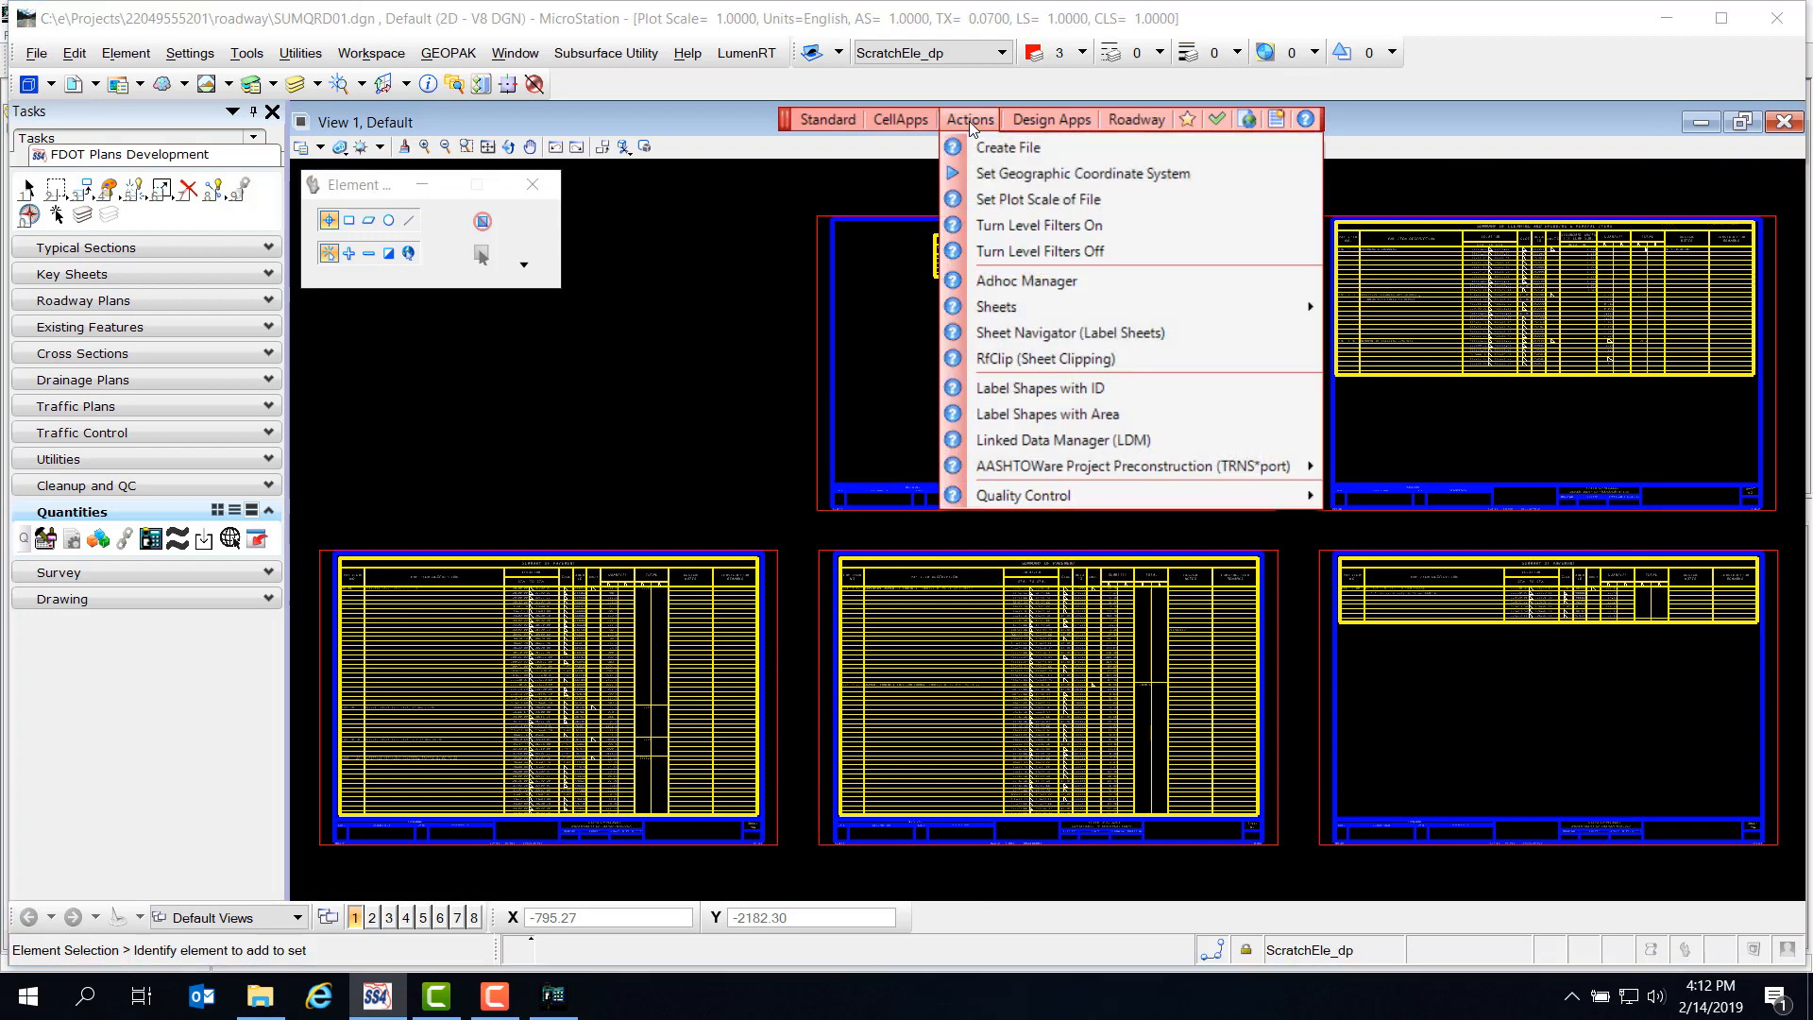
mouse_move(1132, 467)
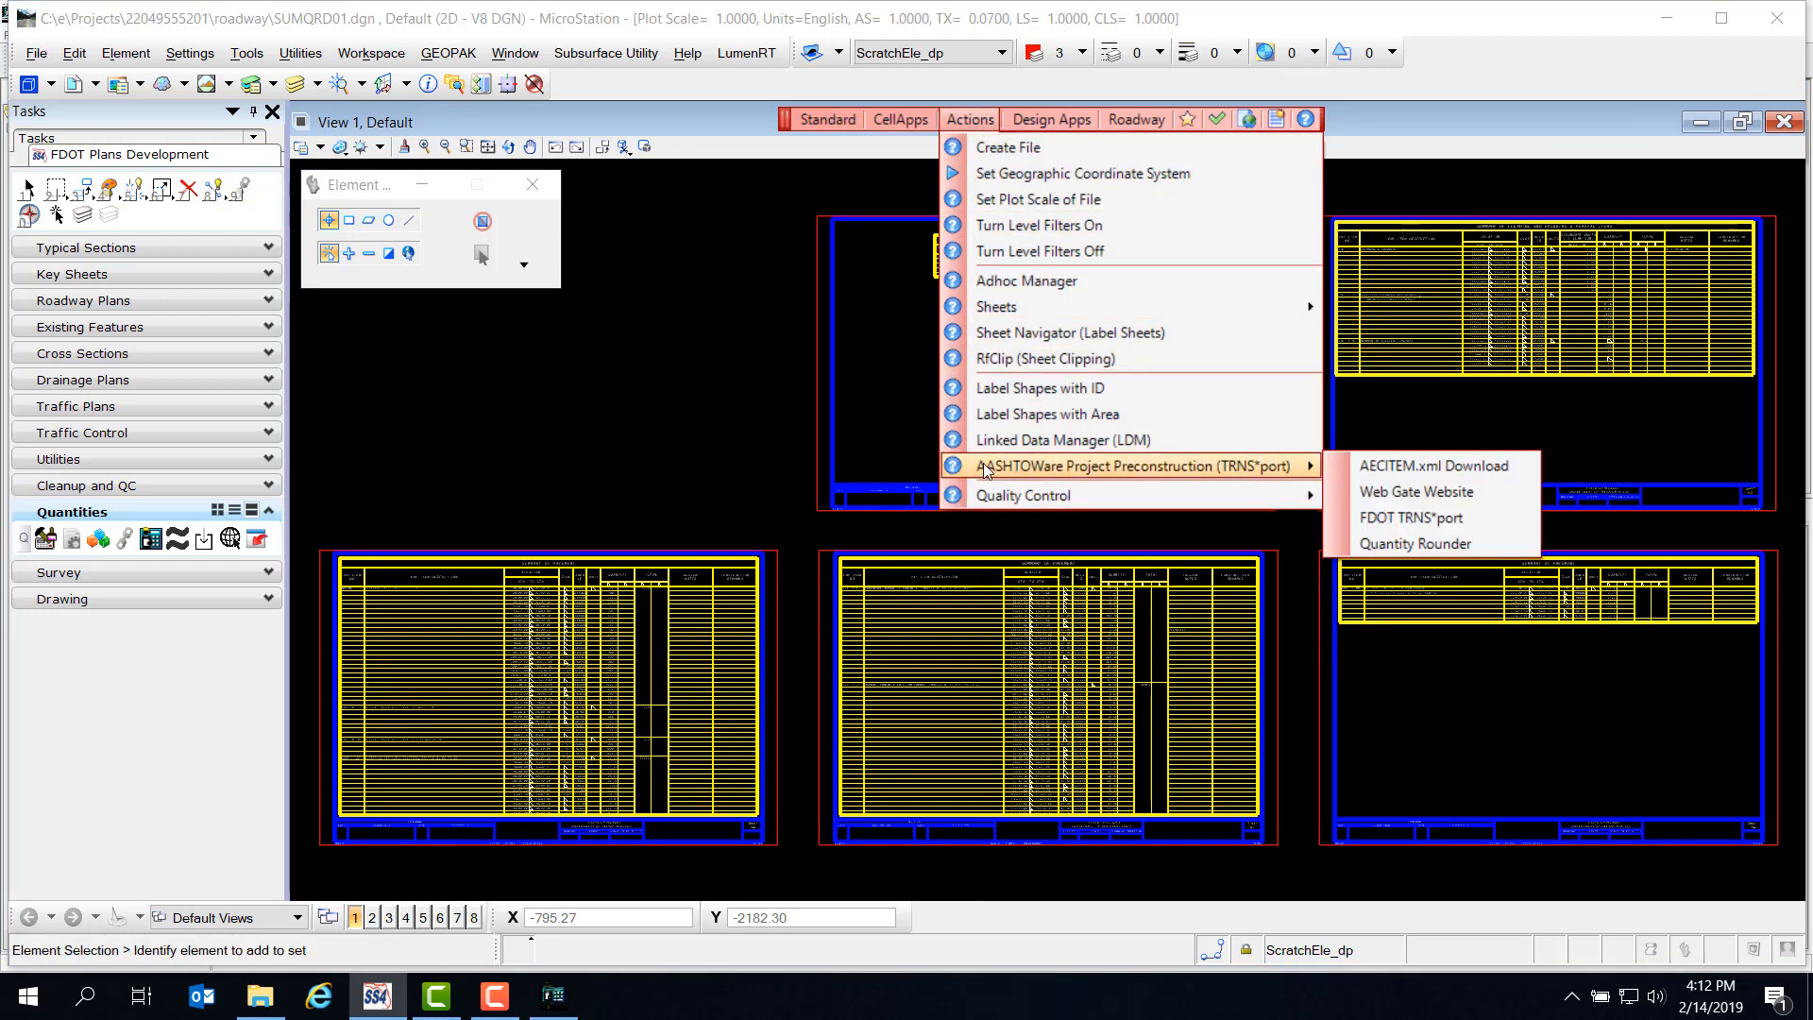
mouse_move(1432, 464)
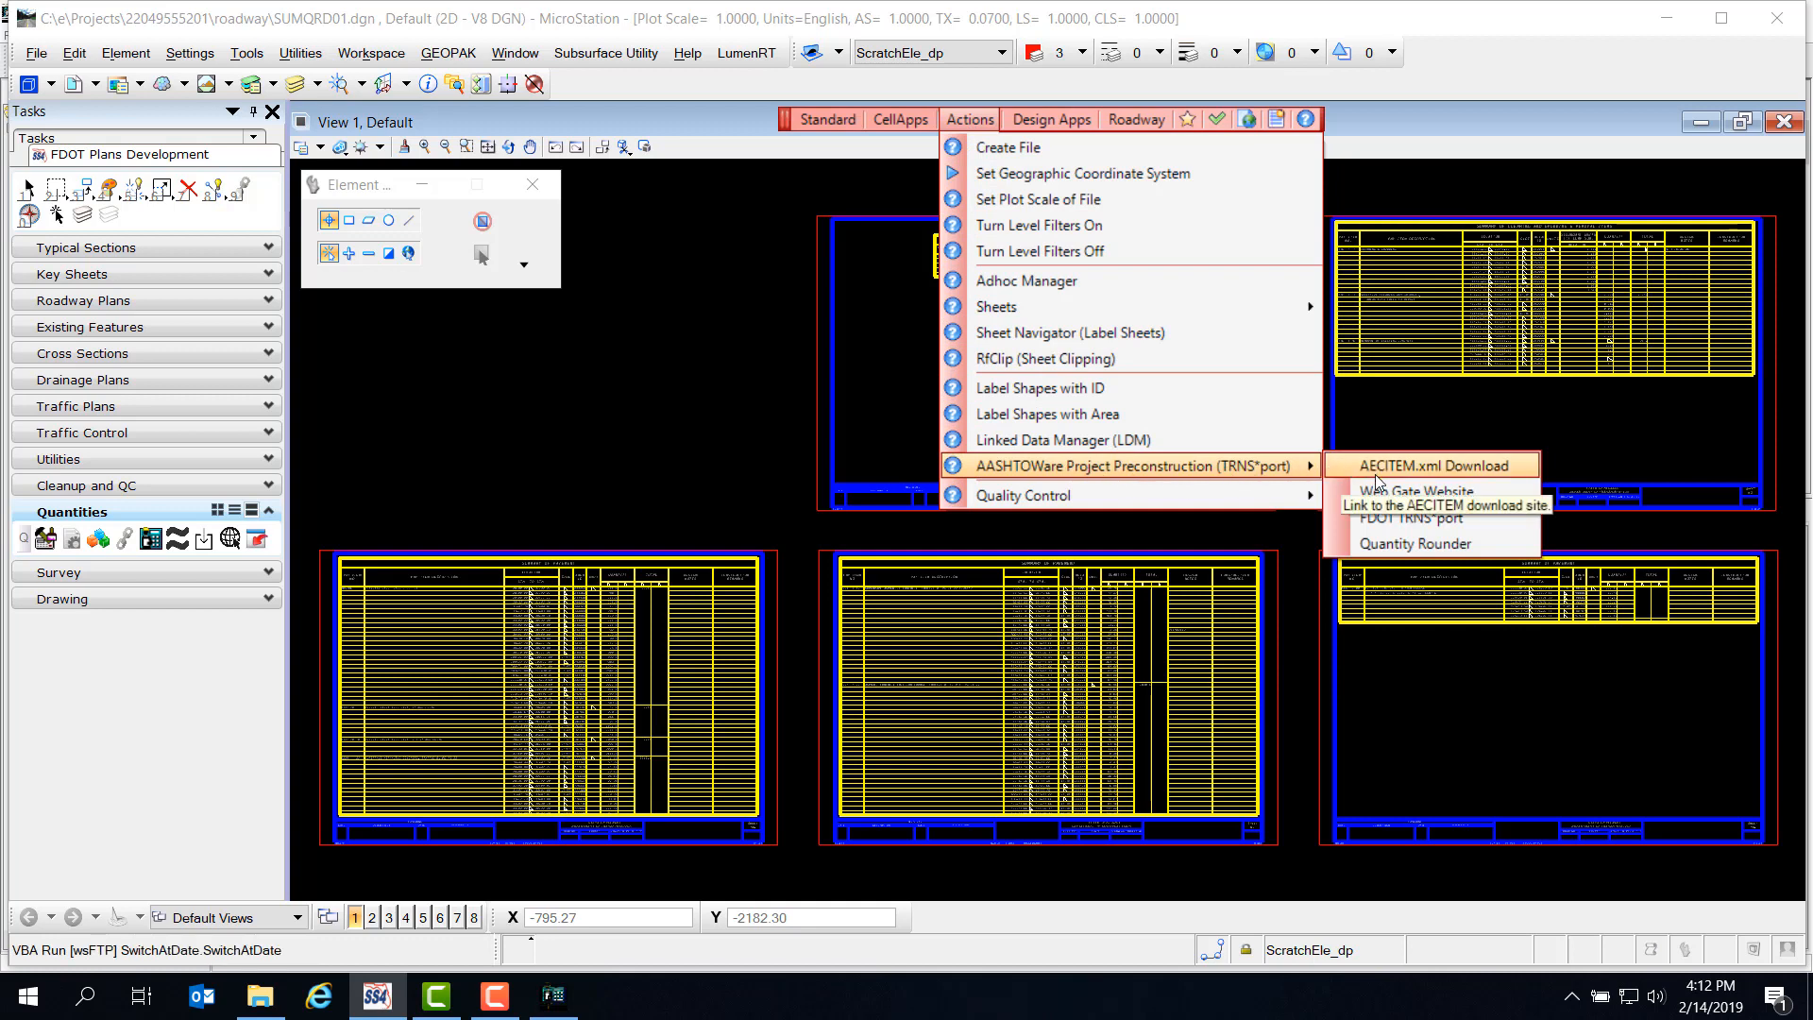
mouse_move(1398, 552)
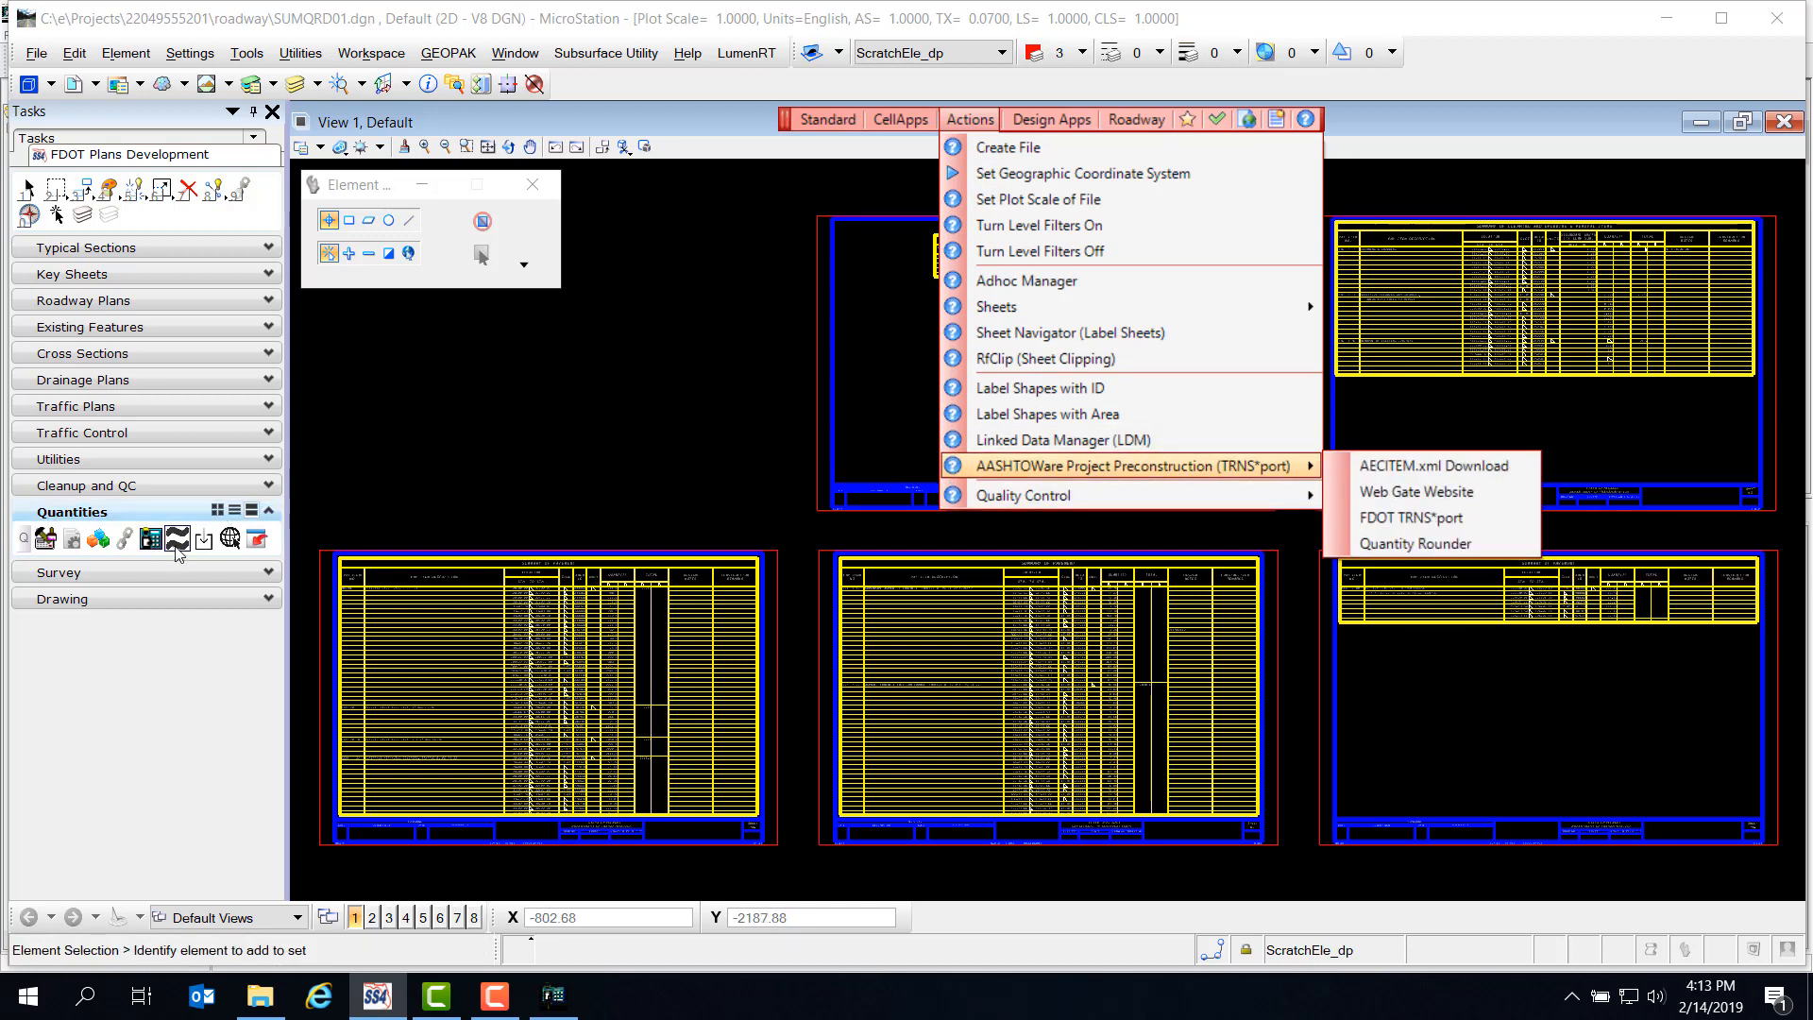
mouse_move(177, 540)
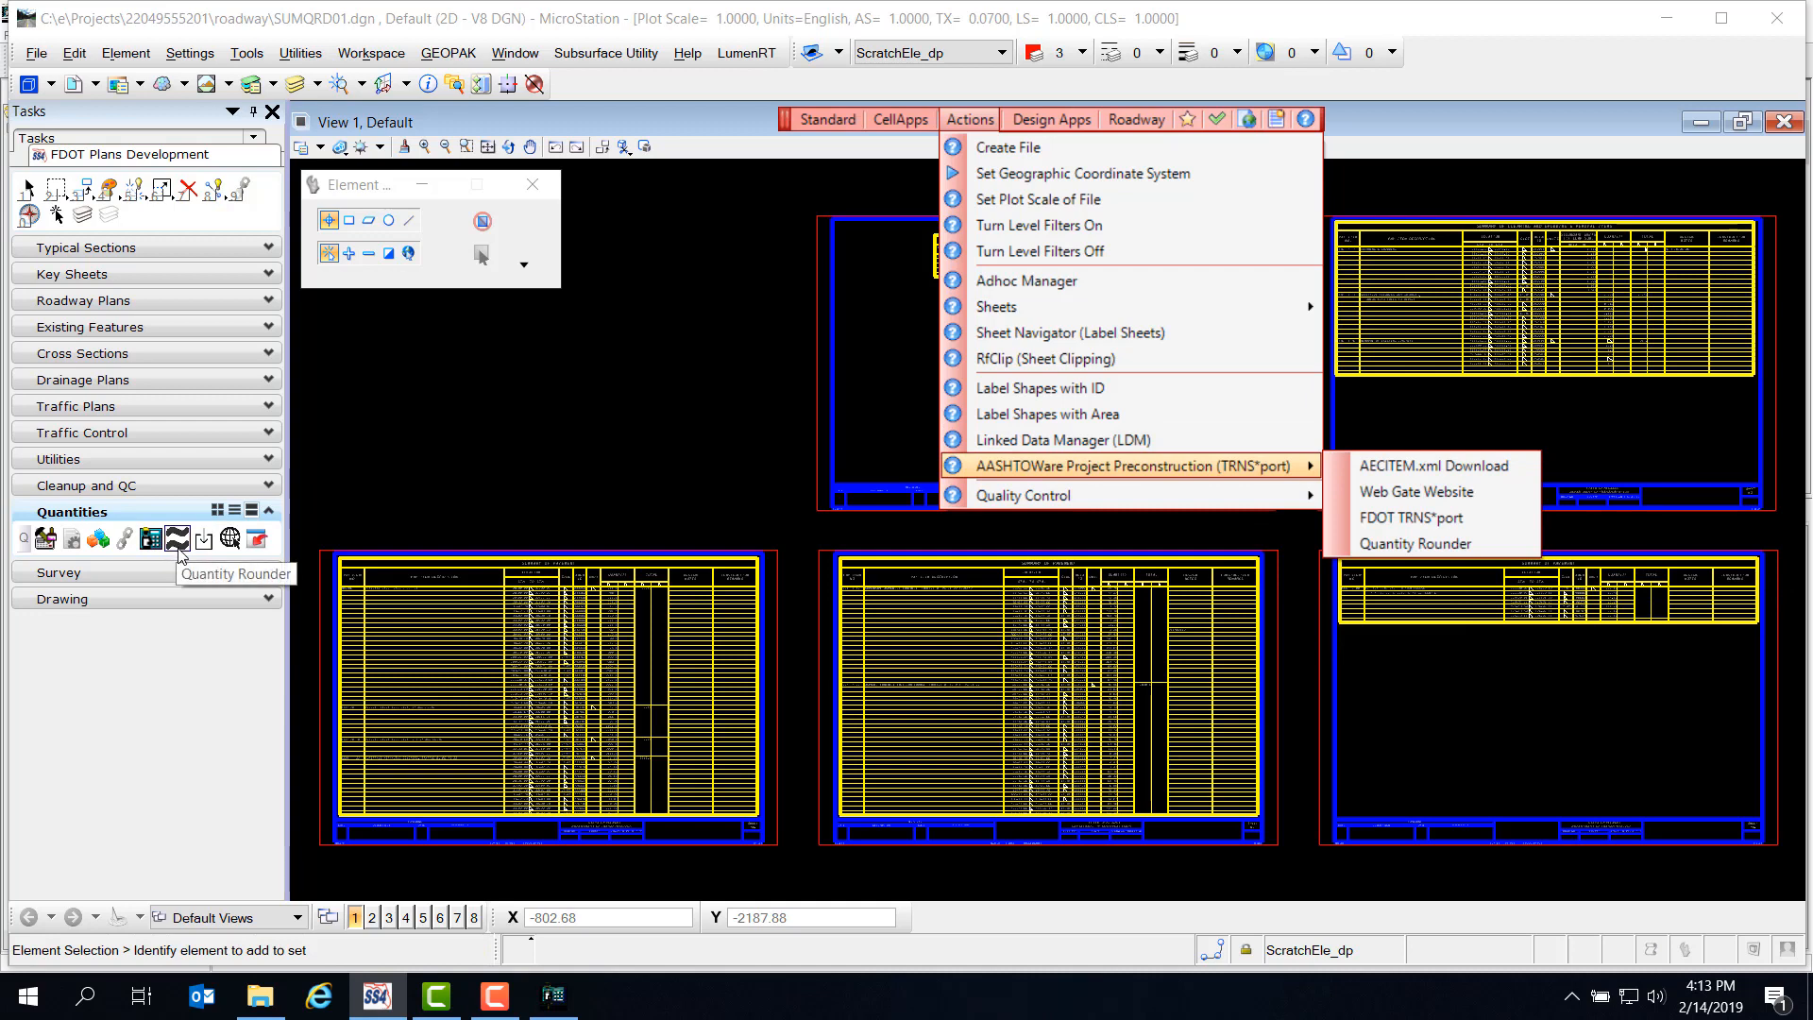
Step: Launch Quantity Rounder and process quantity.xml from the roadway folder into quantity_rounded.xml
left_click(1415, 544)
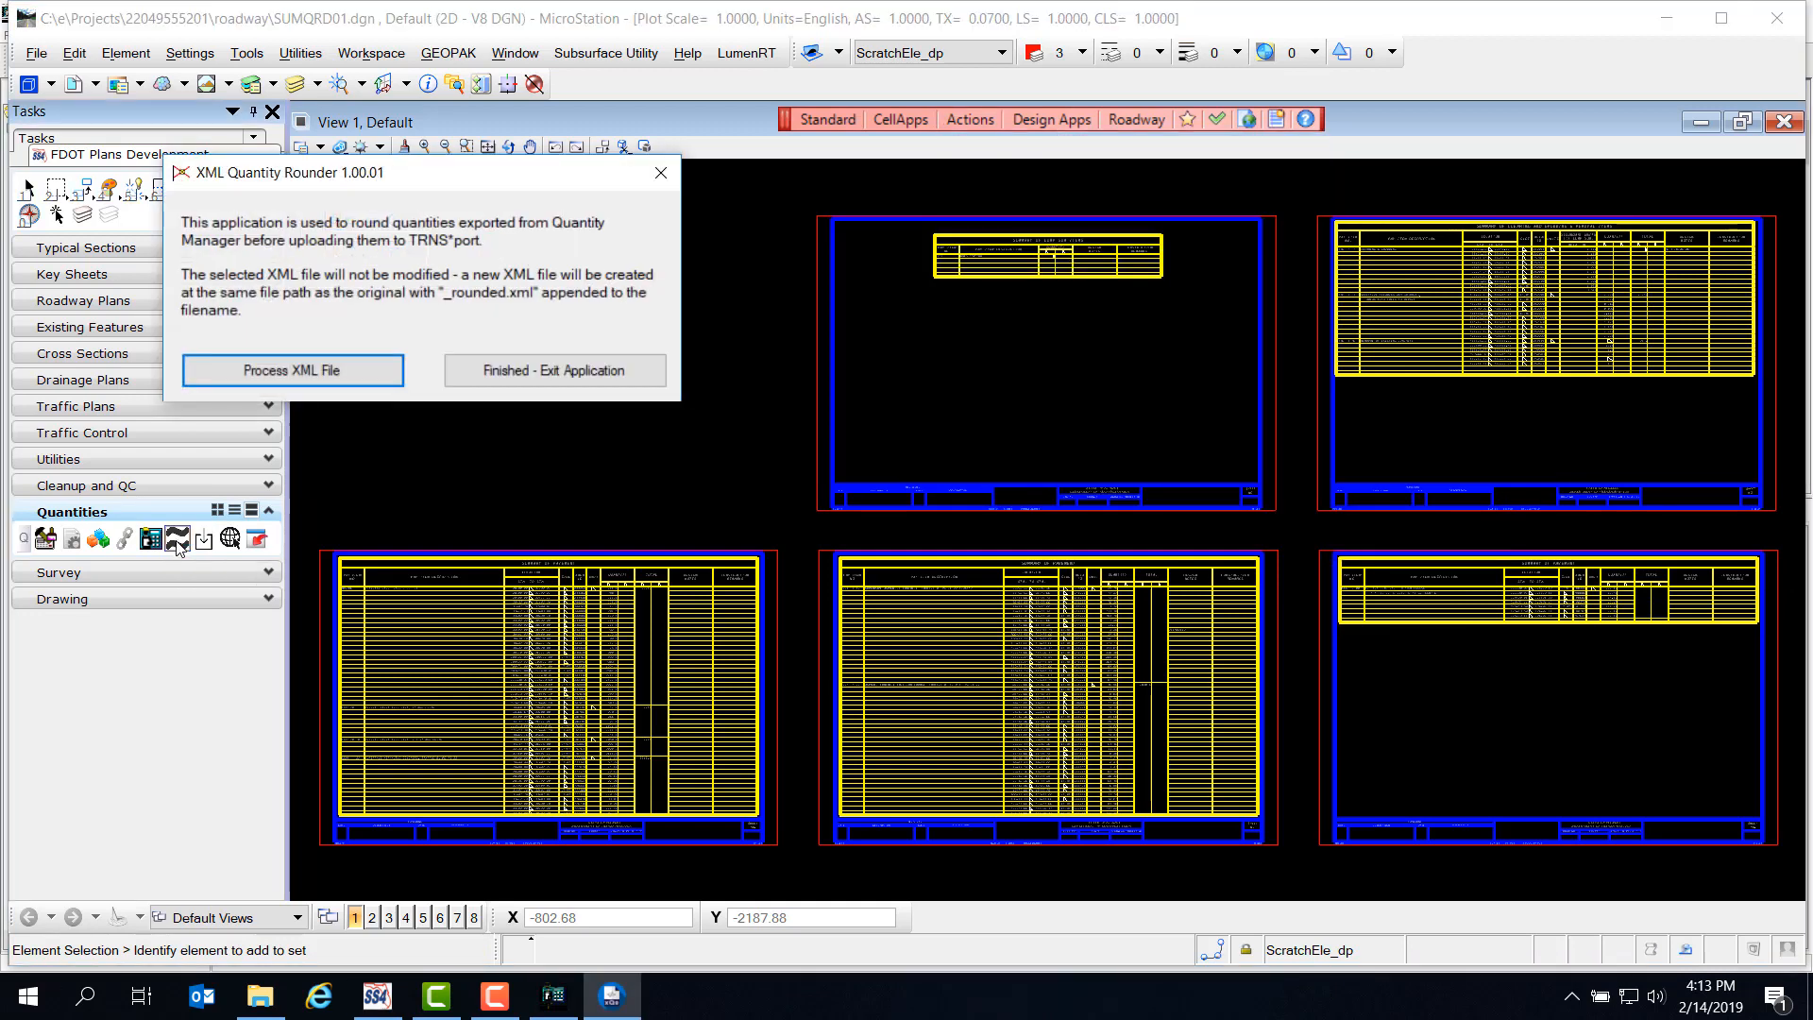
mouse_move(465, 257)
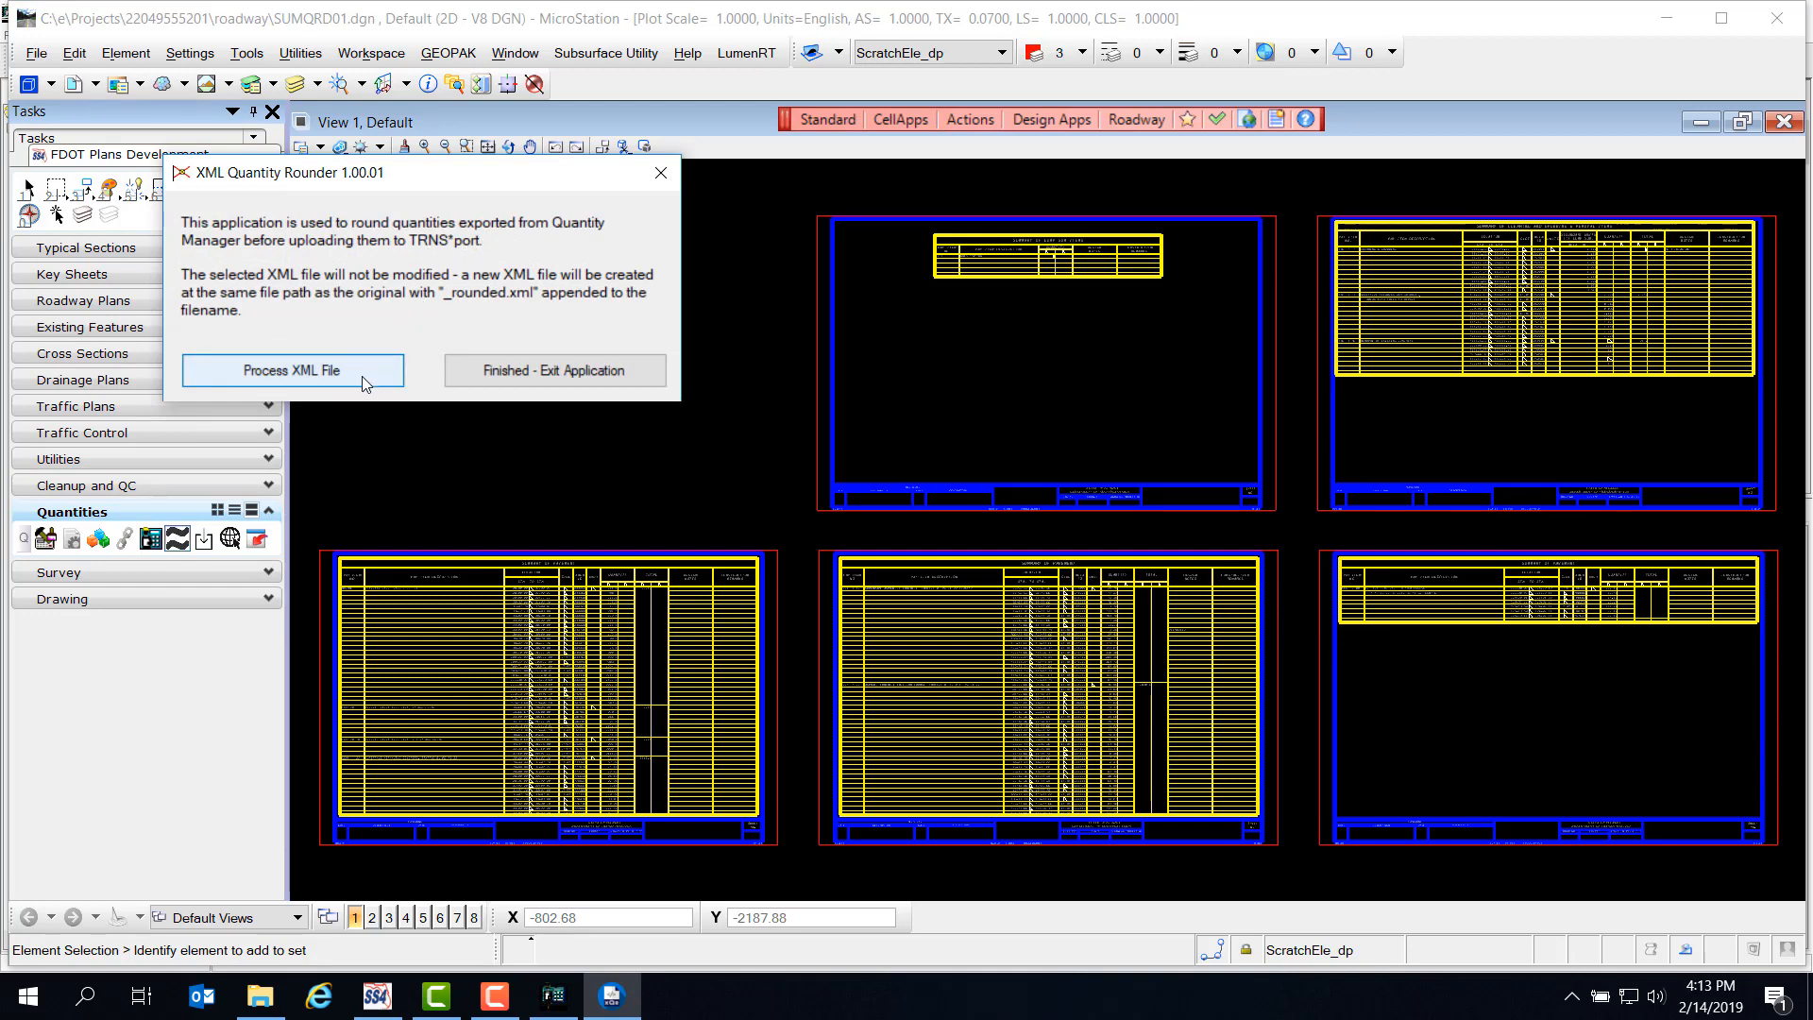
left_click(291, 370)
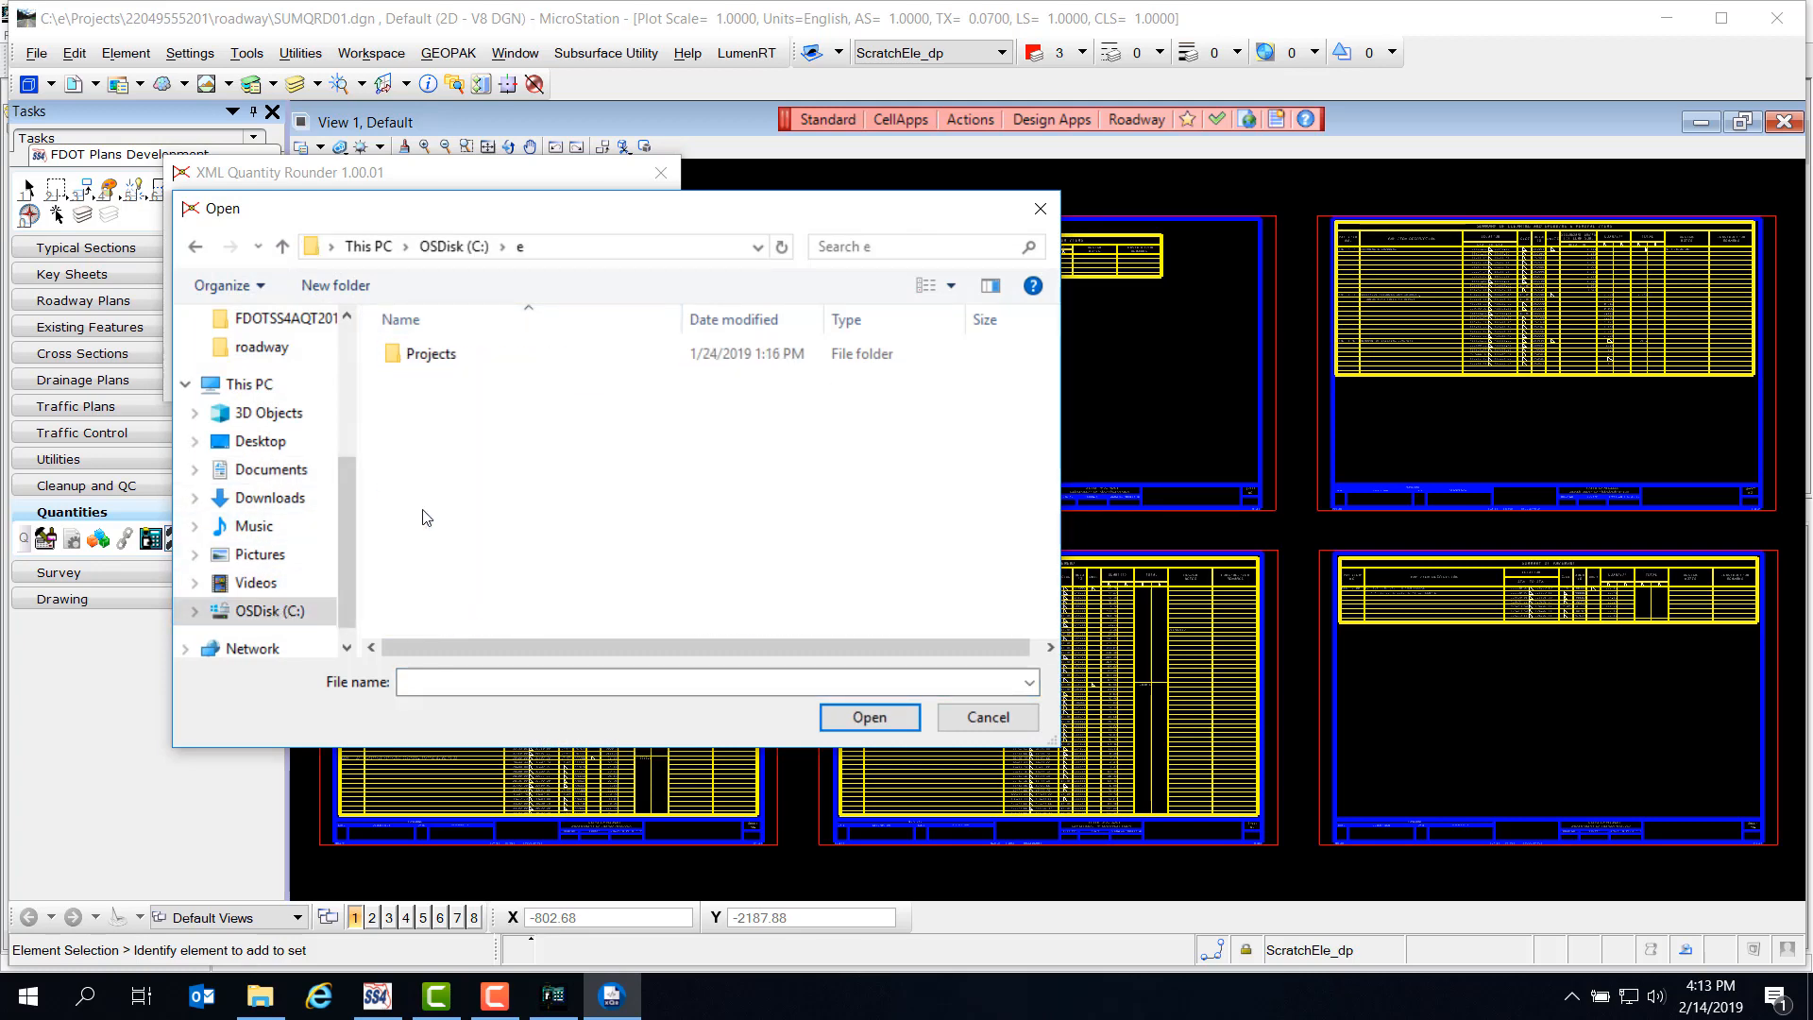
double_click(431, 353)
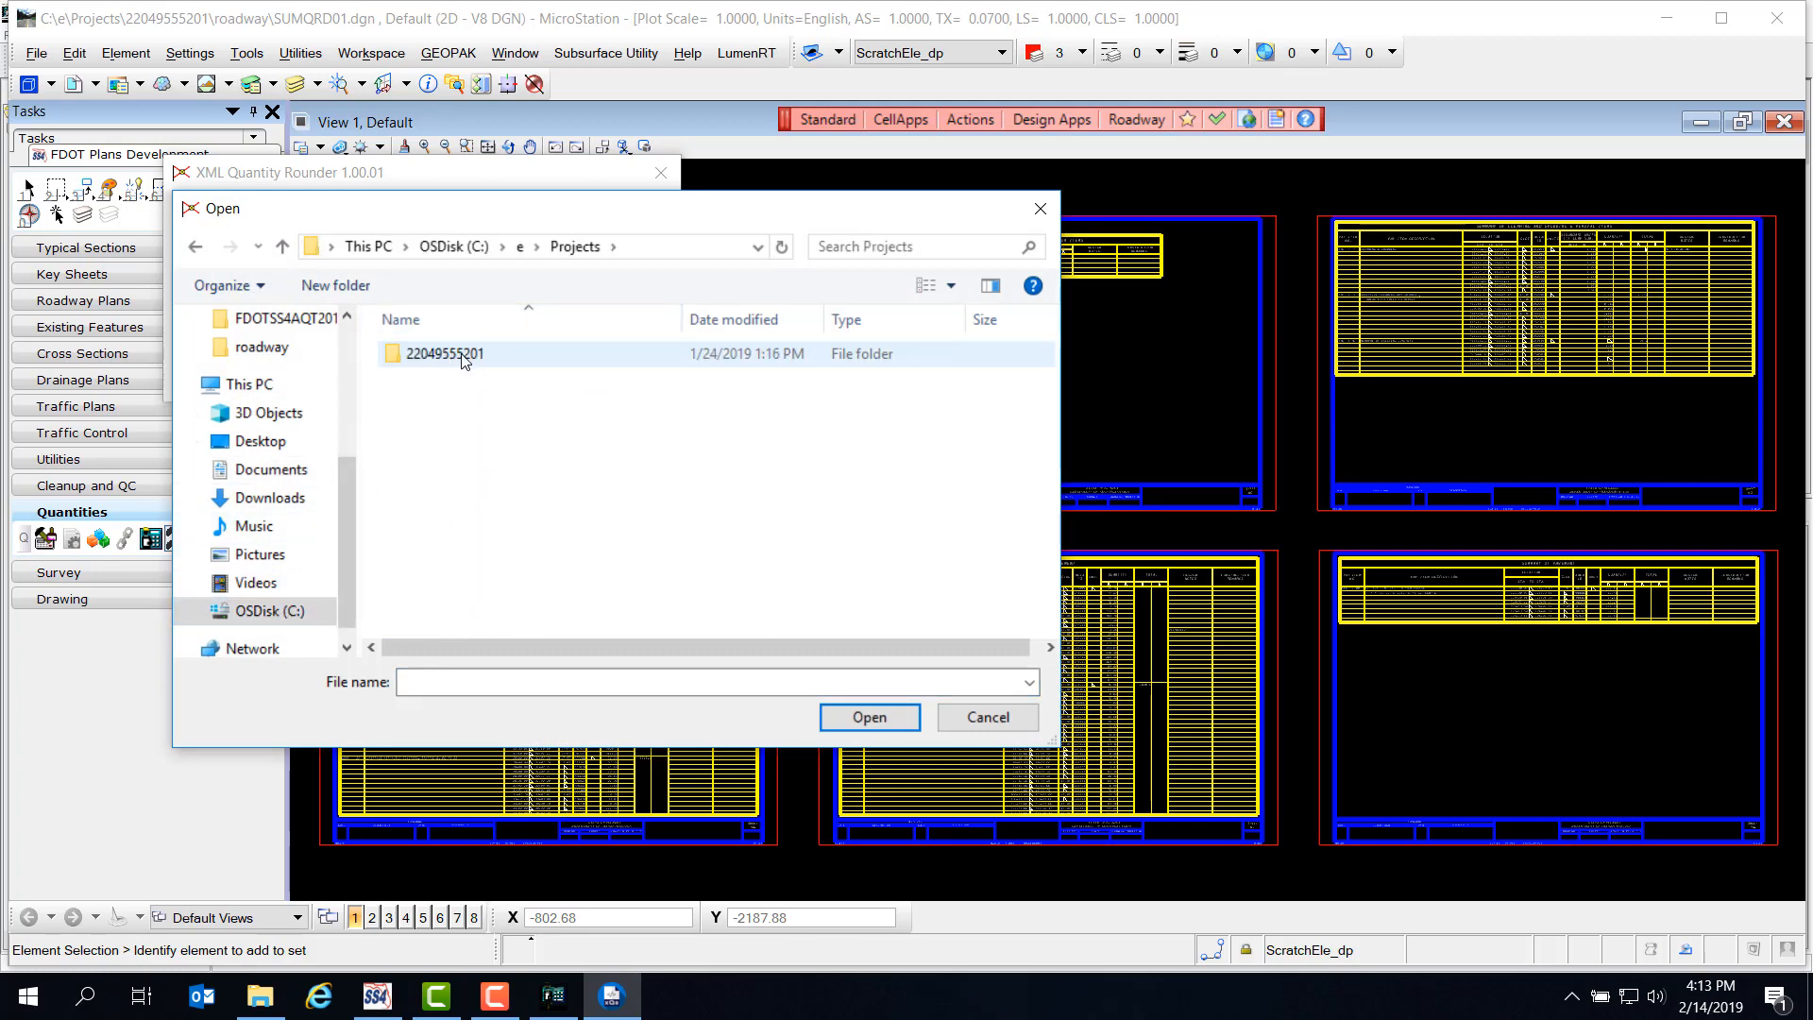
double_click(444, 353)
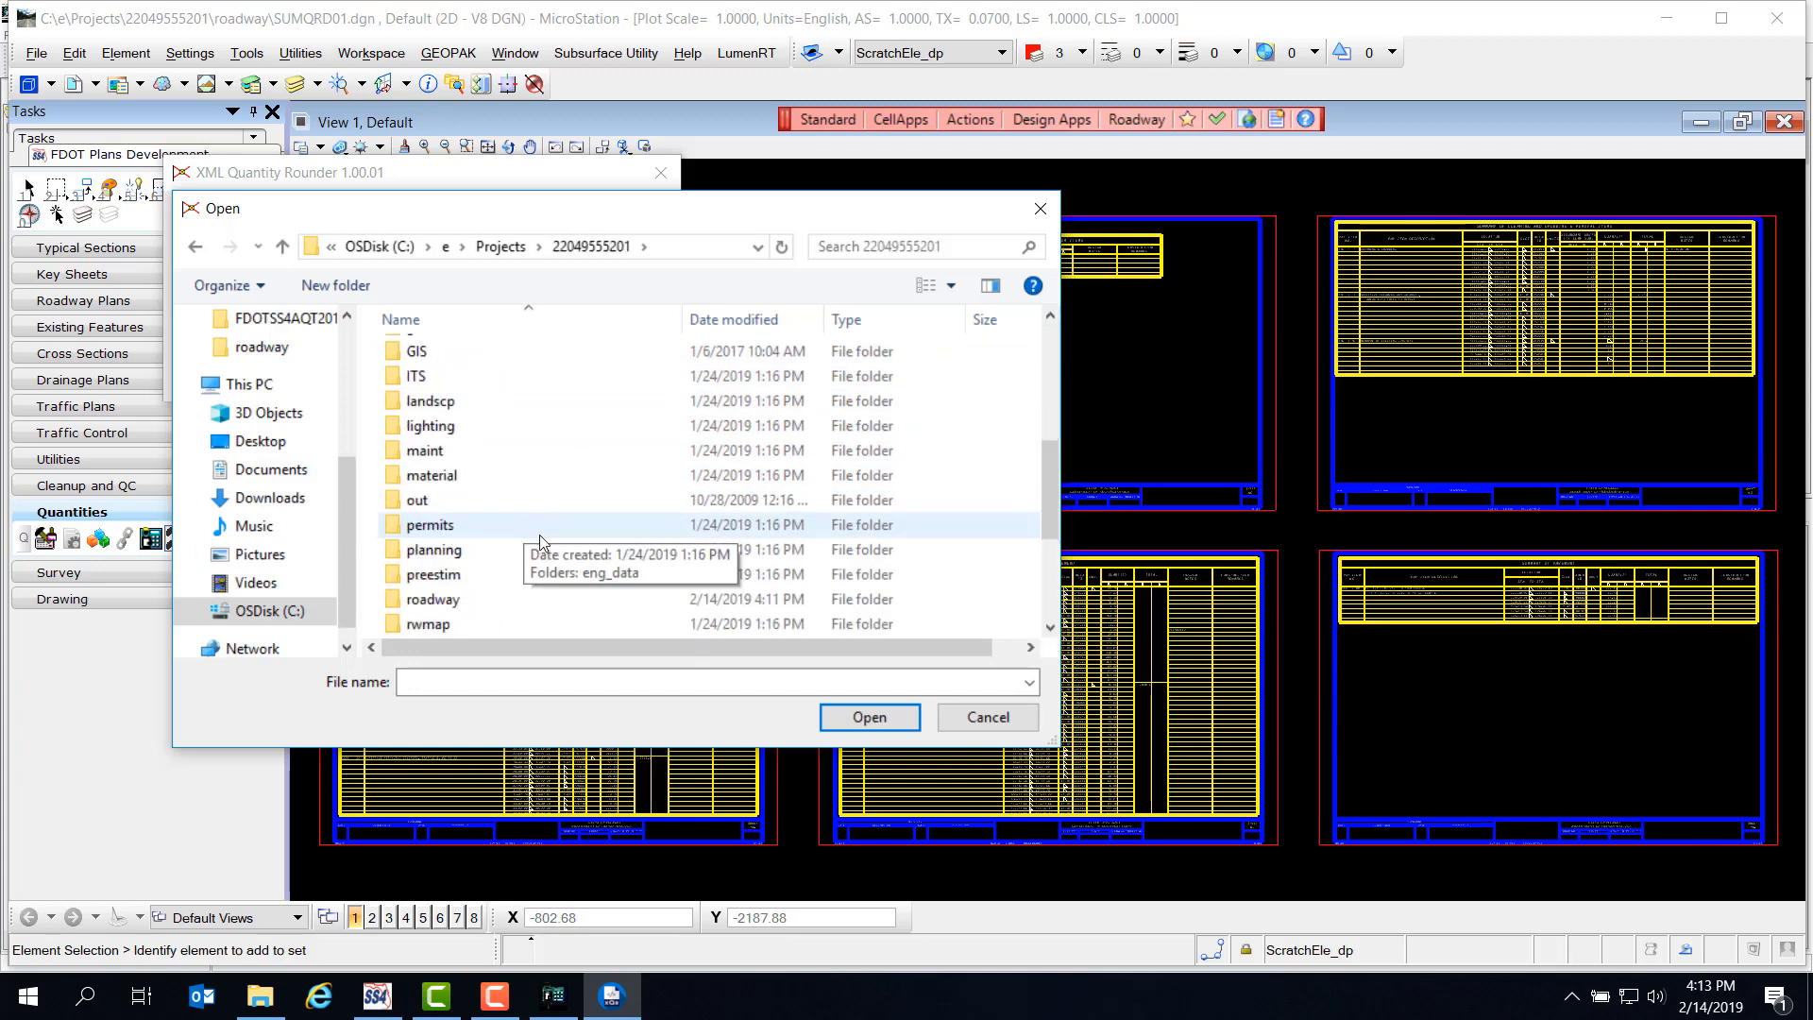
scroll("down", 3)
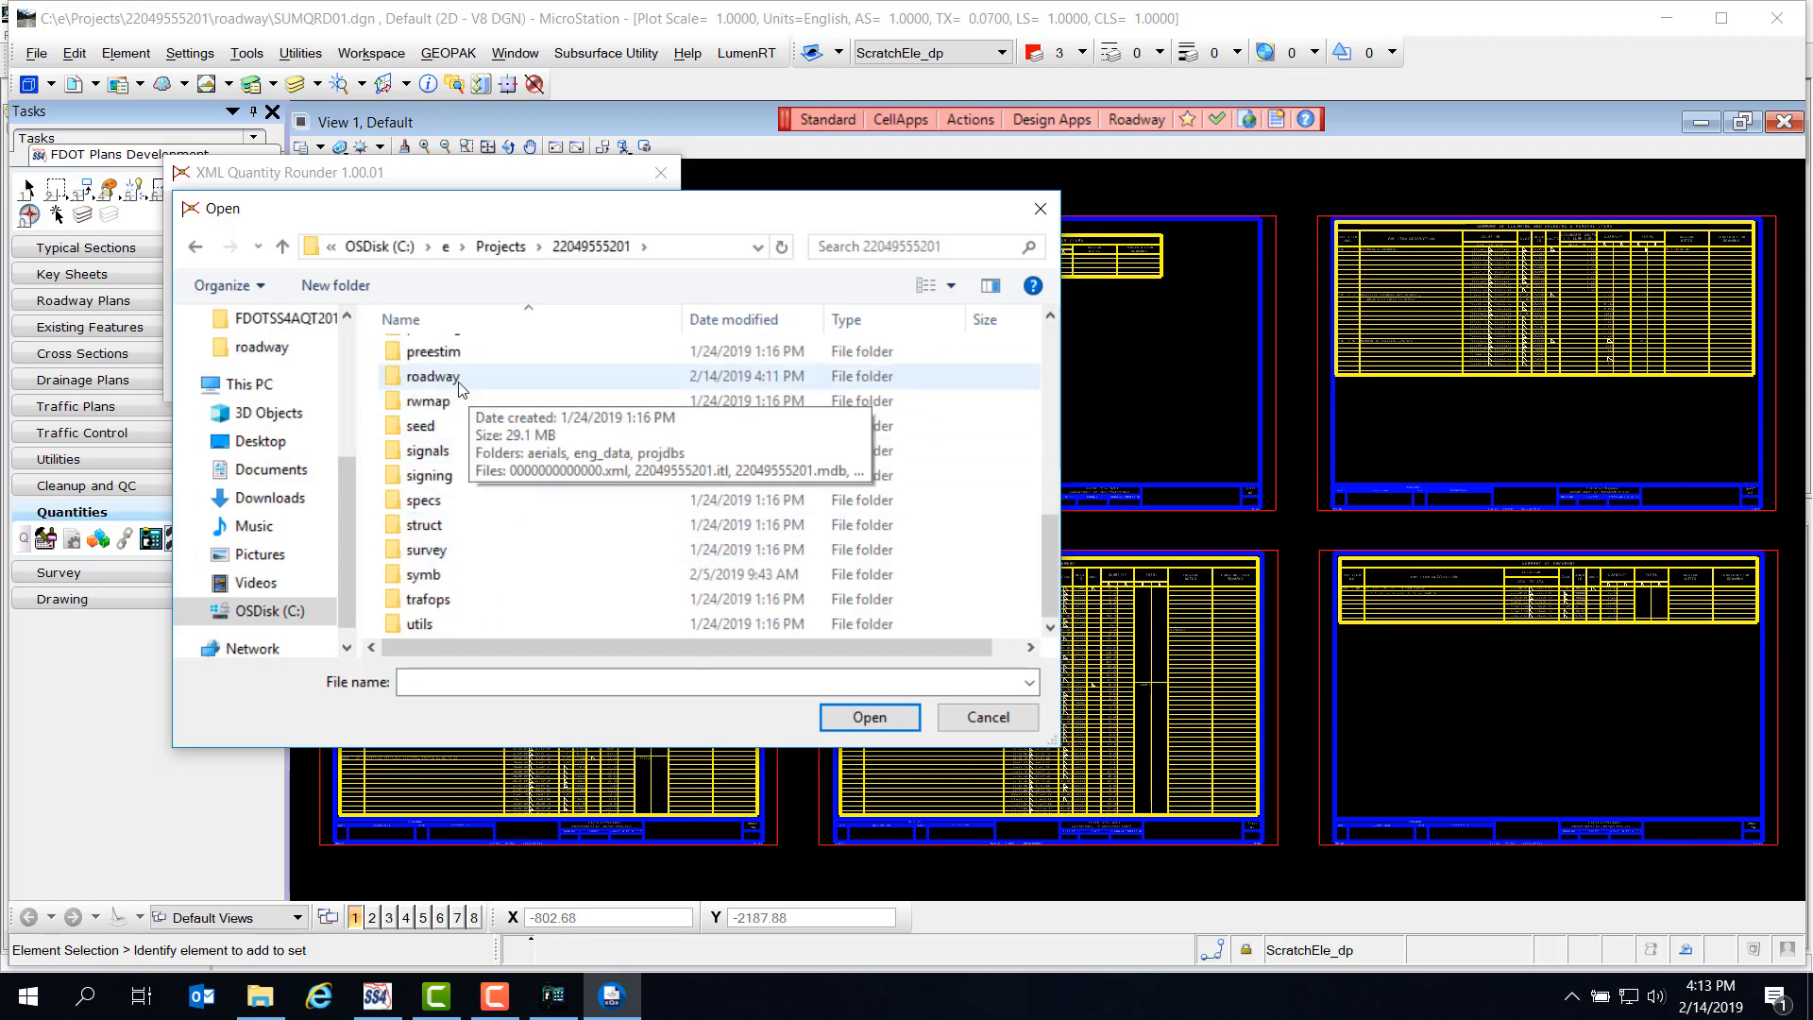
double_click(432, 376)
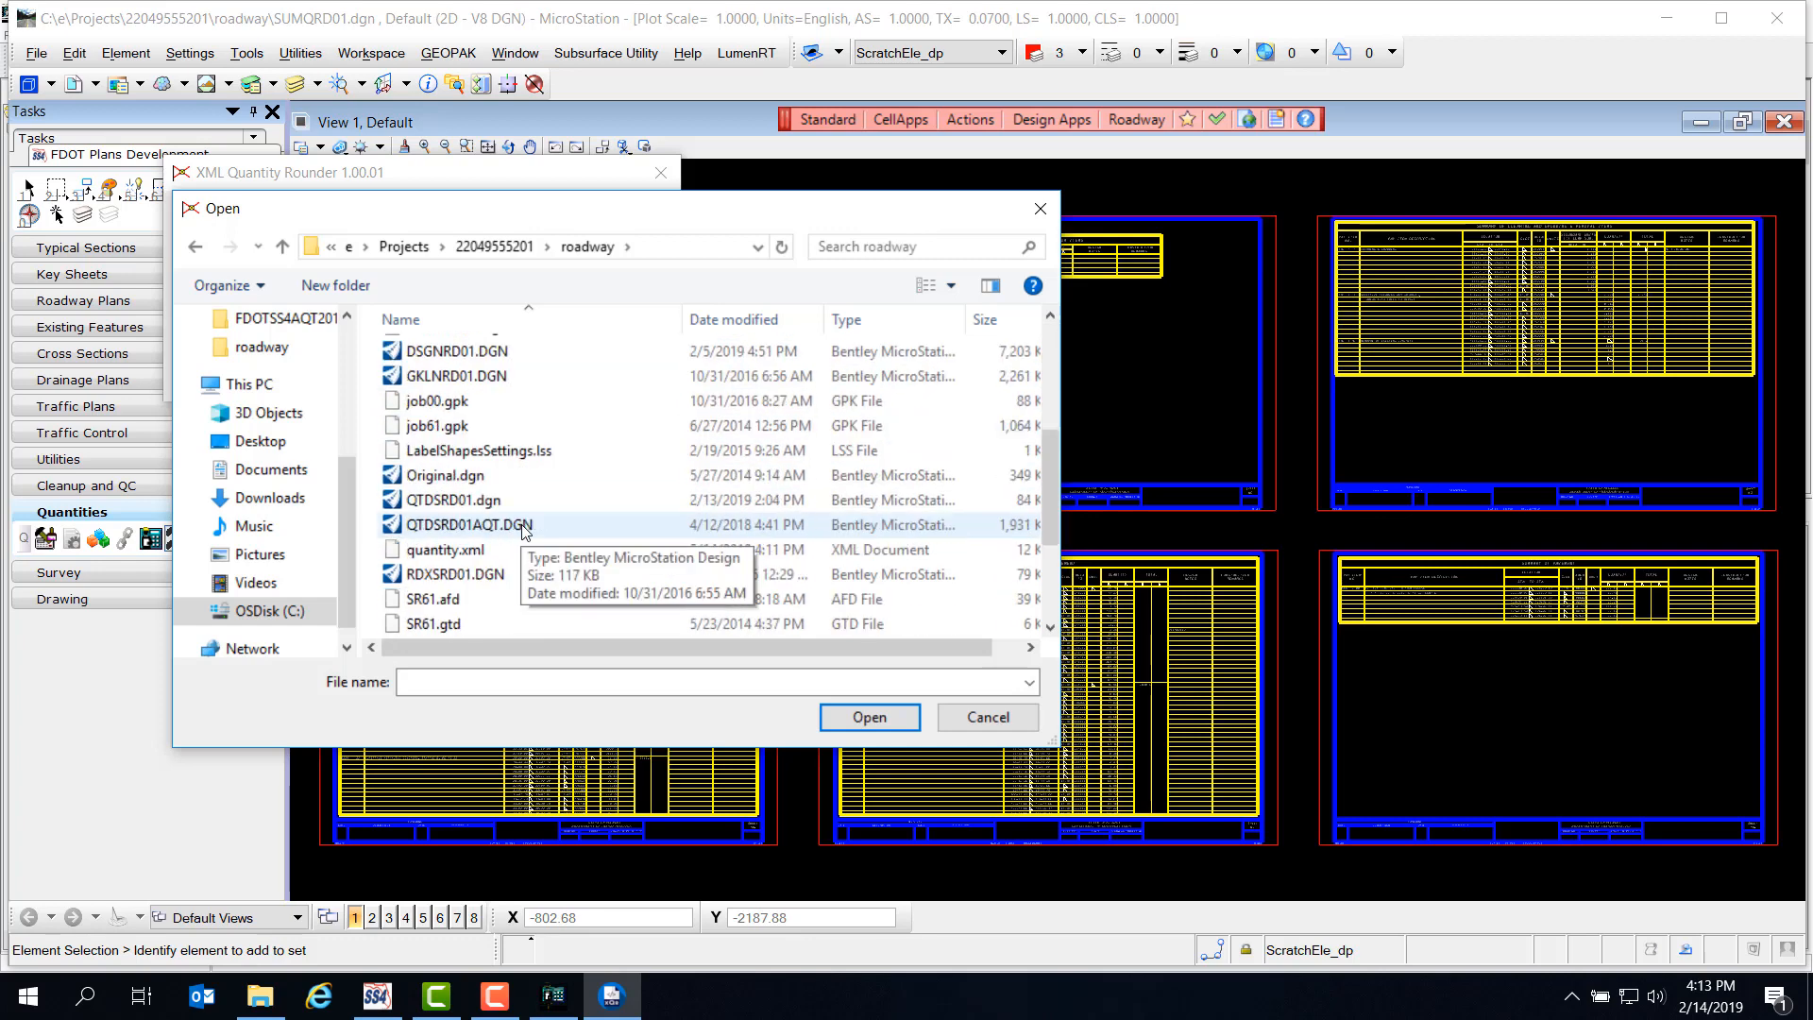
scroll("down", 3)
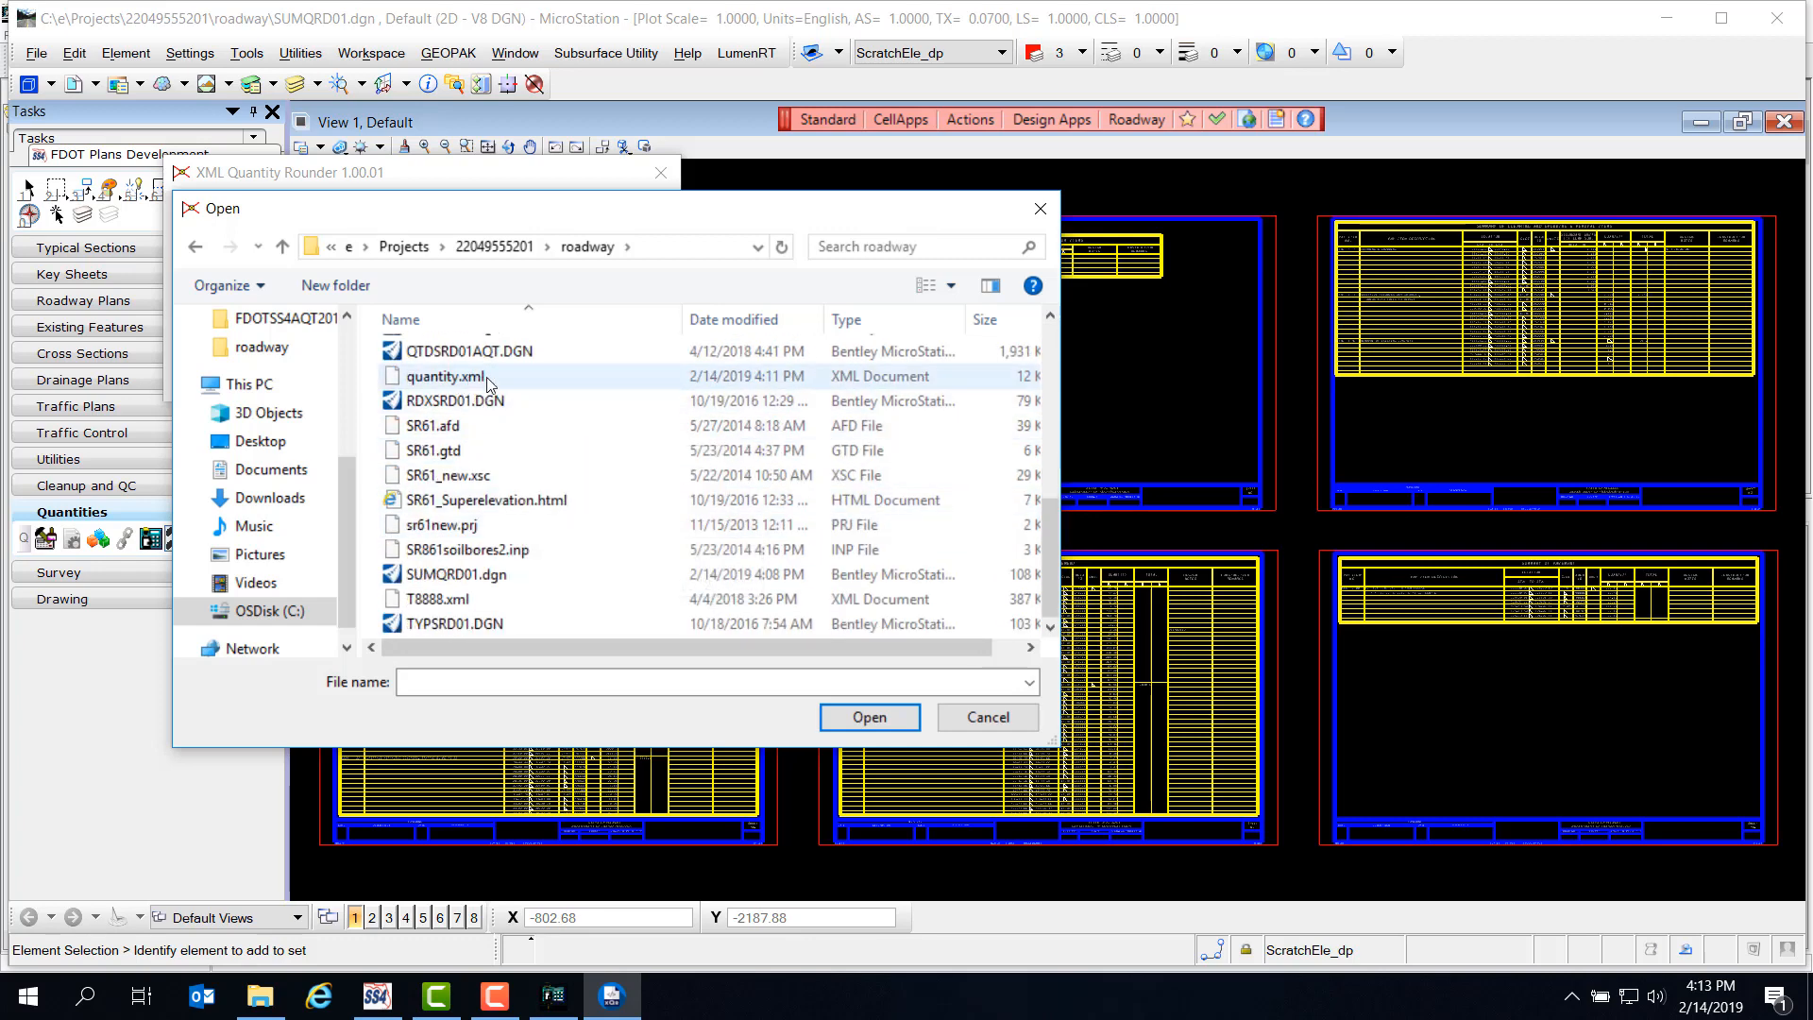
left_click(446, 376)
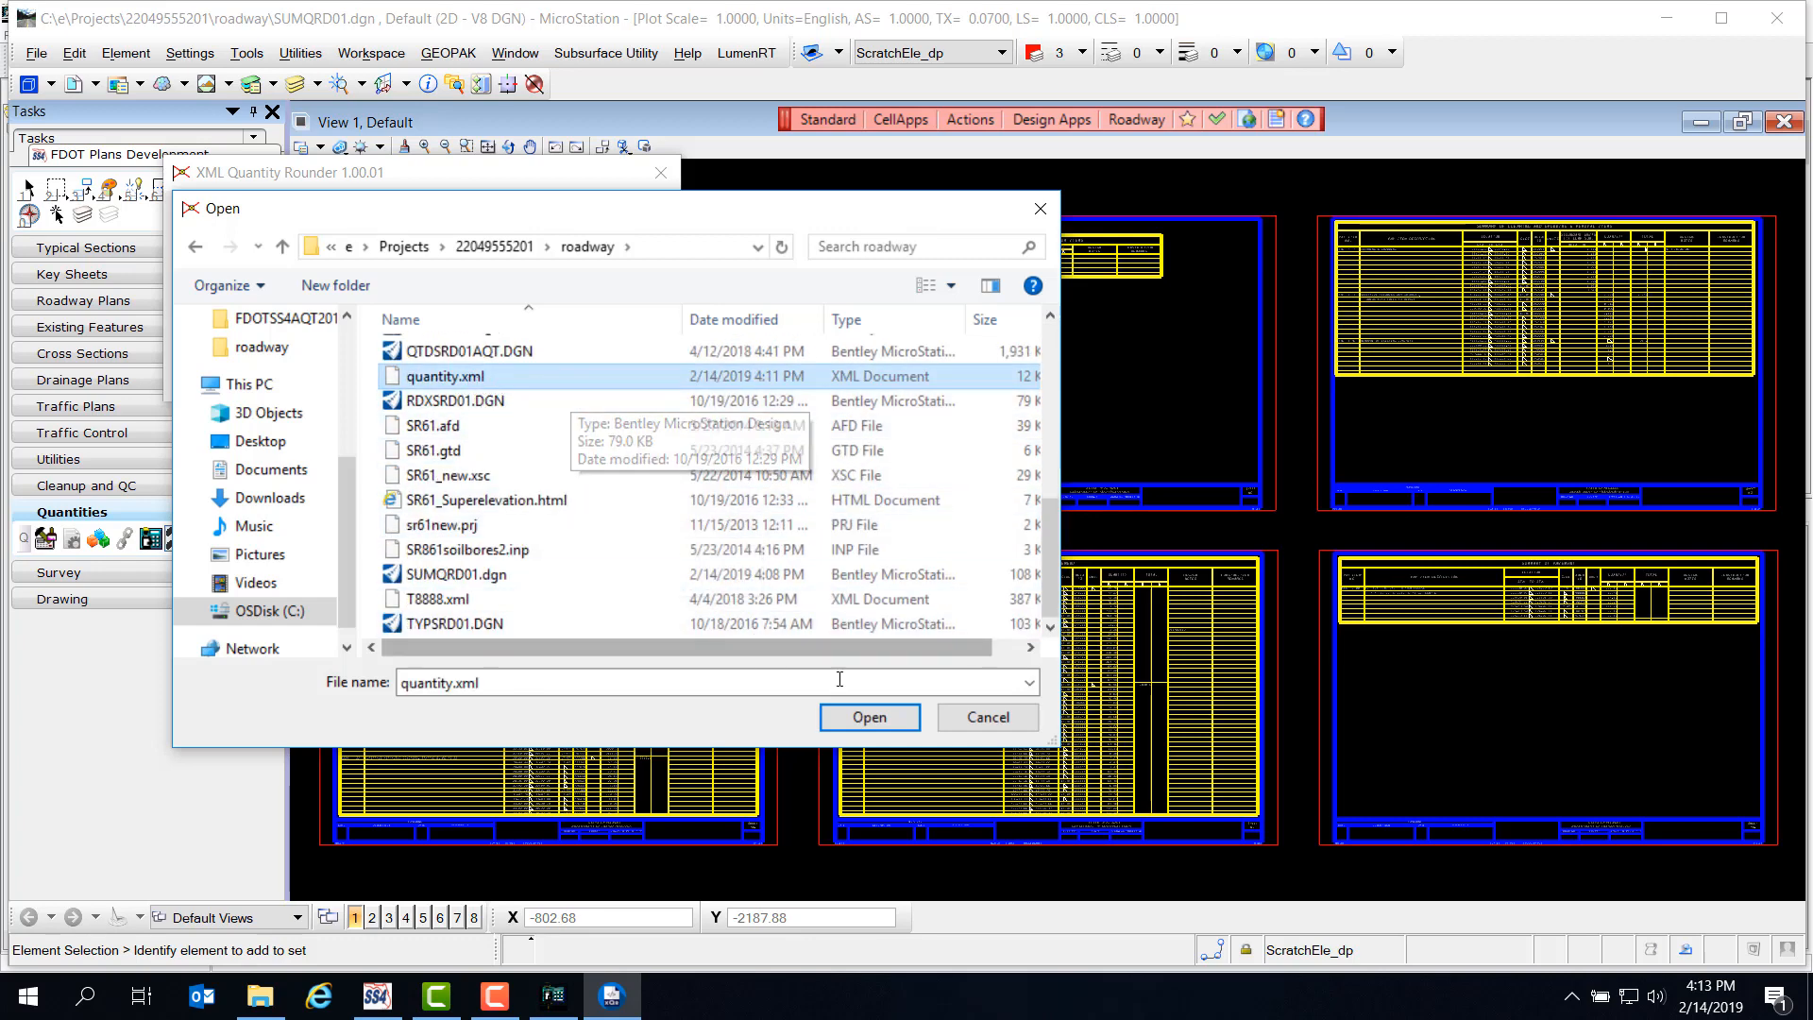
left_click(869, 718)
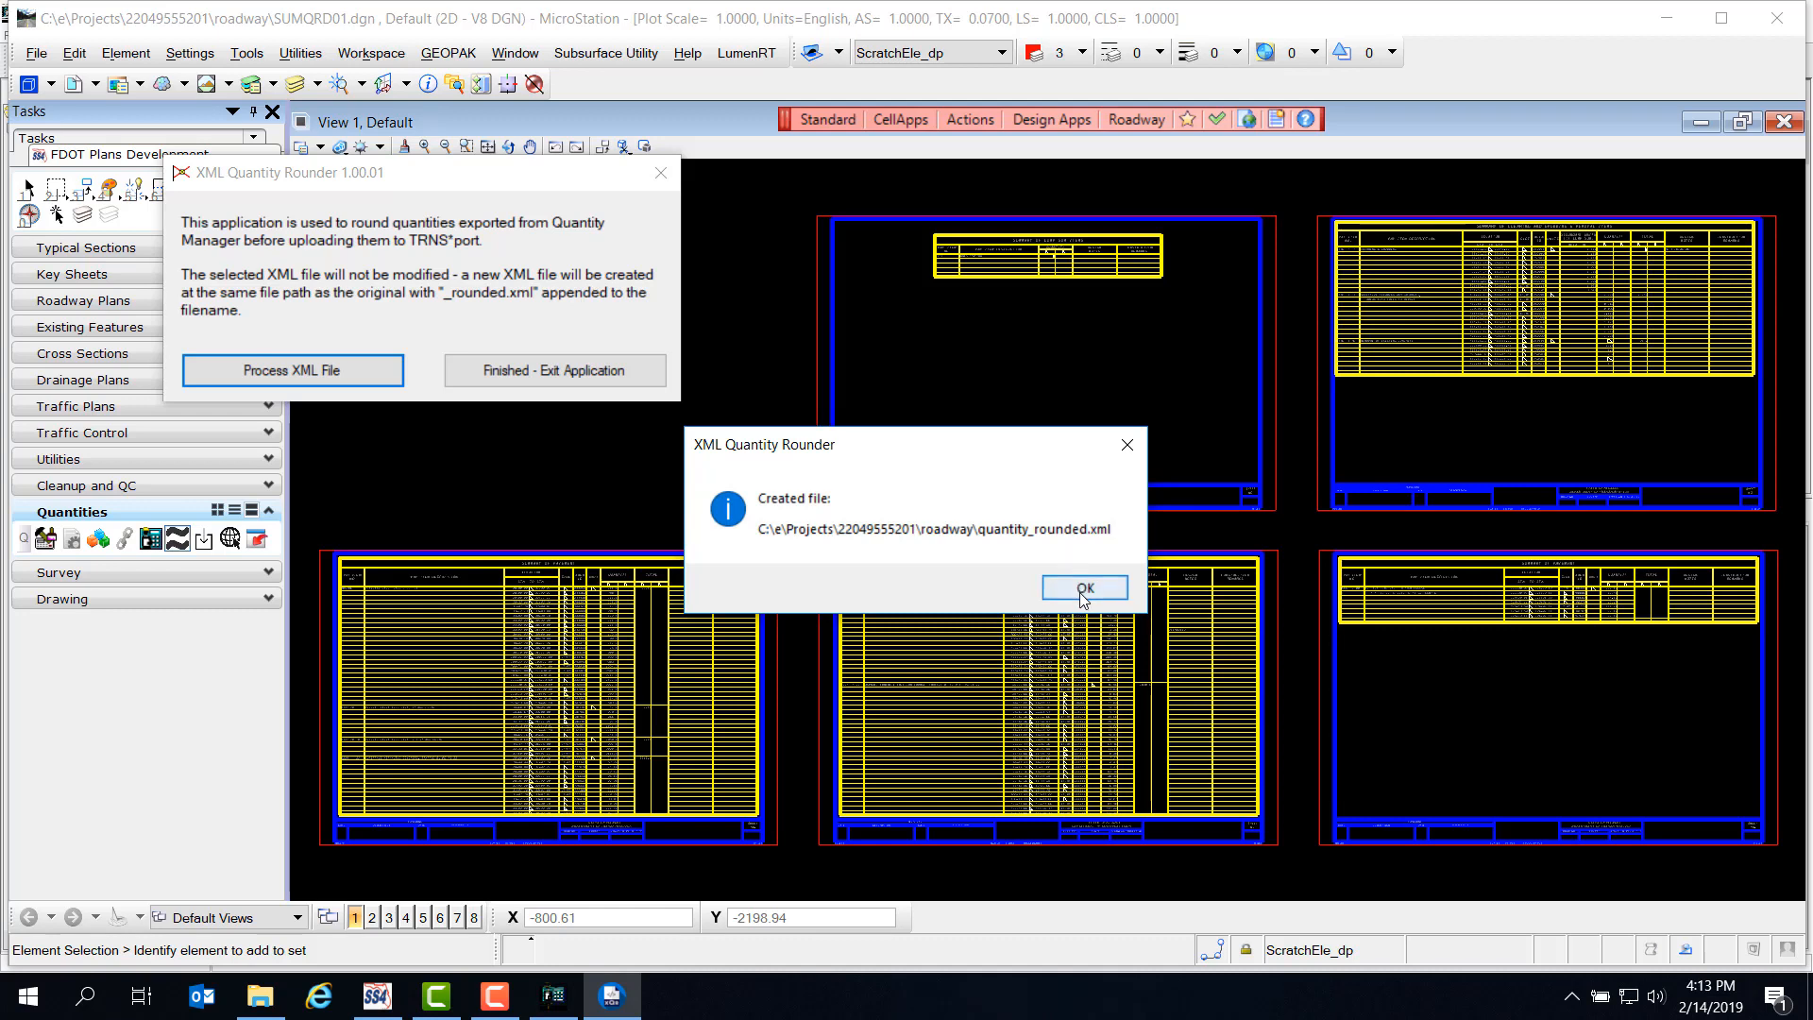
Step: Dismiss the created-file message and bring up the Open with options for quantity_rounded.xml
left_click(1086, 586)
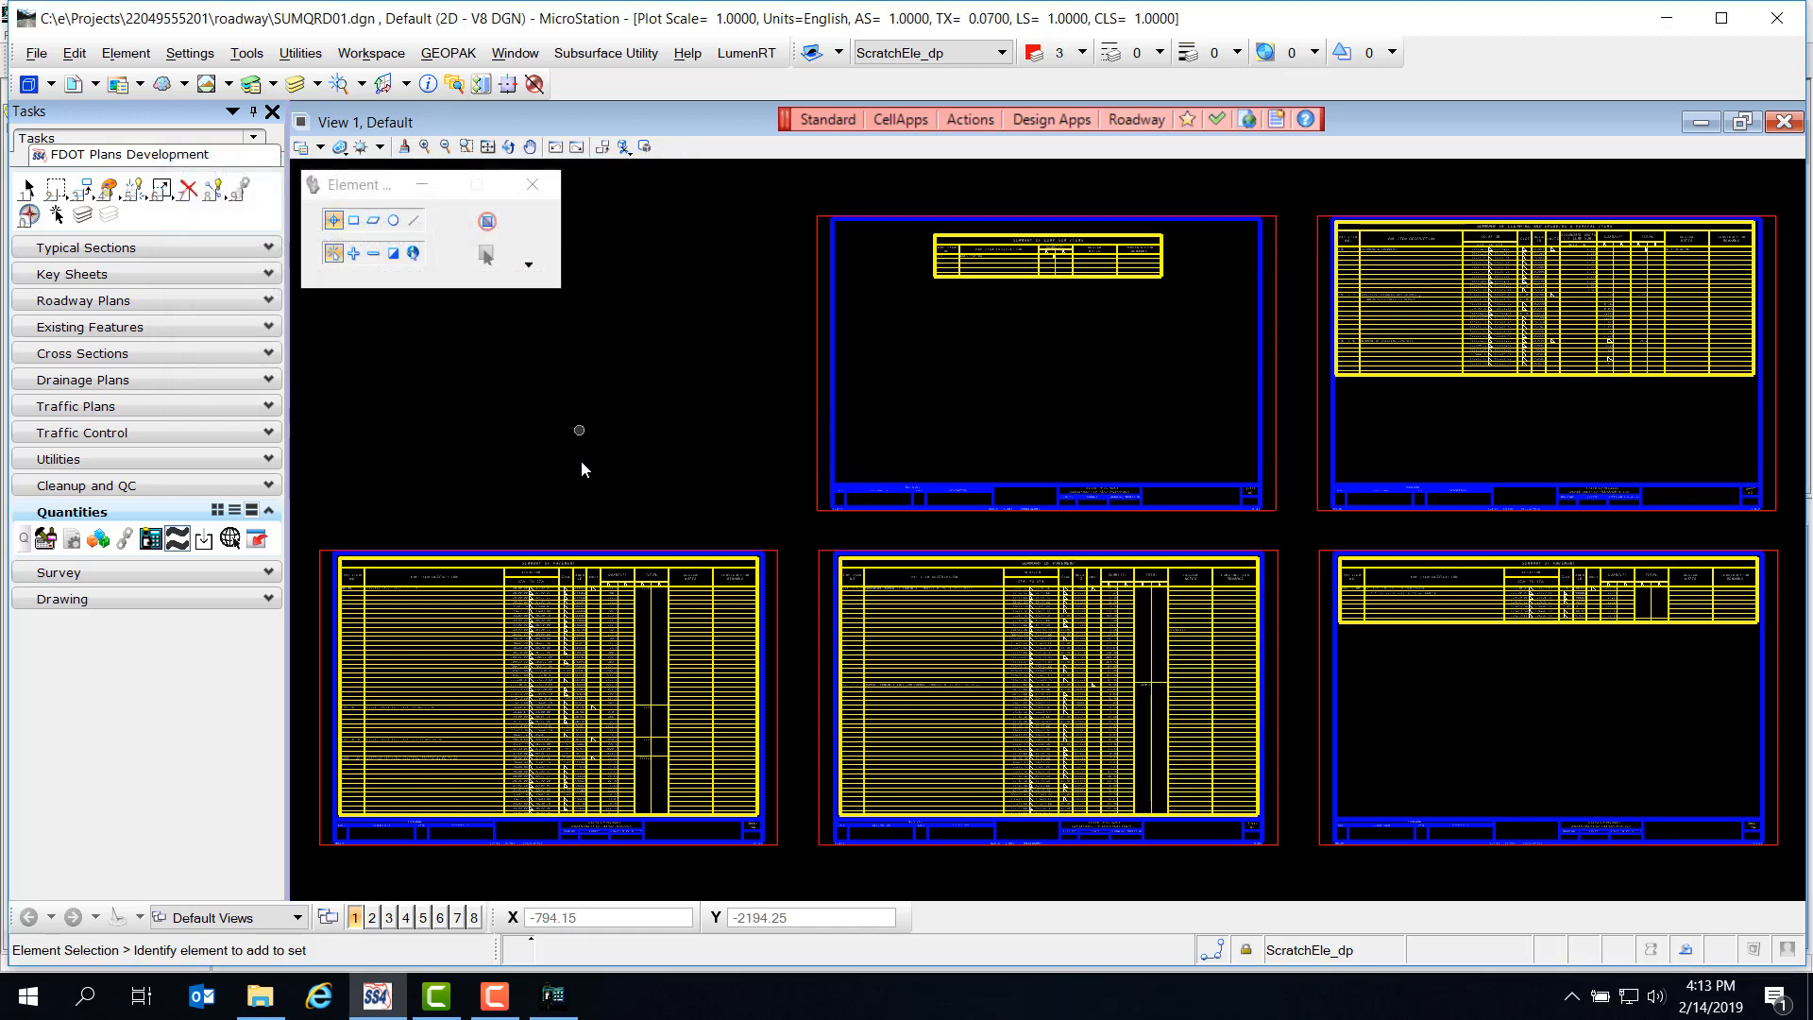
left_click(261, 997)
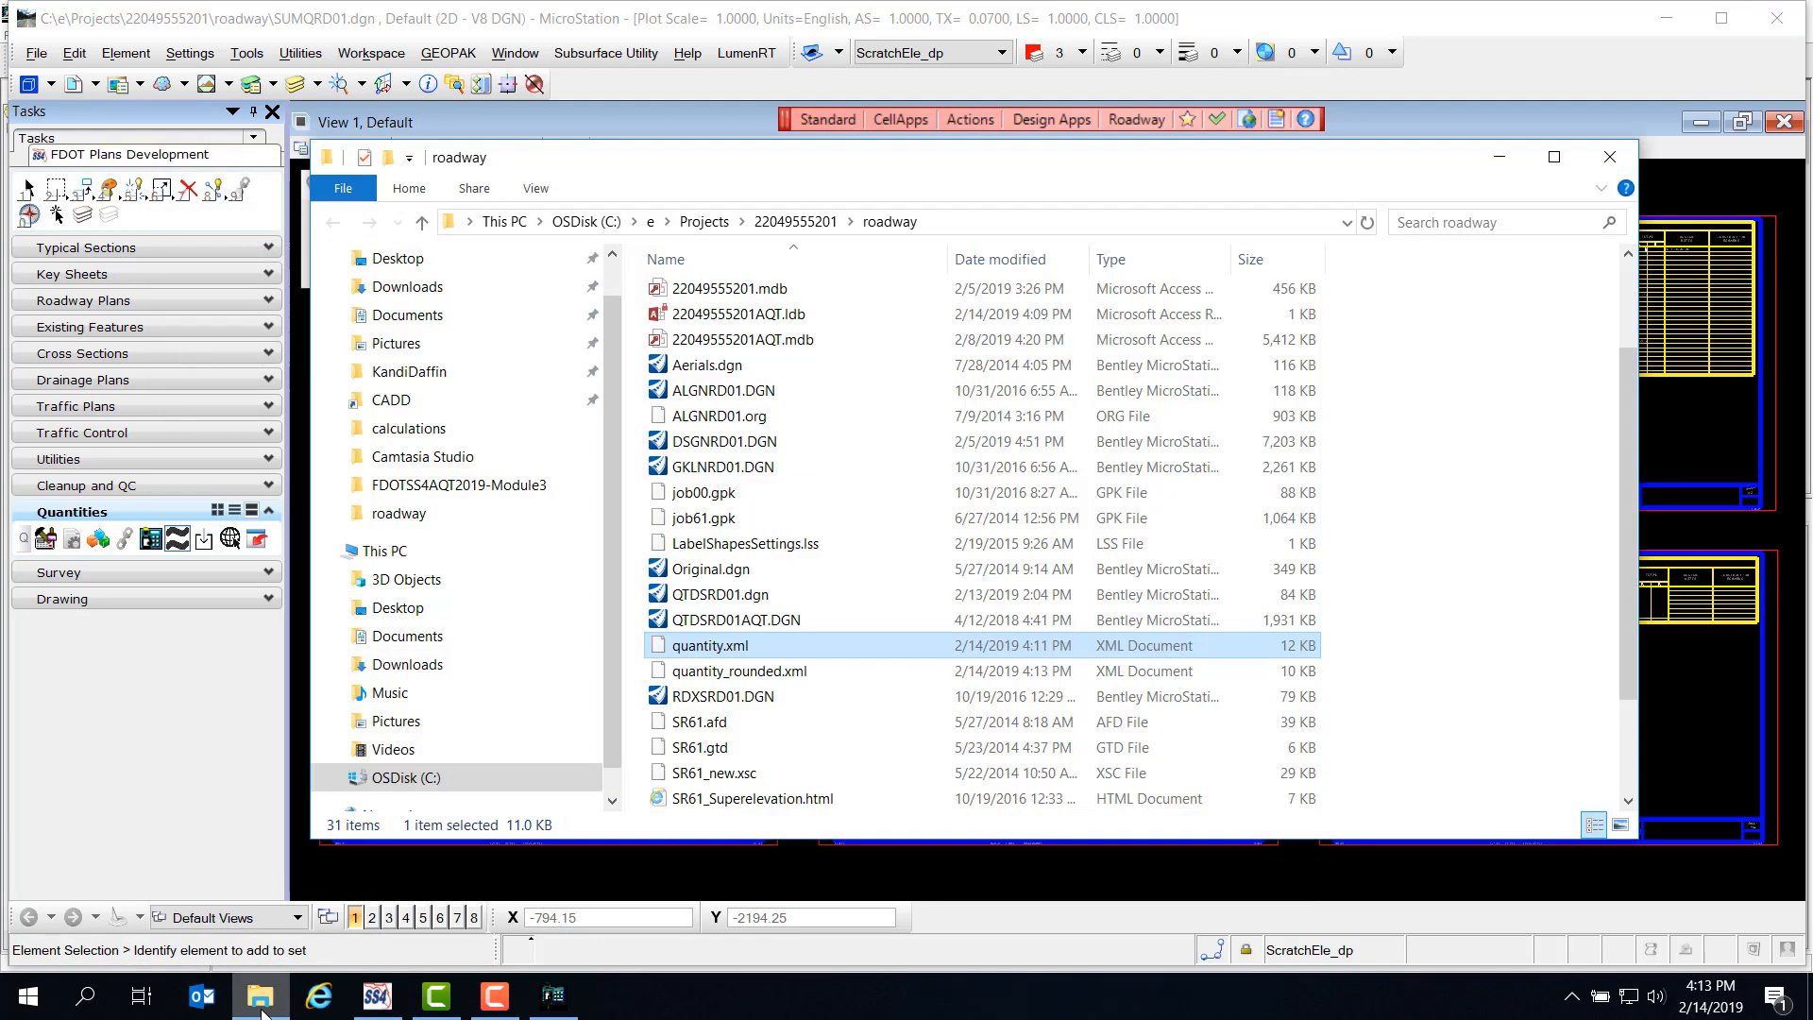
mouse_move(705, 676)
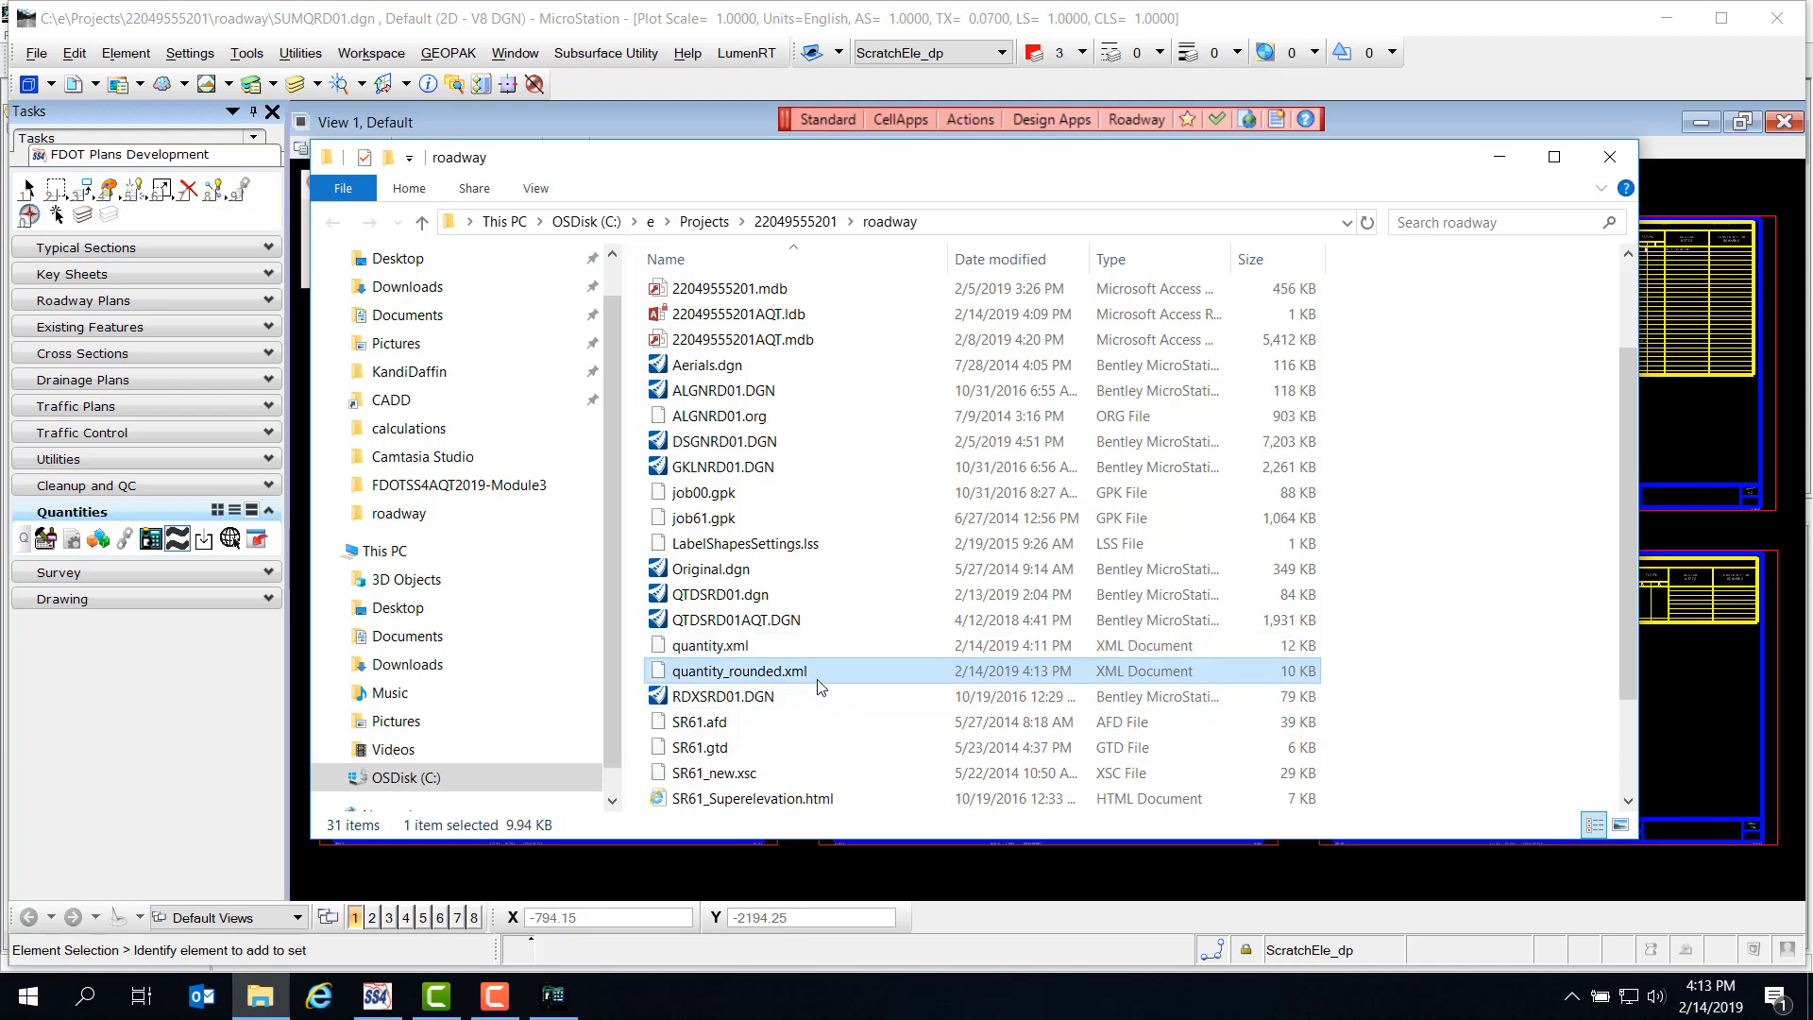
right_click(737, 670)
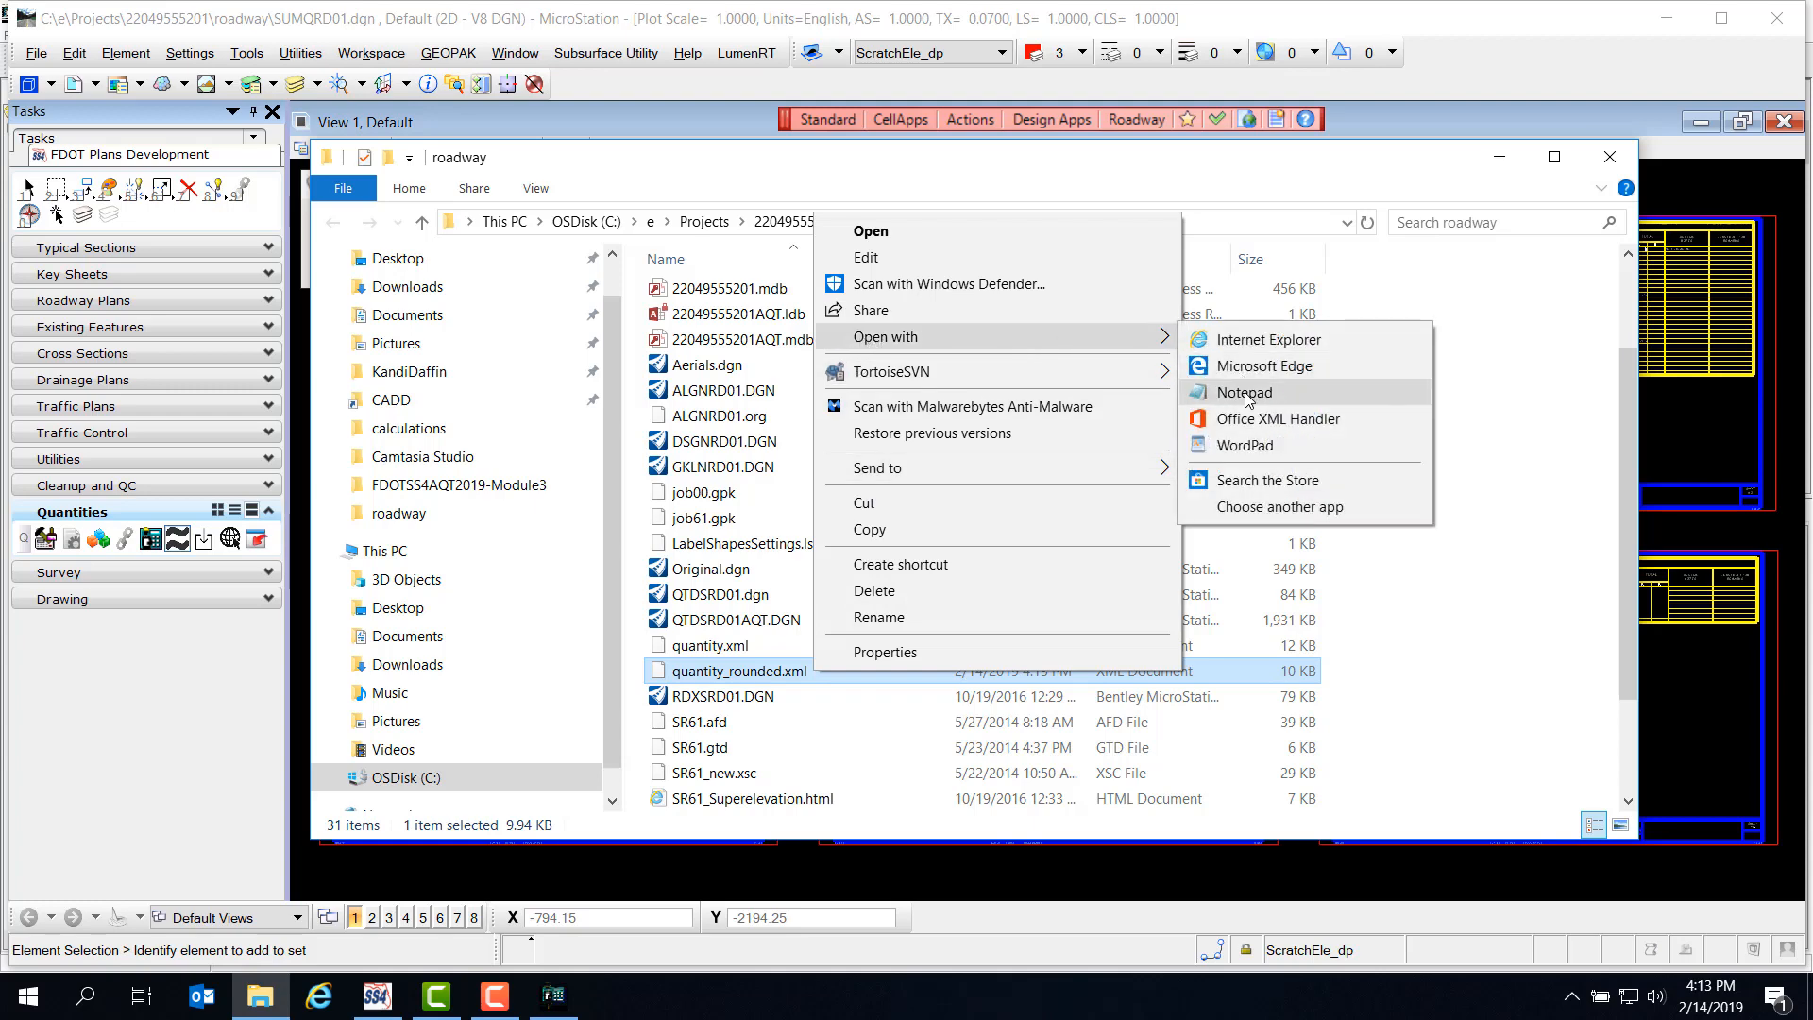
Step: Check the Clearing and Grubbing AC quantity rounded to 4.3 acres, then close Notepad
left_click(1245, 393)
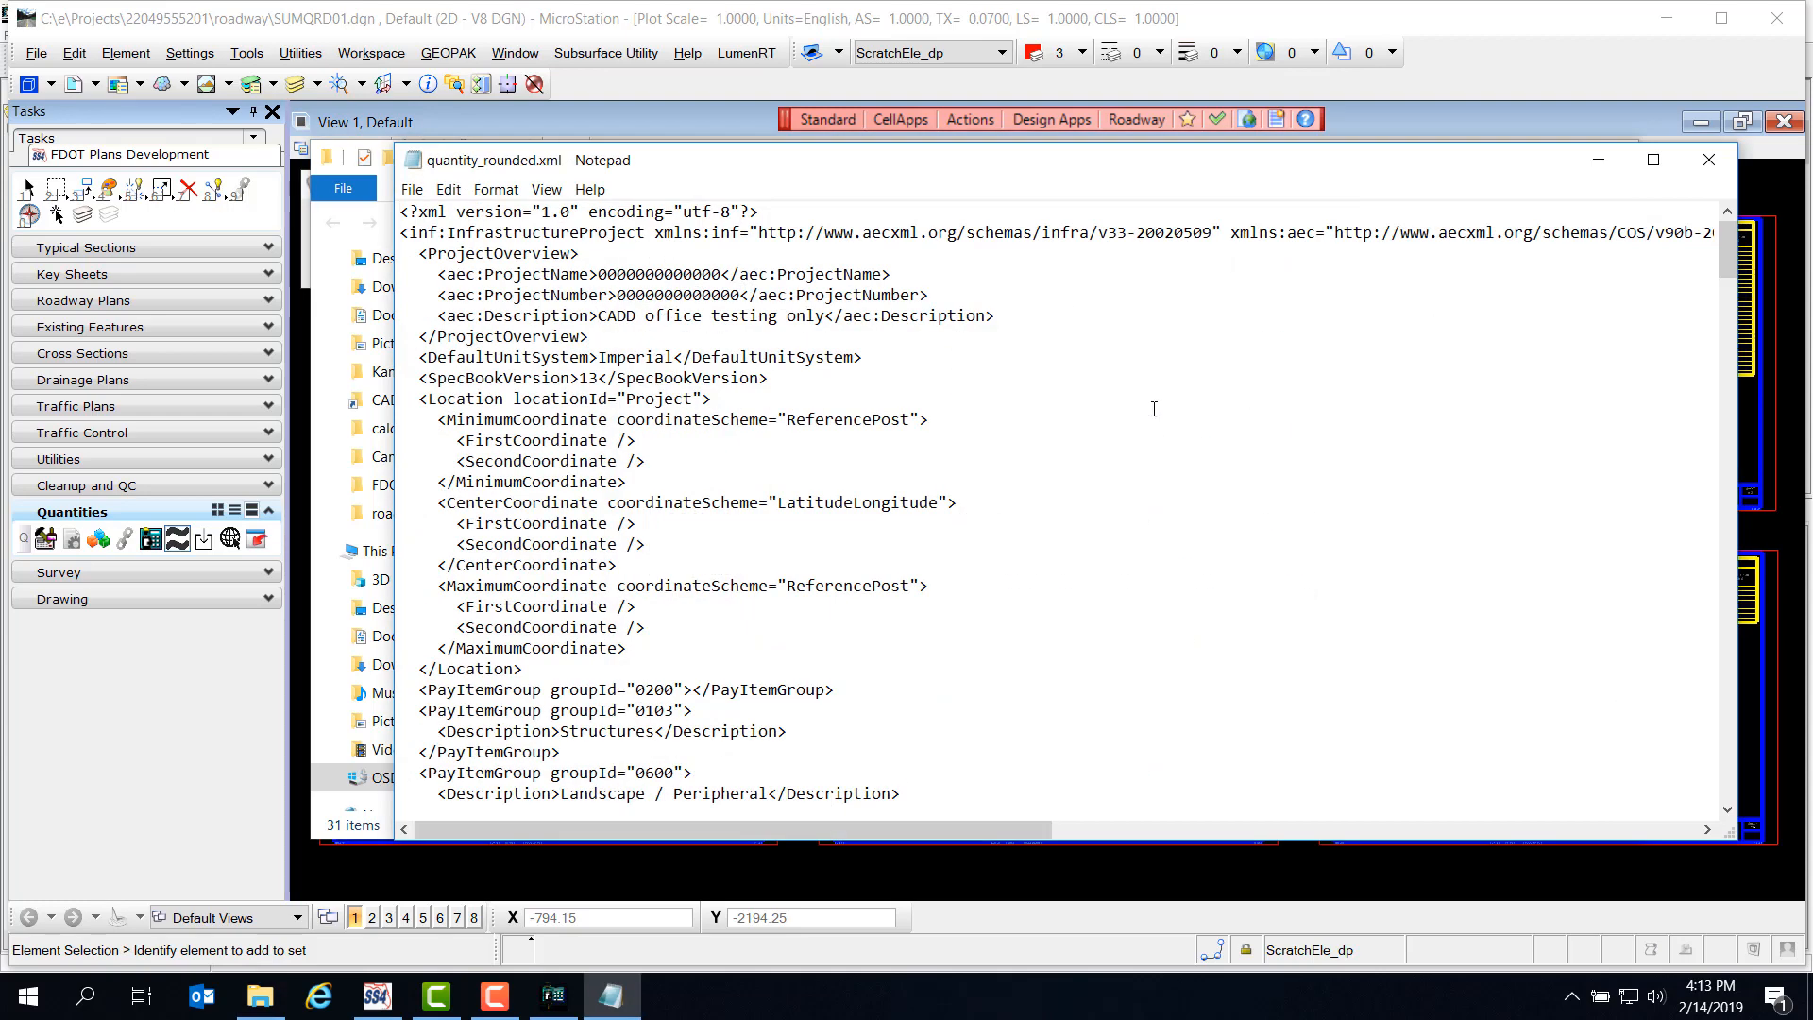
scroll("down", 3)
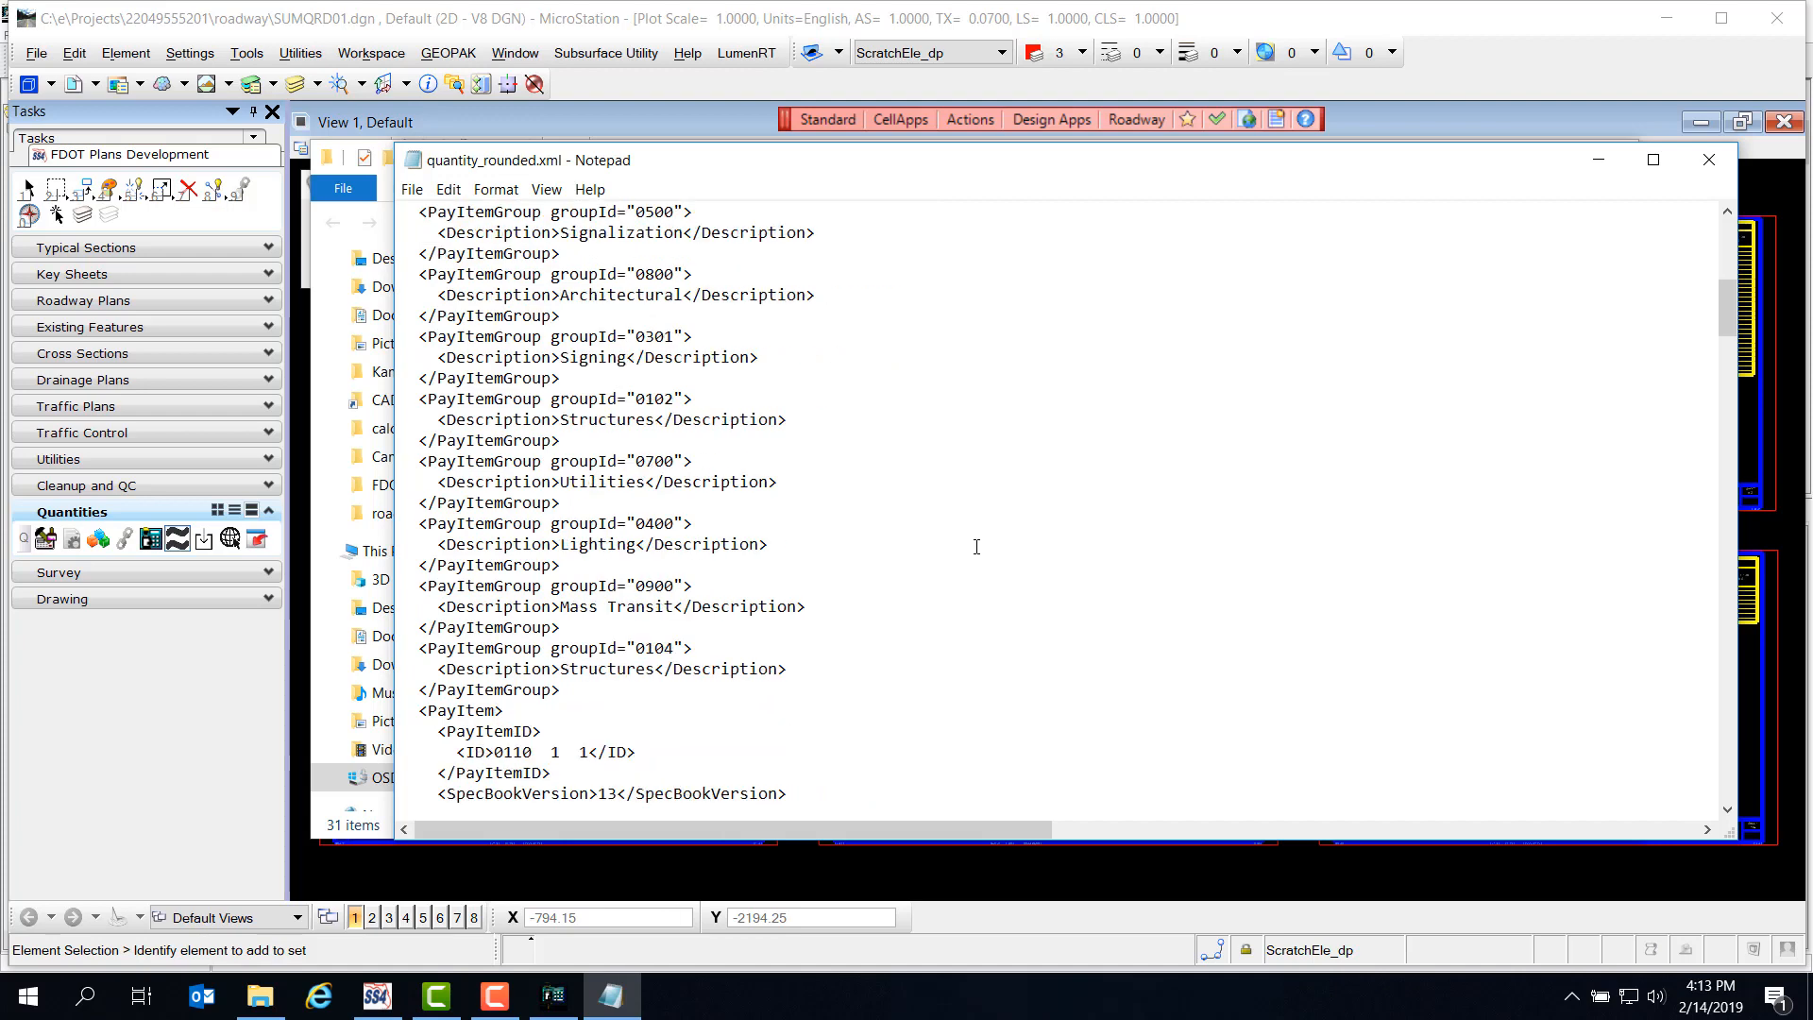
scroll("down", 3)
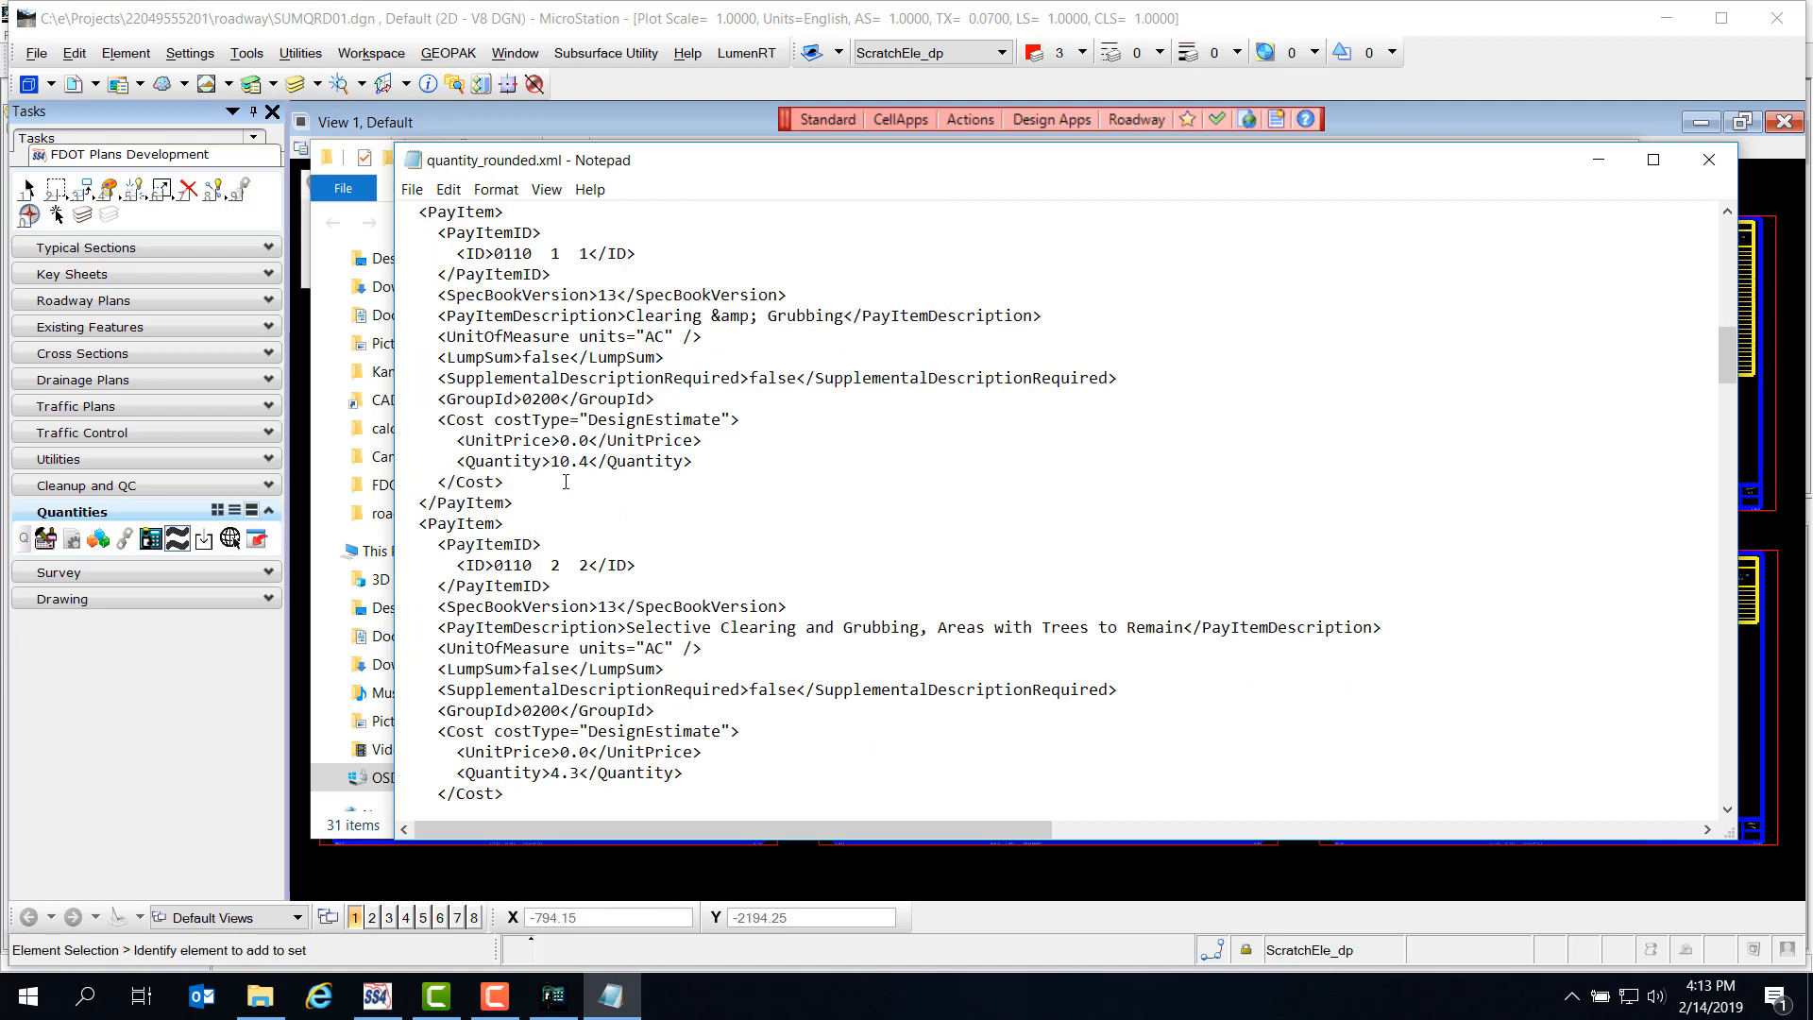
scroll("down", 3)
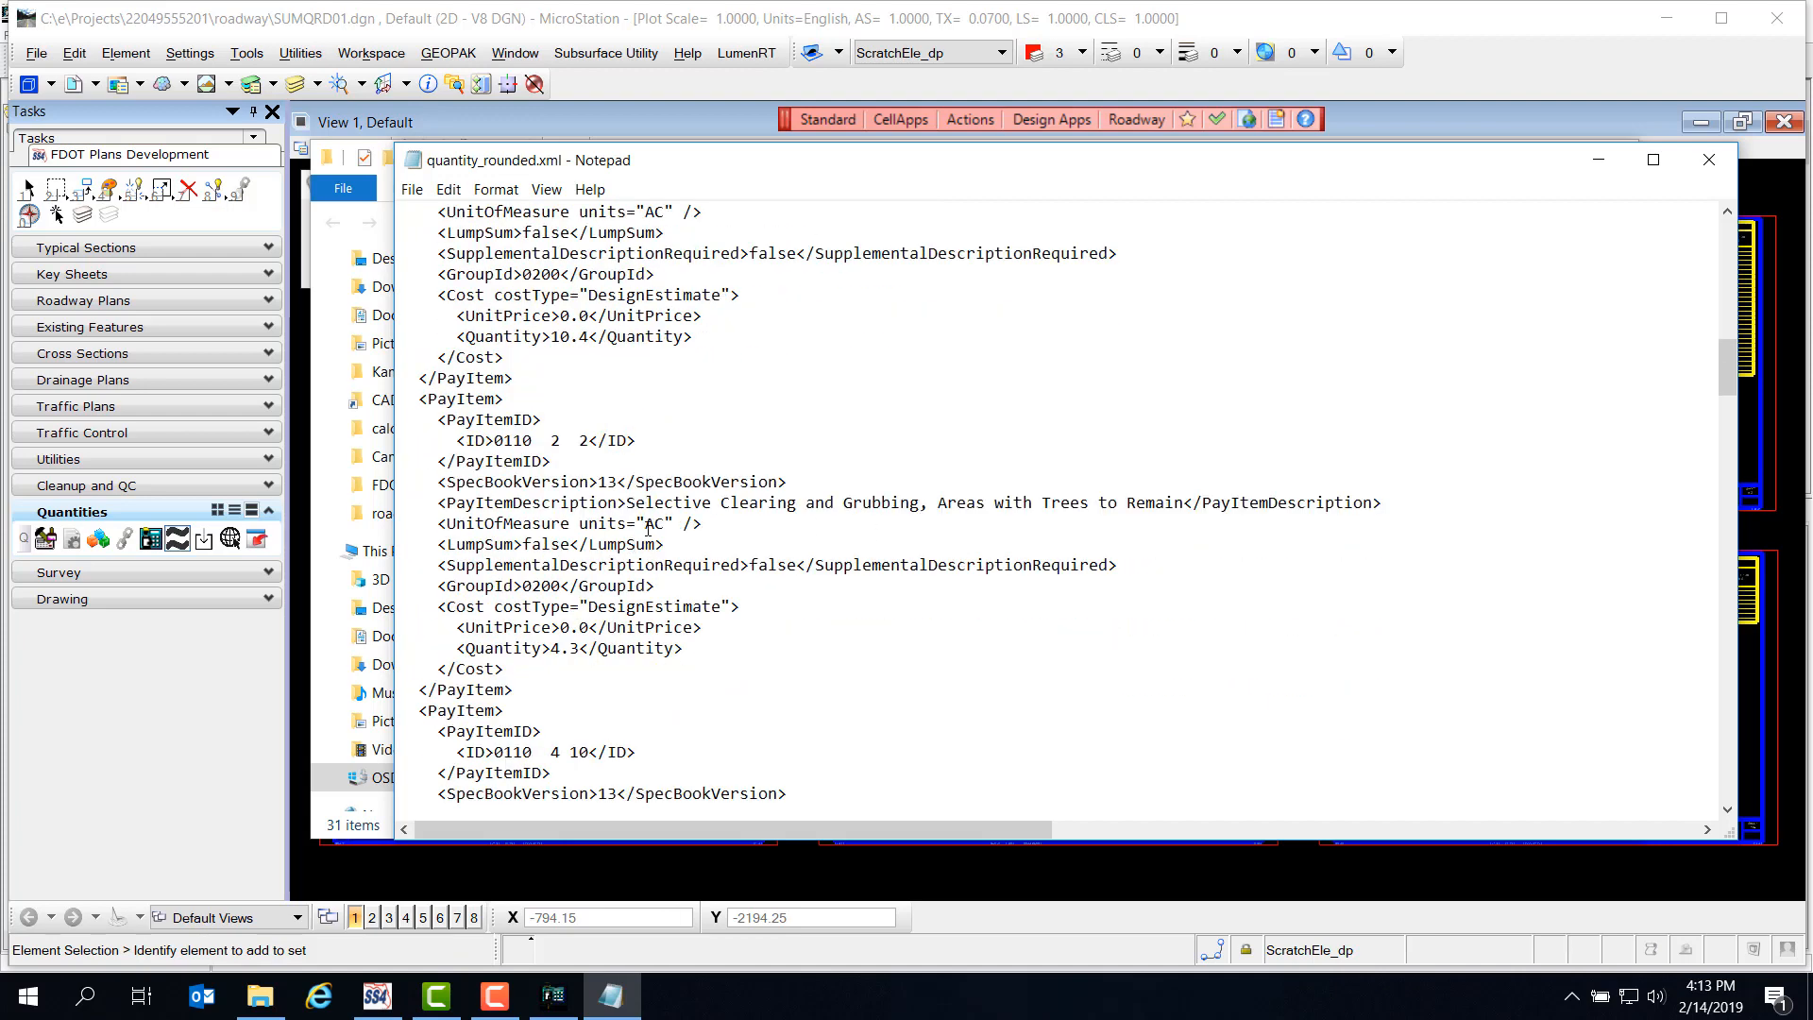
double_click(654, 523)
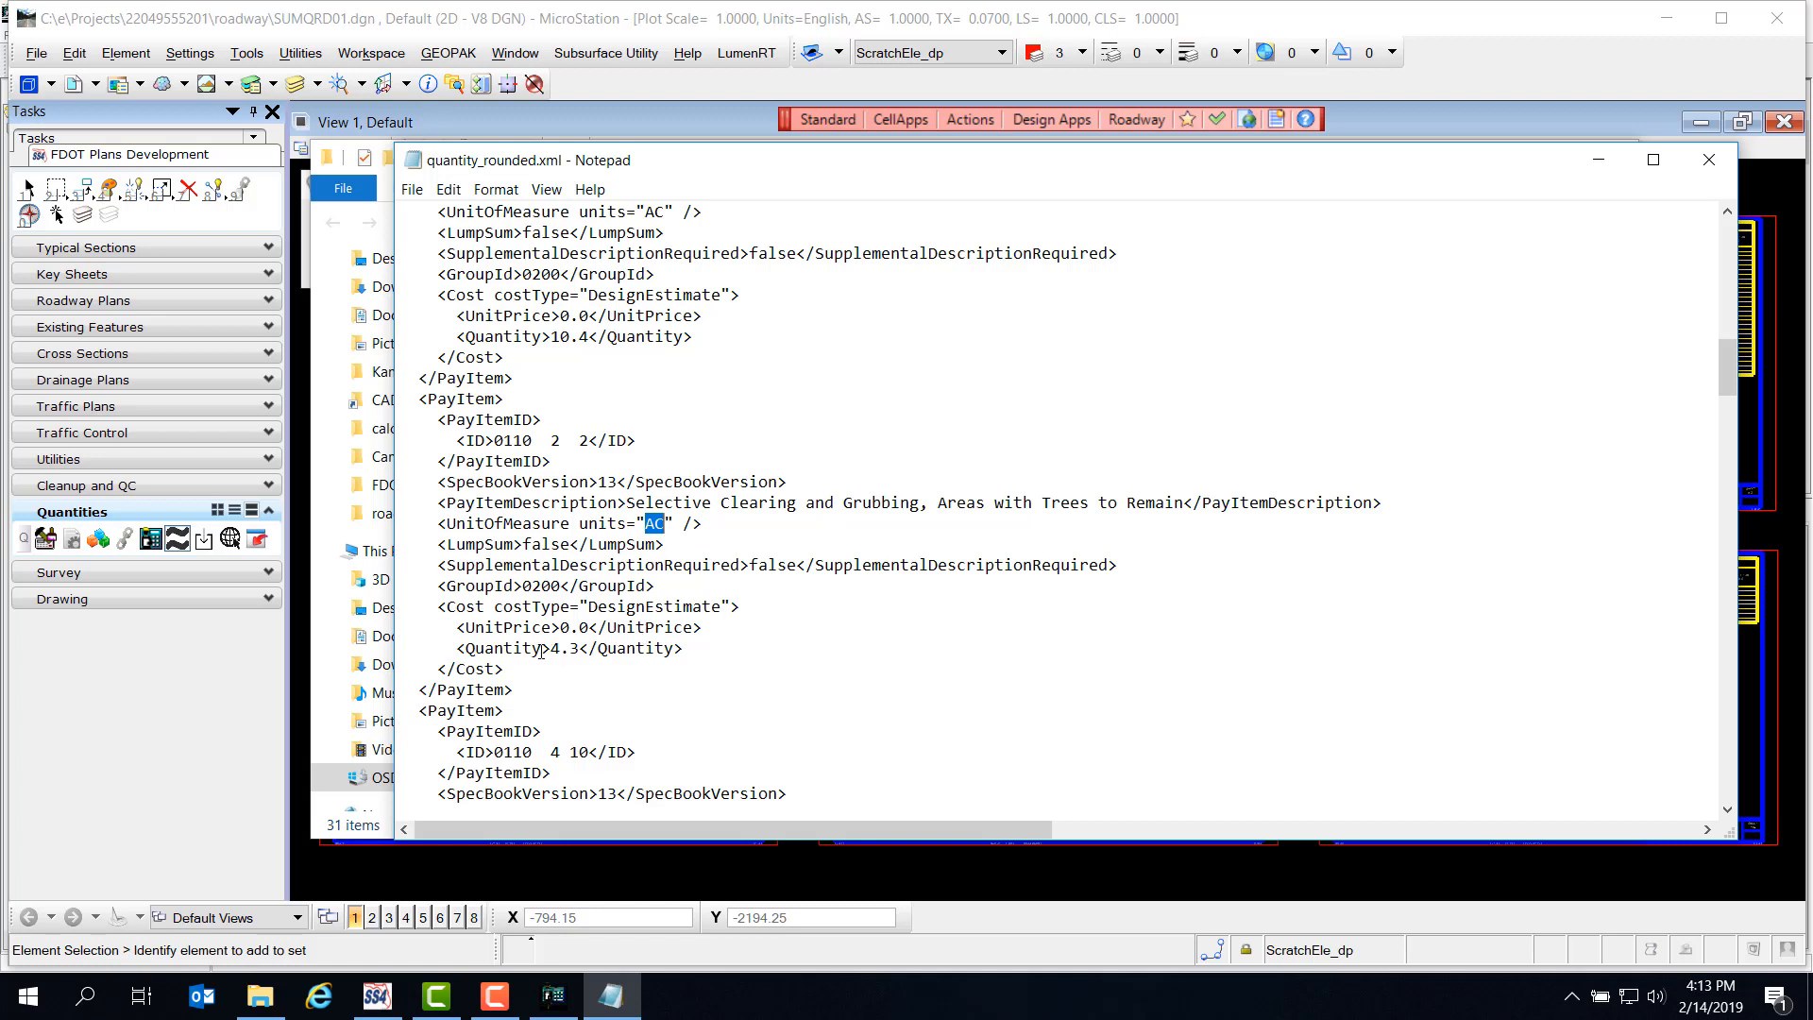
double_click(564, 648)
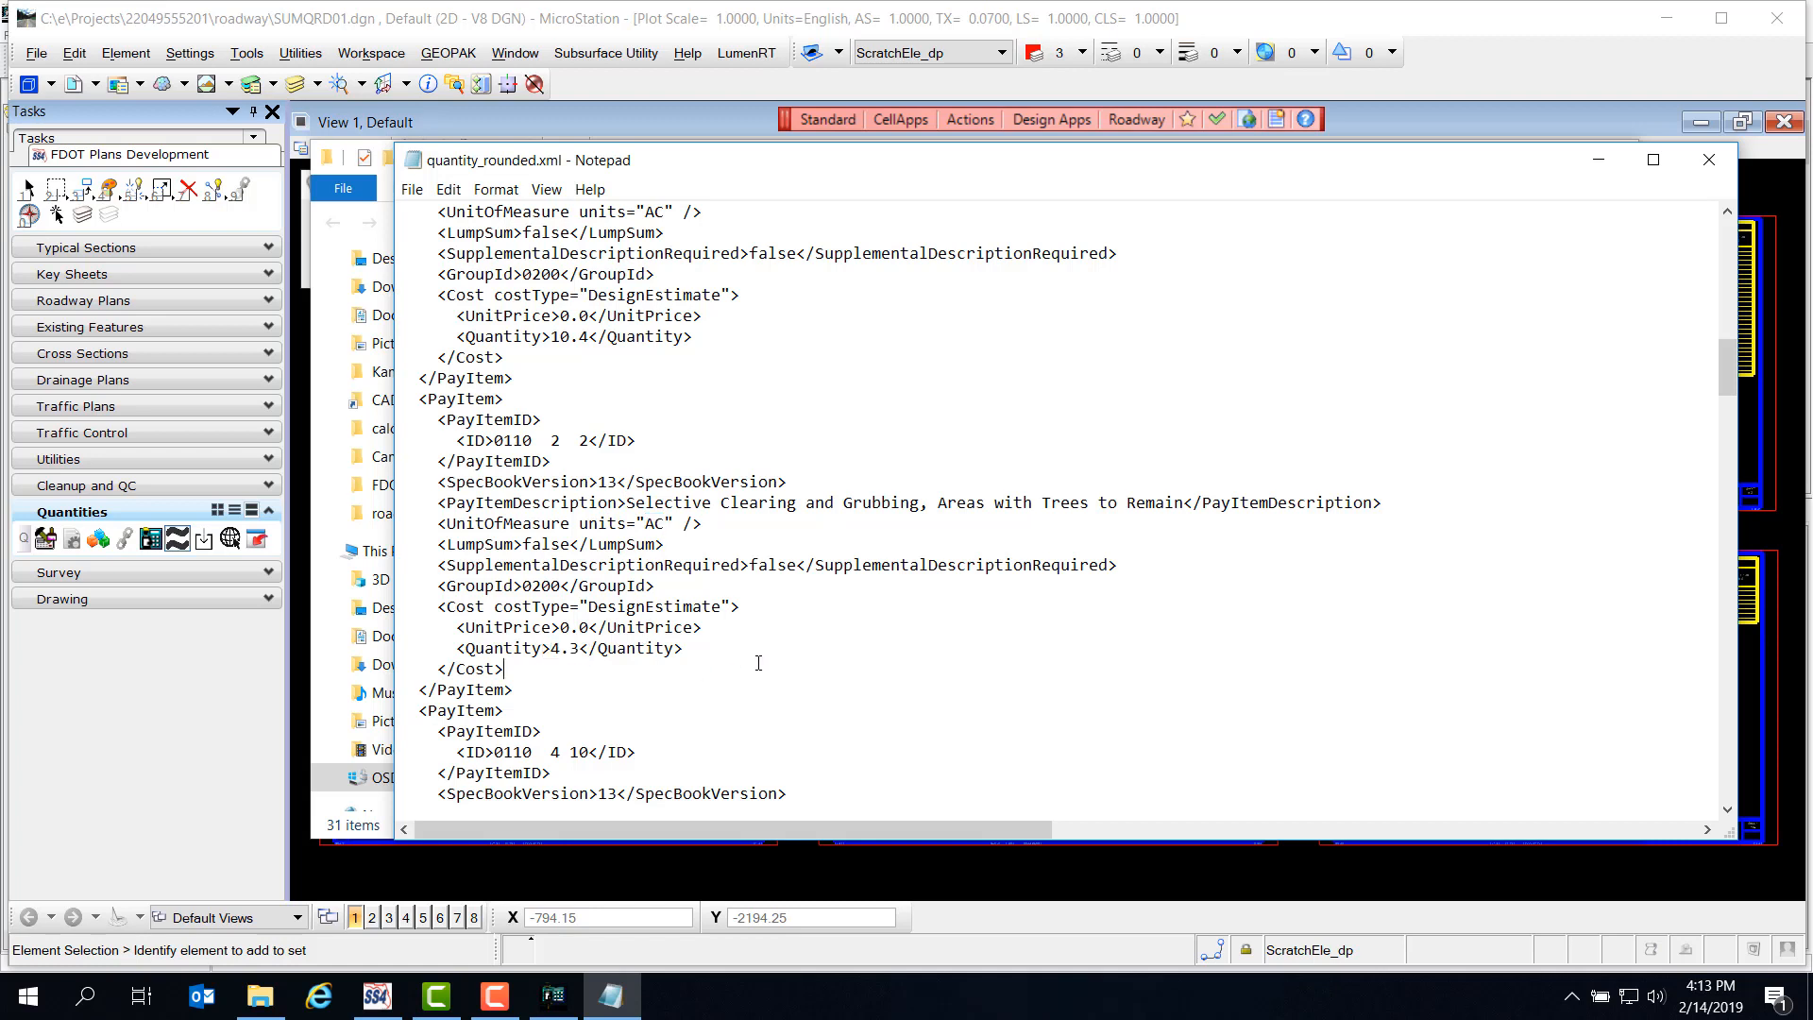
mouse_move(1369, 428)
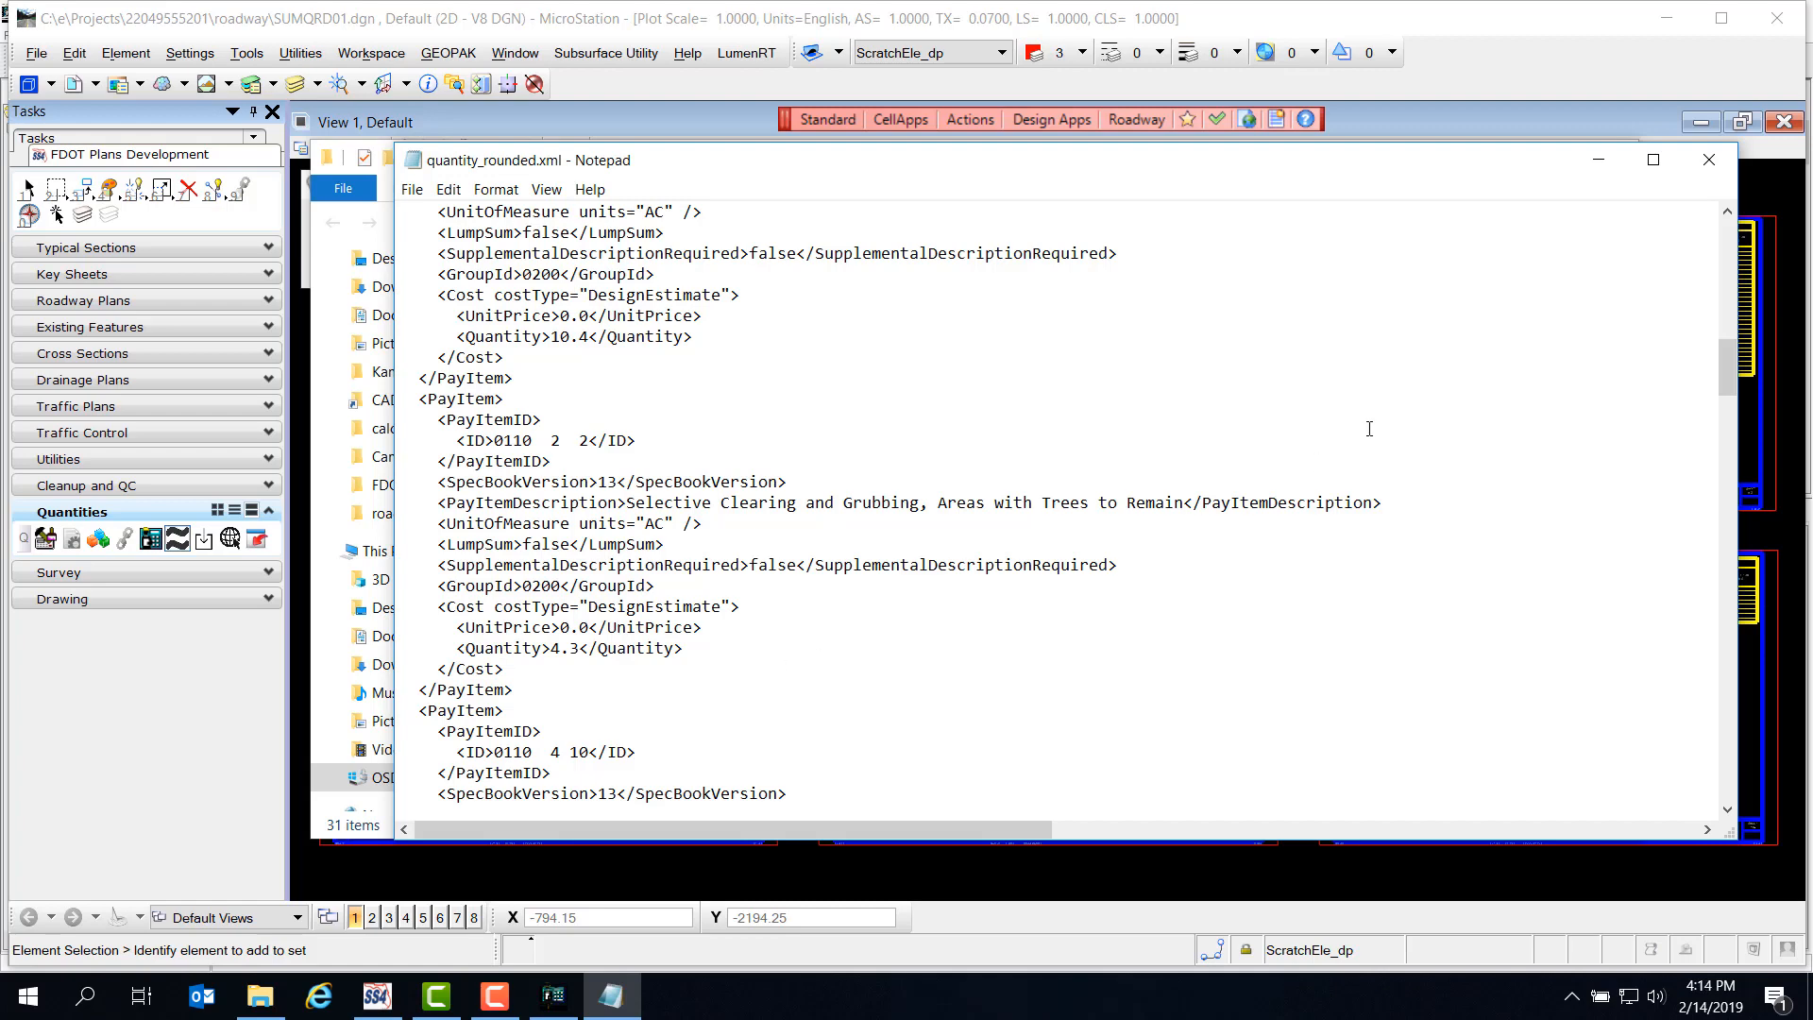
mouse_move(1707, 159)
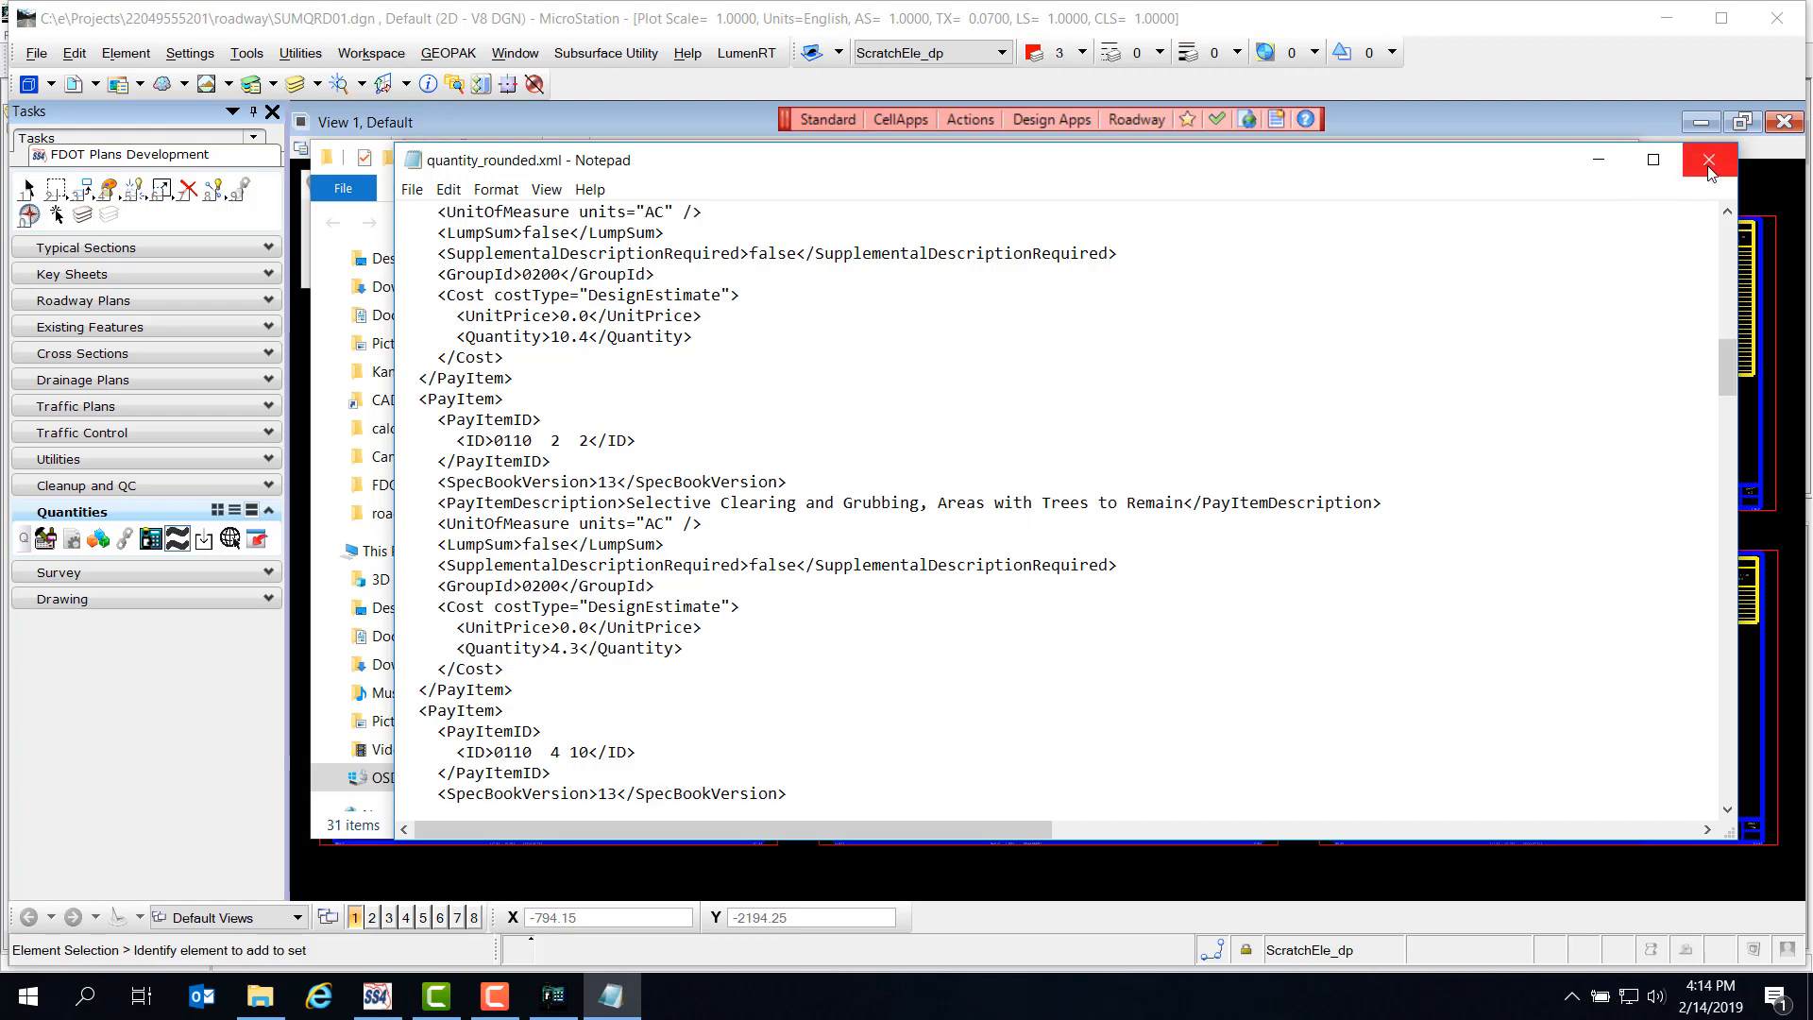
left_click(1708, 159)
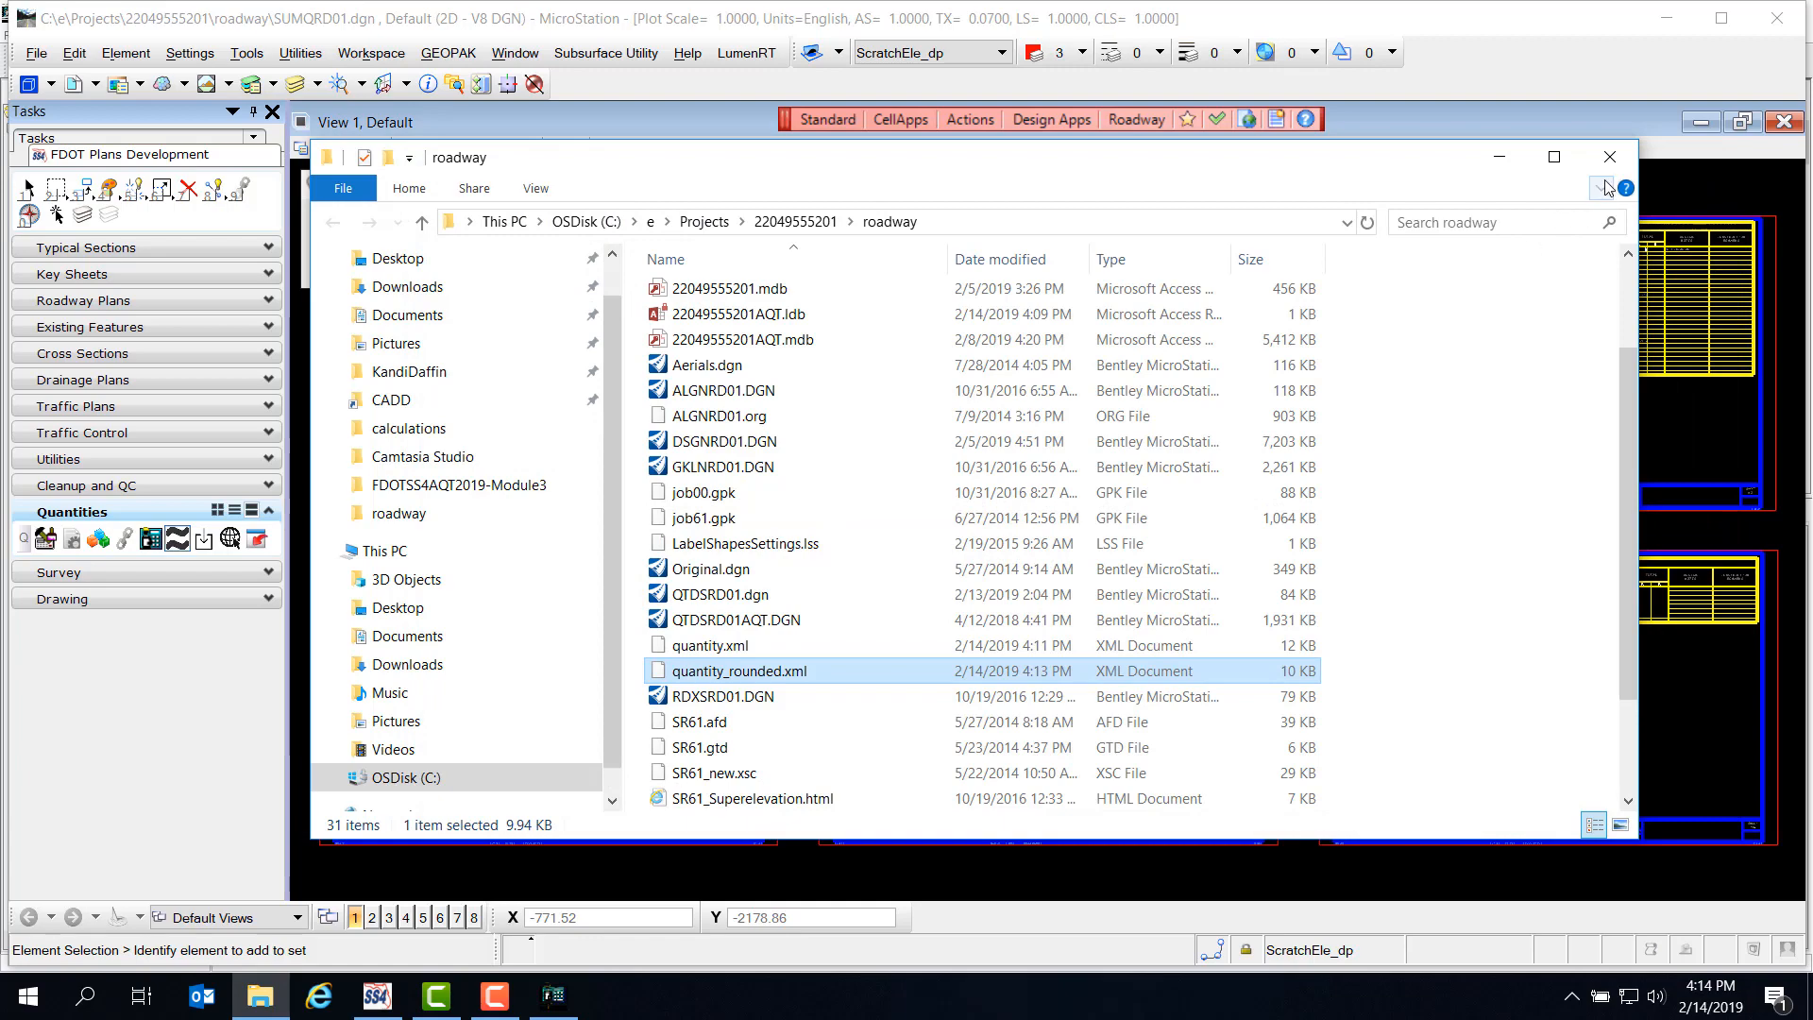
Step: Close the roadway folder and launch FDOT Web Gate from the AASHTOWare Quantities actions
left_click(1609, 156)
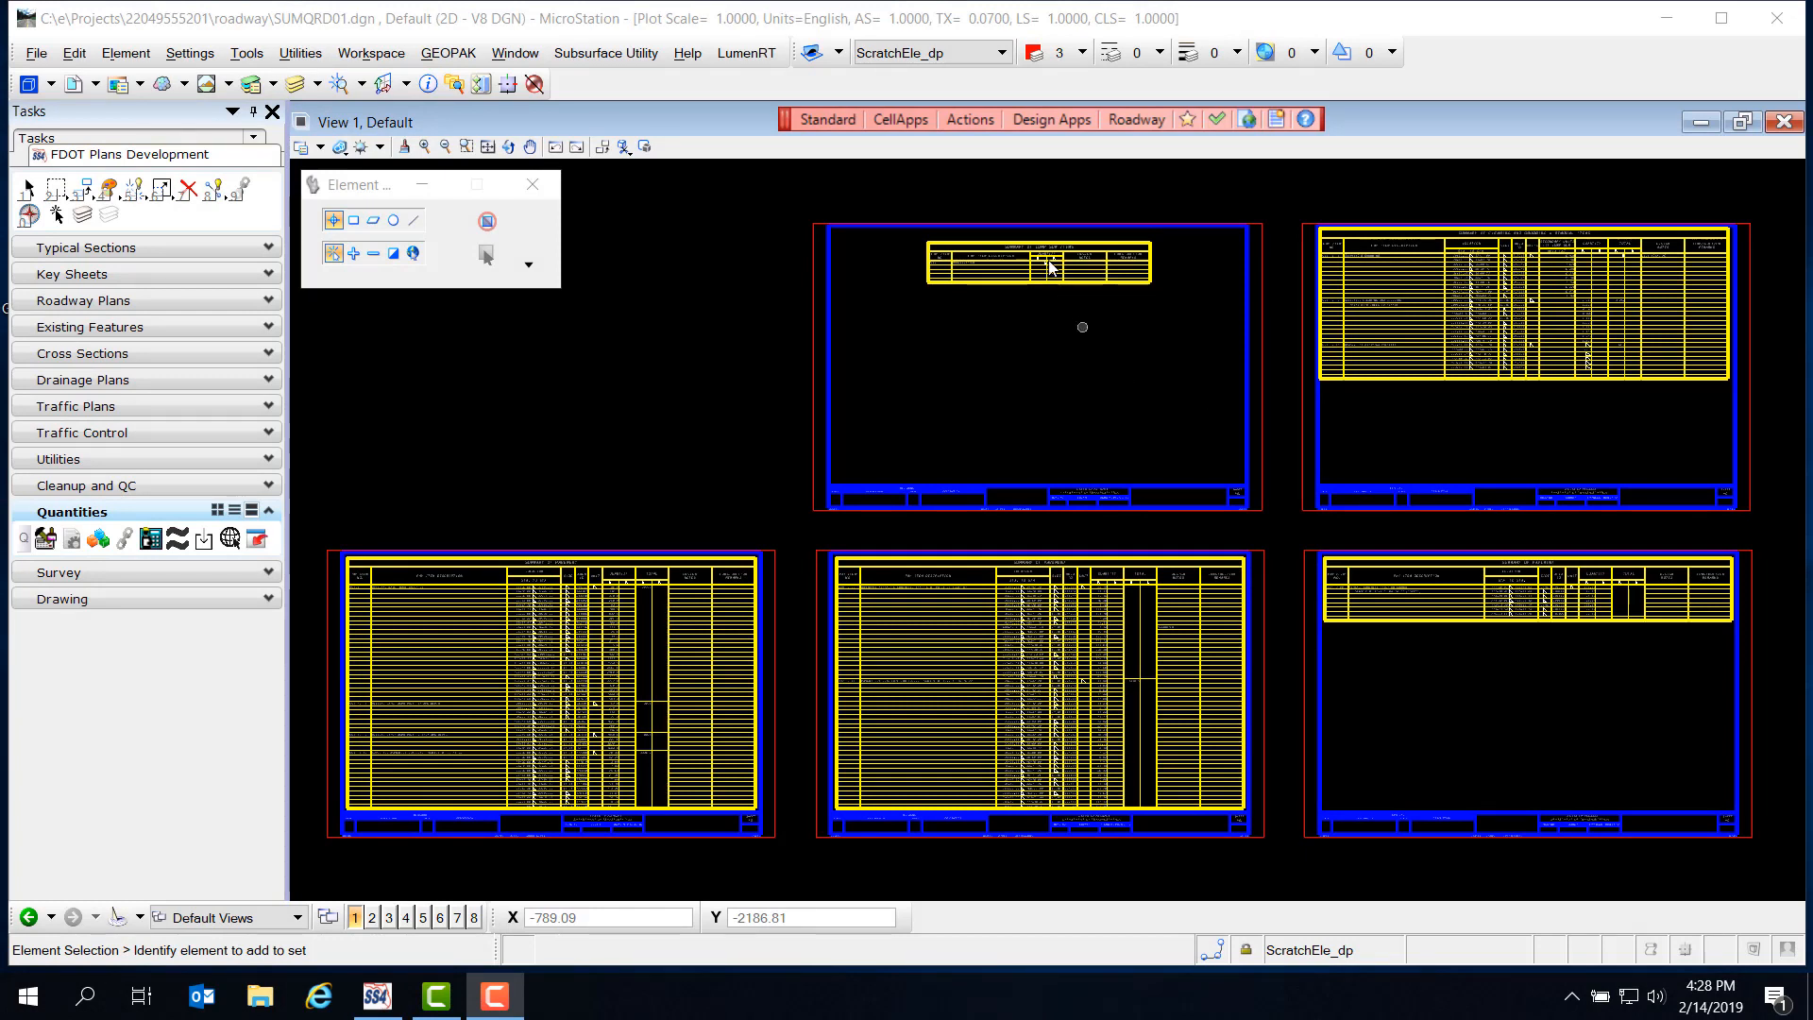
left_click(971, 119)
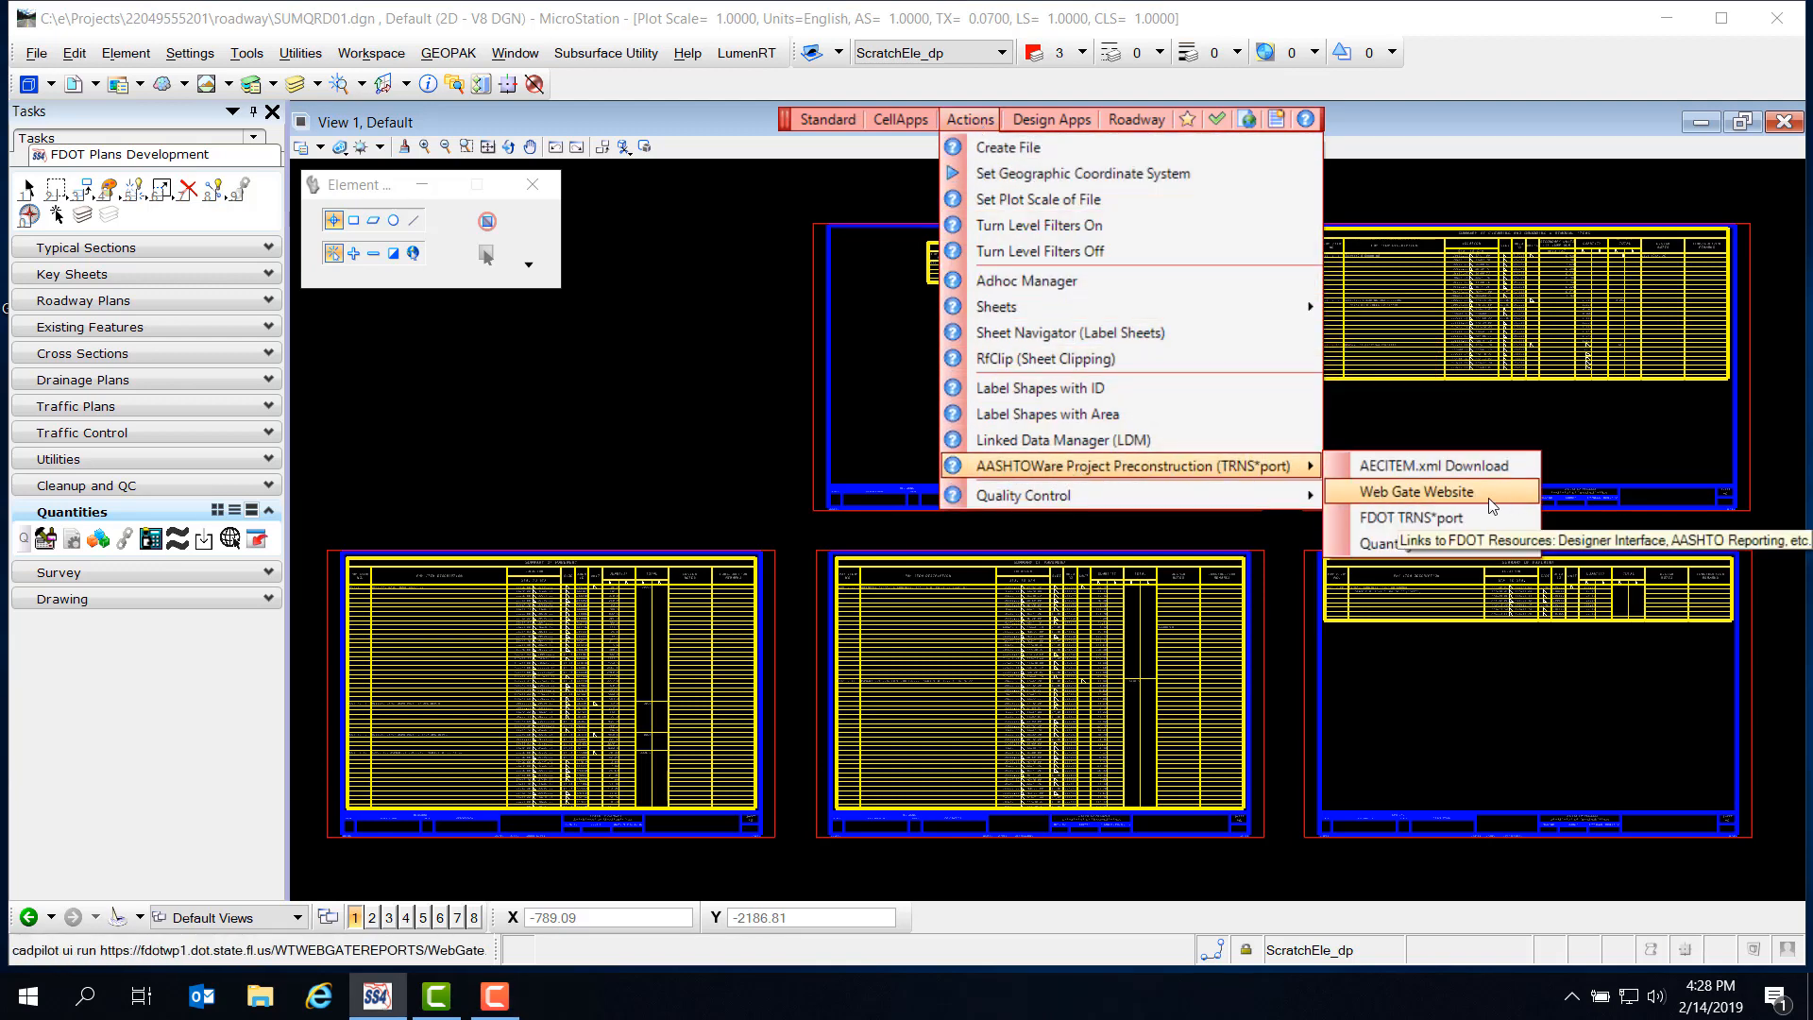
mouse_move(1392, 491)
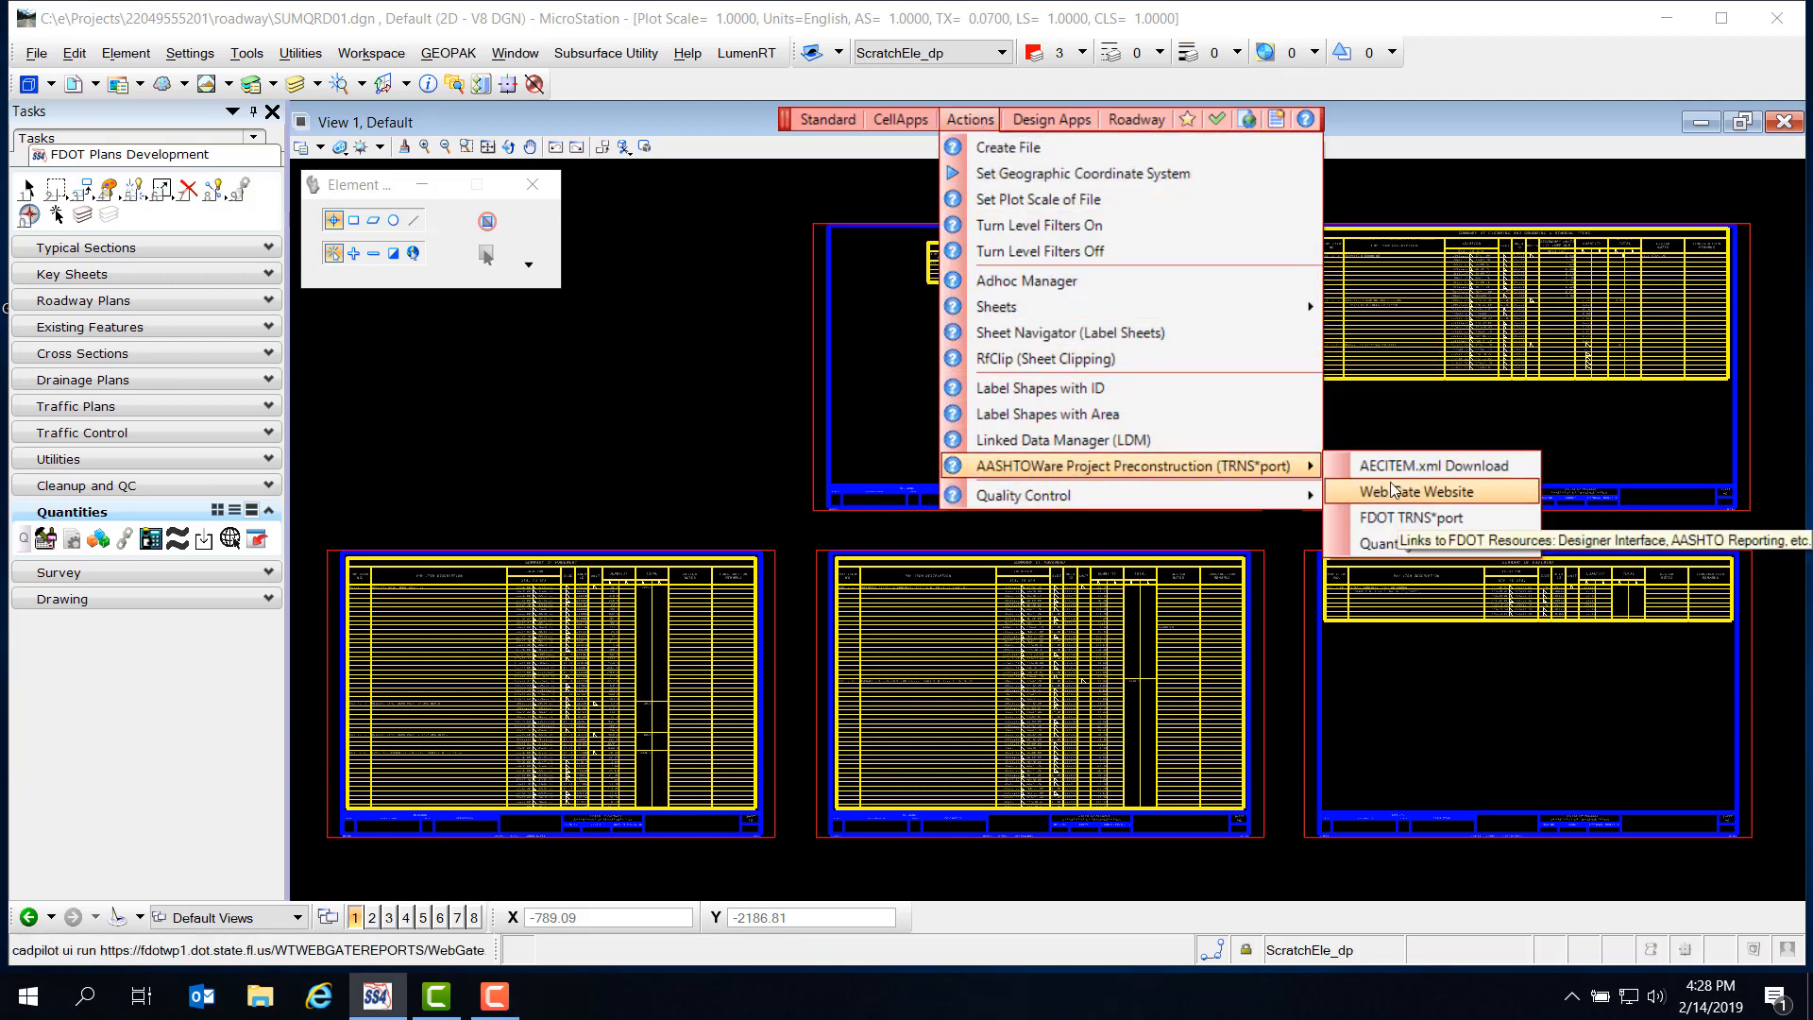
mouse_move(231, 538)
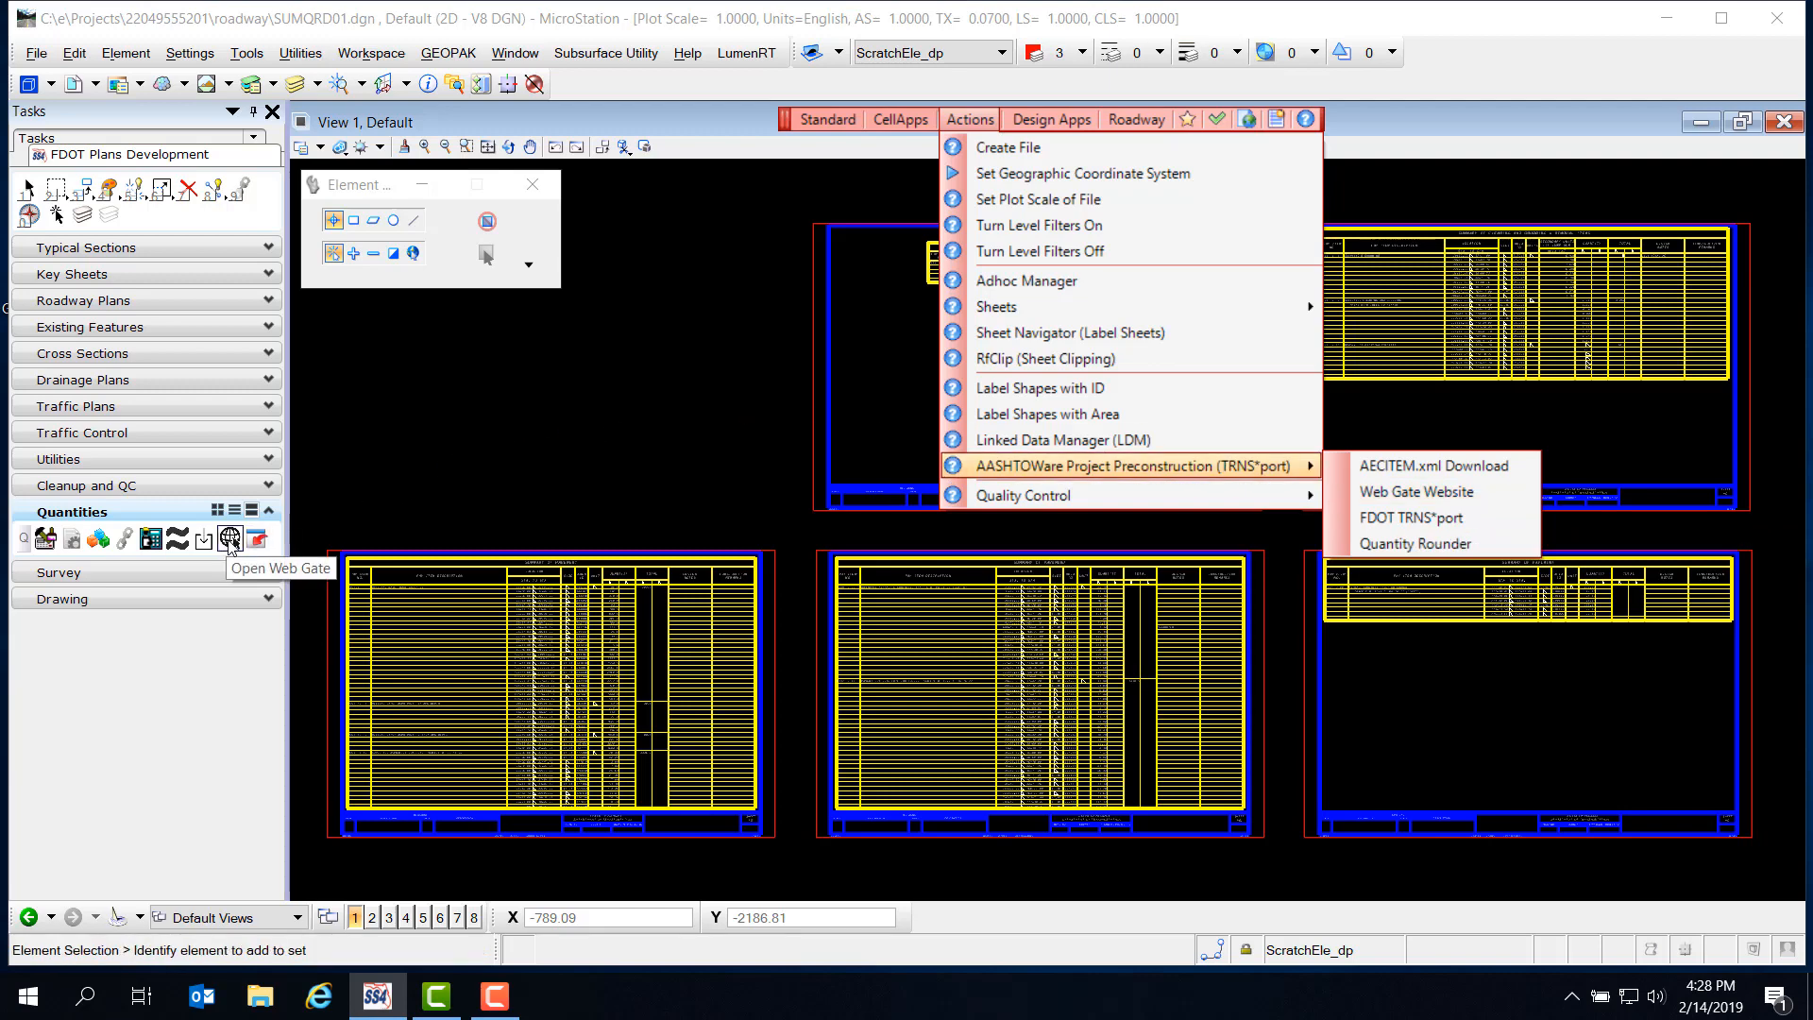
left_click(1417, 492)
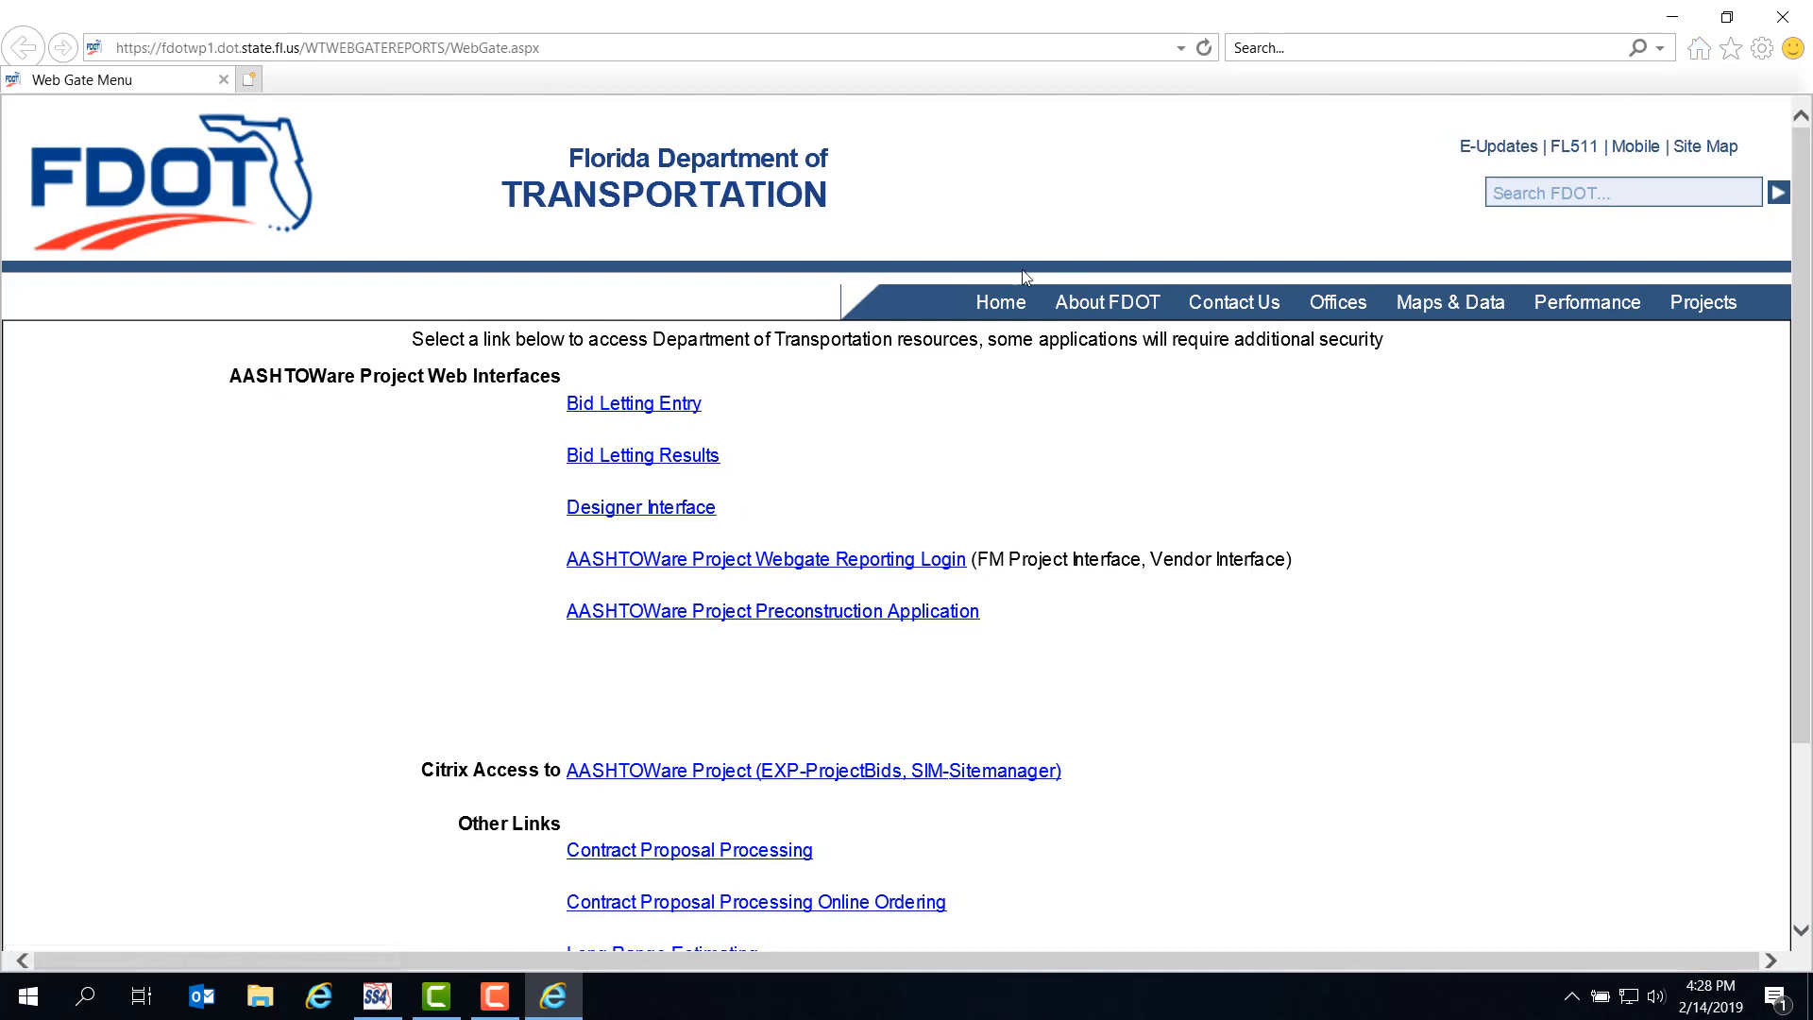
mouse_move(680, 522)
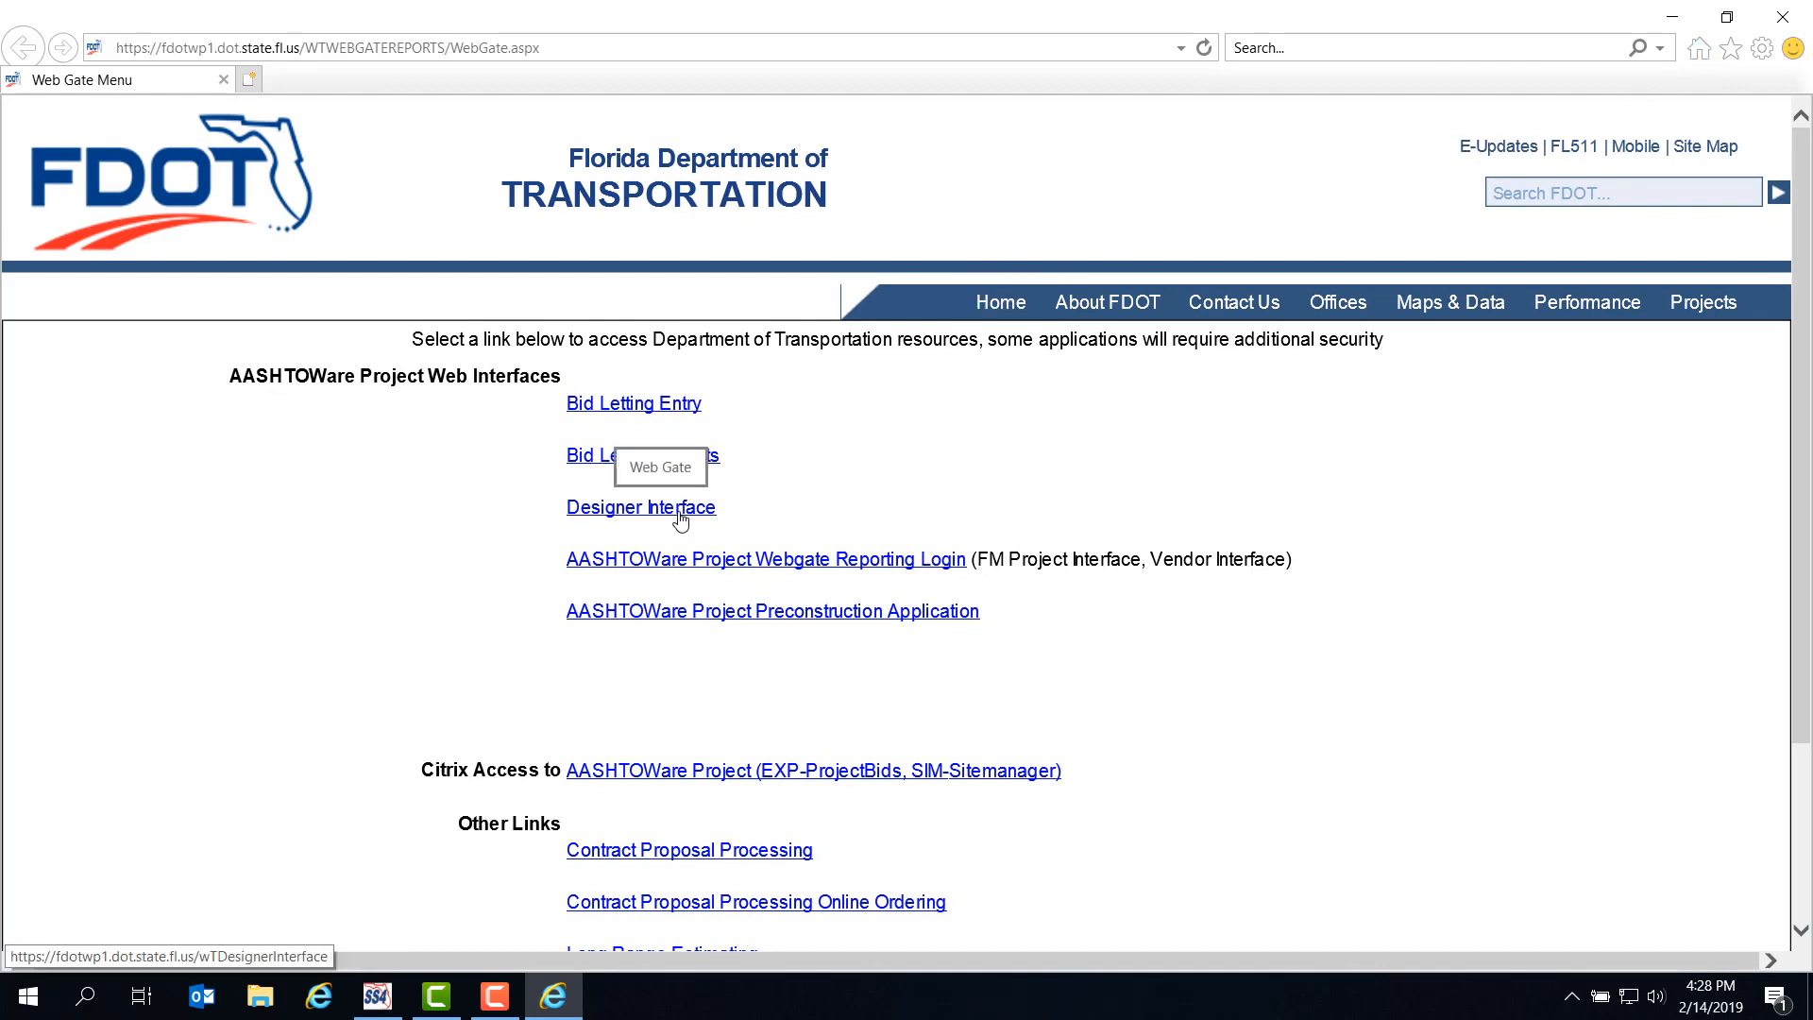
Step: Sign in to the Designer Interface as user ps97 to reach the Project List
left_click(640, 507)
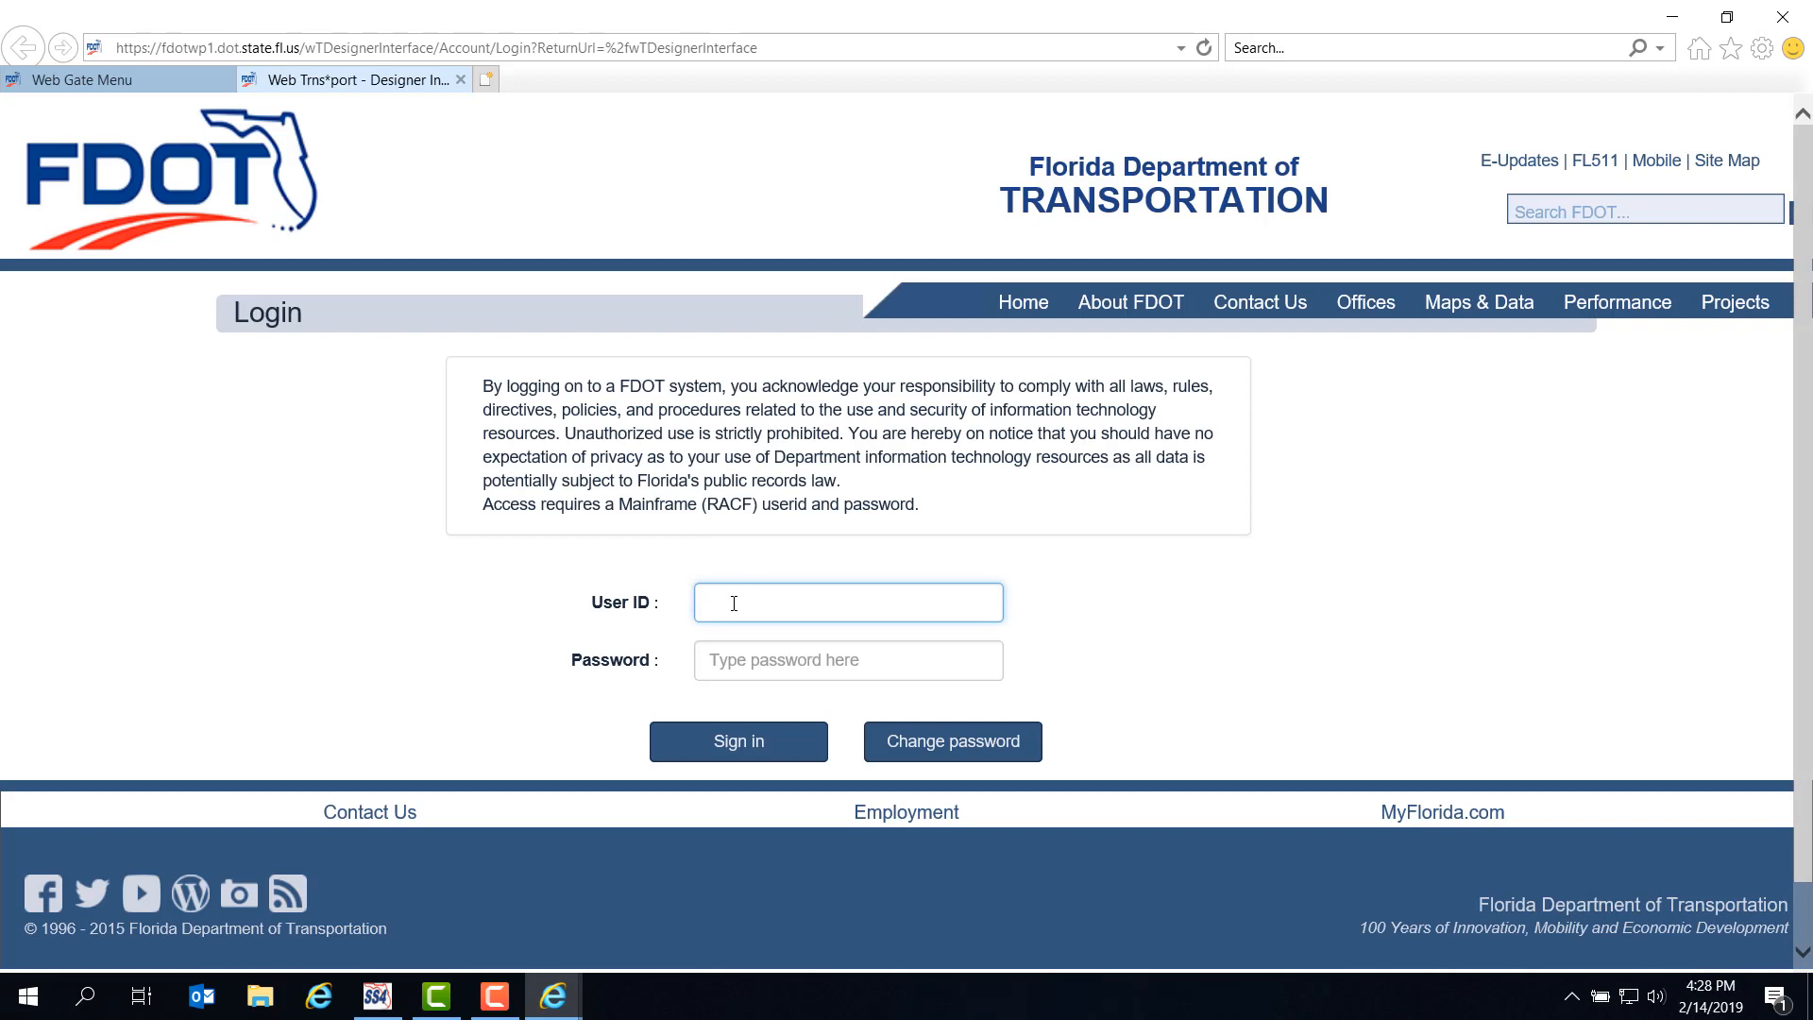
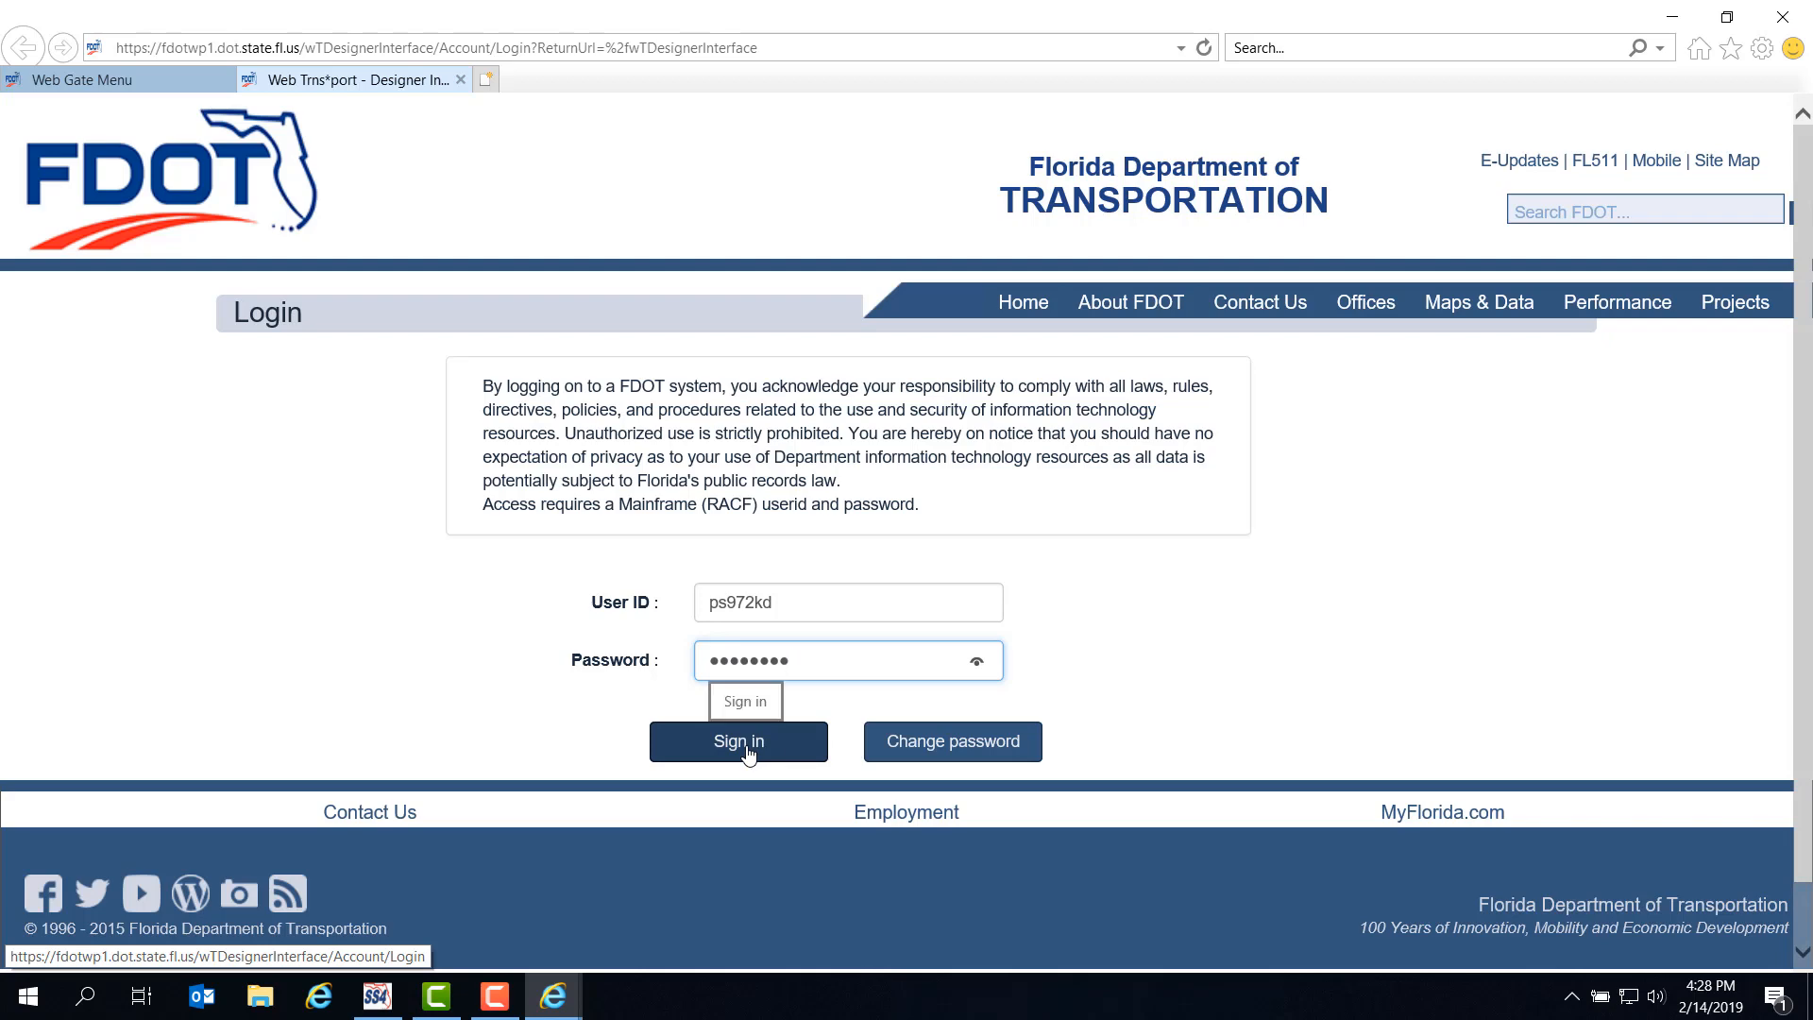
left_click(738, 740)
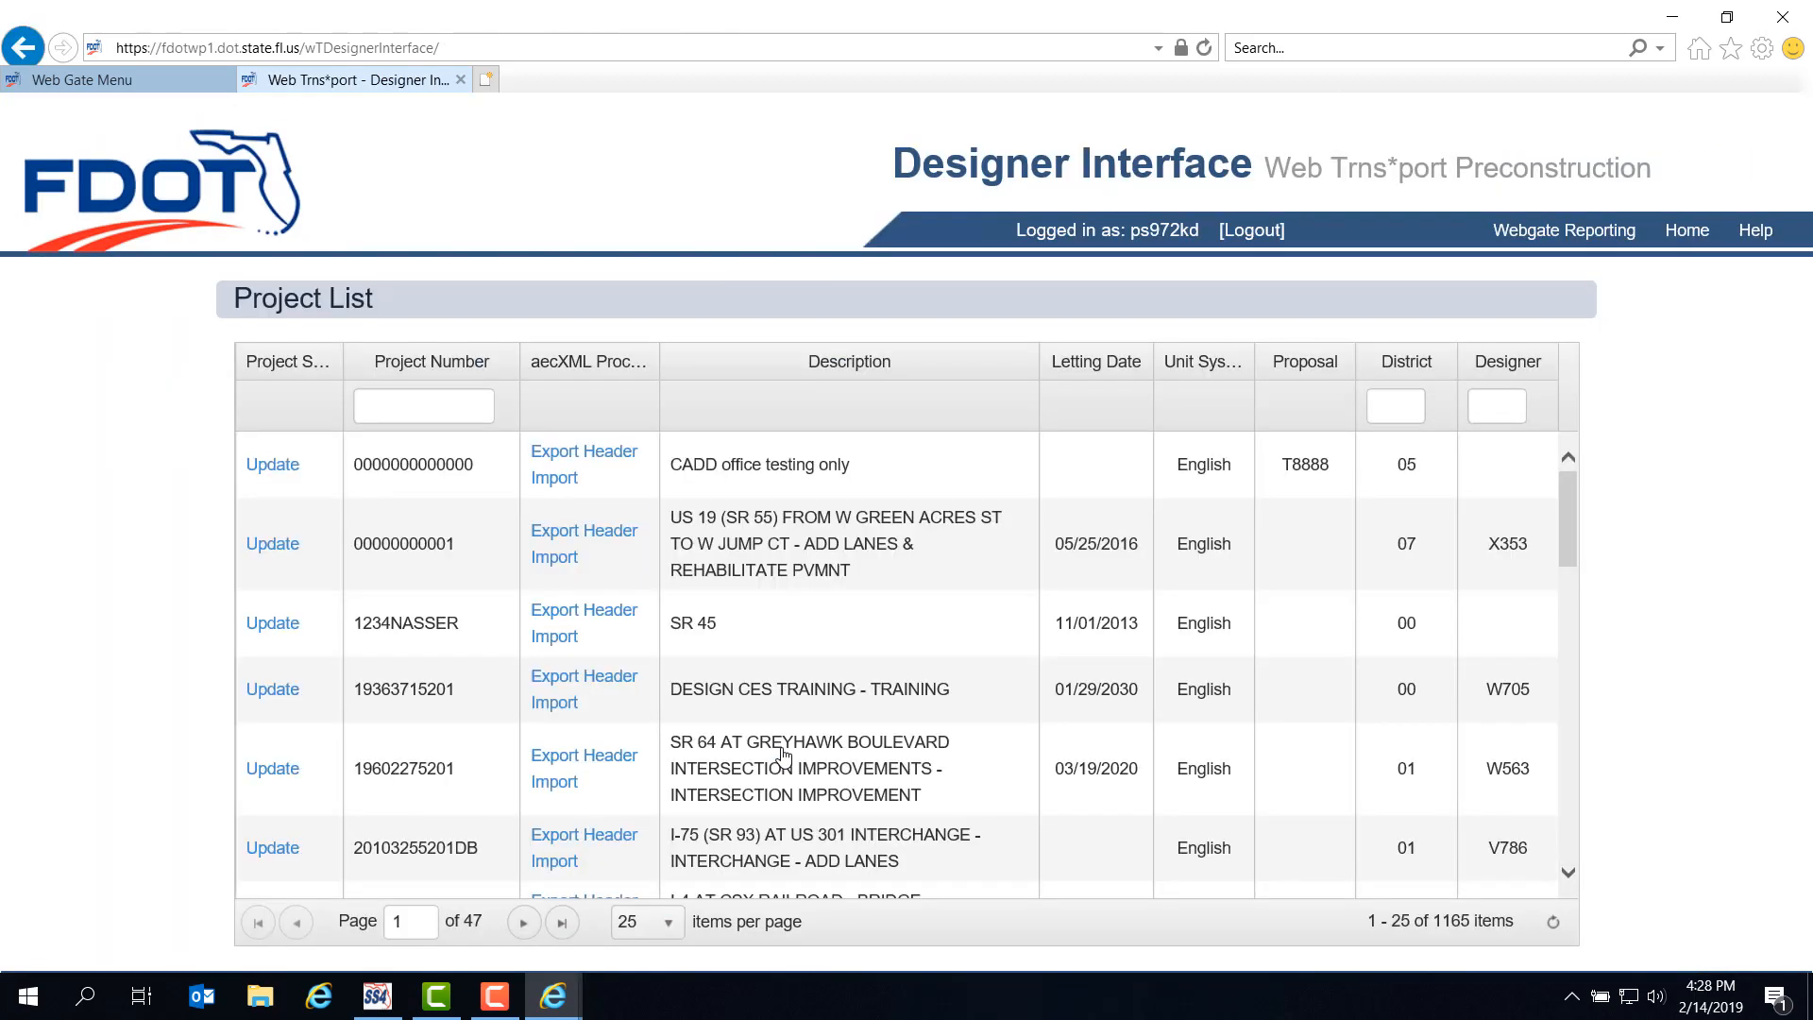
mouse_move(706, 487)
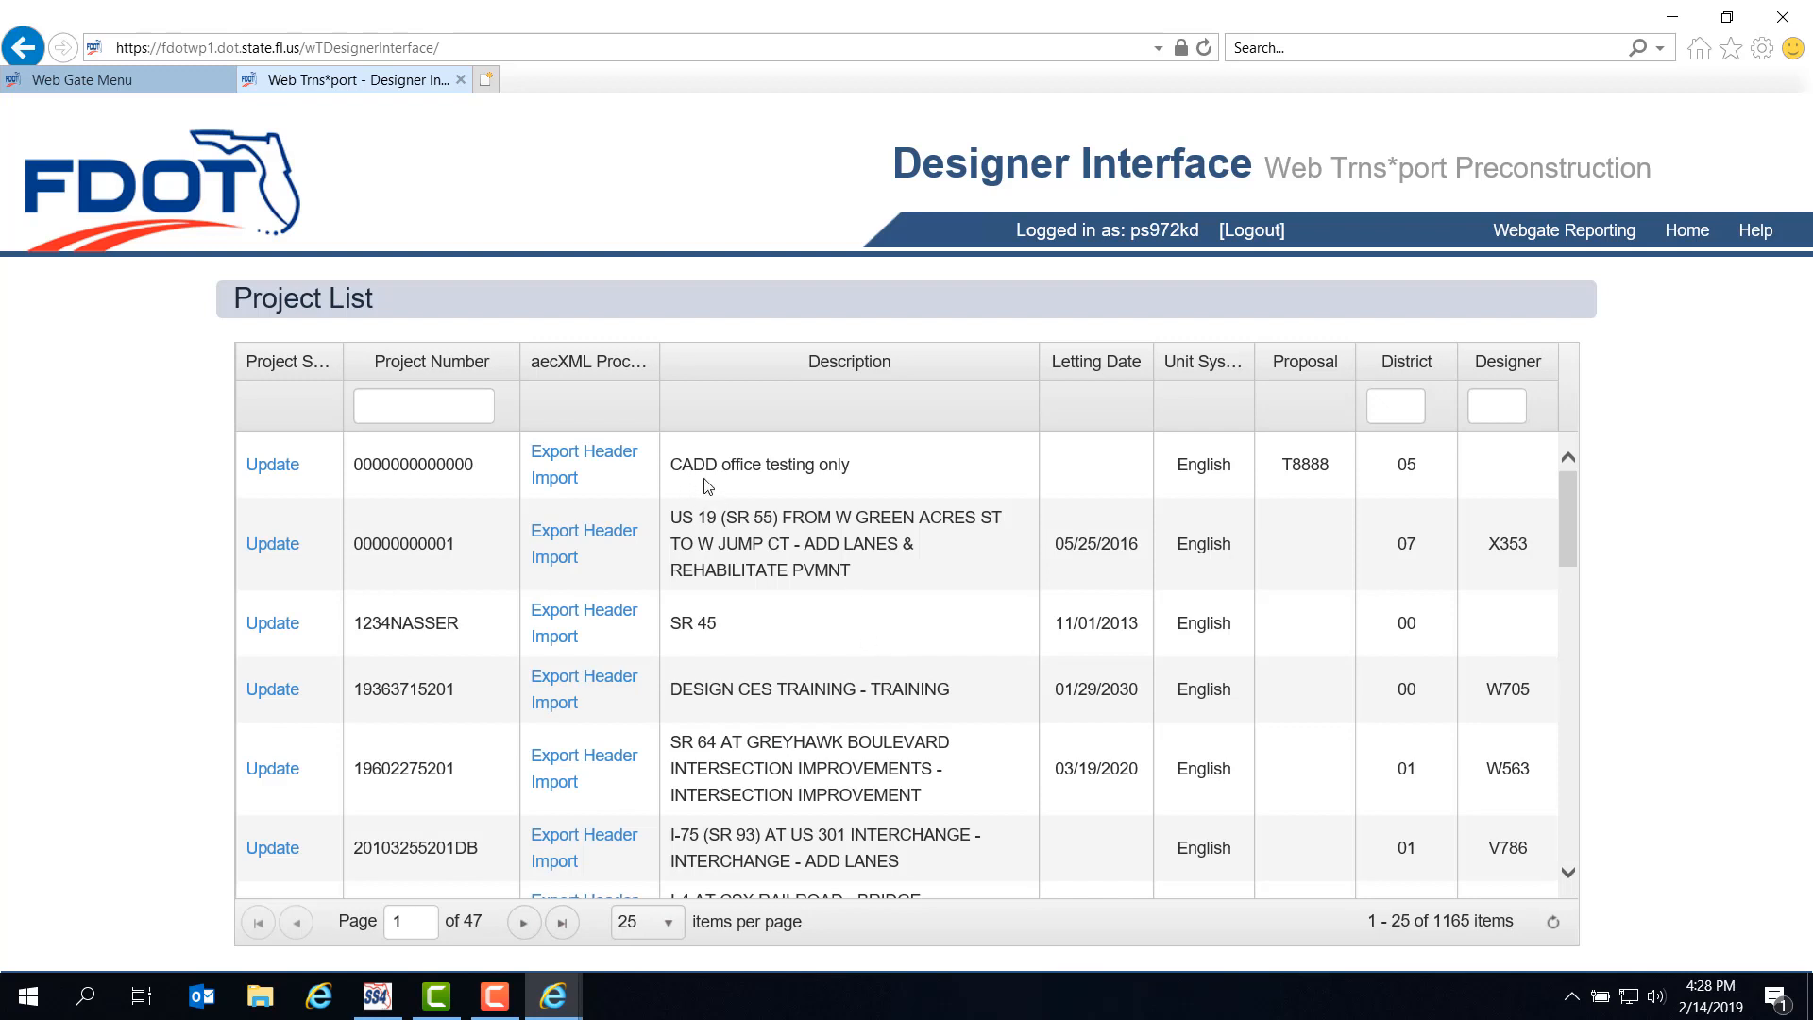
mouse_move(650, 495)
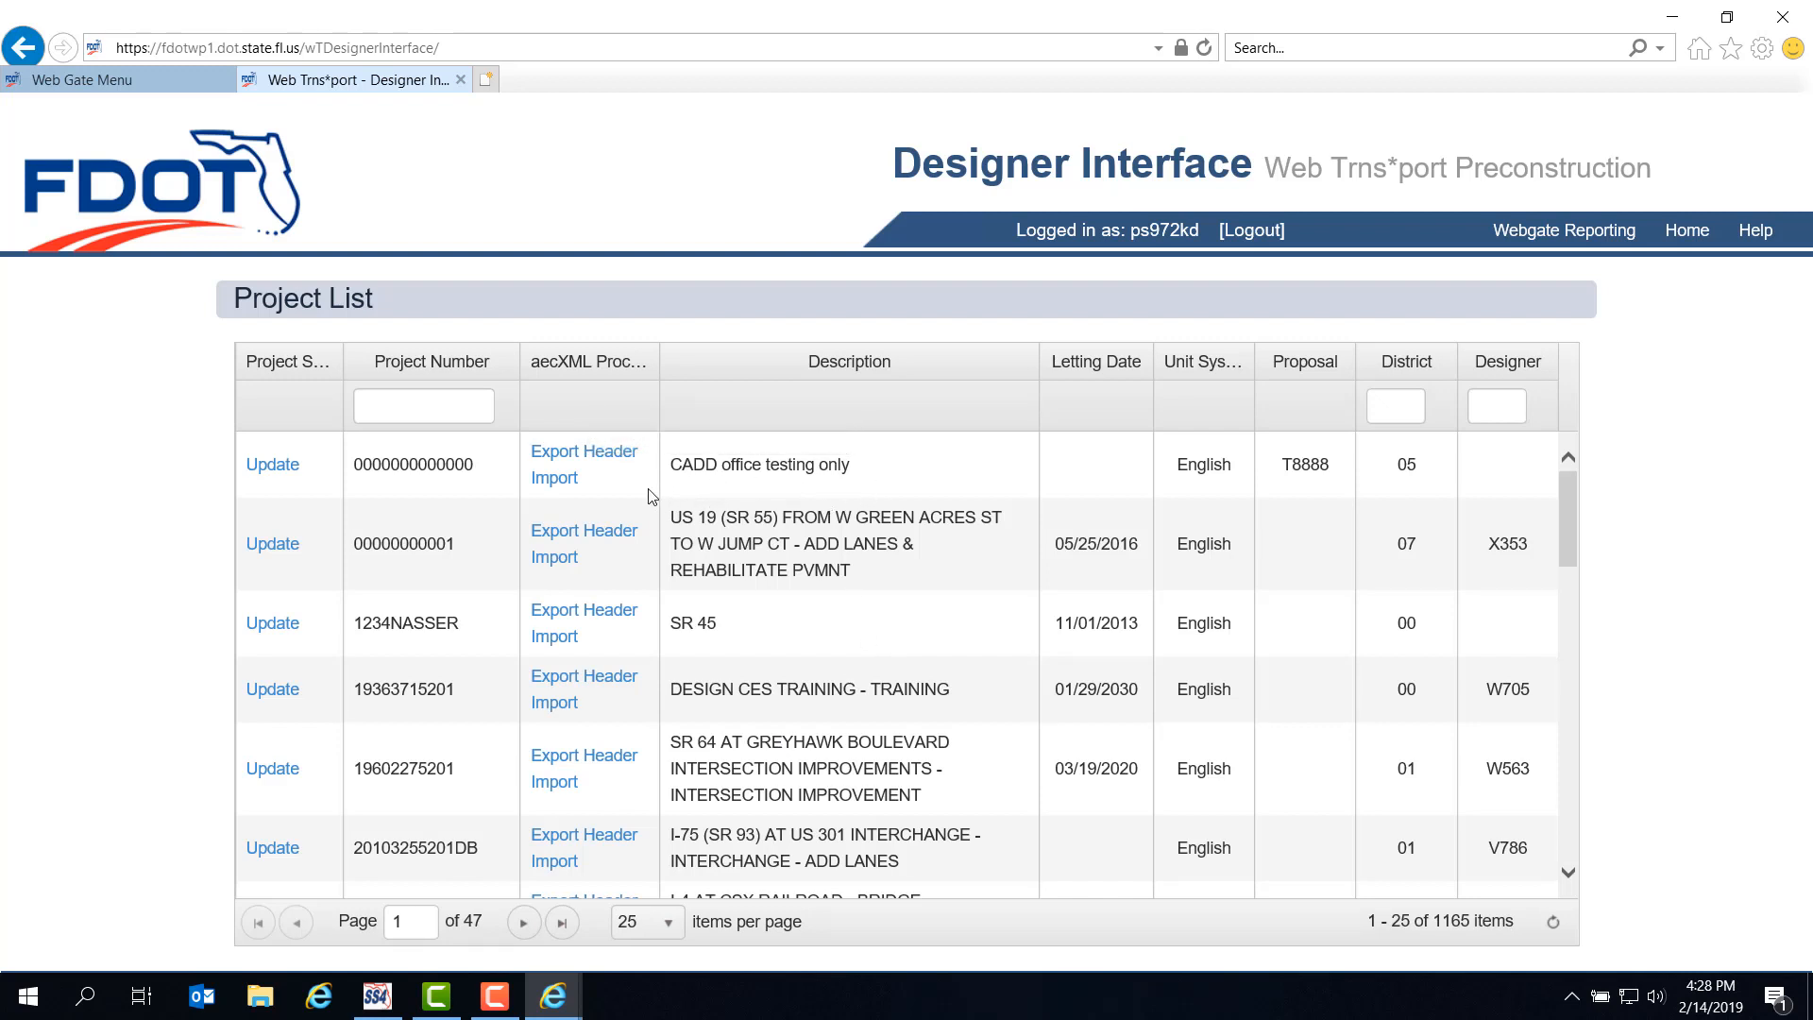
mouse_move(573, 488)
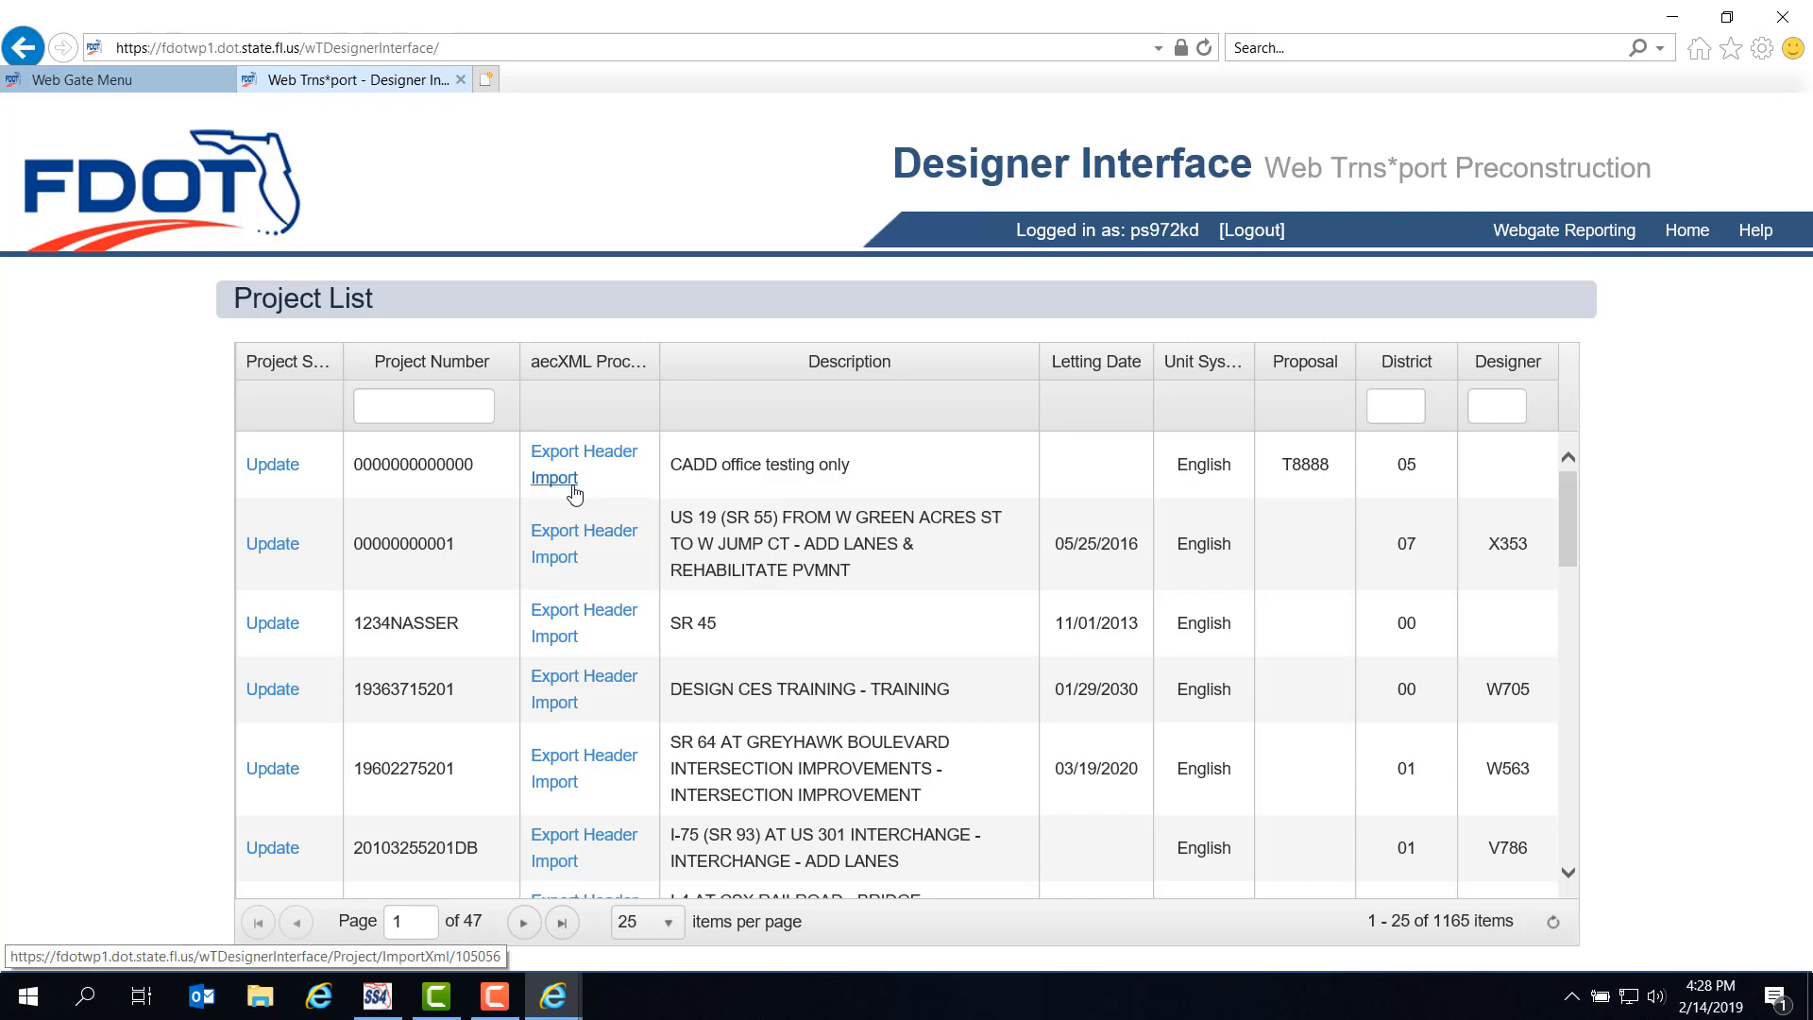
mouse_move(278, 476)
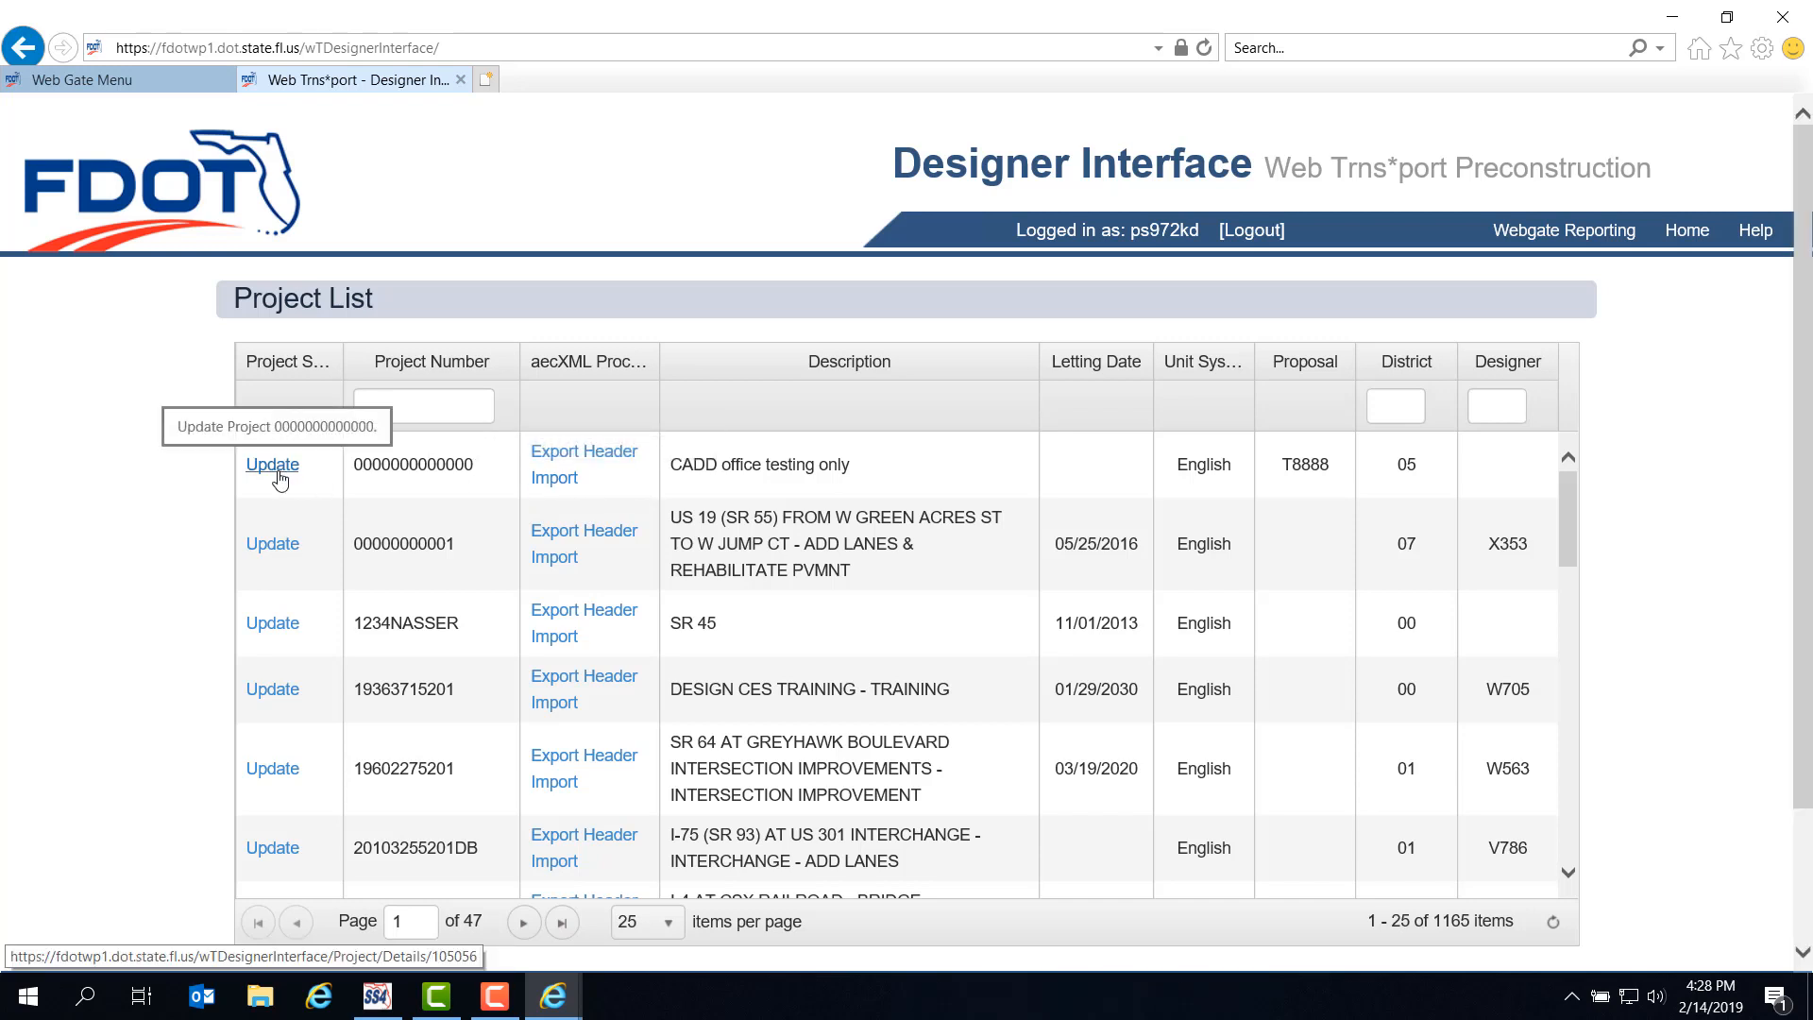
left_click(273, 464)
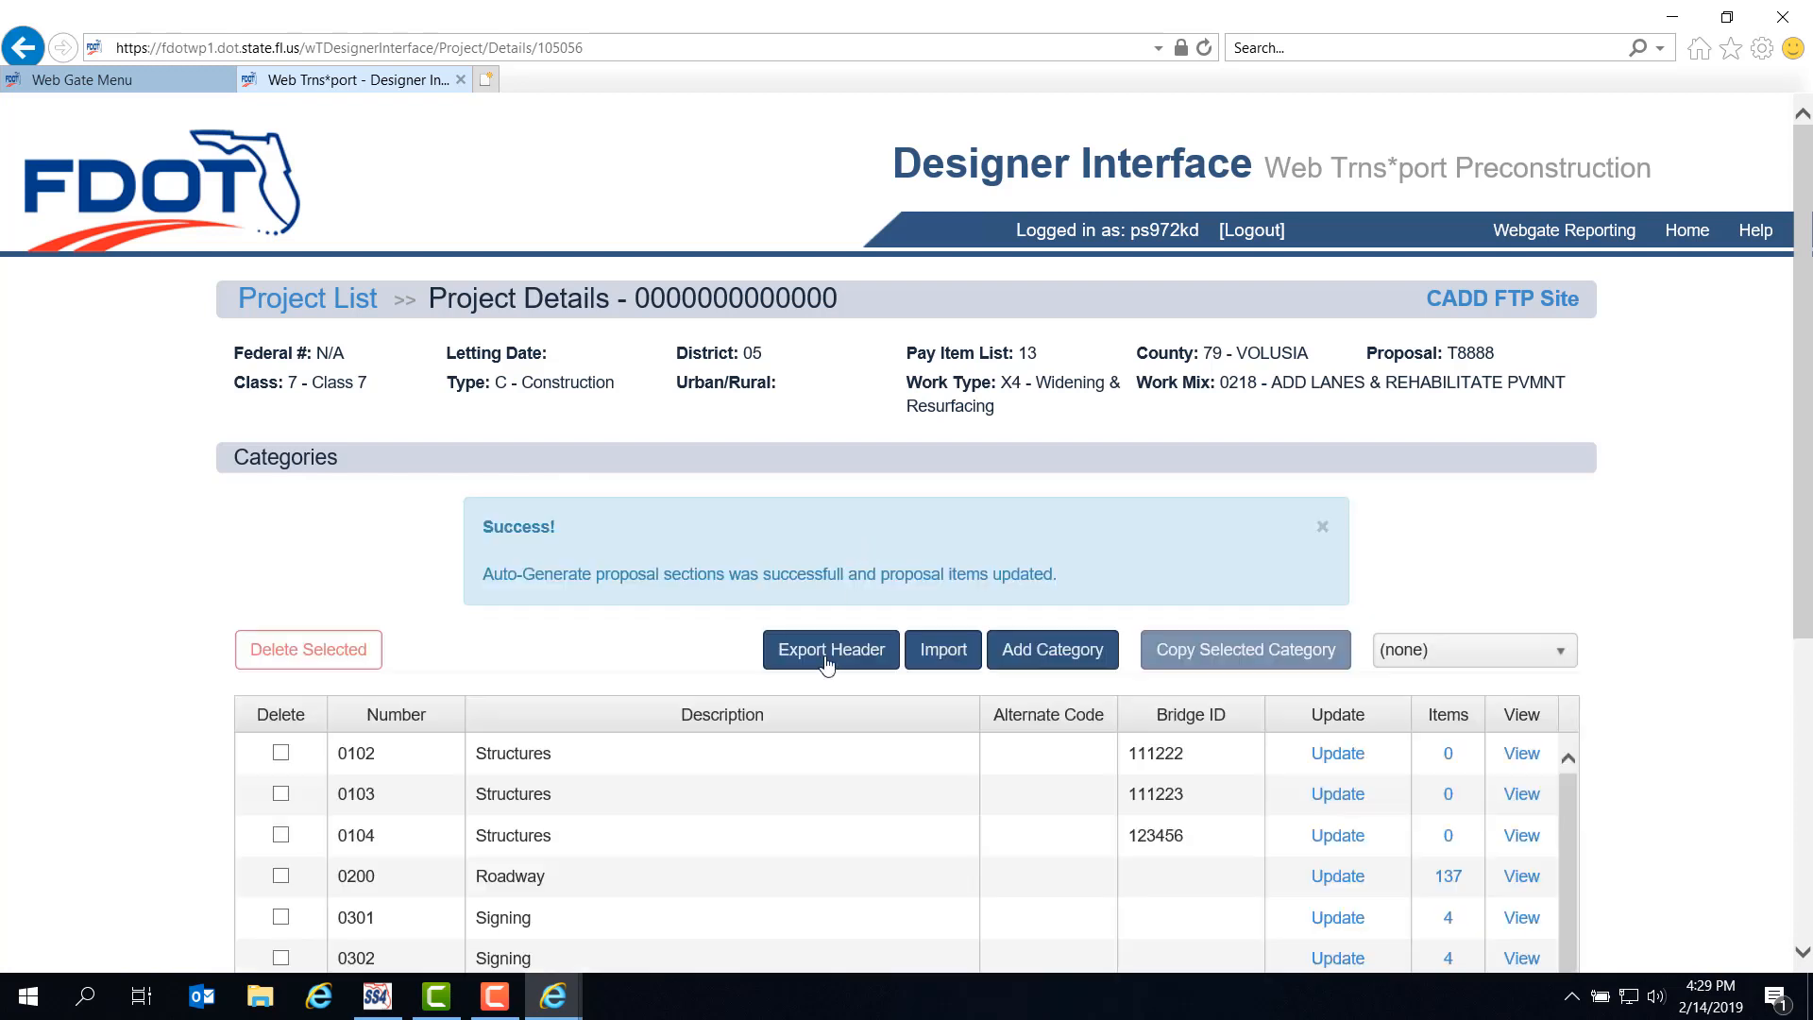
mouse_move(969, 686)
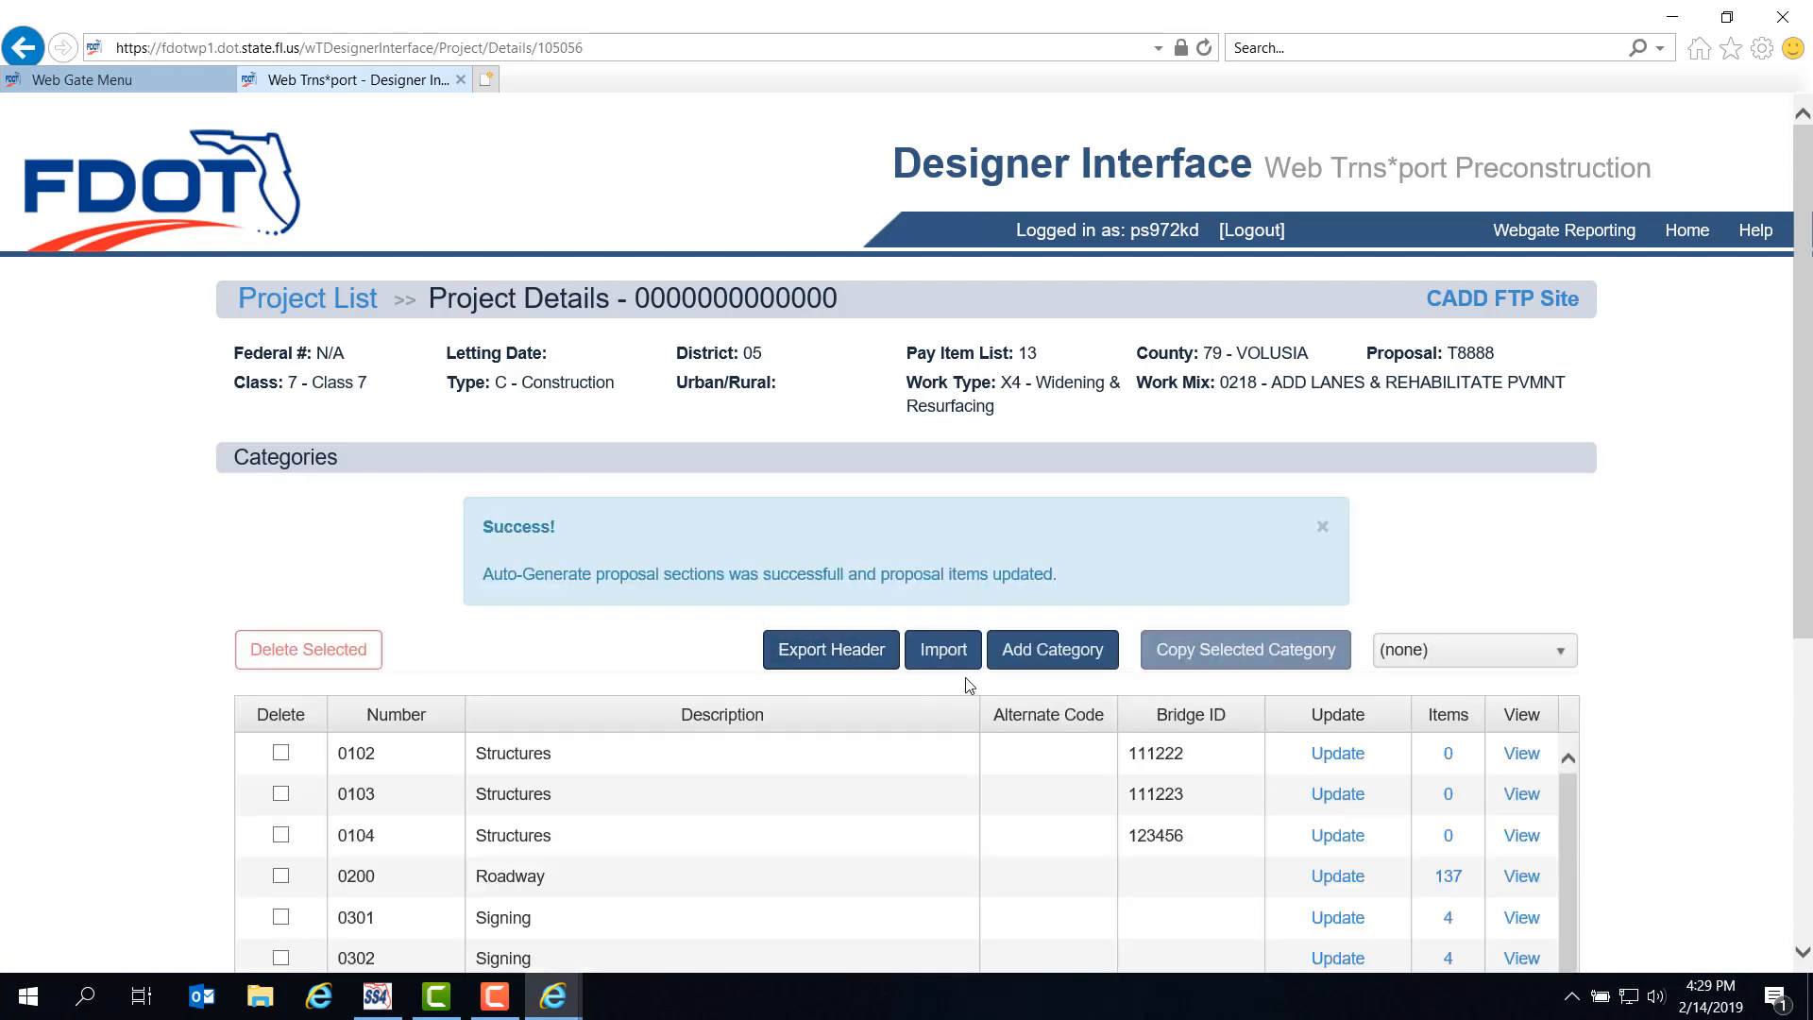
mouse_move(944, 667)
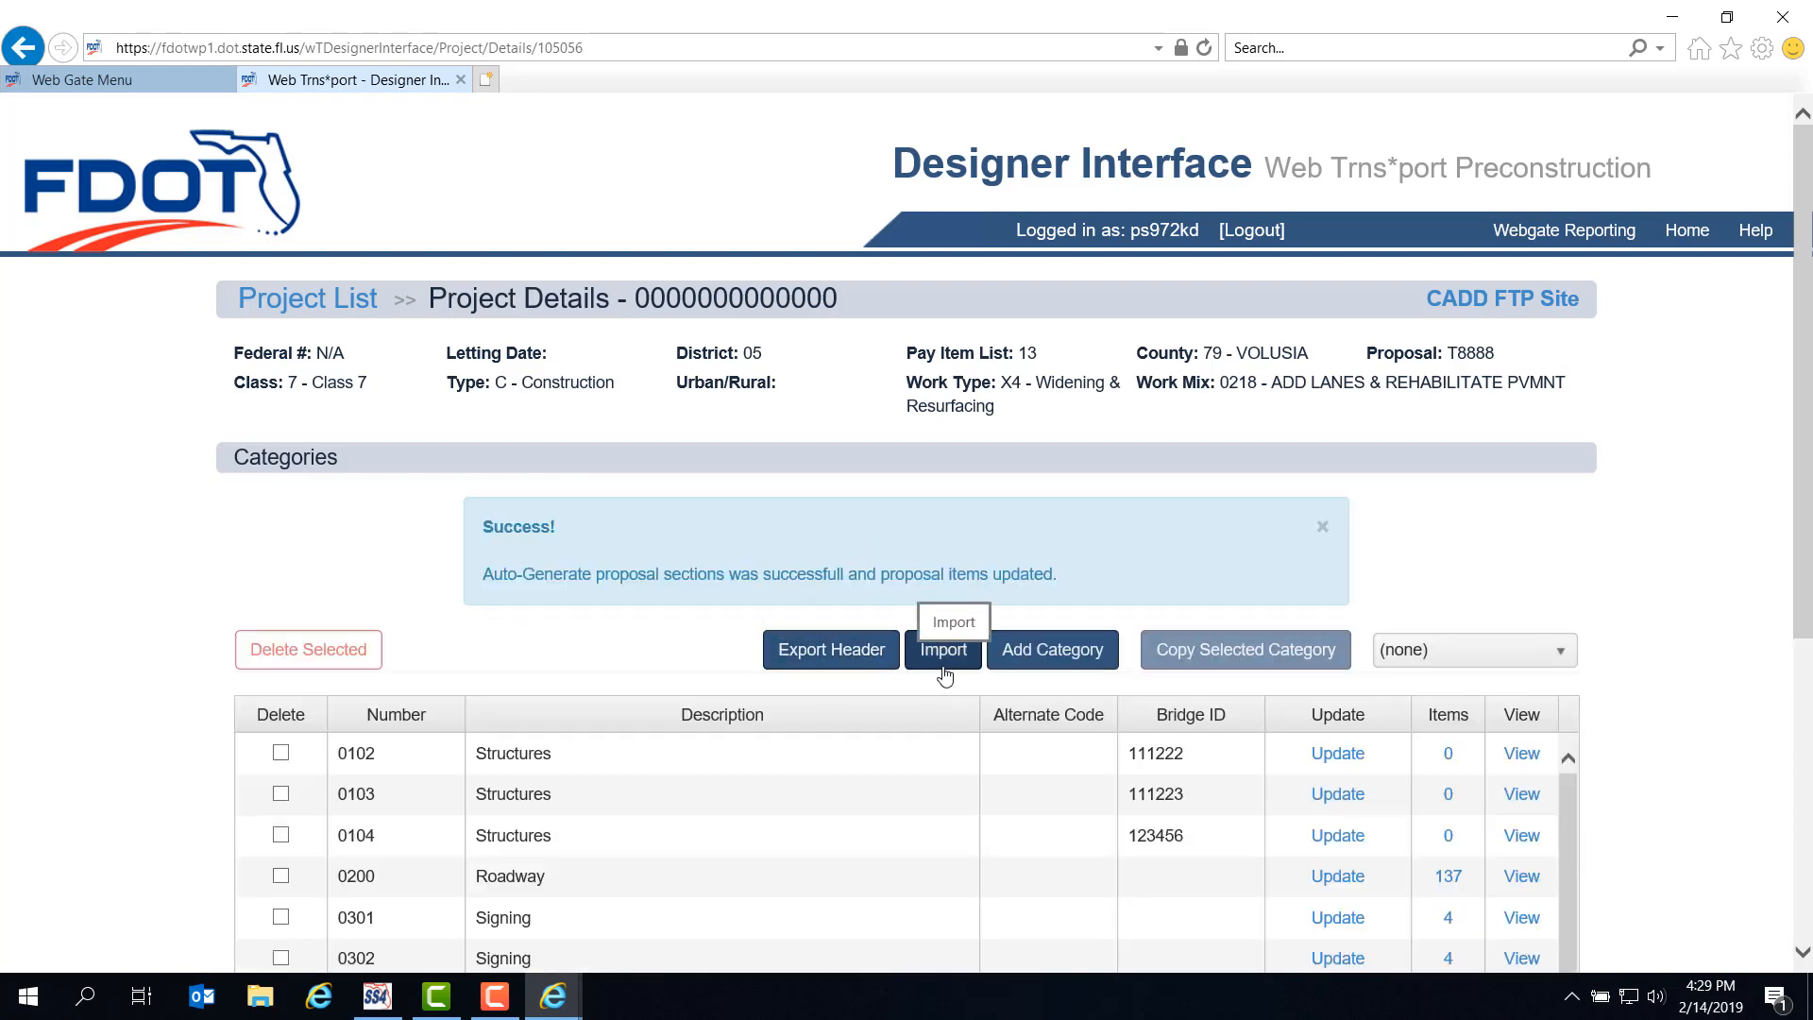
left_click(944, 650)
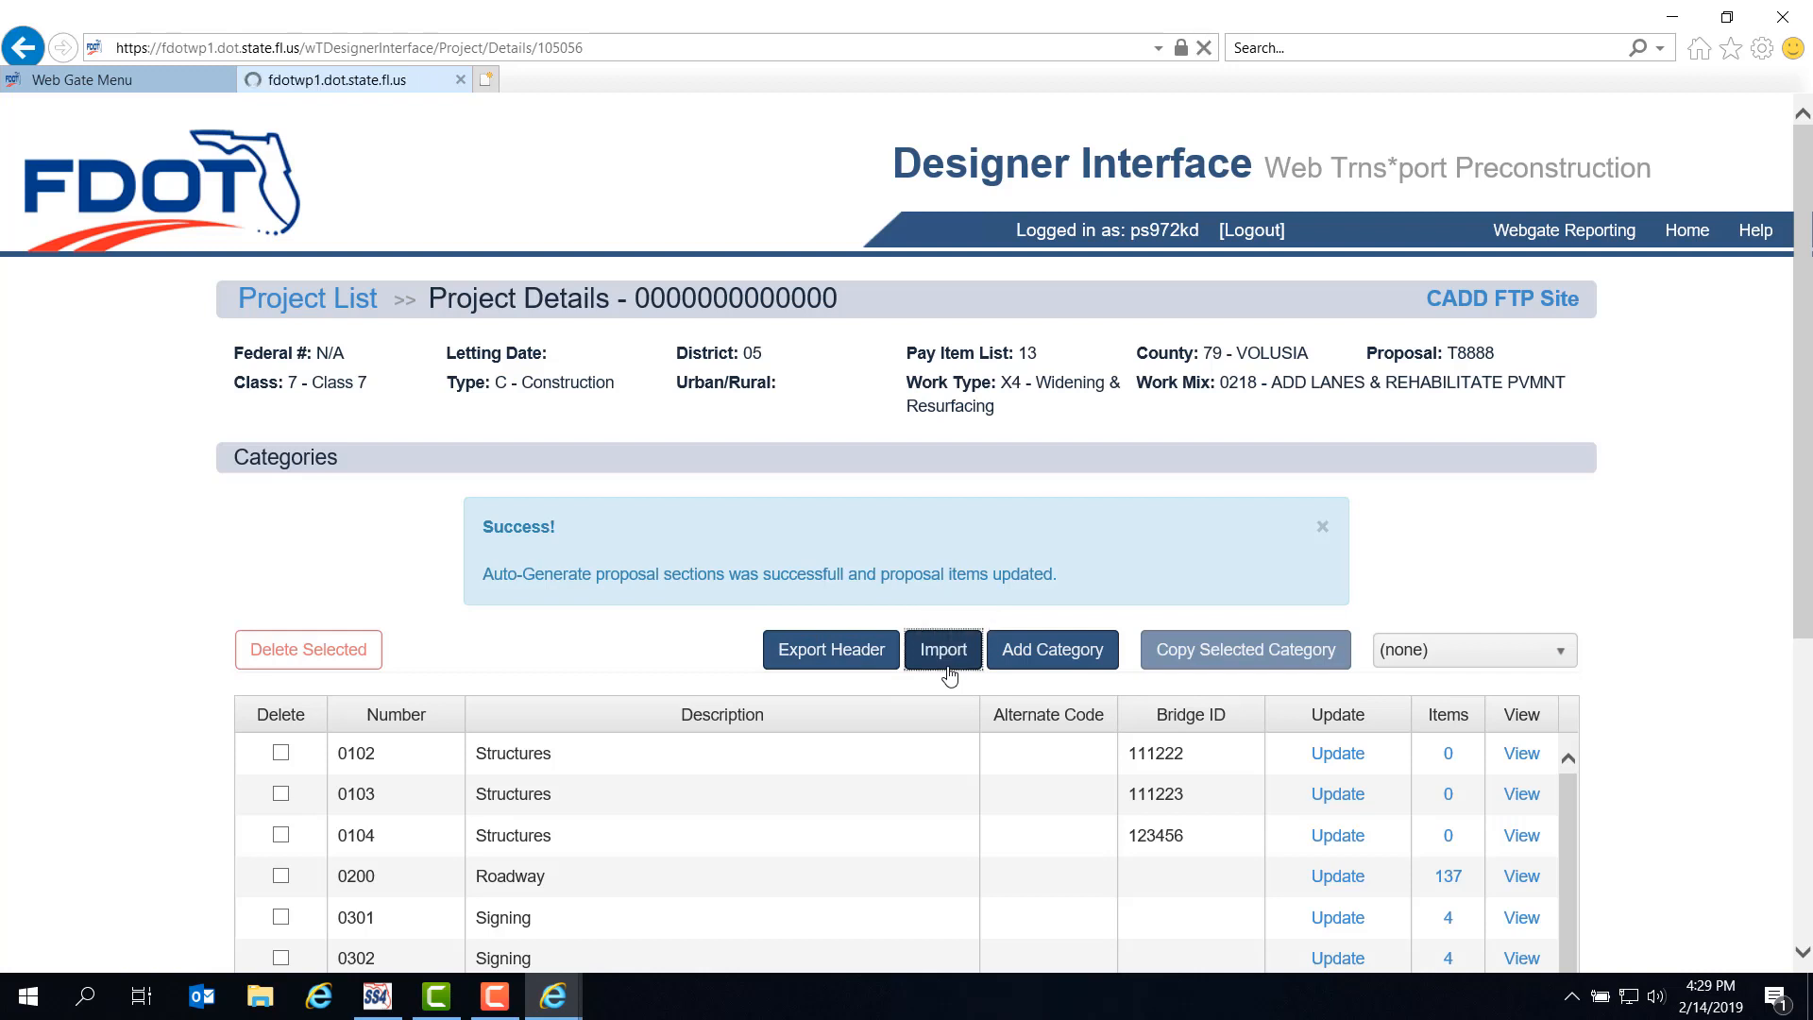
left_click(944, 649)
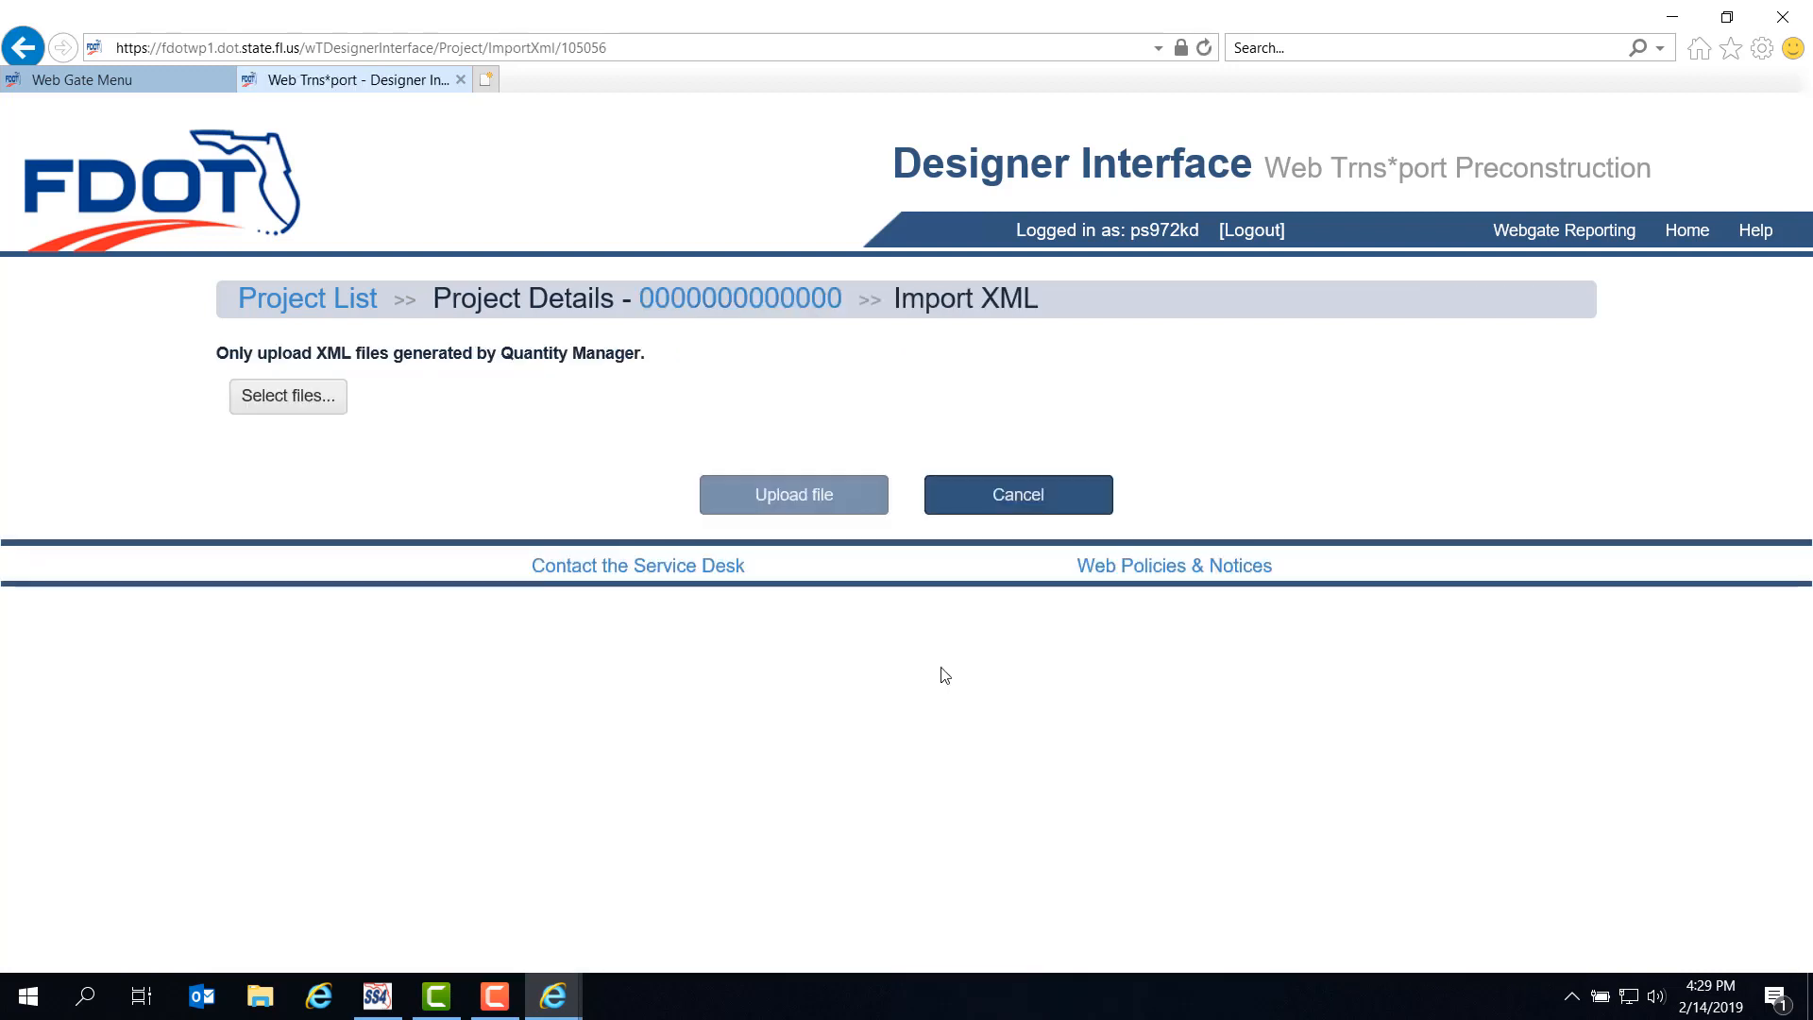
mouse_move(604, 376)
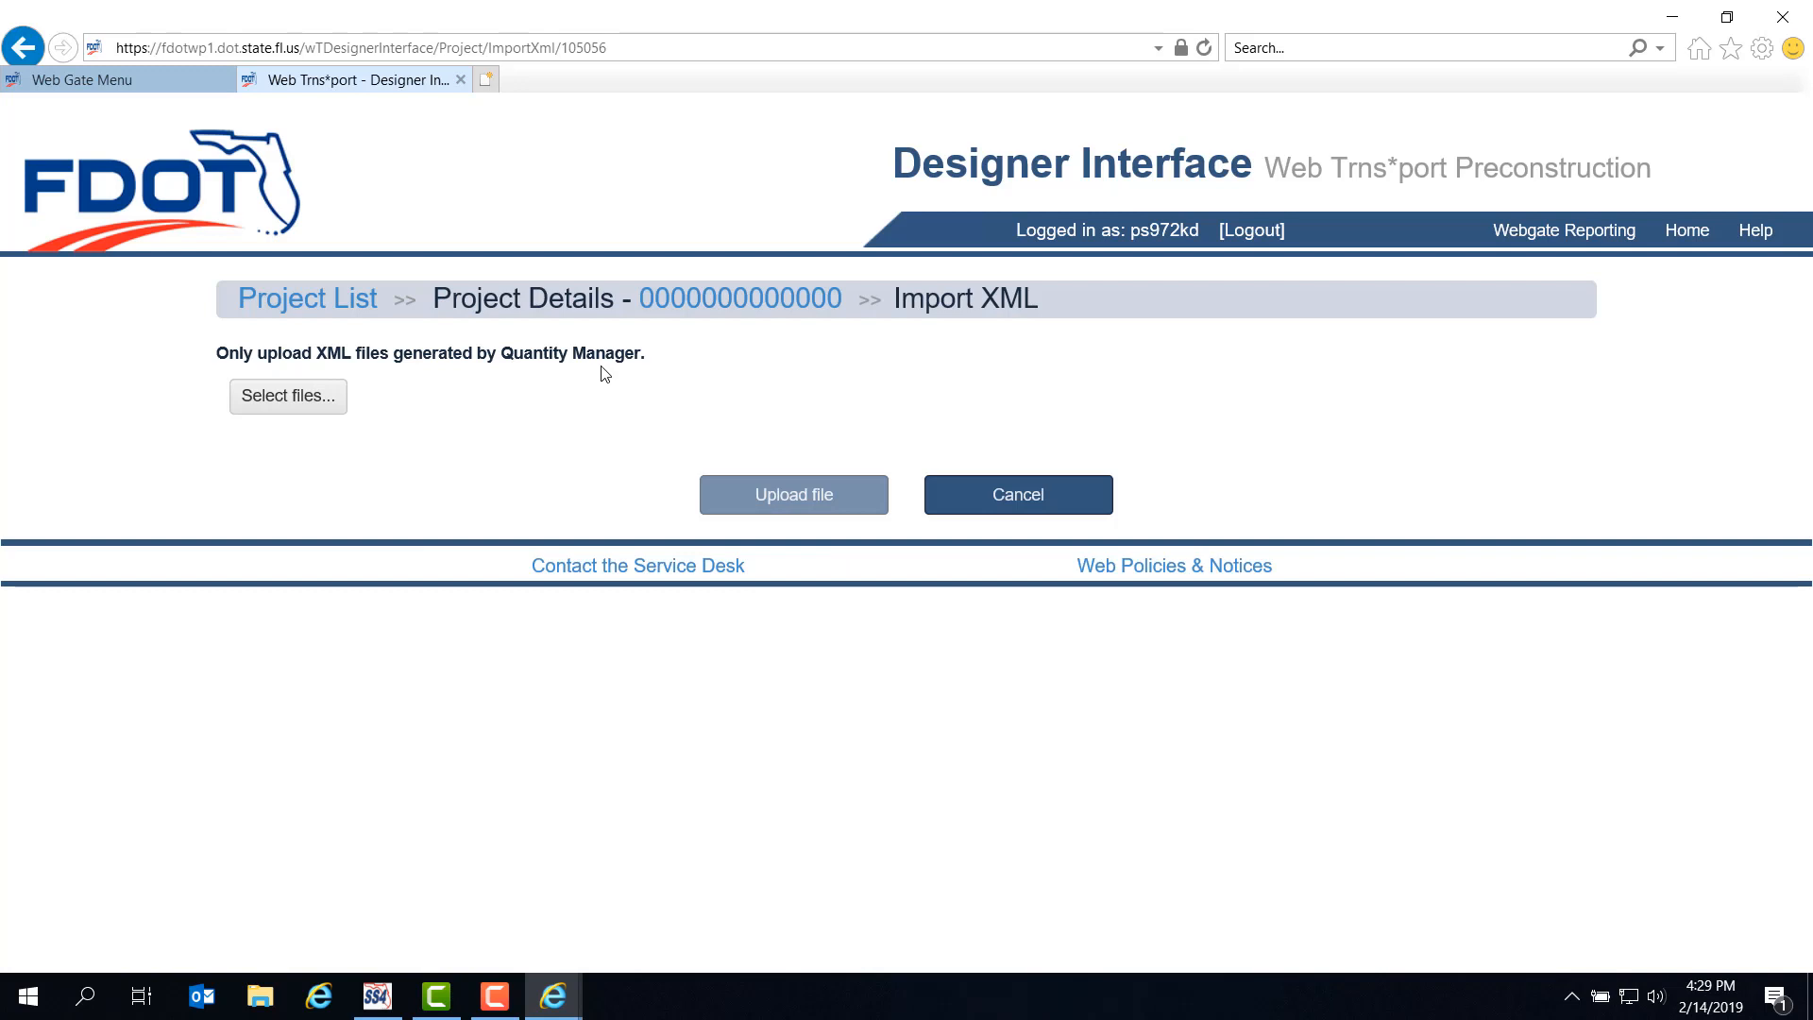
left_click(287, 397)
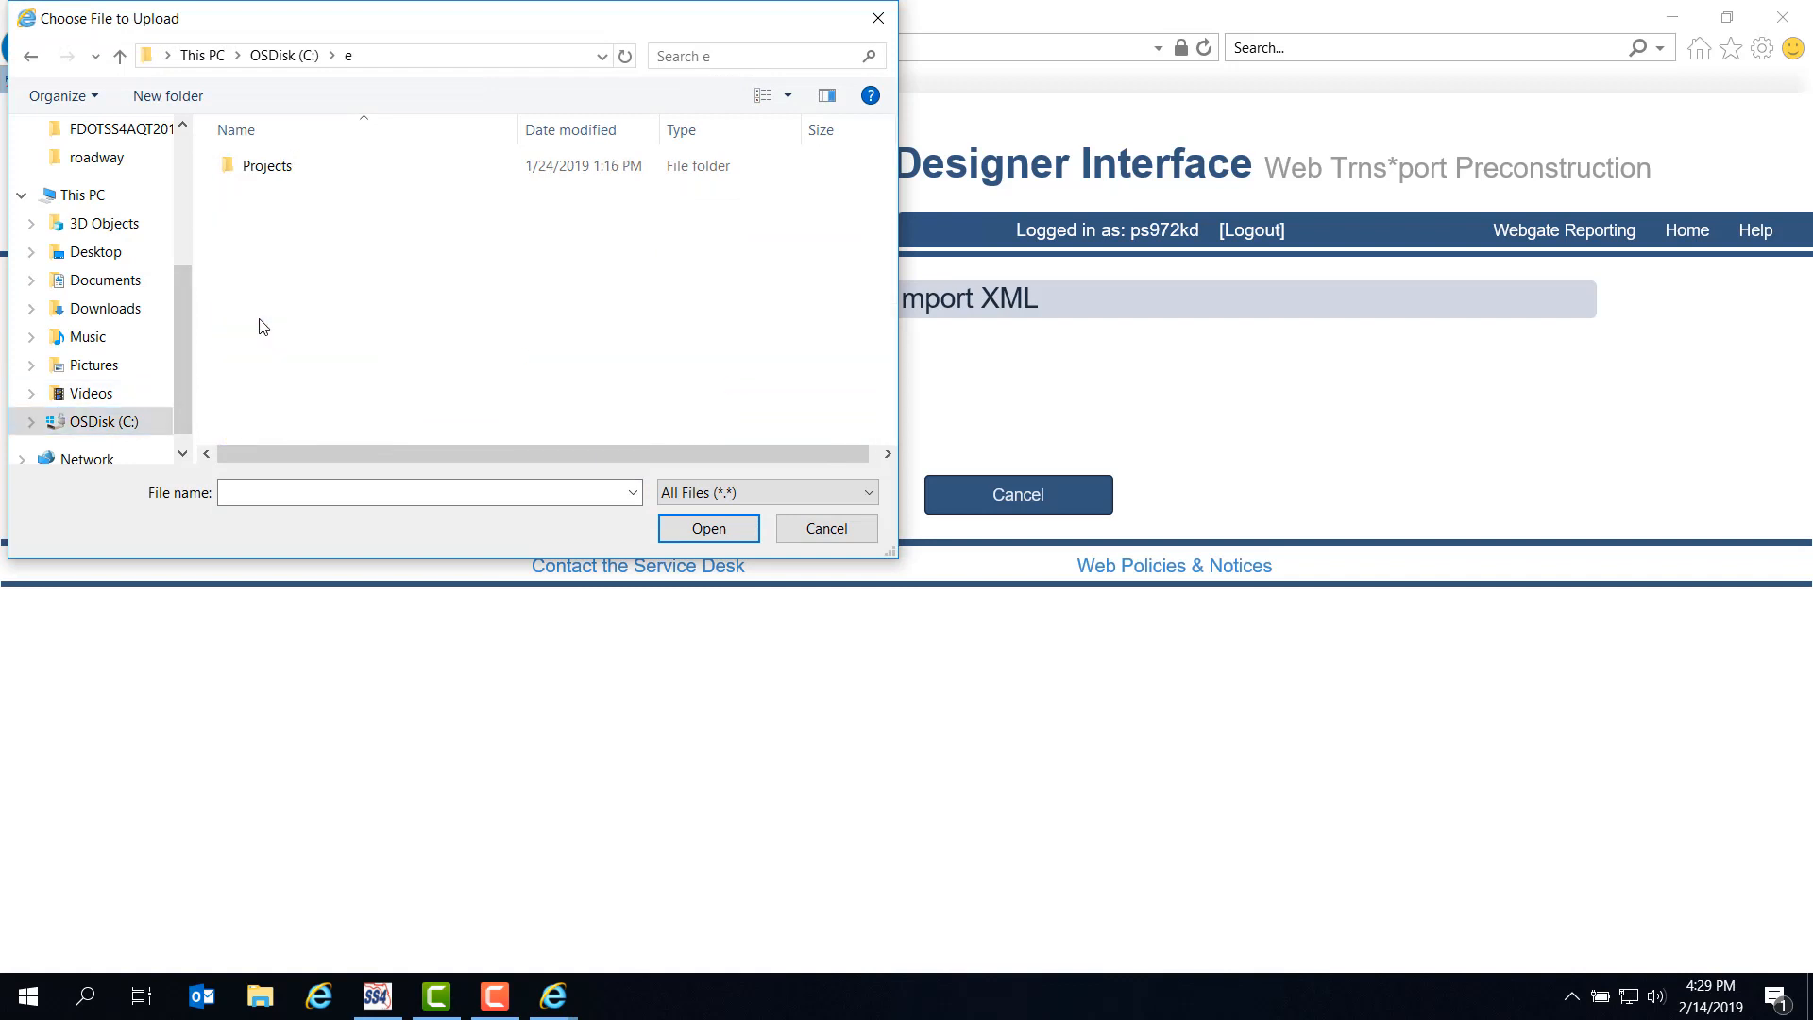
double_click(268, 167)
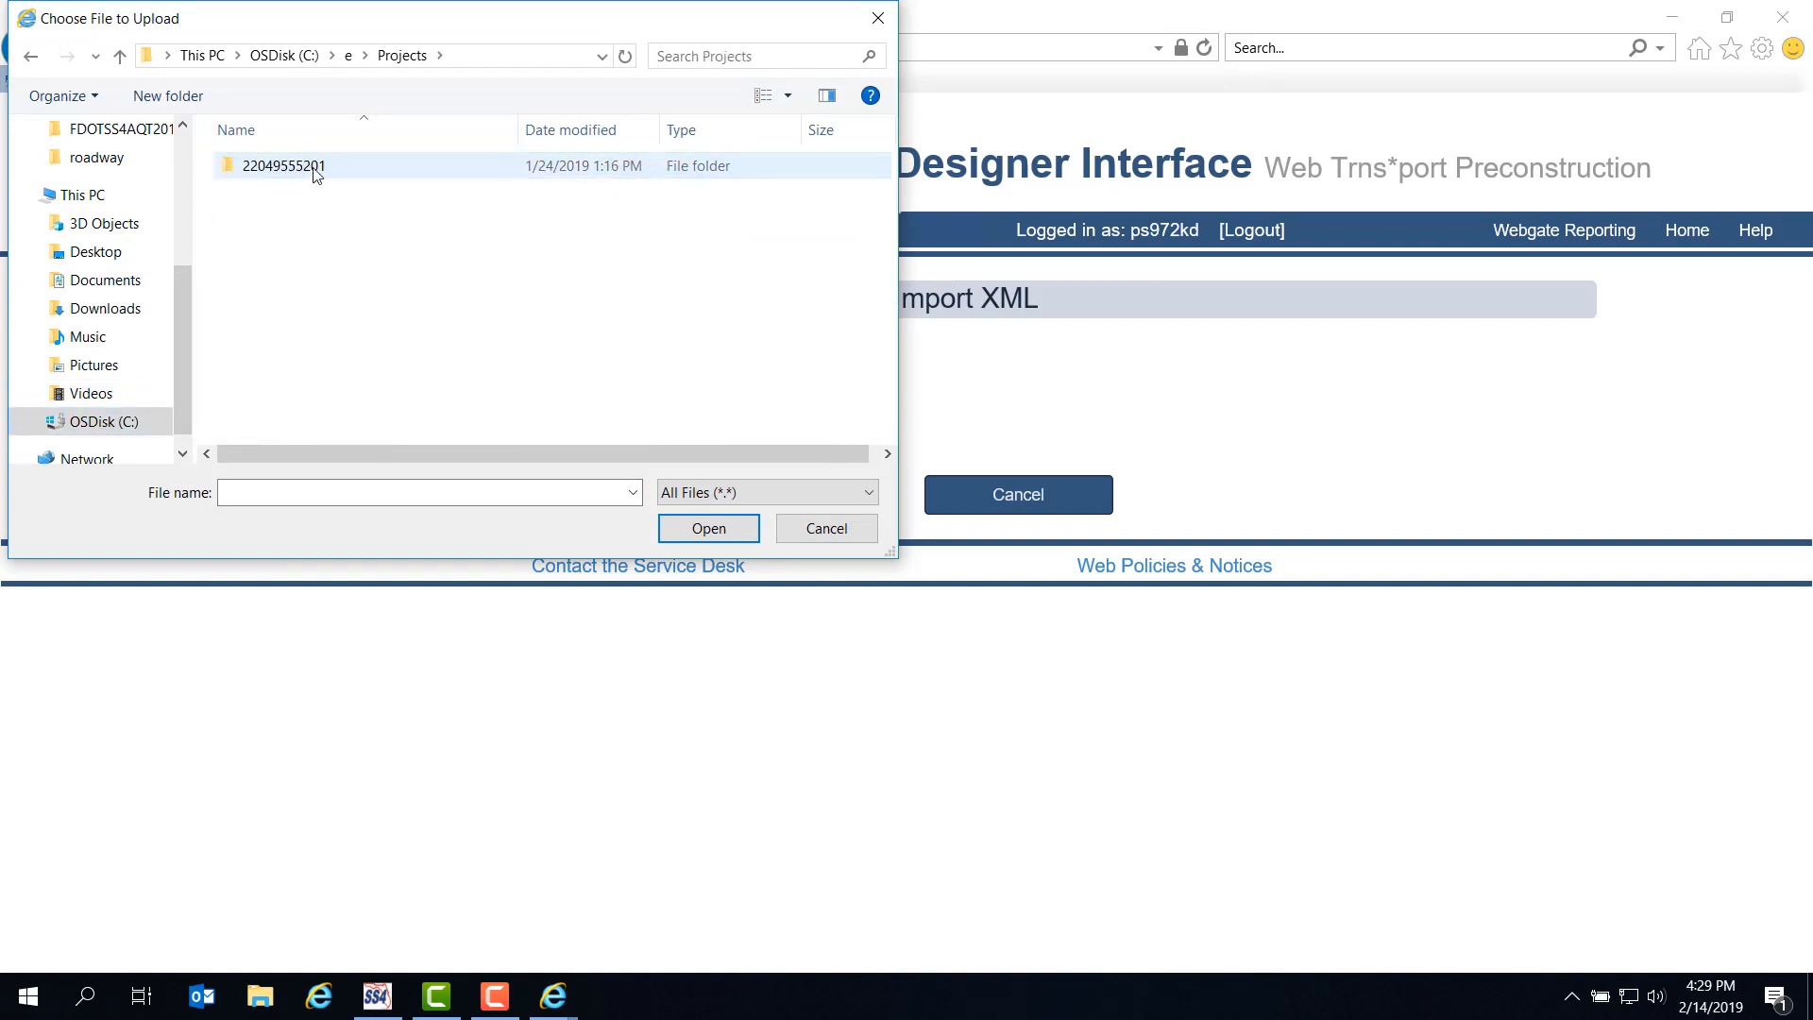
double_click(283, 166)
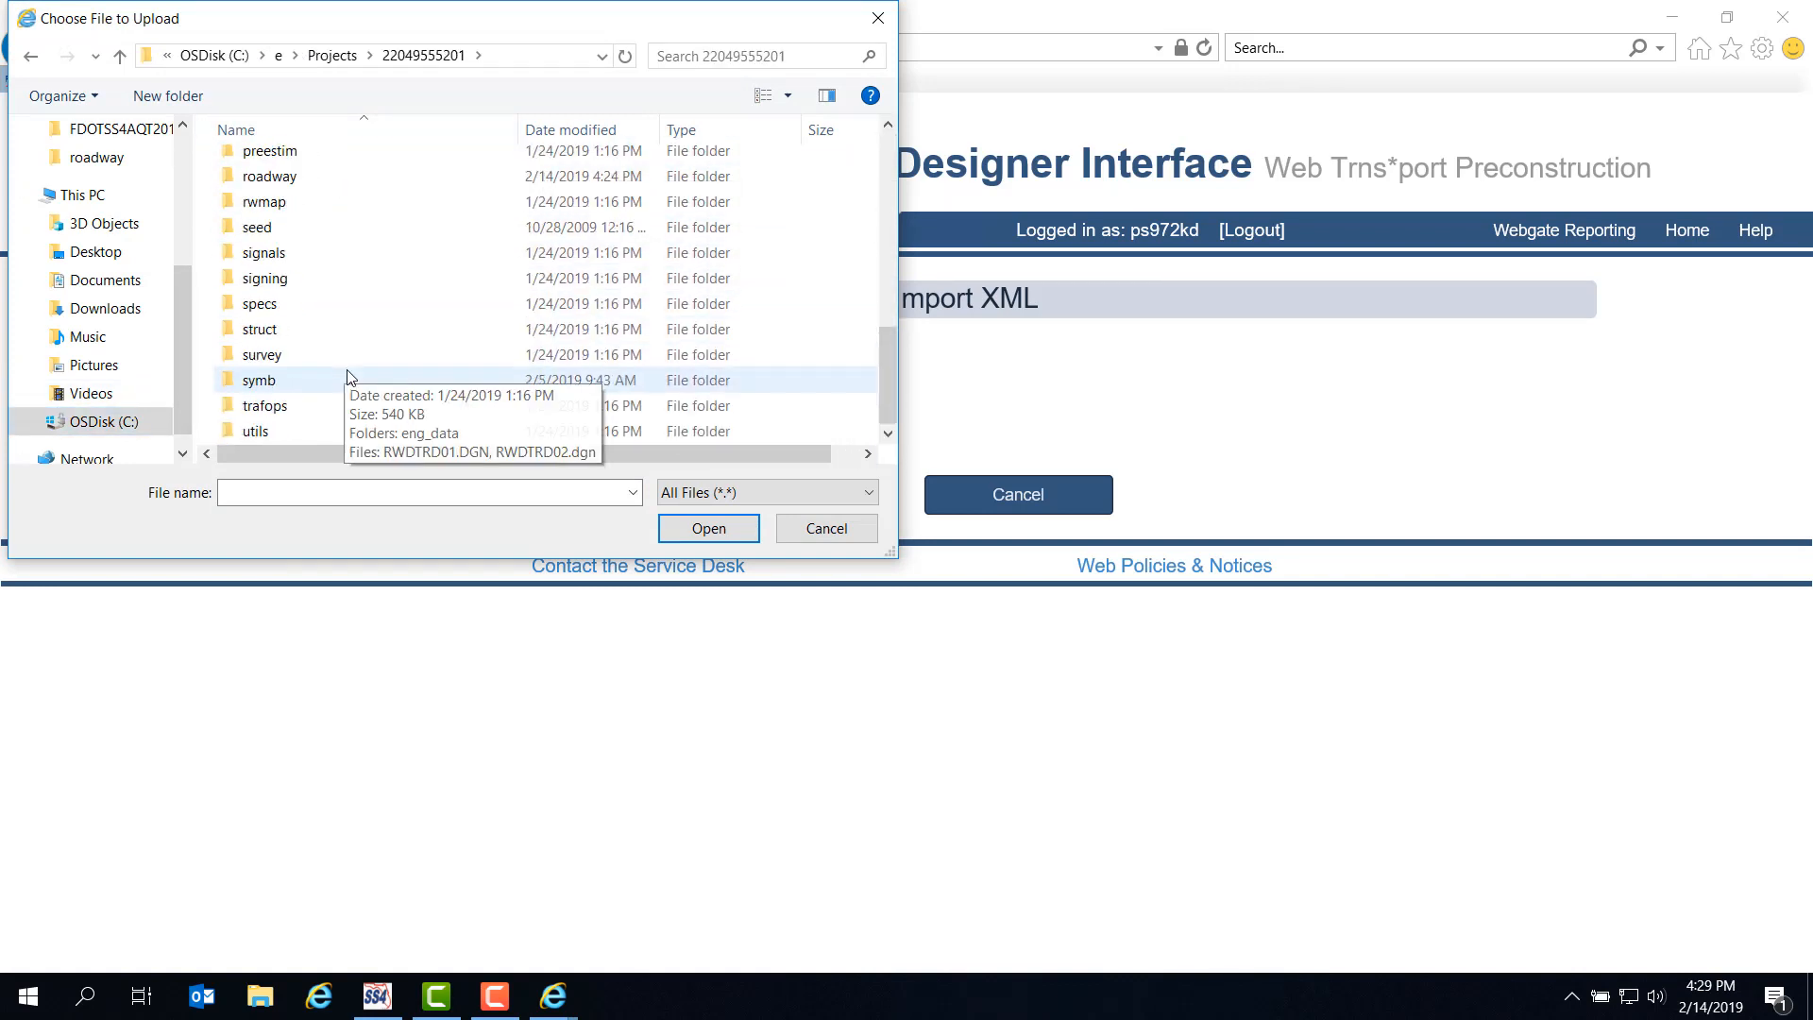
double_click(268, 176)
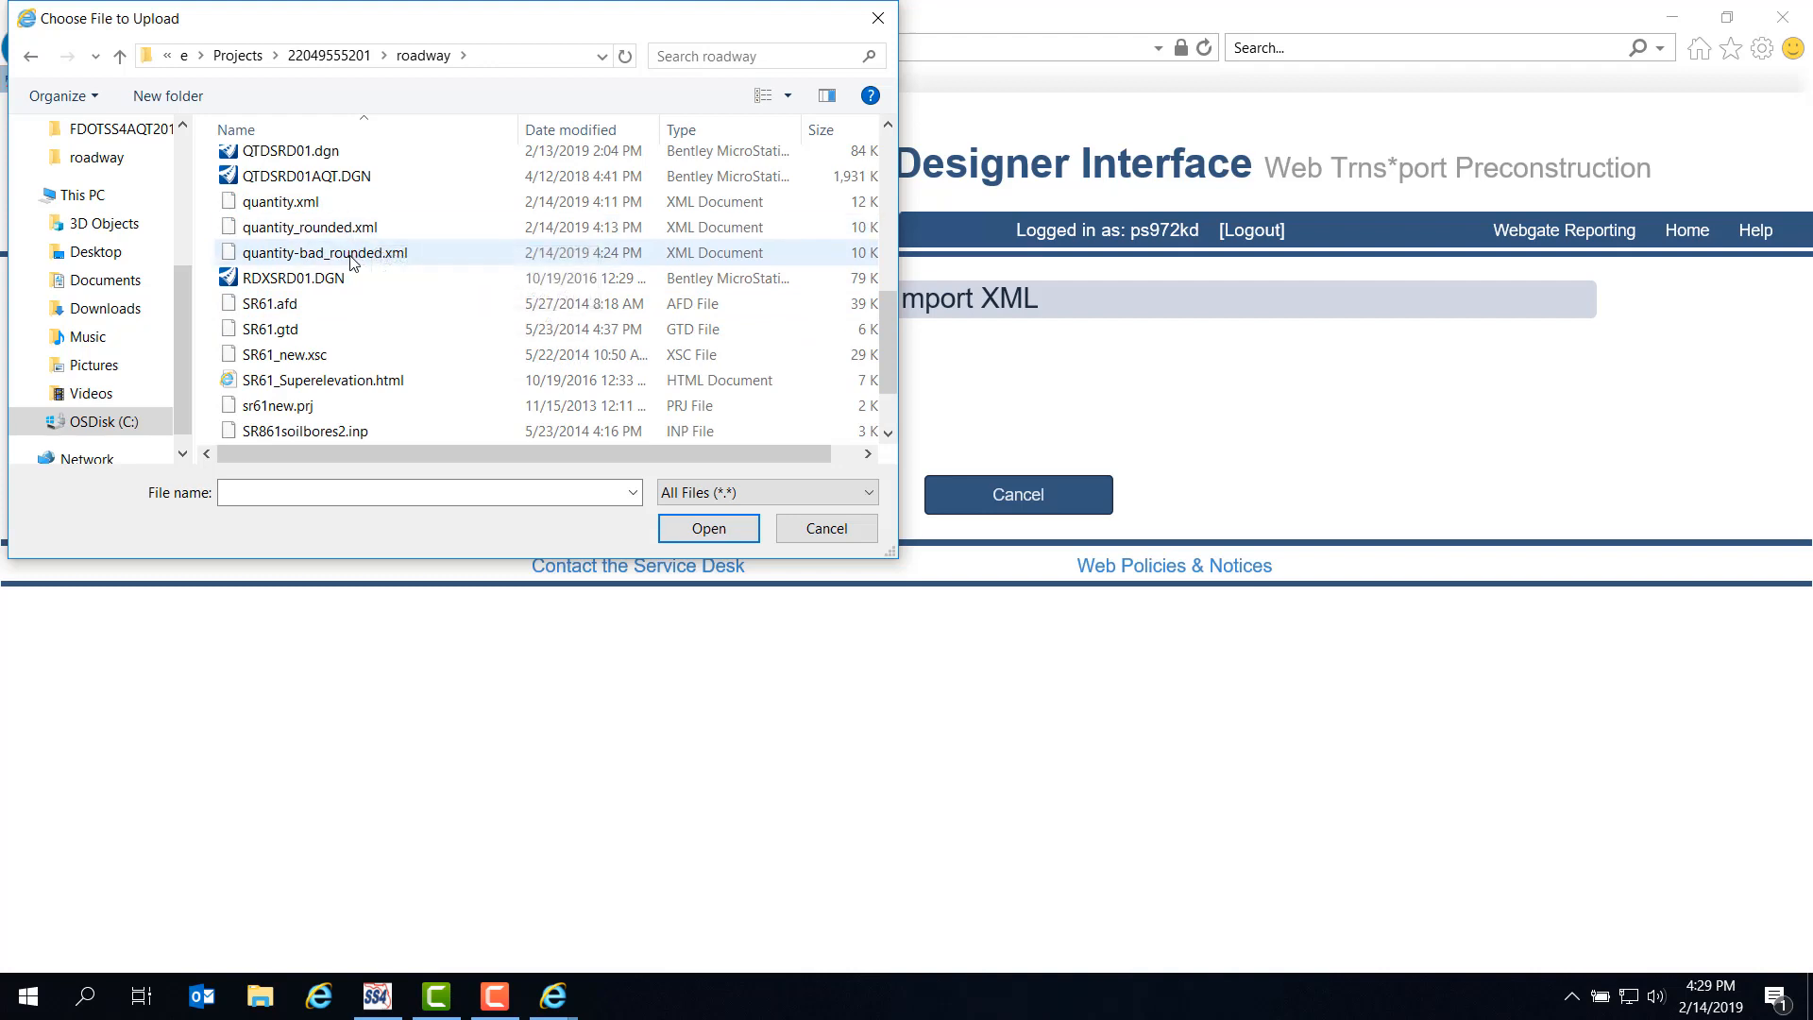
left_click(325, 253)
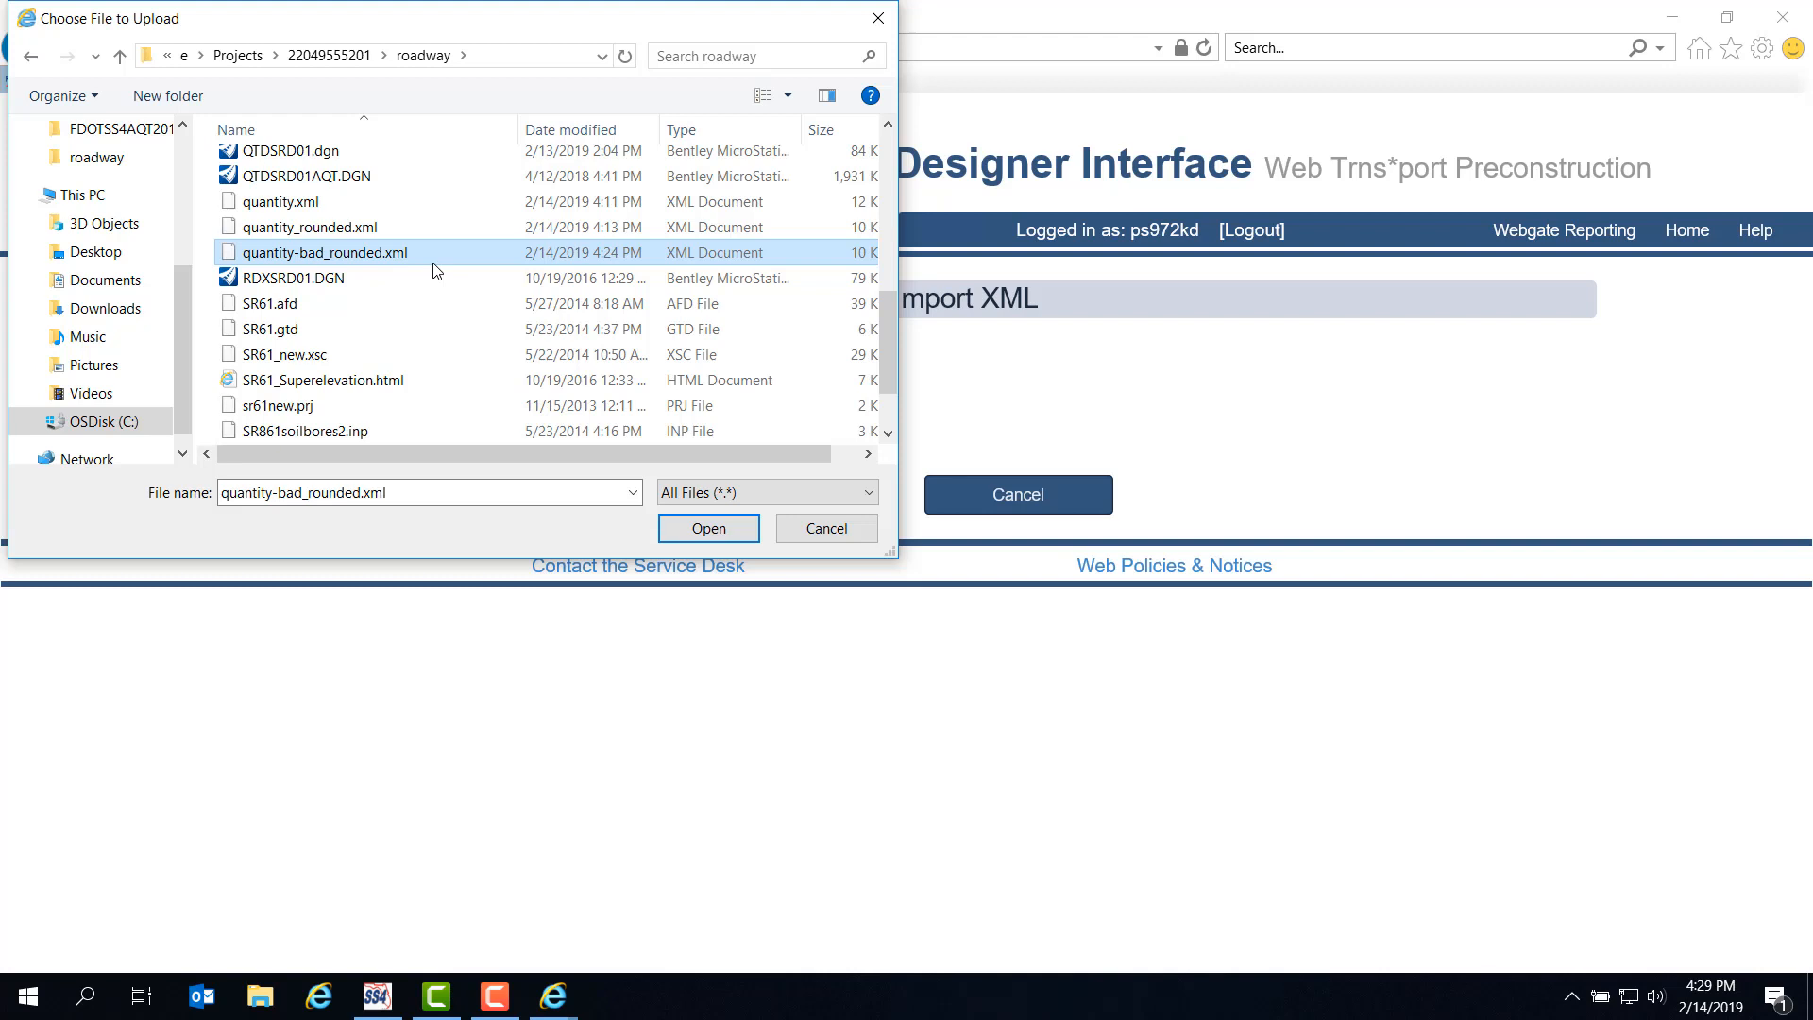
left_click(709, 529)
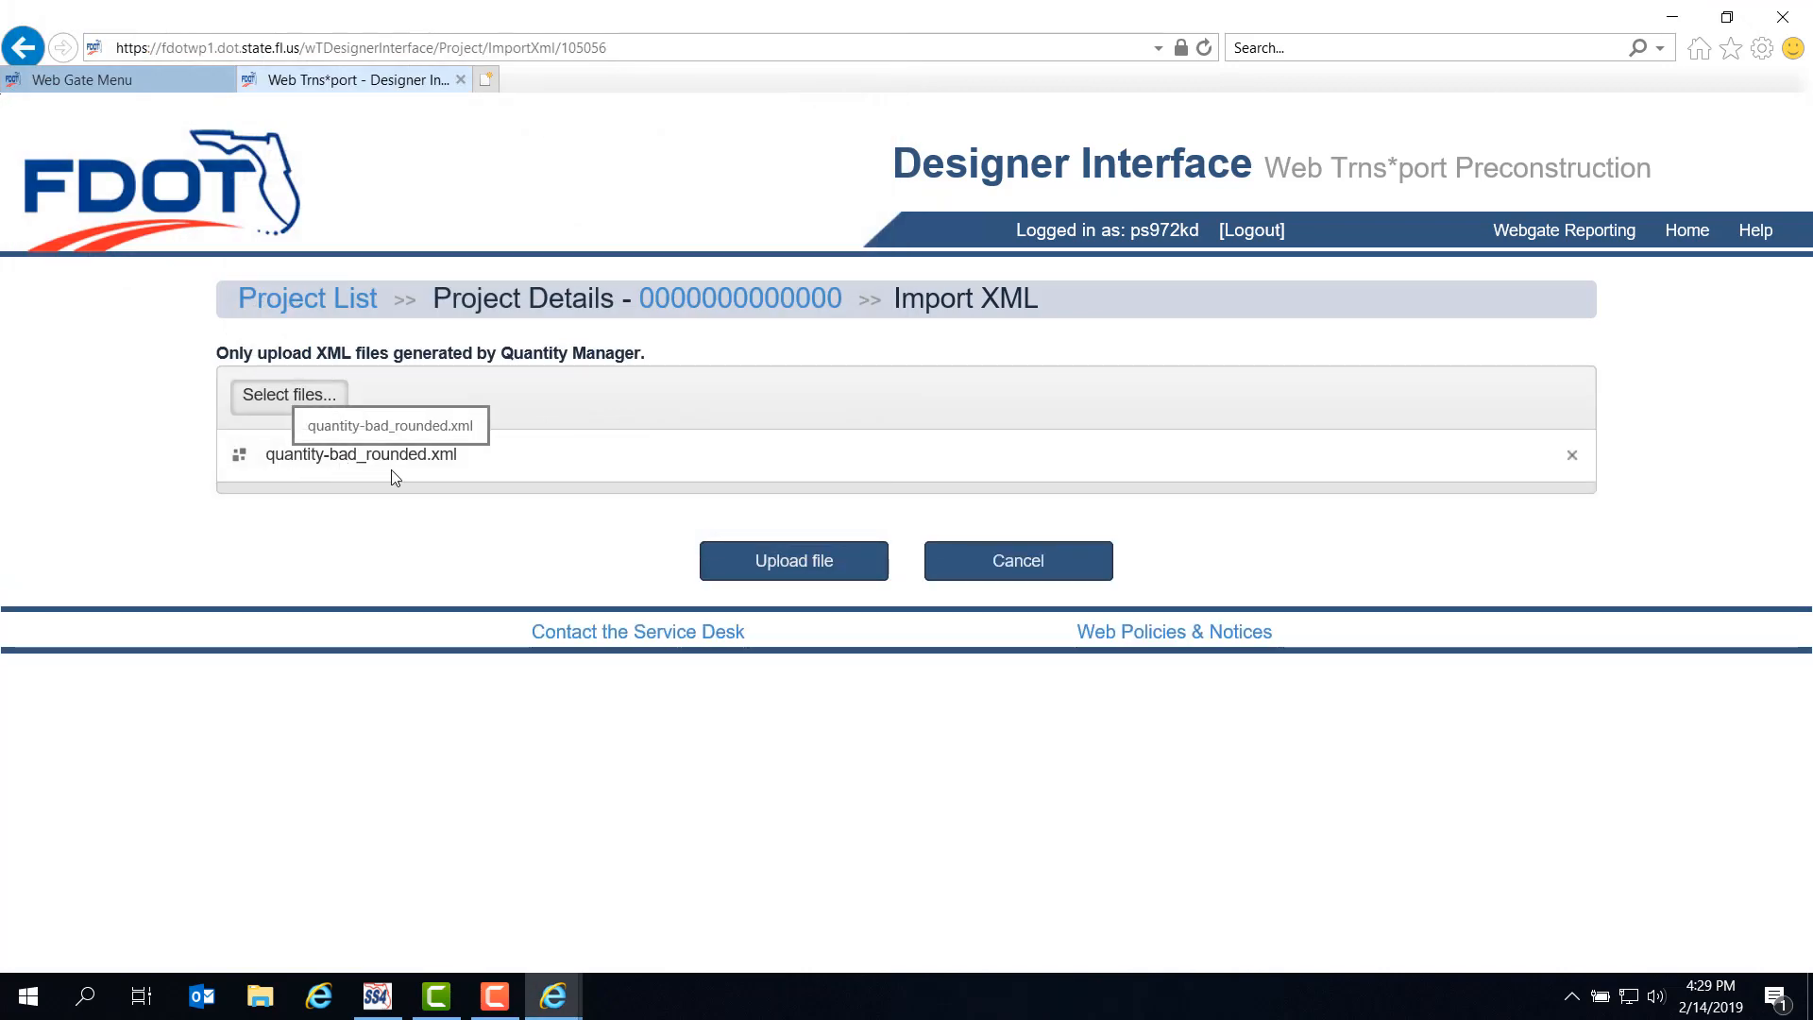
Step: Upload quantity-bad_rounded.xml and review its invalid category number errors (E16, E17)
left_click(794, 561)
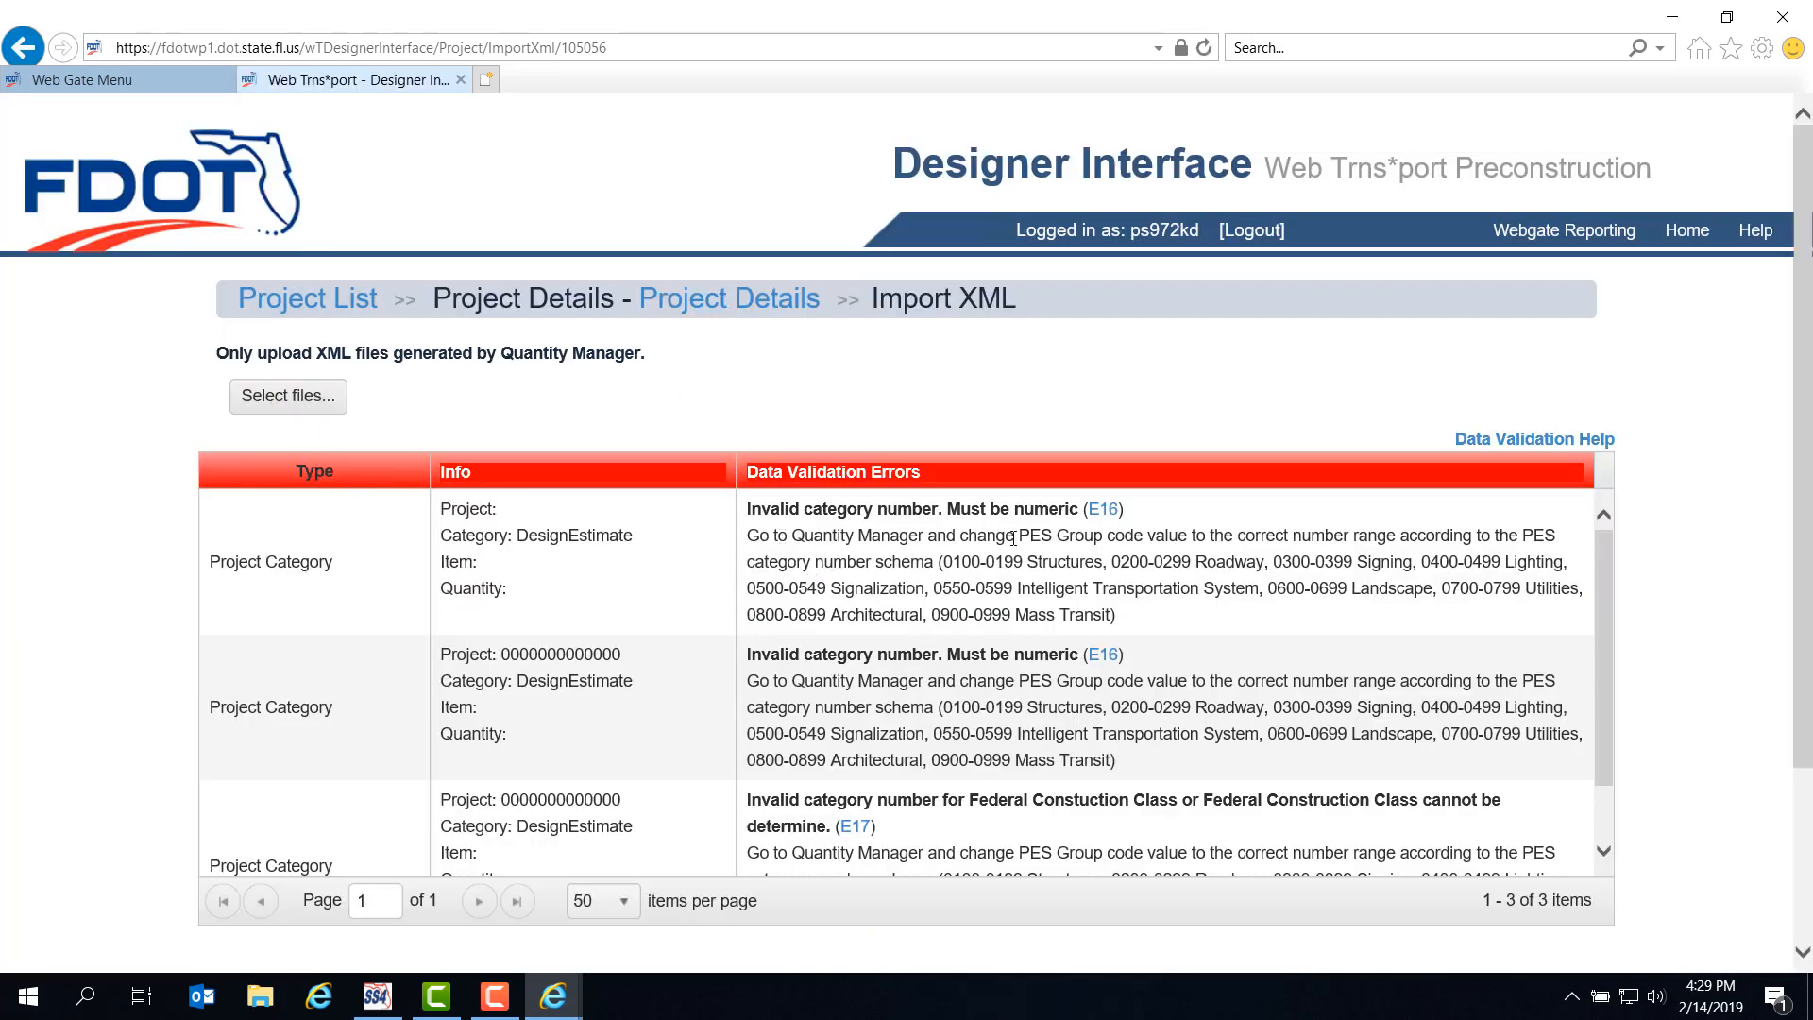
mouse_move(1141, 621)
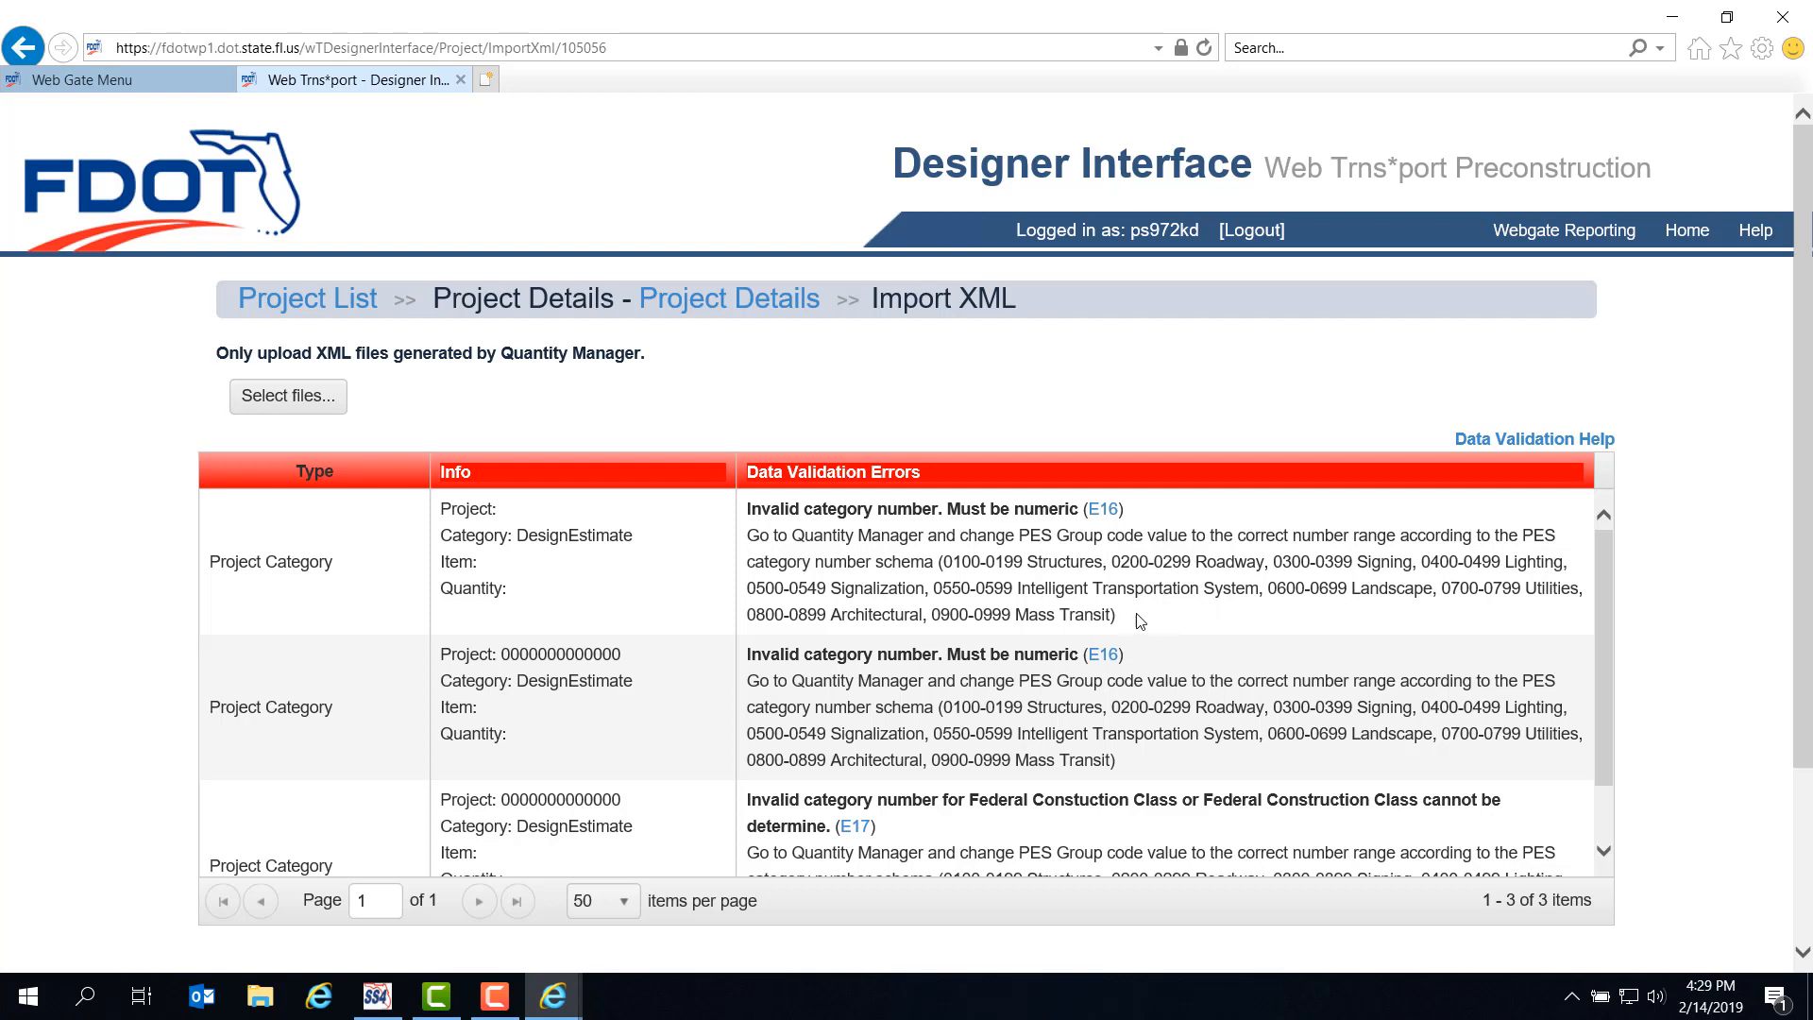
mouse_move(1124, 623)
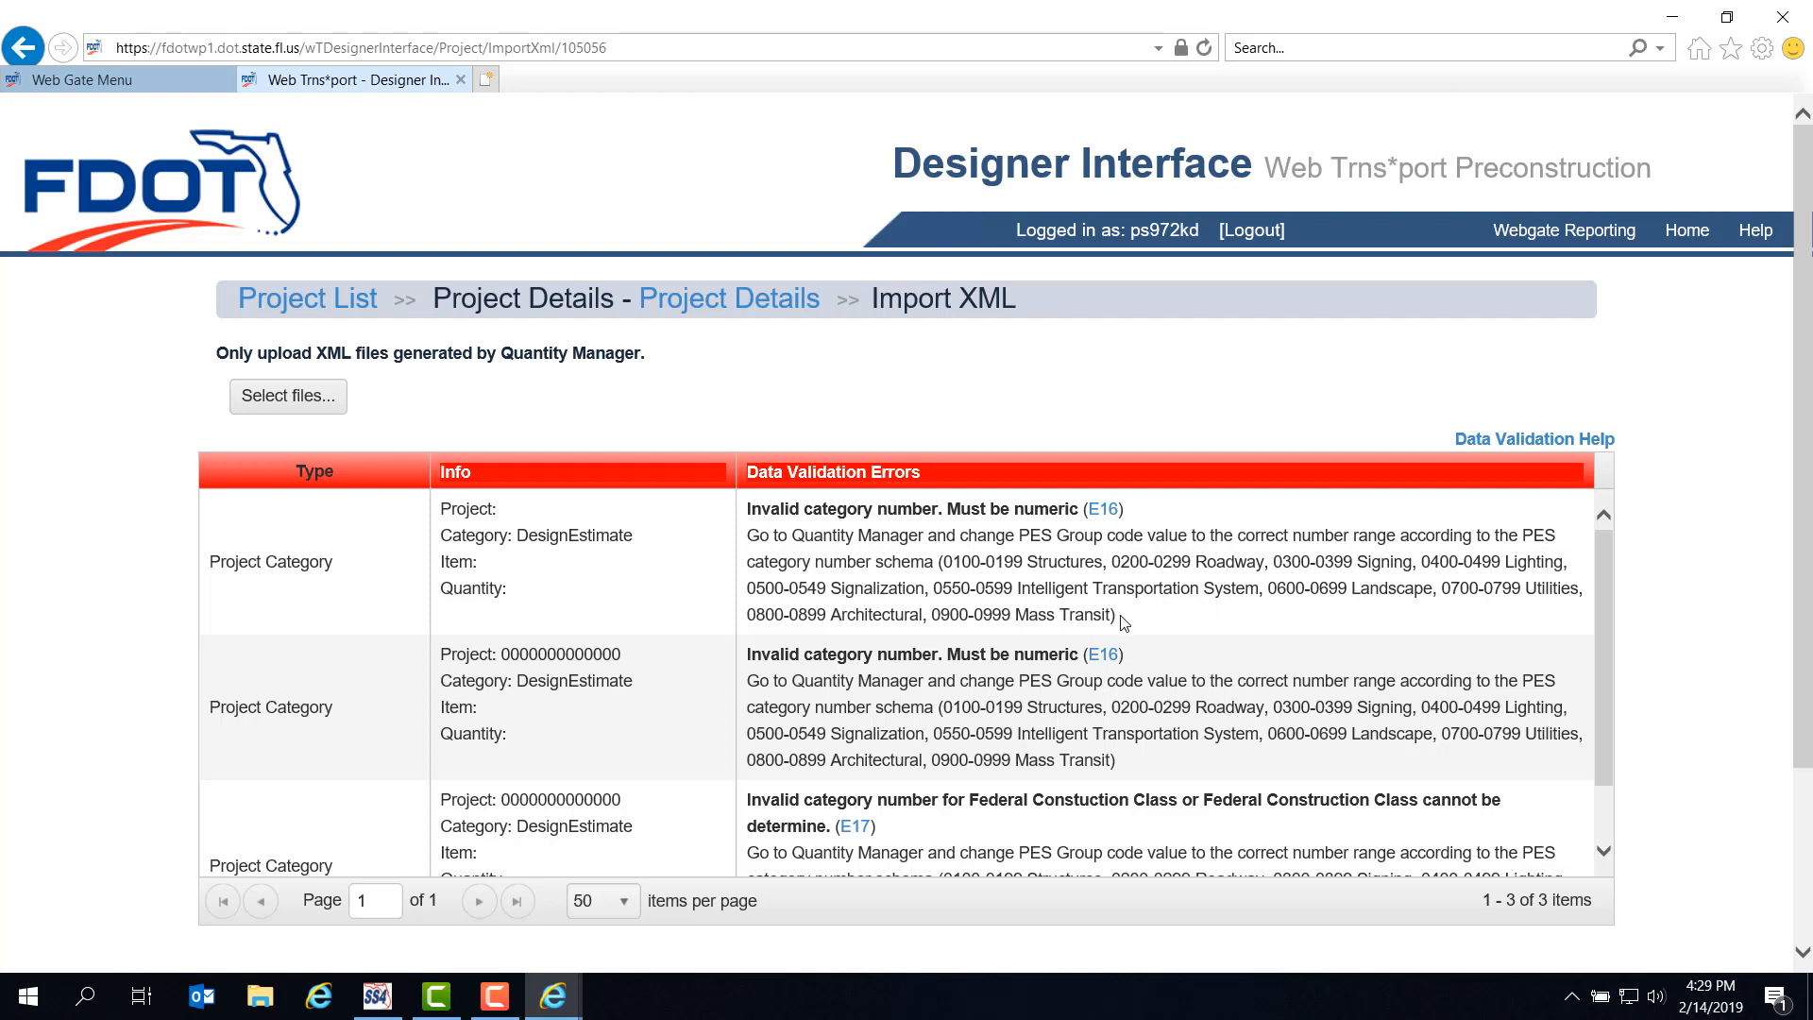
double_click(528, 536)
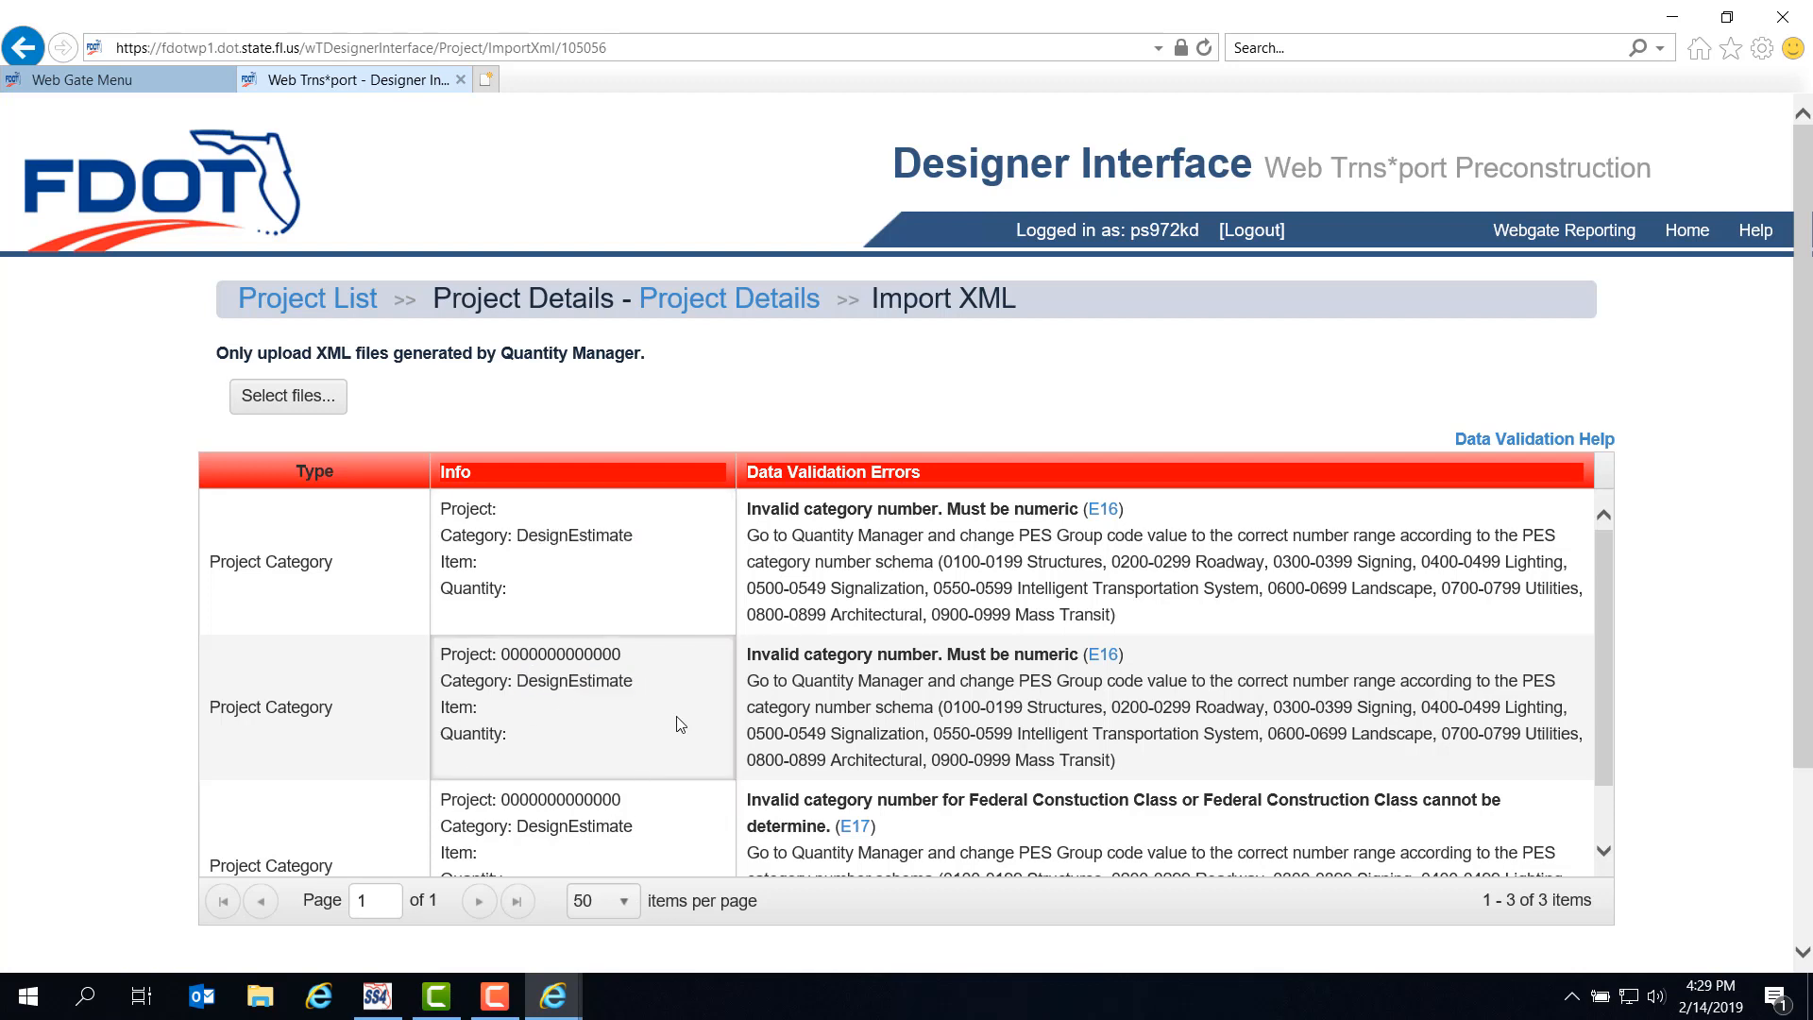
mouse_move(1107, 474)
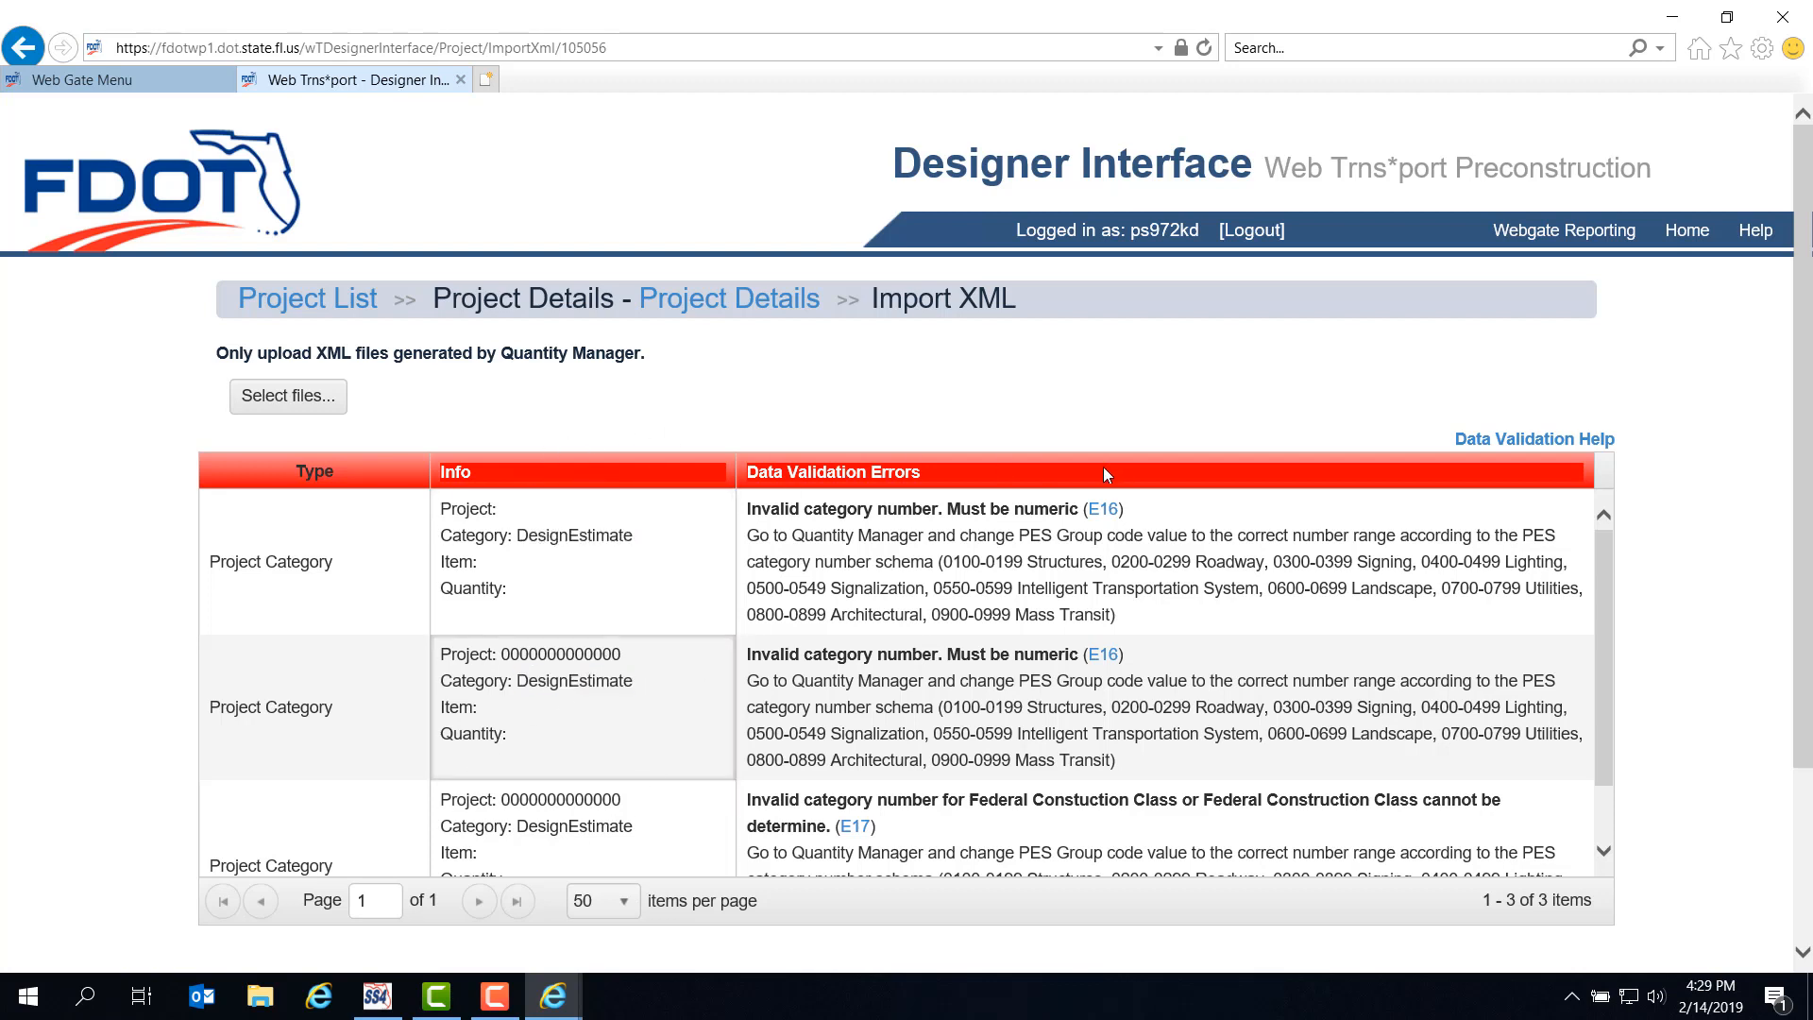
scroll("down", 3)
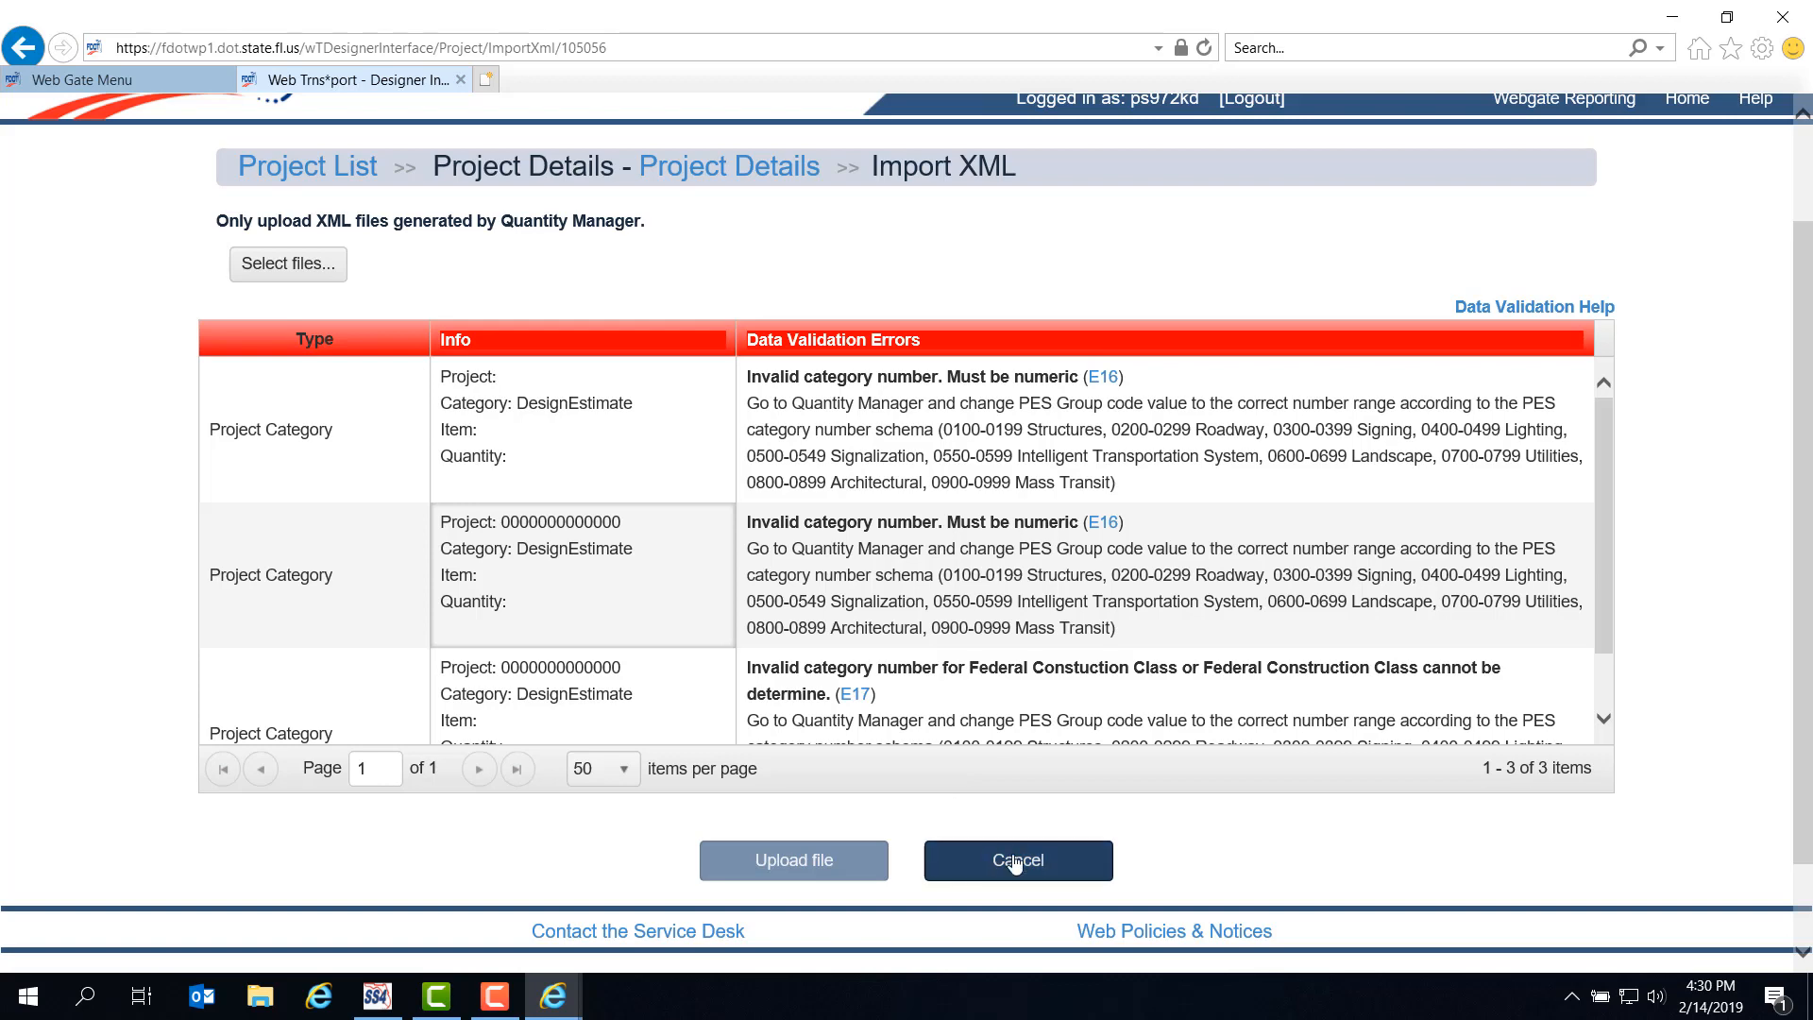
Step: Cancel the failed import and queue quantity_rounded.xml for a new XML import
left_click(1019, 862)
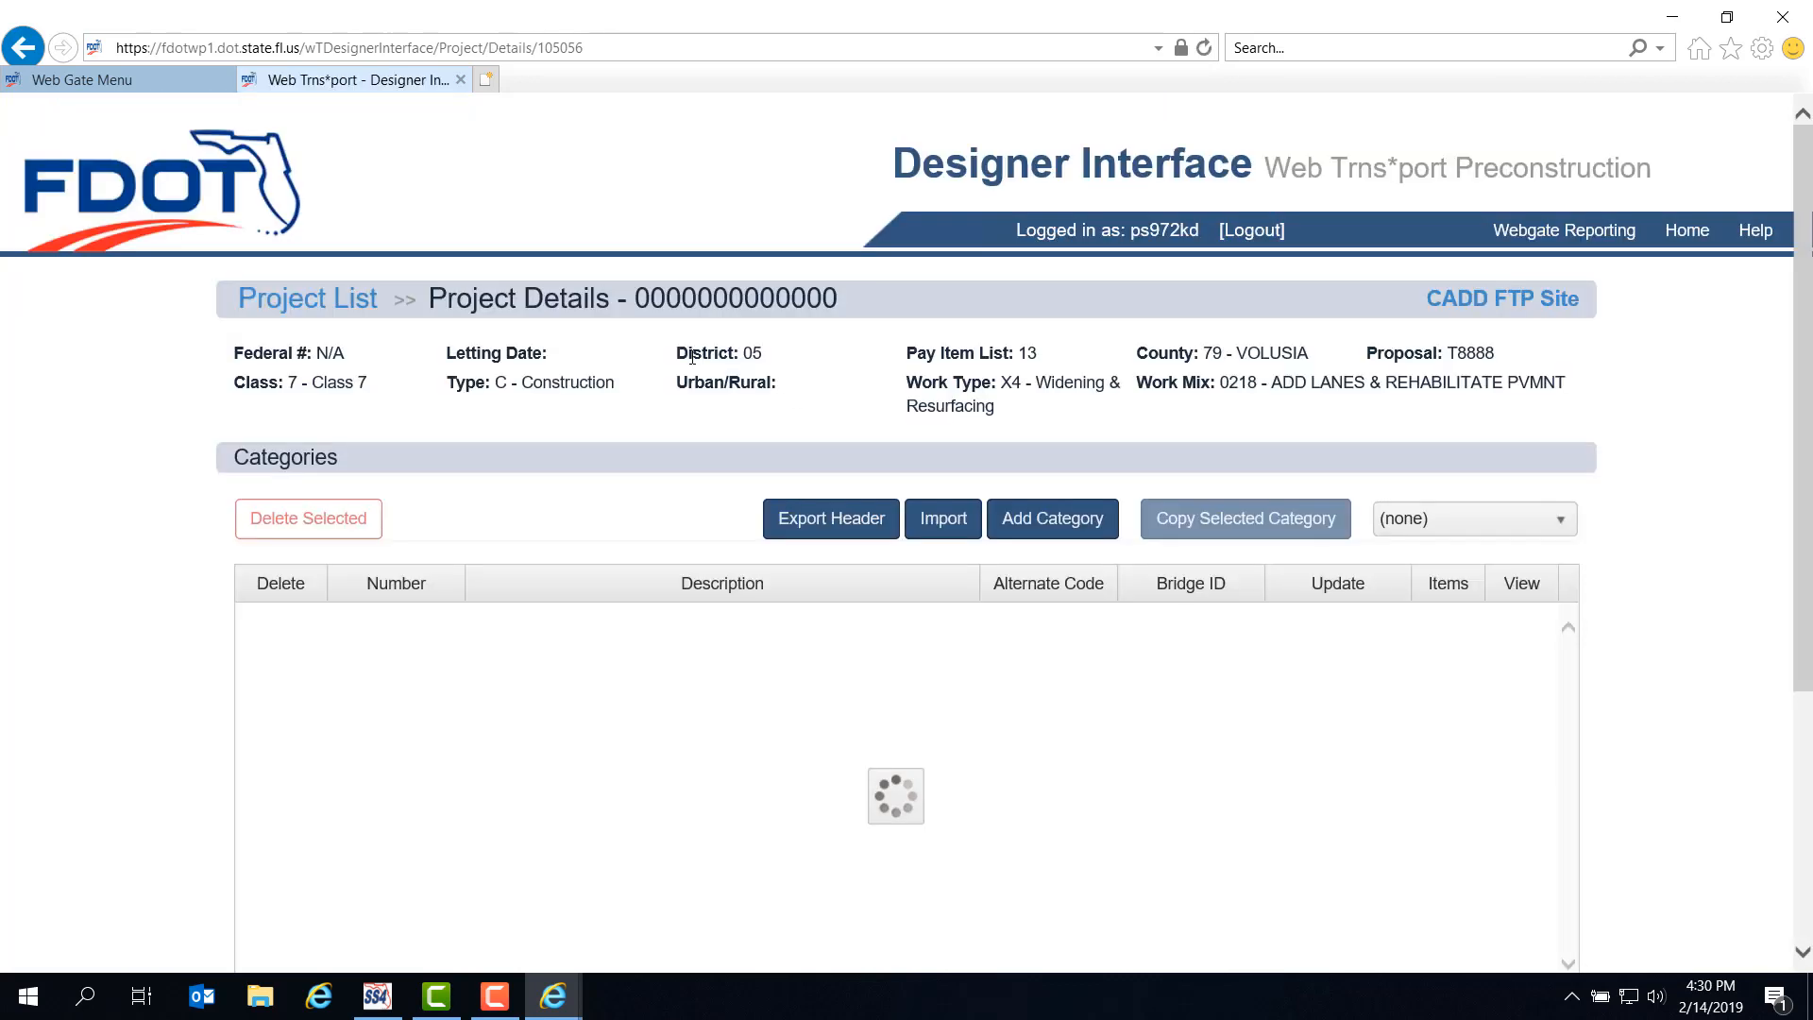
mouse_move(630, 527)
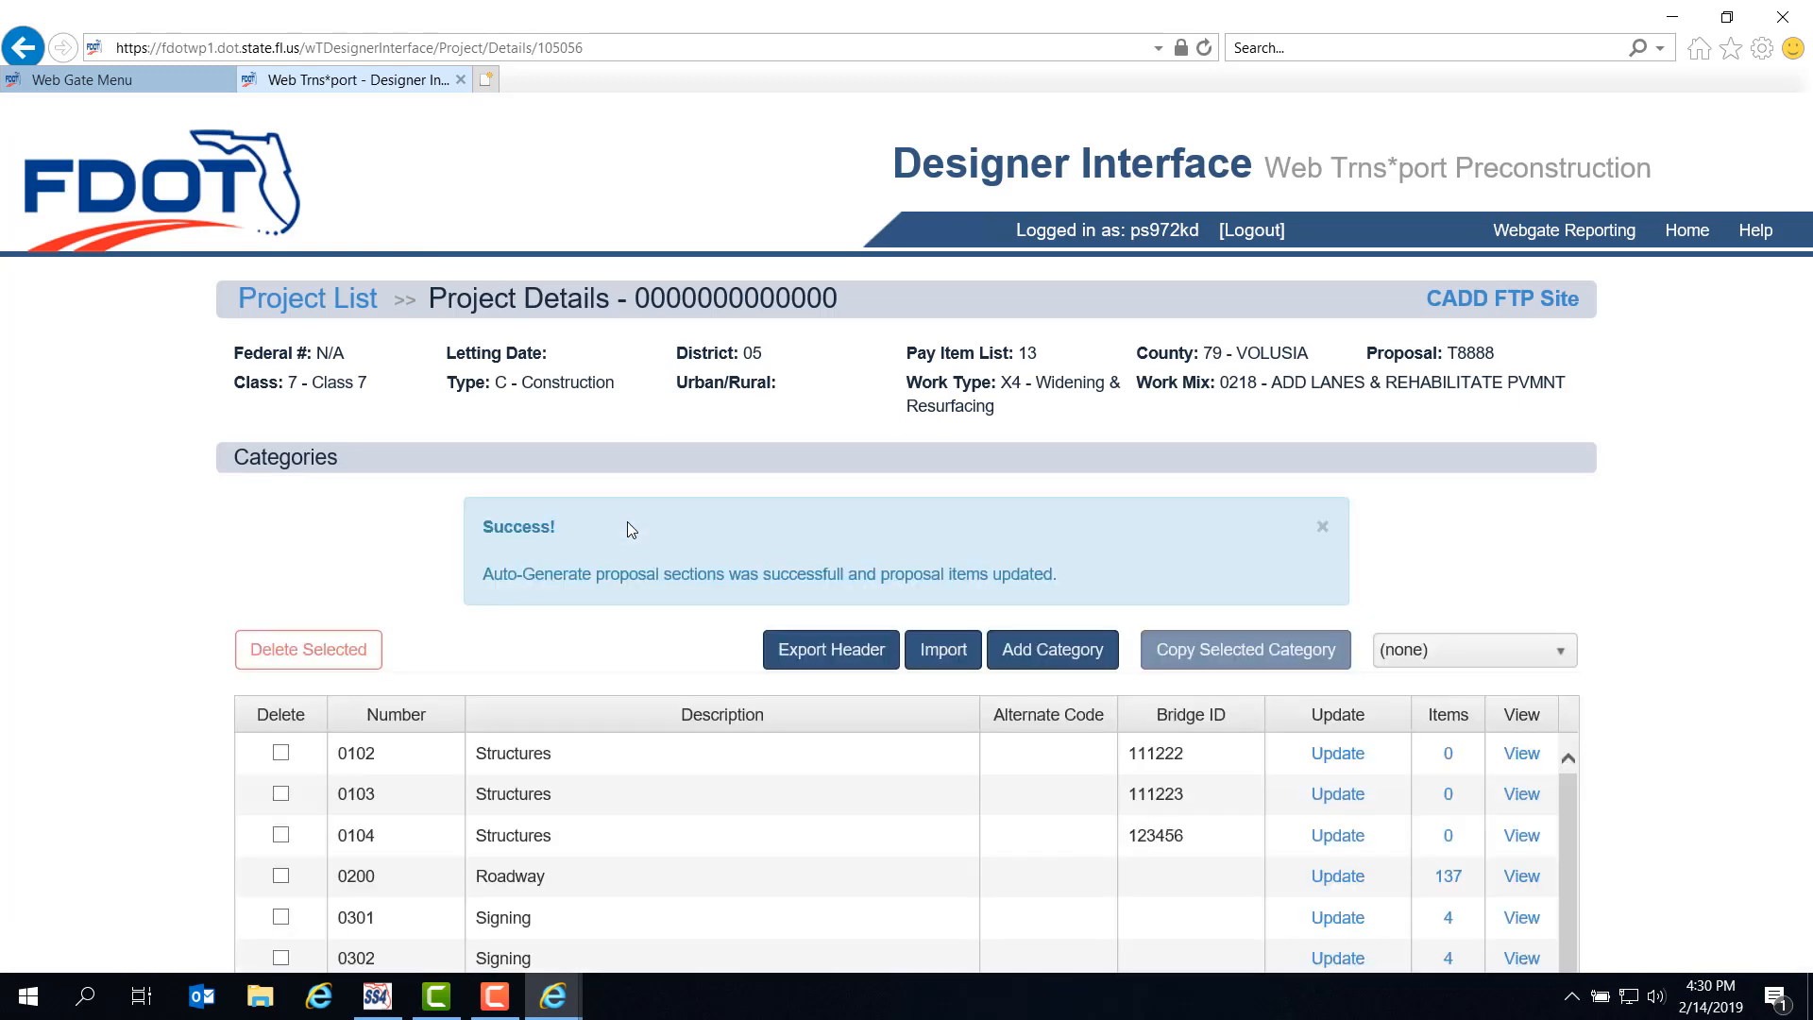
mouse_move(952, 664)
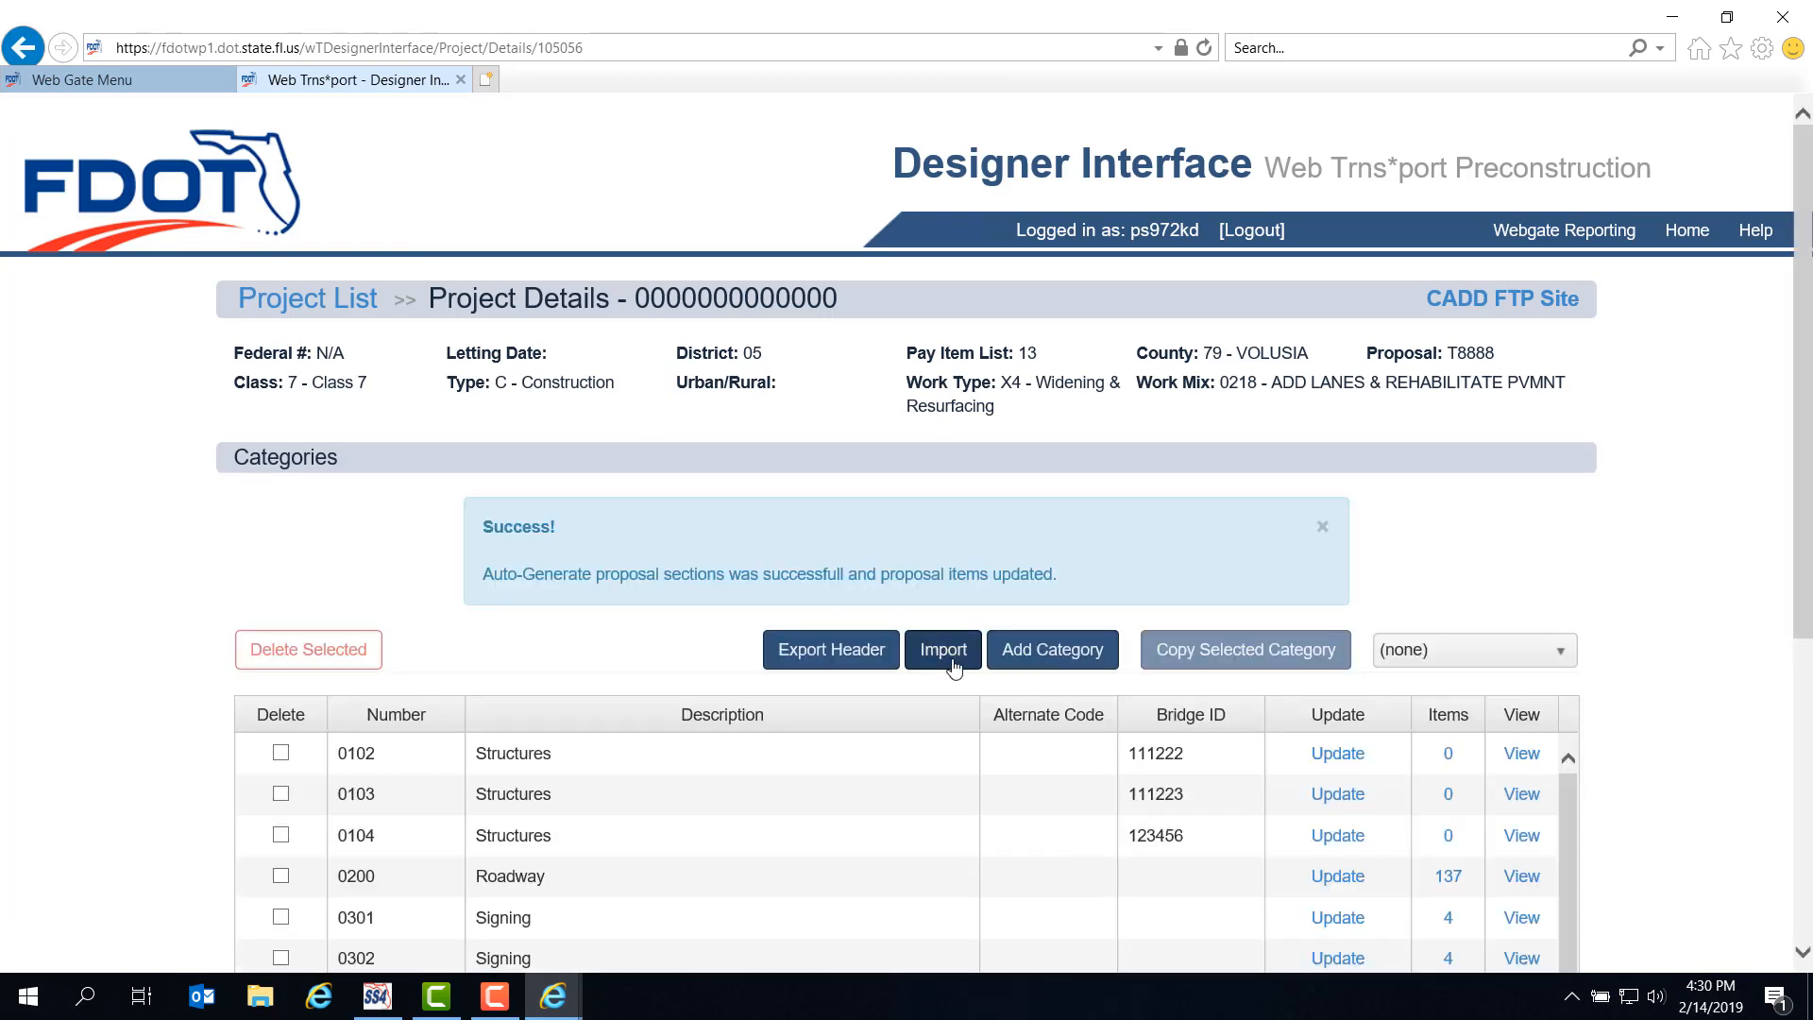
left_click(944, 650)
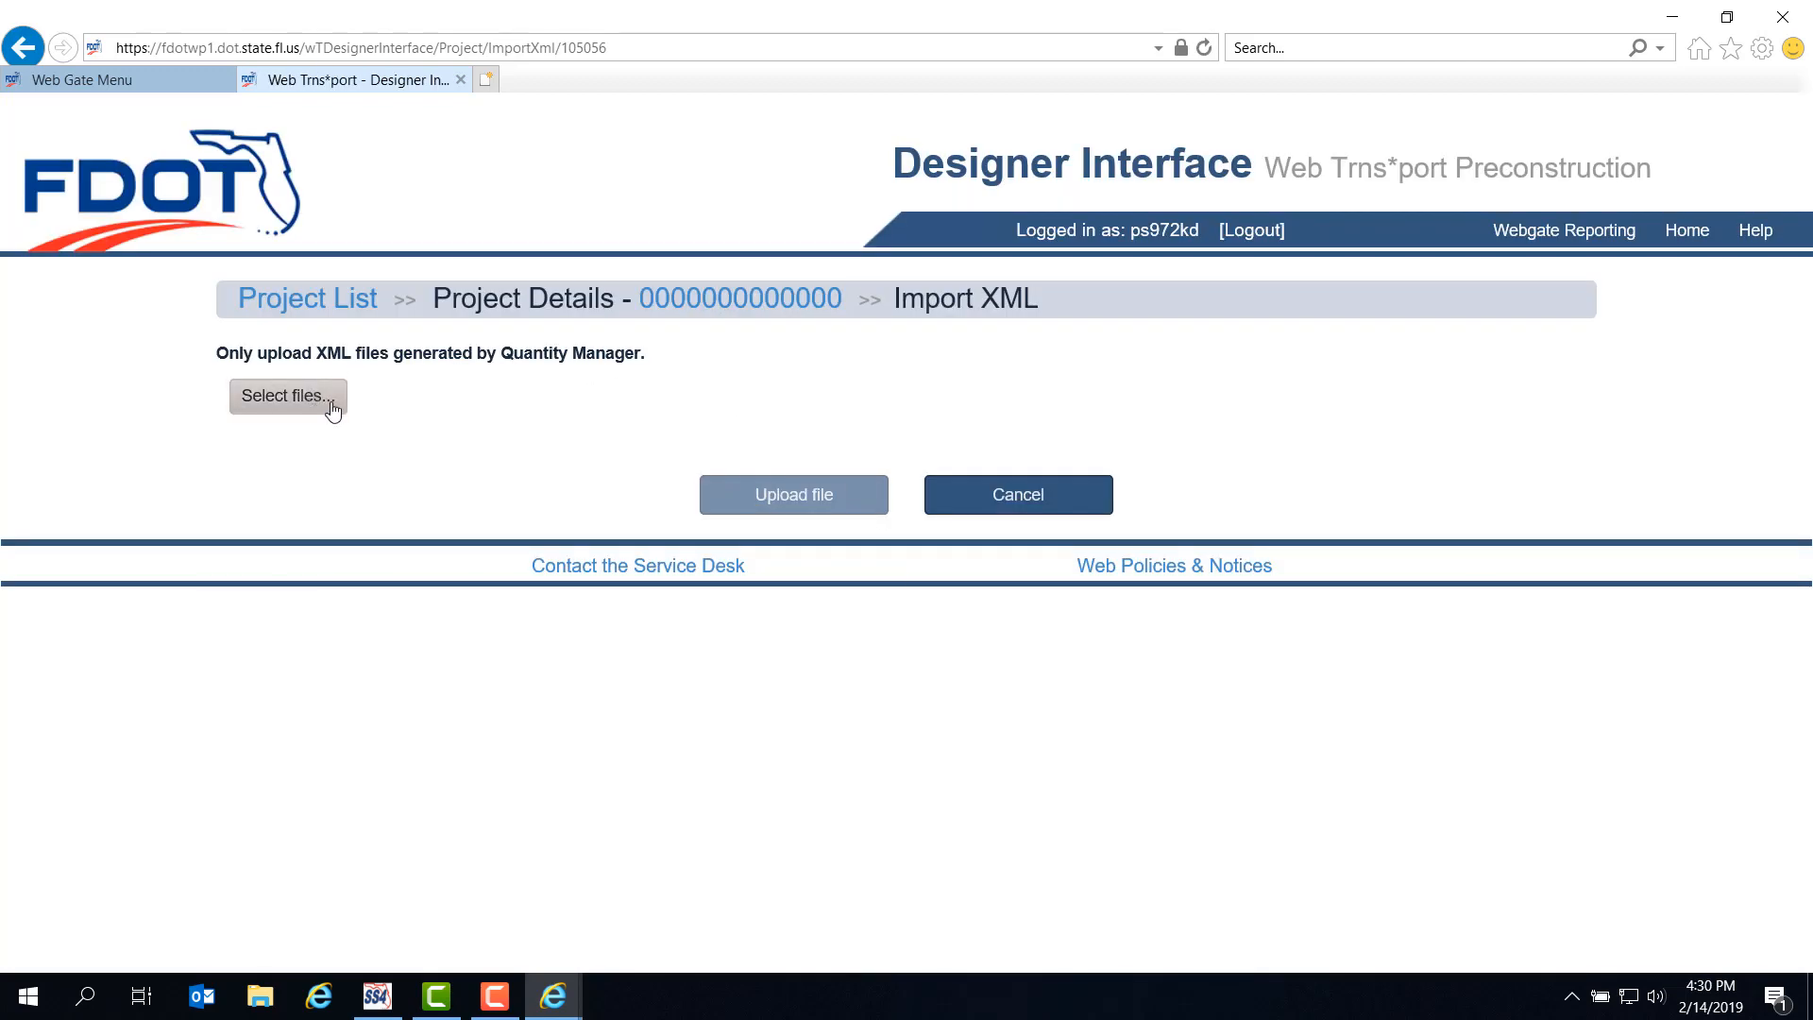
left_click(287, 397)
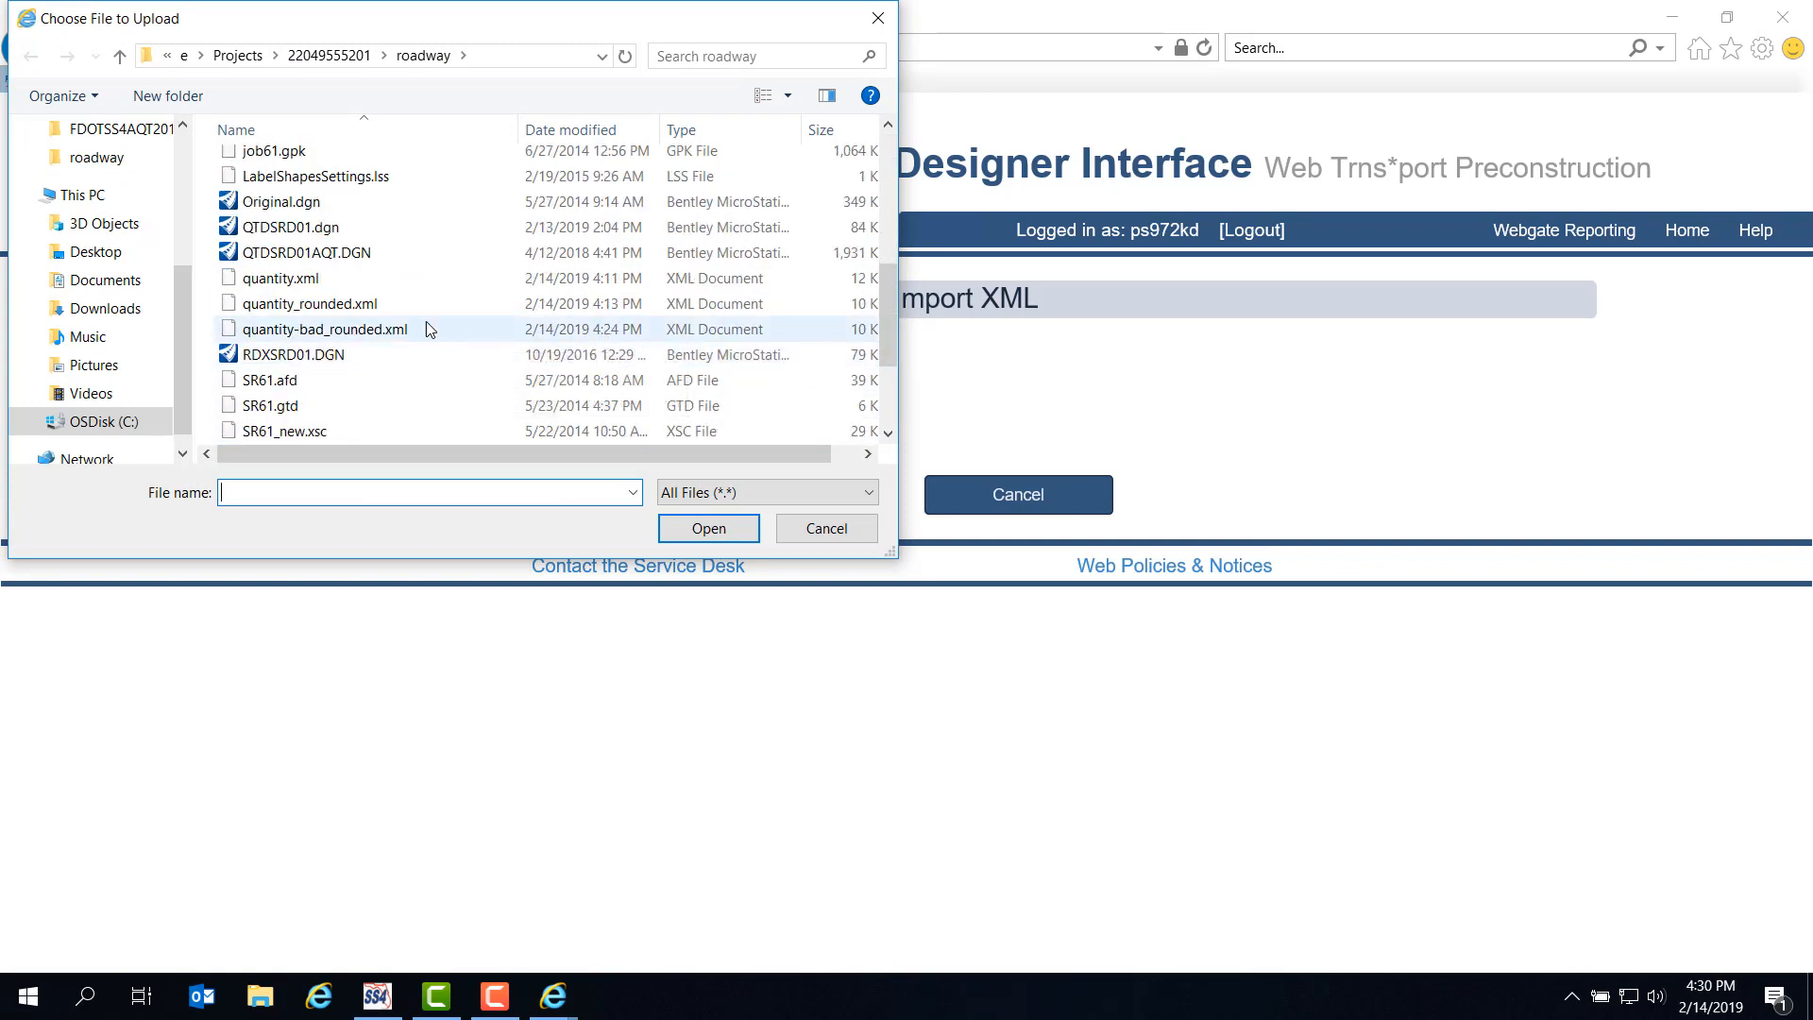
left_click(310, 302)
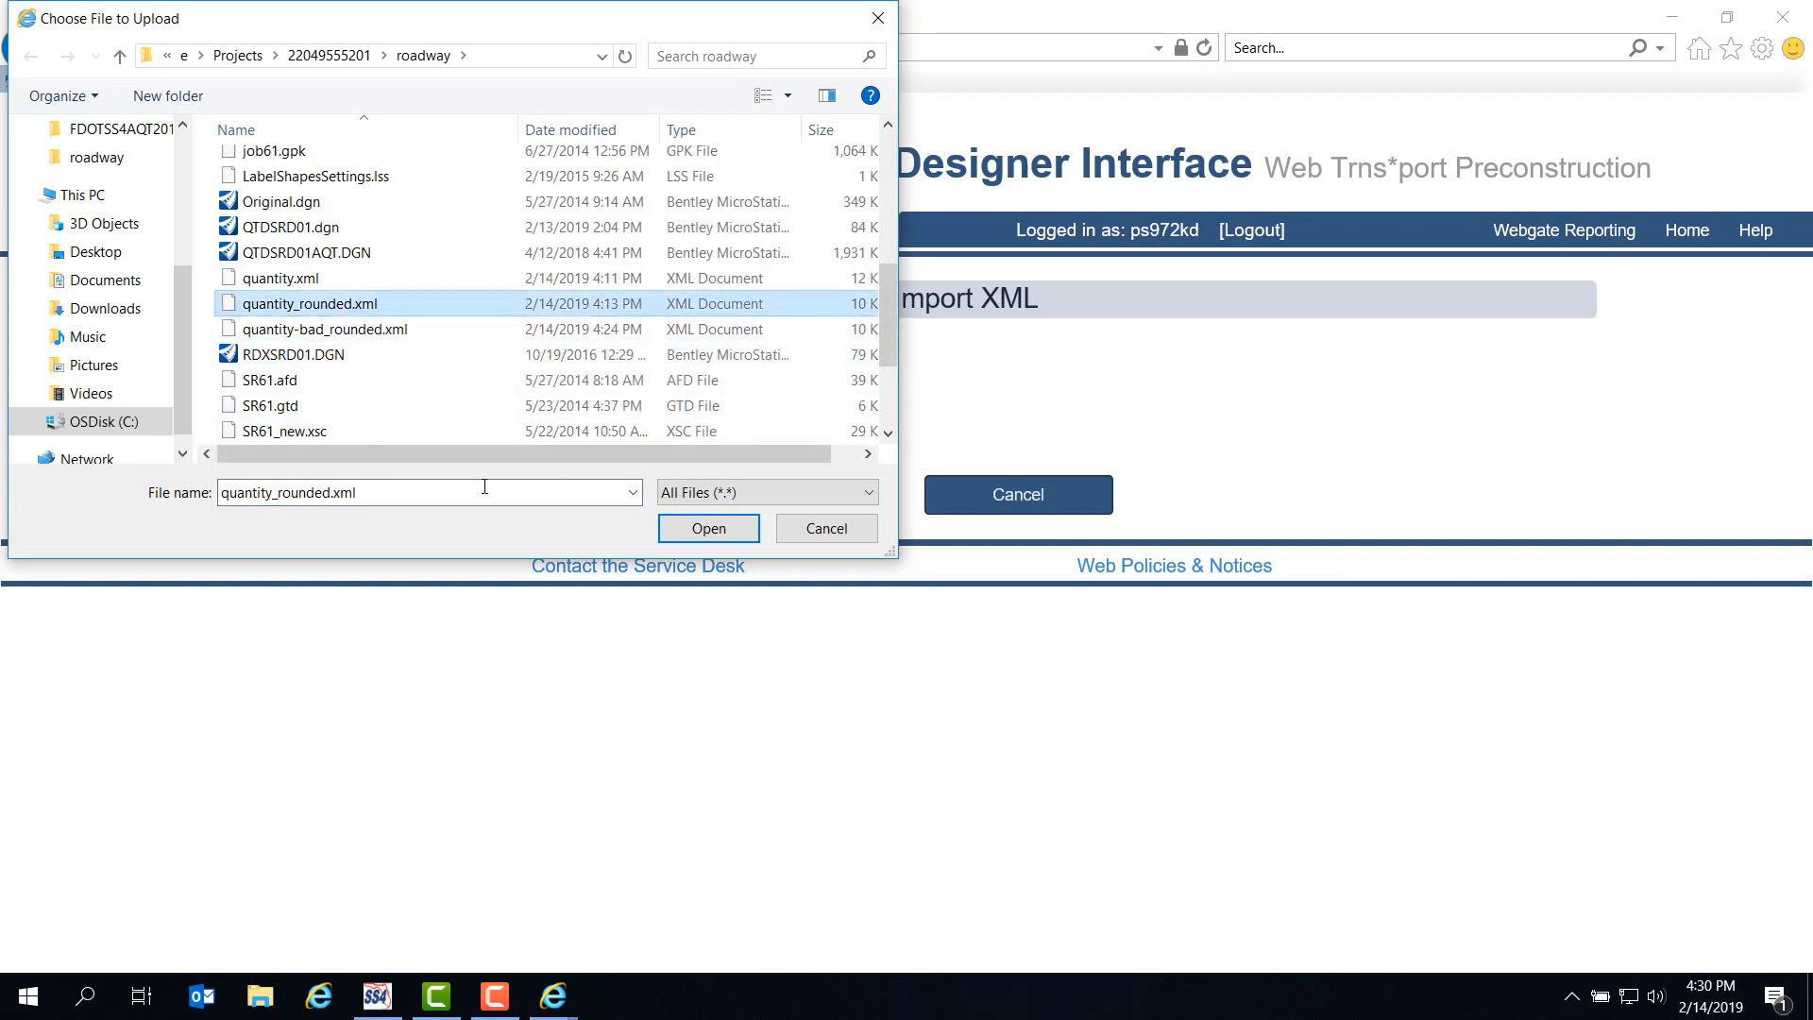
left_click(709, 529)
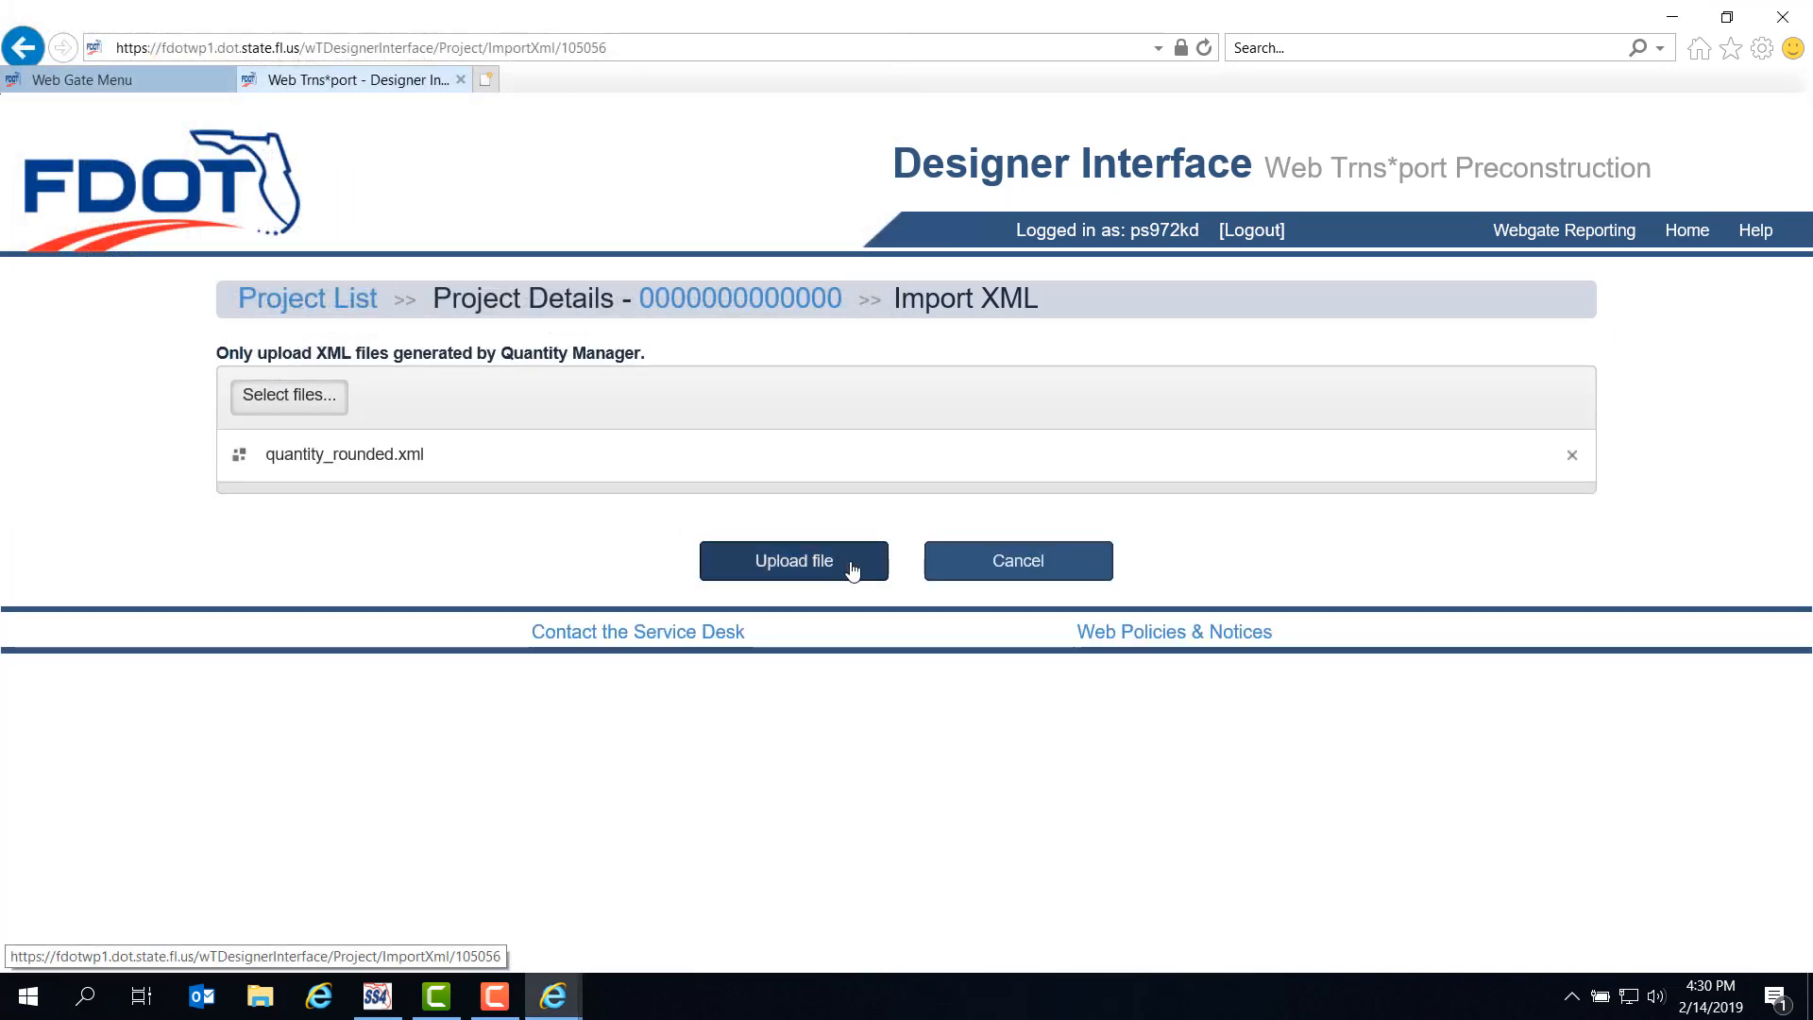
Step: Upload quantity_rounded.xml so it validates and loads into the project with no changes
left_click(793, 561)
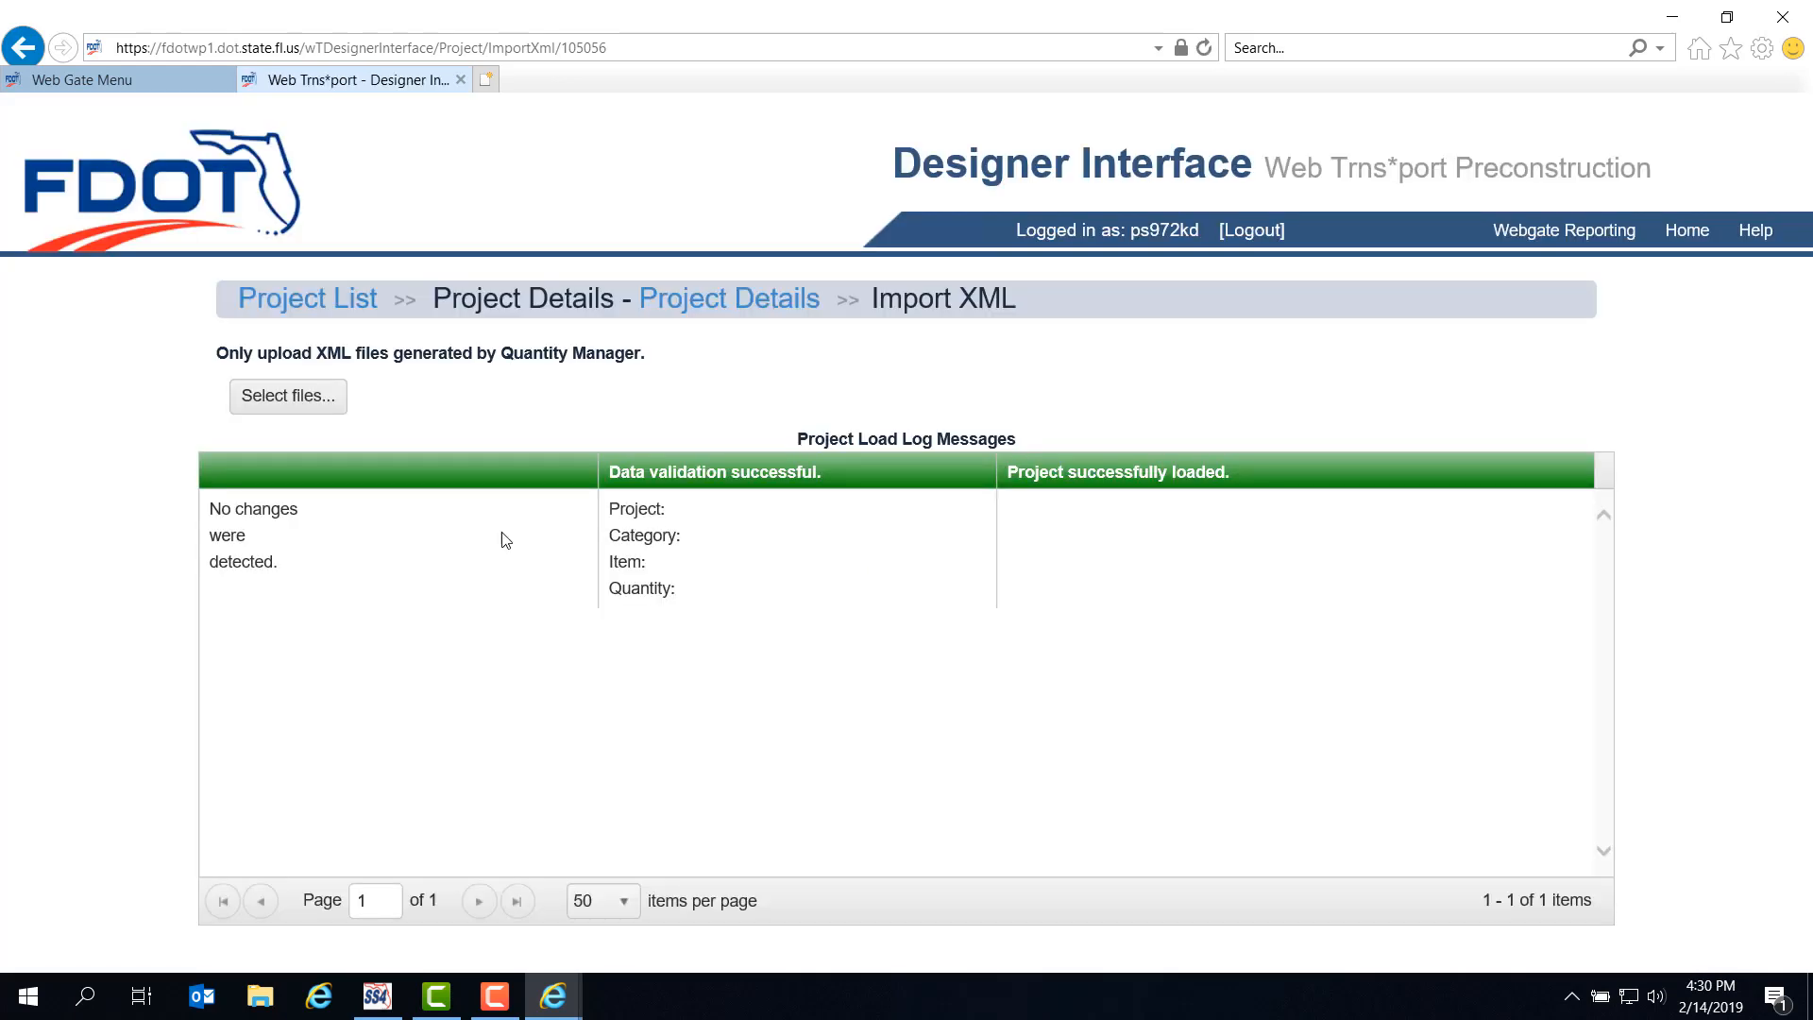
mouse_move(676, 639)
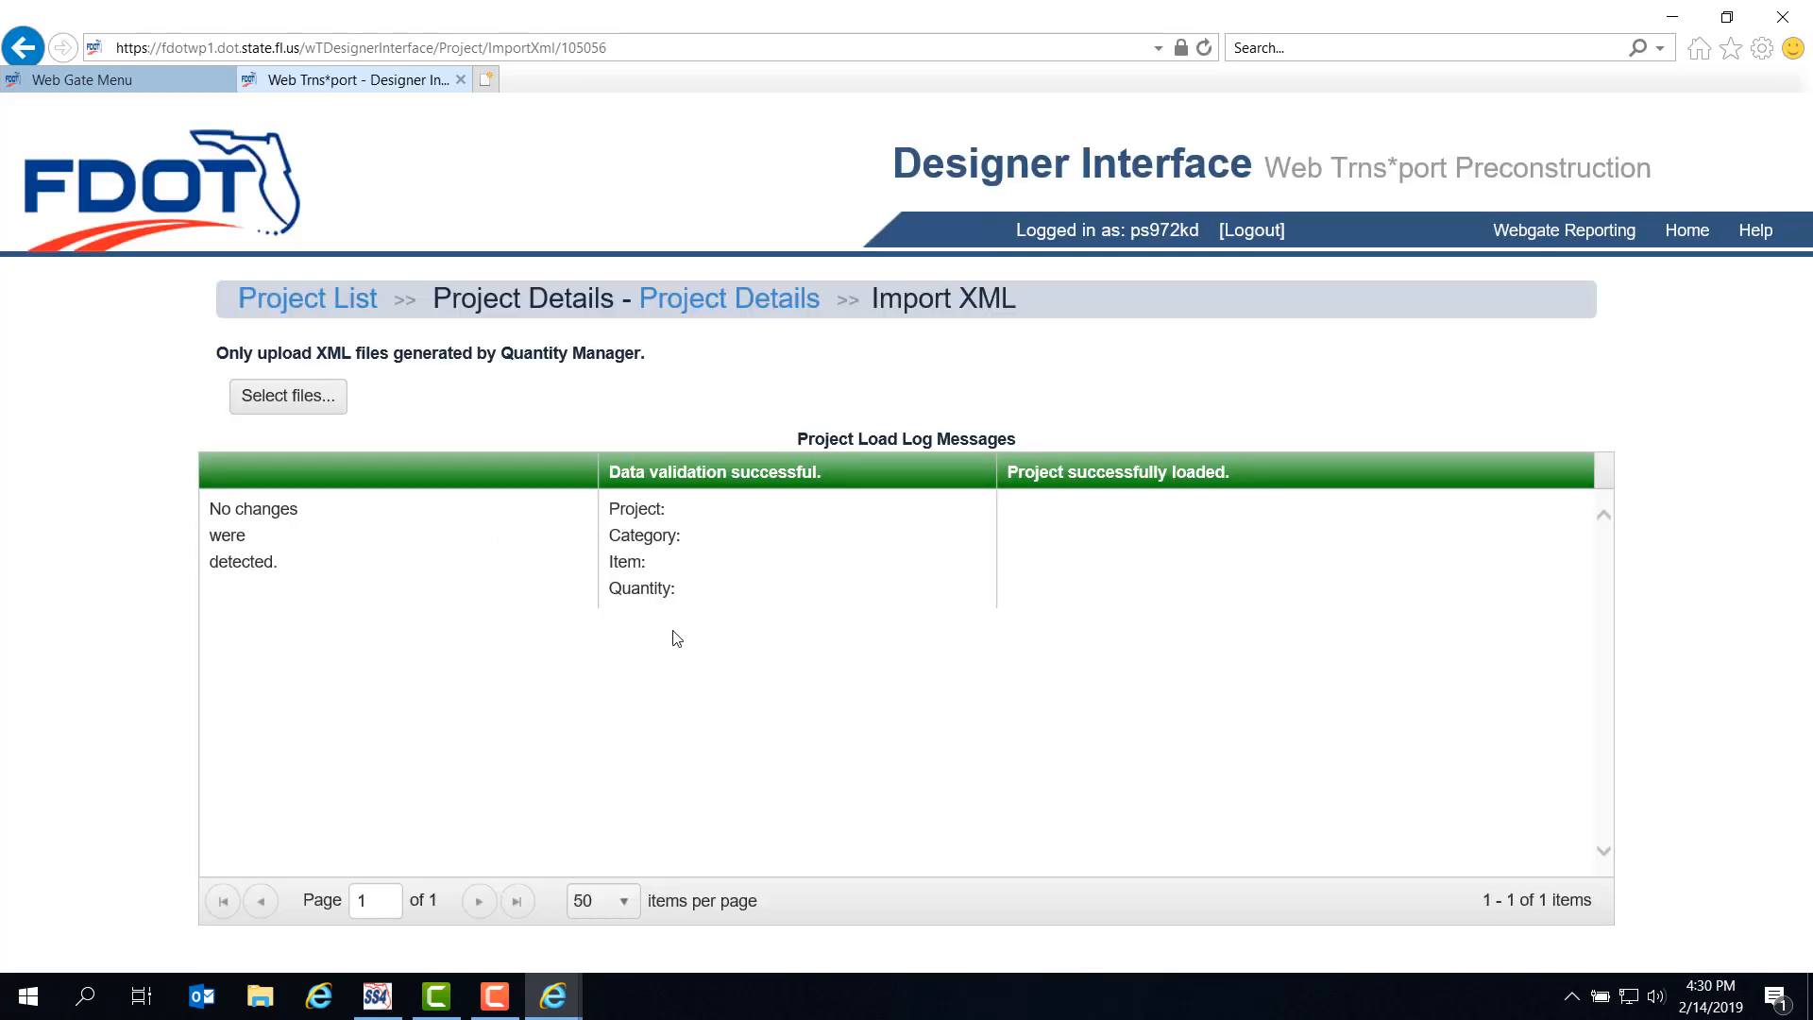
mouse_move(741, 506)
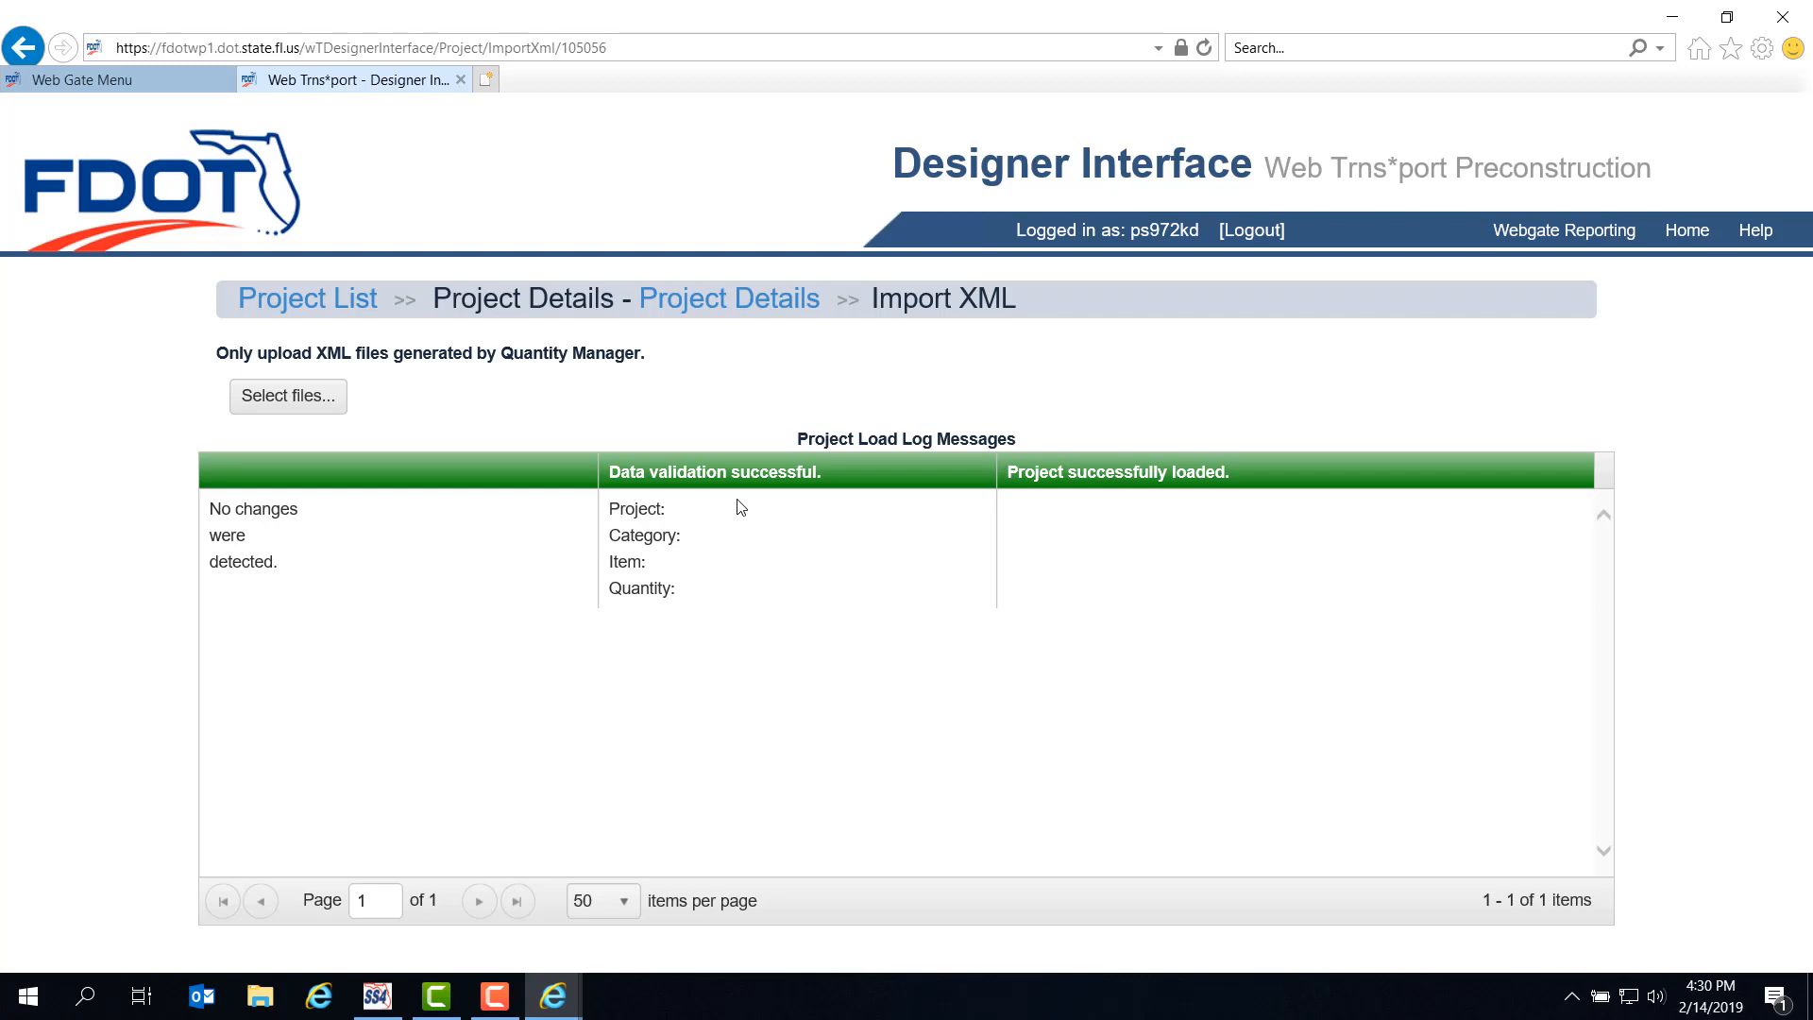
mouse_move(819, 502)
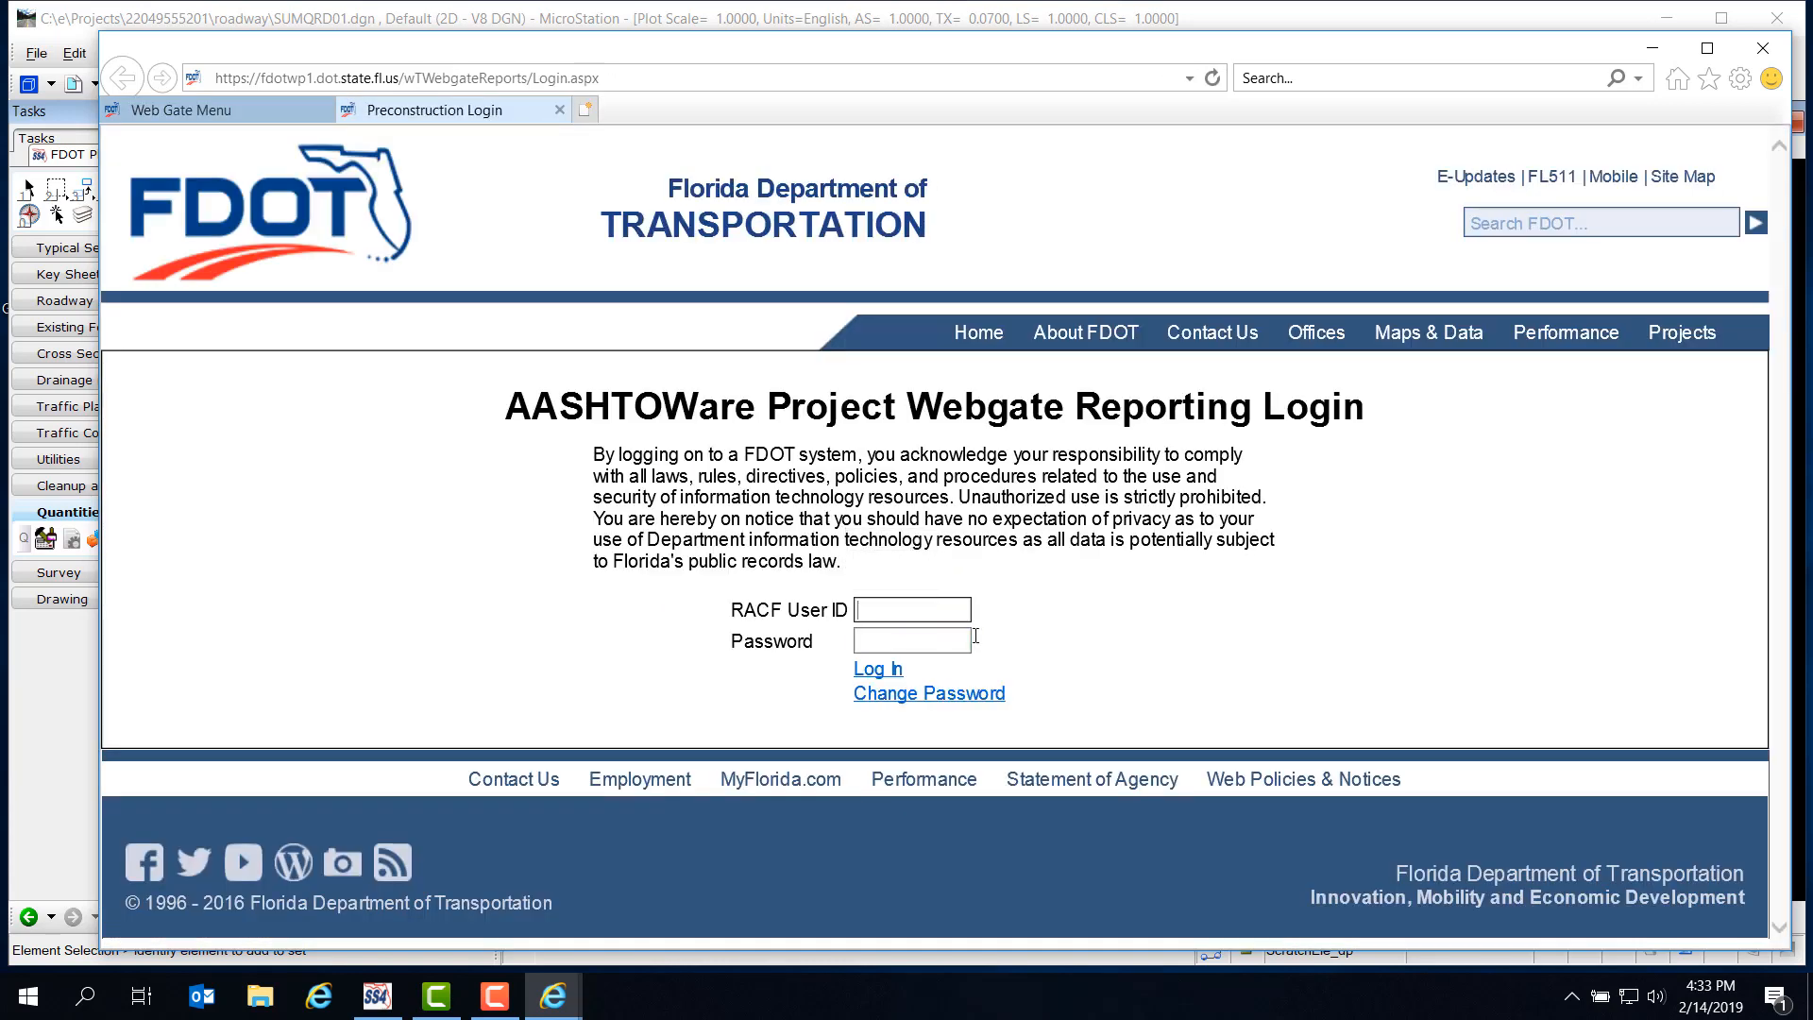
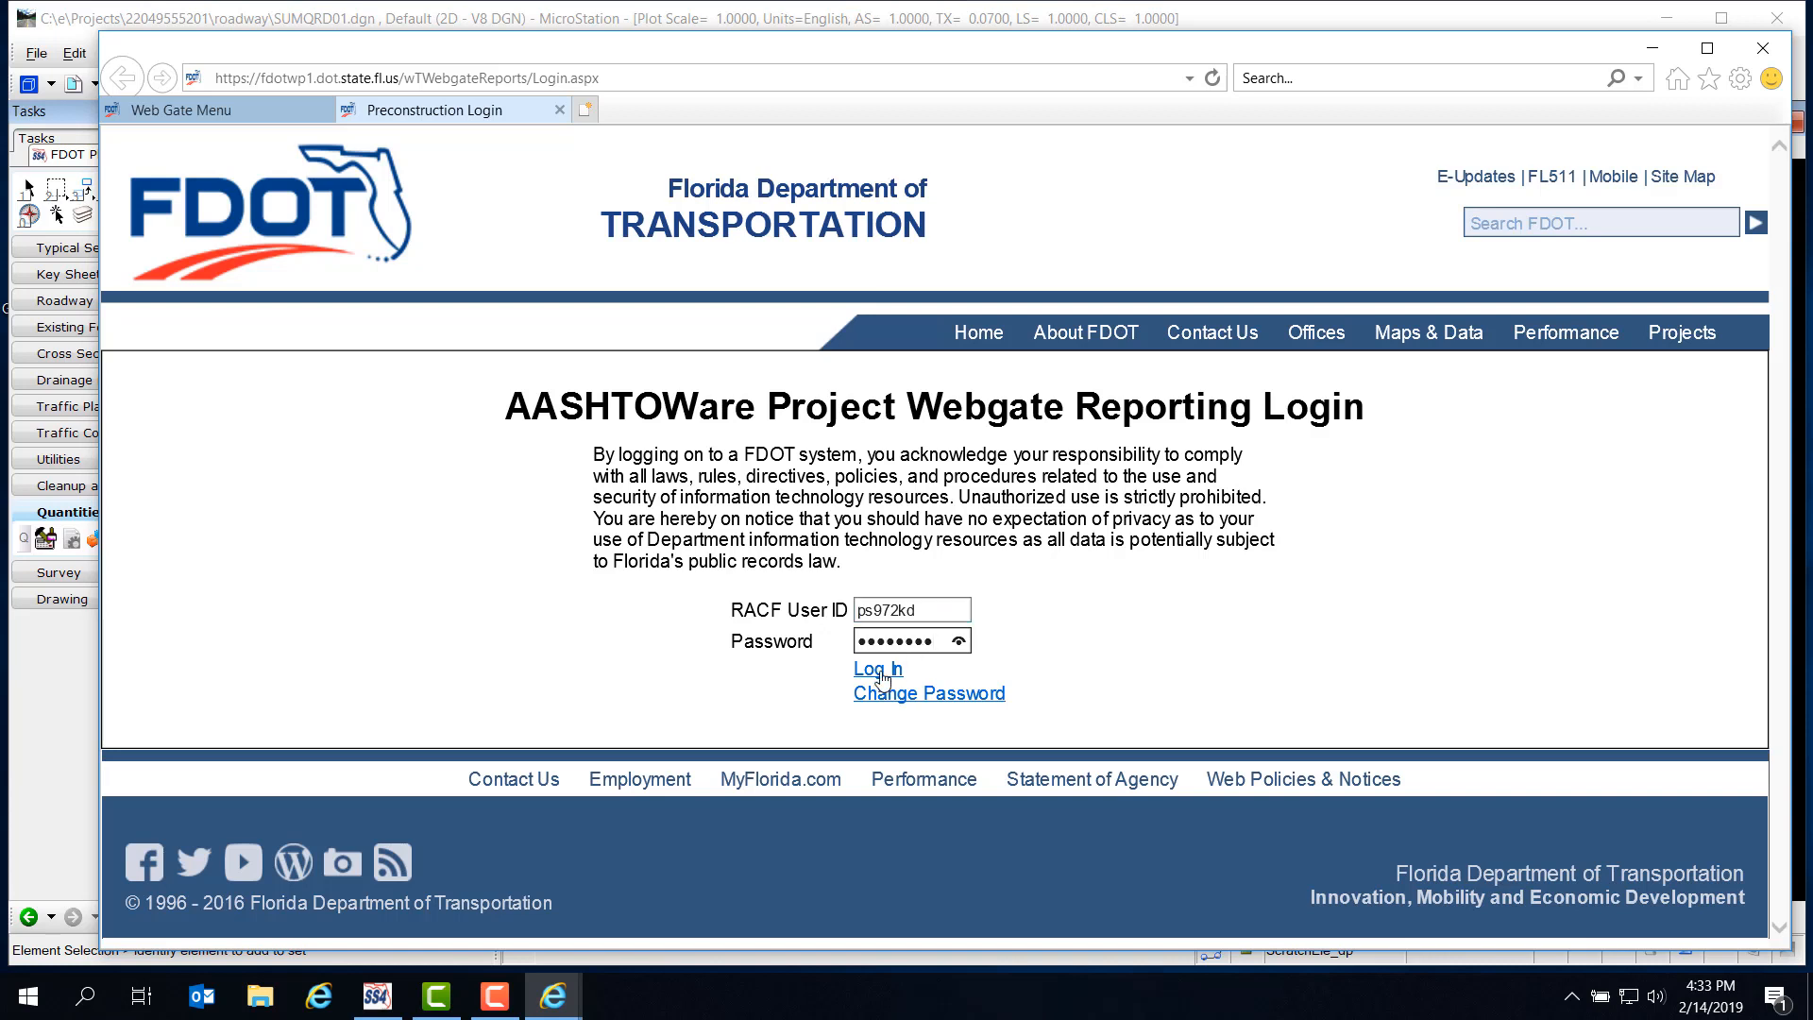
left_click(877, 669)
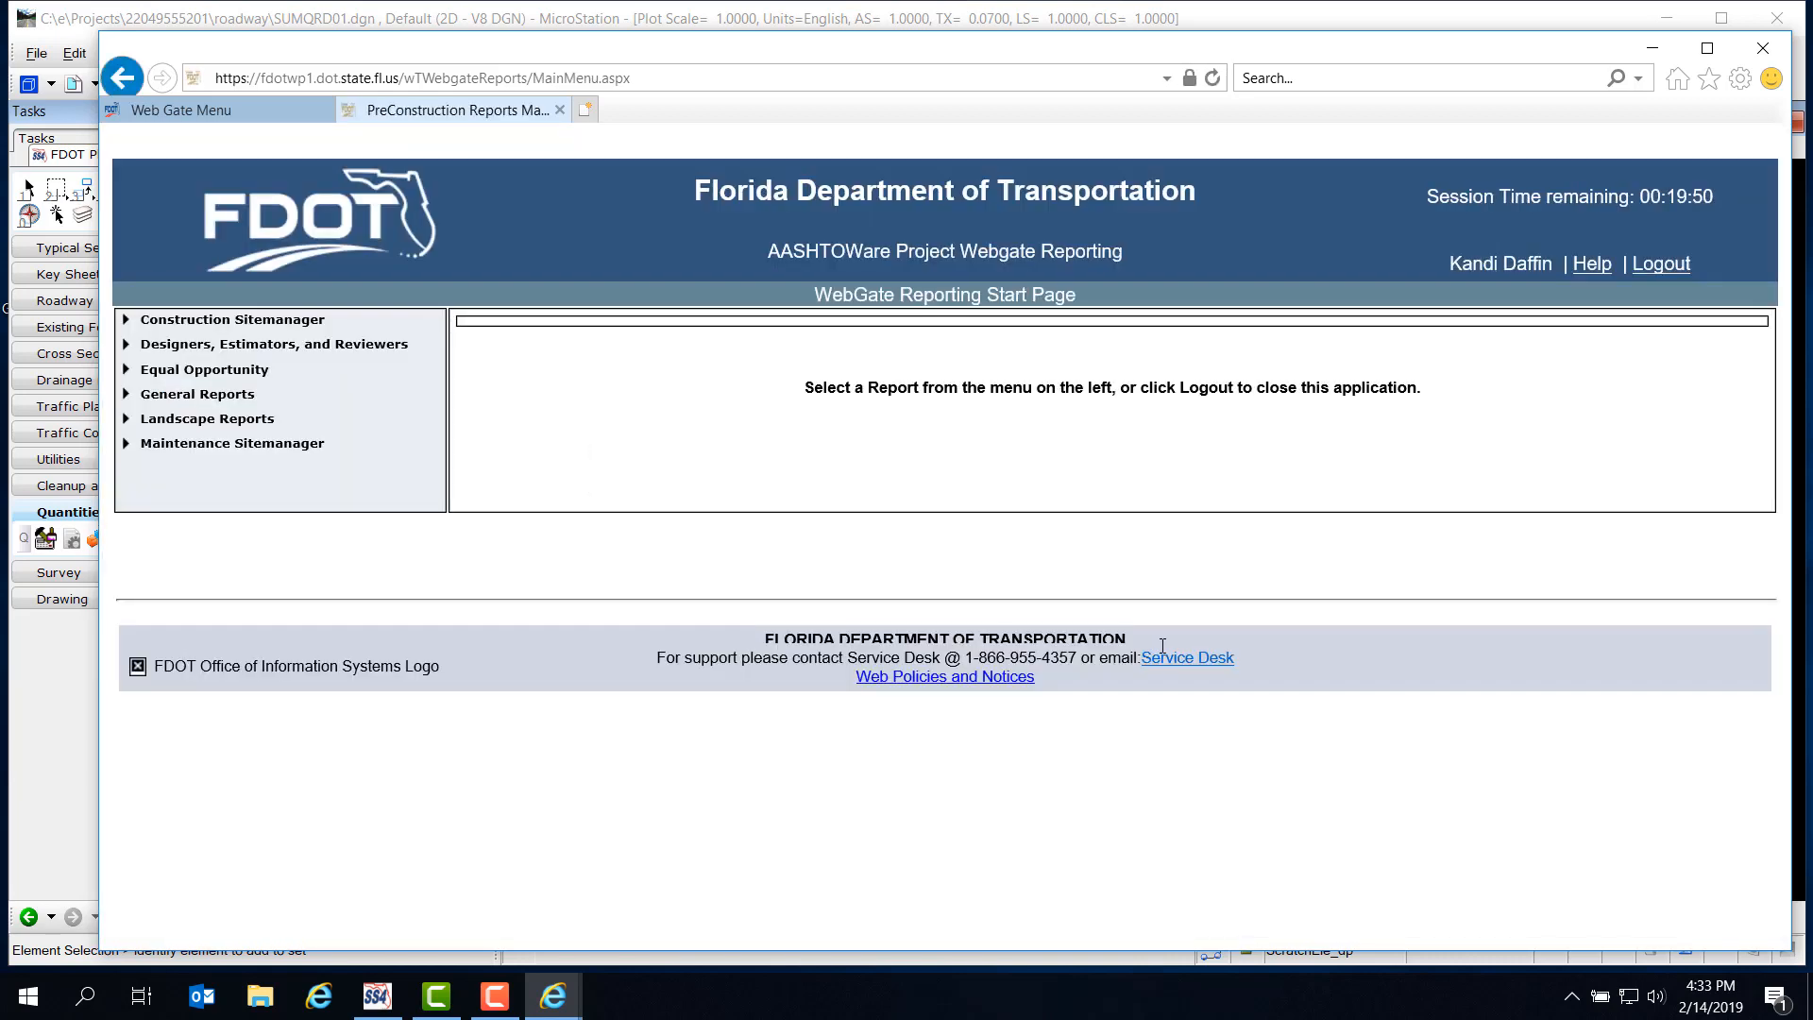
mouse_move(544, 469)
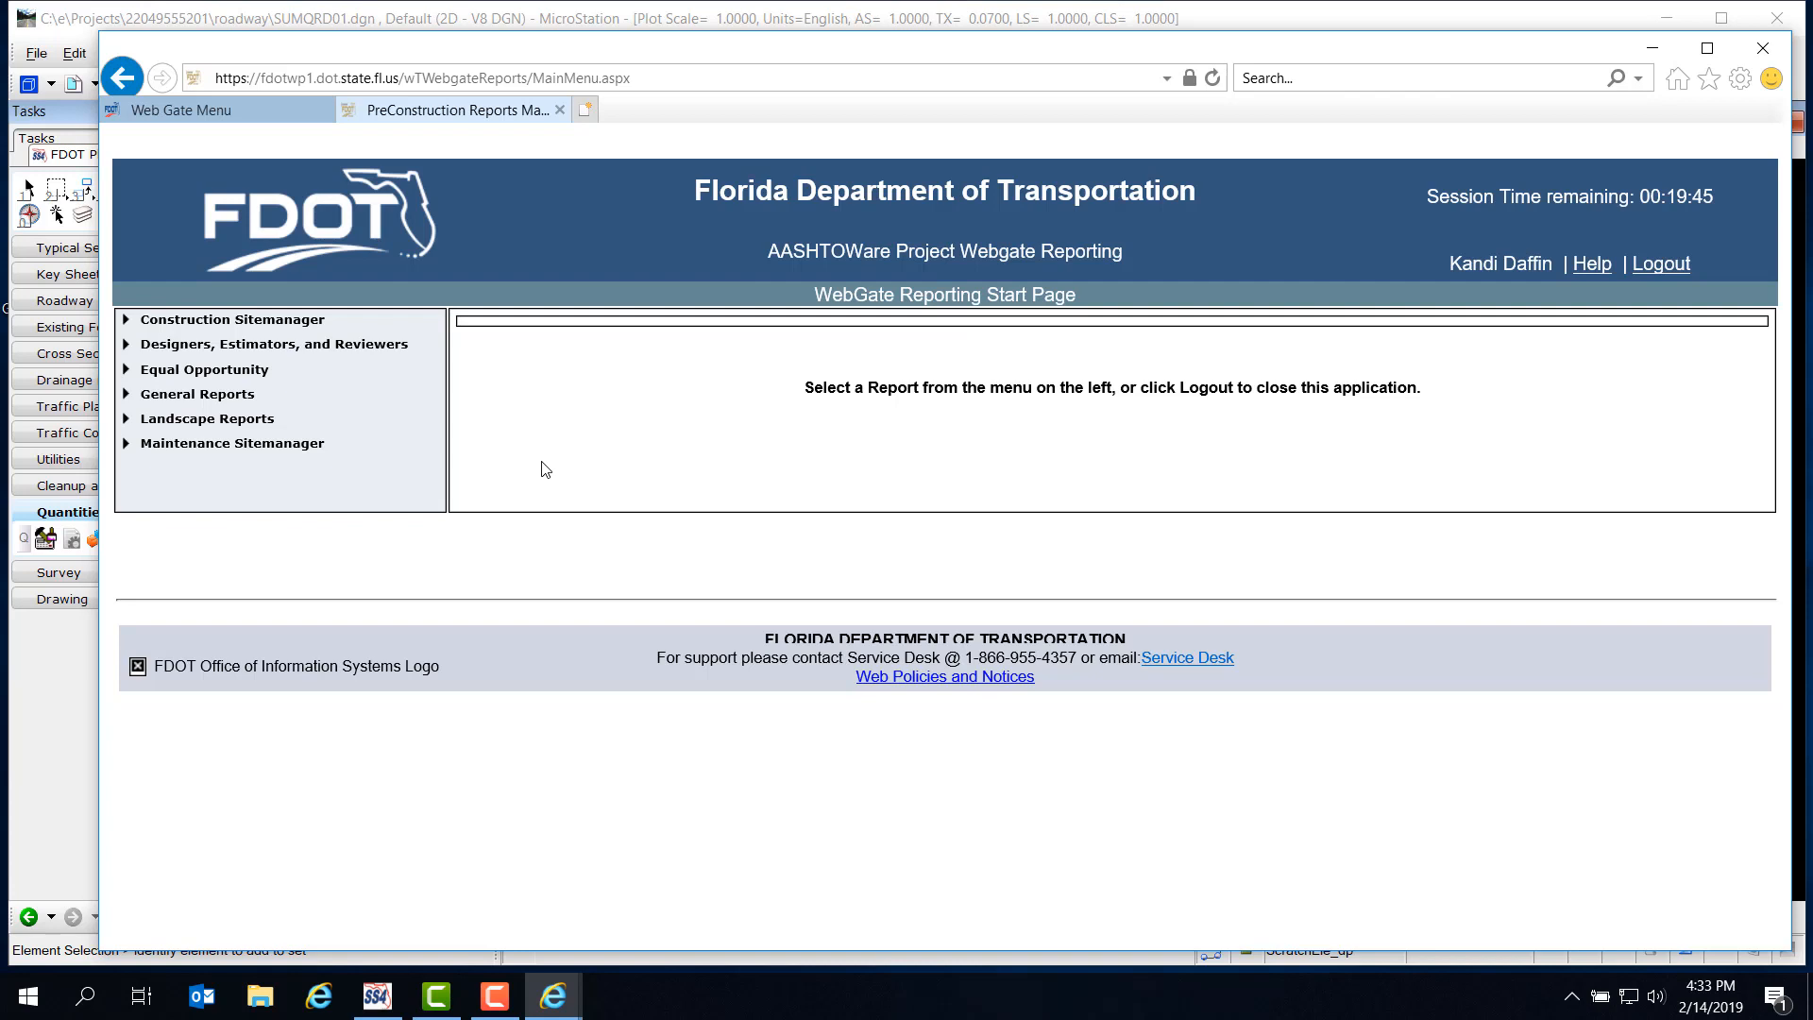
mouse_move(151, 370)
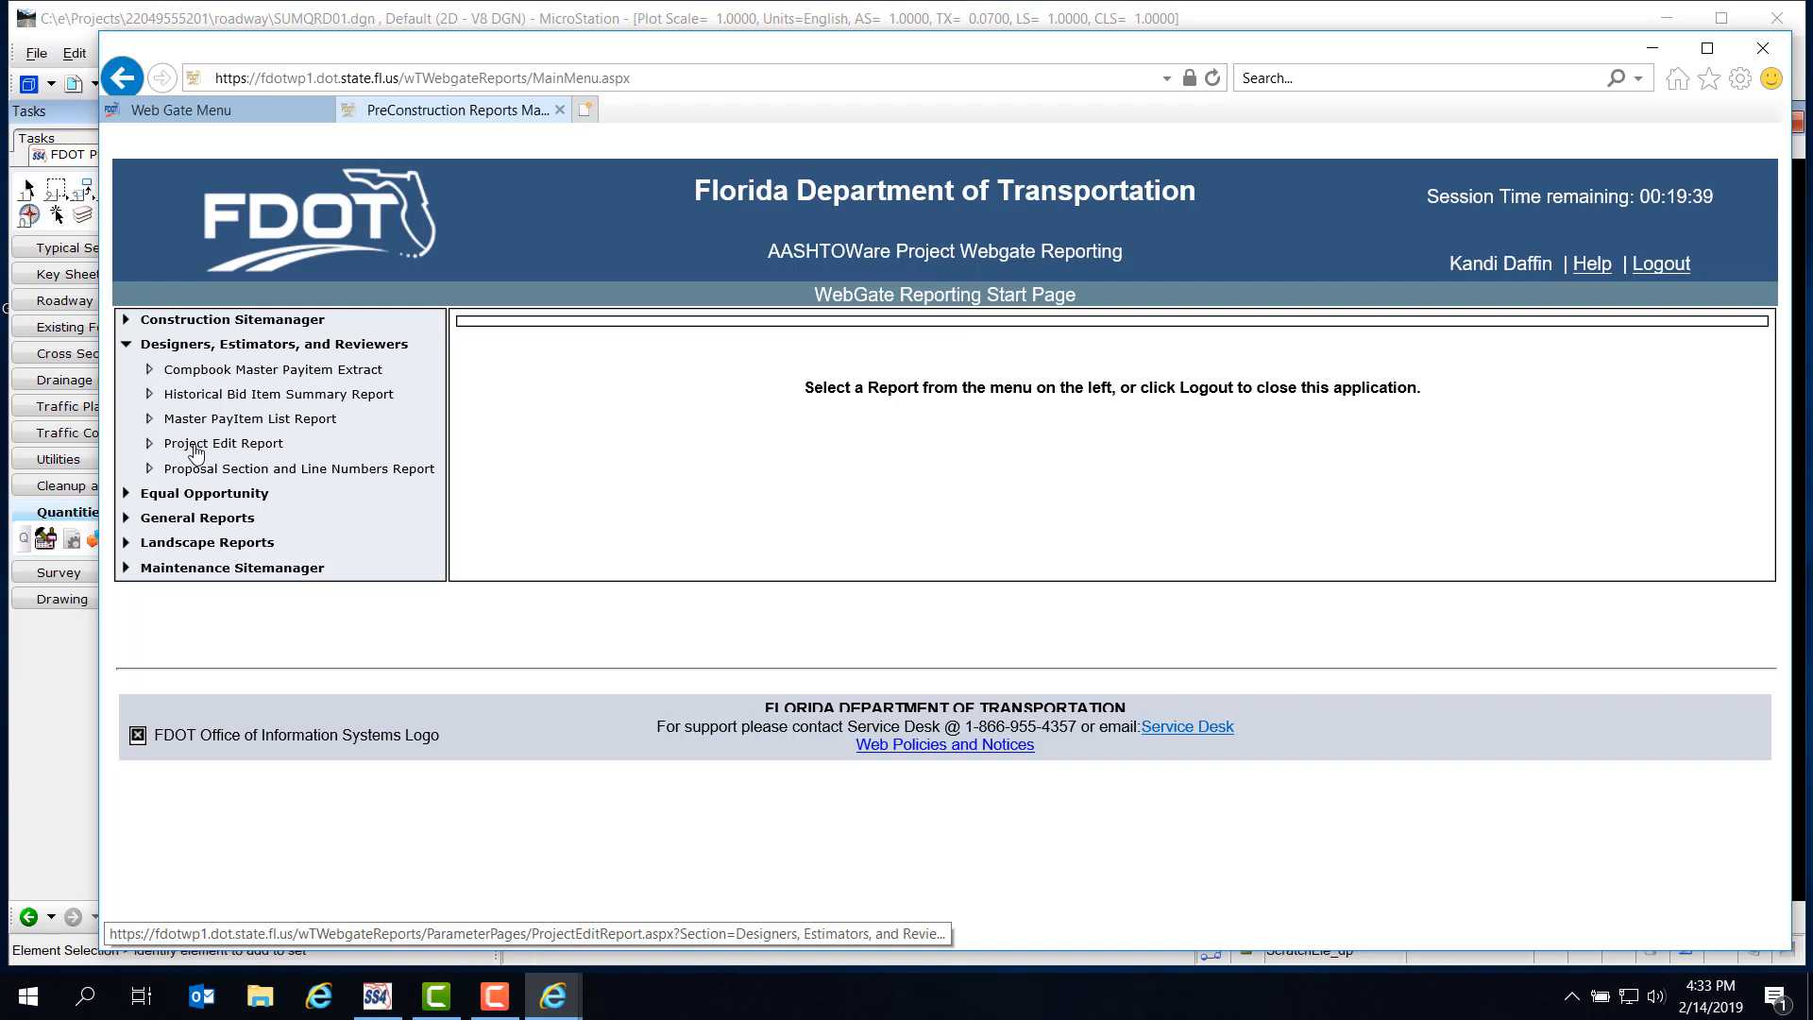
left_click(222, 442)
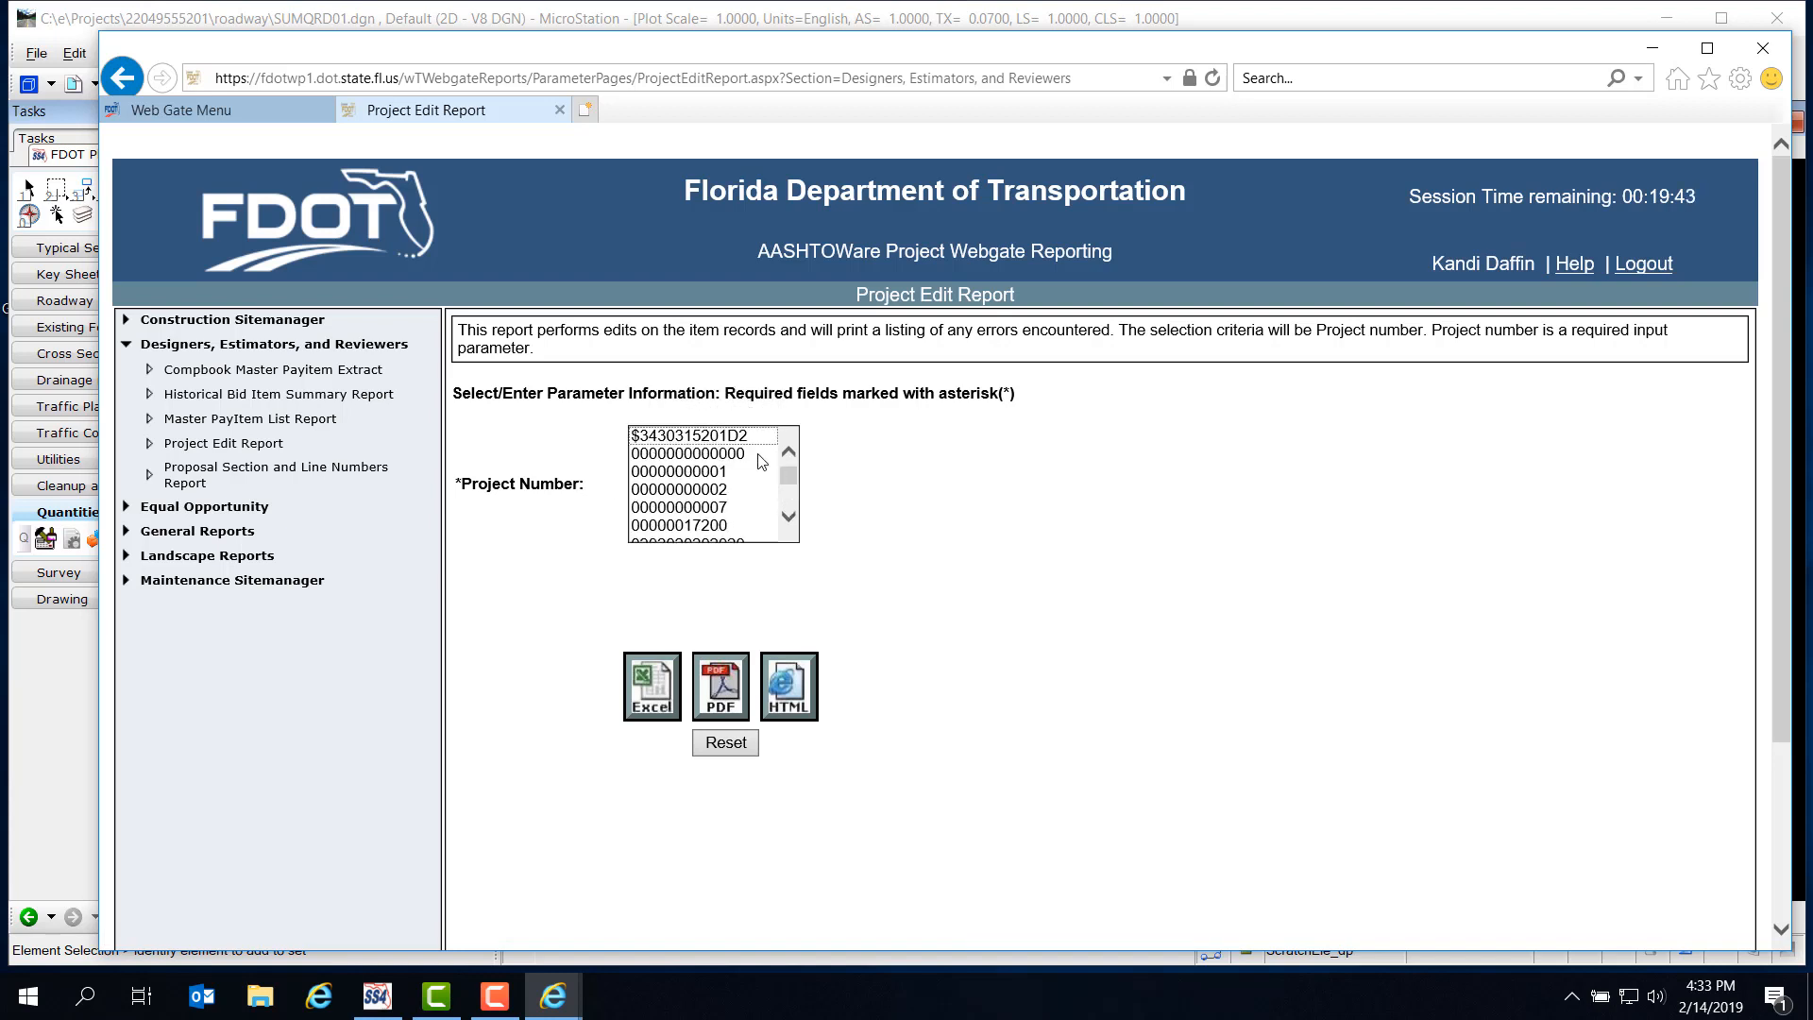
left_click(690, 454)
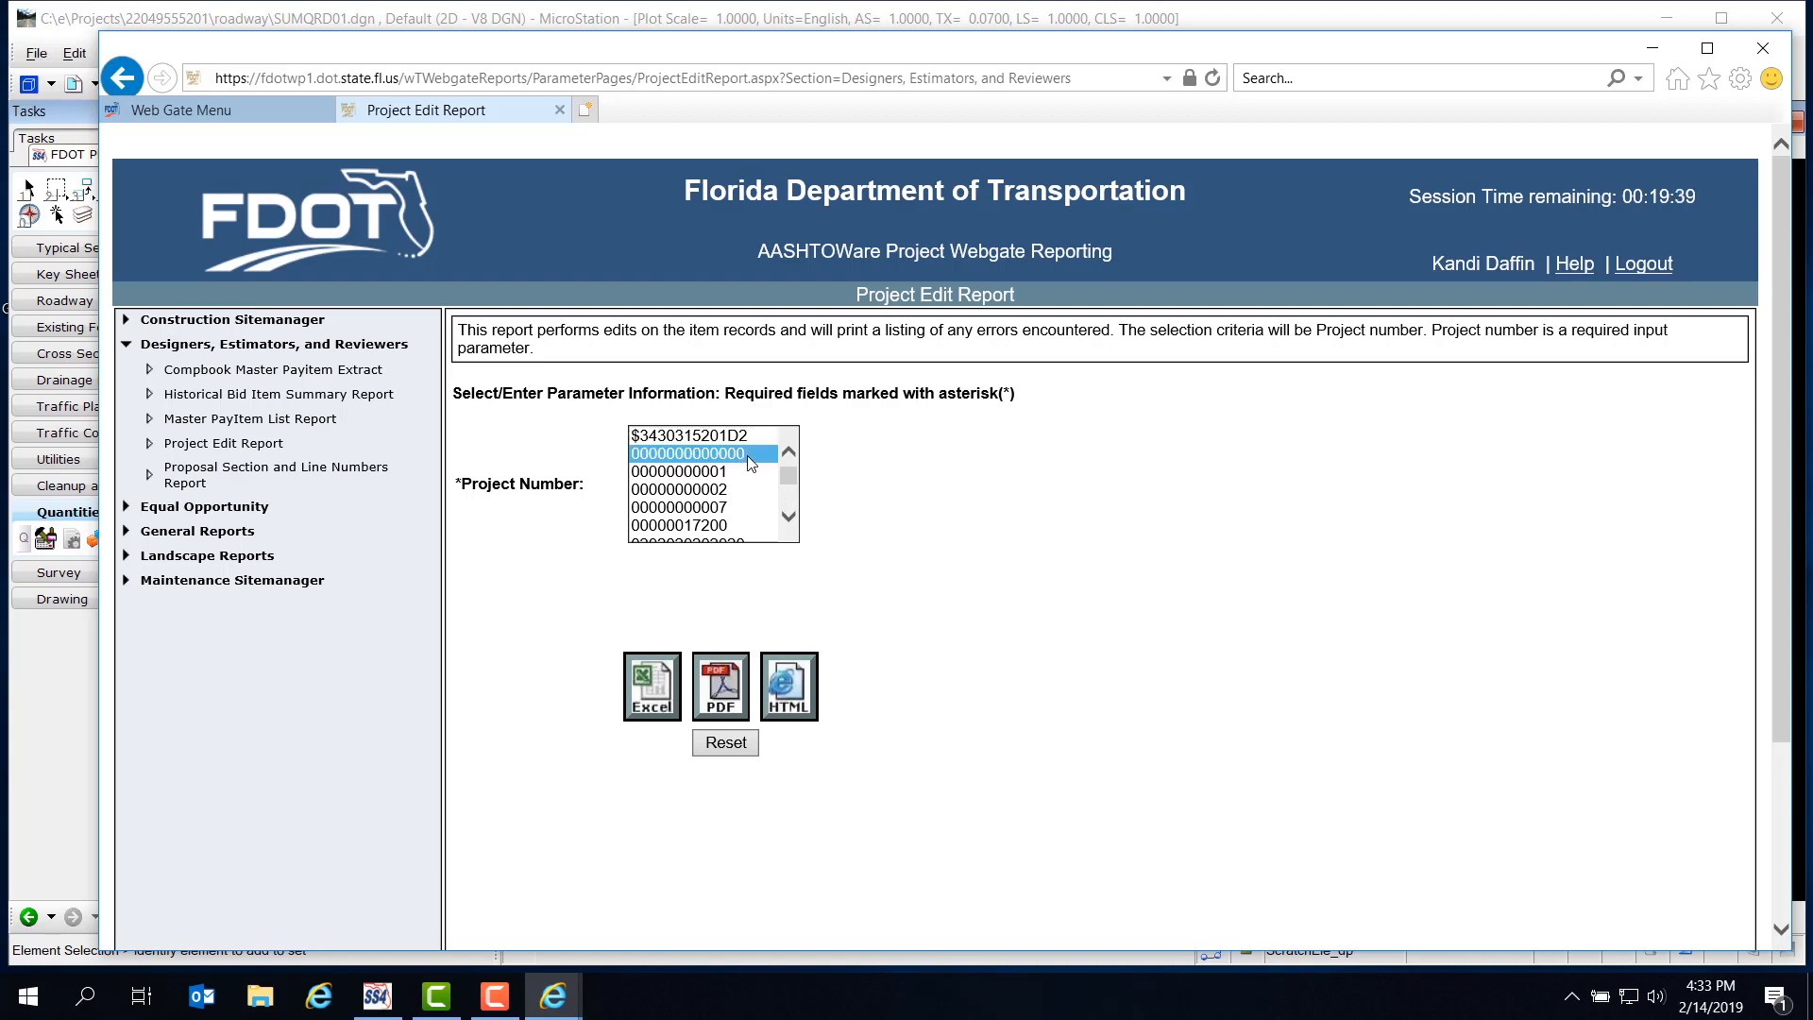
mouse_move(909, 574)
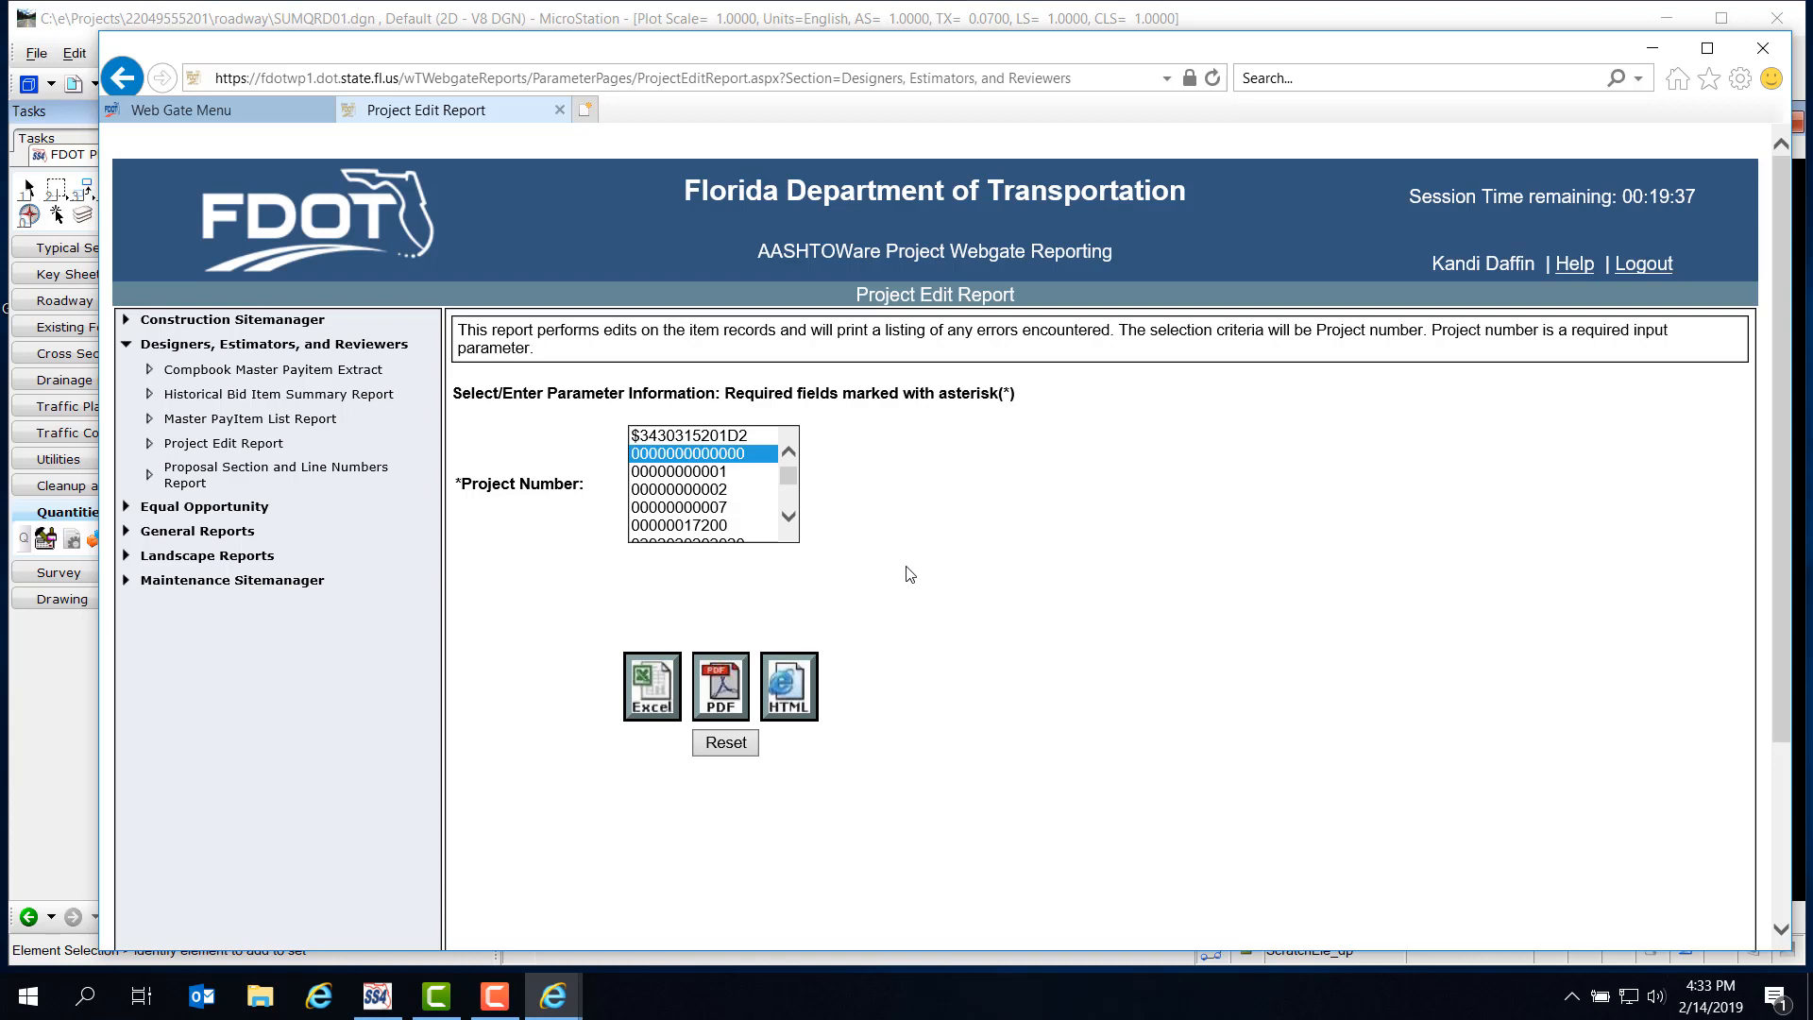
mouse_move(794, 695)
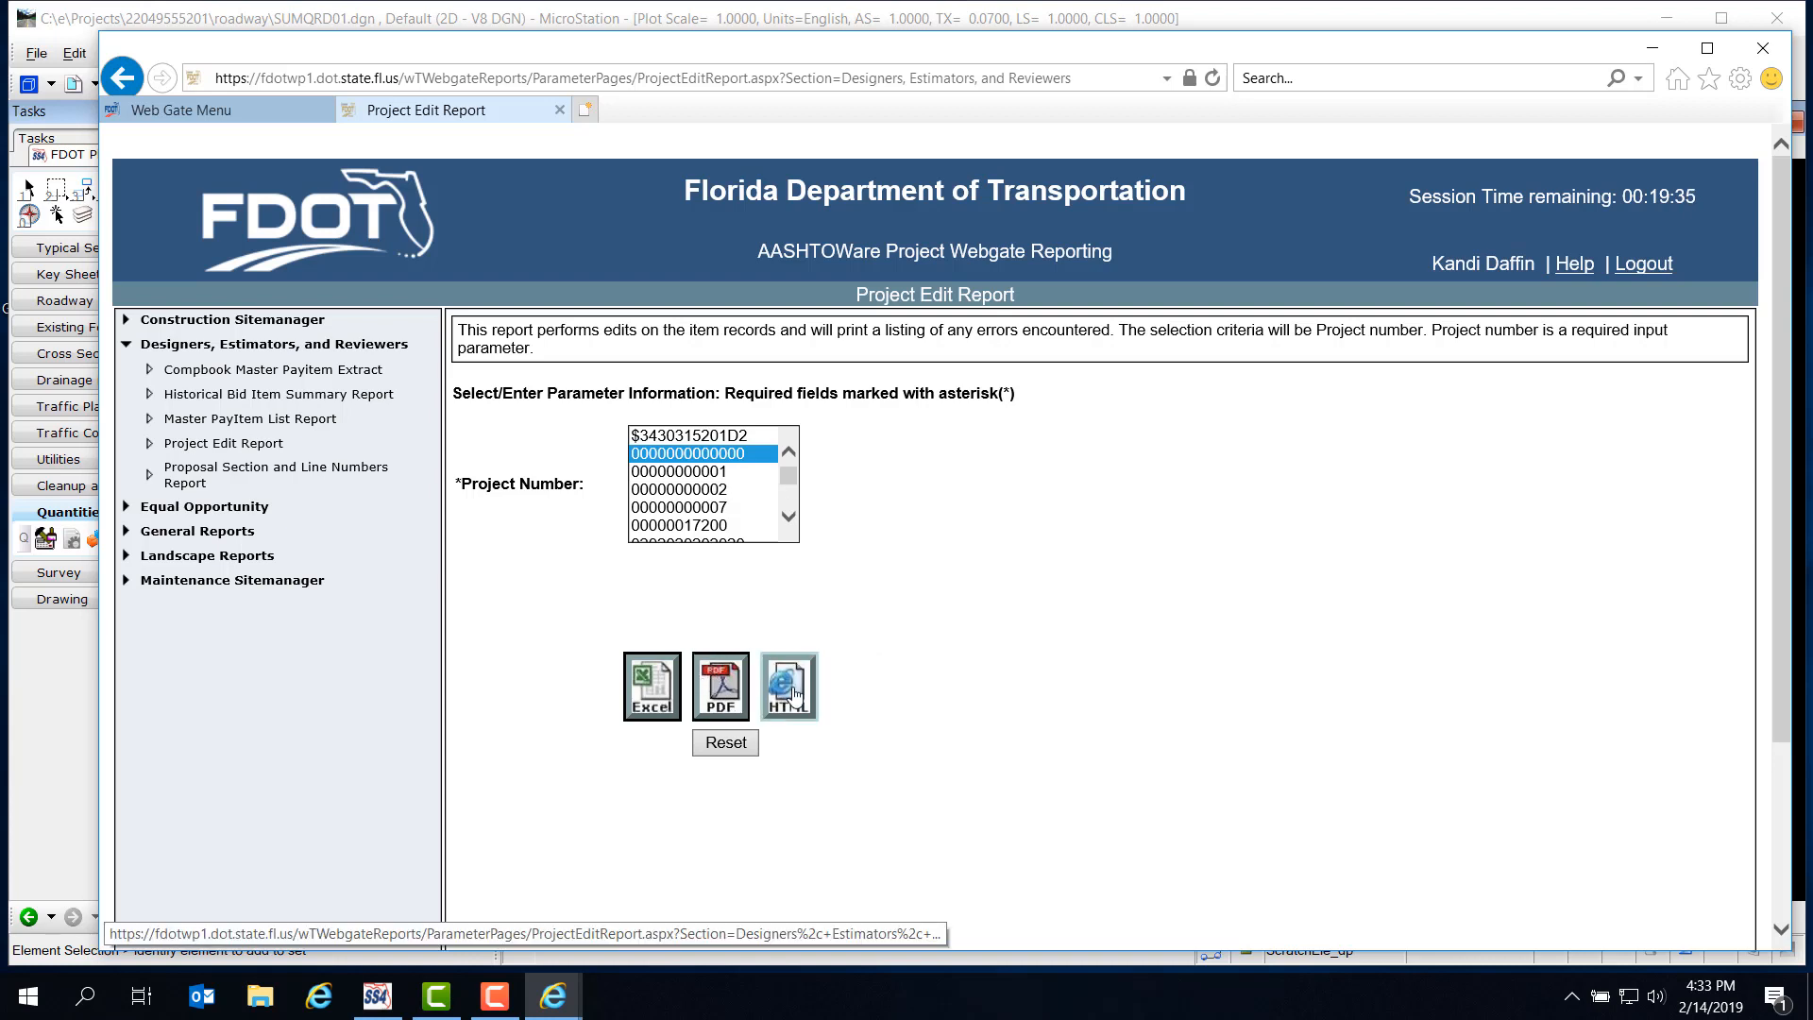
left_click(789, 688)
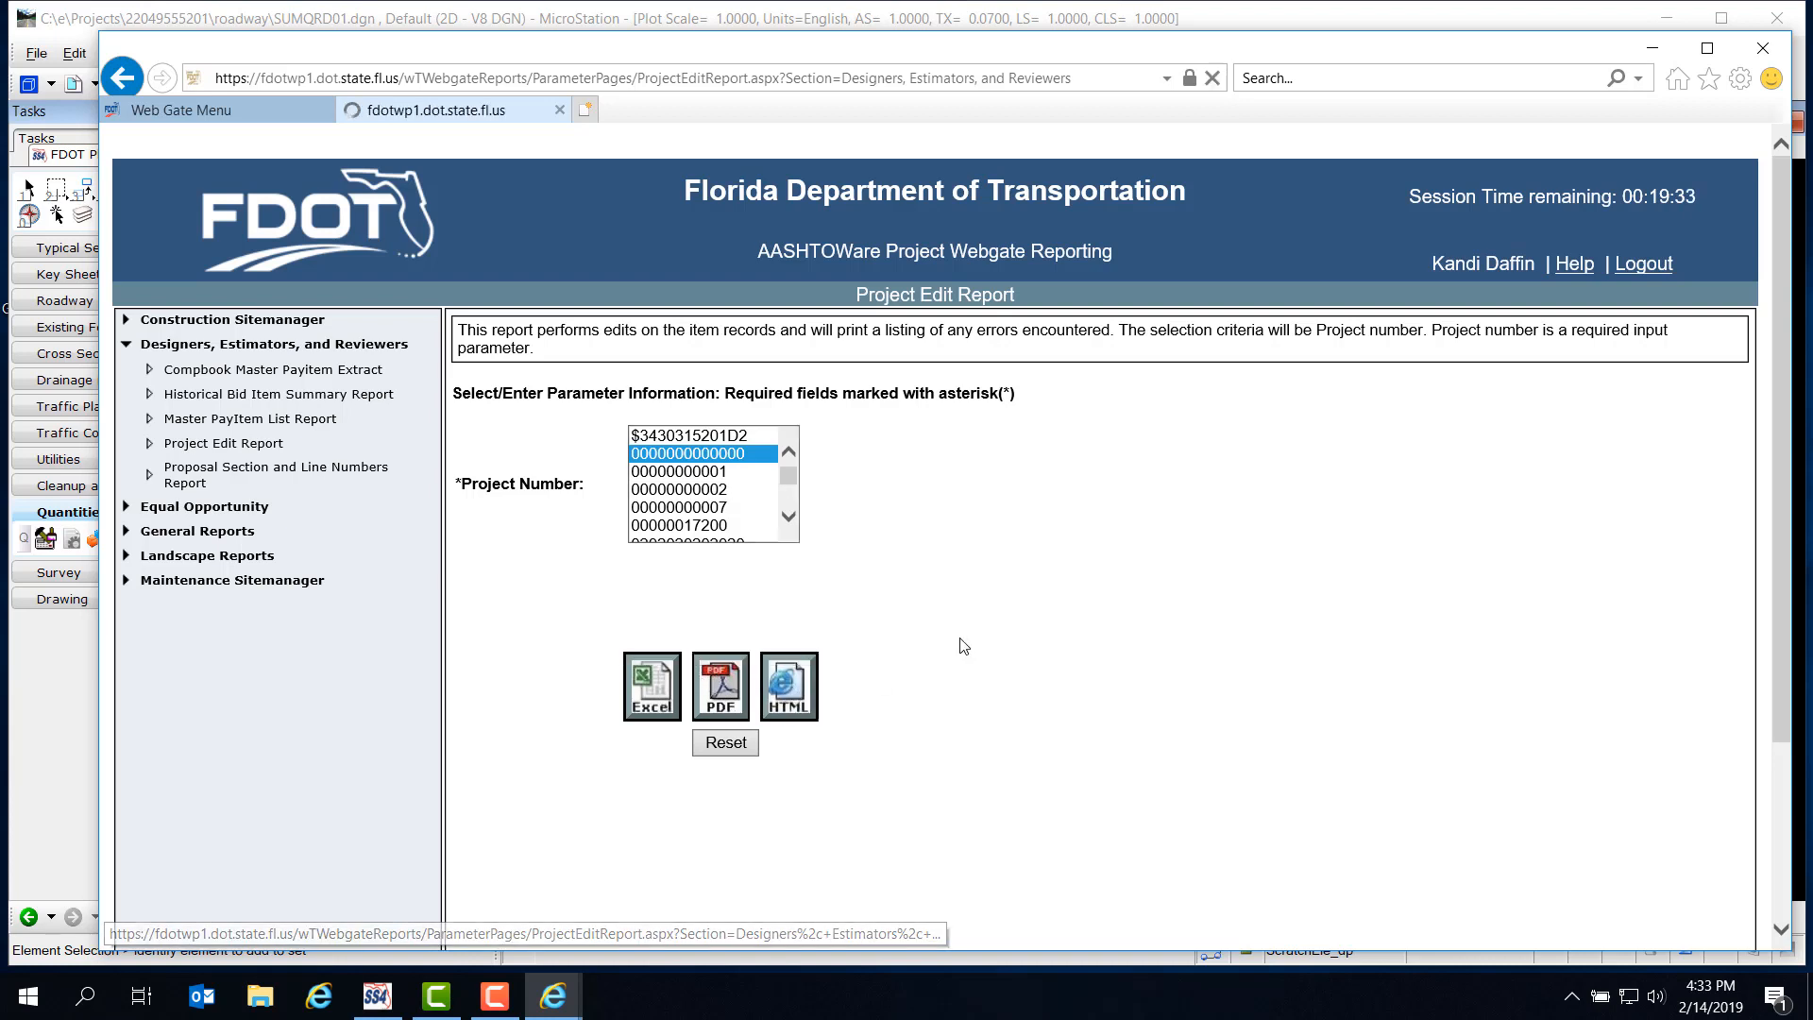
Step: View the generated Project Edit Report and scroll through page 1 of pay item errors
left_click(790, 685)
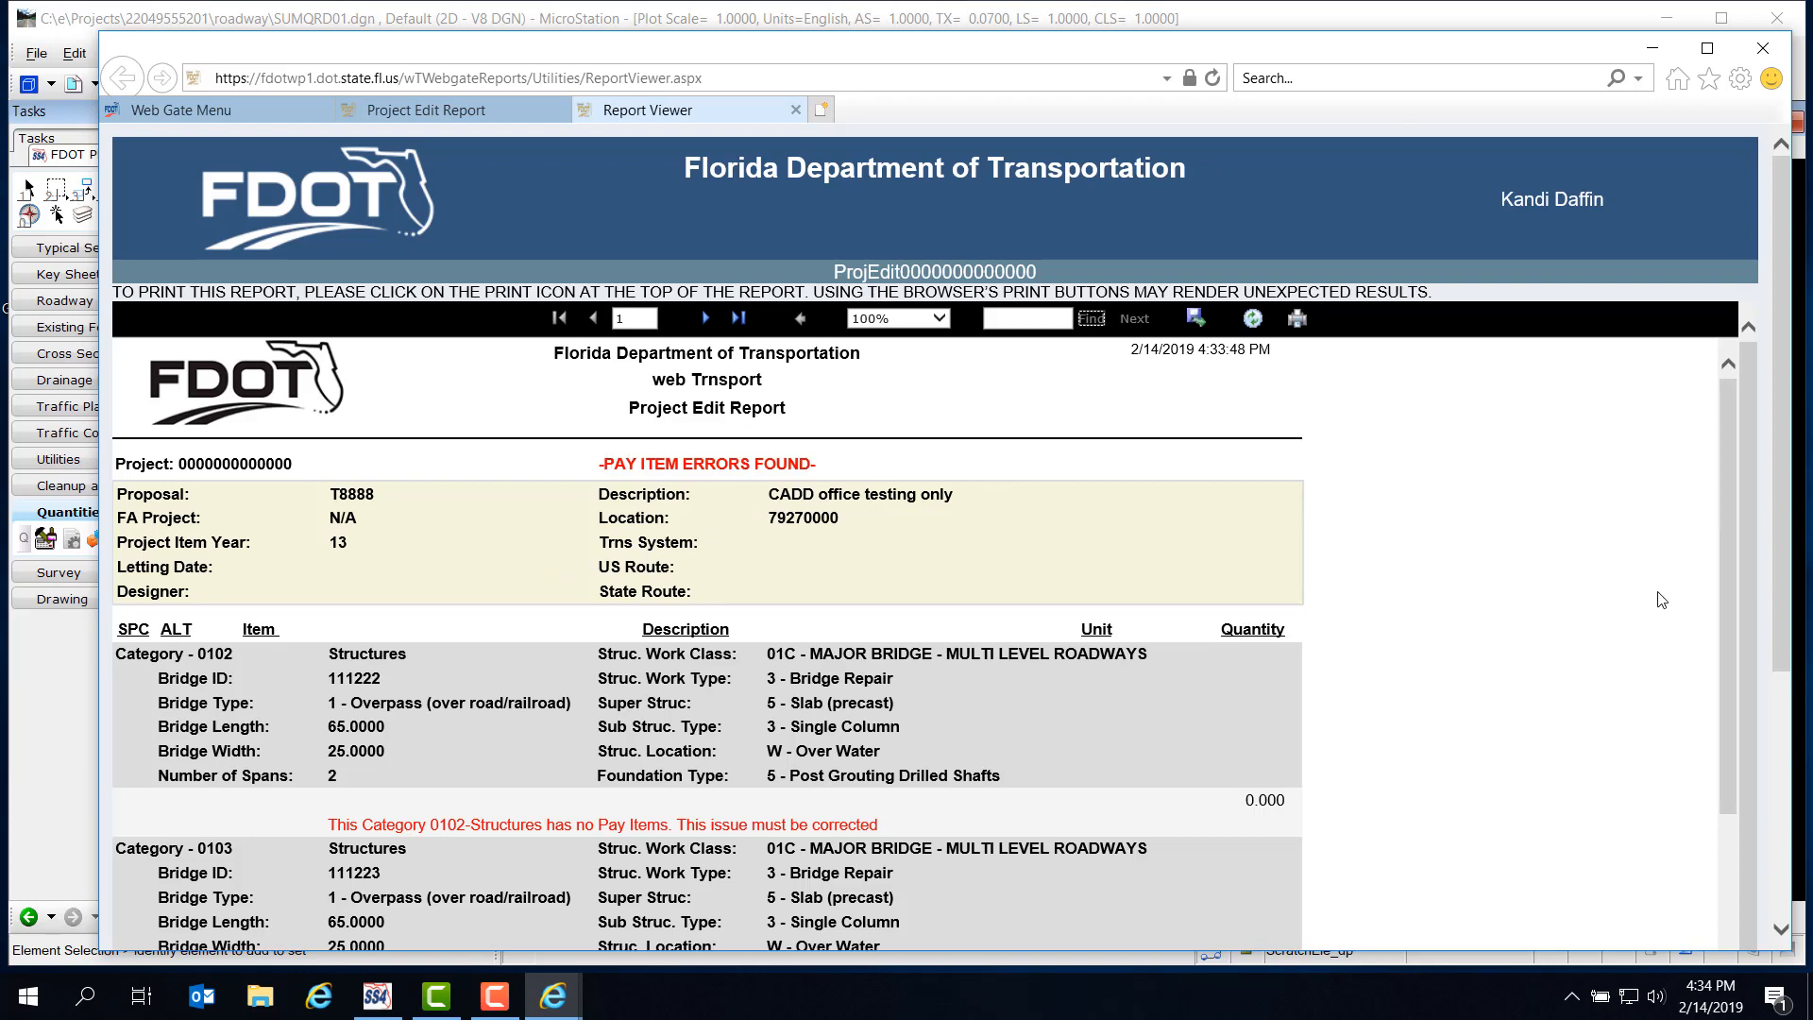
scroll("down", 3)
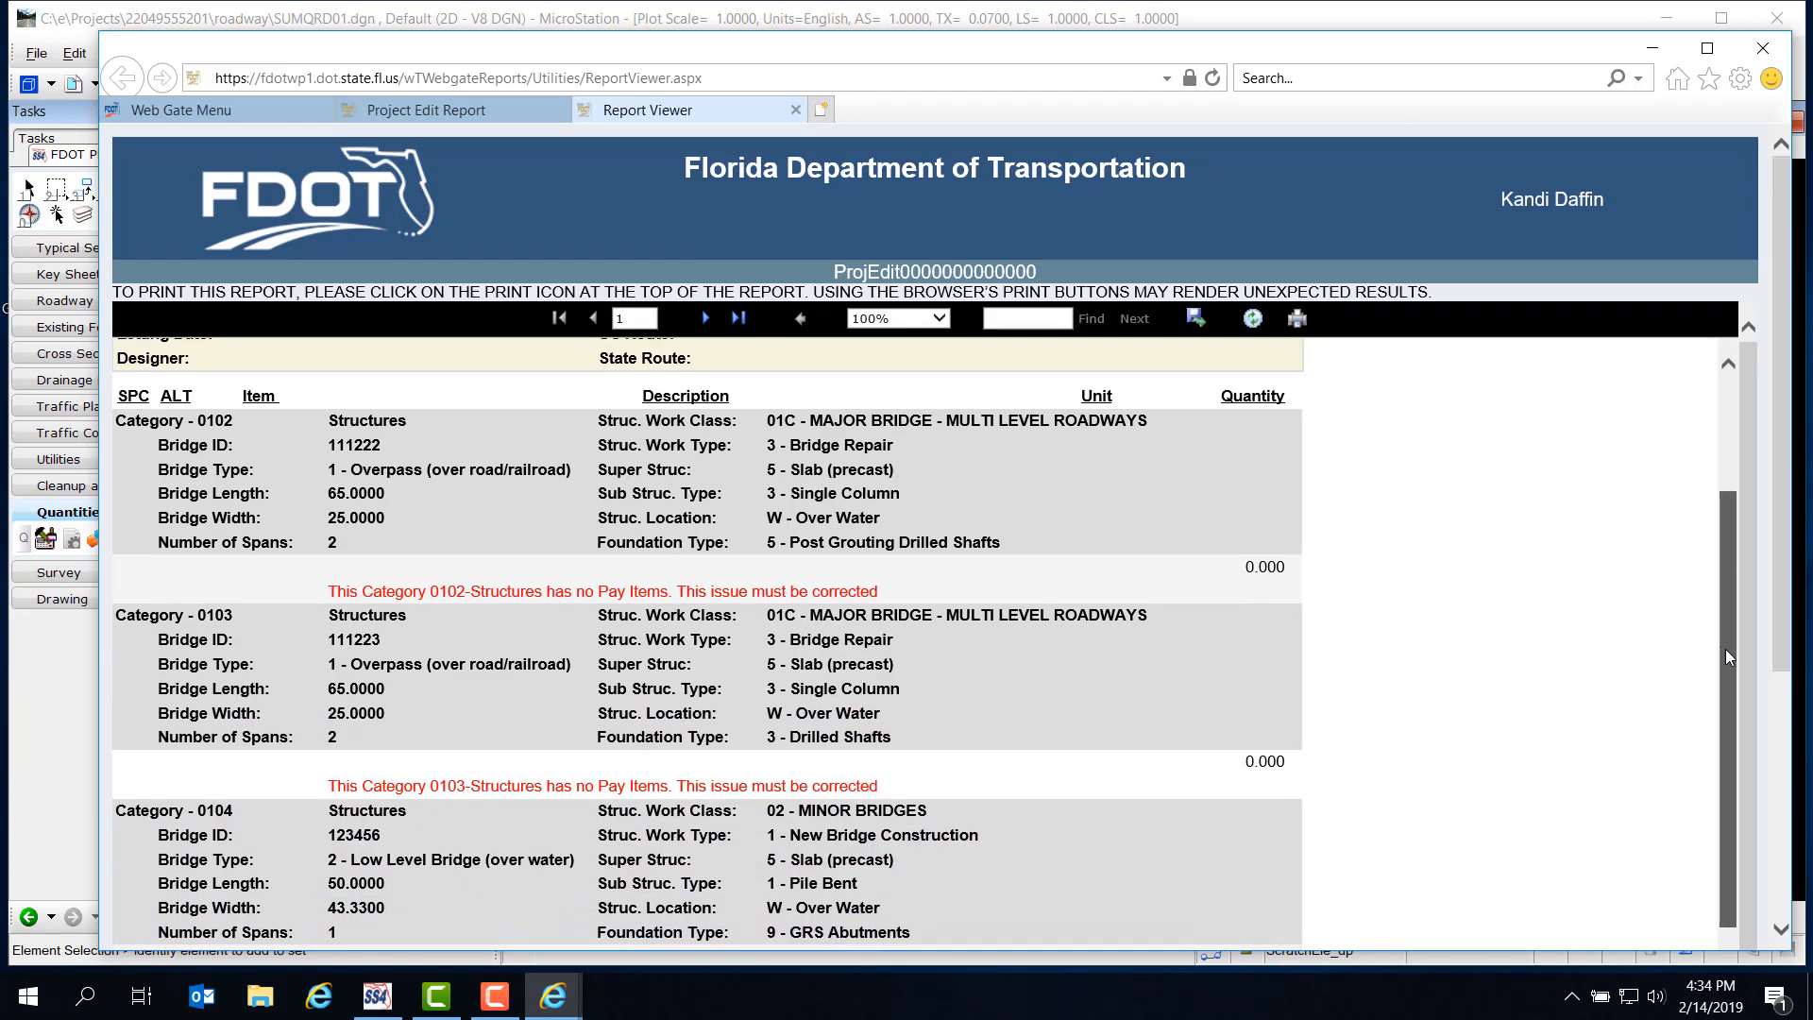
scroll("down", 3)
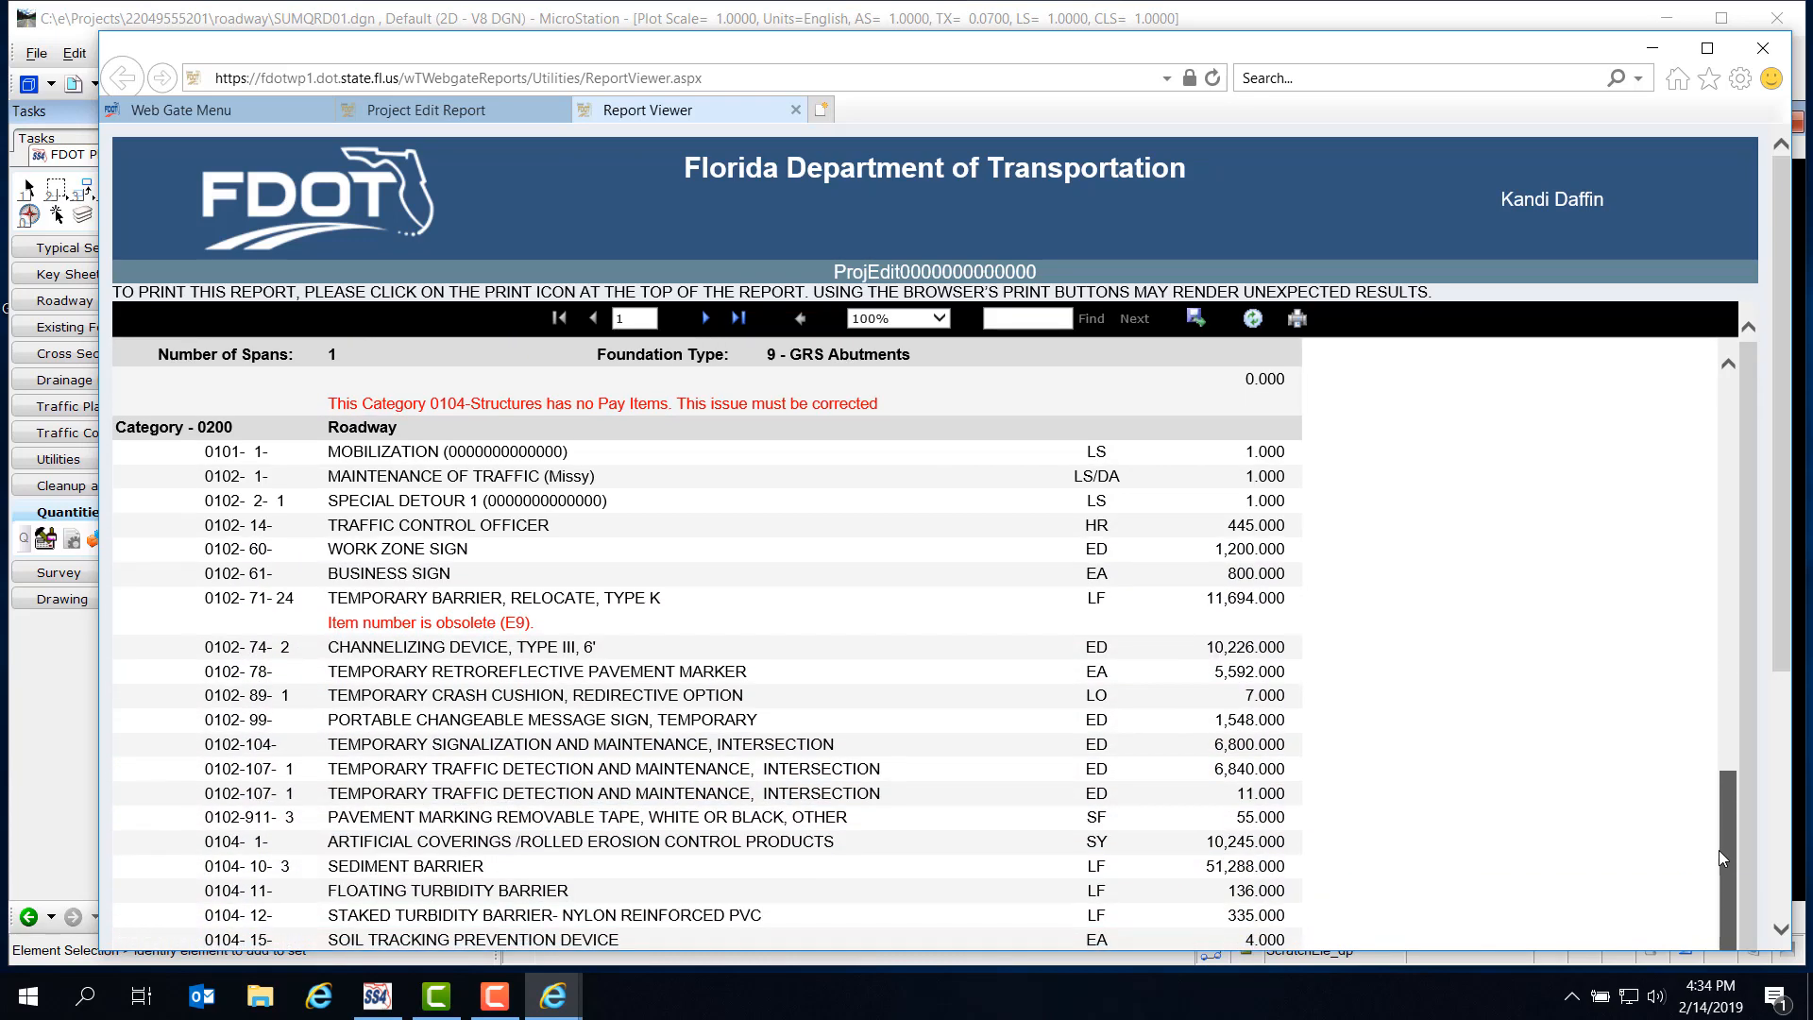
mouse_move(1481, 824)
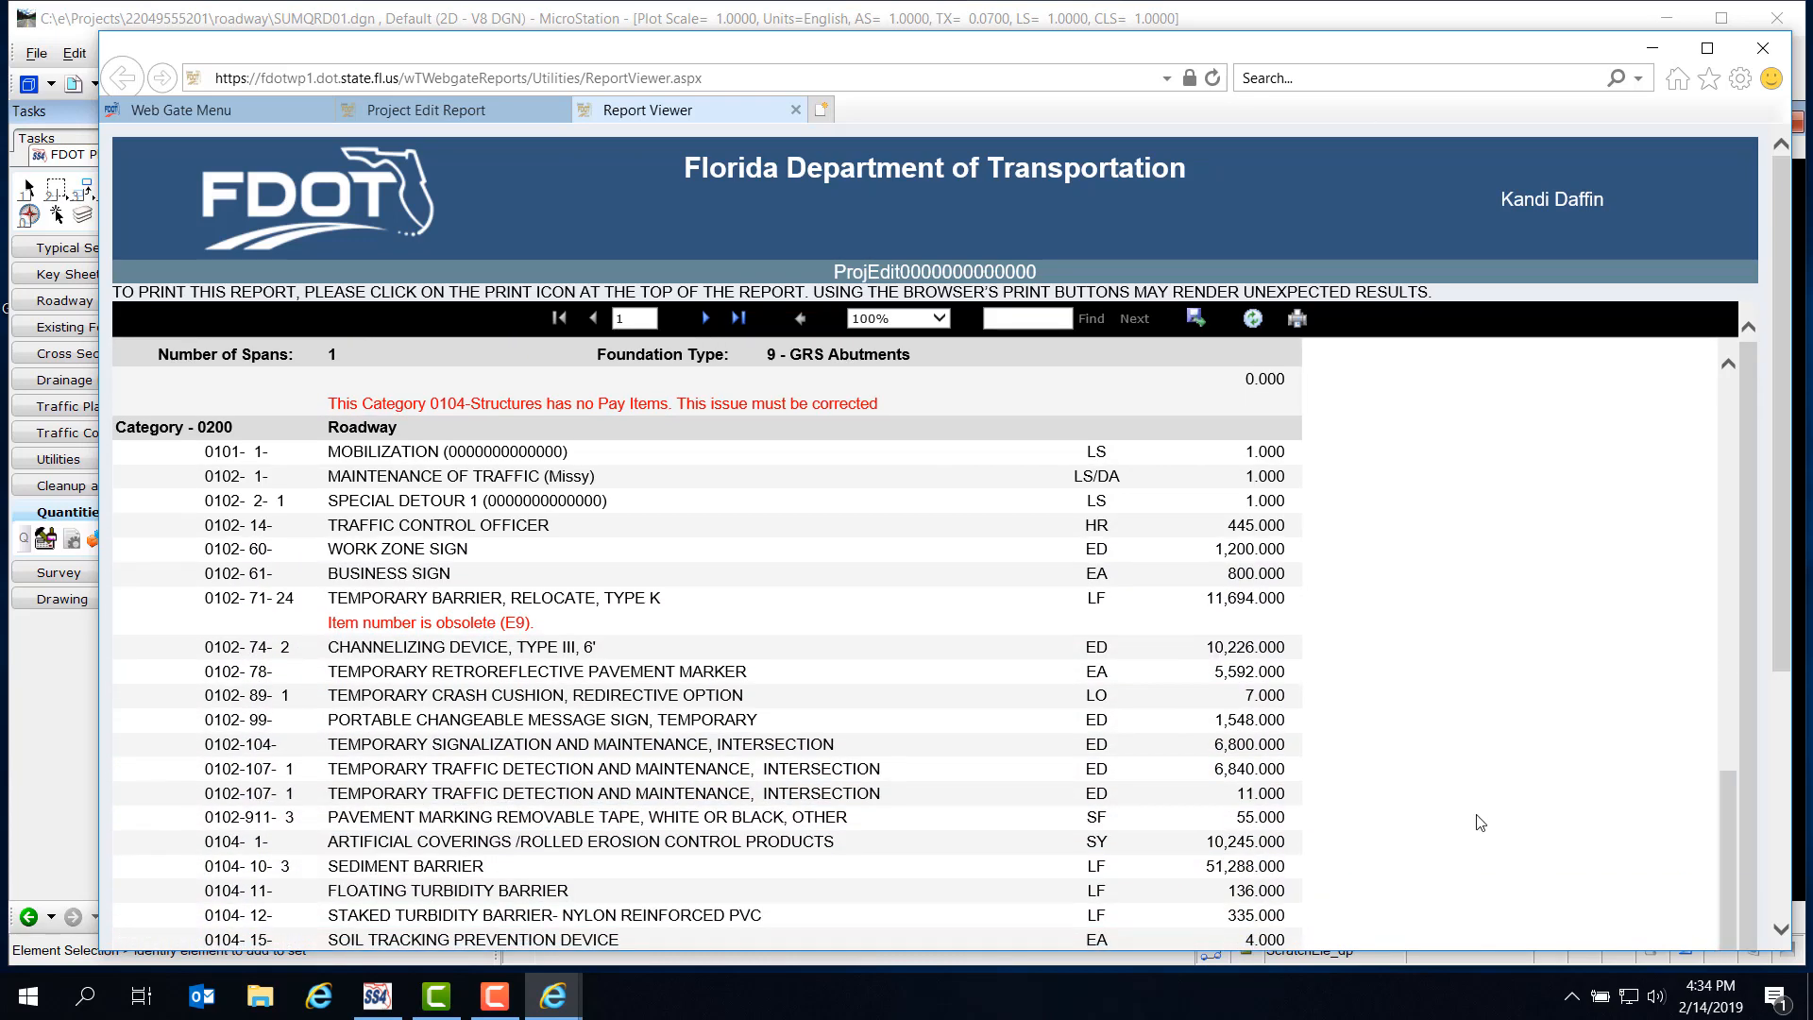
scroll("down", 3)
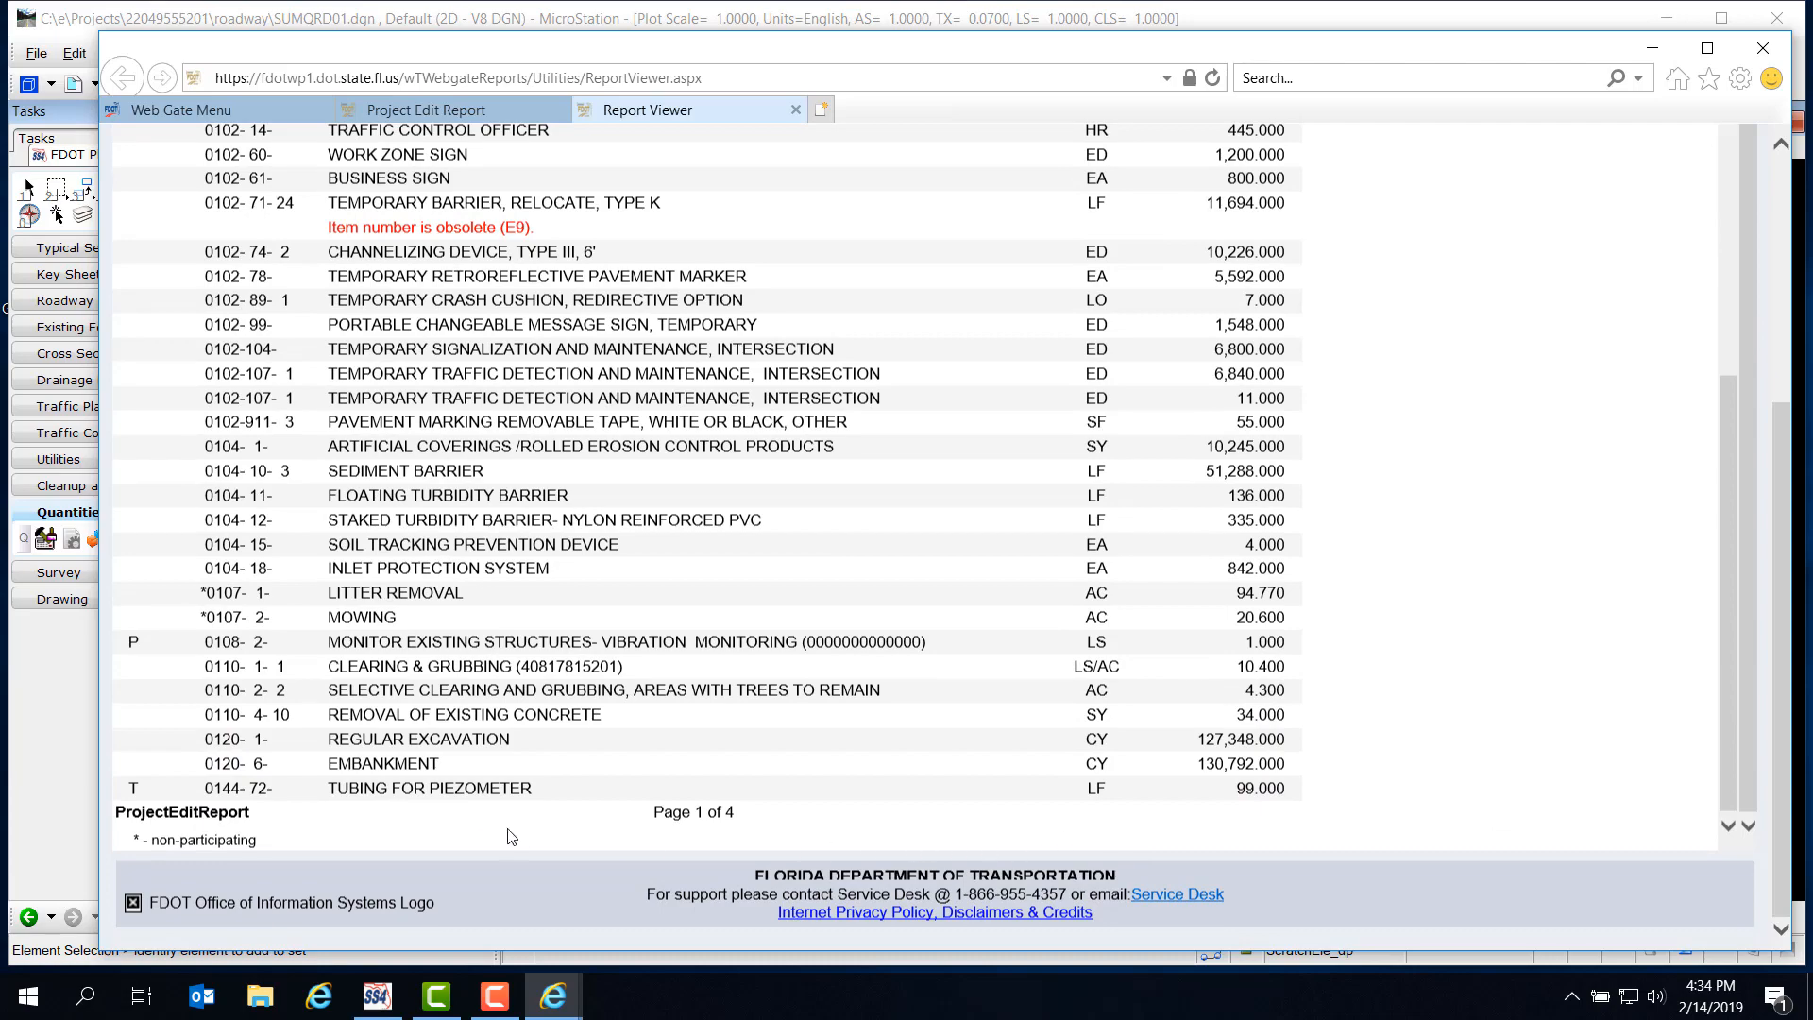
mouse_move(733, 793)
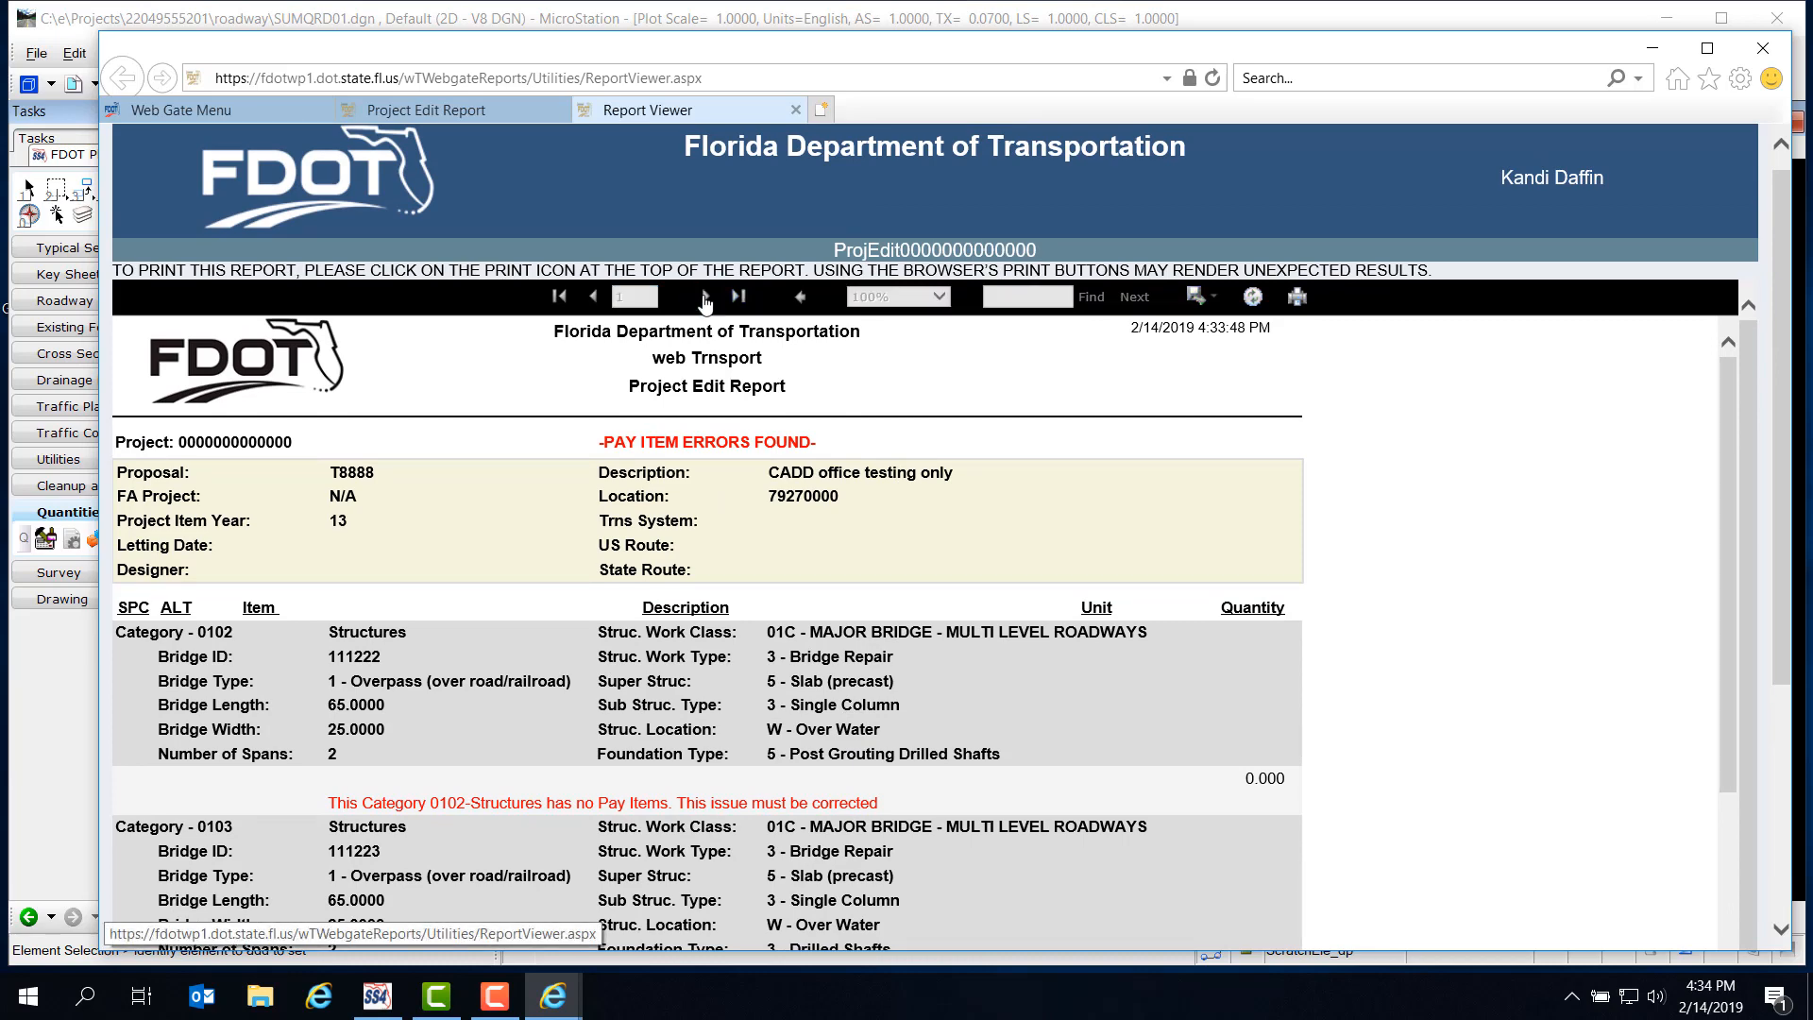
Step: Page through the edit report to page 4, then collapse the Designers, Estimators, and Reviewers group
left_click(705, 297)
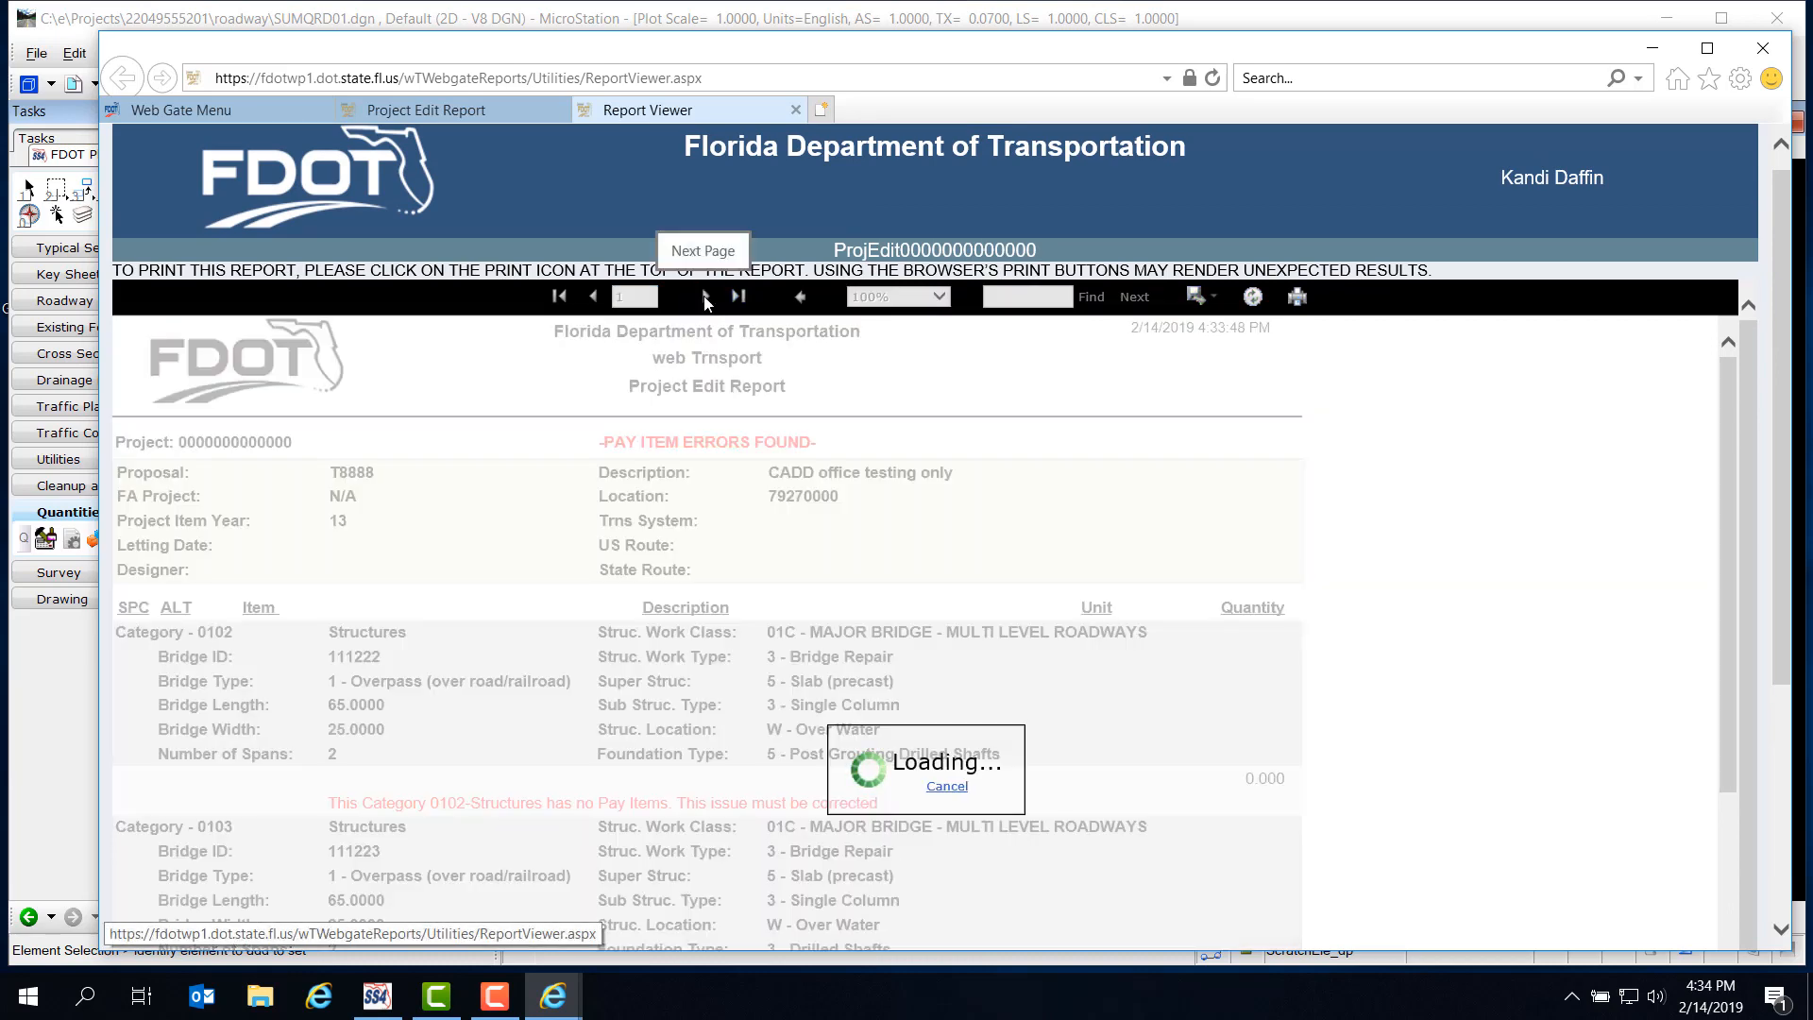
left_click(705, 297)
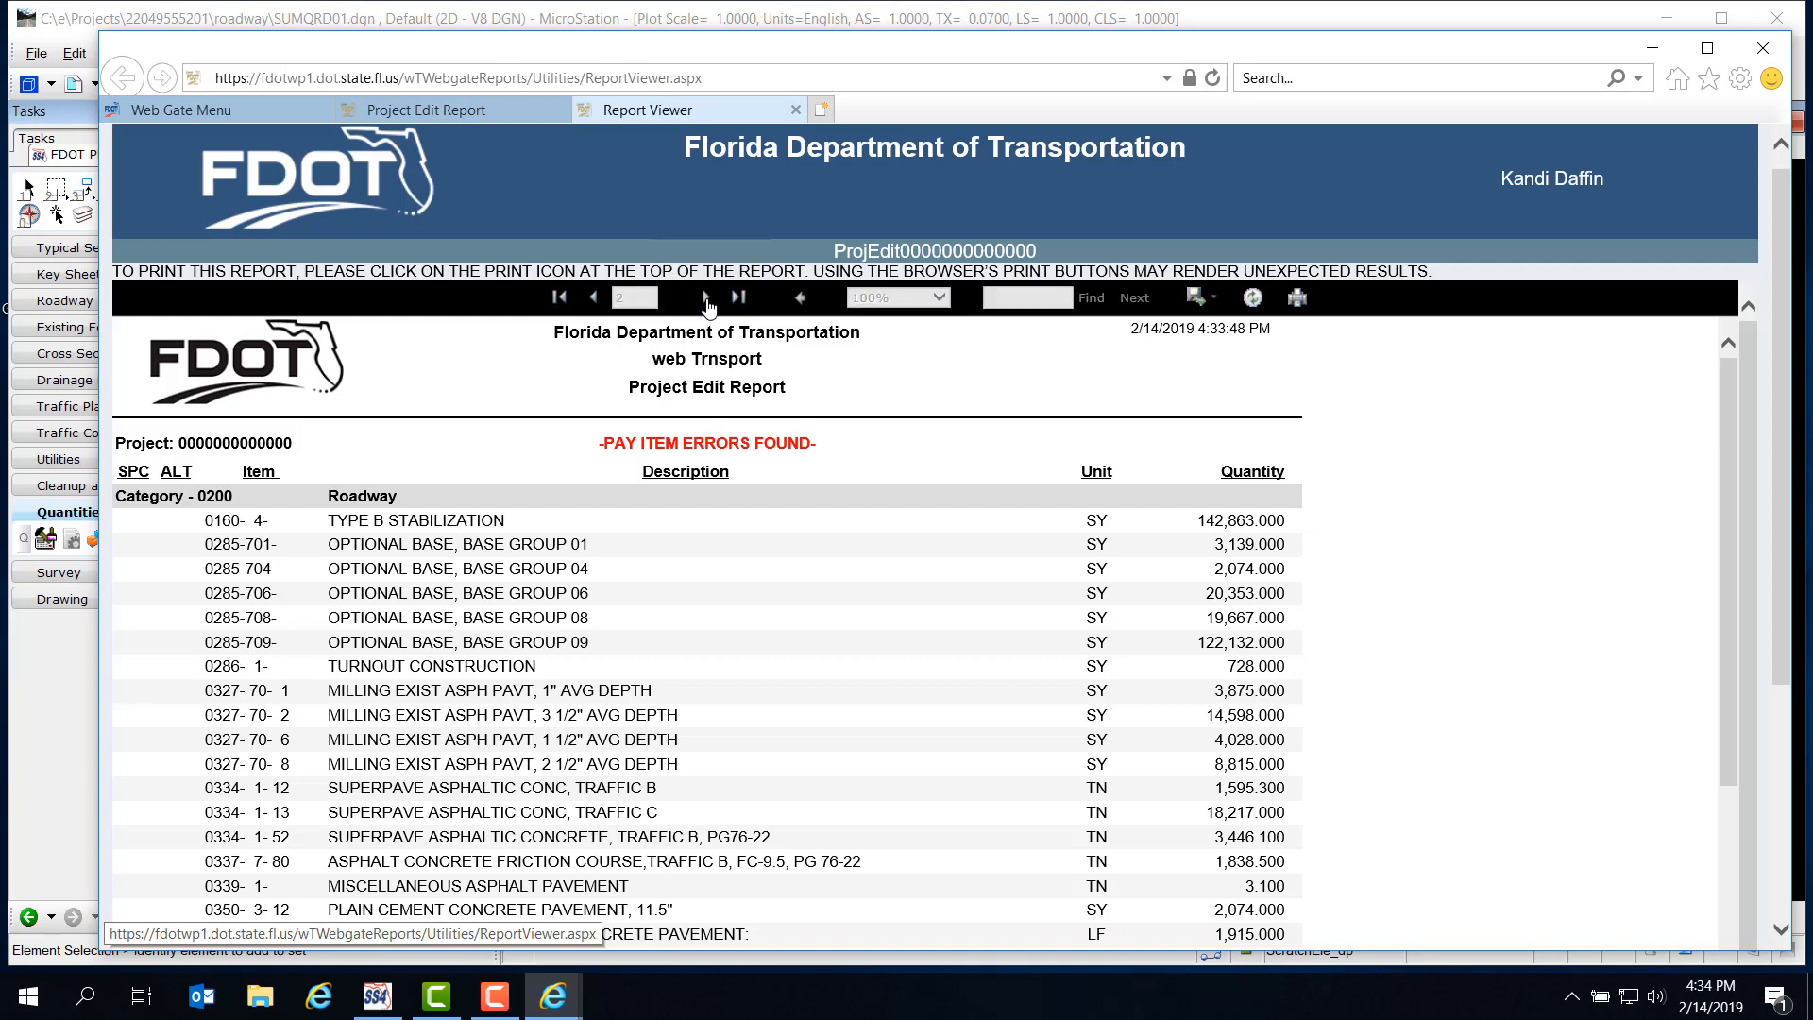
left_click(706, 299)
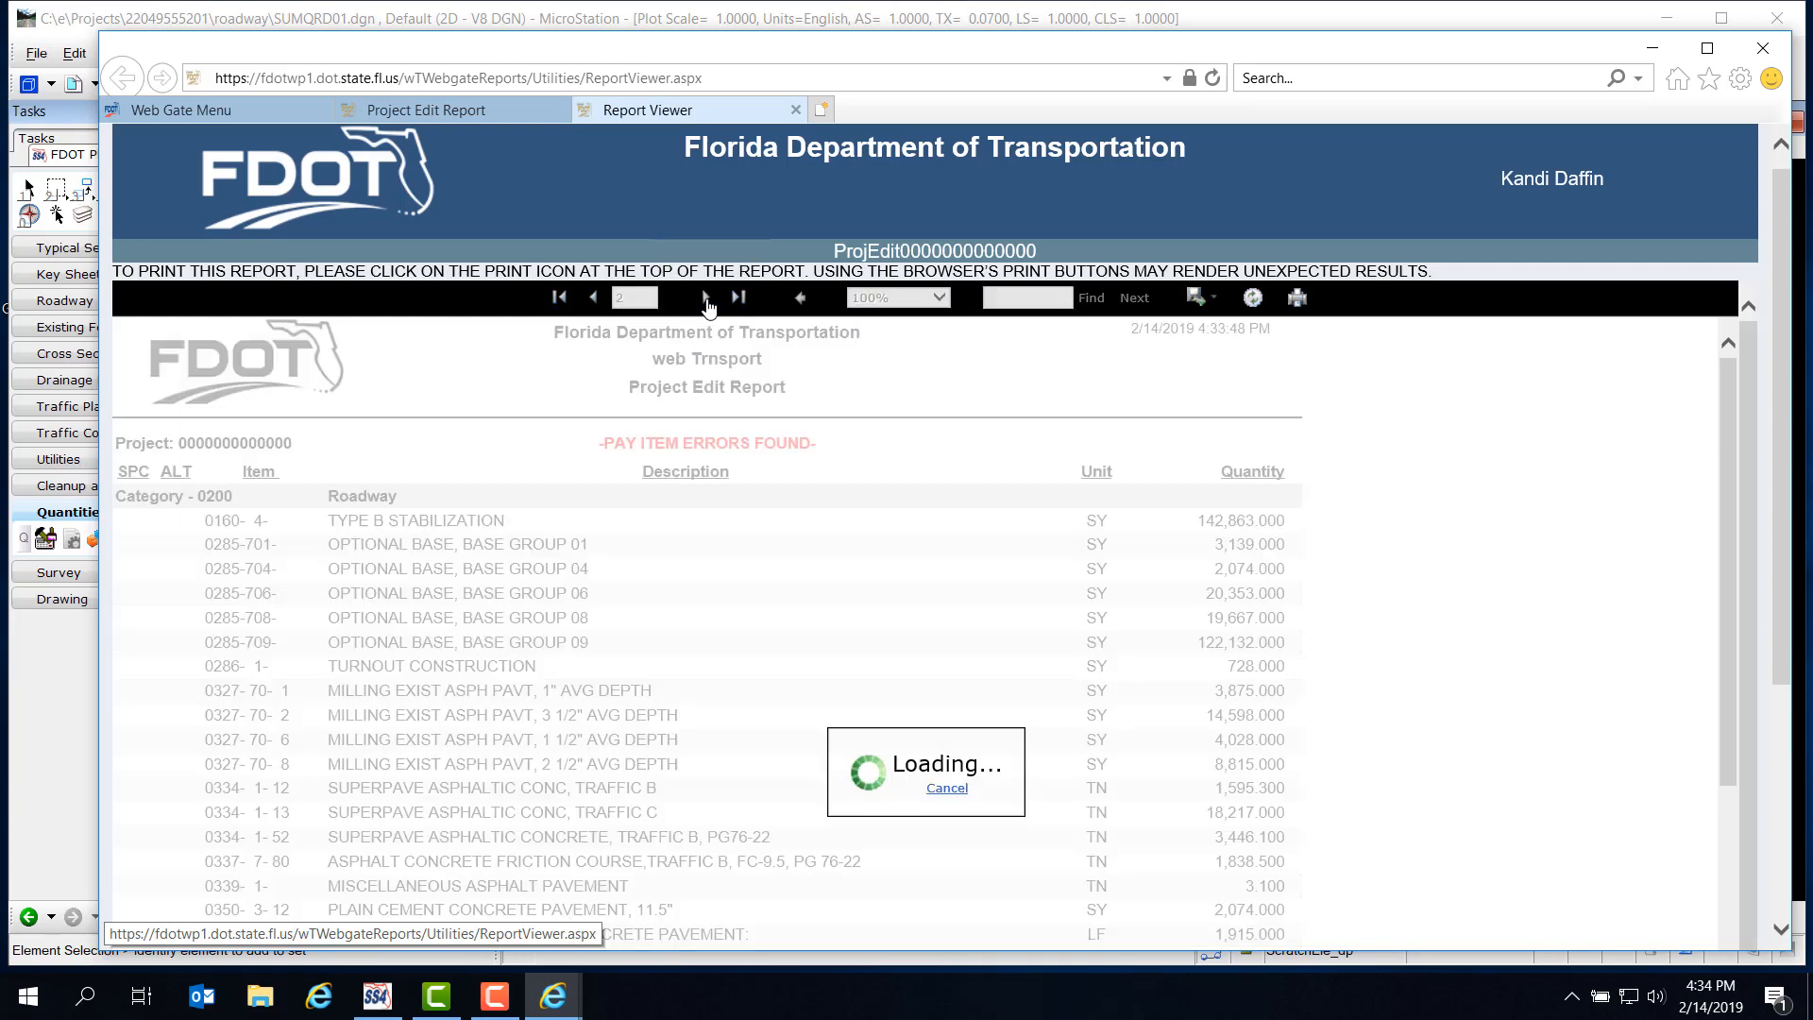
left_click(705, 296)
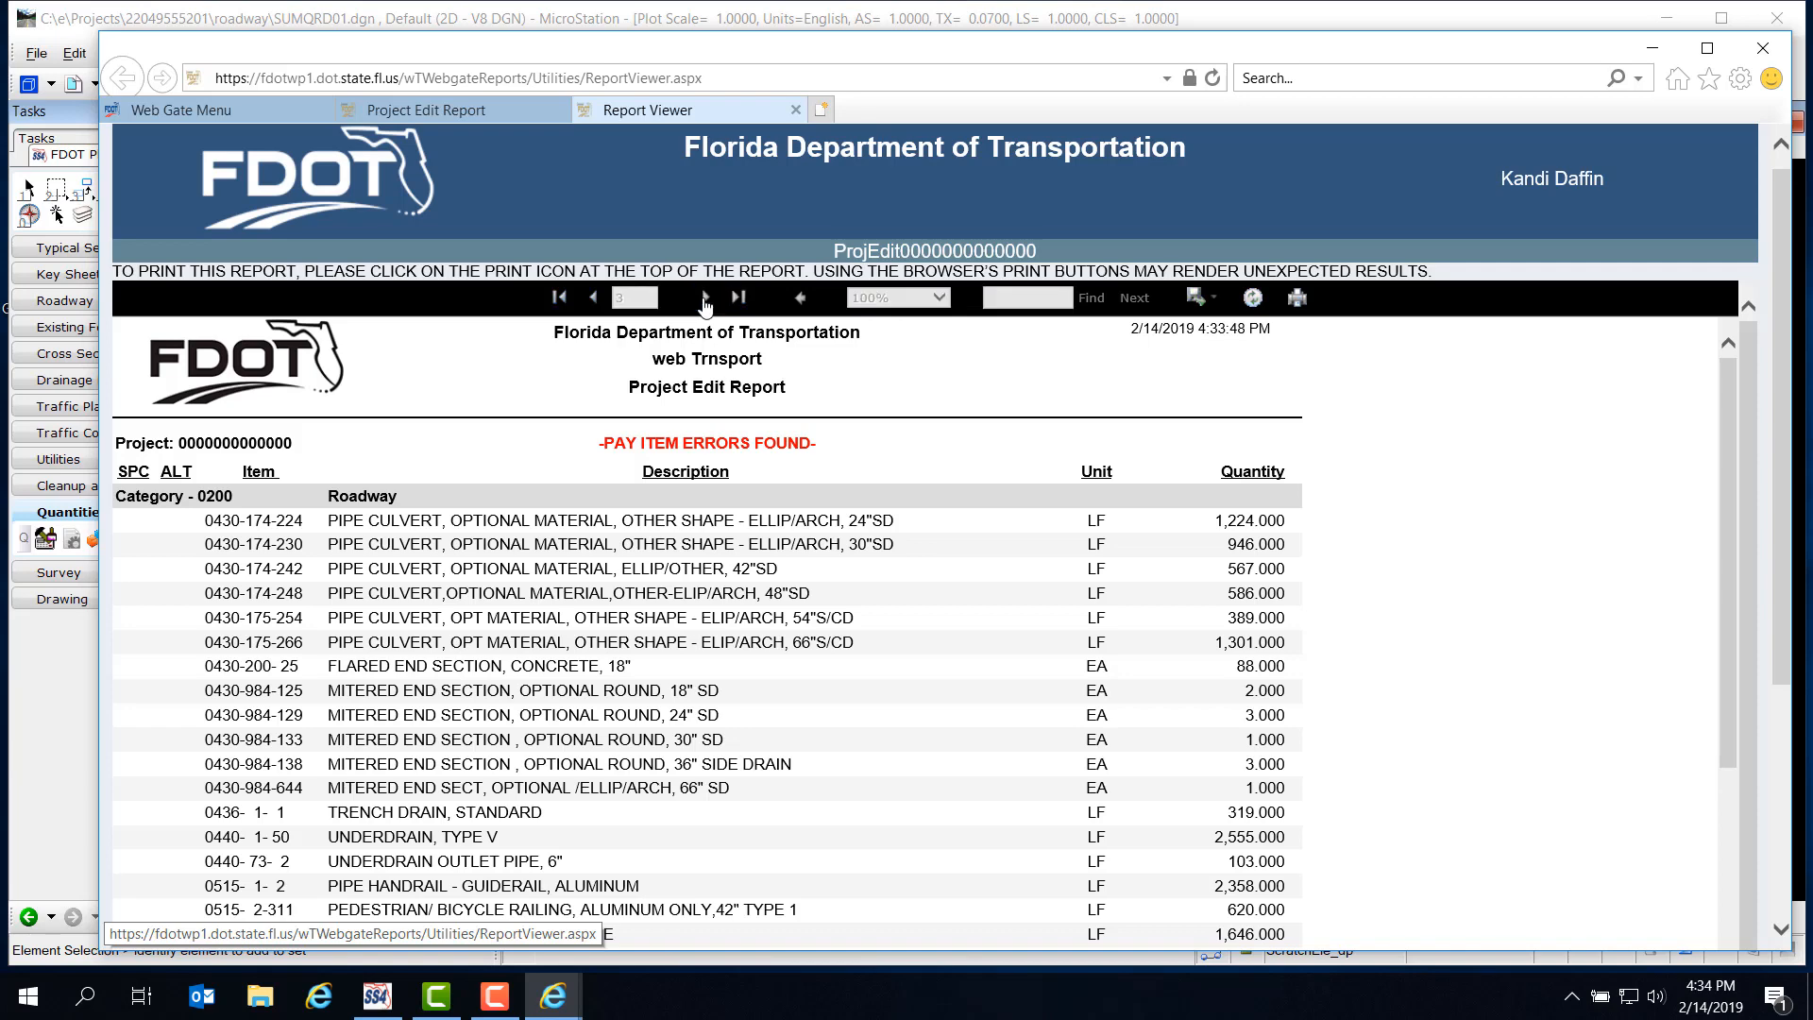
left_click(706, 299)
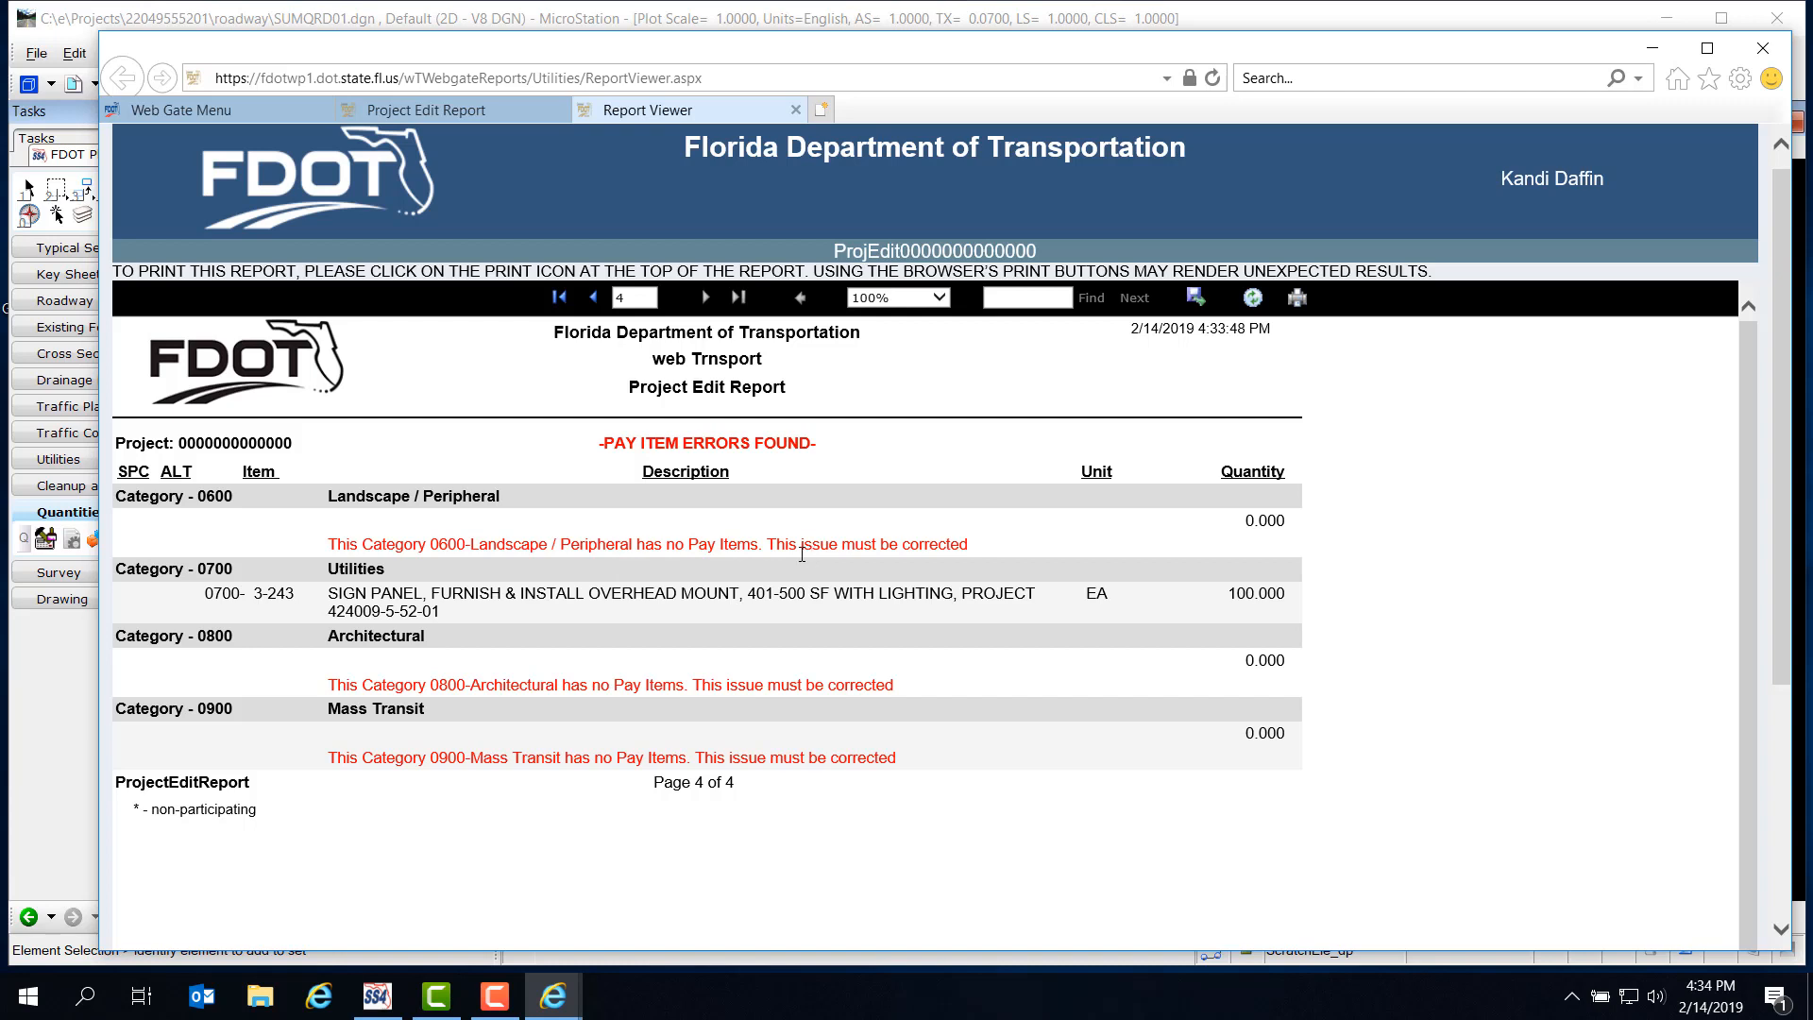
mouse_move(711, 242)
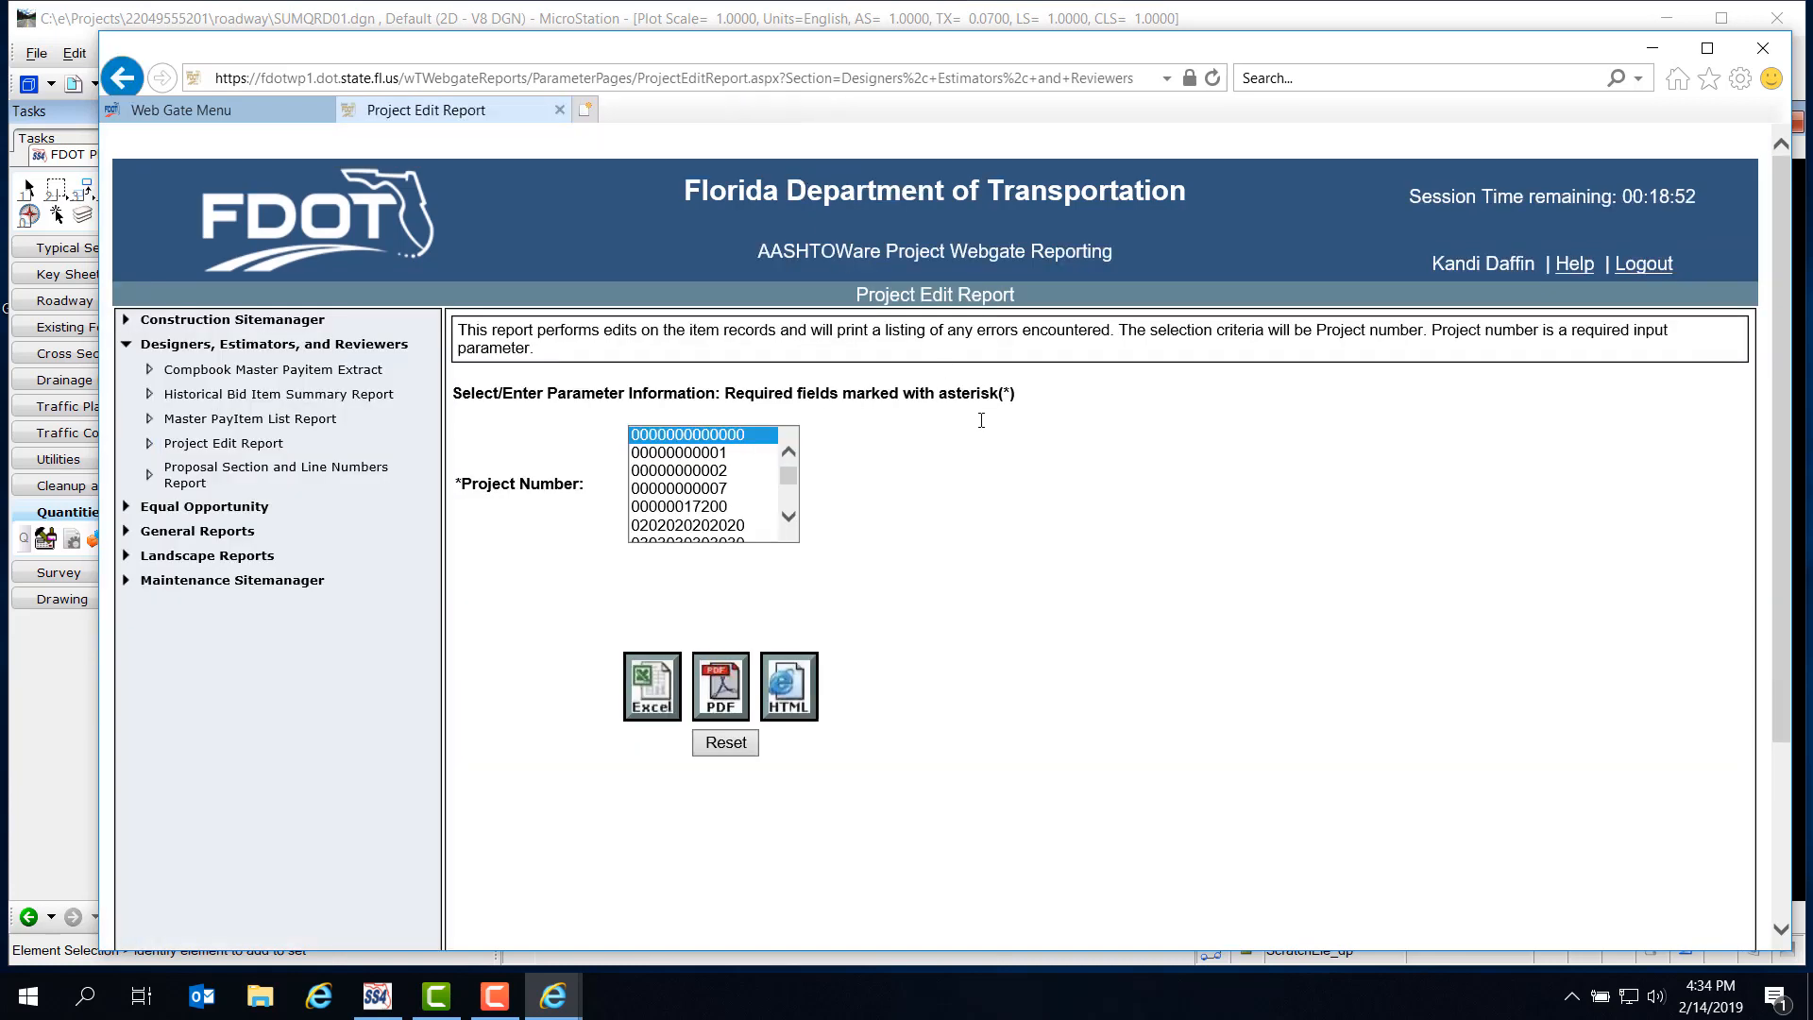
mouse_move(503, 437)
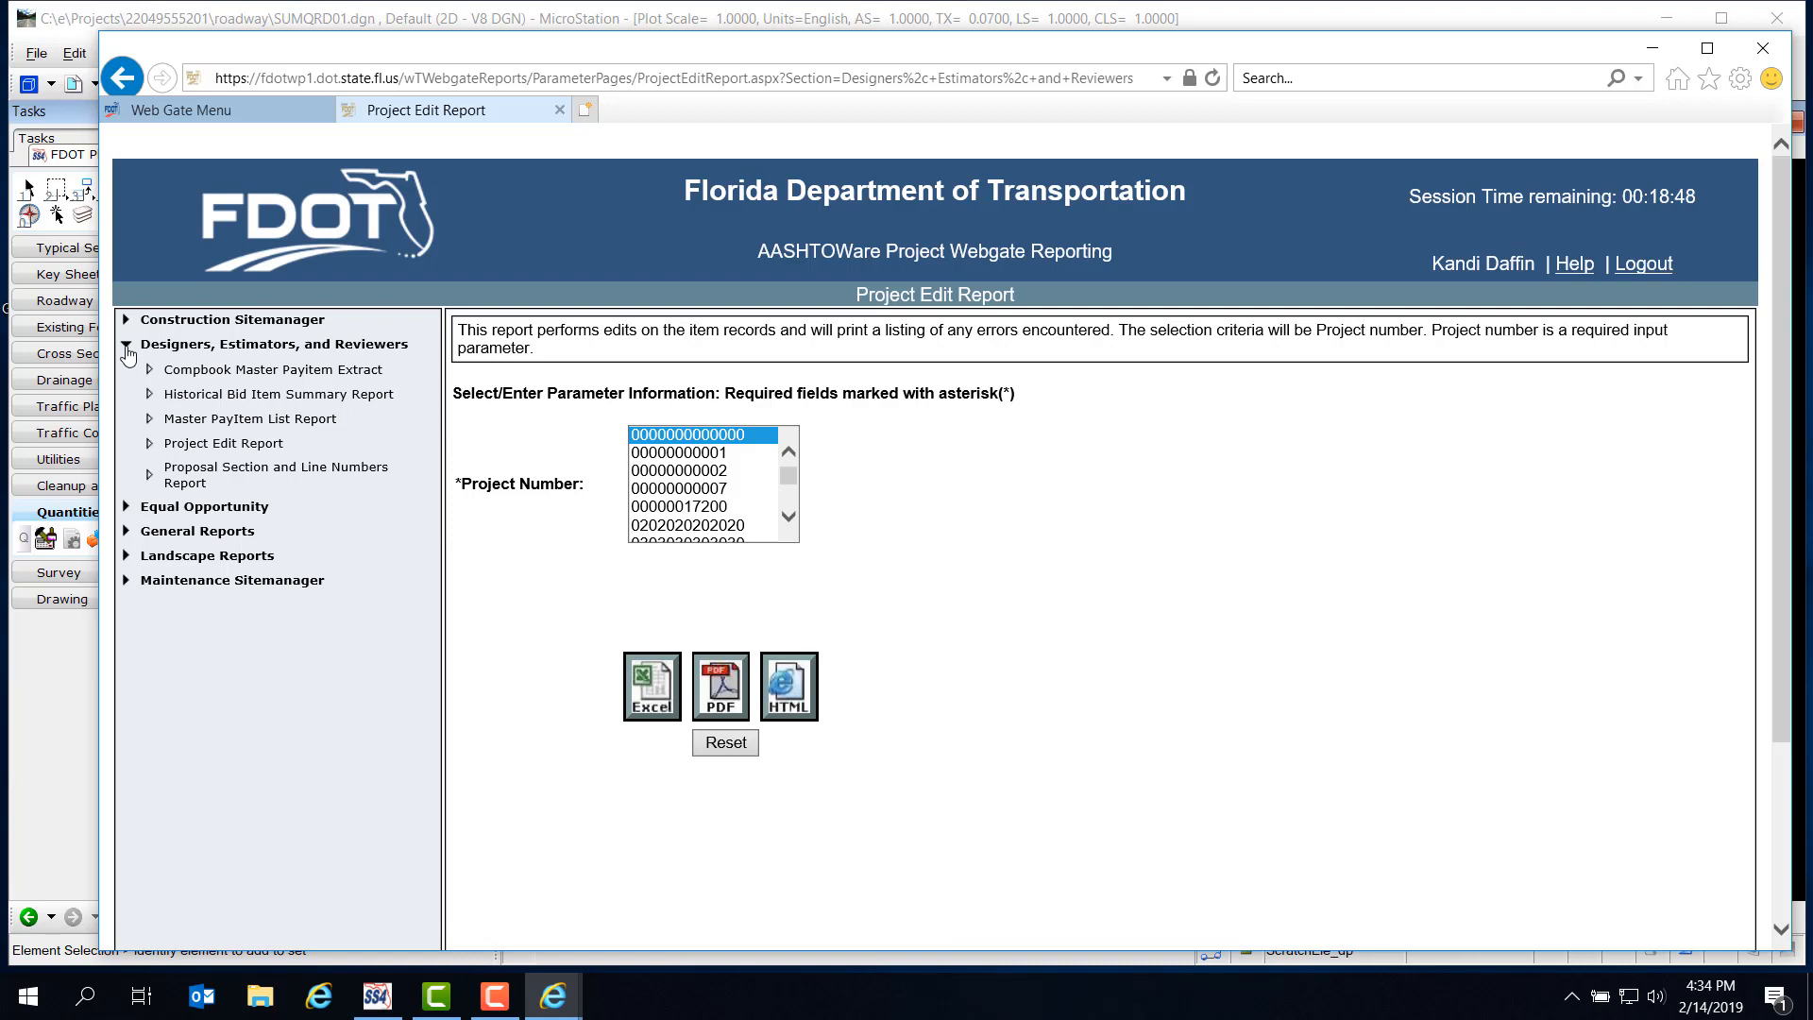
left_click(124, 344)
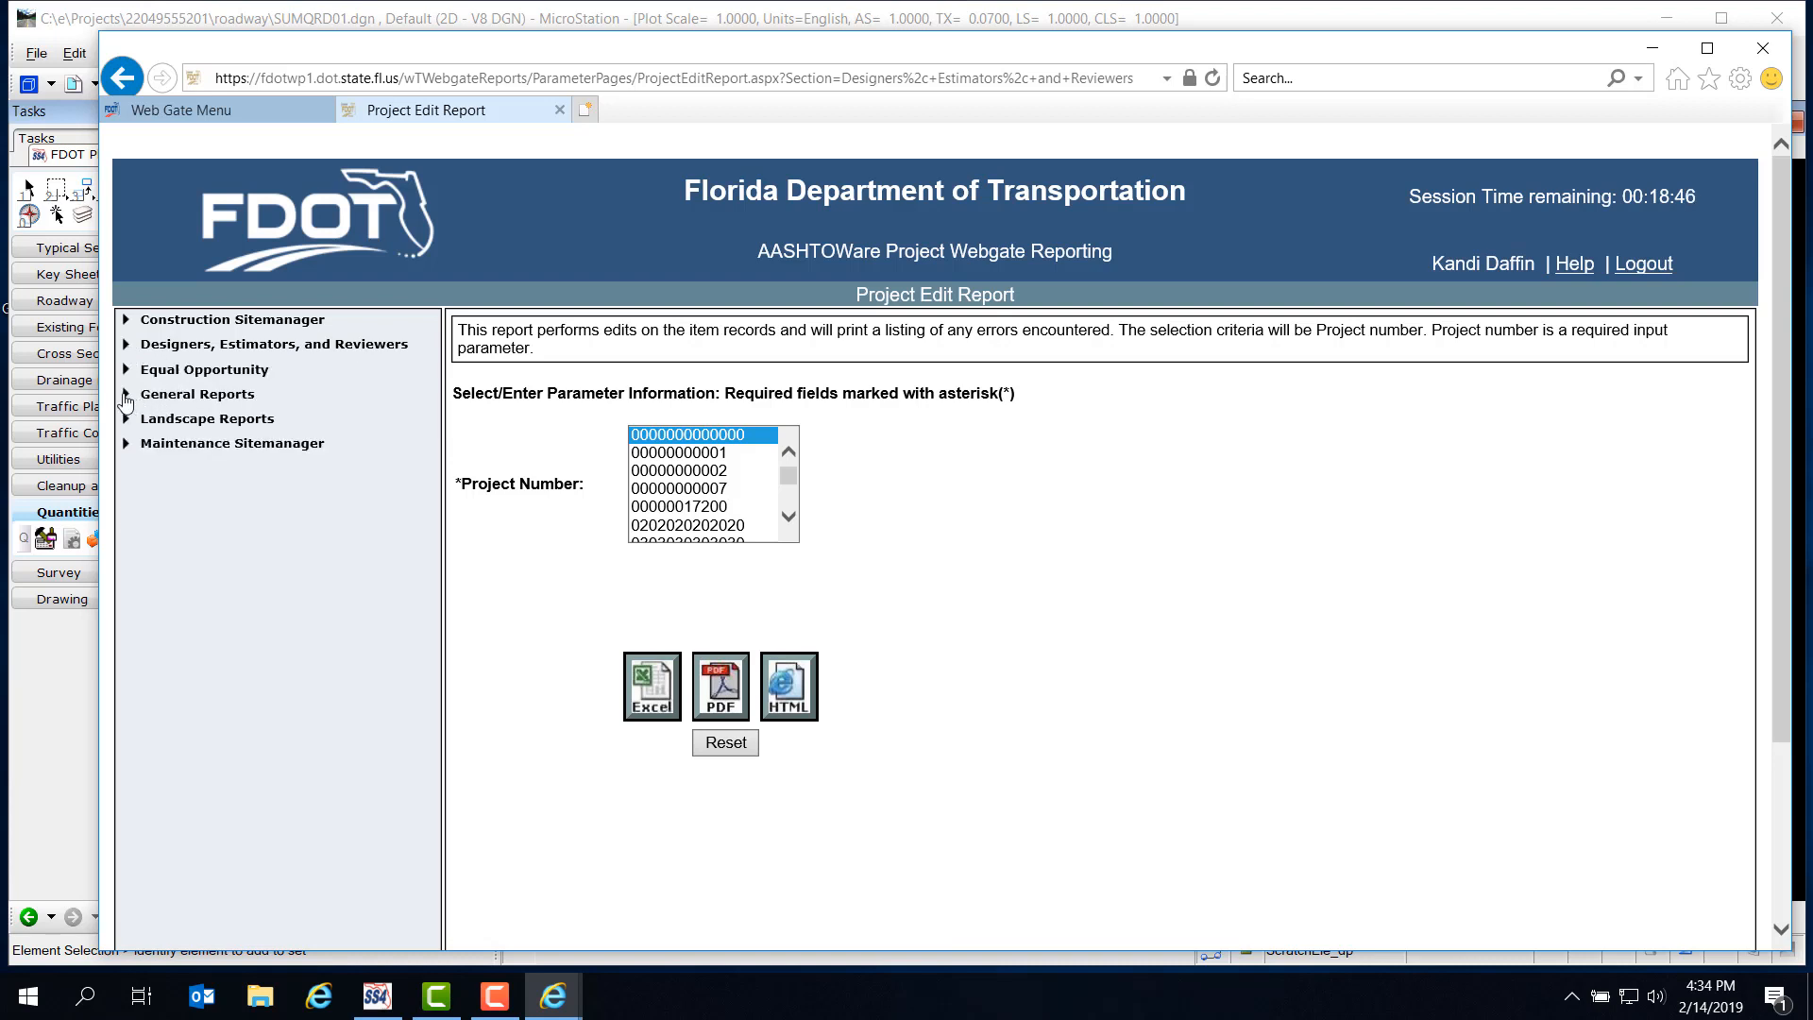
left_click(124, 393)
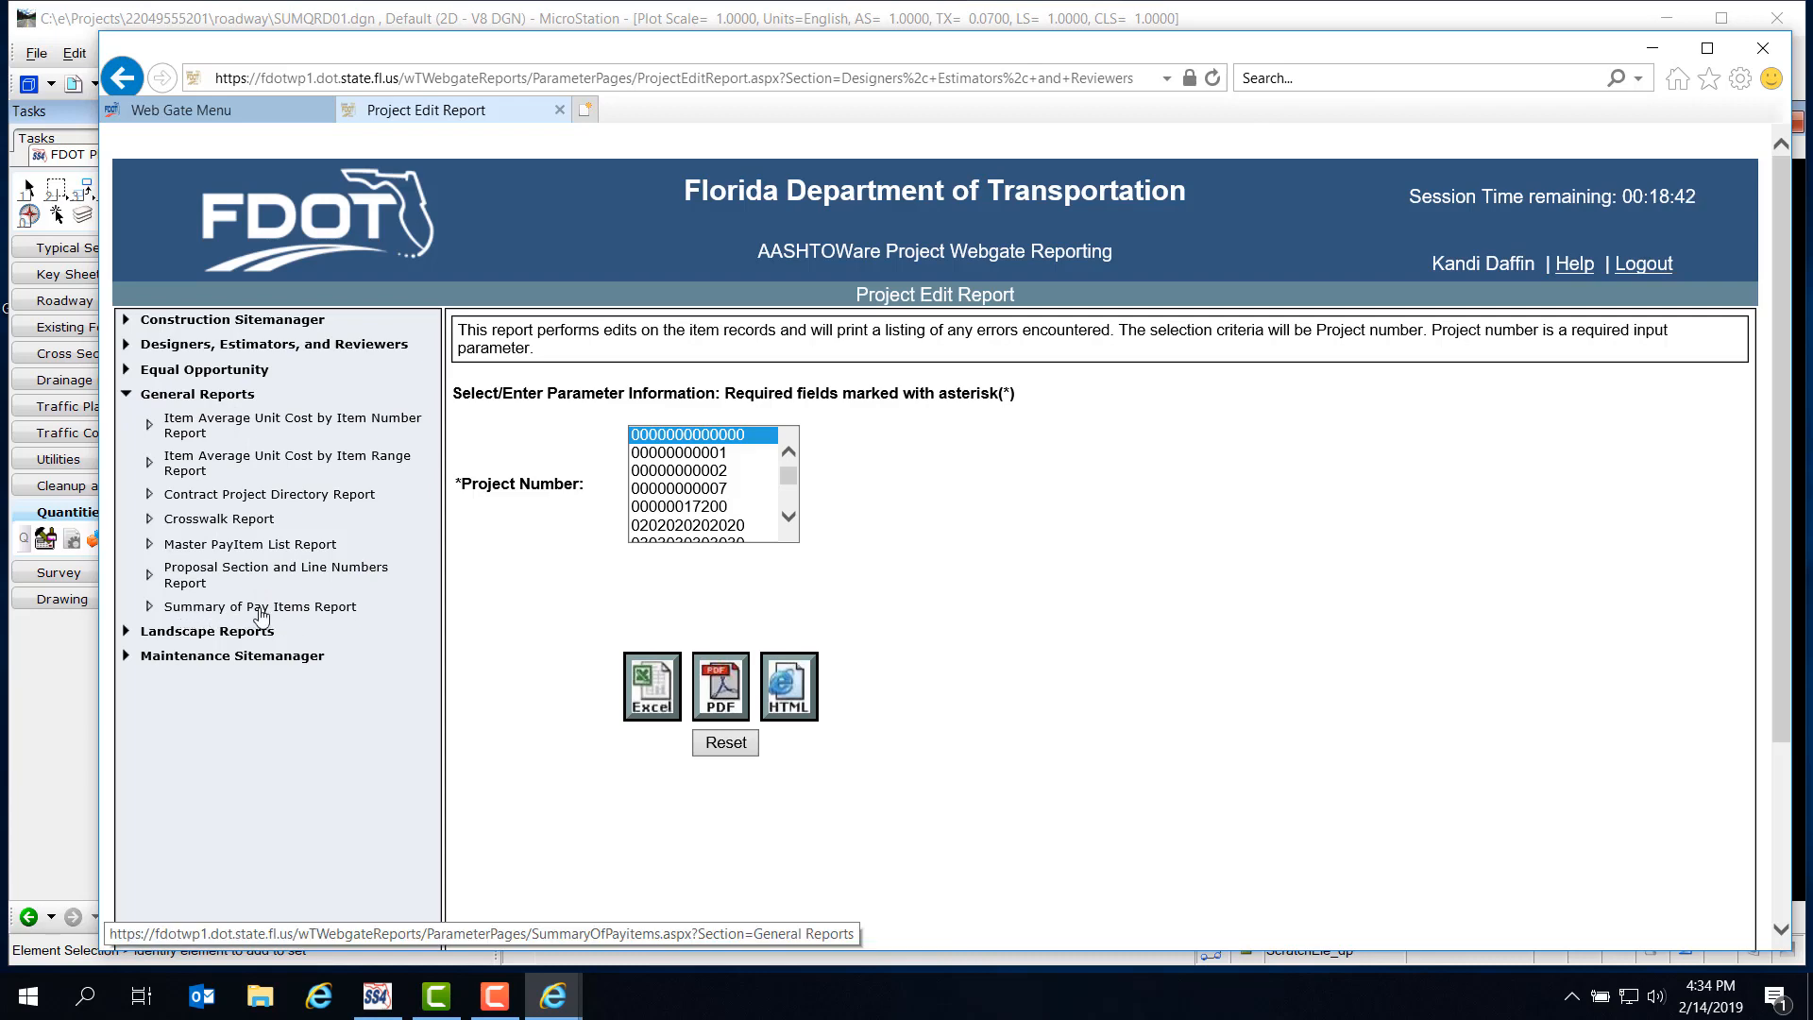
left_click(260, 606)
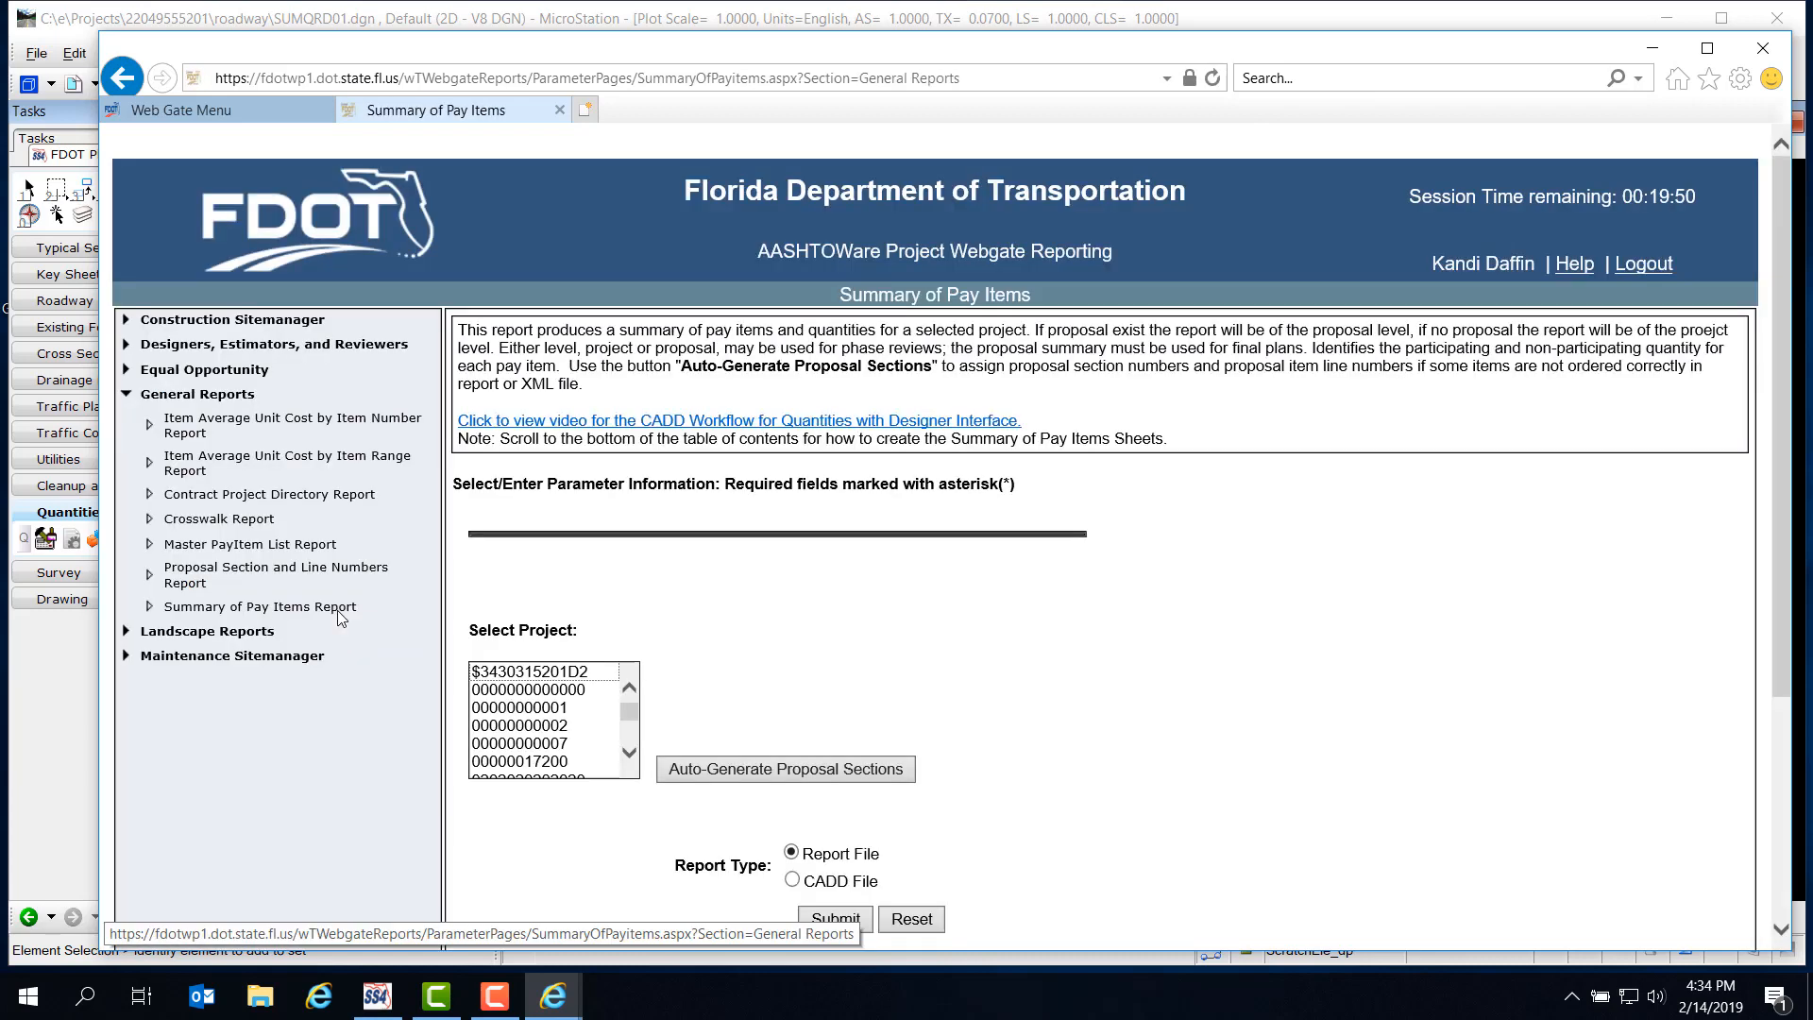
mouse_move(712, 608)
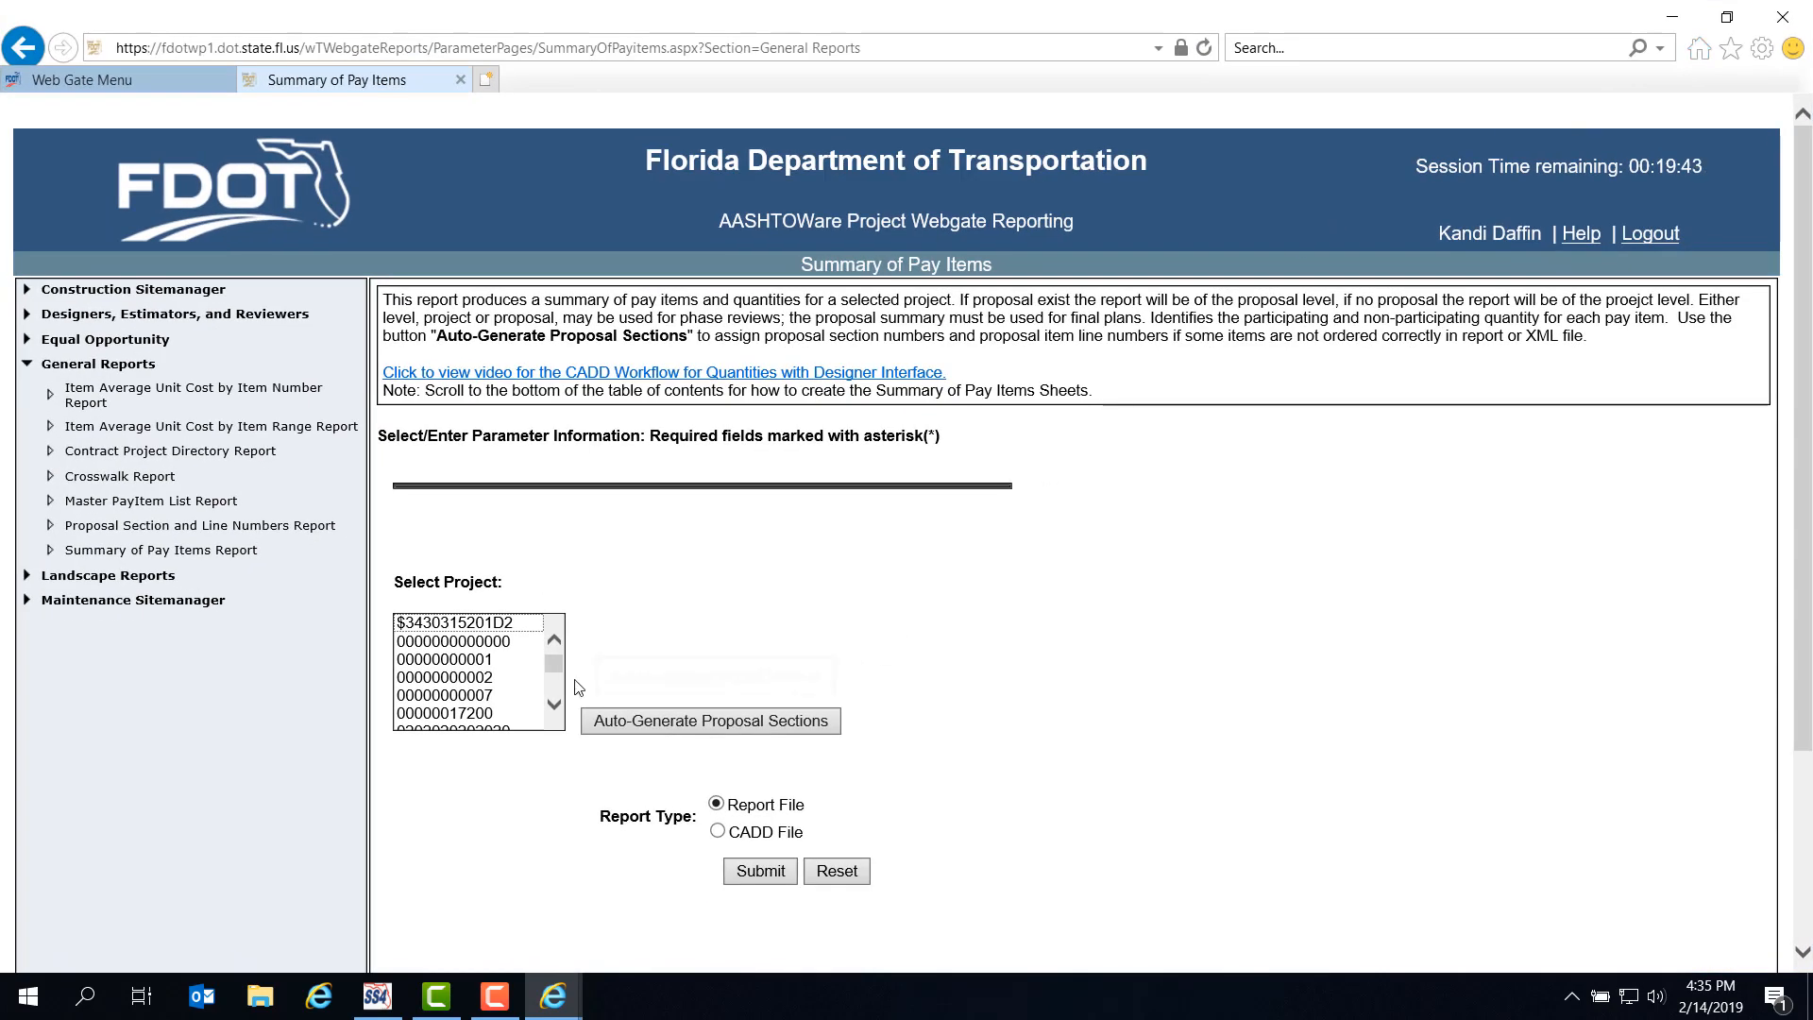
left_click(465, 642)
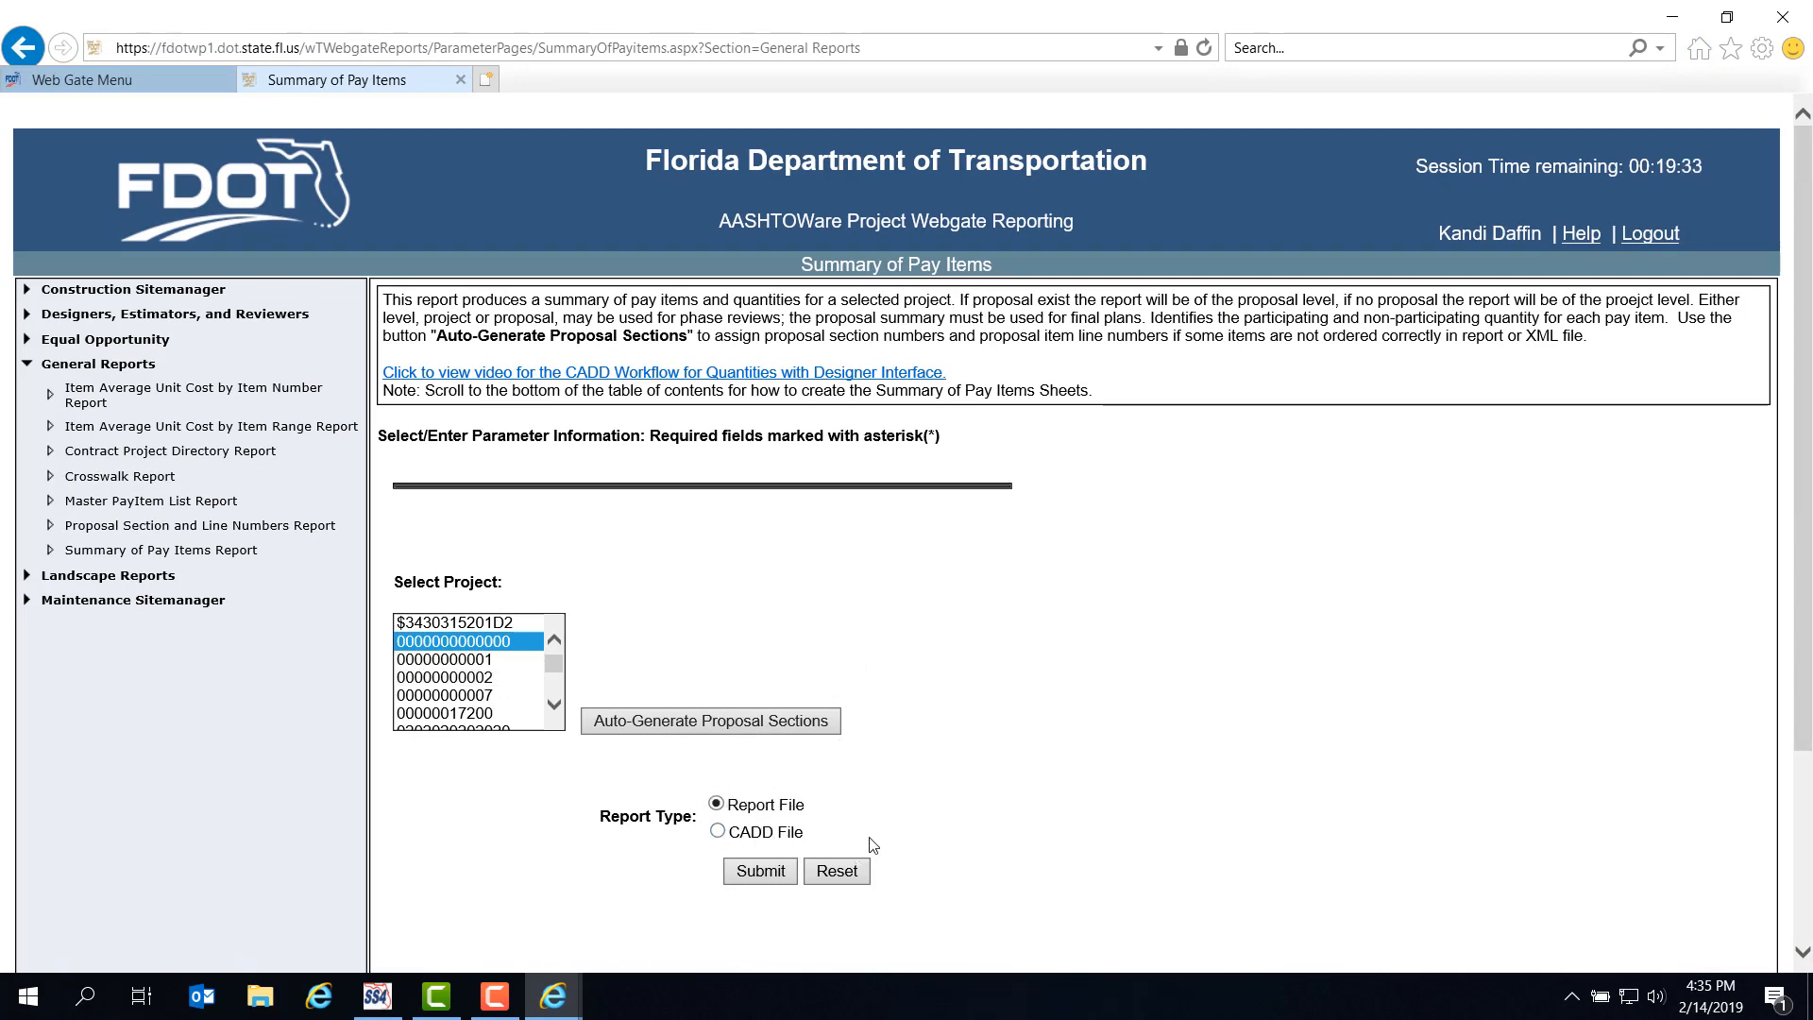
left_click(718, 831)
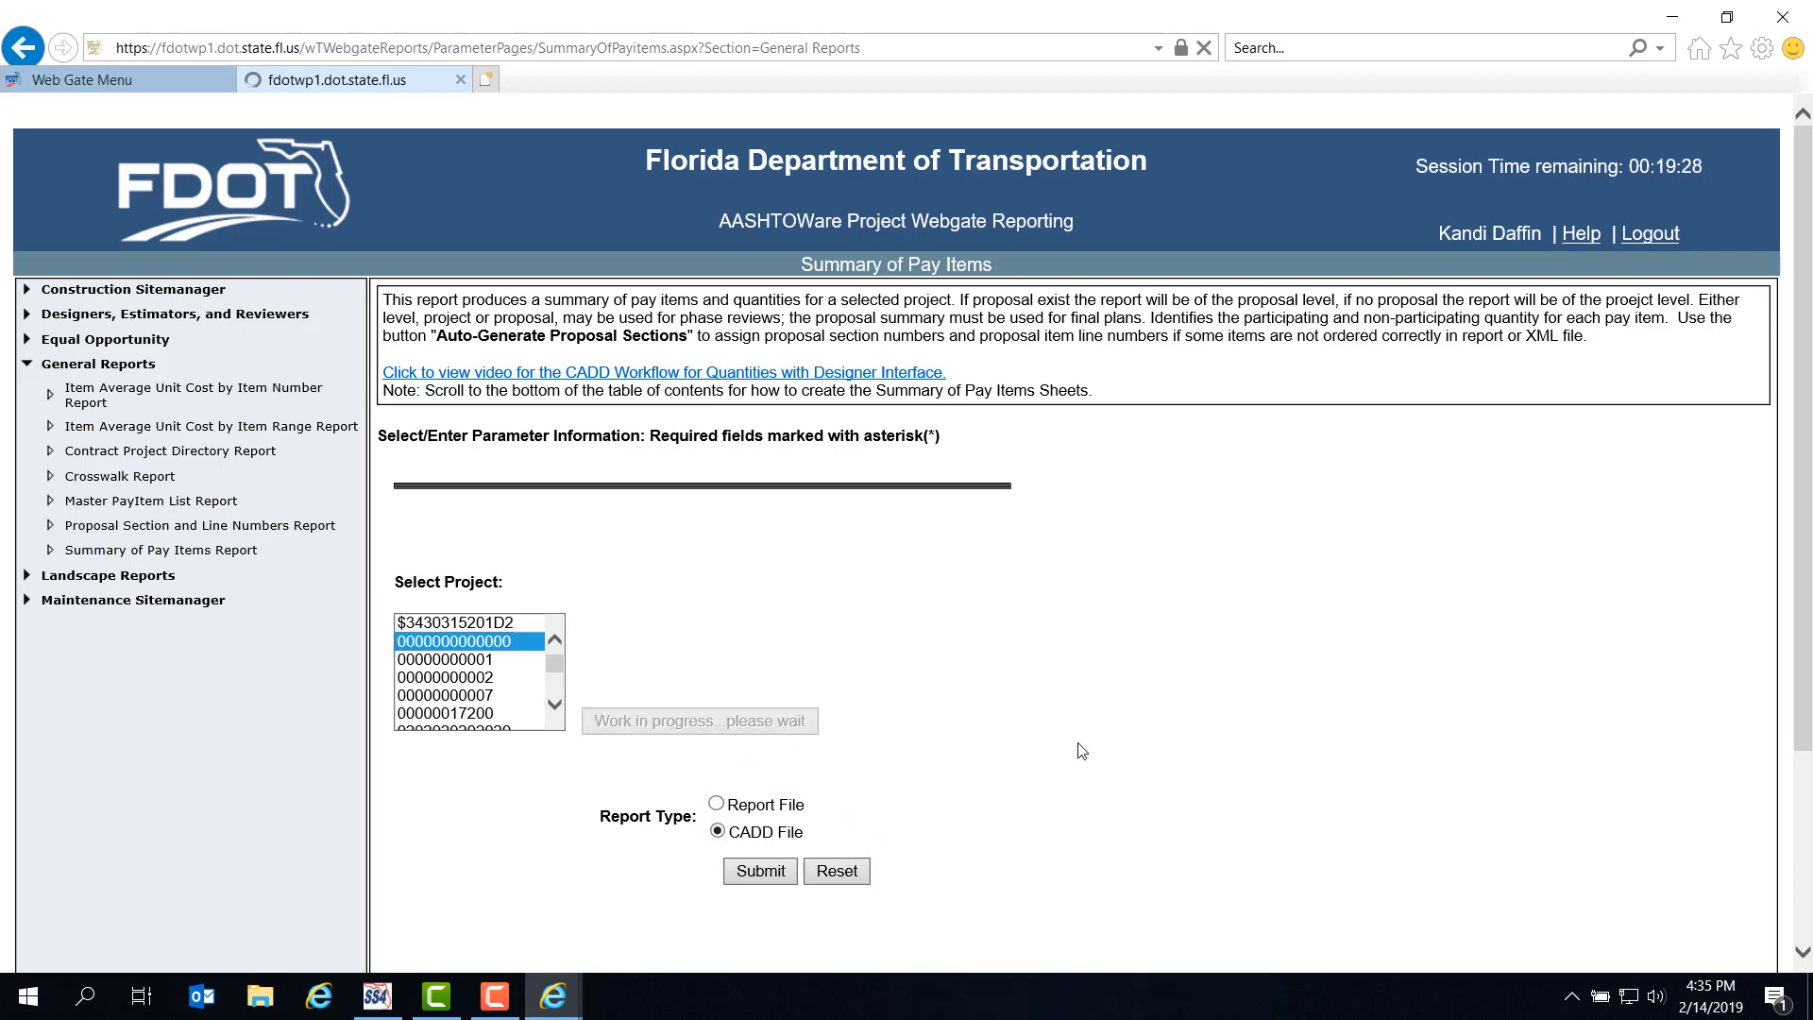
left_click(759, 871)
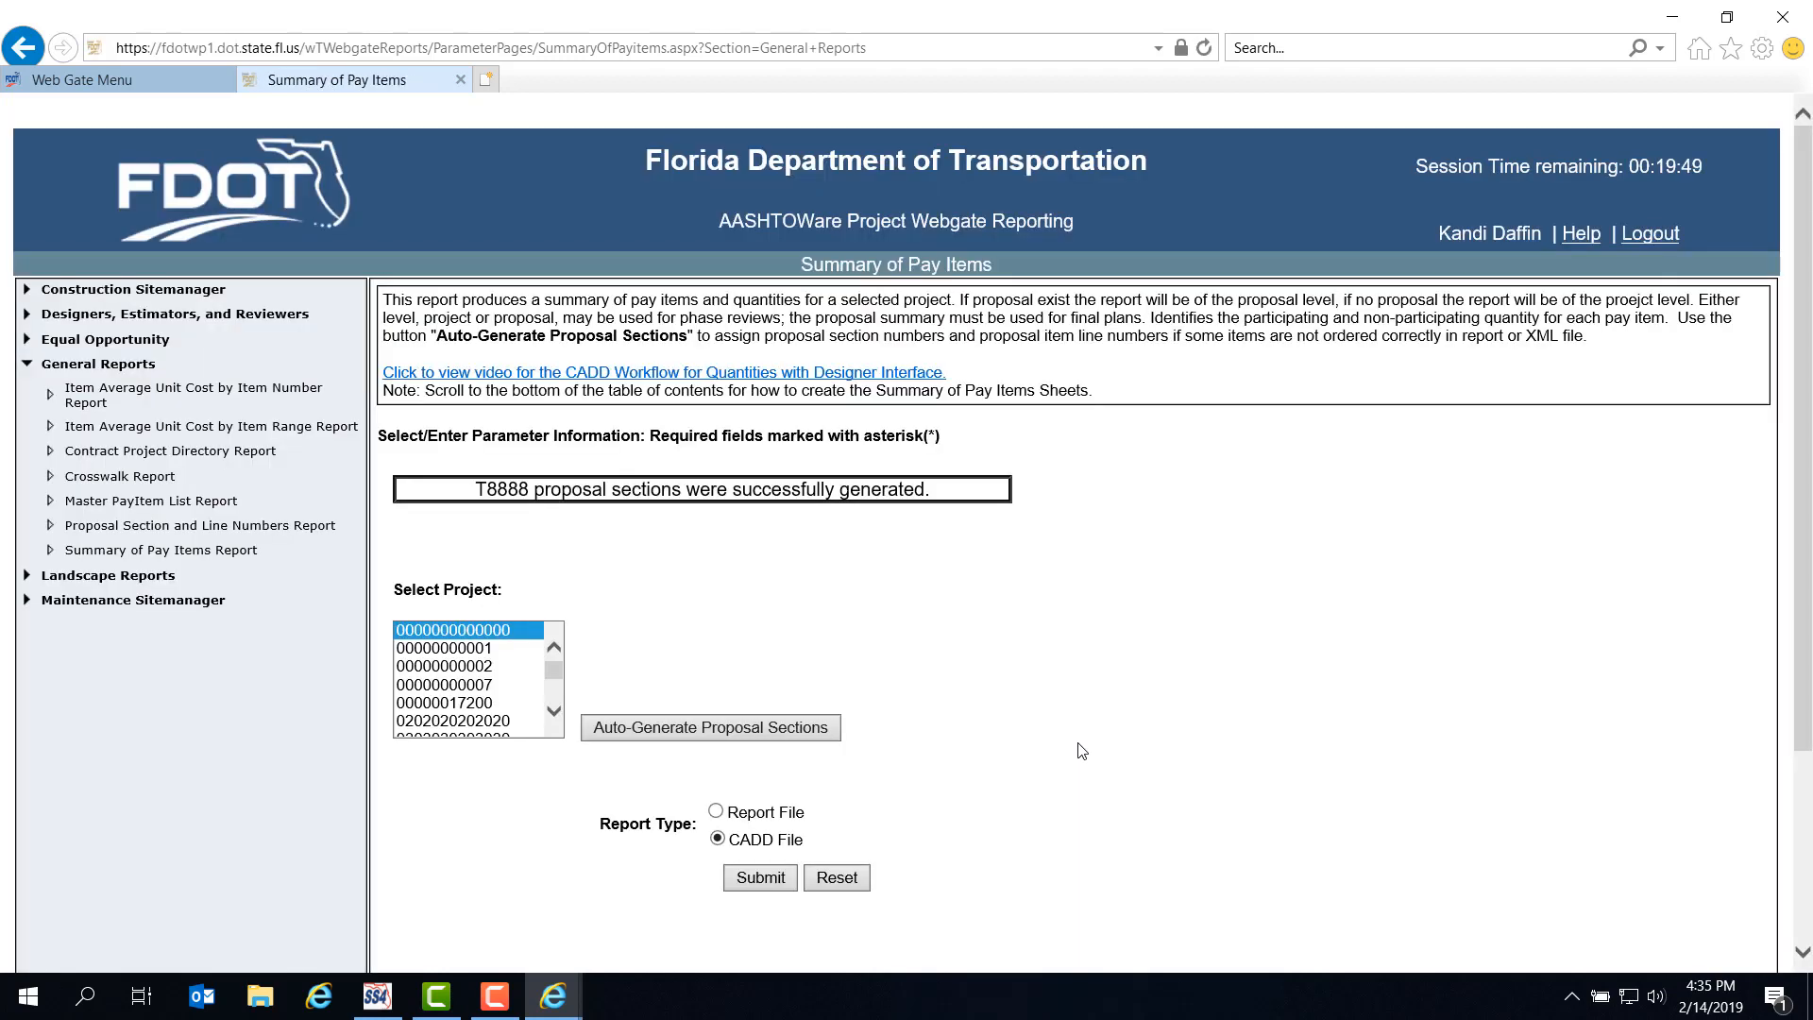
mouse_move(895, 525)
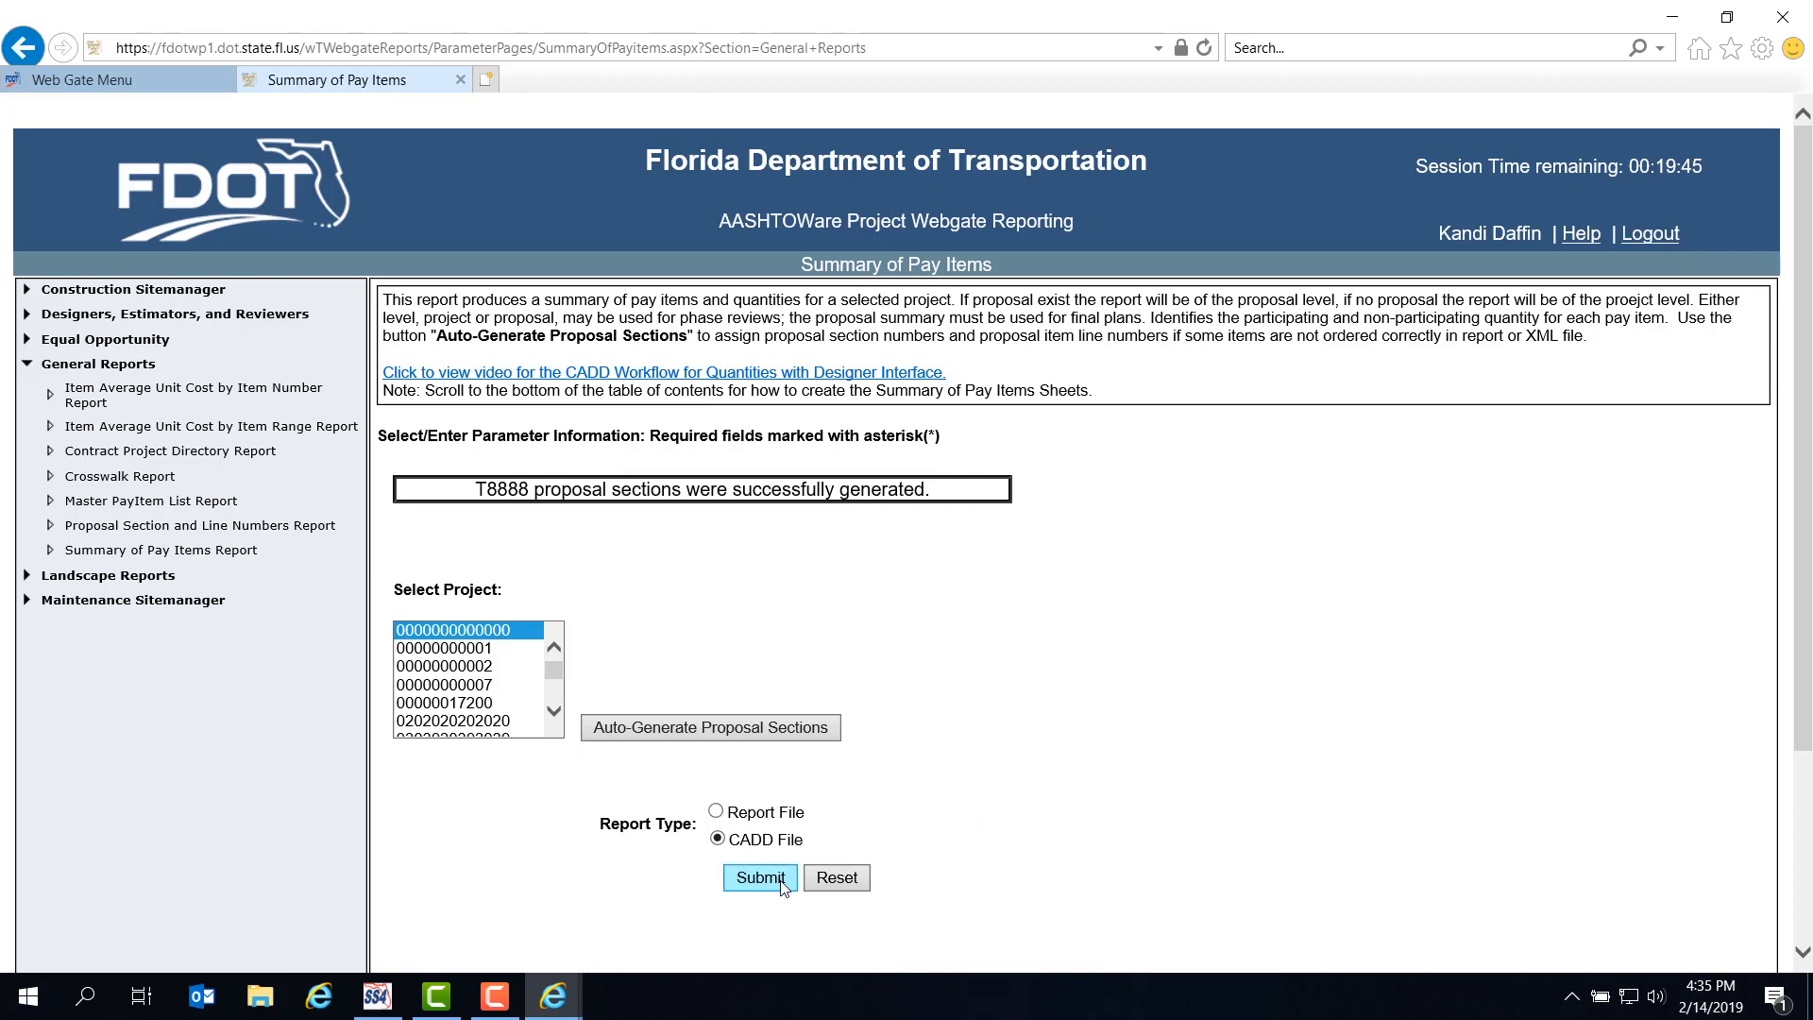
Step: Submit the CADD File summary to produce T8888.xml and show the download's save options
left_click(759, 876)
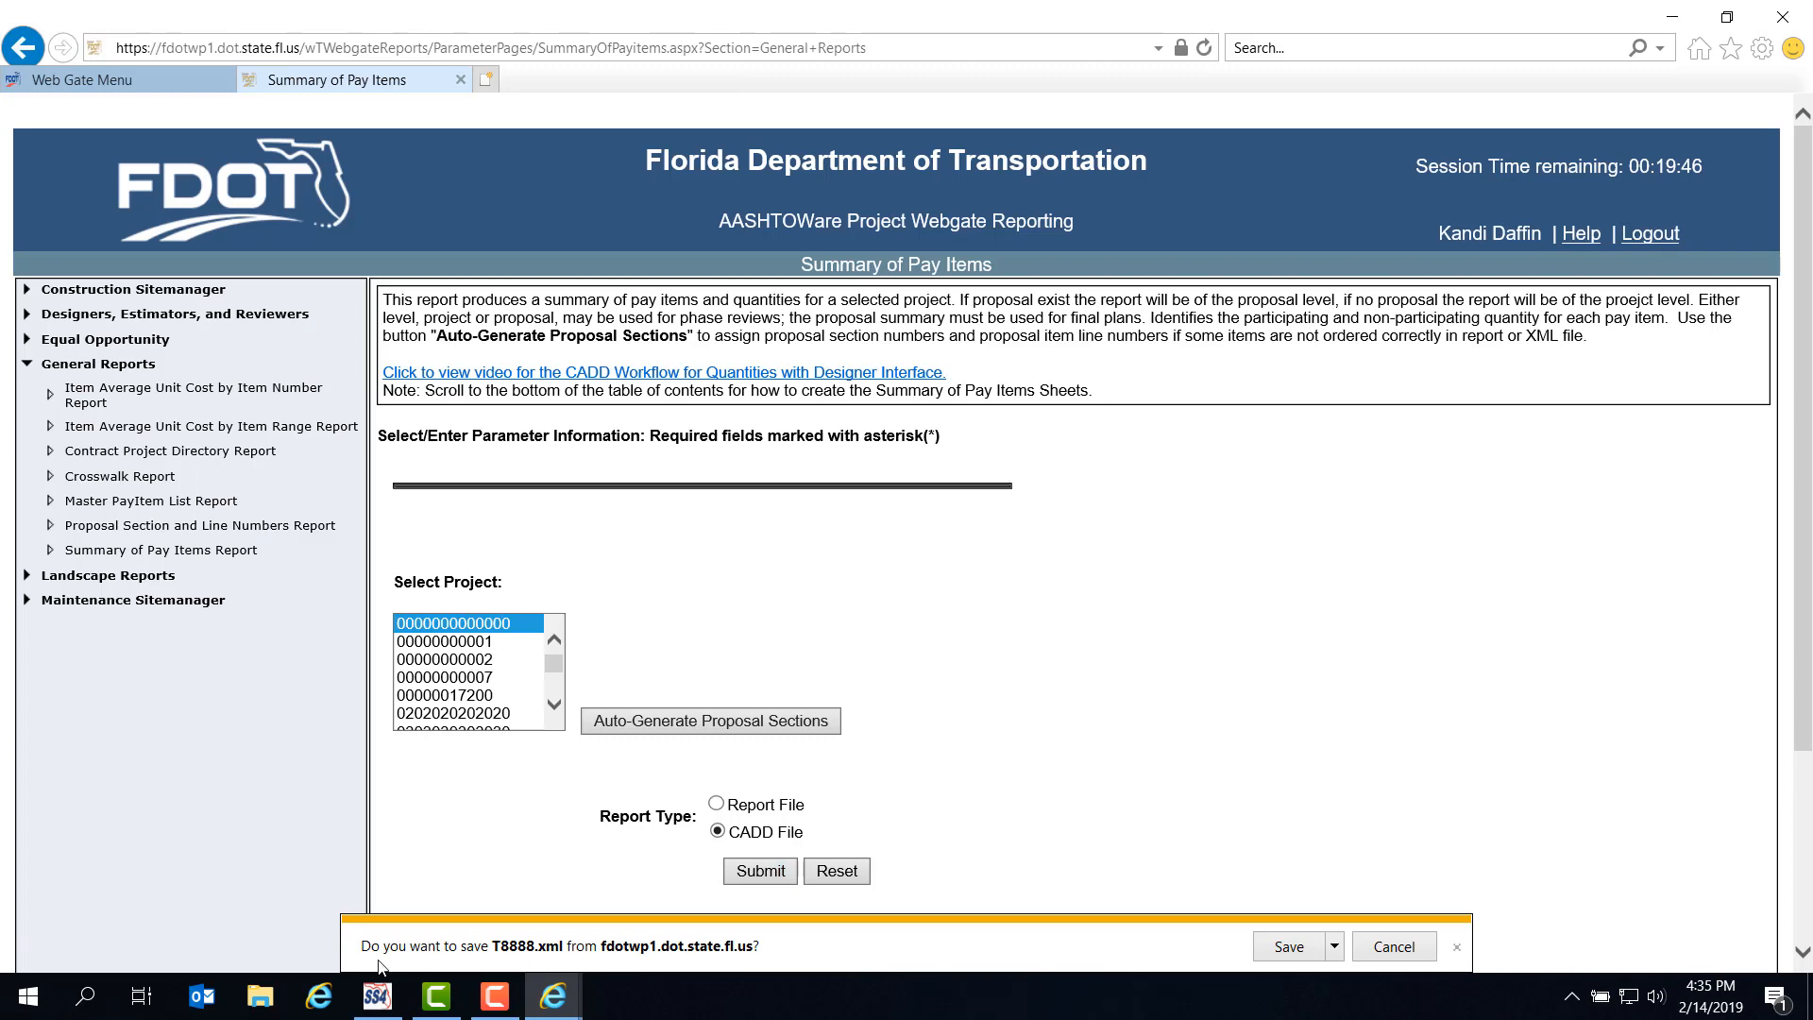
mouse_move(844, 959)
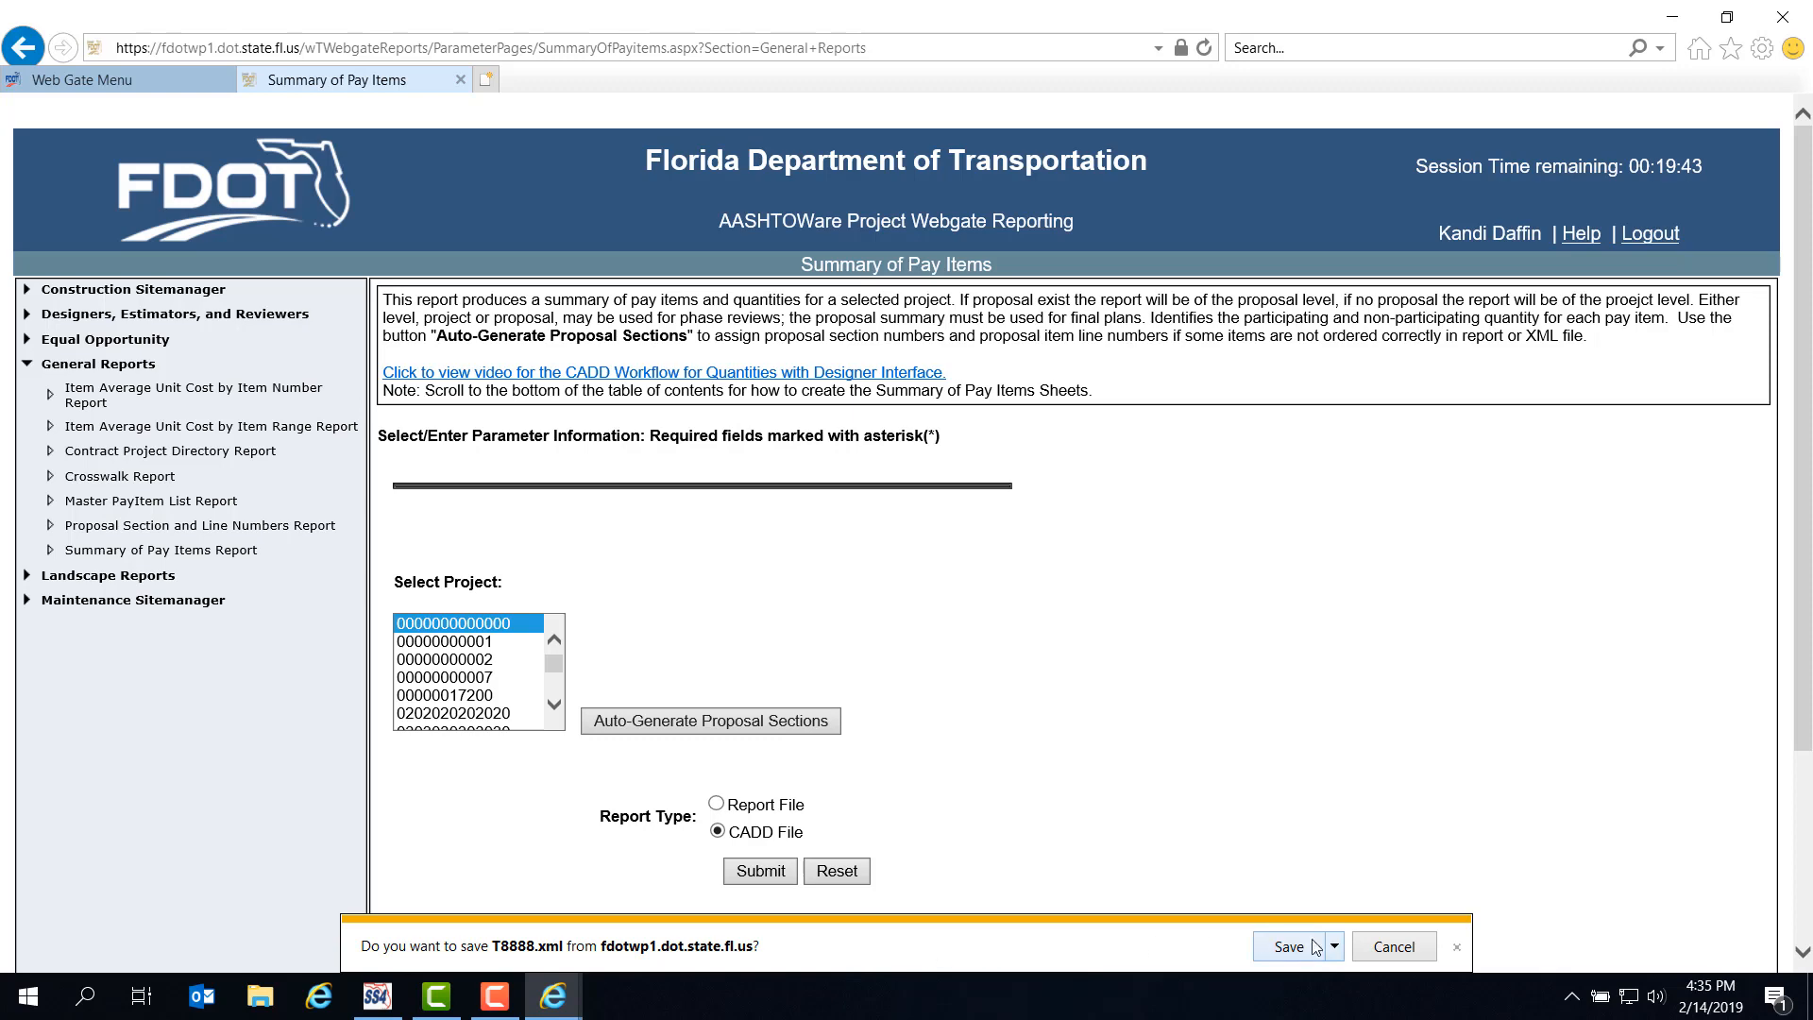
left_click(1333, 947)
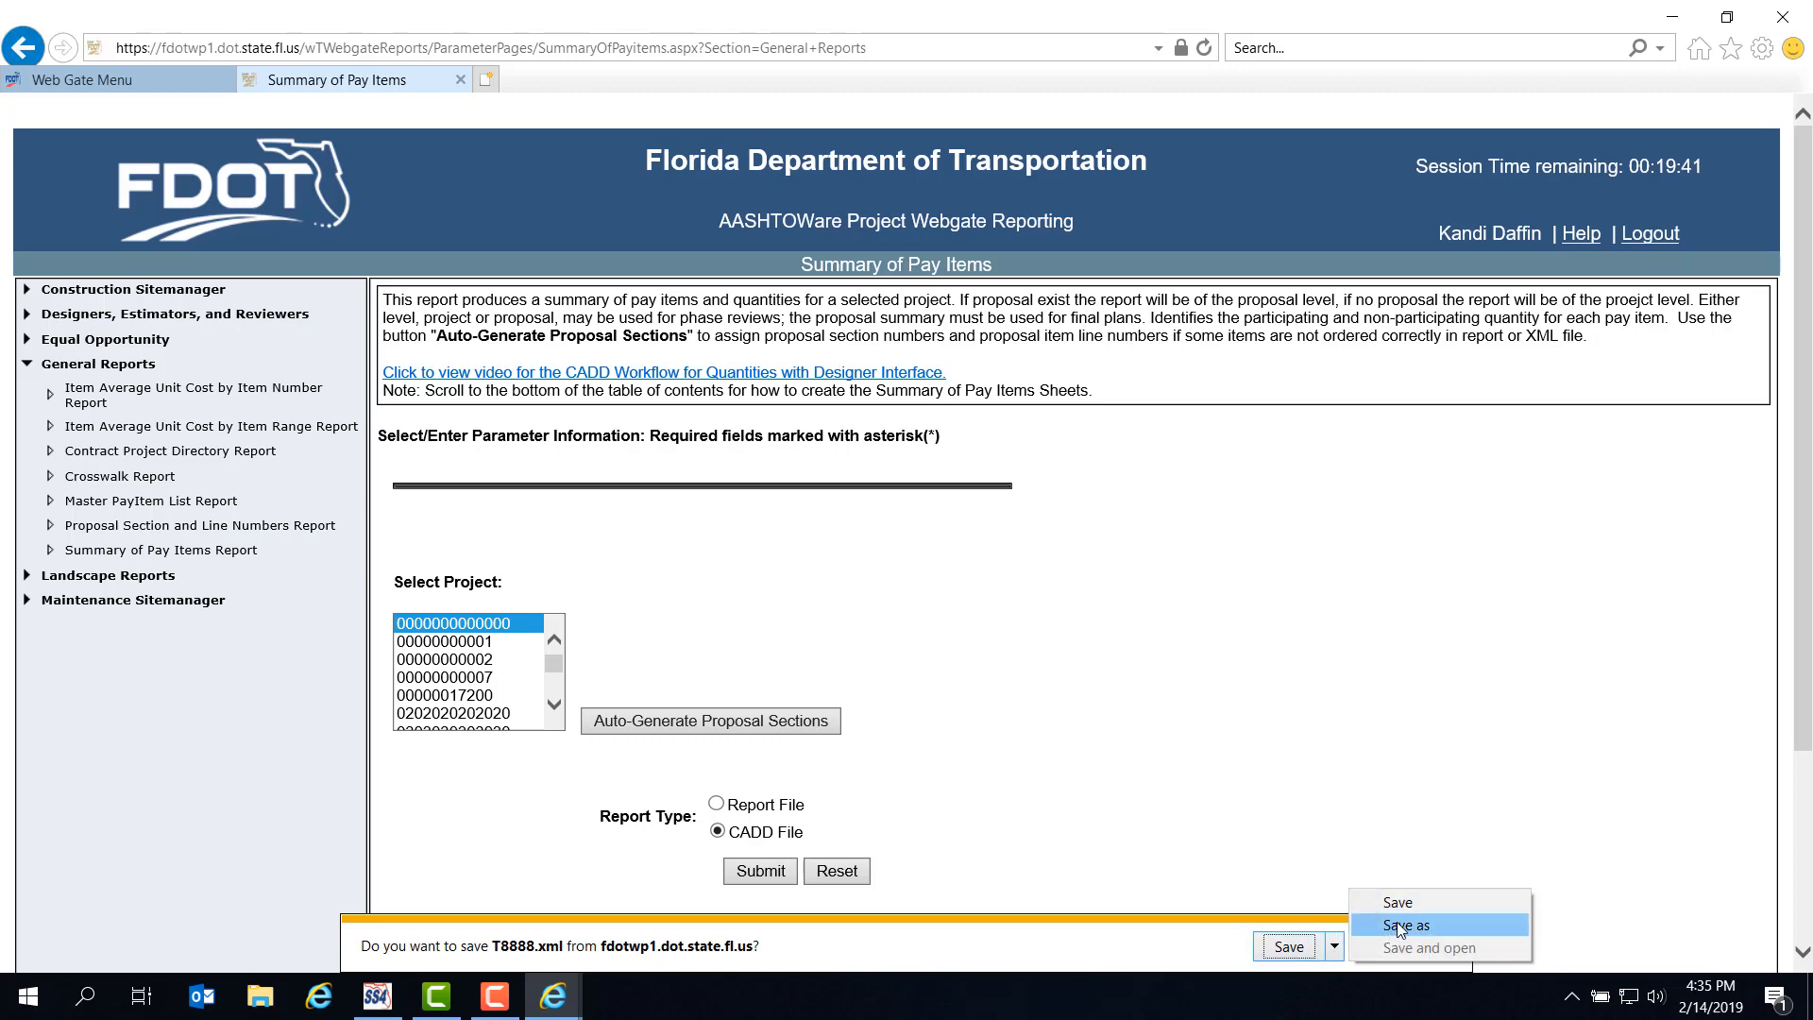
Step: Save T8888.xml to a chosen location via Save as
left_click(1405, 925)
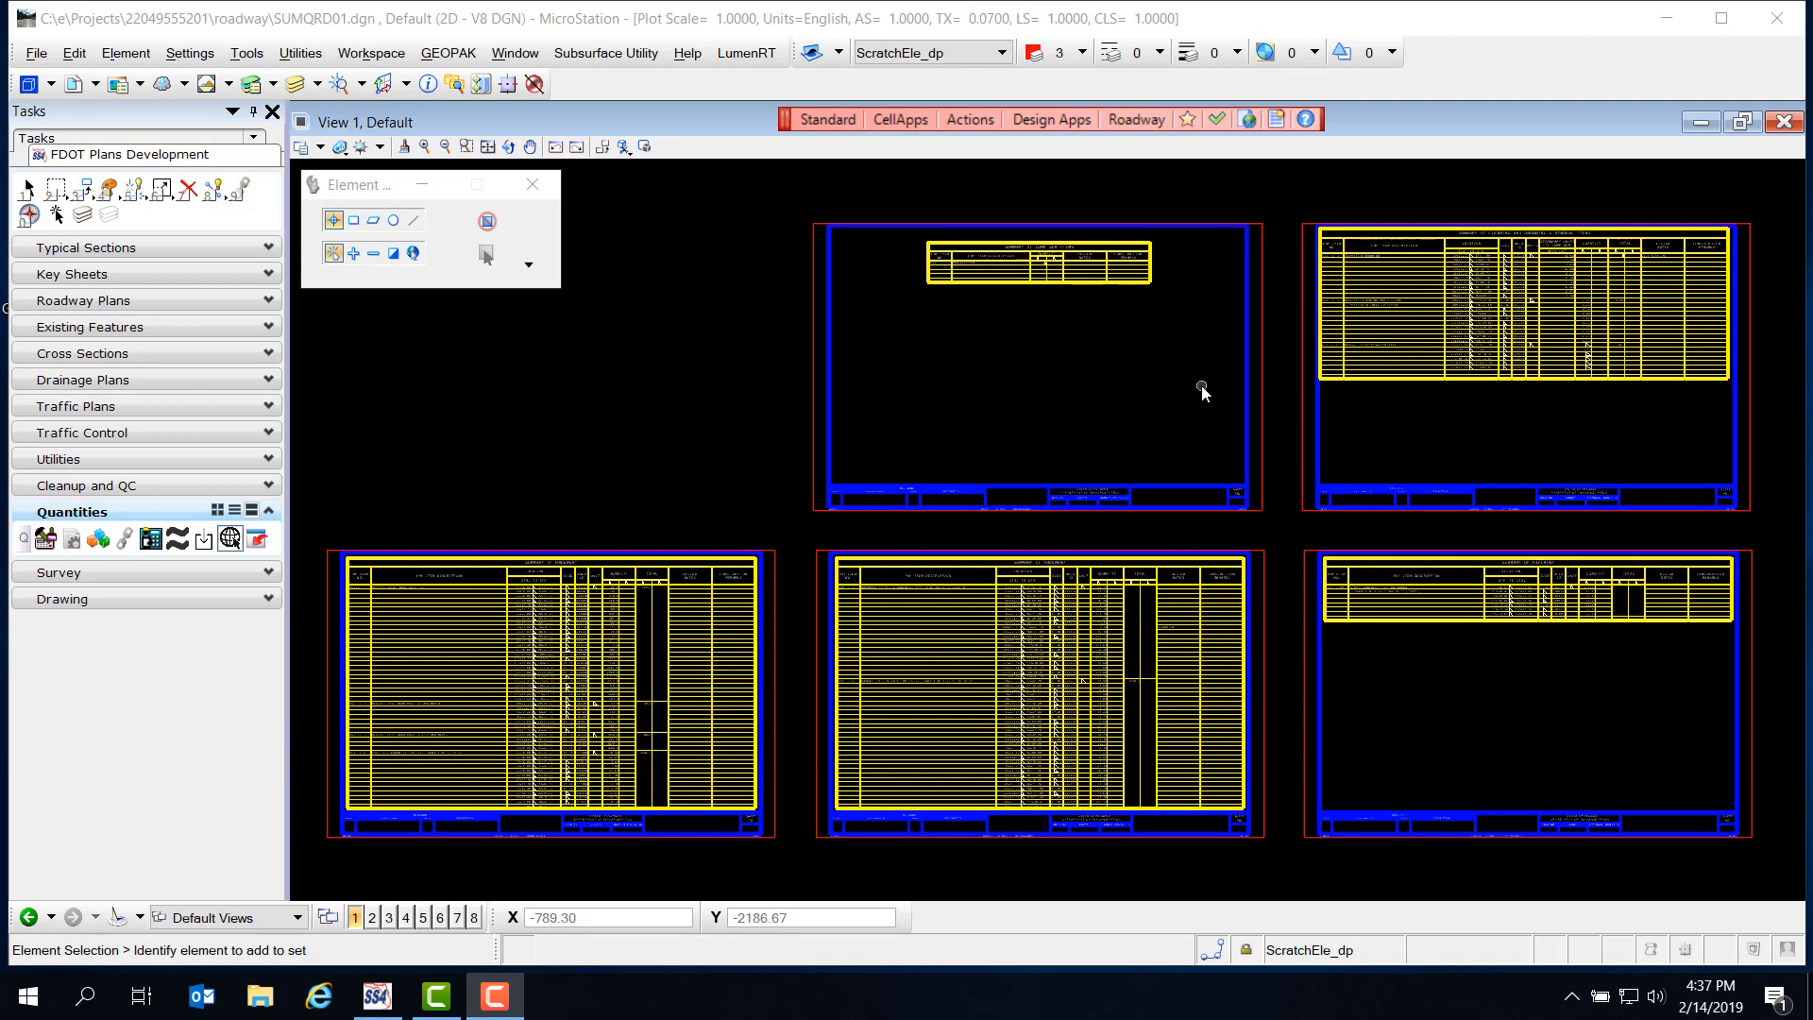
Step: Create and open the new CESSRD01.dgn Summary of Pay Item Sheets file from Create File
left_click(971, 119)
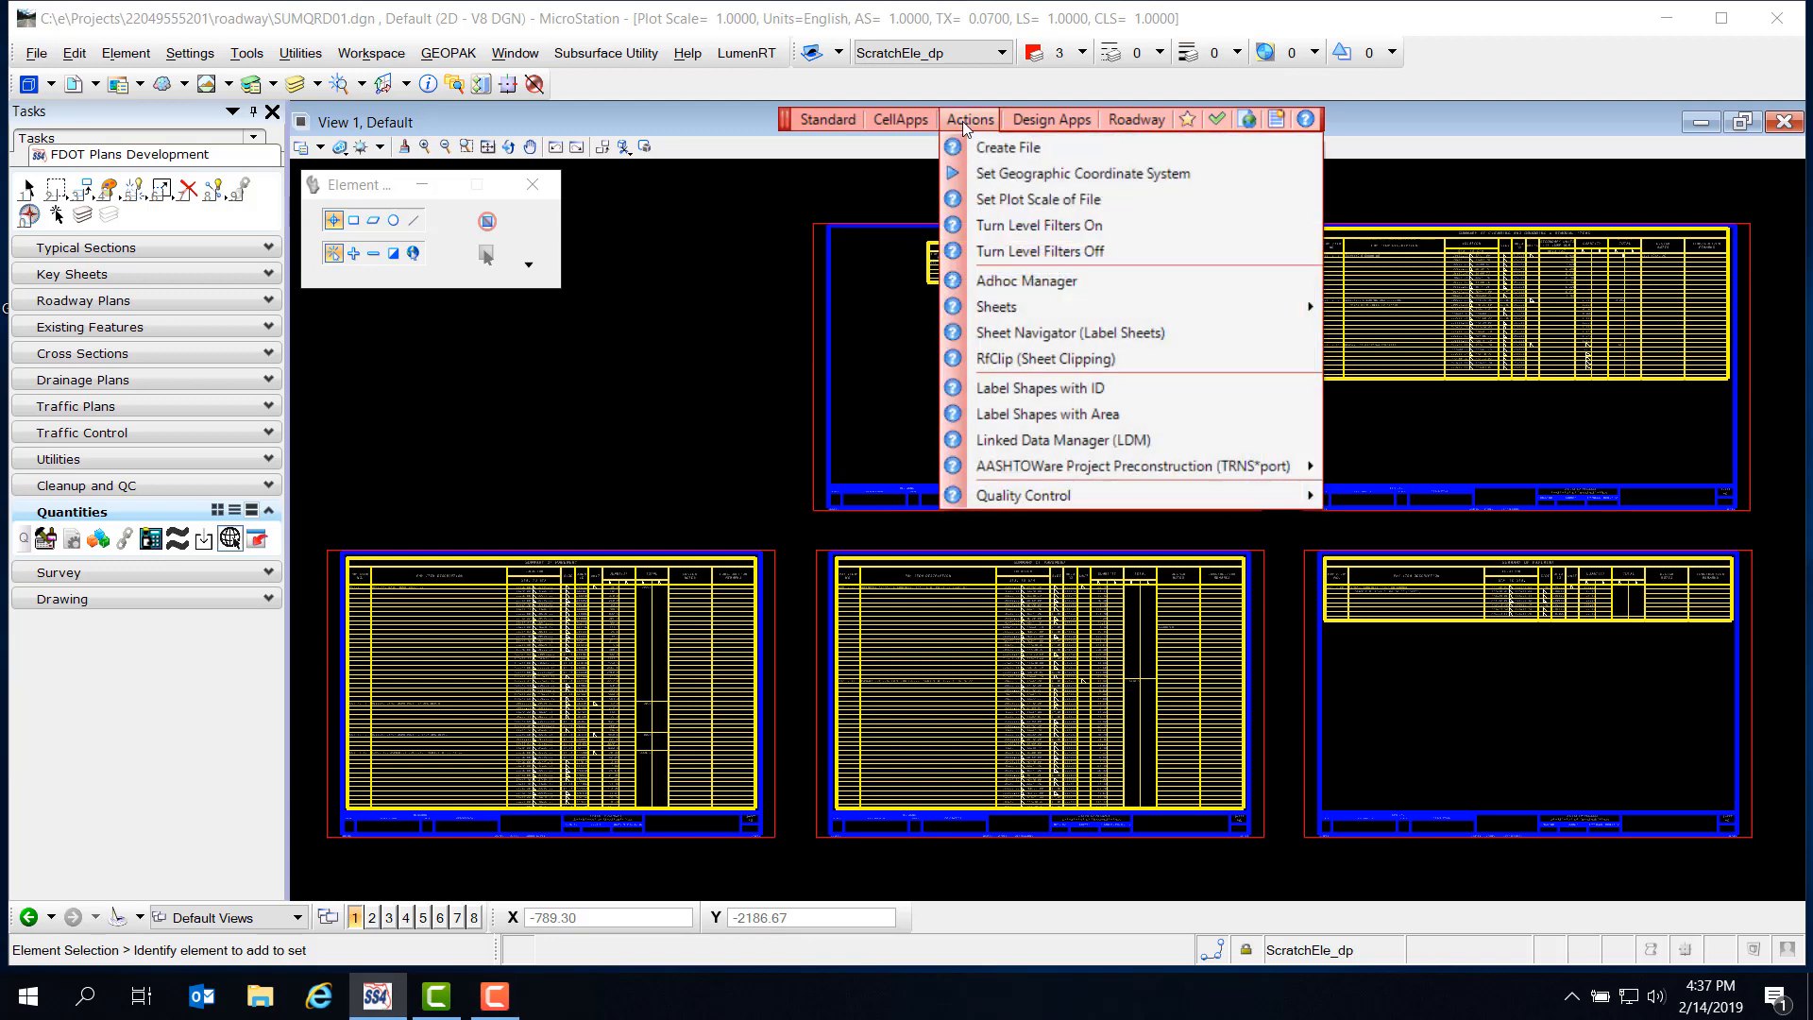
left_click(1009, 148)
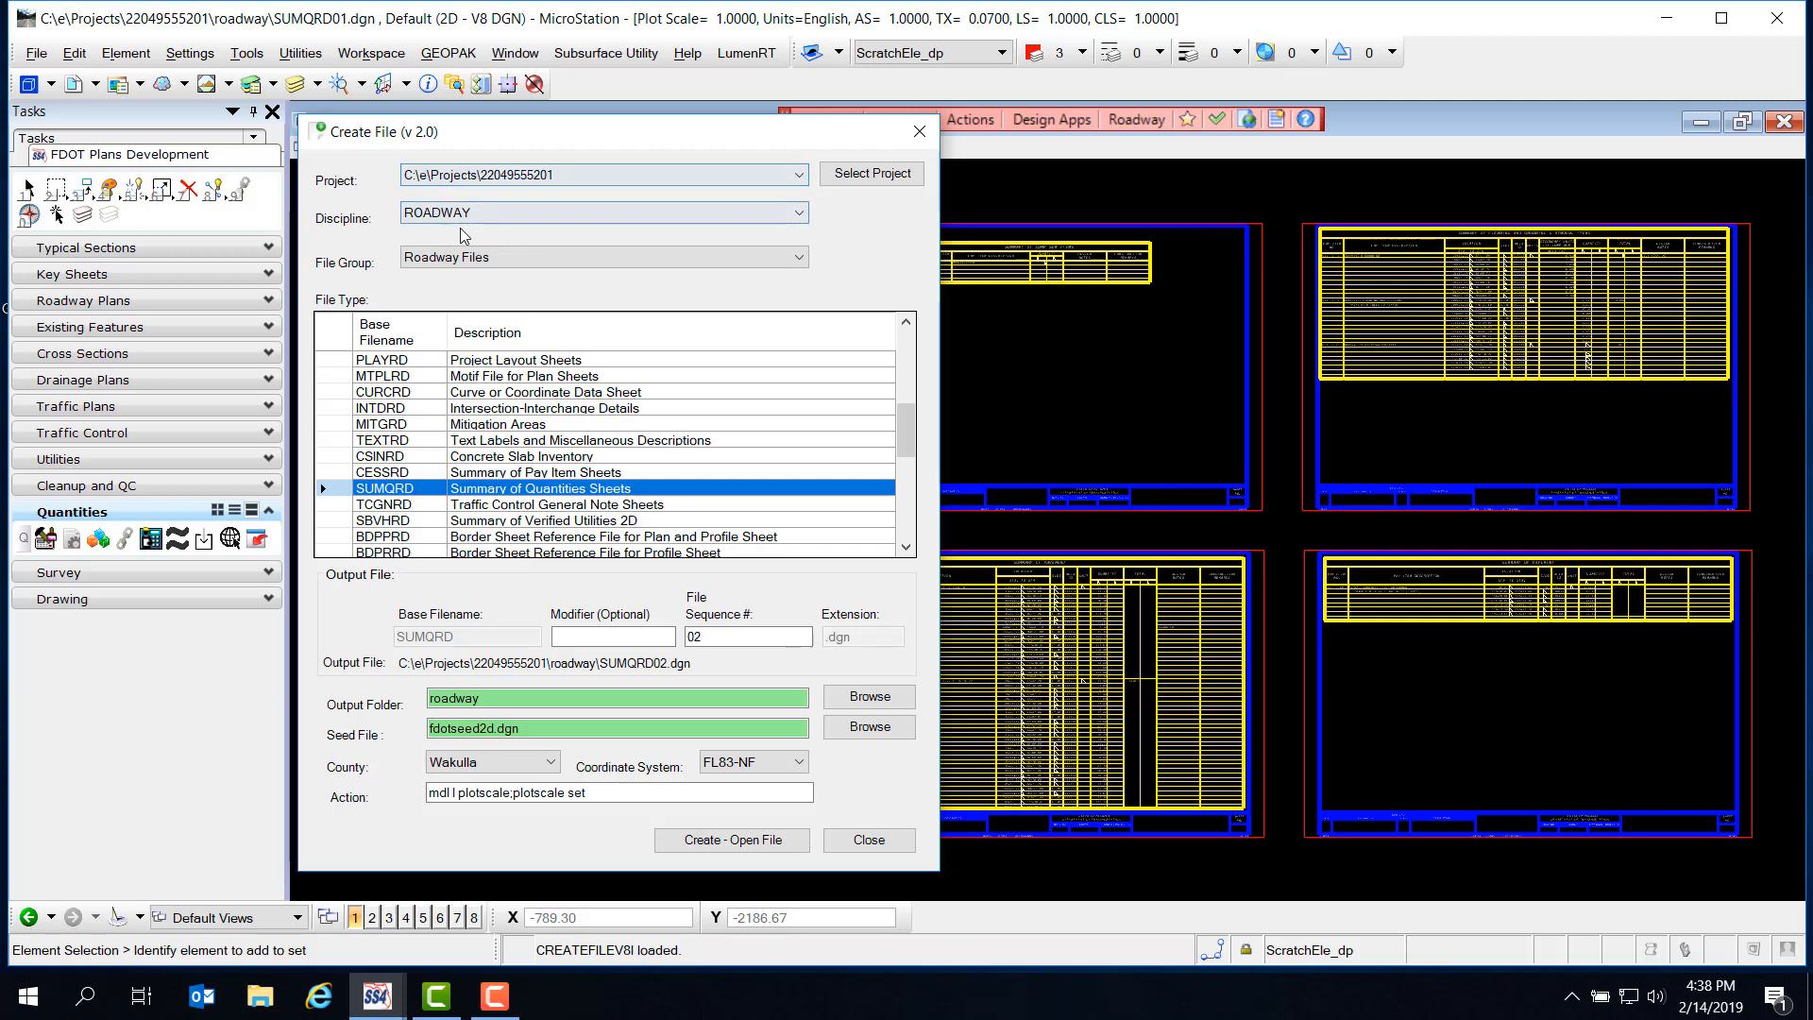
mouse_move(487, 366)
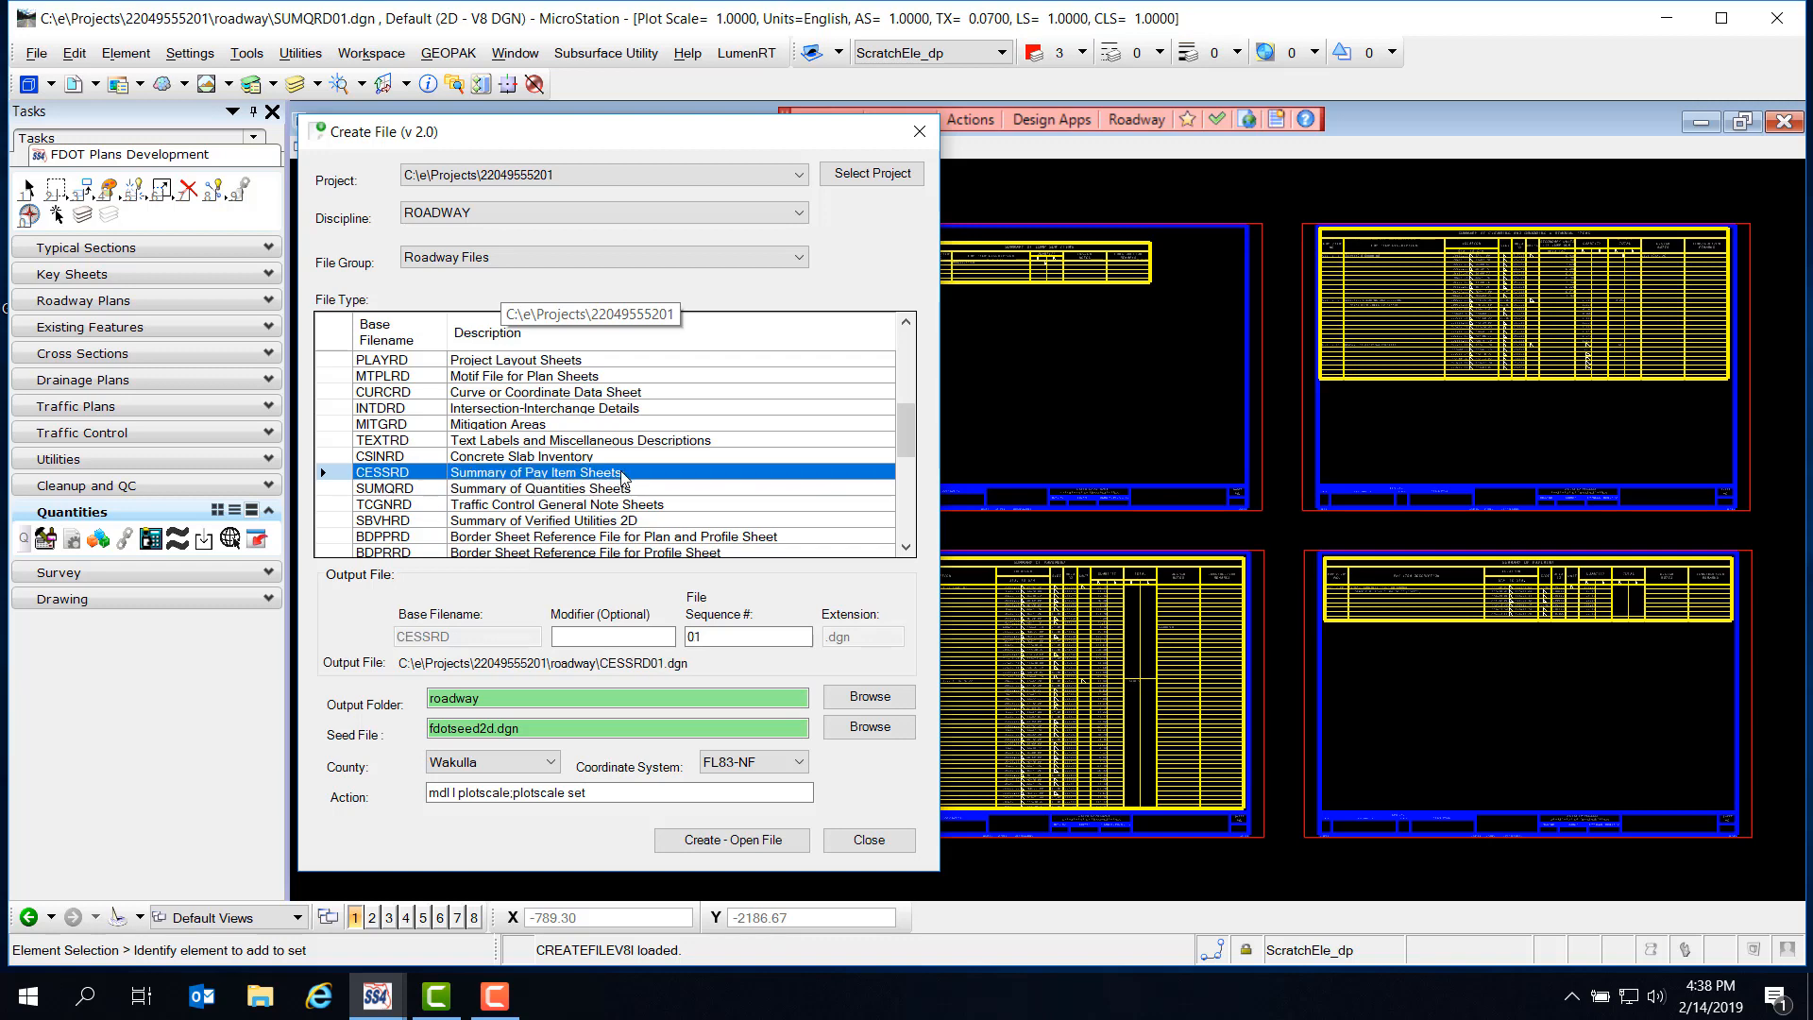
mouse_move(714, 663)
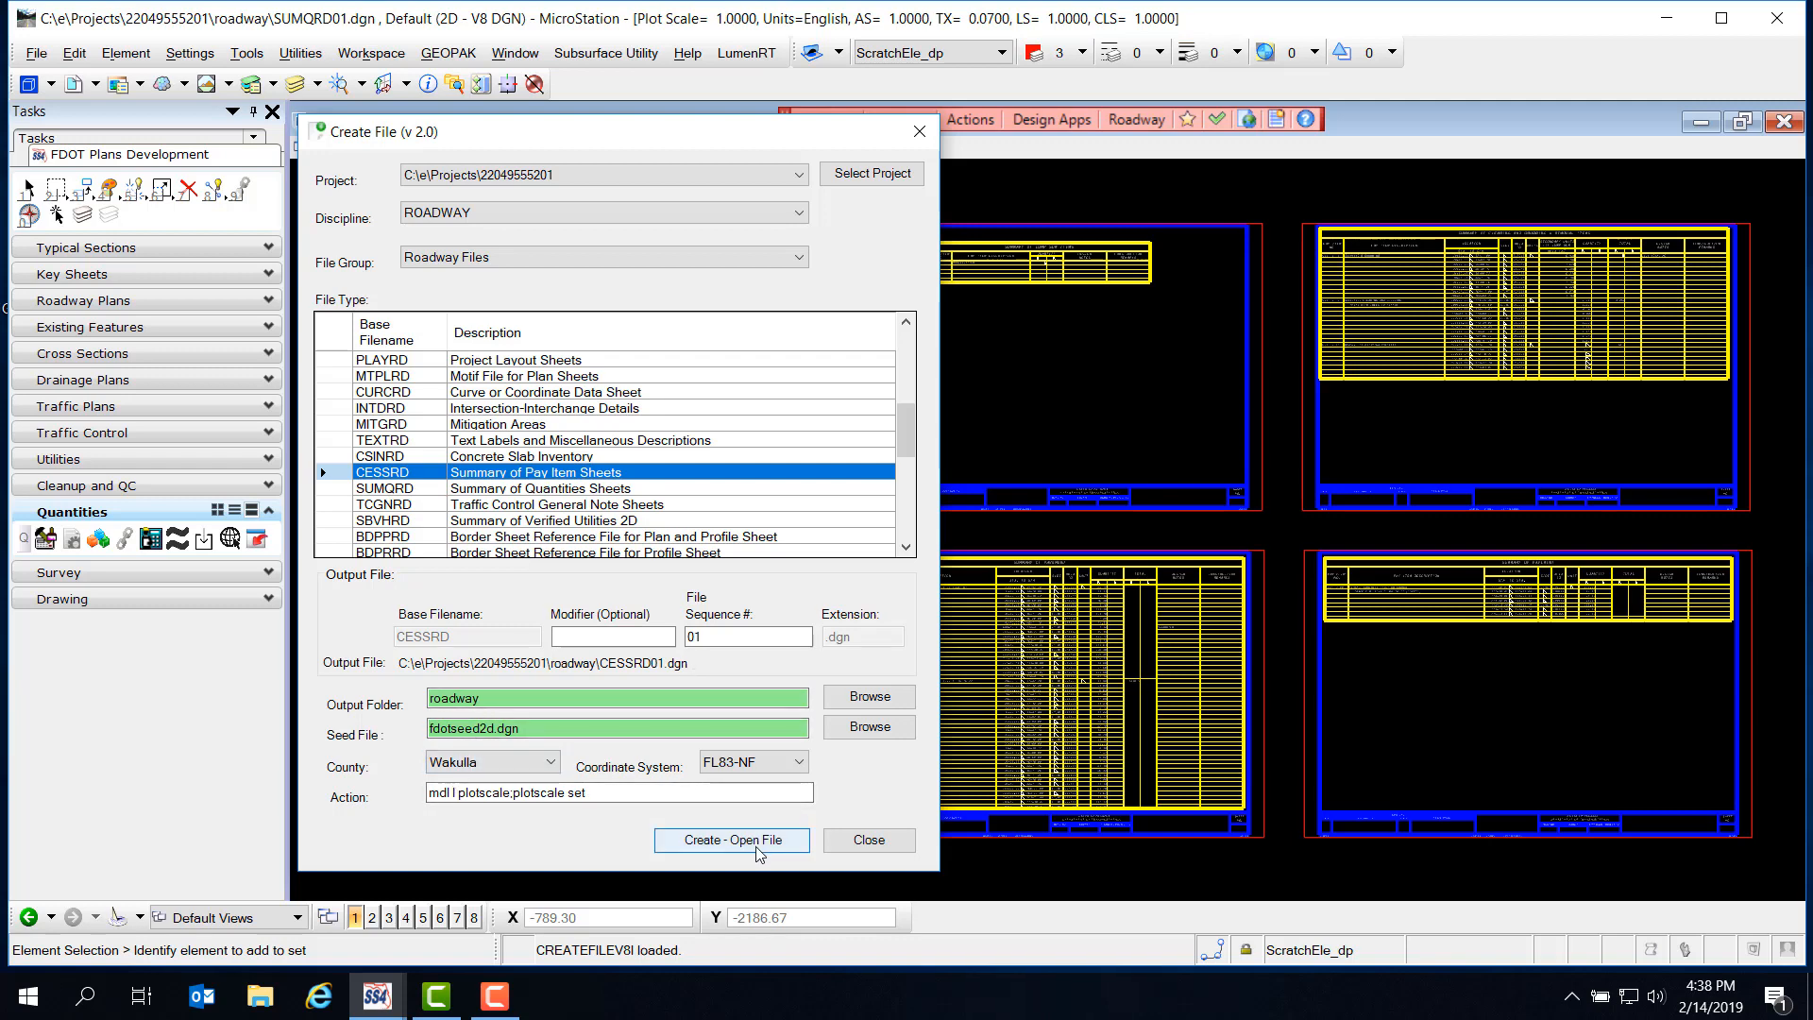
left_click(731, 838)
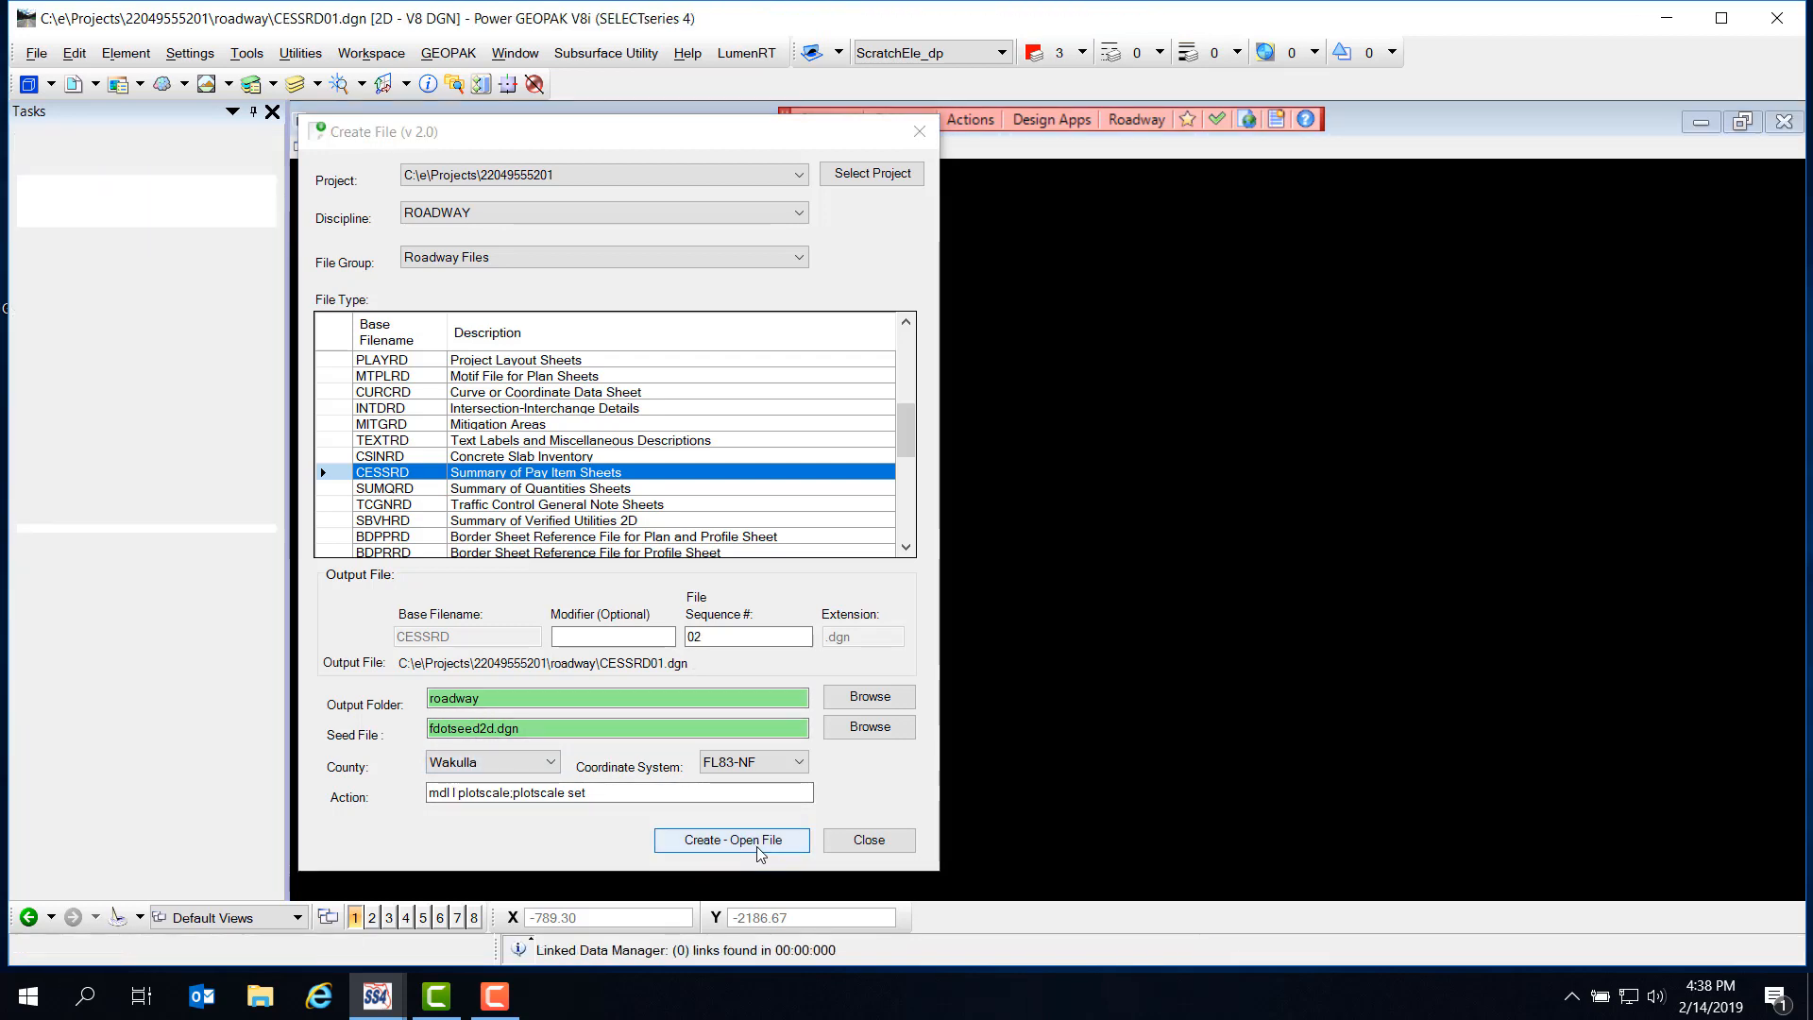
left_click(732, 839)
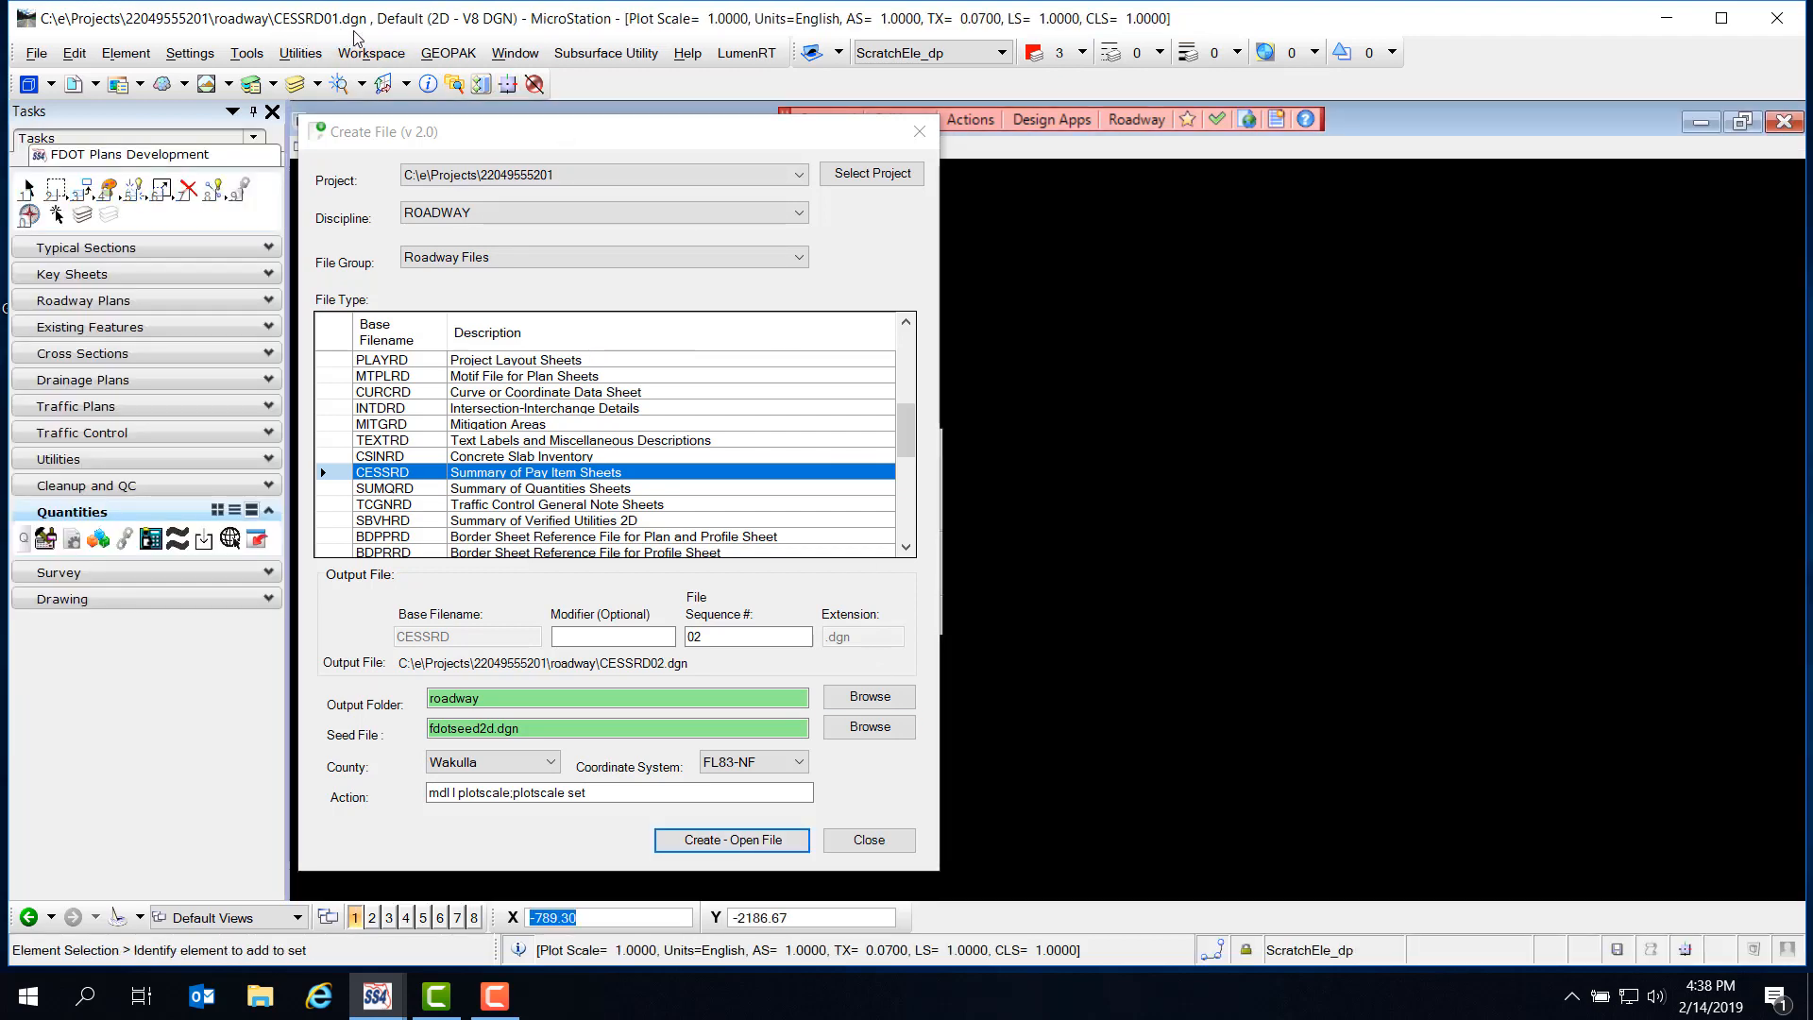
left_click(731, 838)
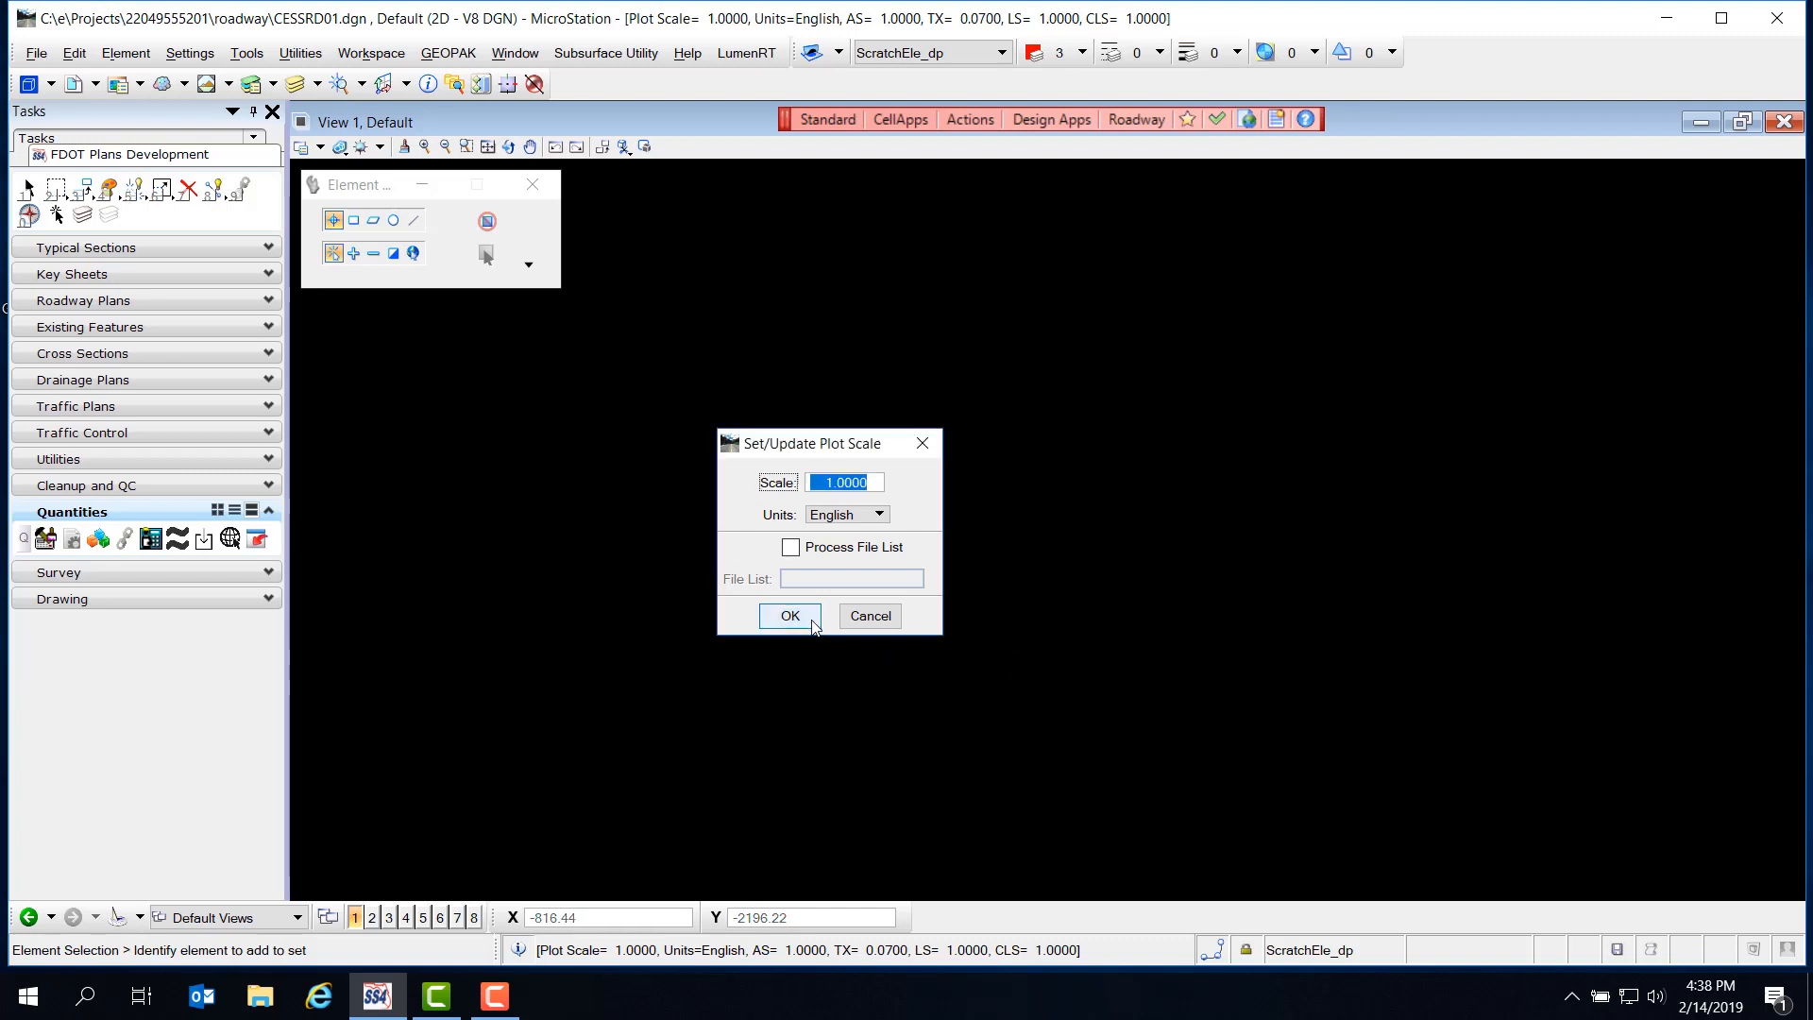
Step: Accept the 1.0000 plot scale and start the FDOT TRNS*port pay items tool
left_click(789, 616)
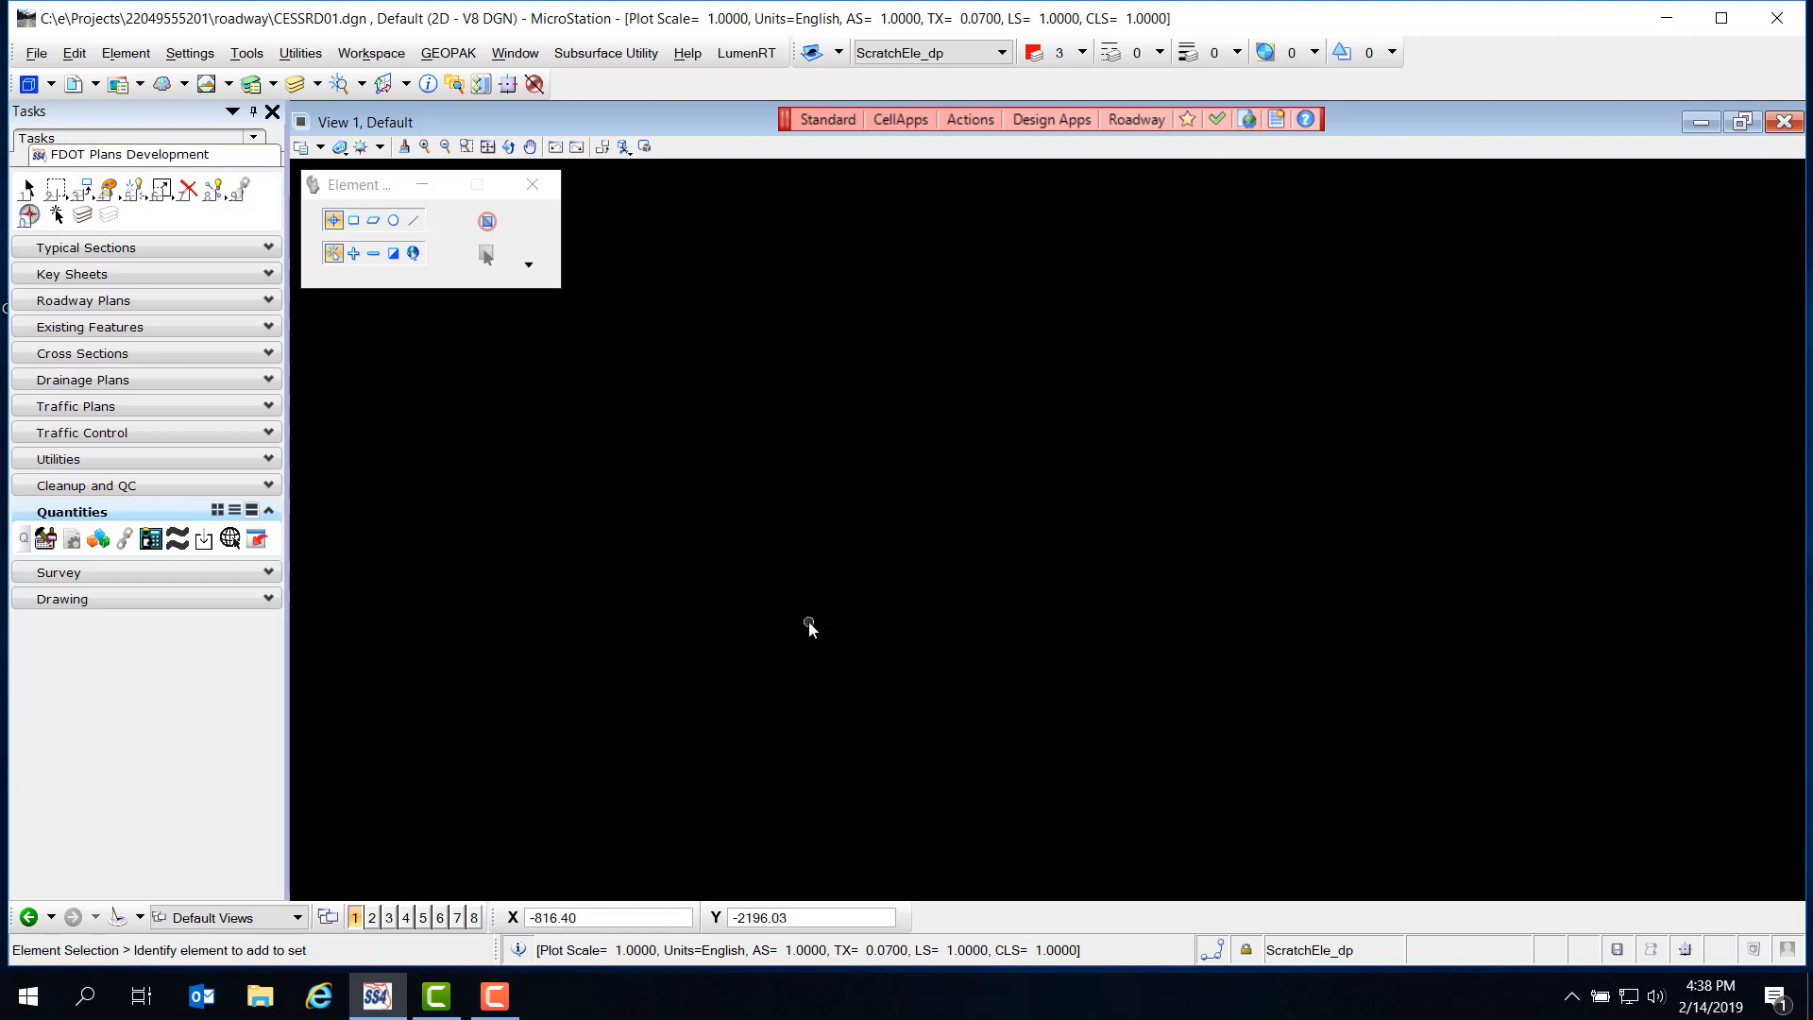
mouse_move(525, 578)
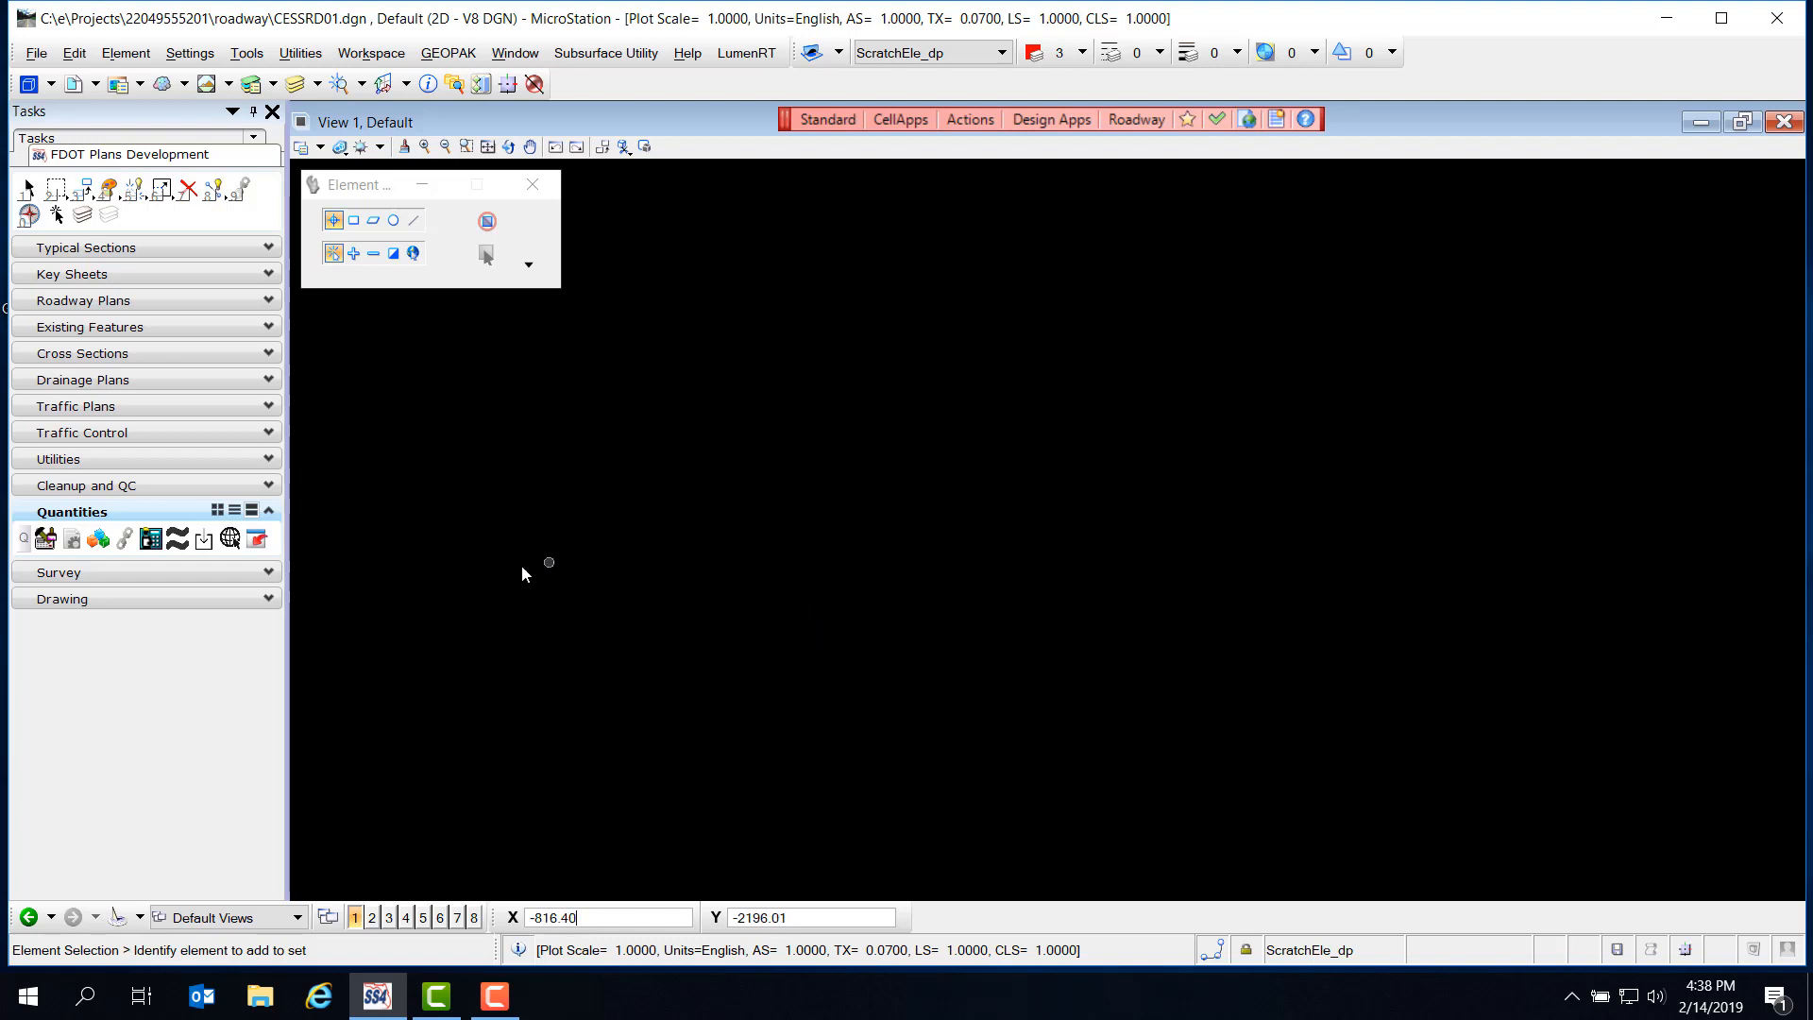
left_click(257, 538)
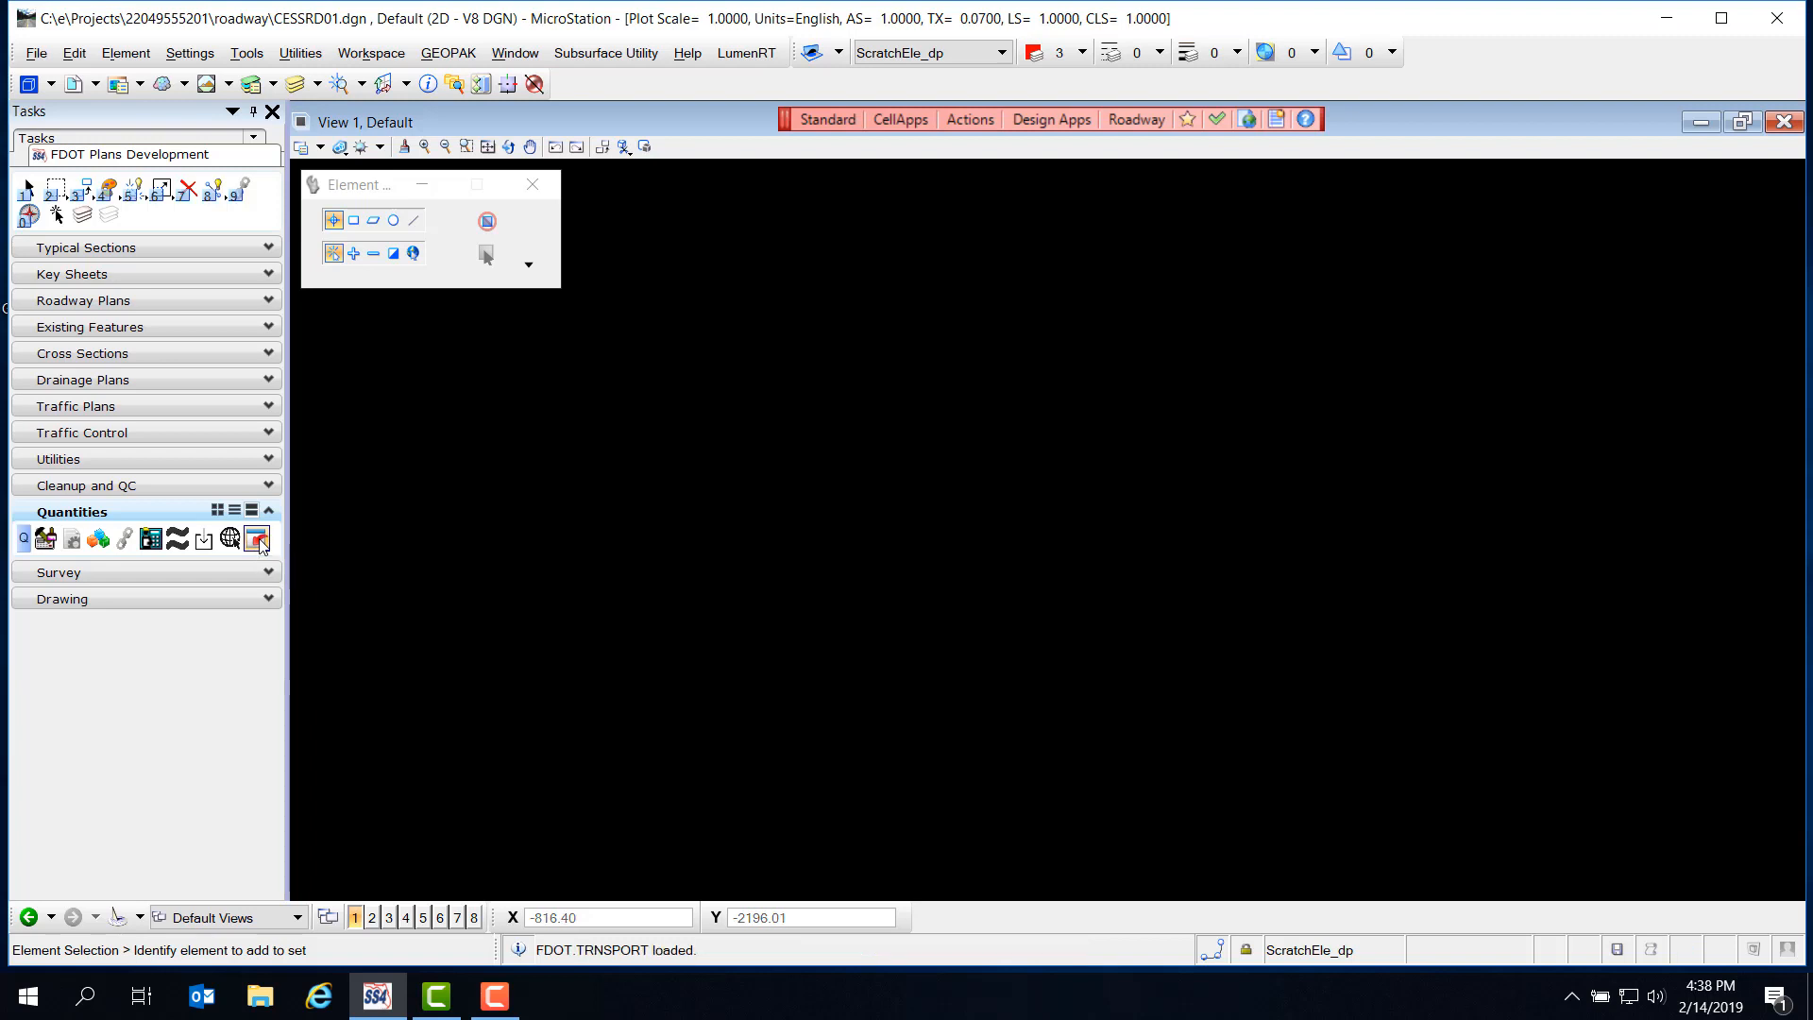
left_click(257, 538)
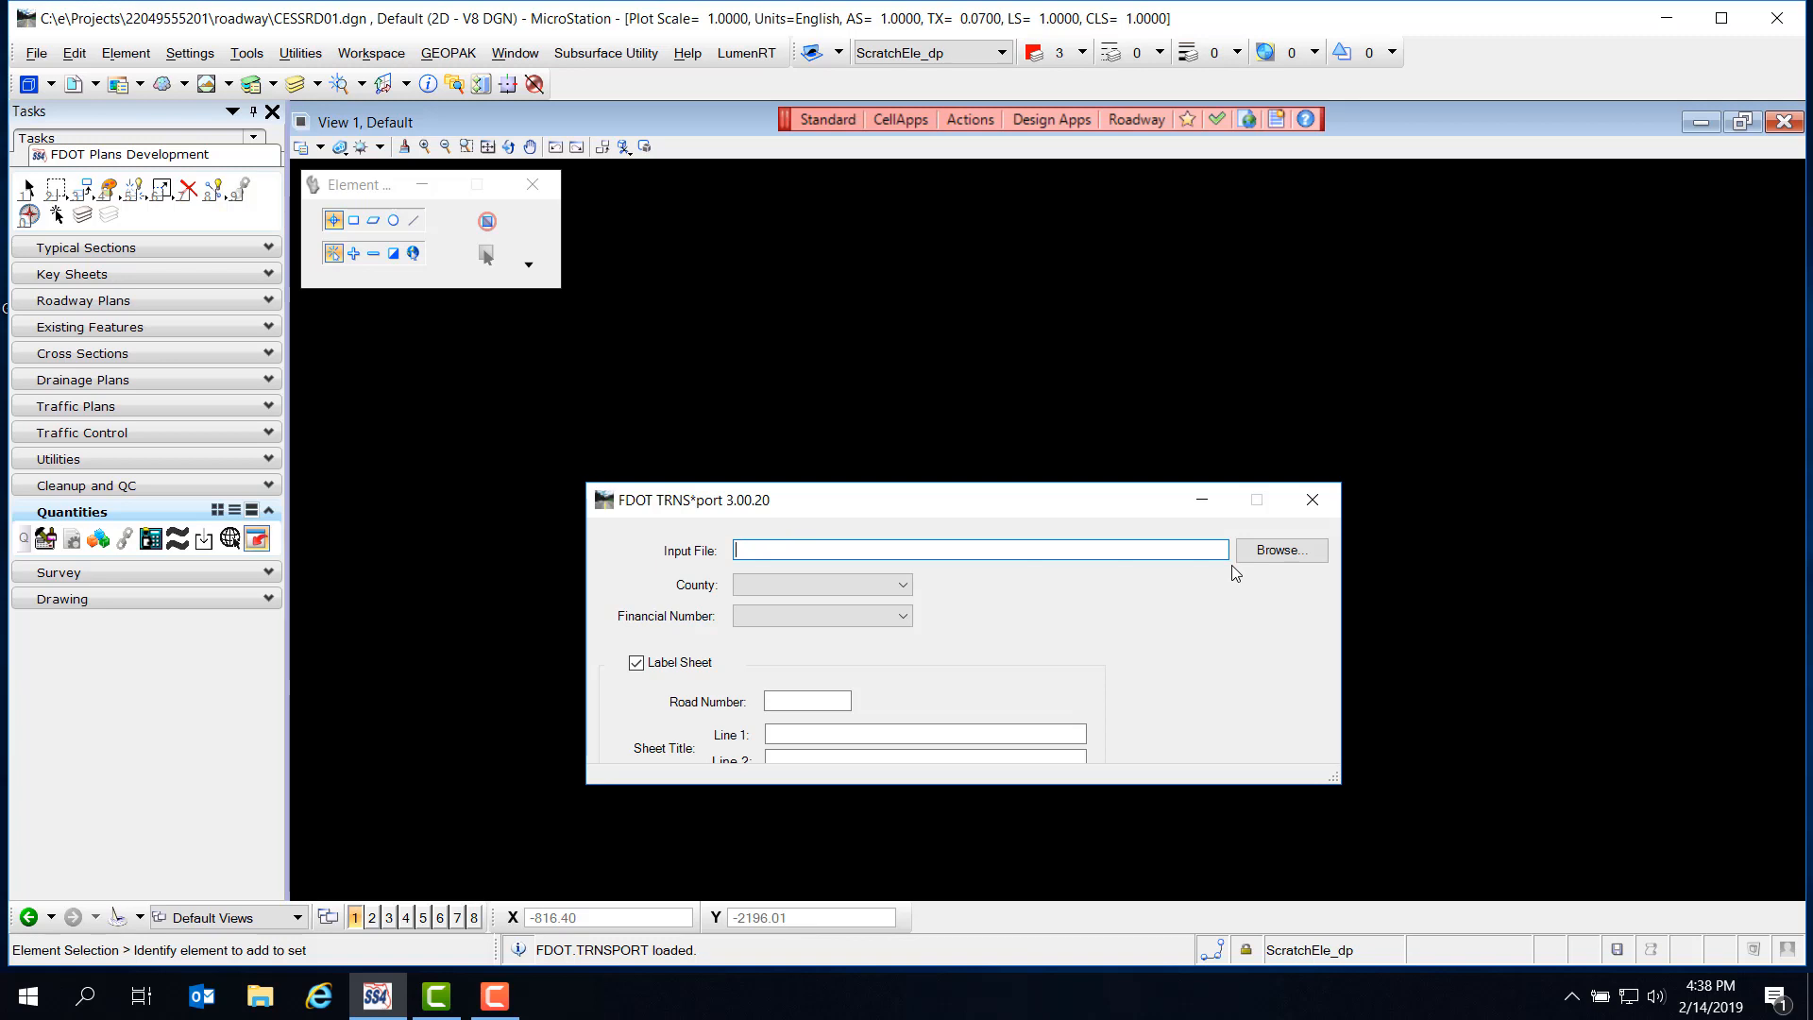
Step: Browse to the roadway folder and select T8888.xml as the pay items input file
left_click(1280, 550)
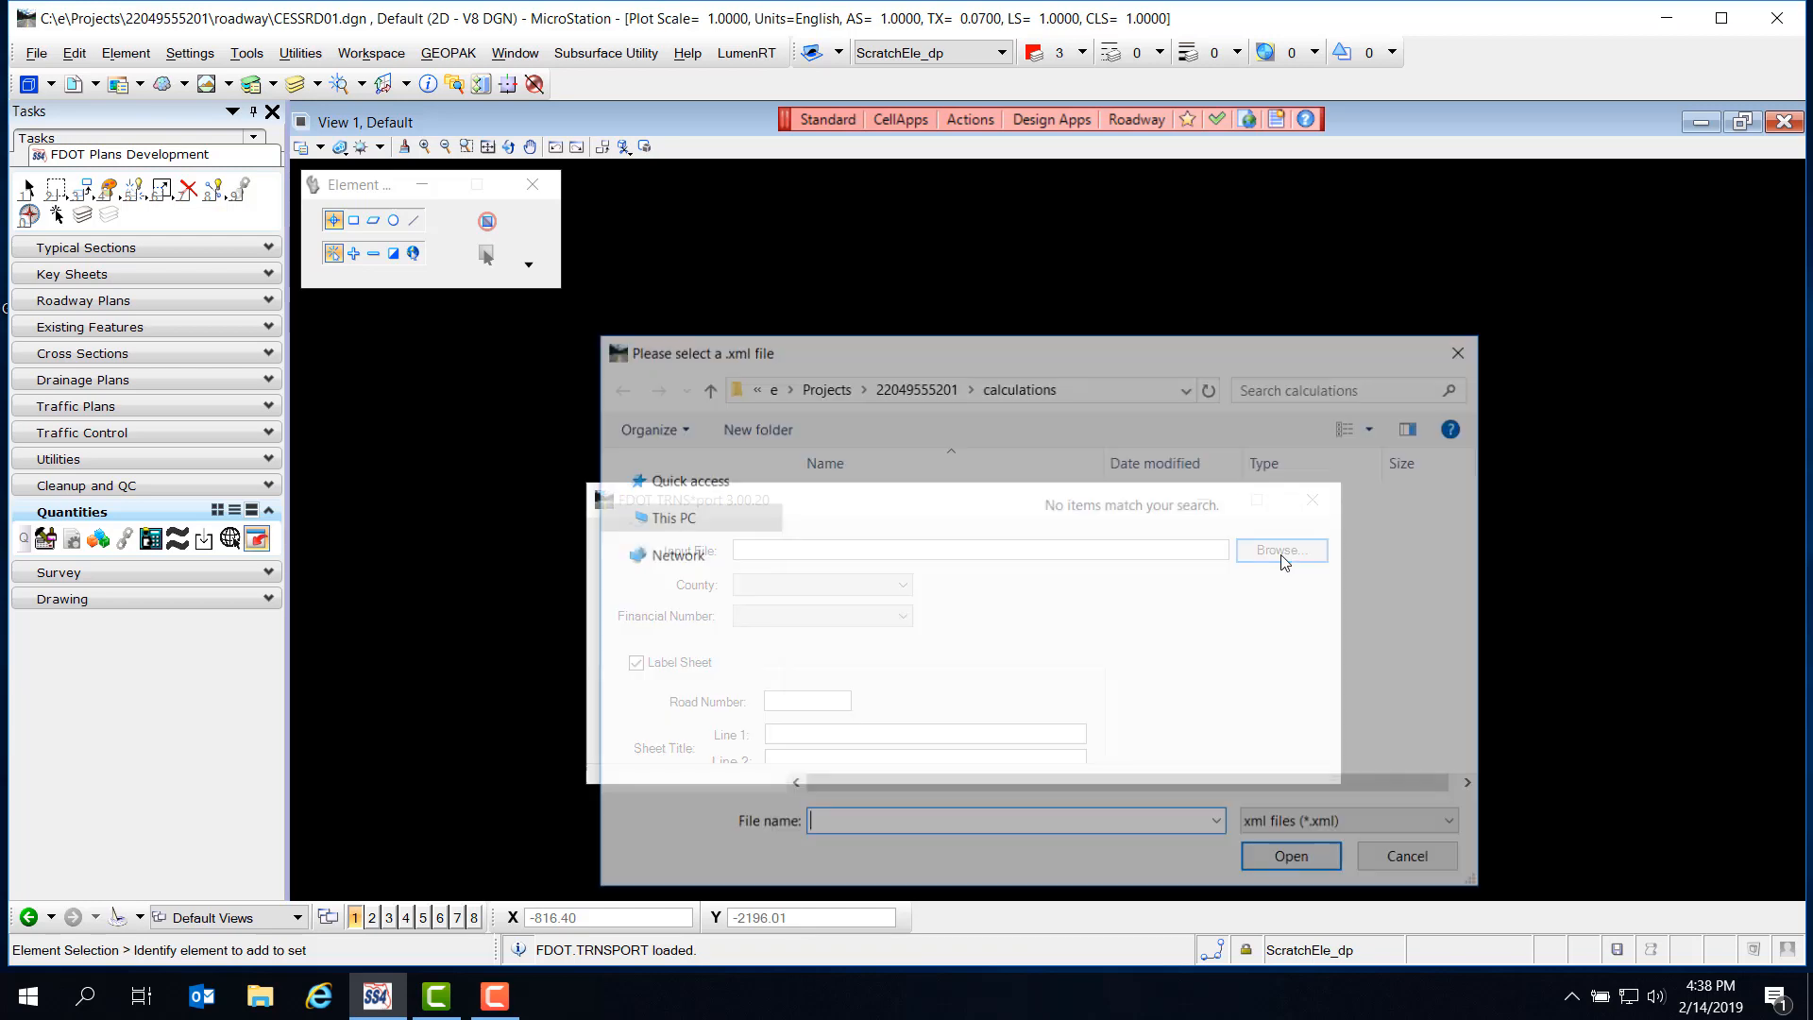
left_click(1281, 550)
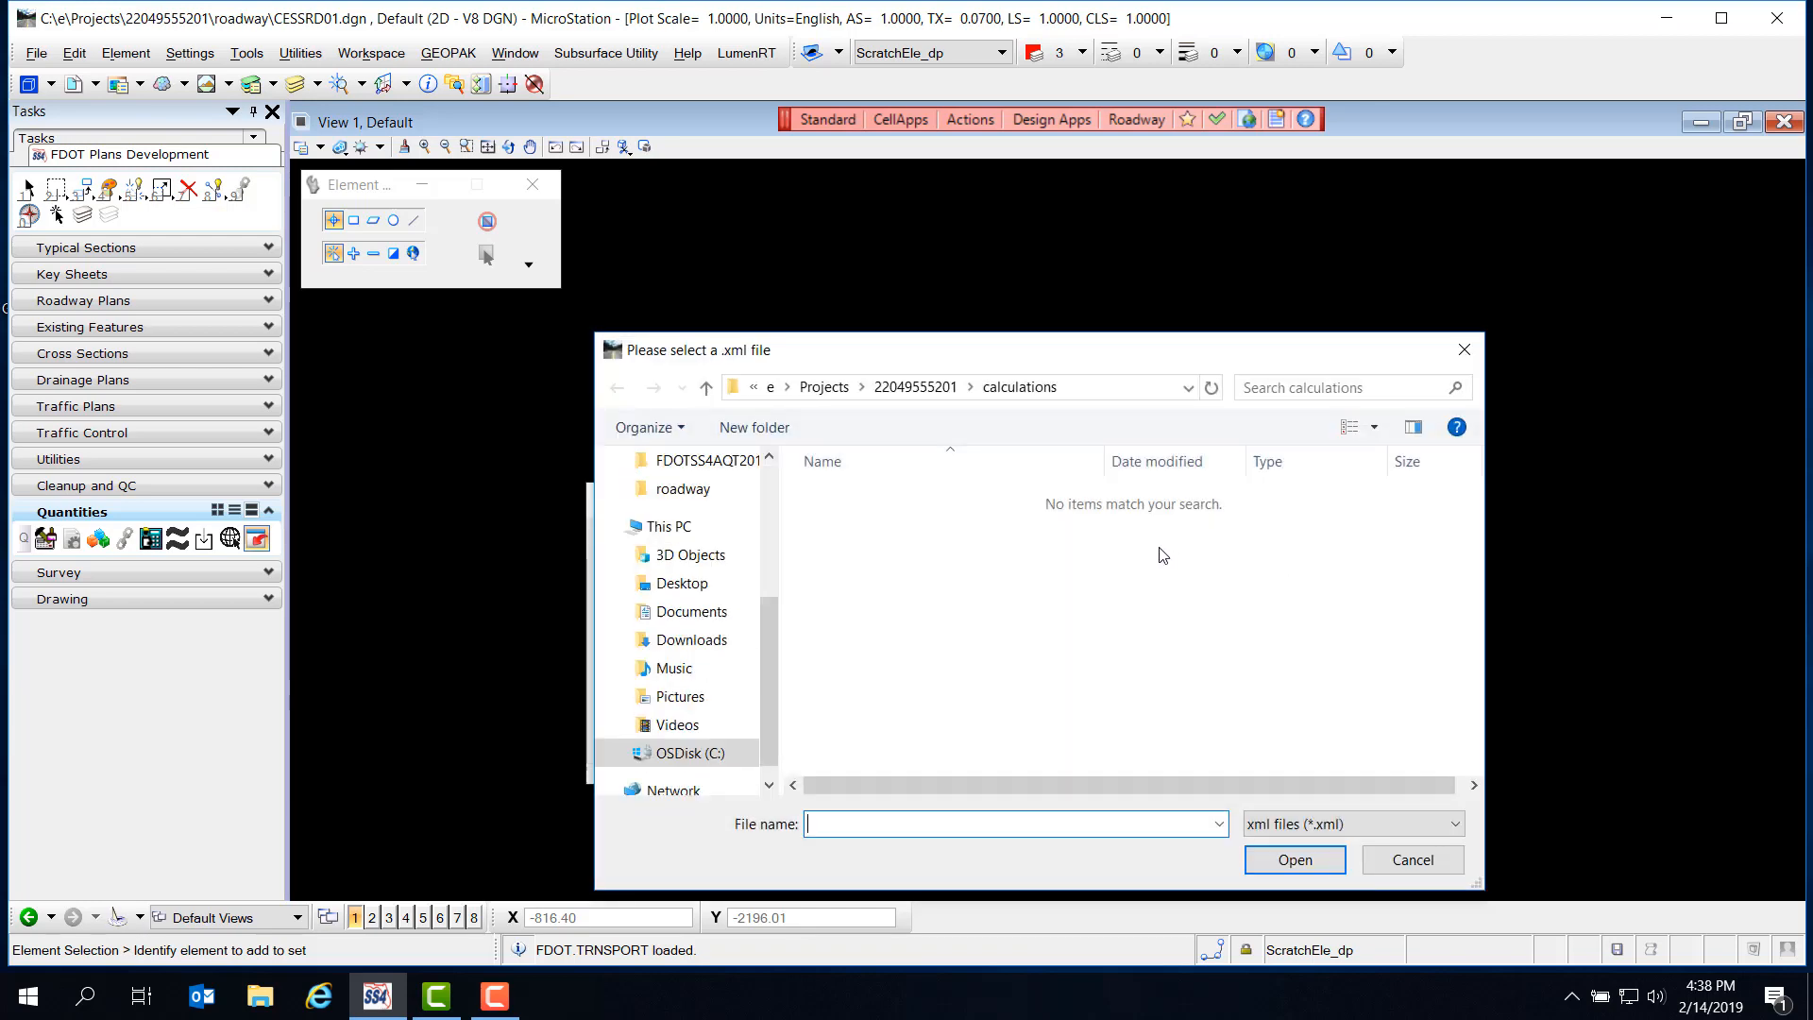
left_click(916, 385)
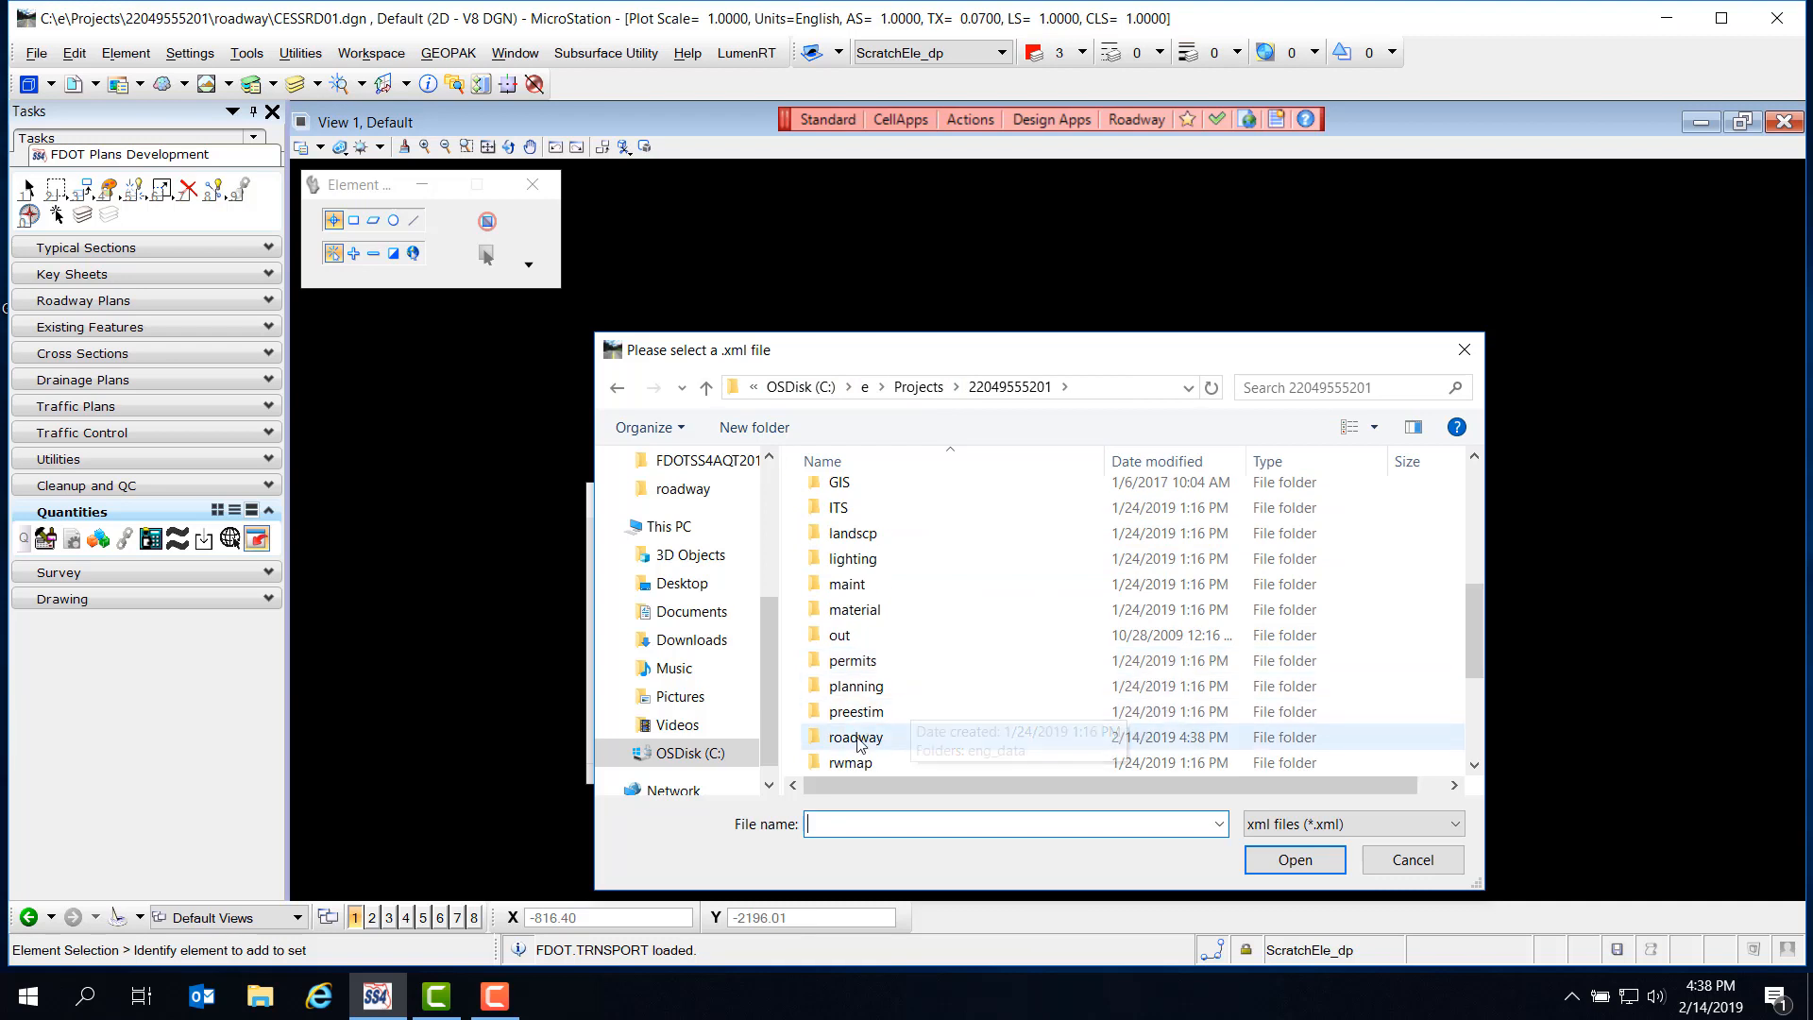
double_click(854, 737)
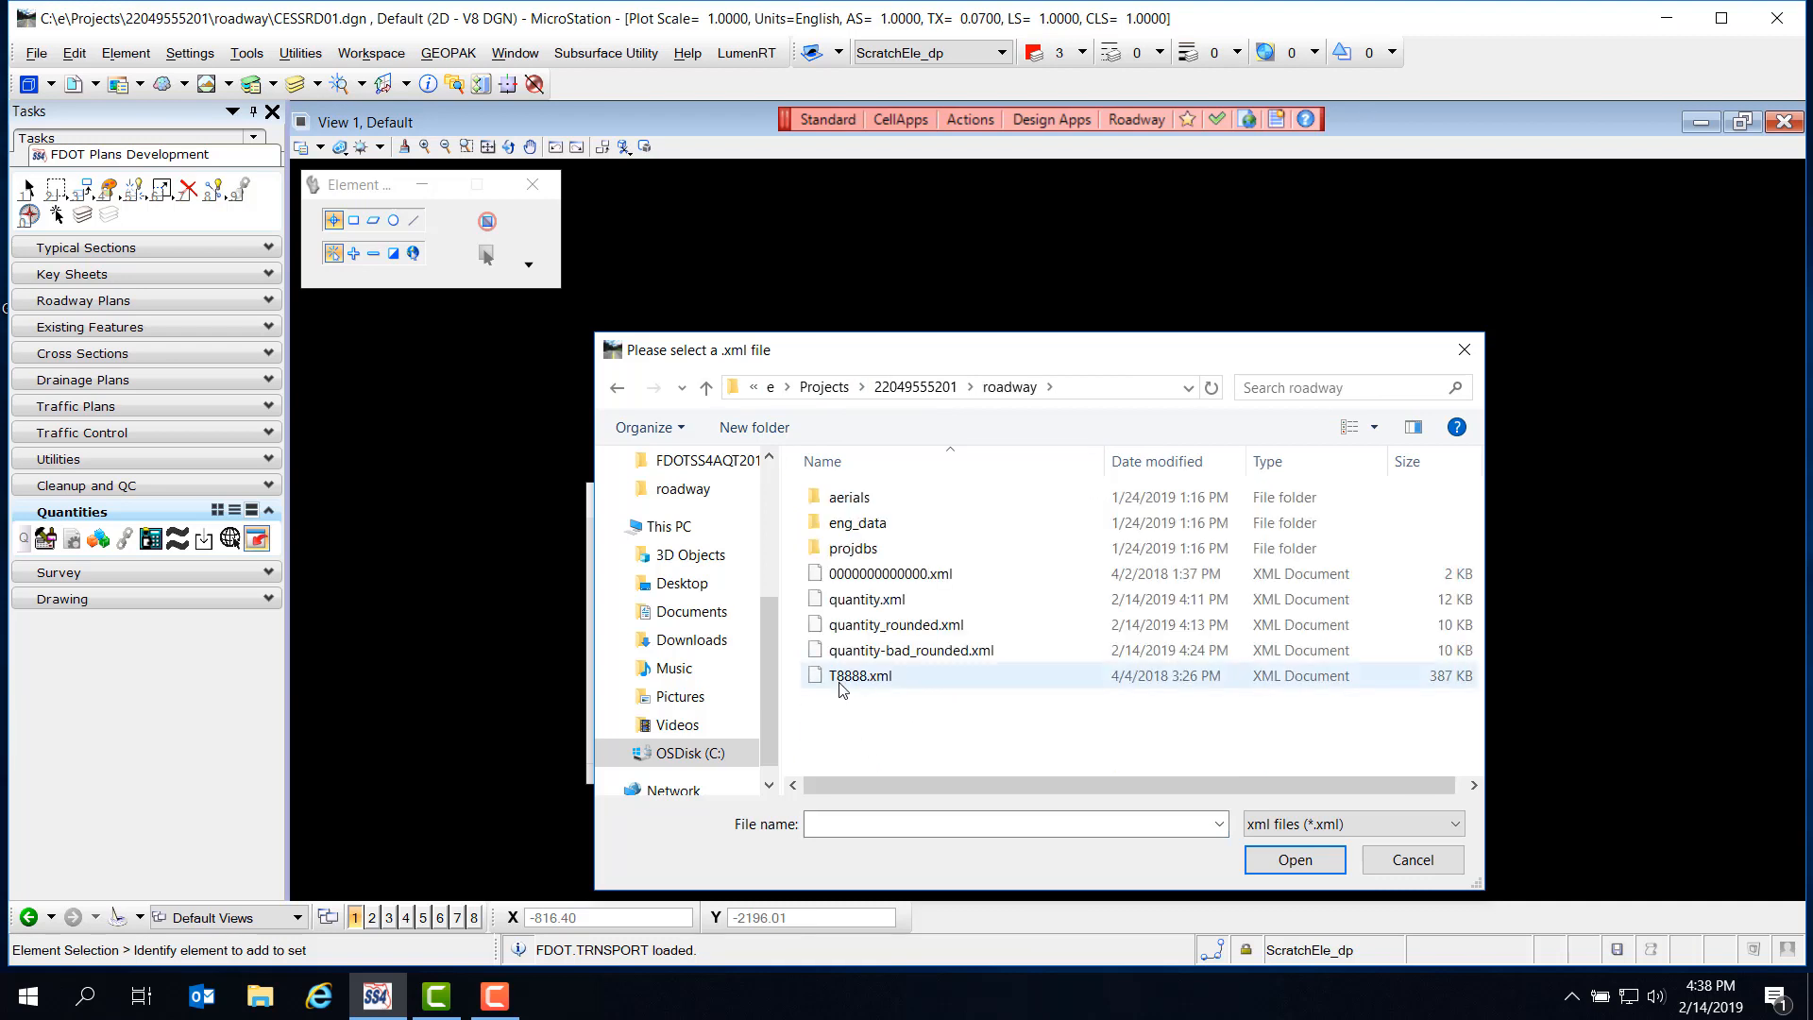
mouse_move(857, 690)
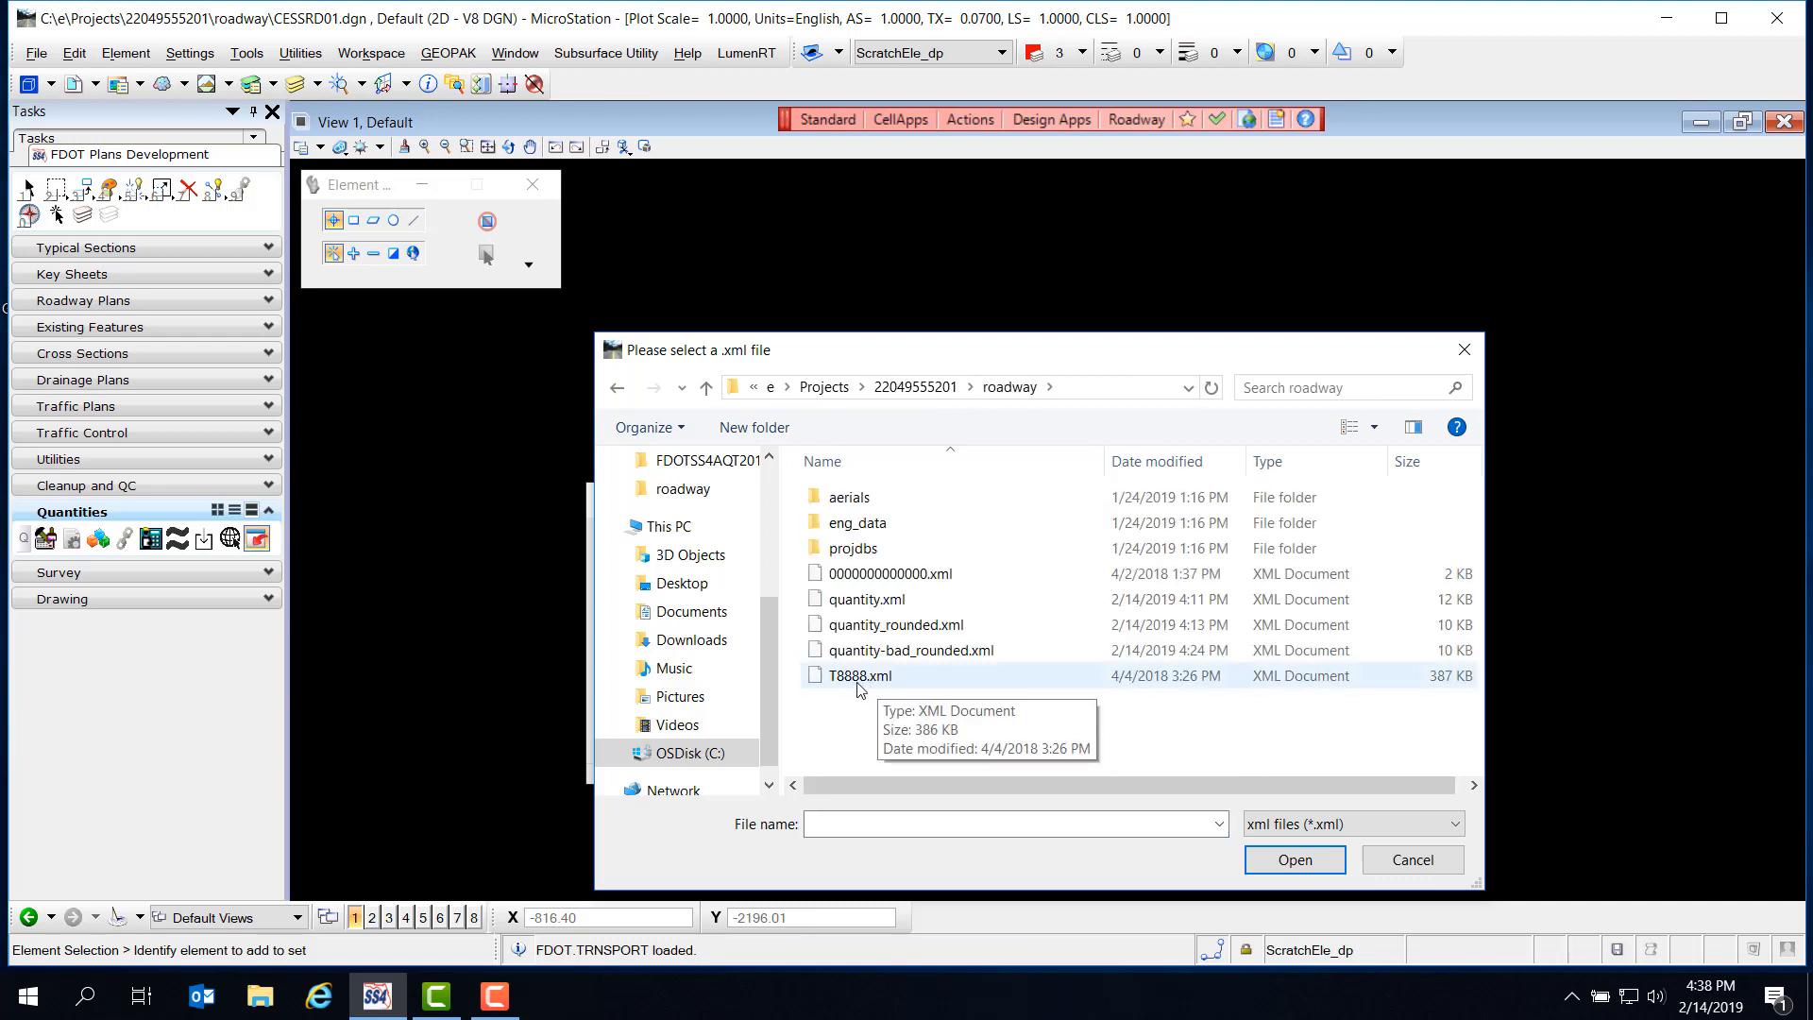
left_click(862, 674)
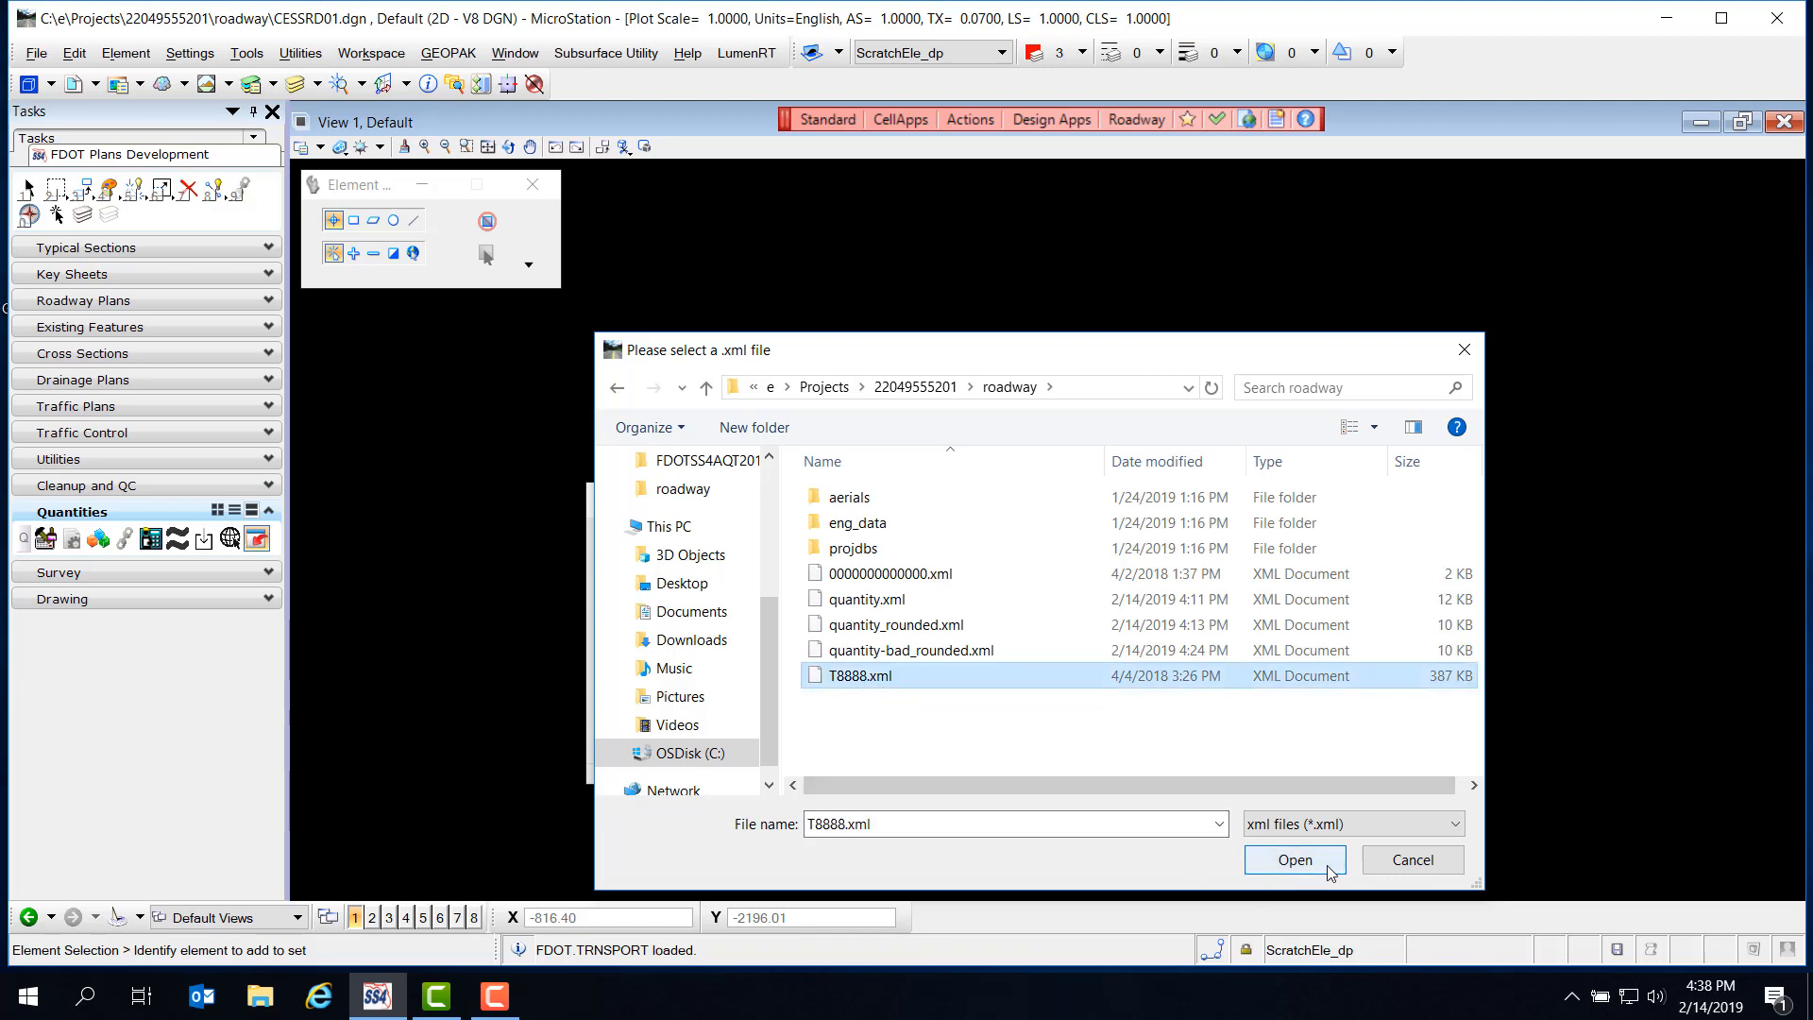
left_click(1294, 859)
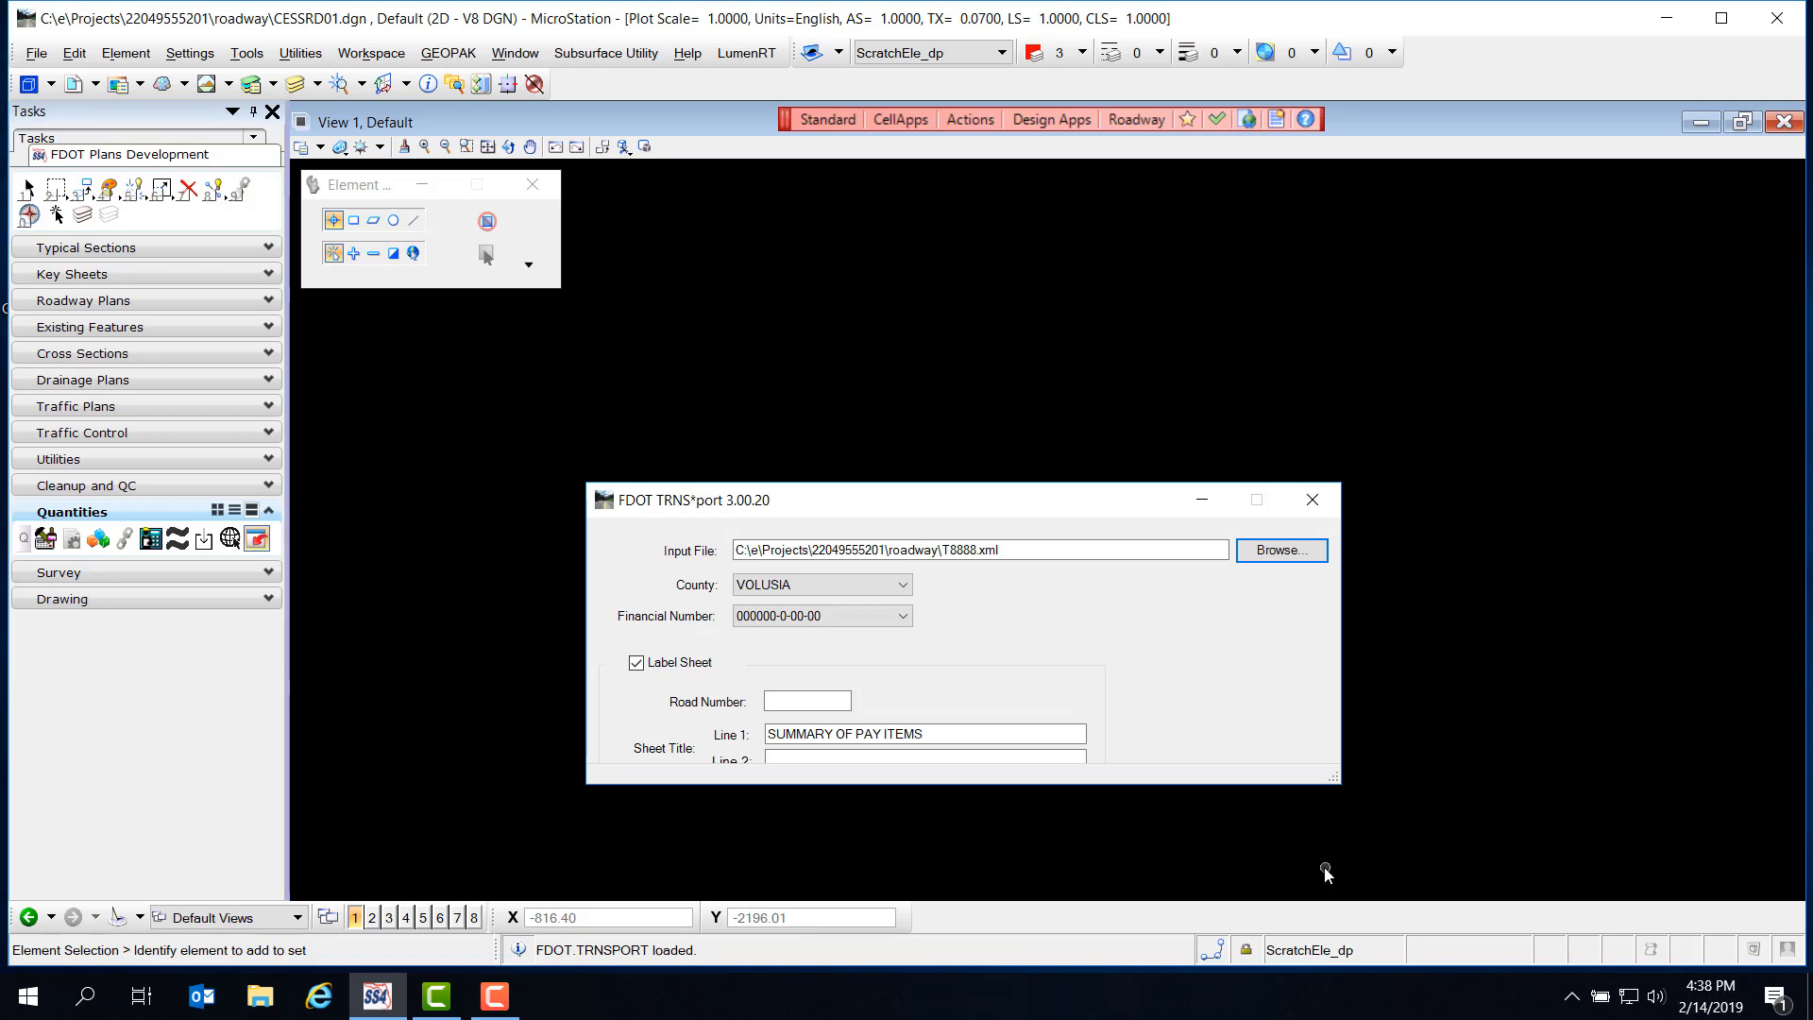
mouse_move(1333, 774)
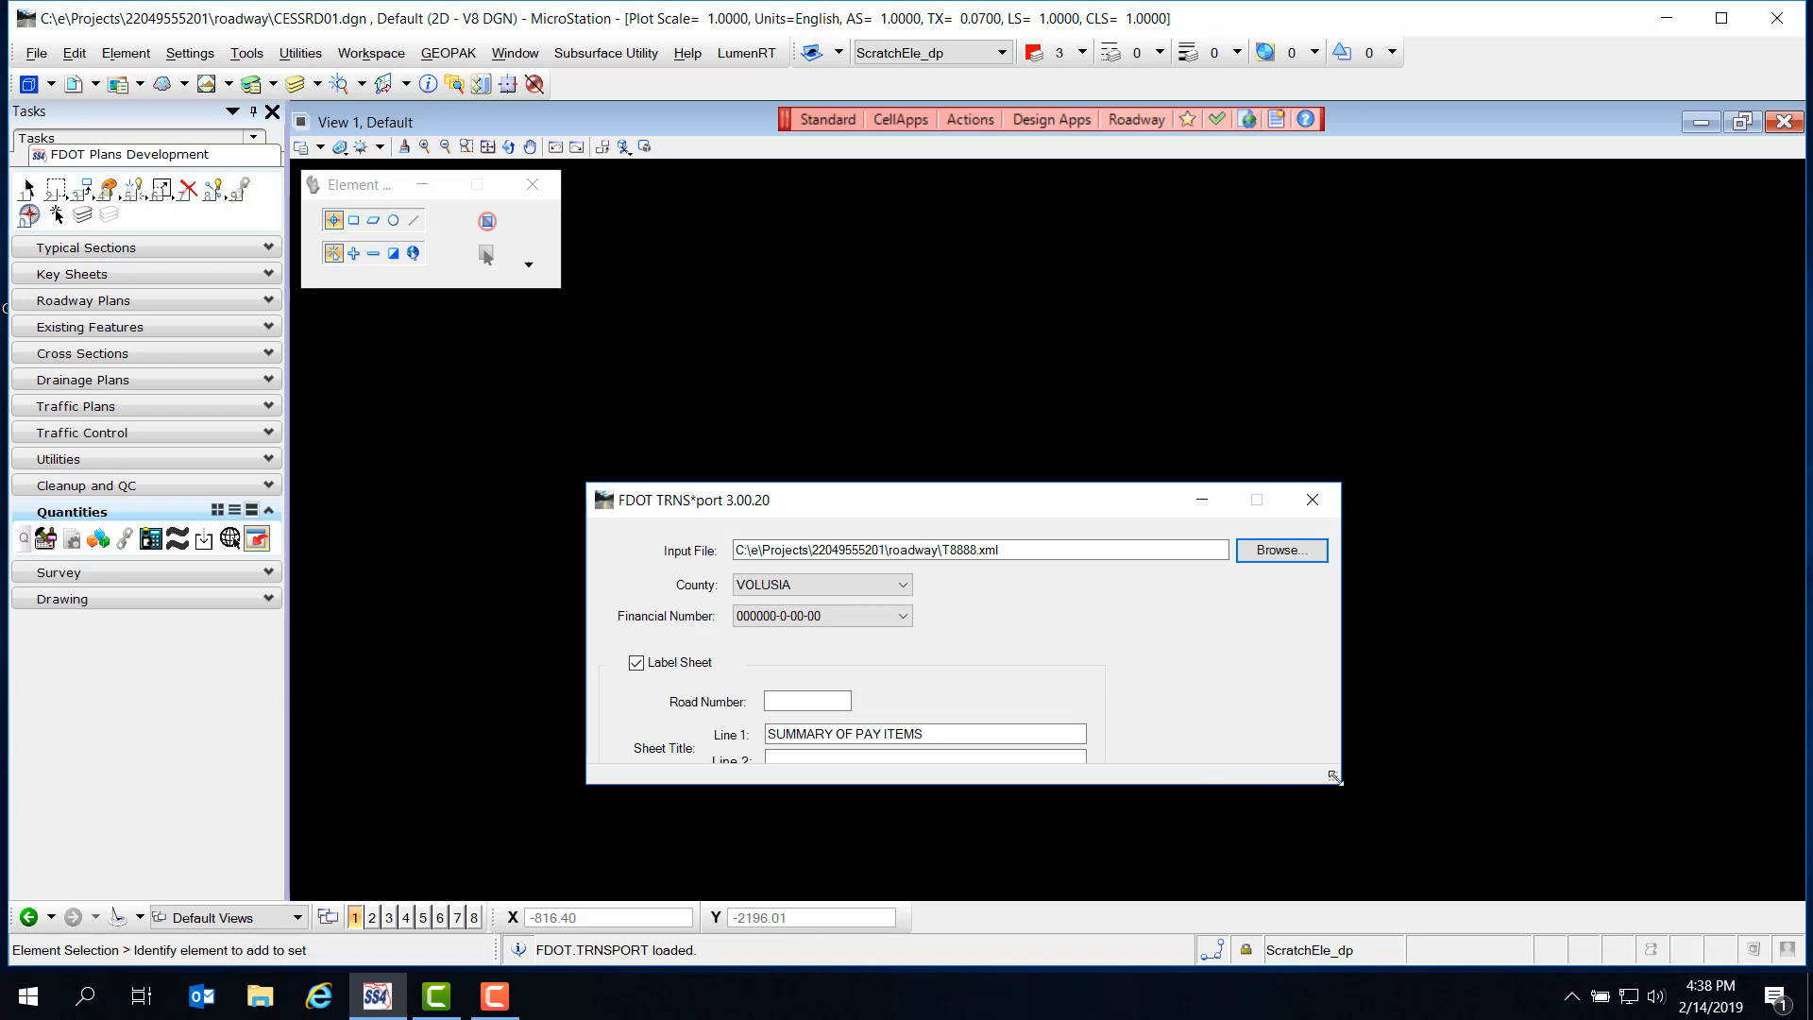
Step: Load the Summary of Pay Items from T8888.xml into the sheet and close the loader
left_click_drag(1334, 776, 1485, 852)
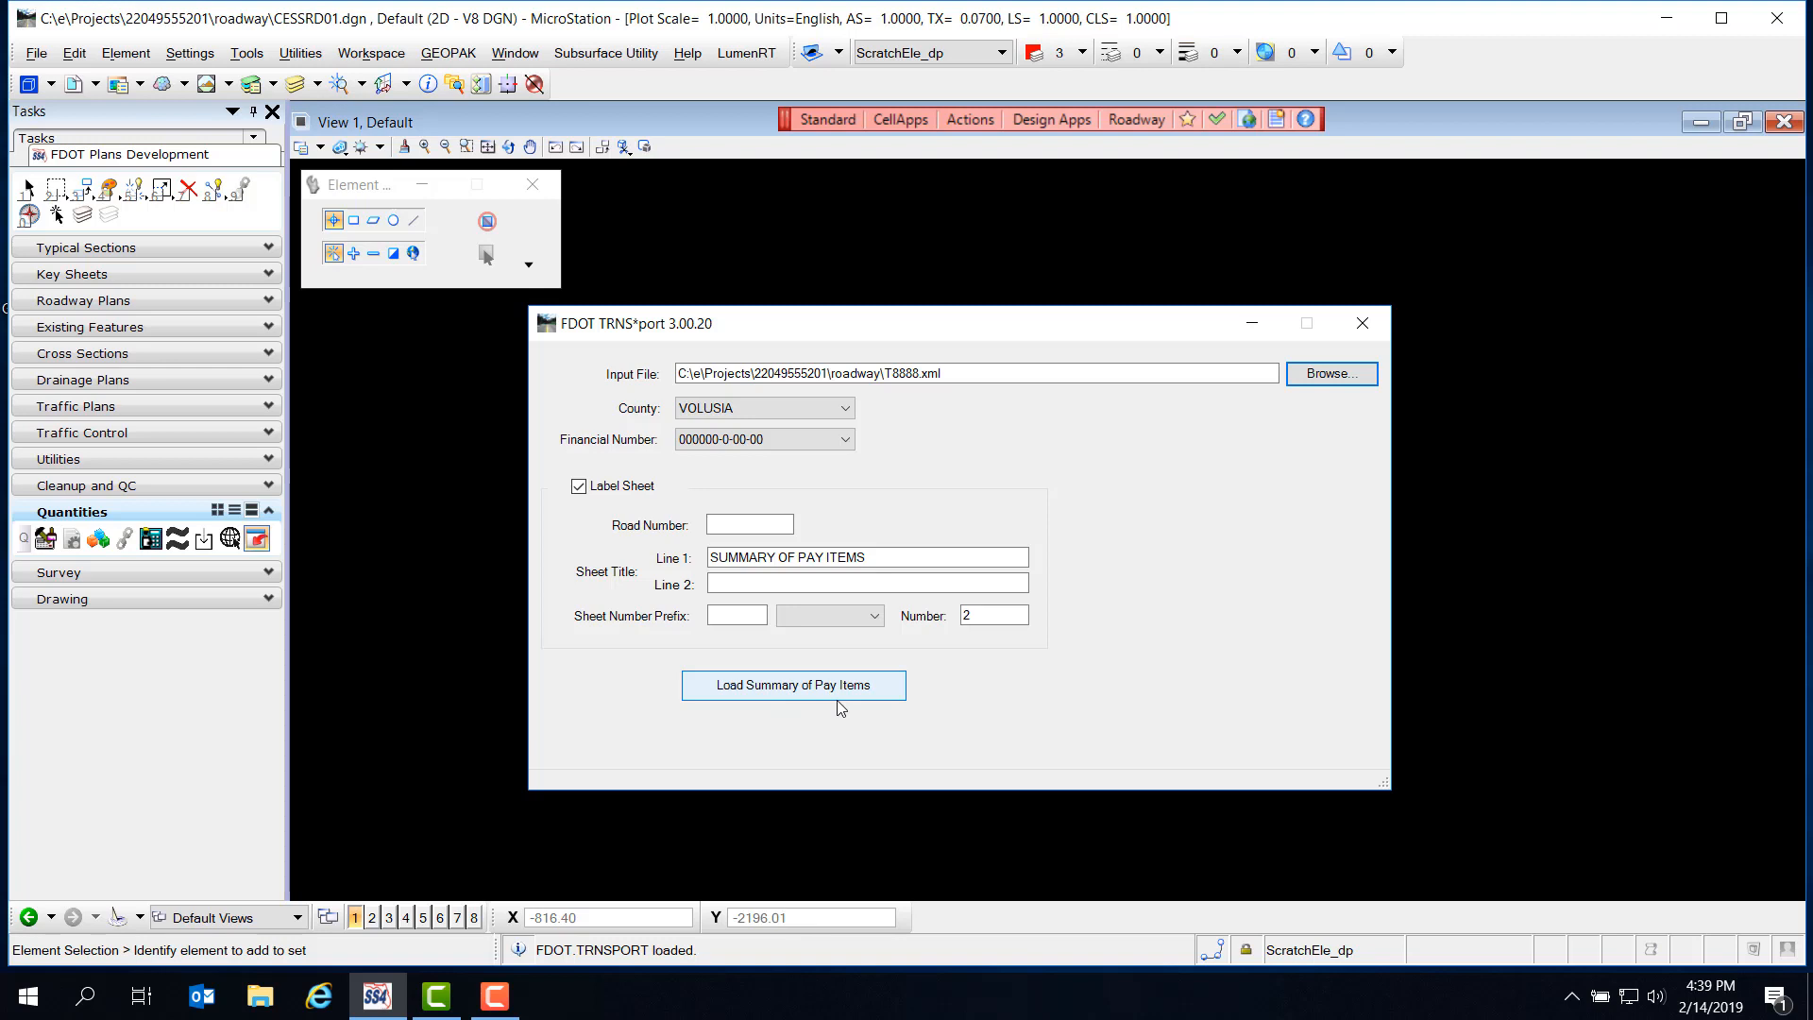
left_click(793, 685)
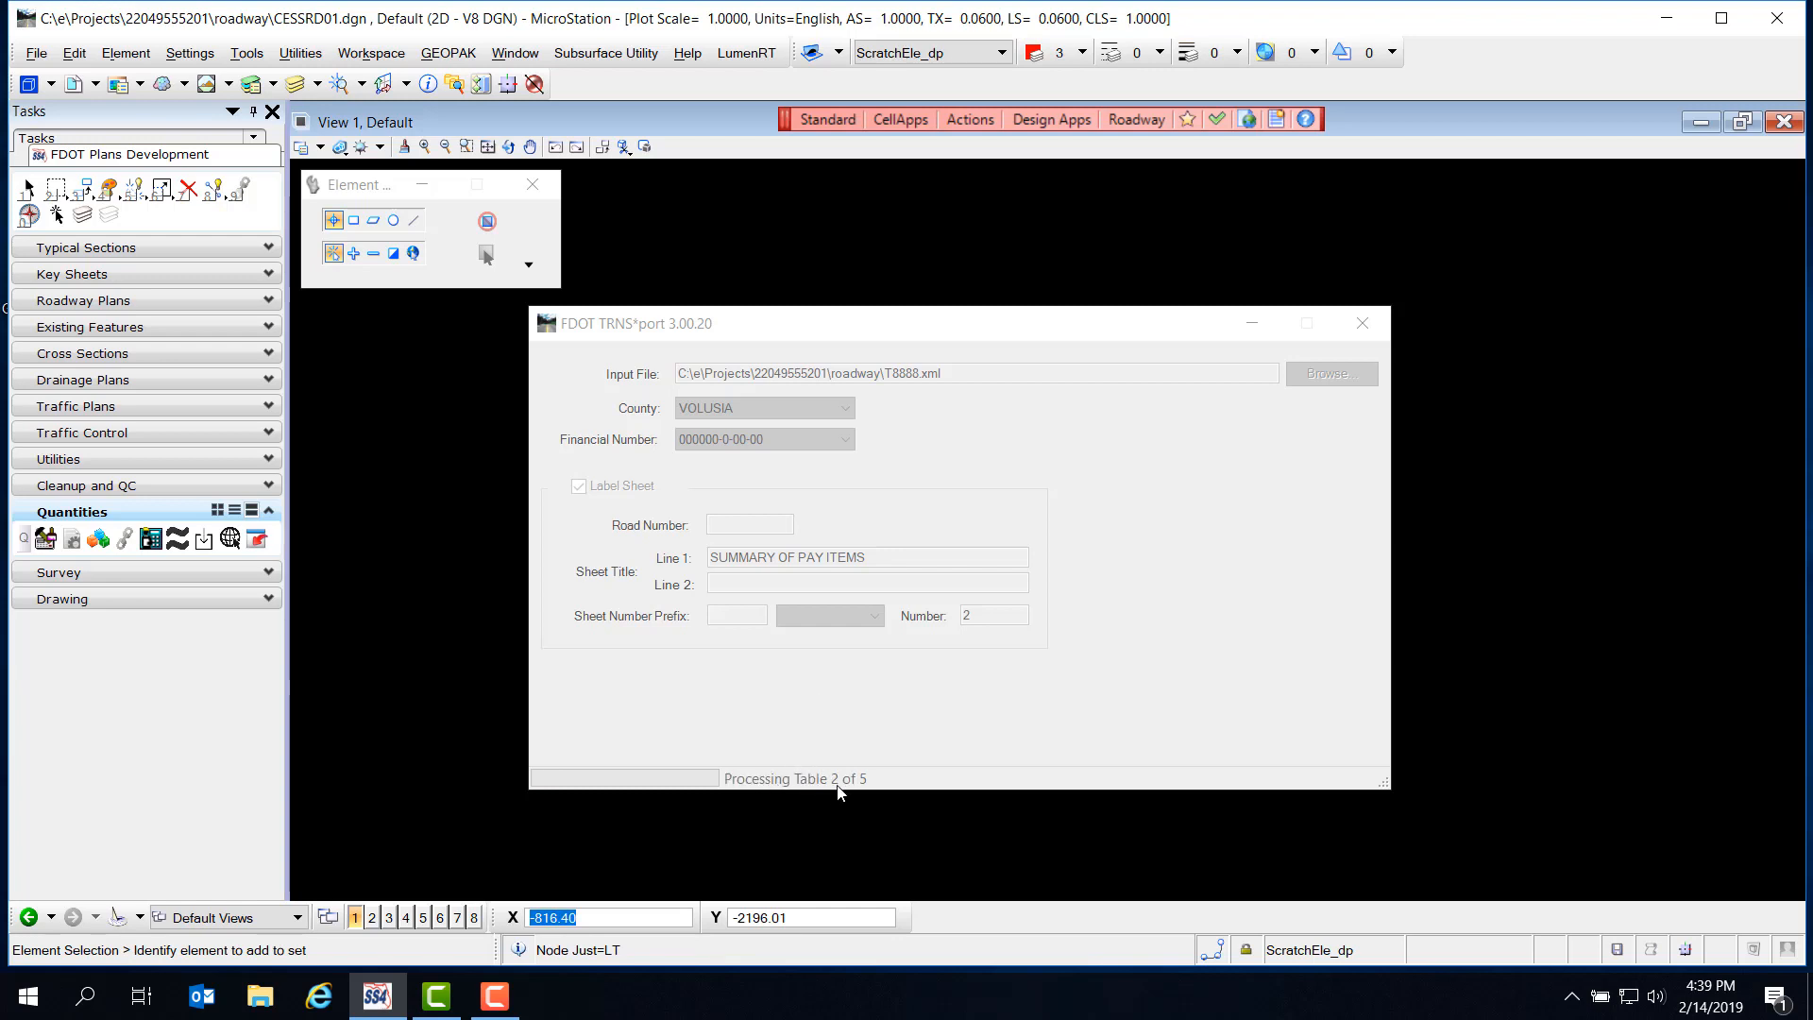
mouse_move(875, 797)
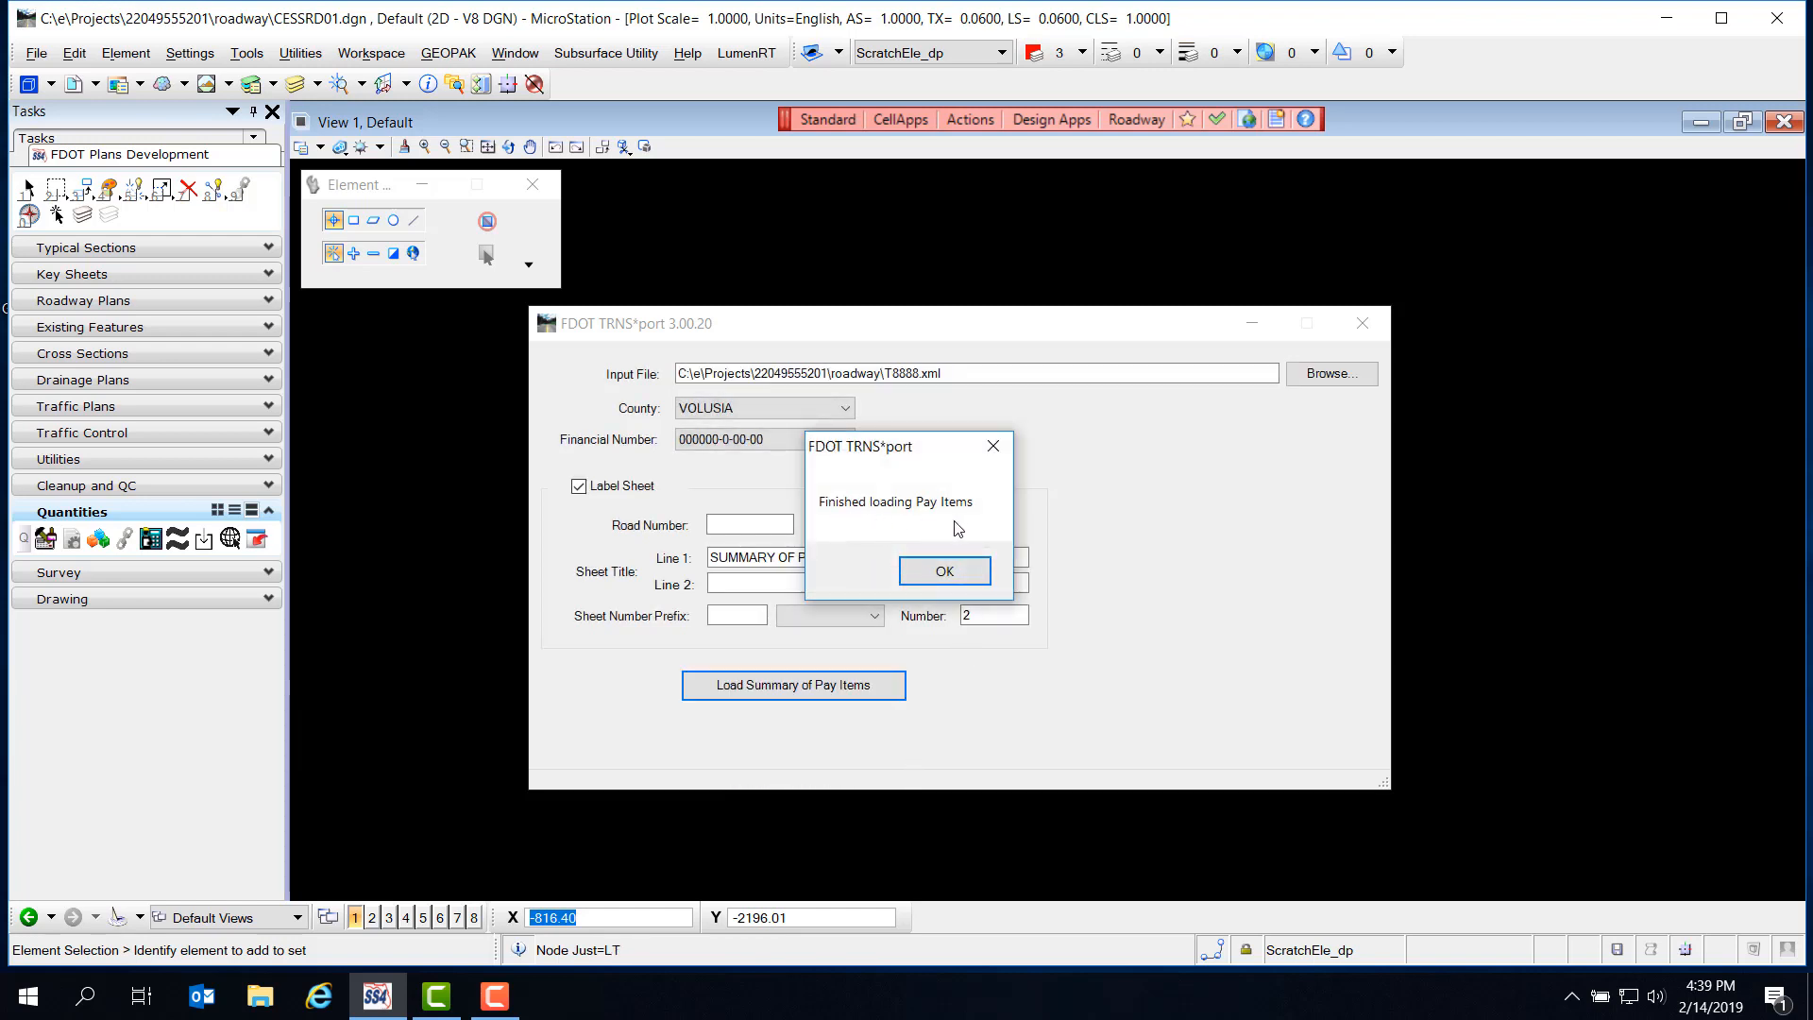
left_click(944, 571)
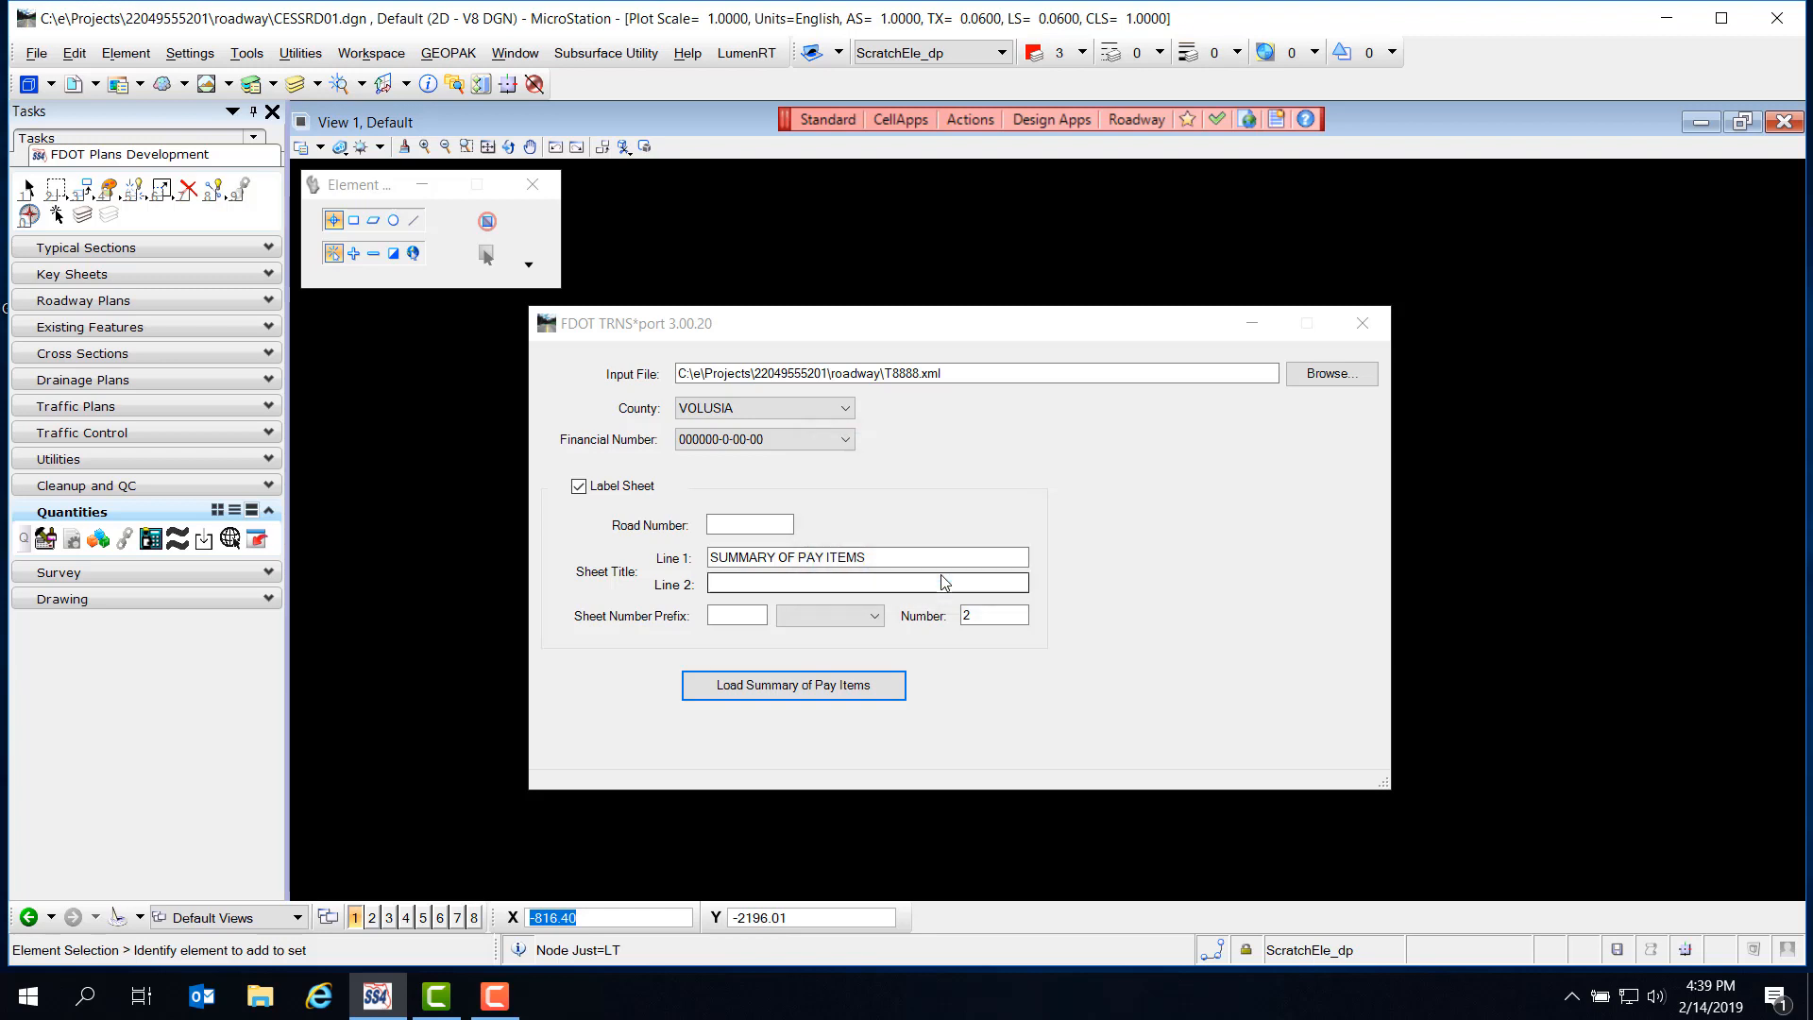
left_click(794, 686)
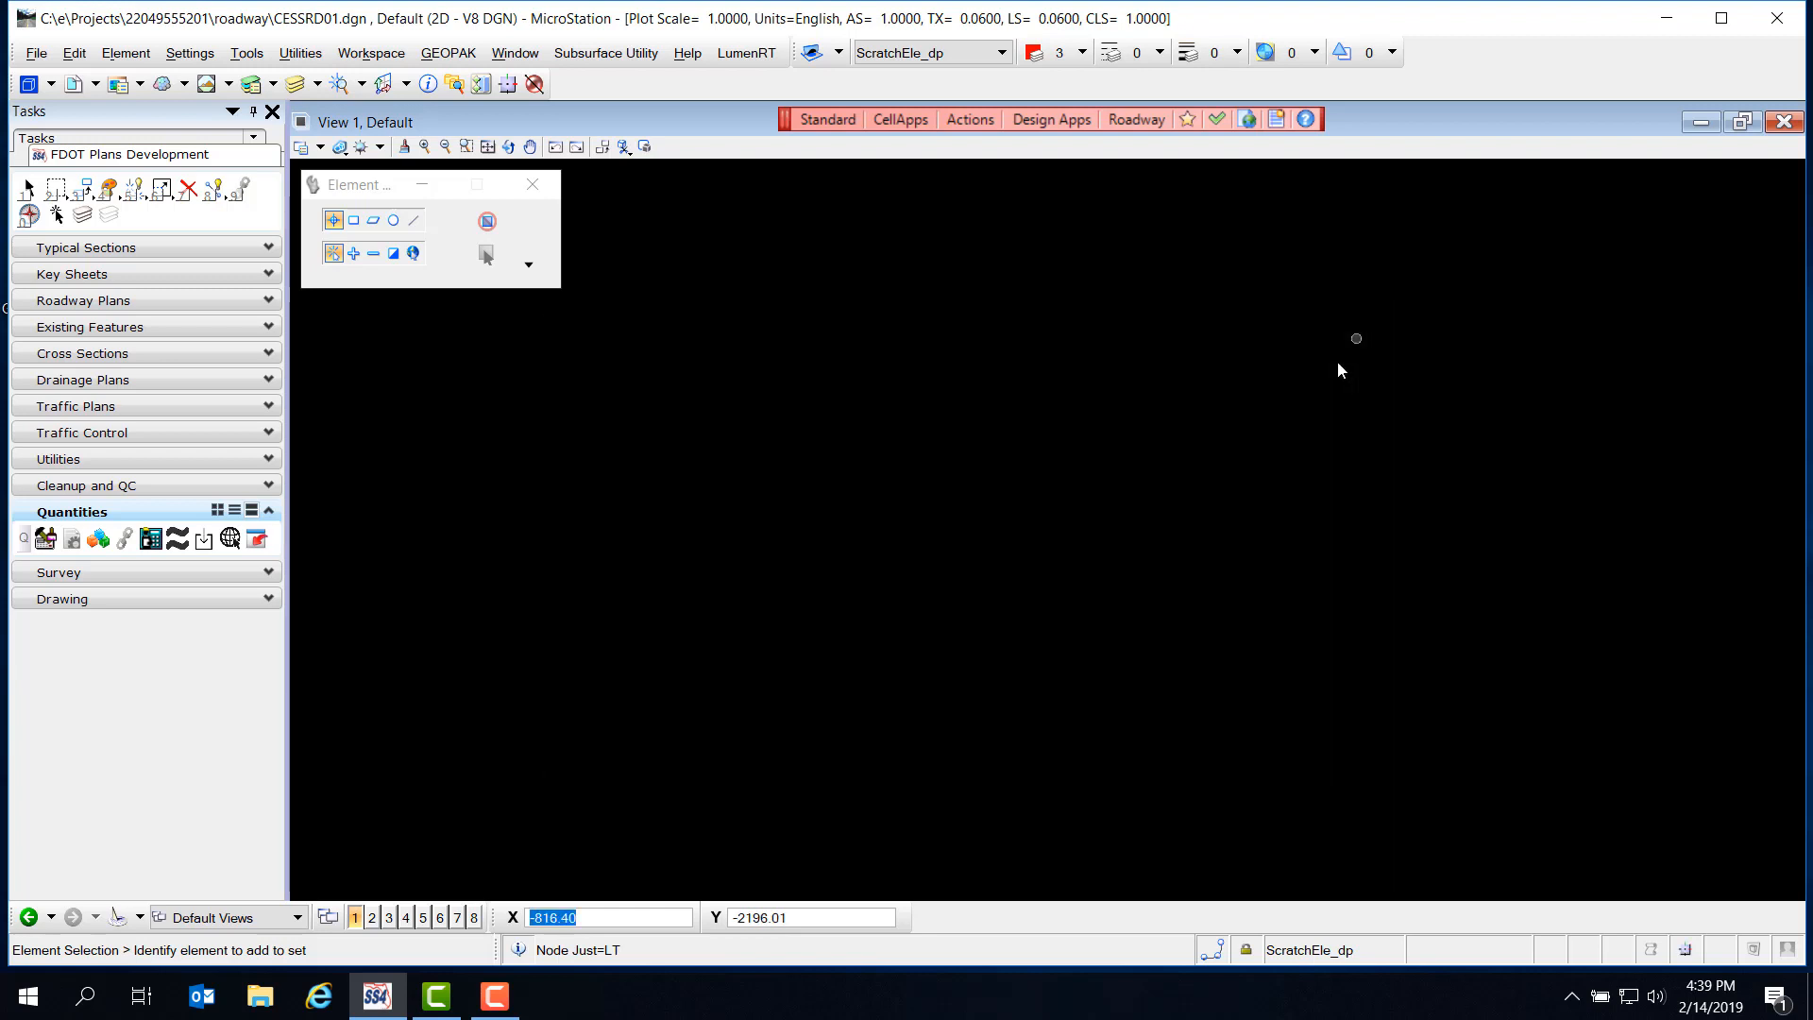
mouse_move(1058, 667)
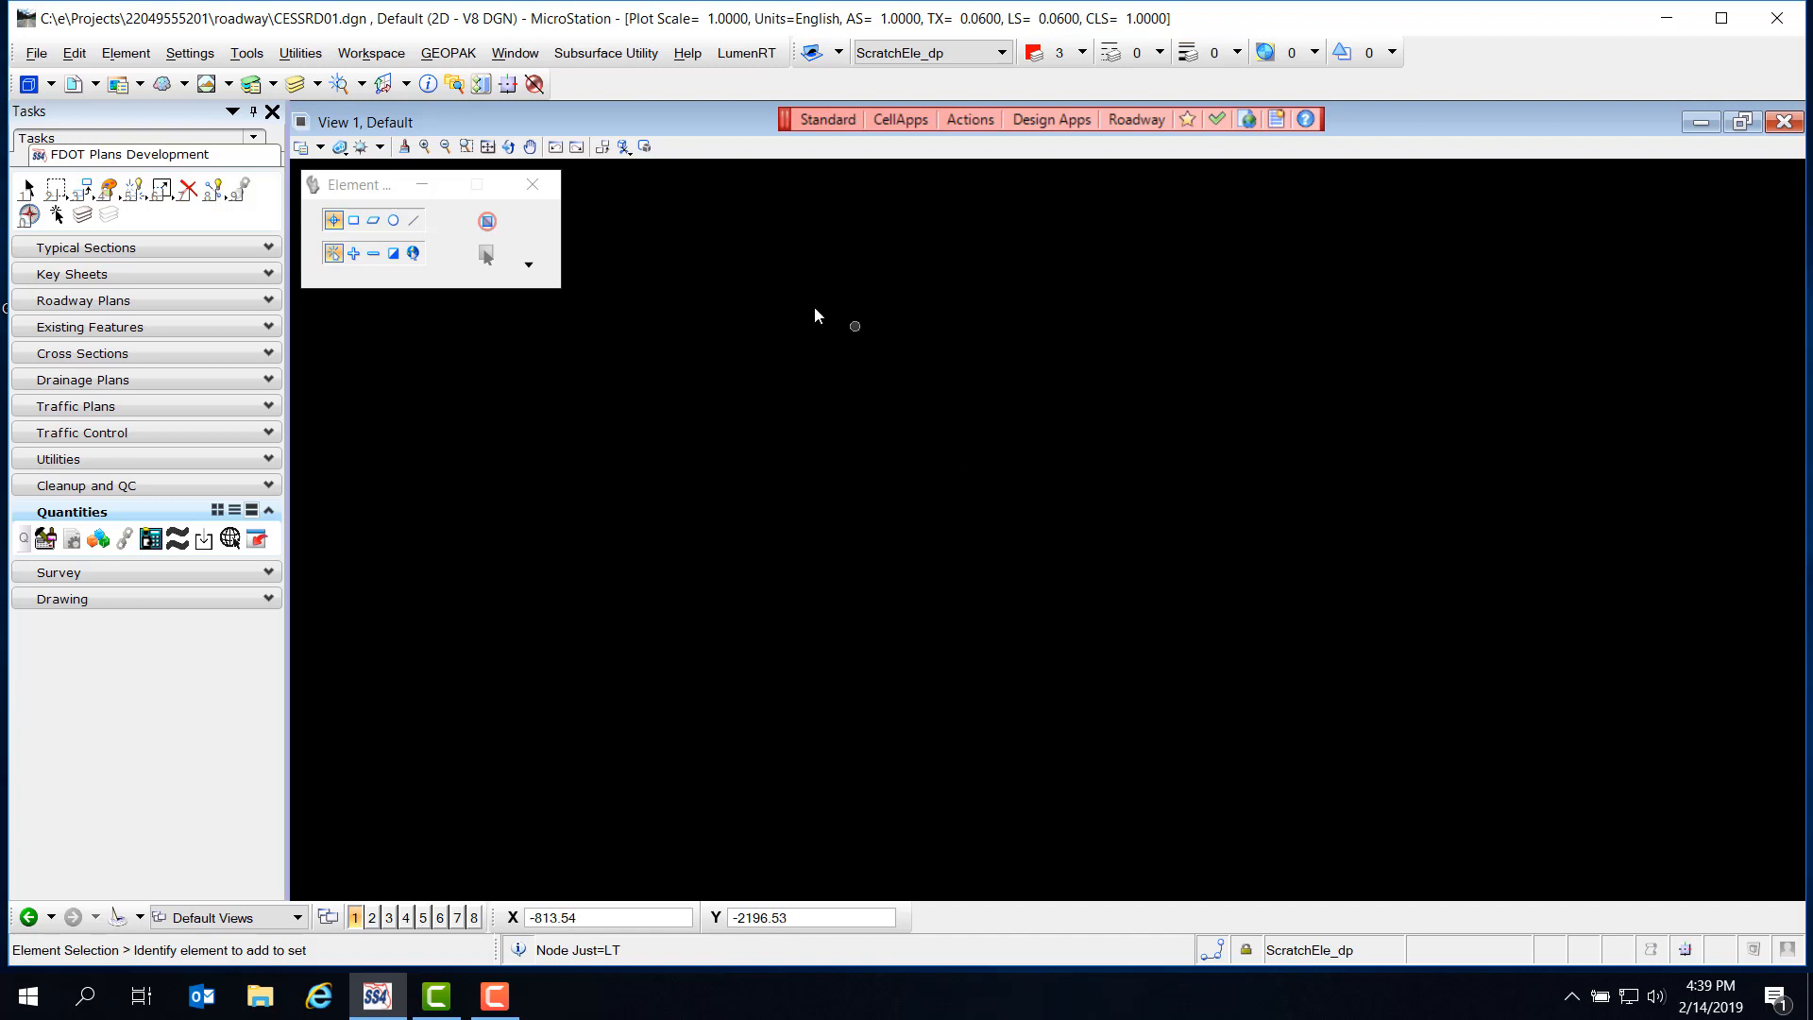
Step: Fit the view with Files: All to show the eight generated pay item sheets
left_click(485, 147)
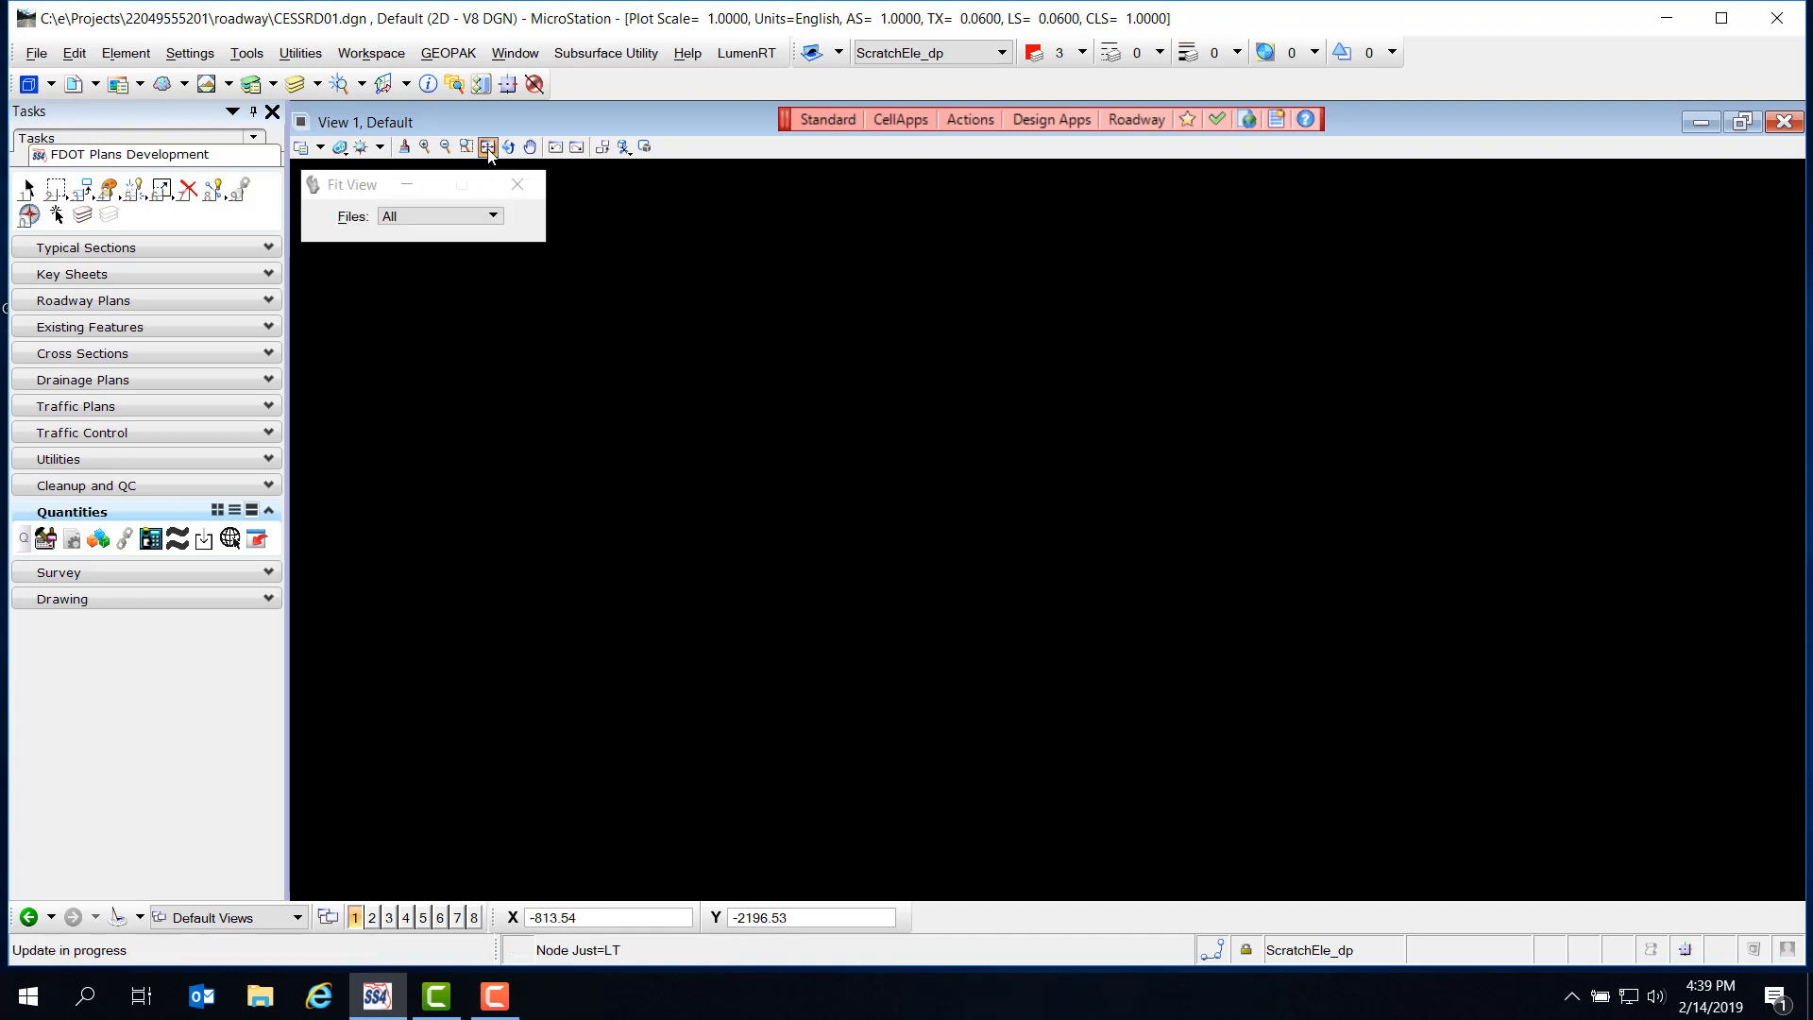
left_click(485, 147)
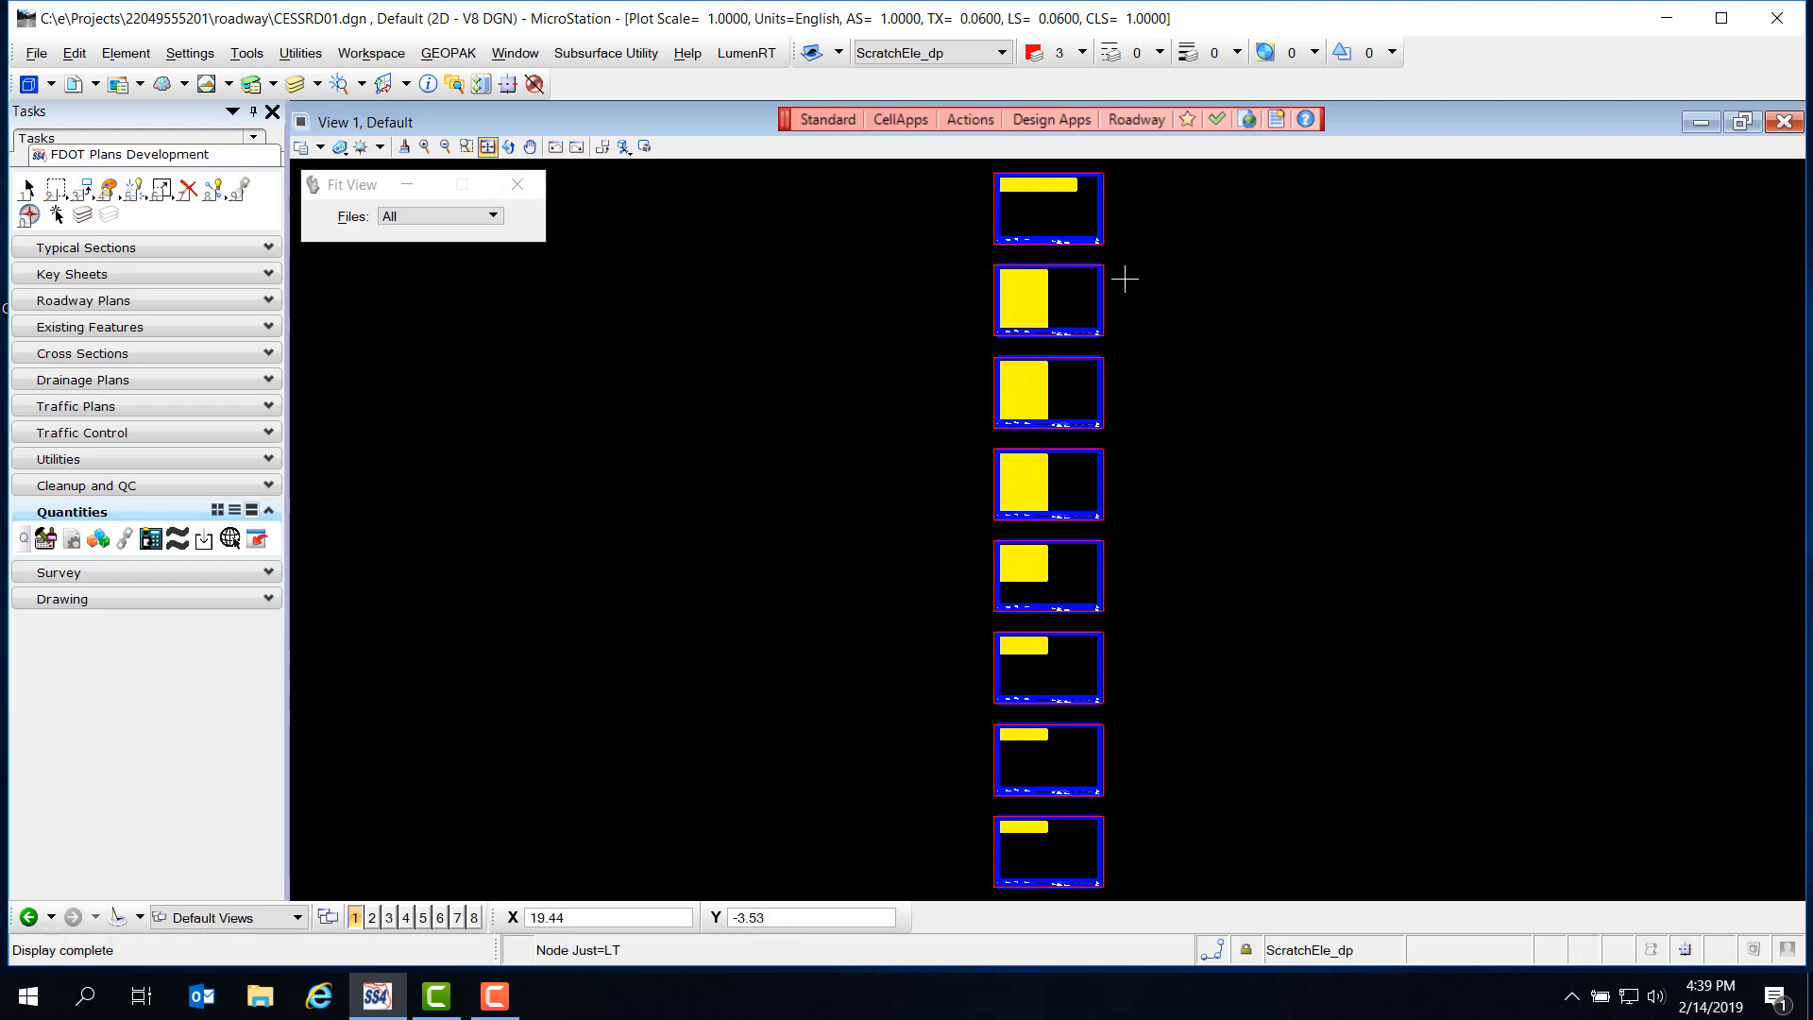
mouse_move(1137, 844)
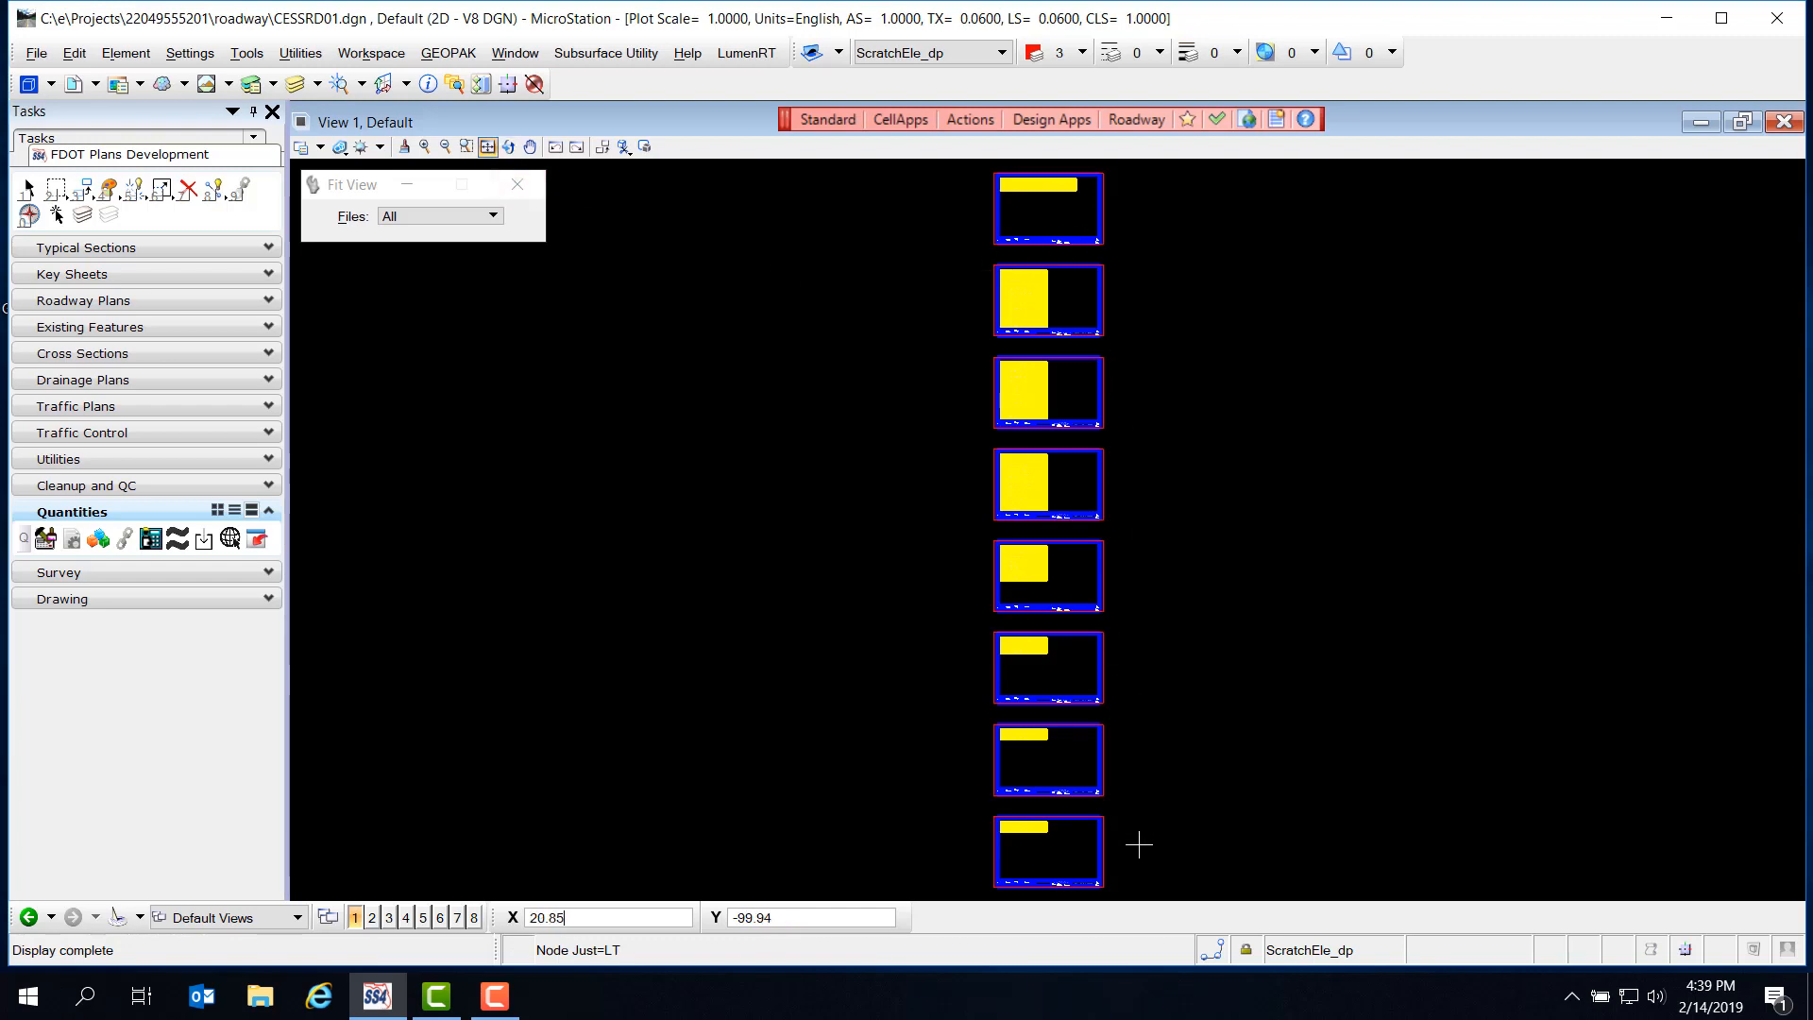
mouse_move(1190, 557)
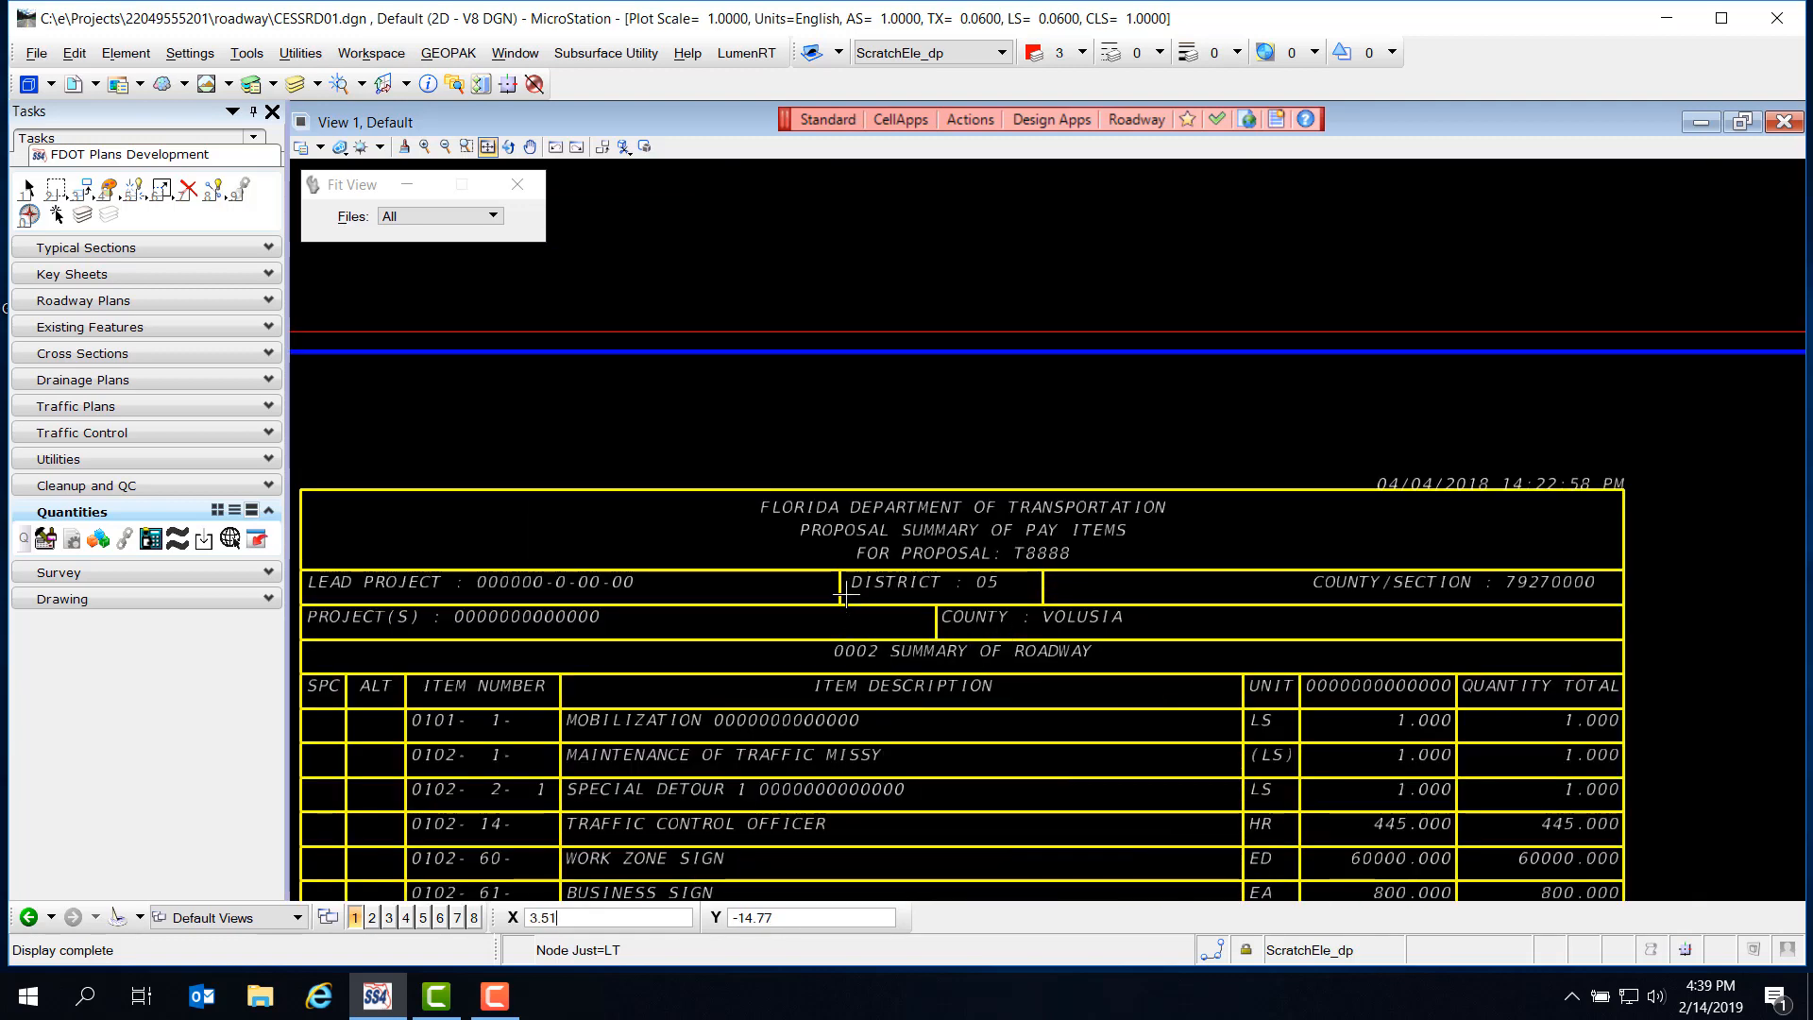
mouse_move(1107, 671)
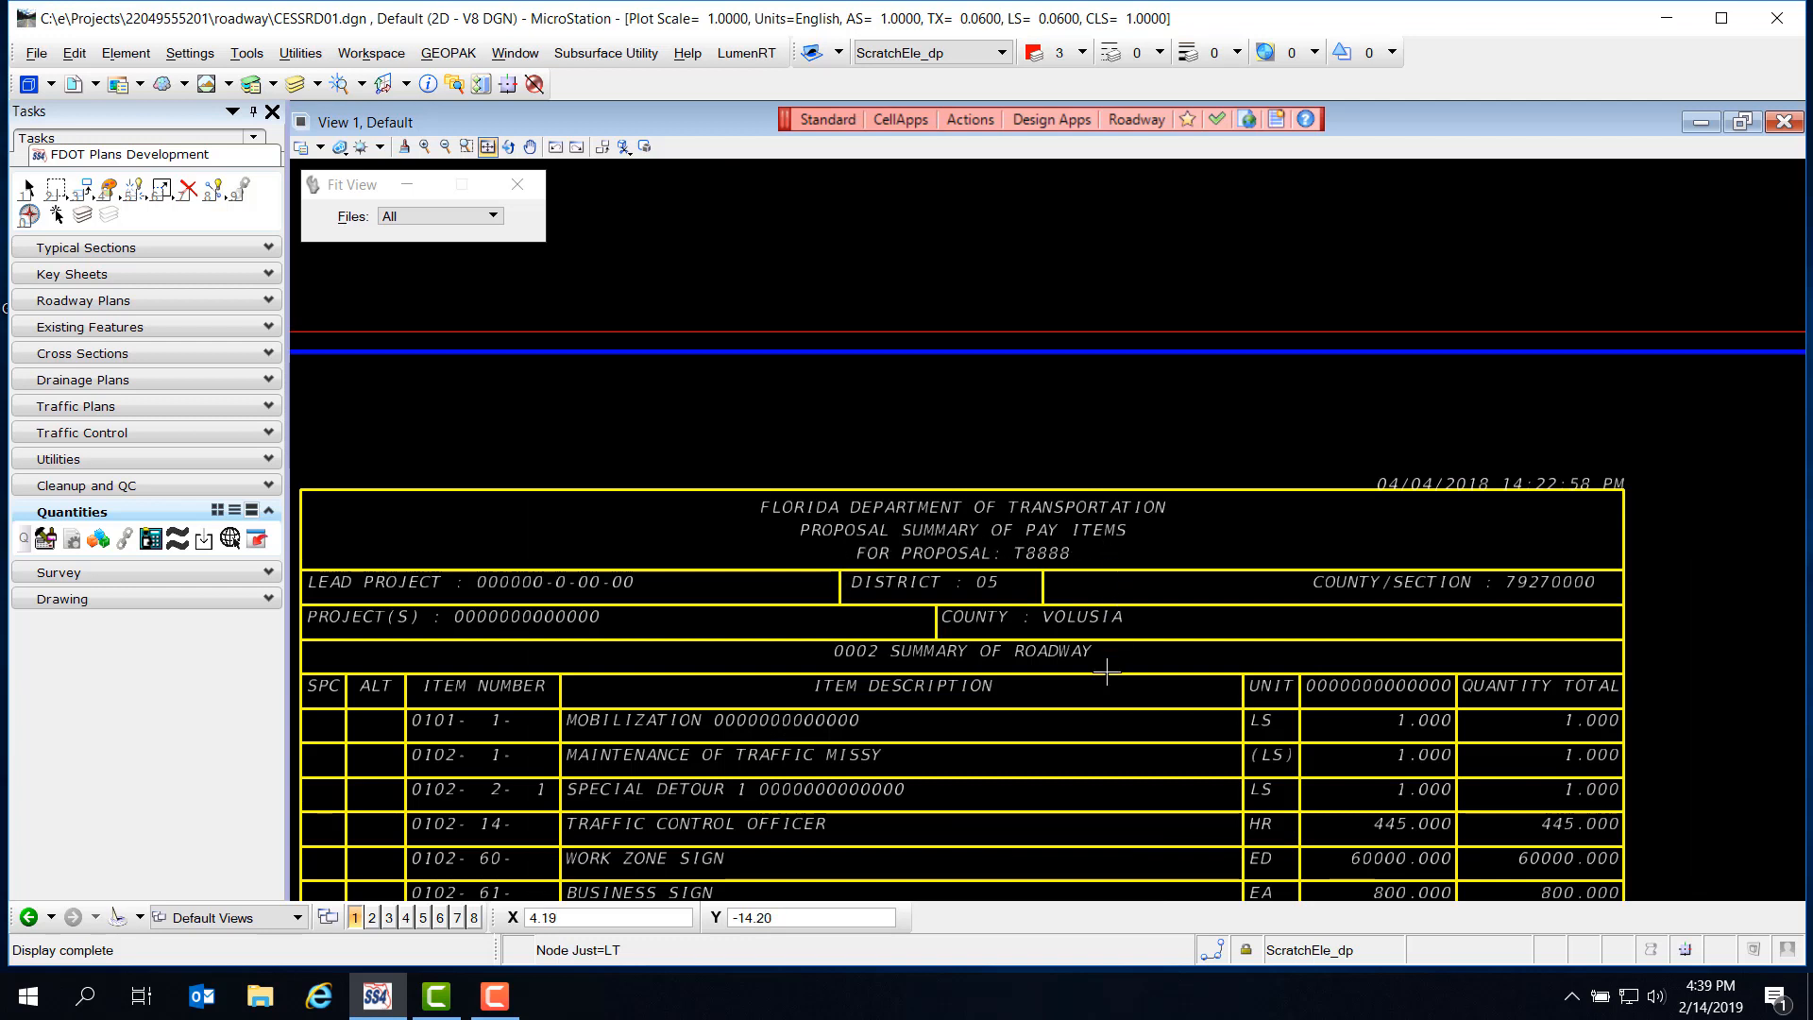